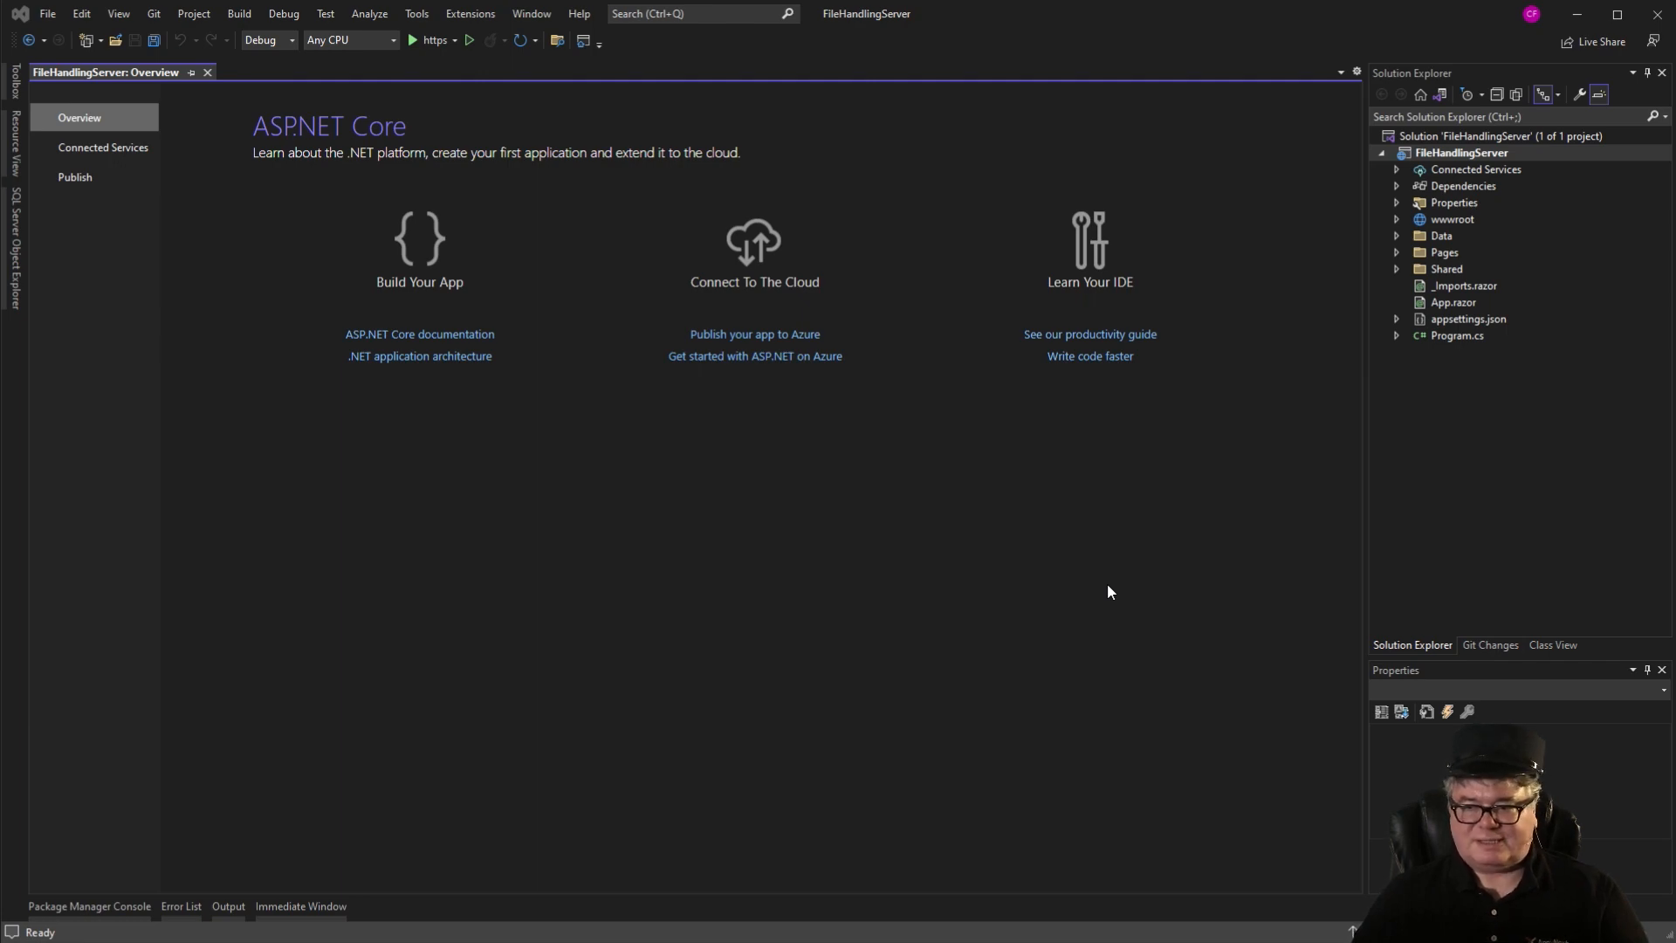
mouse_move(1526, 166)
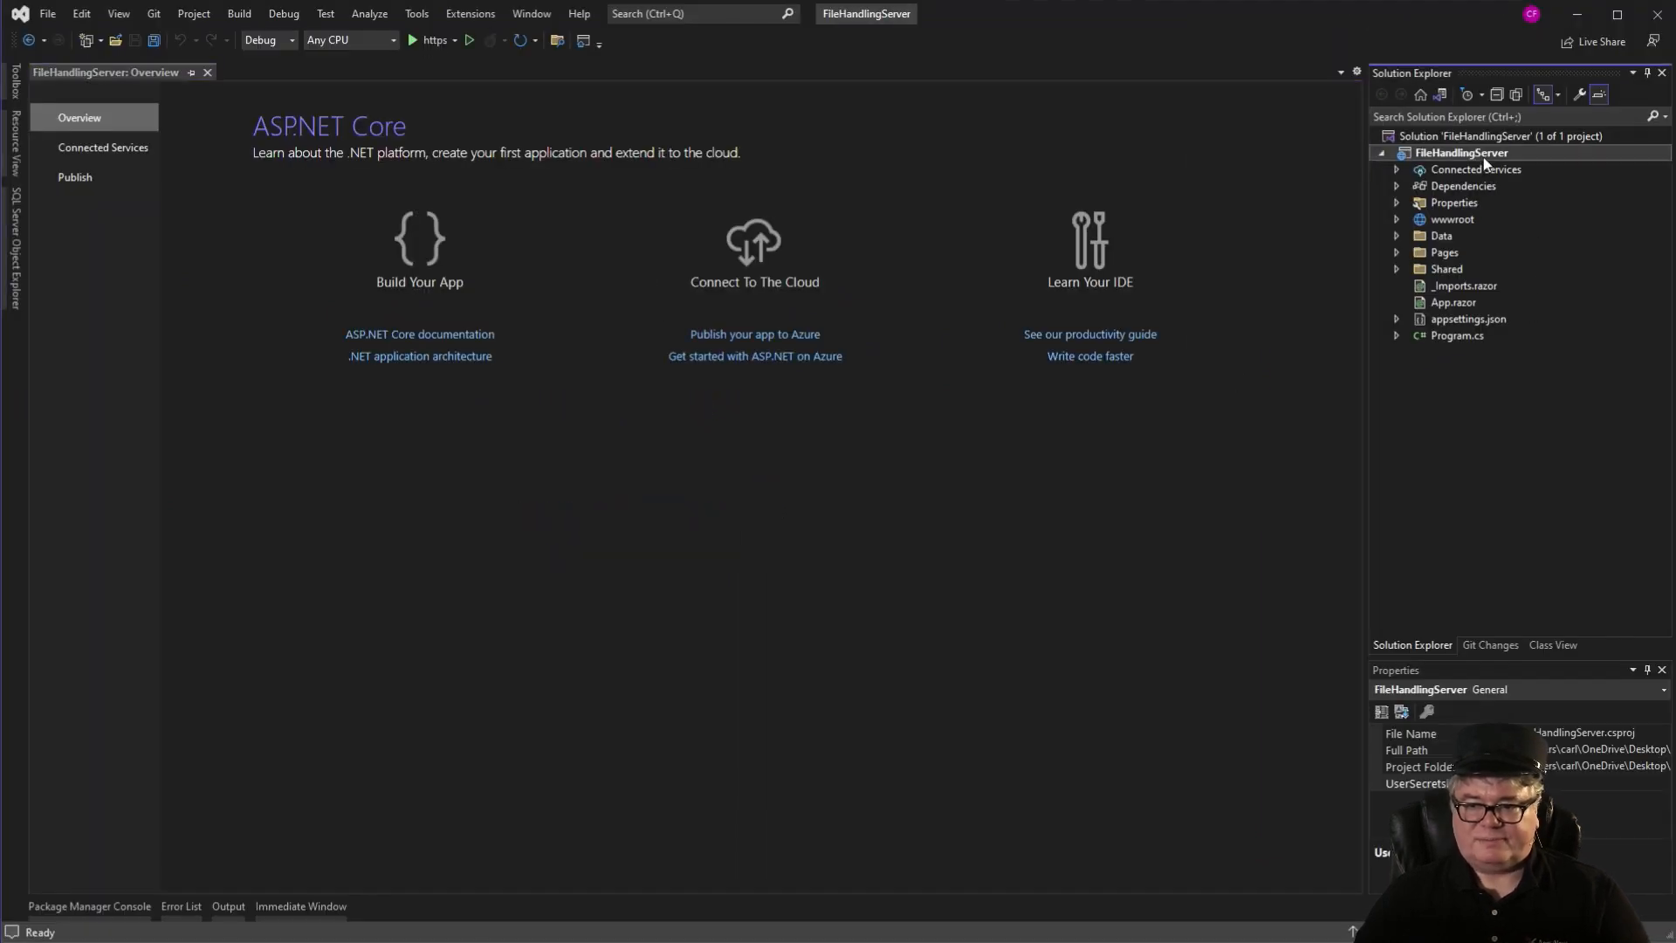
Add a new project folder and name it Files.
left_click(192, 13)
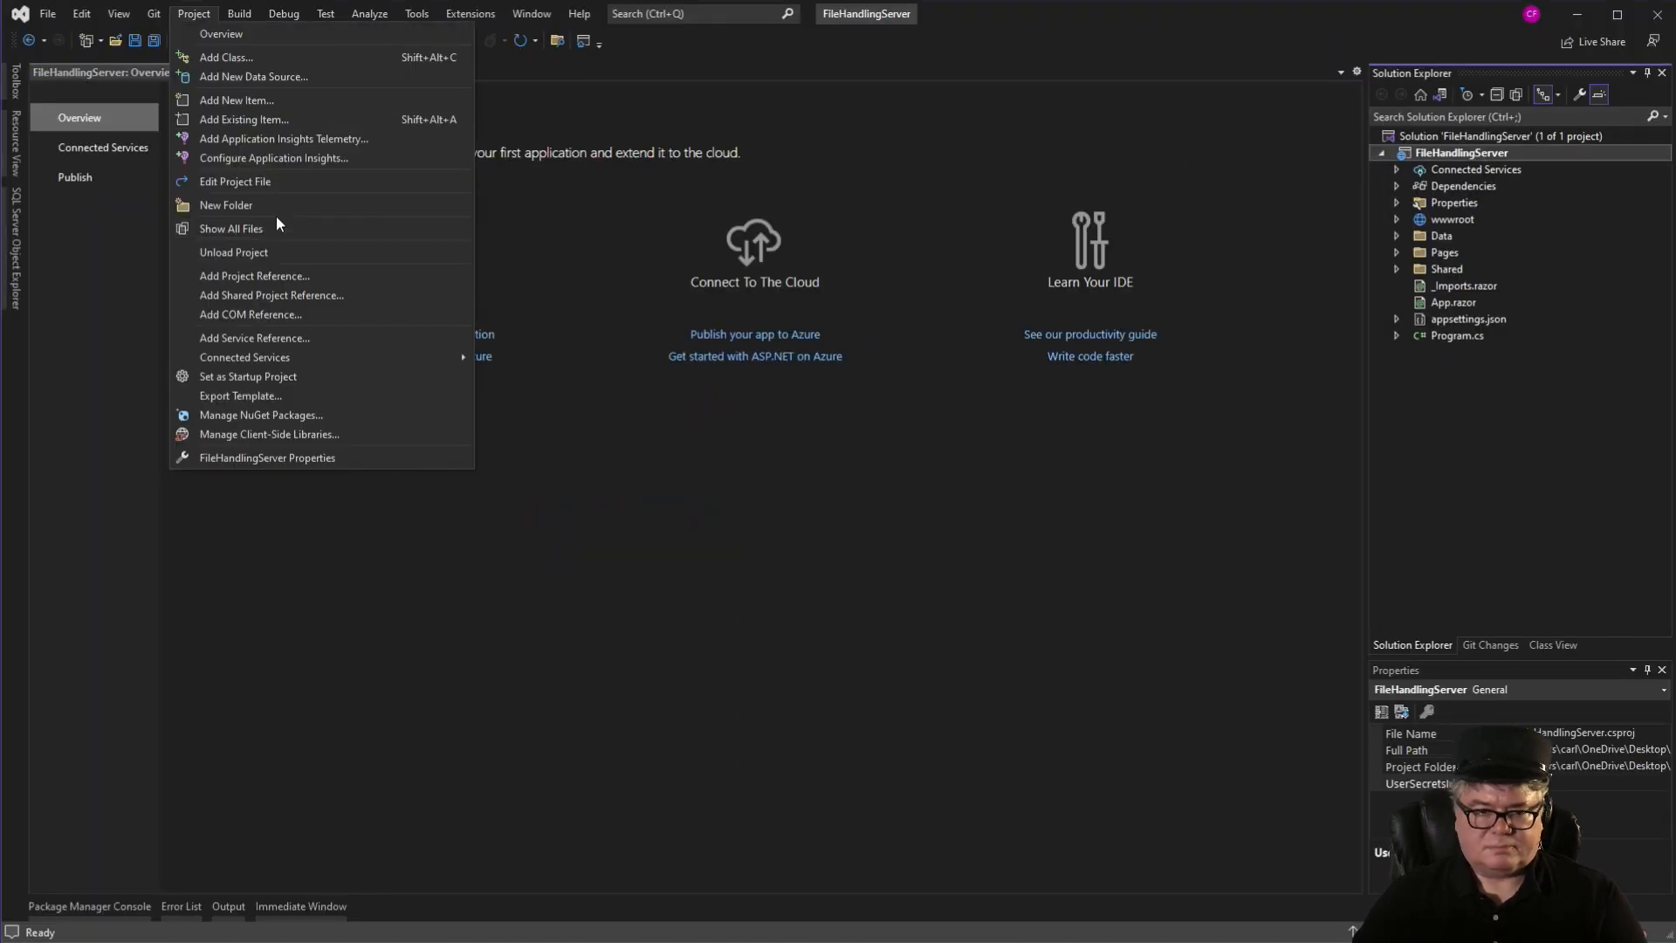
left_click(225, 204)
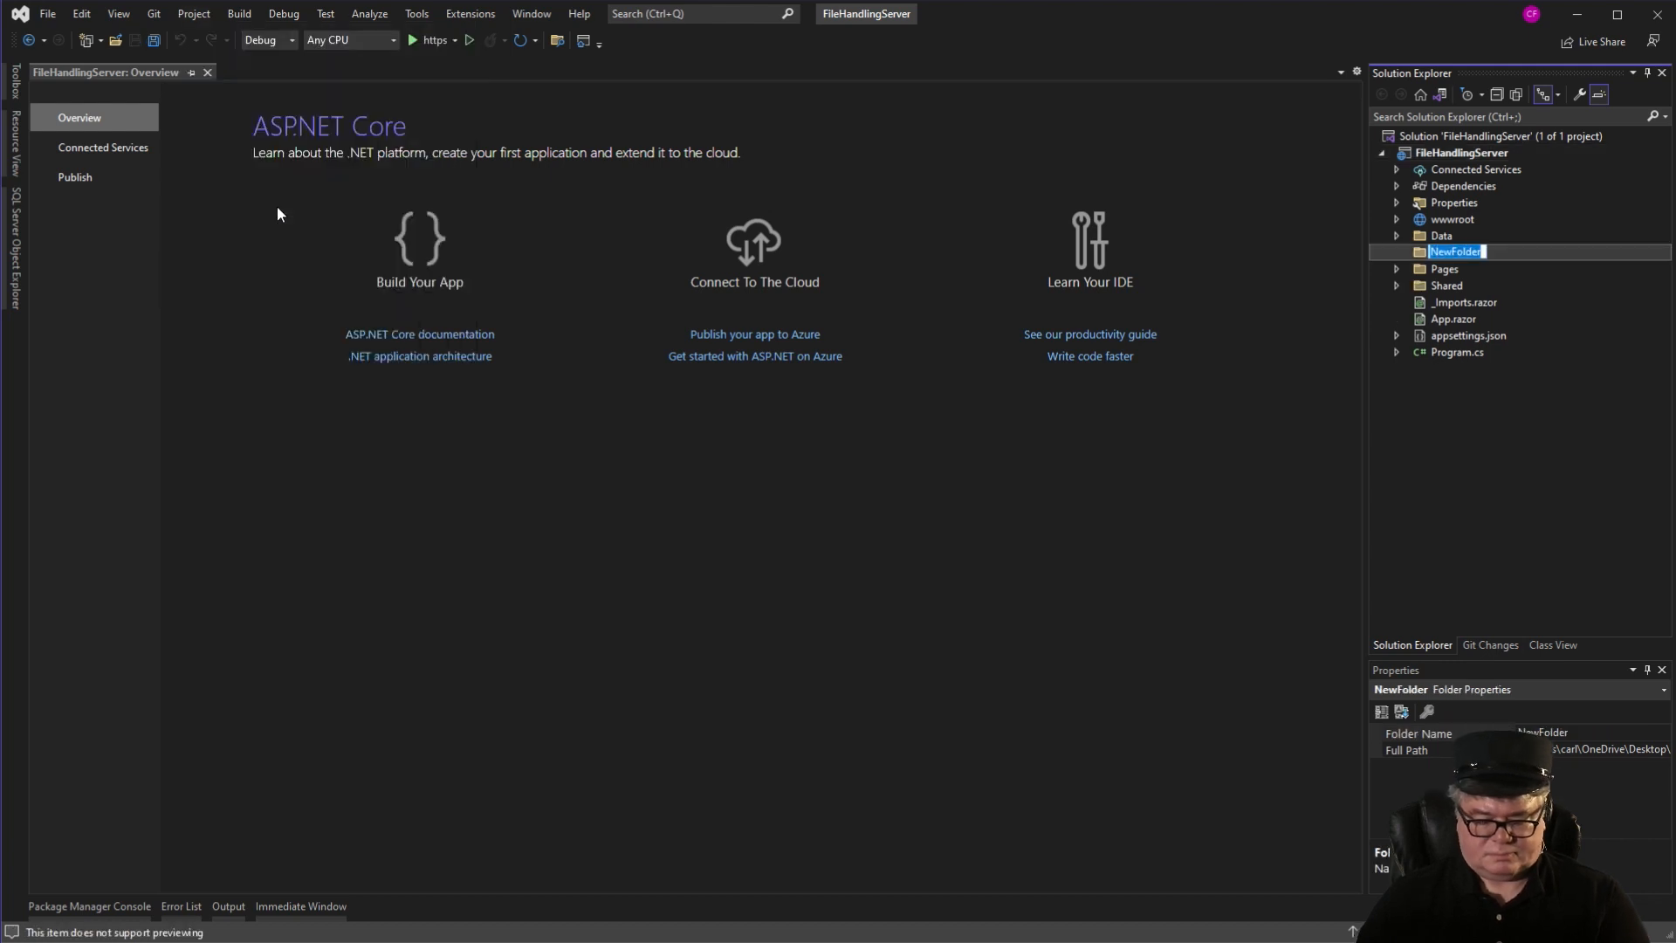
type("Files")
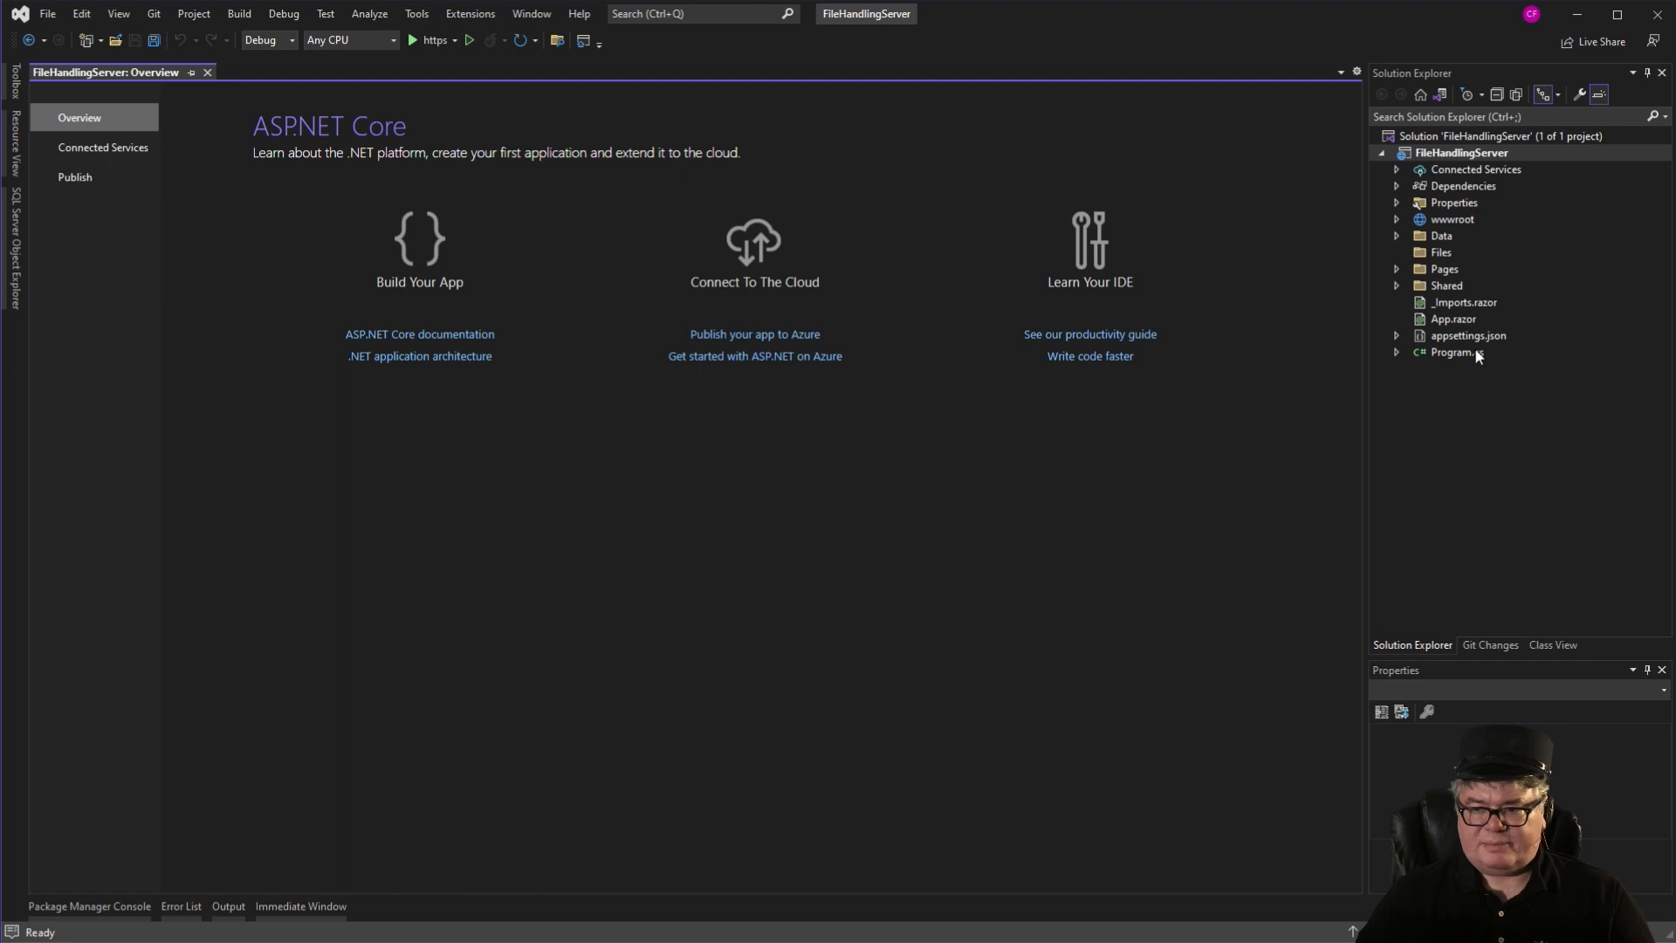
Open Program.cs and locate the UseStaticFiles block with StaticFileOptions serving /Files.
double_click(1456, 351)
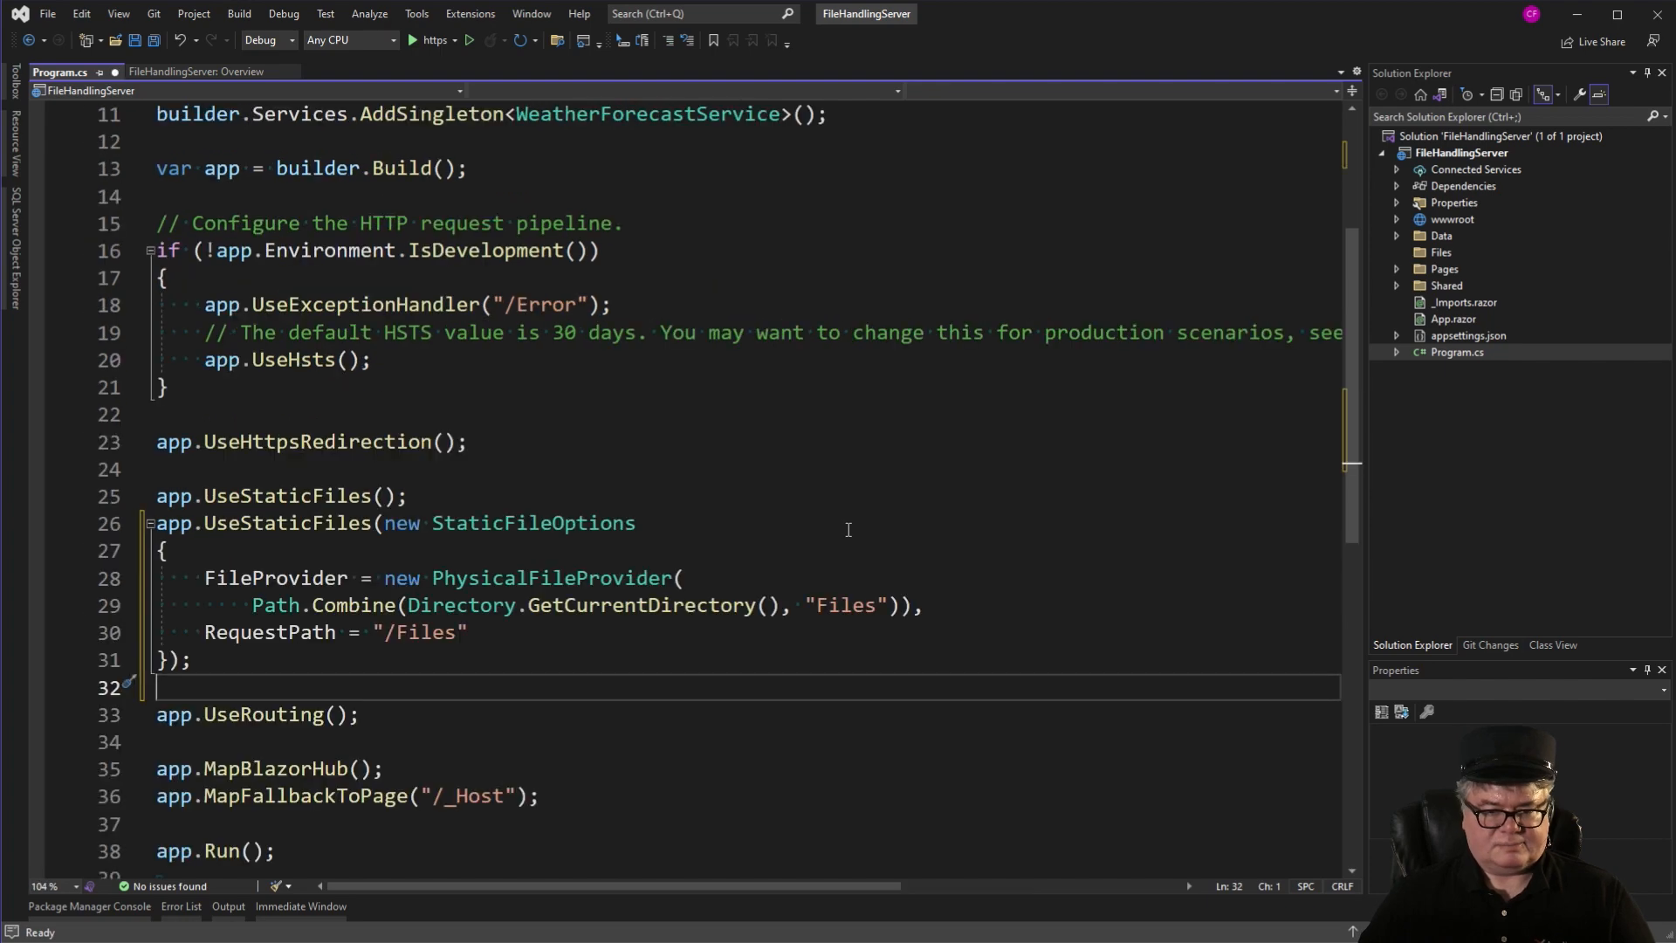
scroll("down", 3)
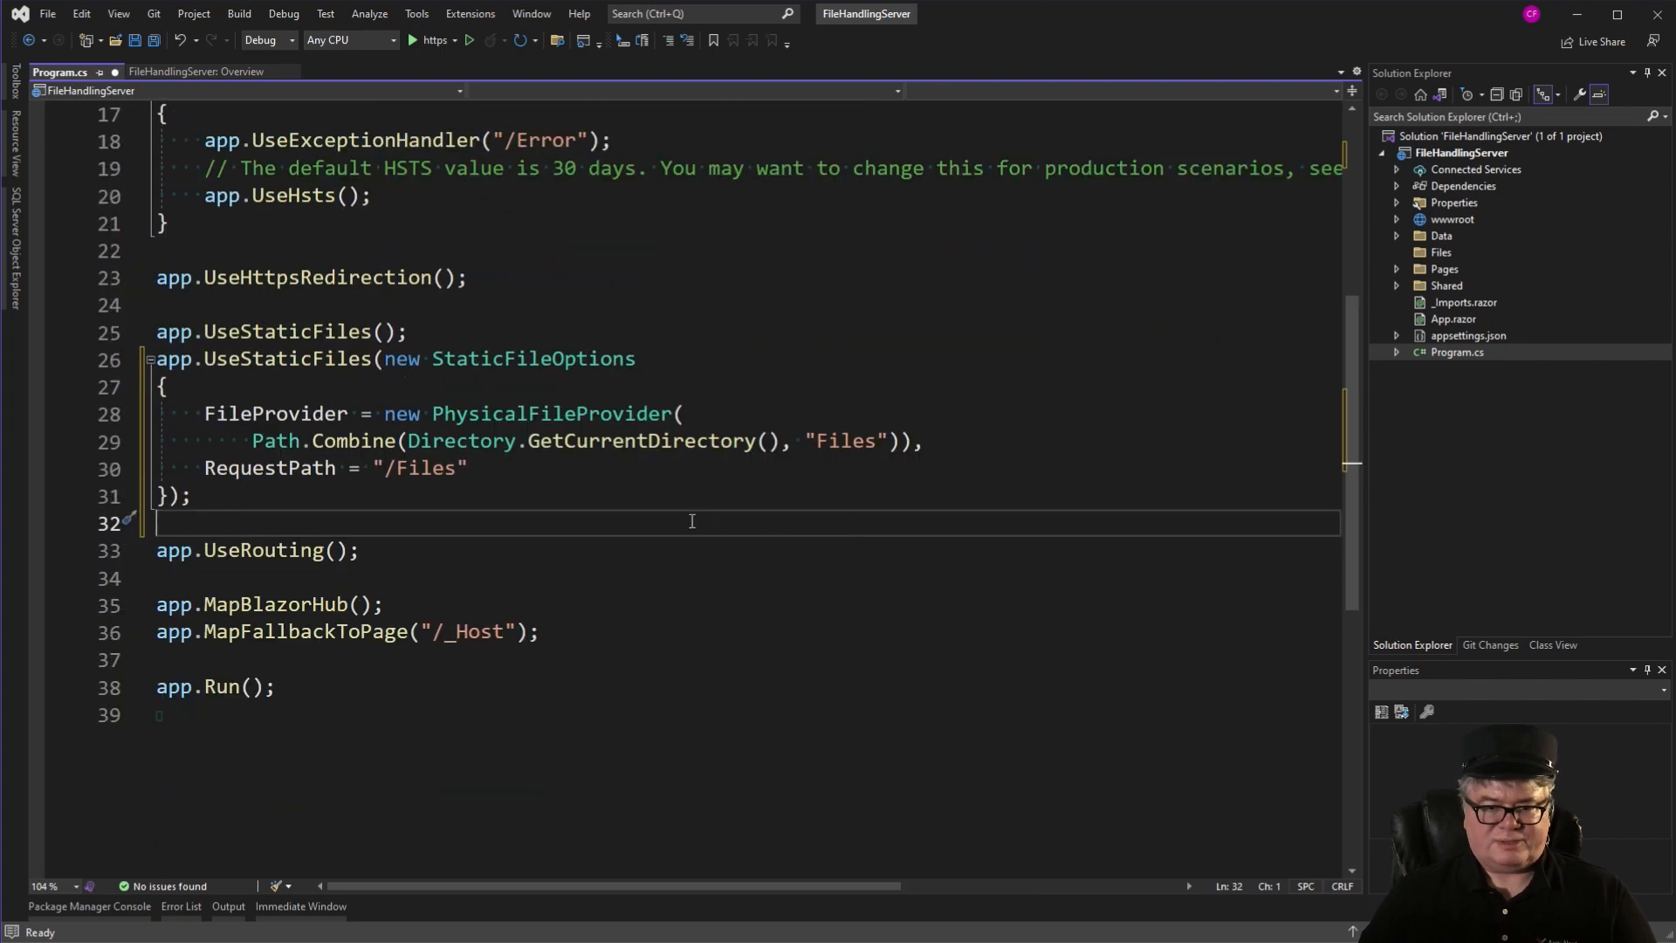
mouse_move(579, 503)
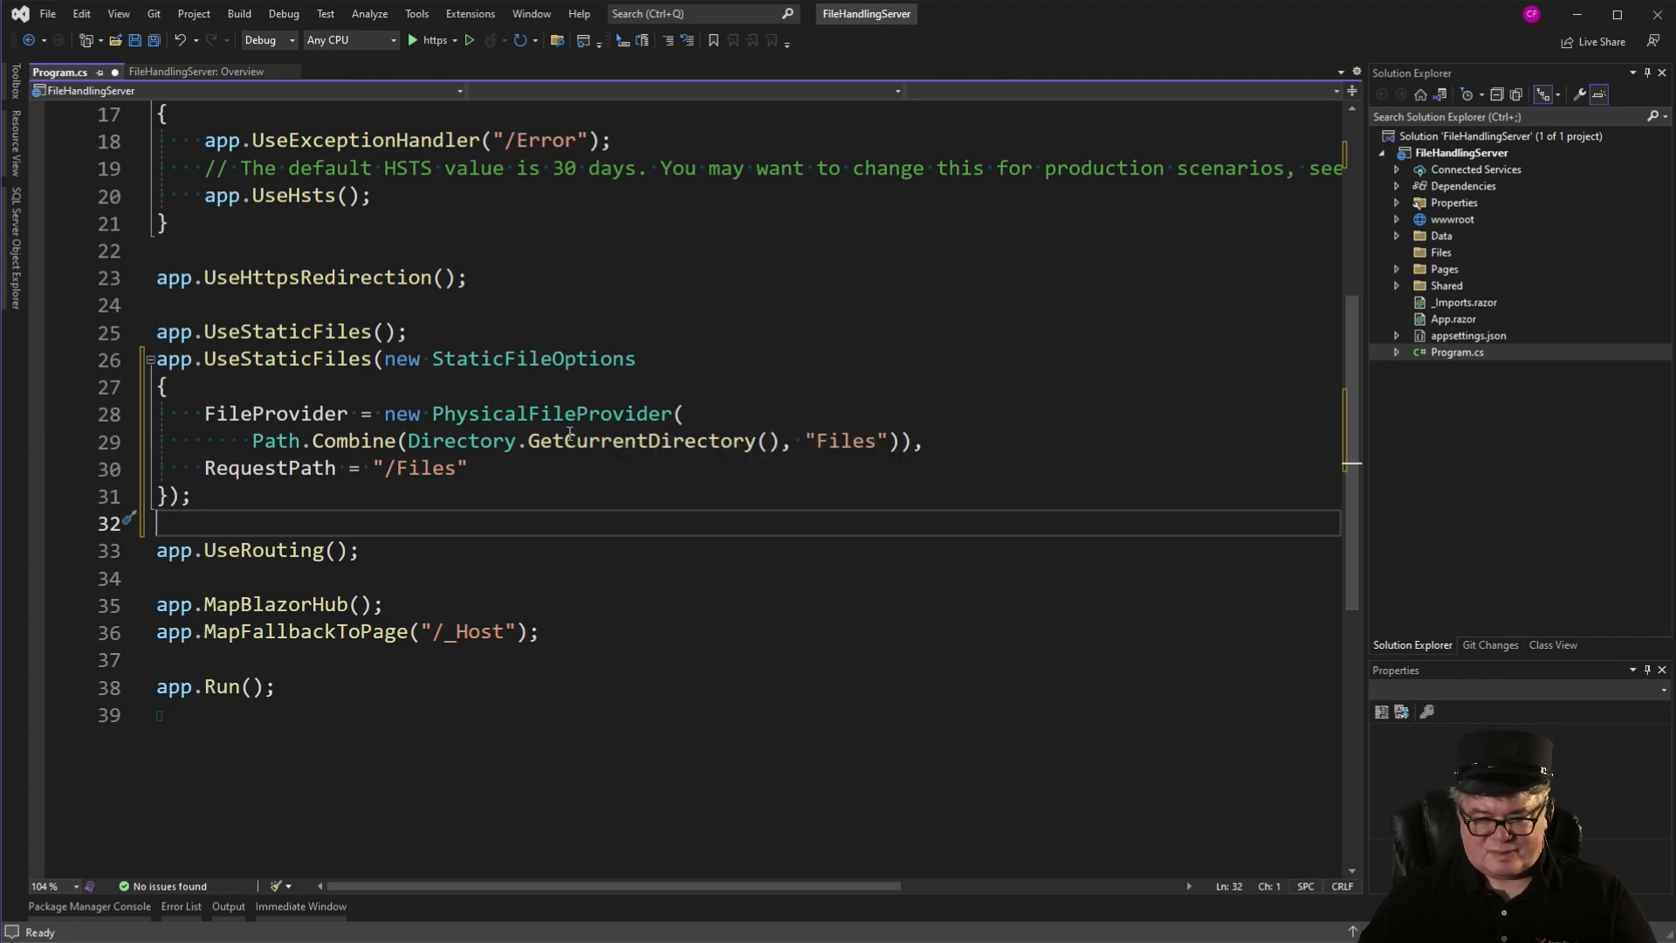
mouse_move(586, 475)
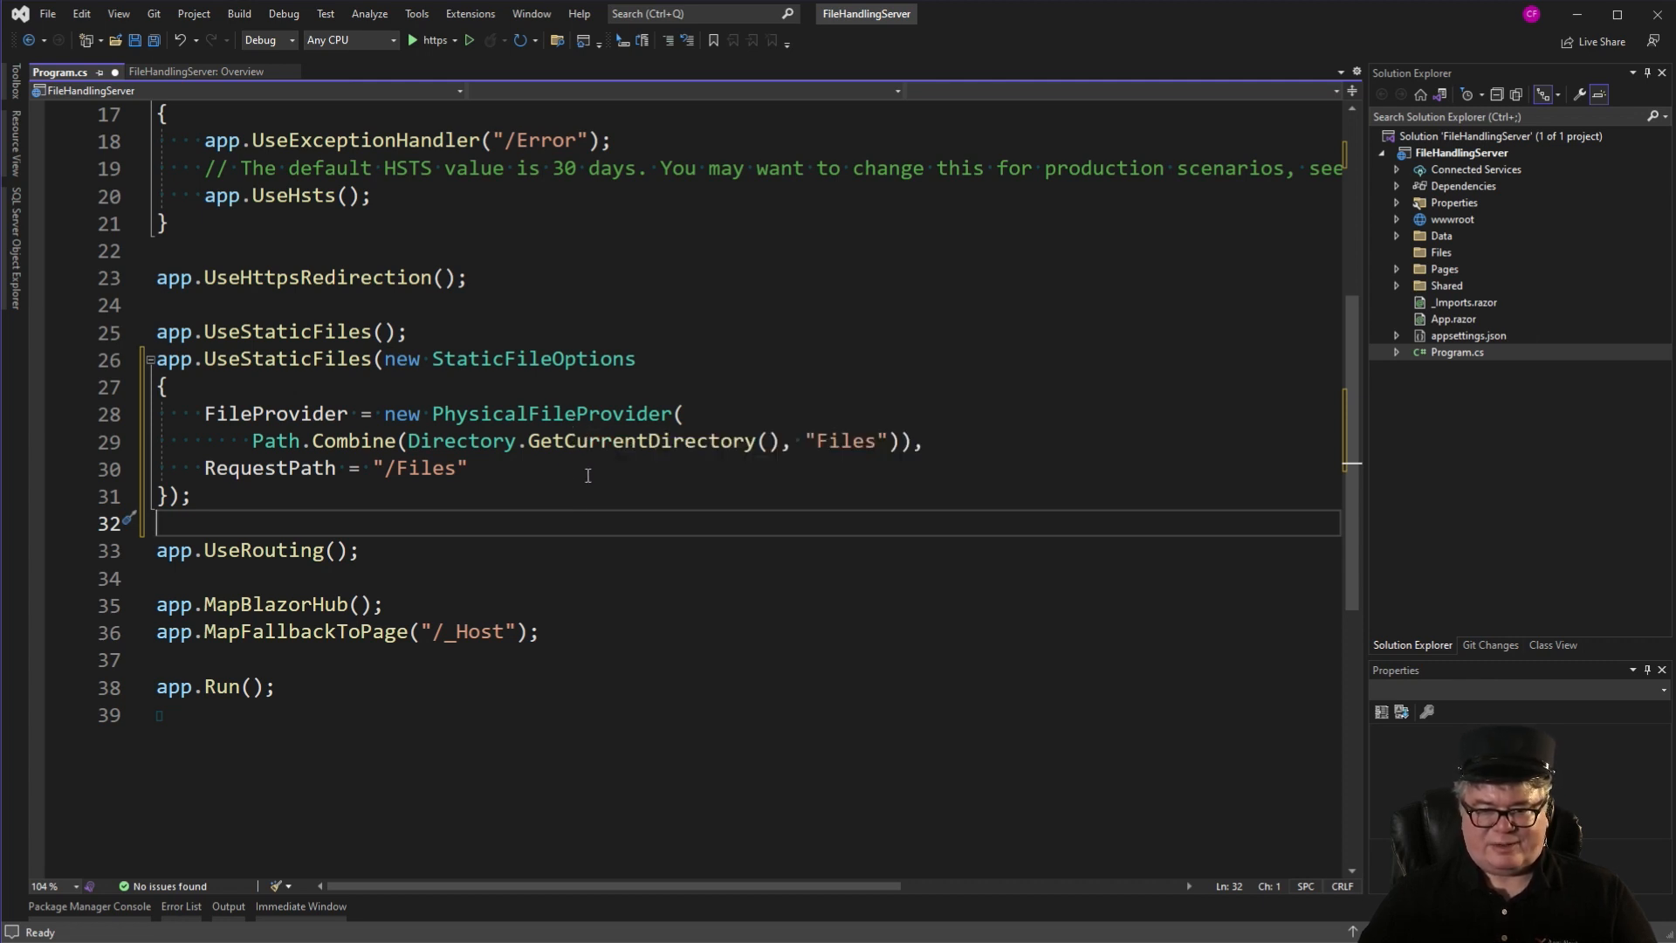
mouse_move(689, 494)
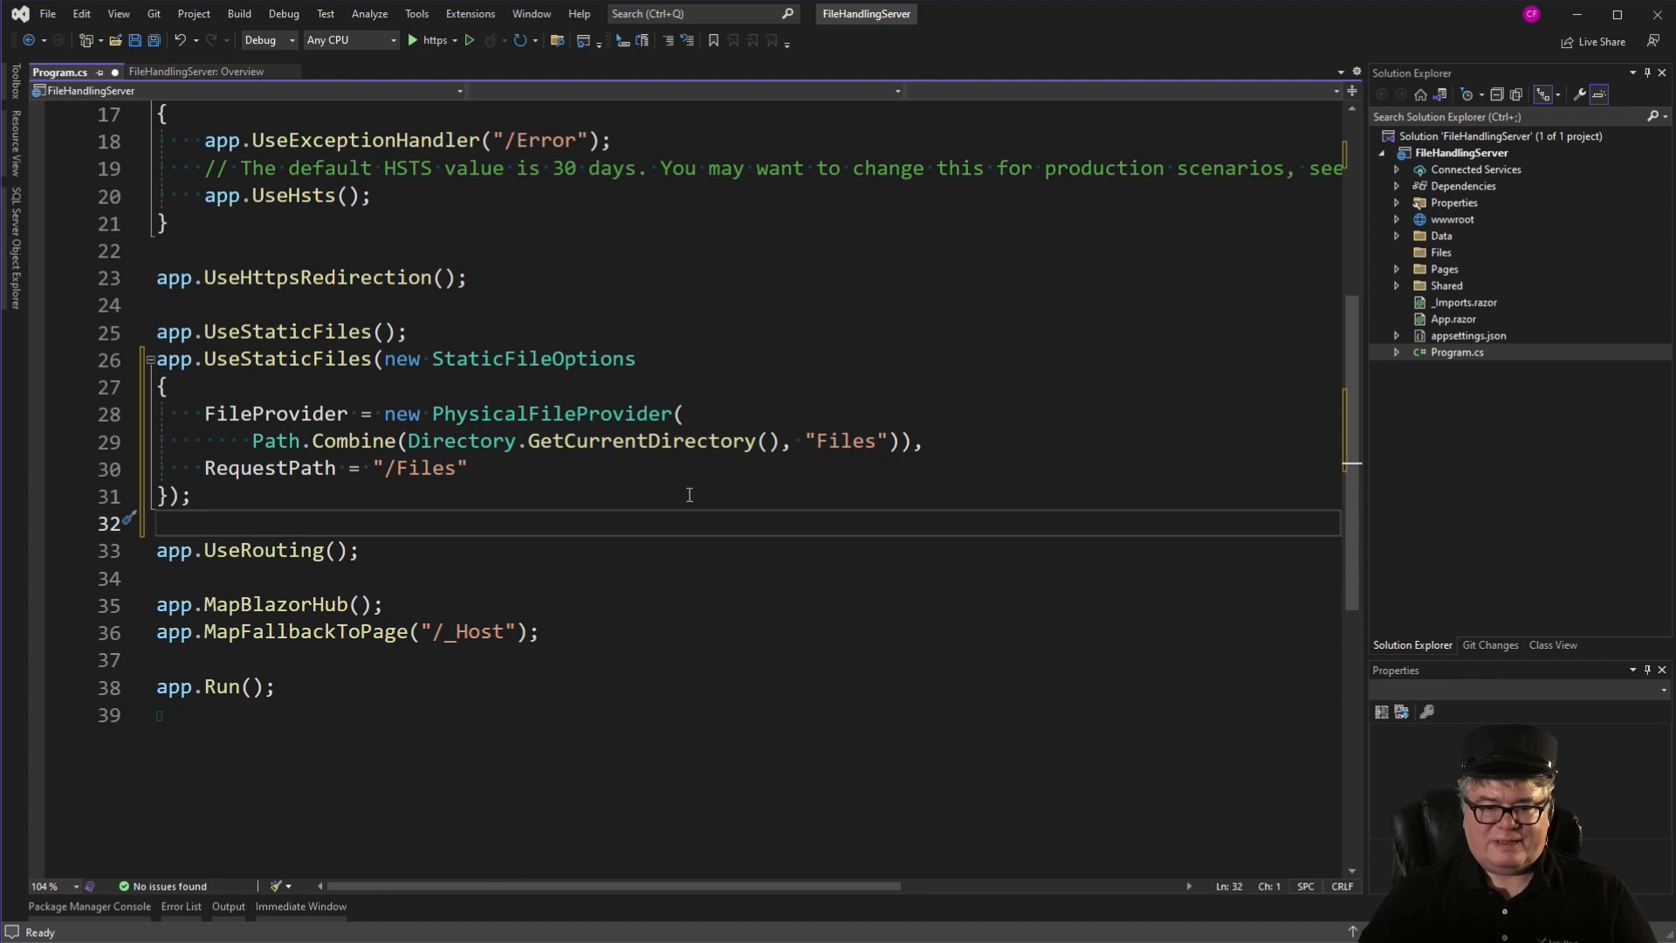
mouse_move(684, 489)
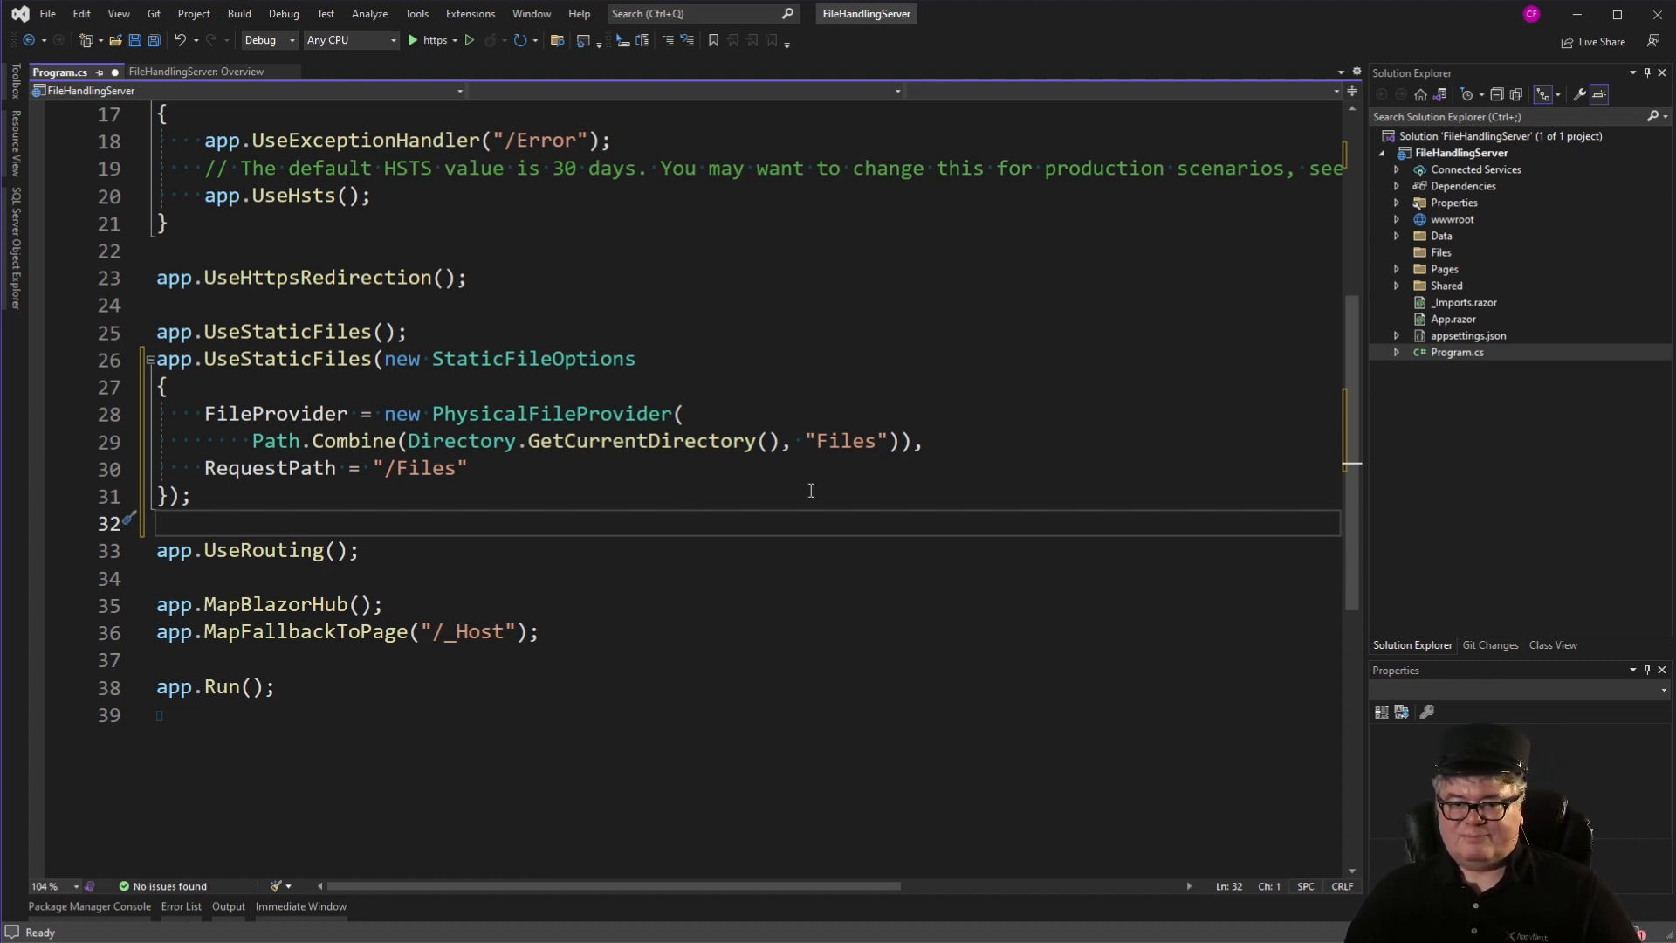
double_click(532, 358)
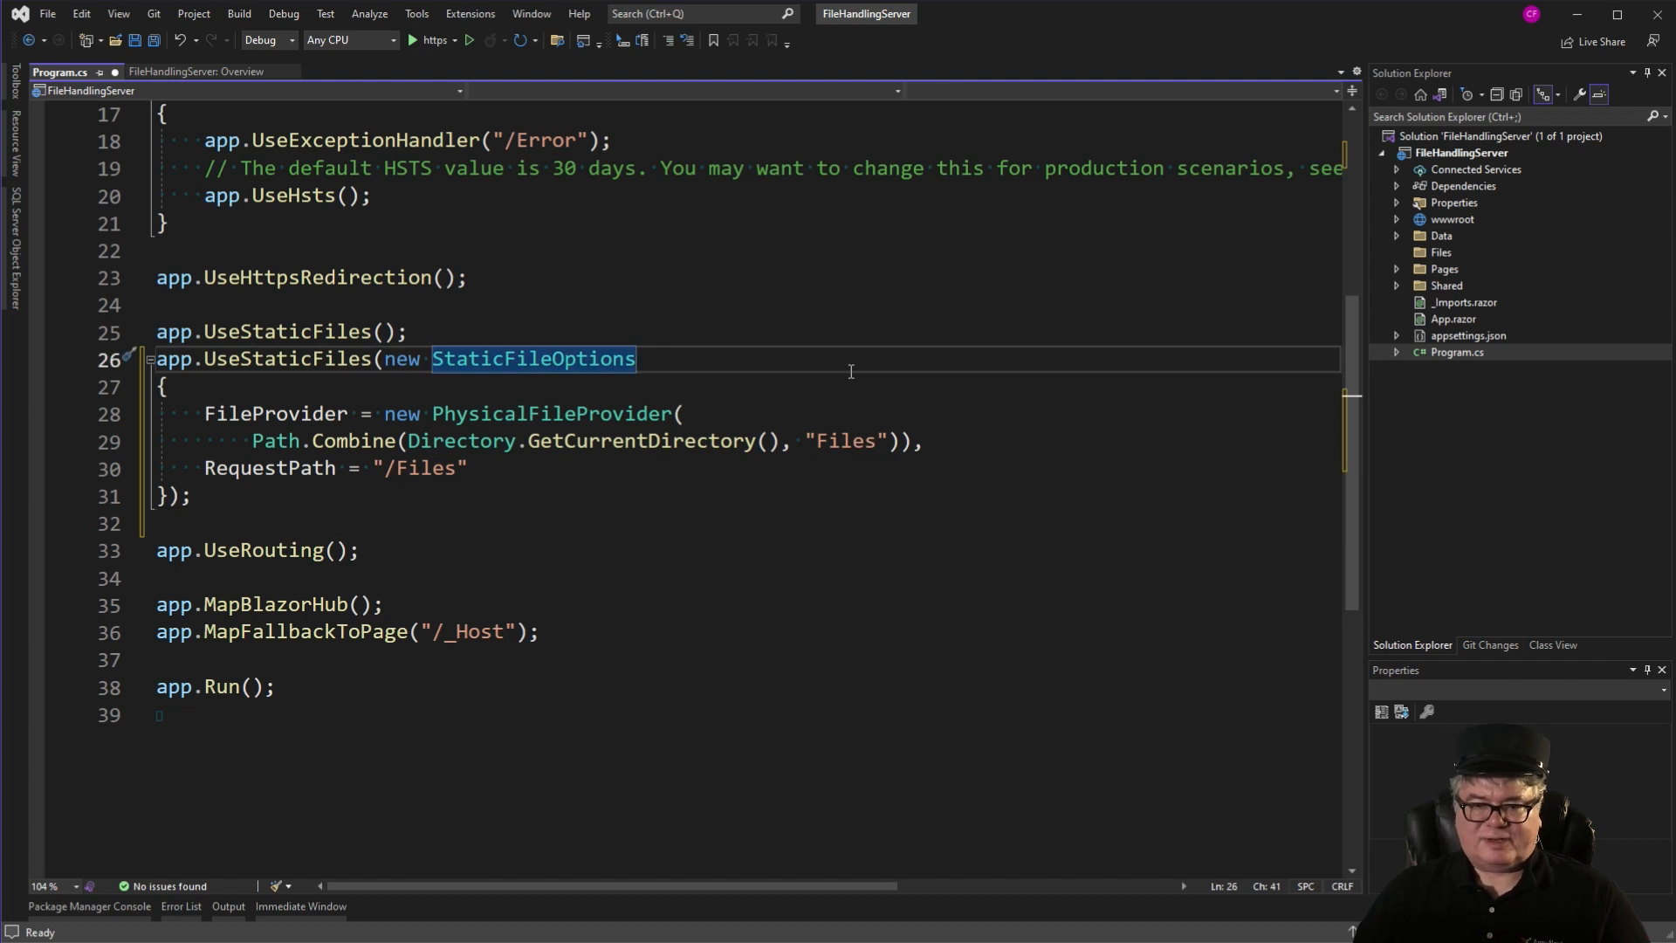
mouse_move(1366, 286)
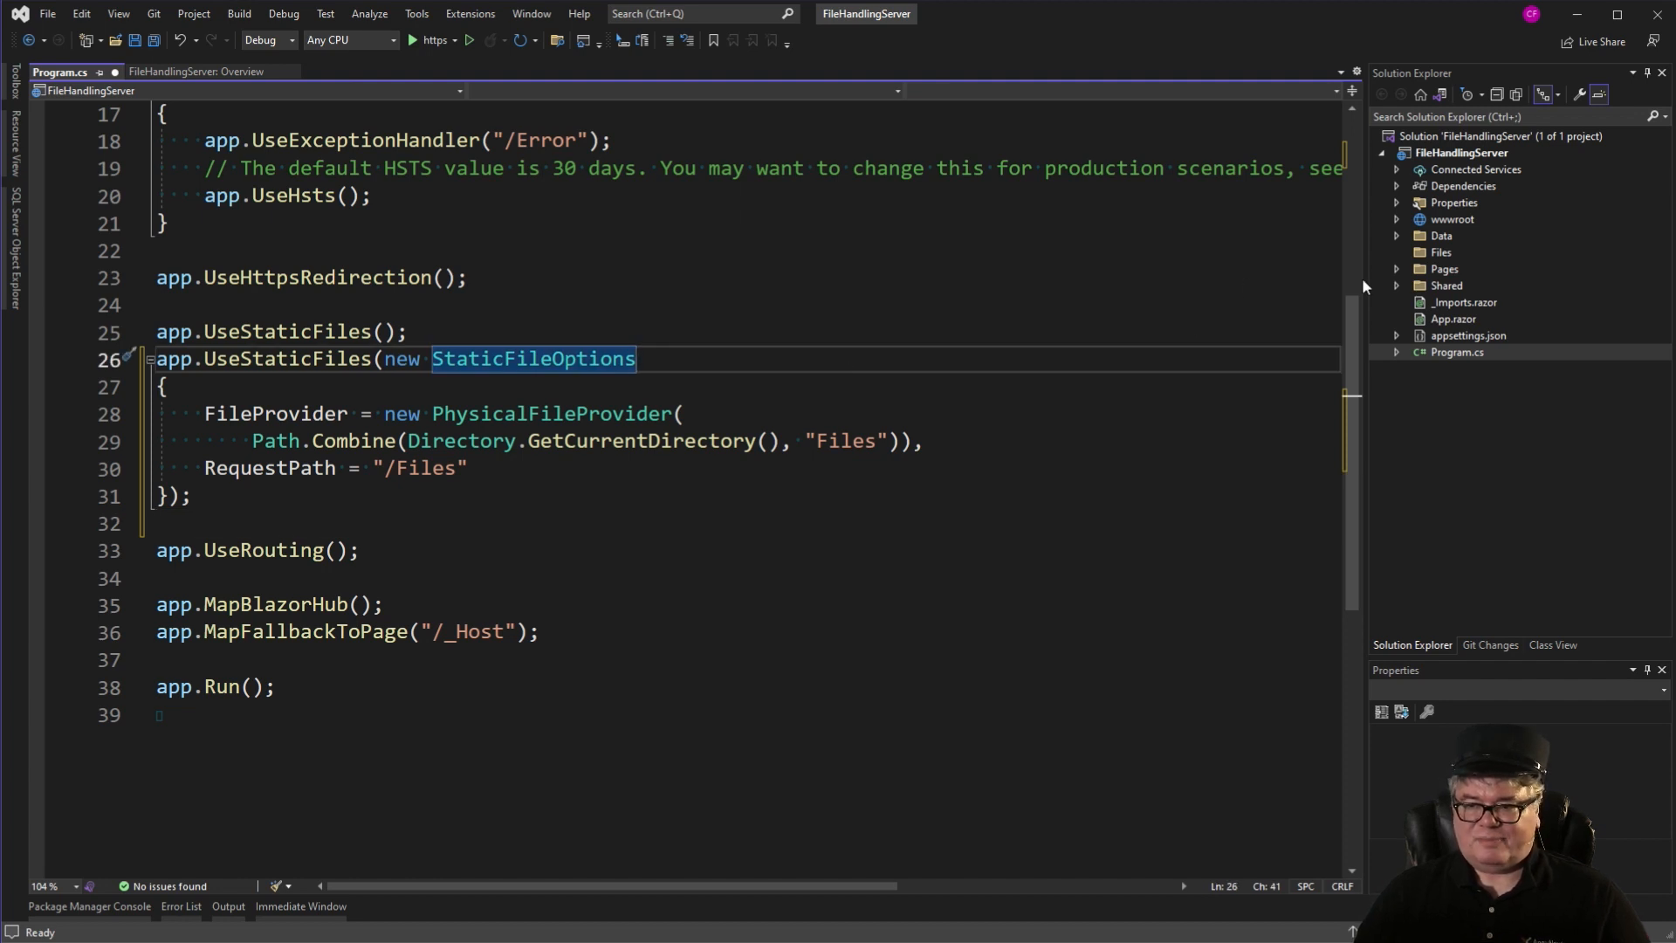
Open site.css and scroll through the .dropArea, hover, hidden input and dropAreaDrug rules.
left_click(1399, 220)
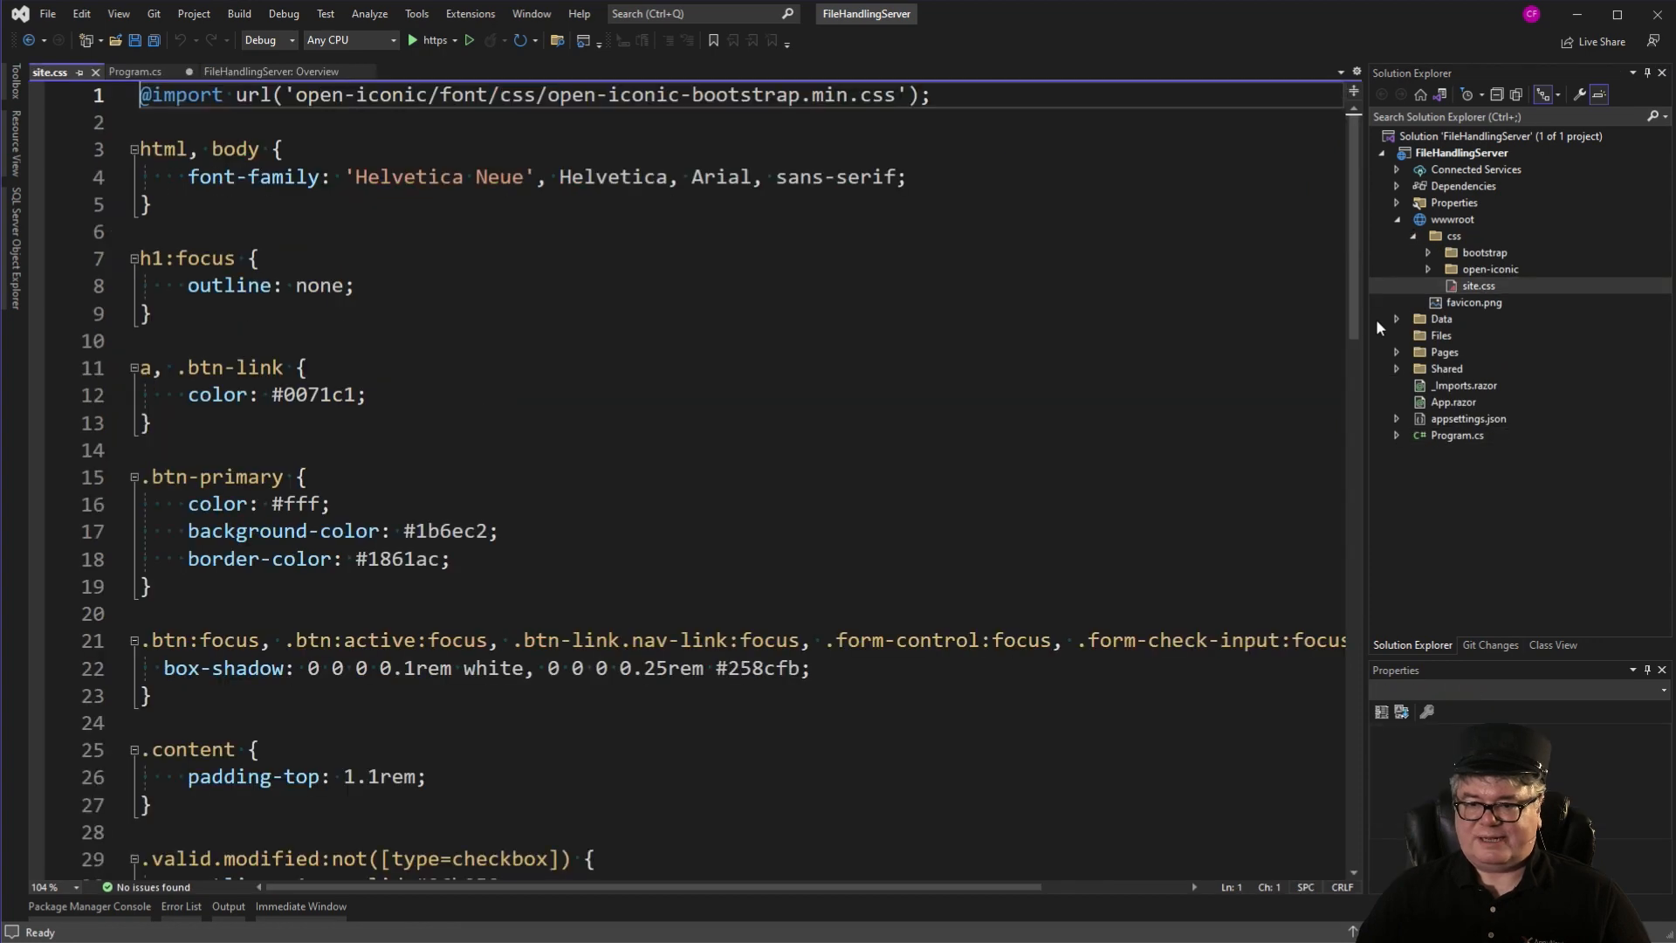
scroll("down", 3)
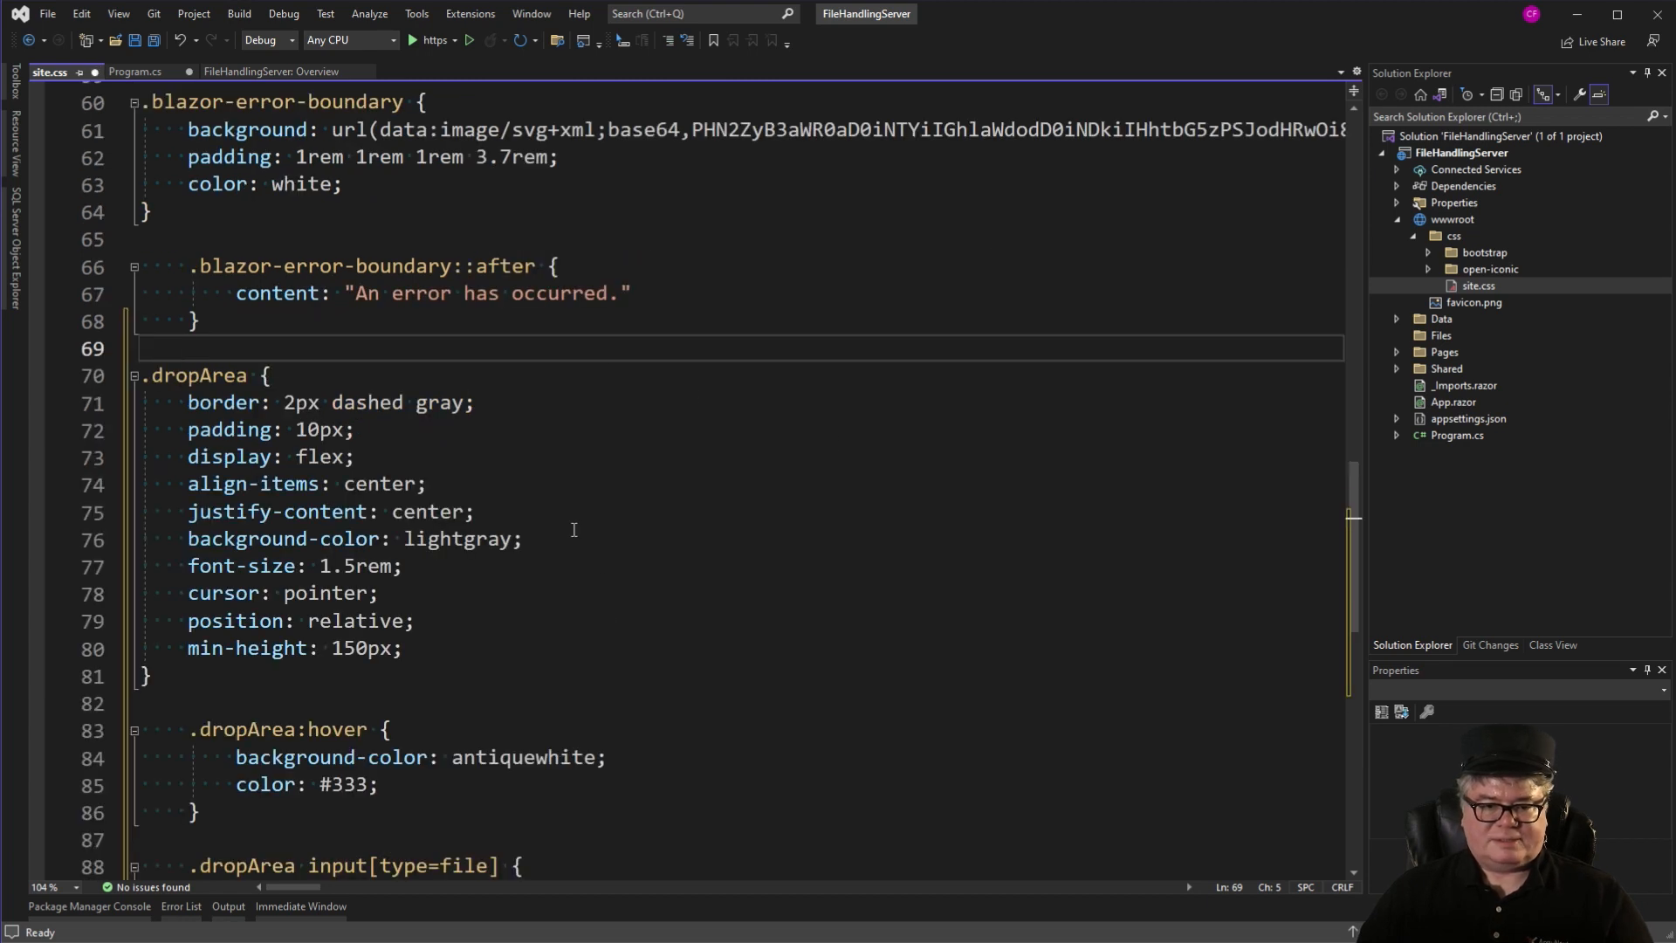
mouse_move(547, 550)
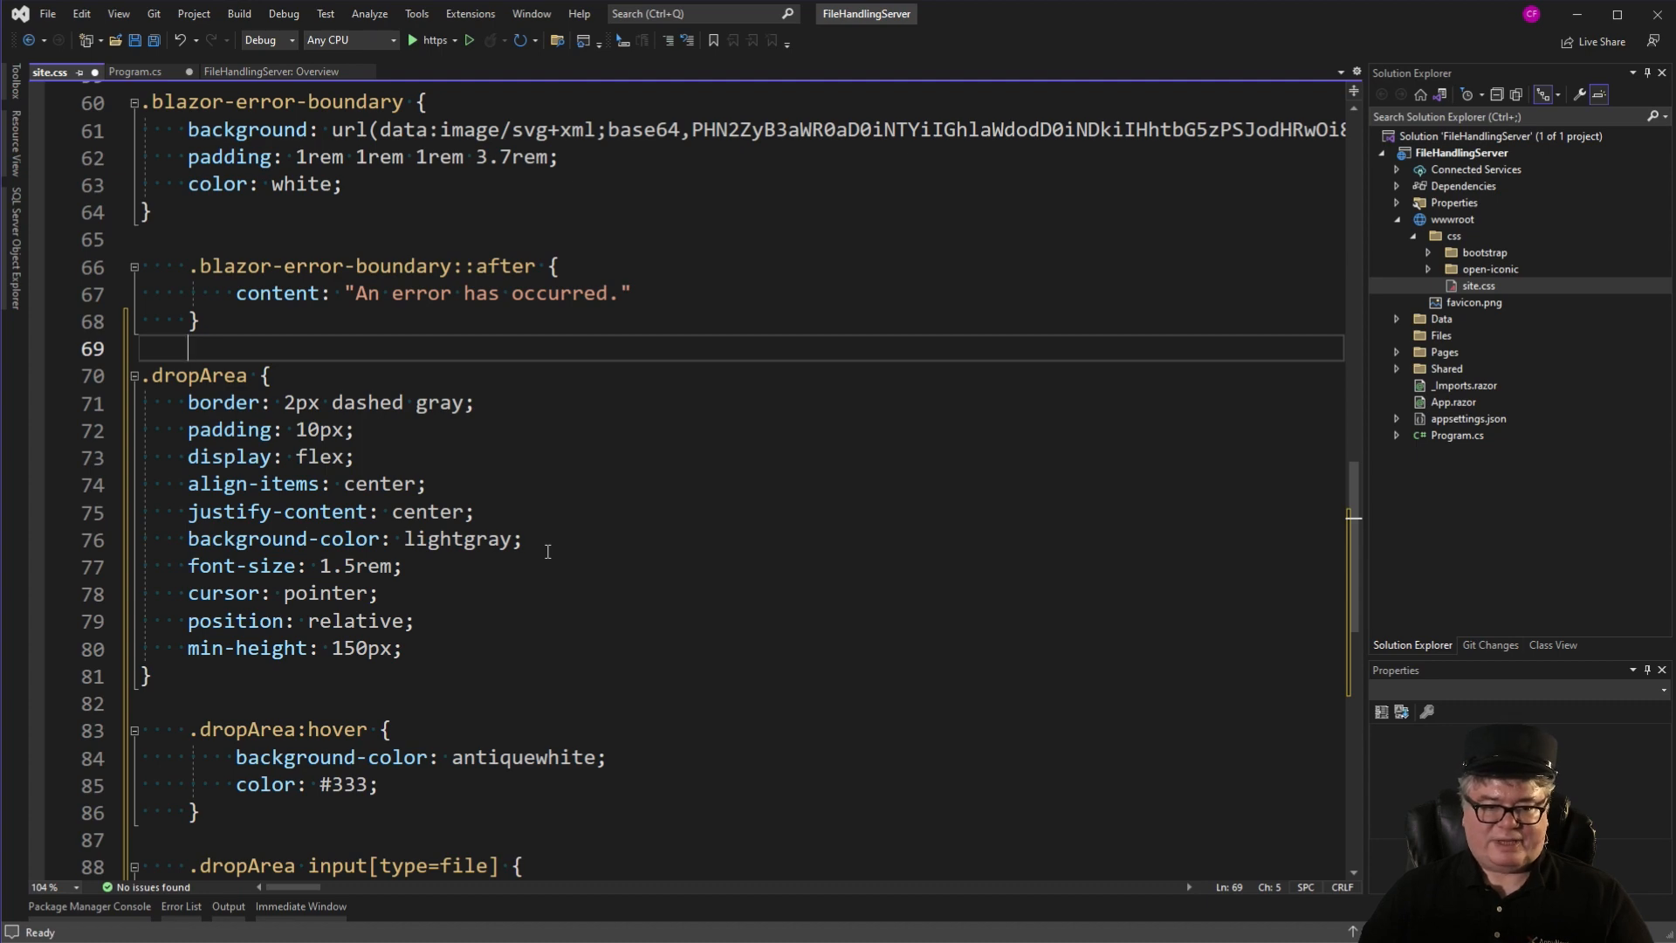
scroll("down", 3)
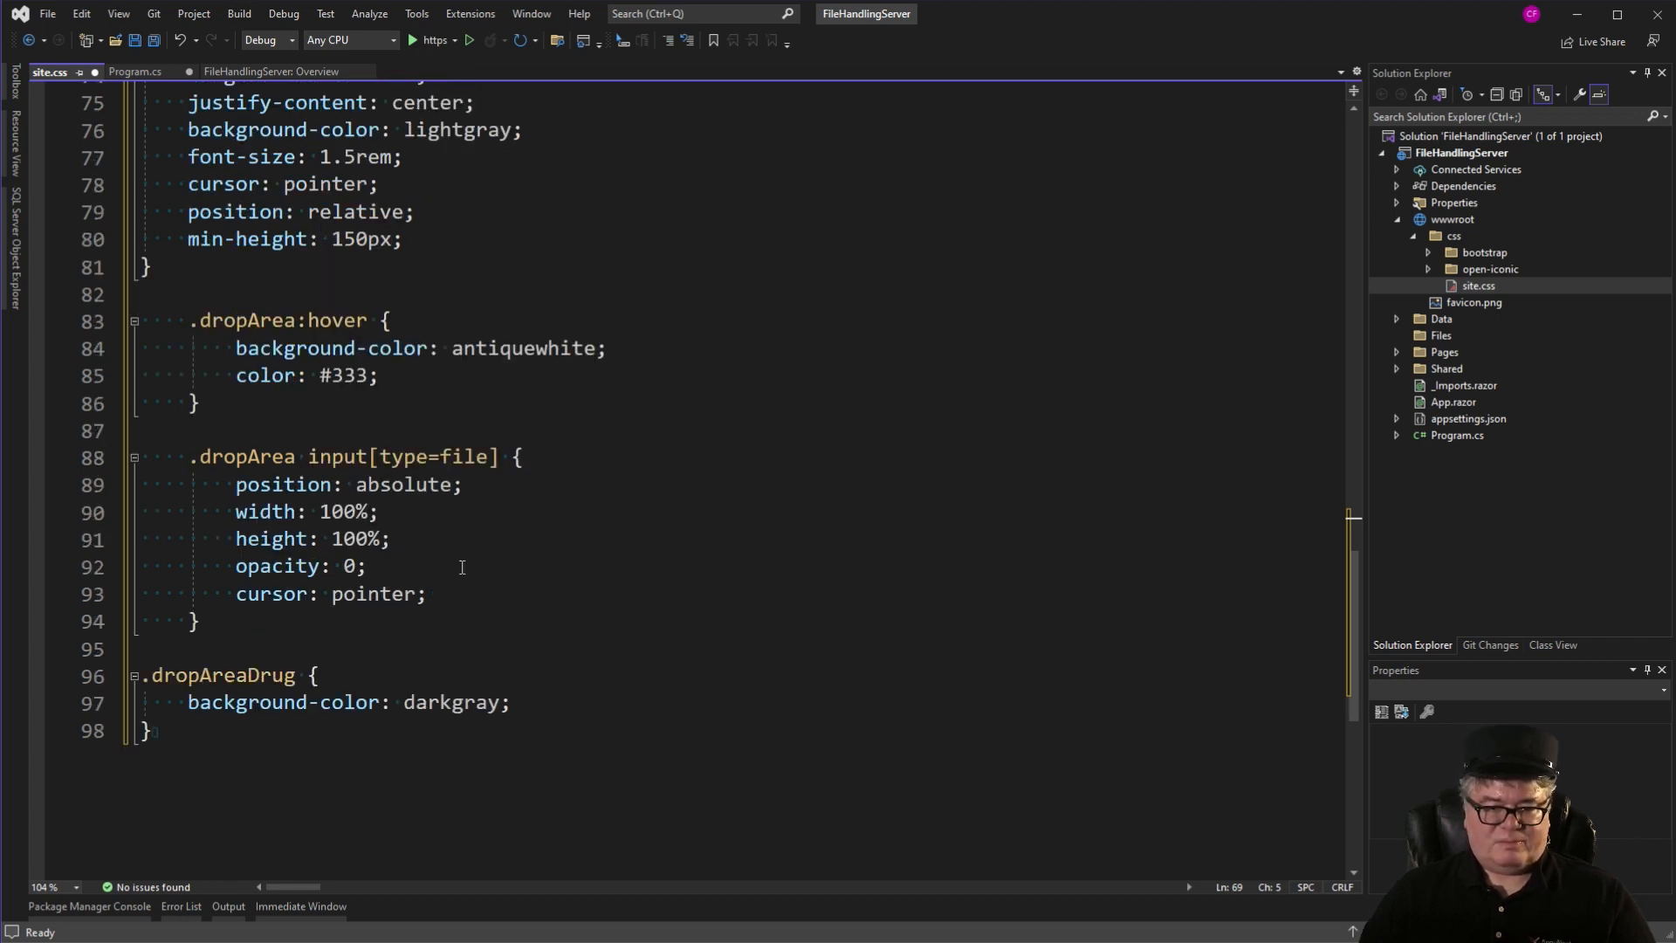
mouse_move(478, 529)
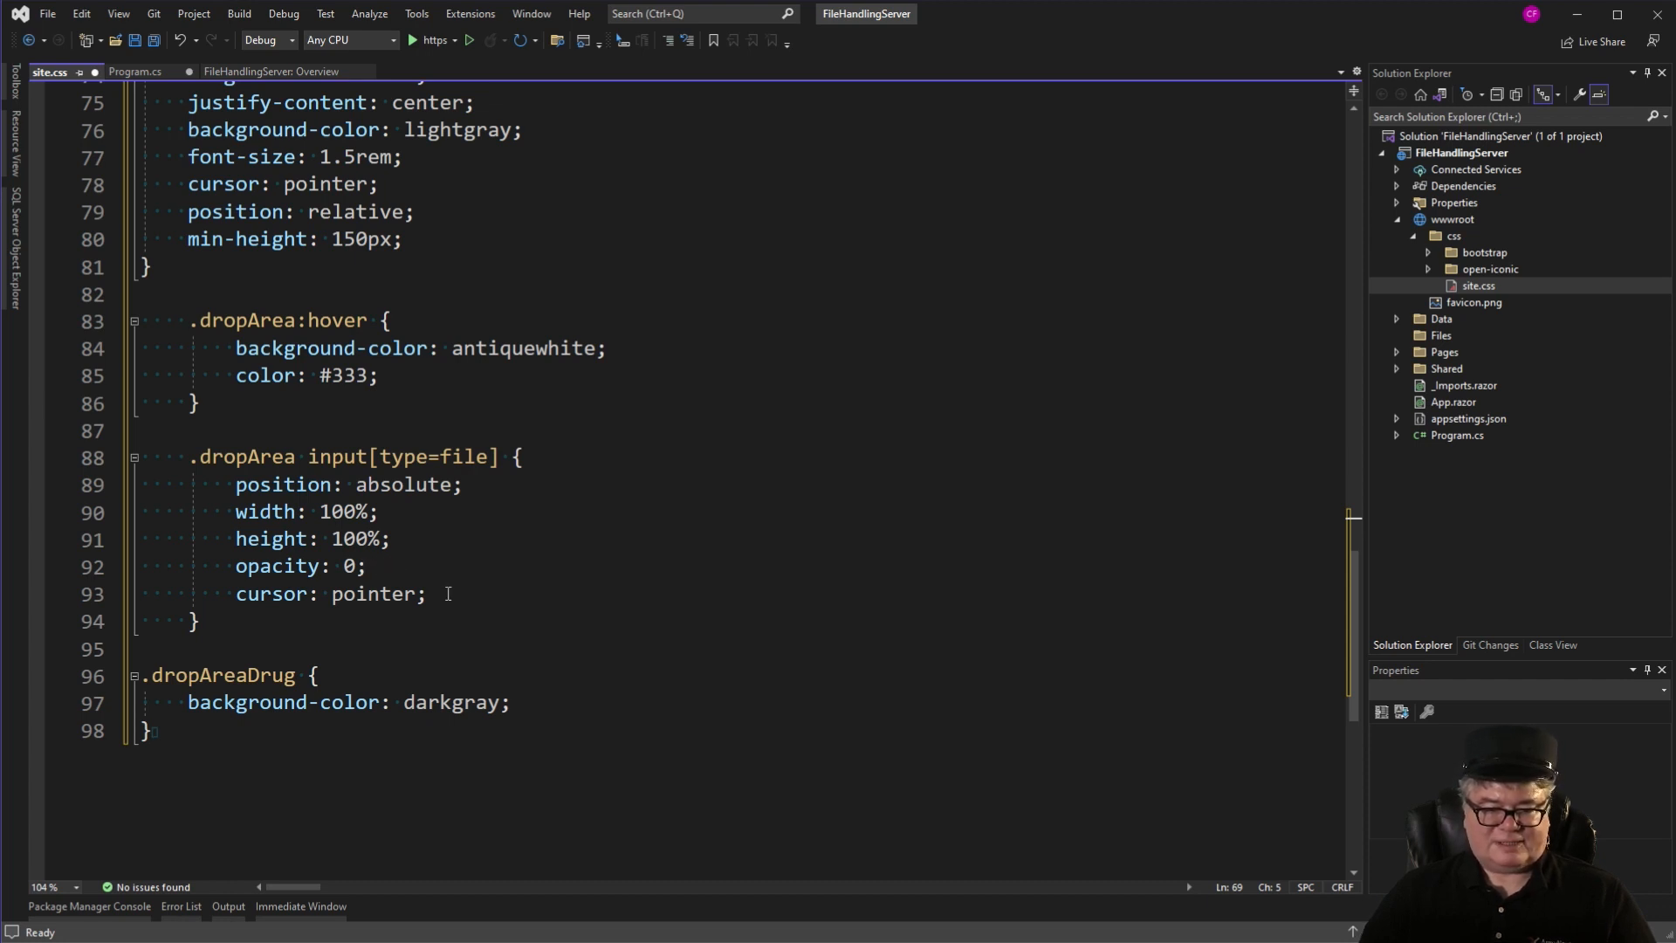
scroll("up", 3)
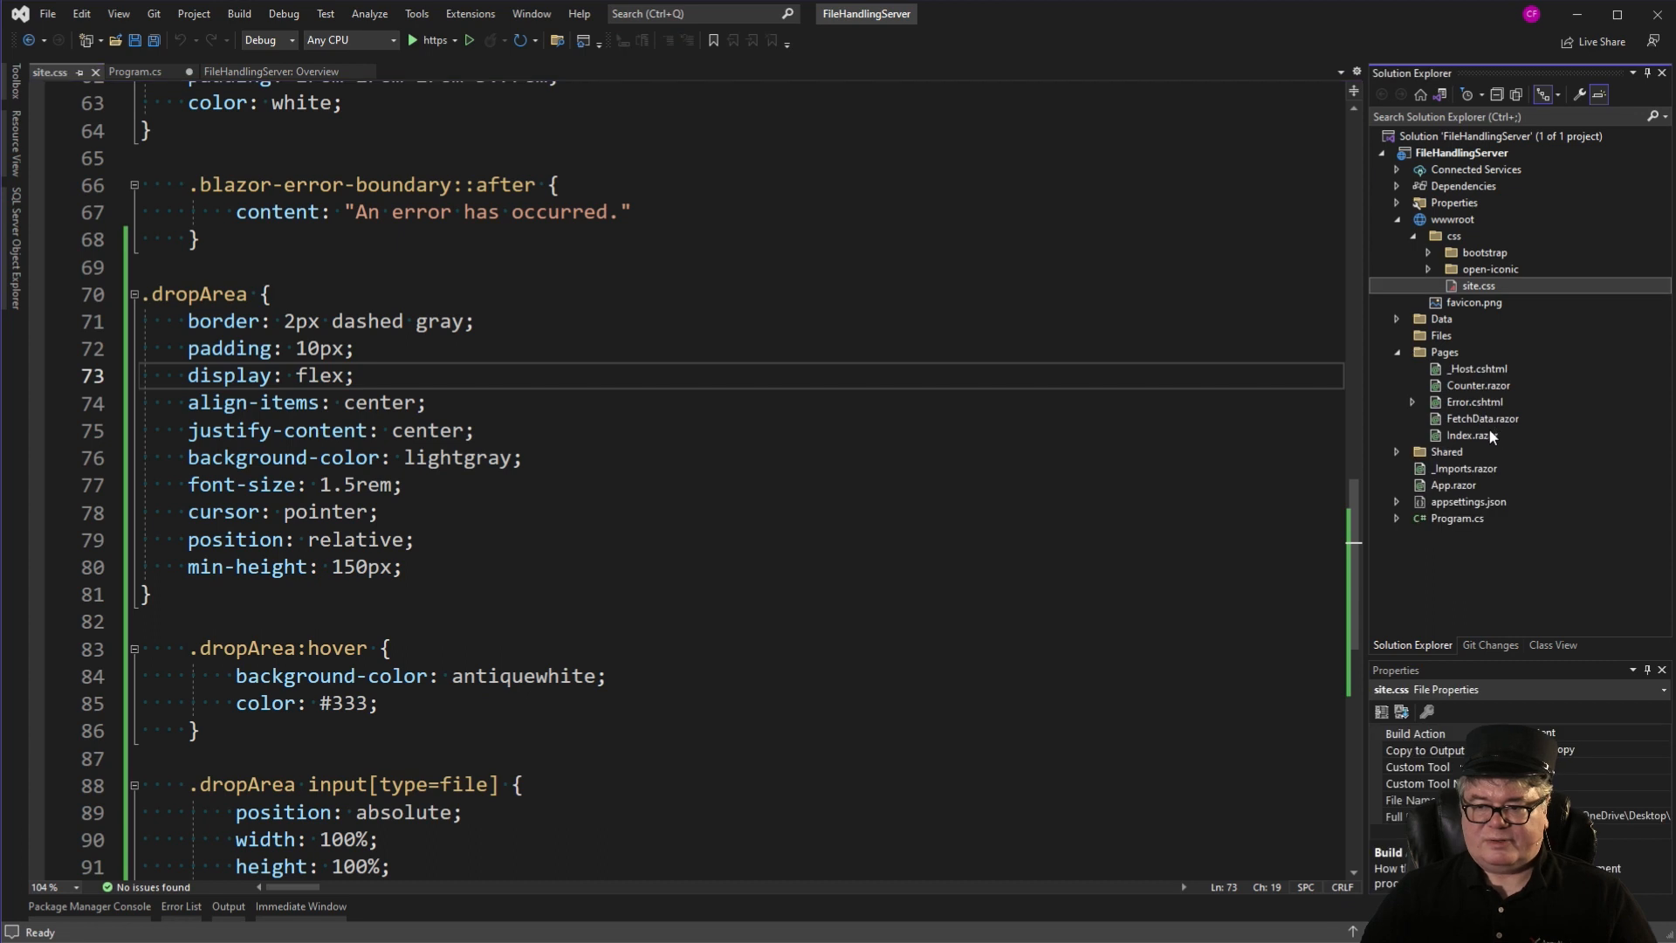
Open Index.razor and review the drop area markup using the dropClass variable.
double_click(1470, 435)
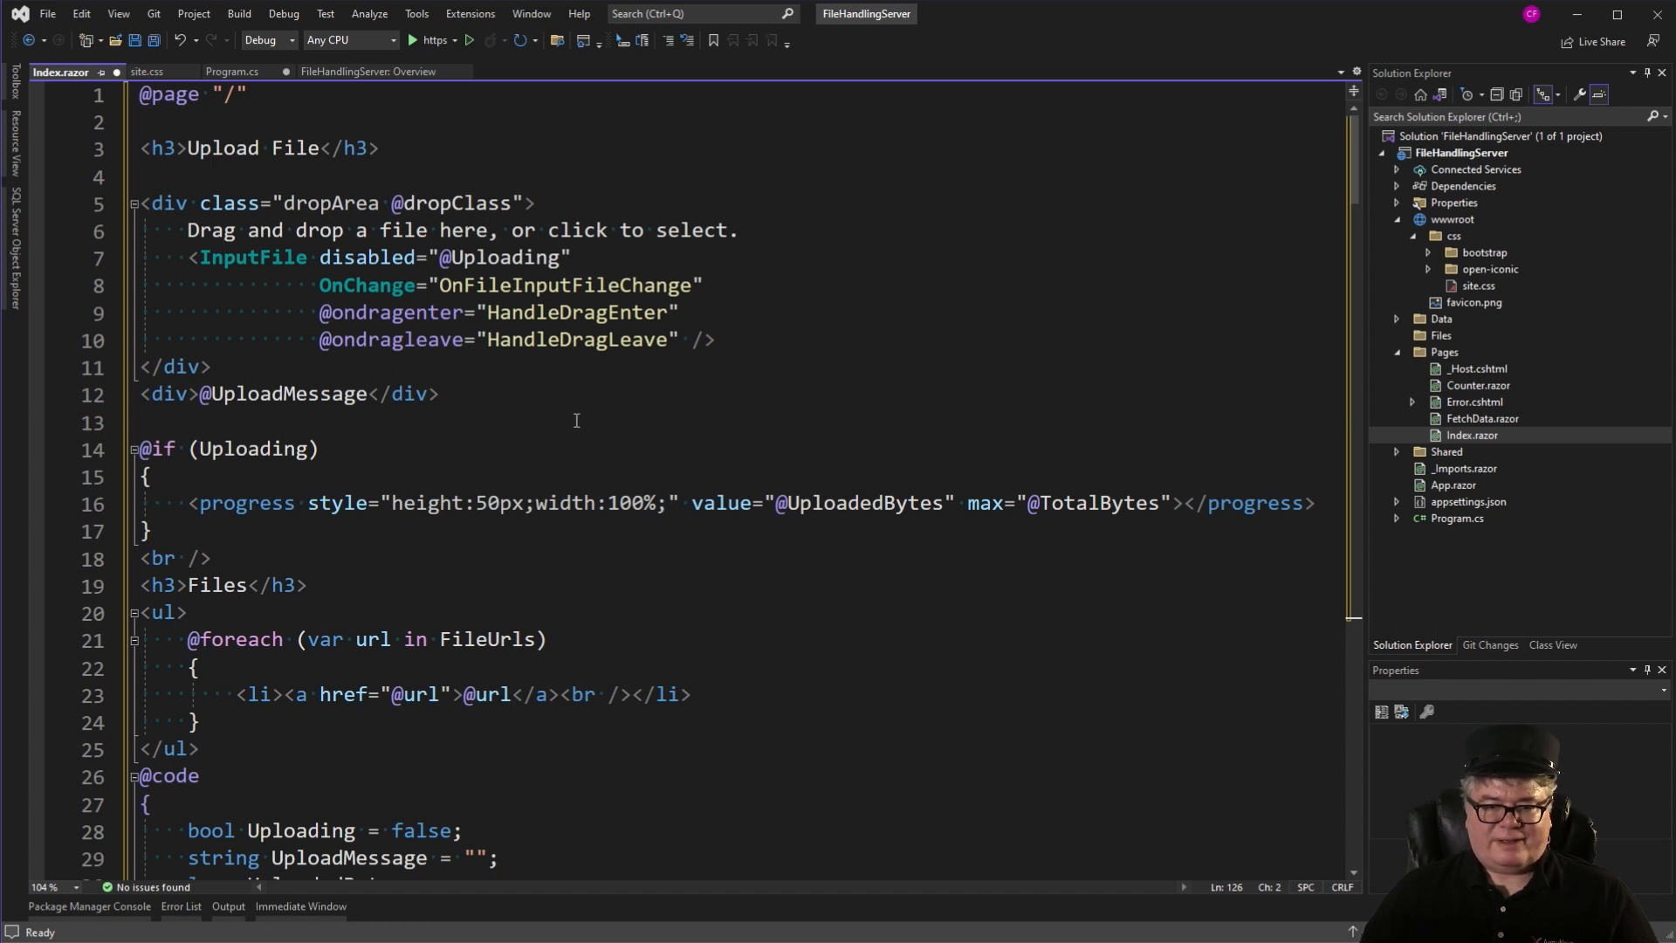
double_click(454, 202)
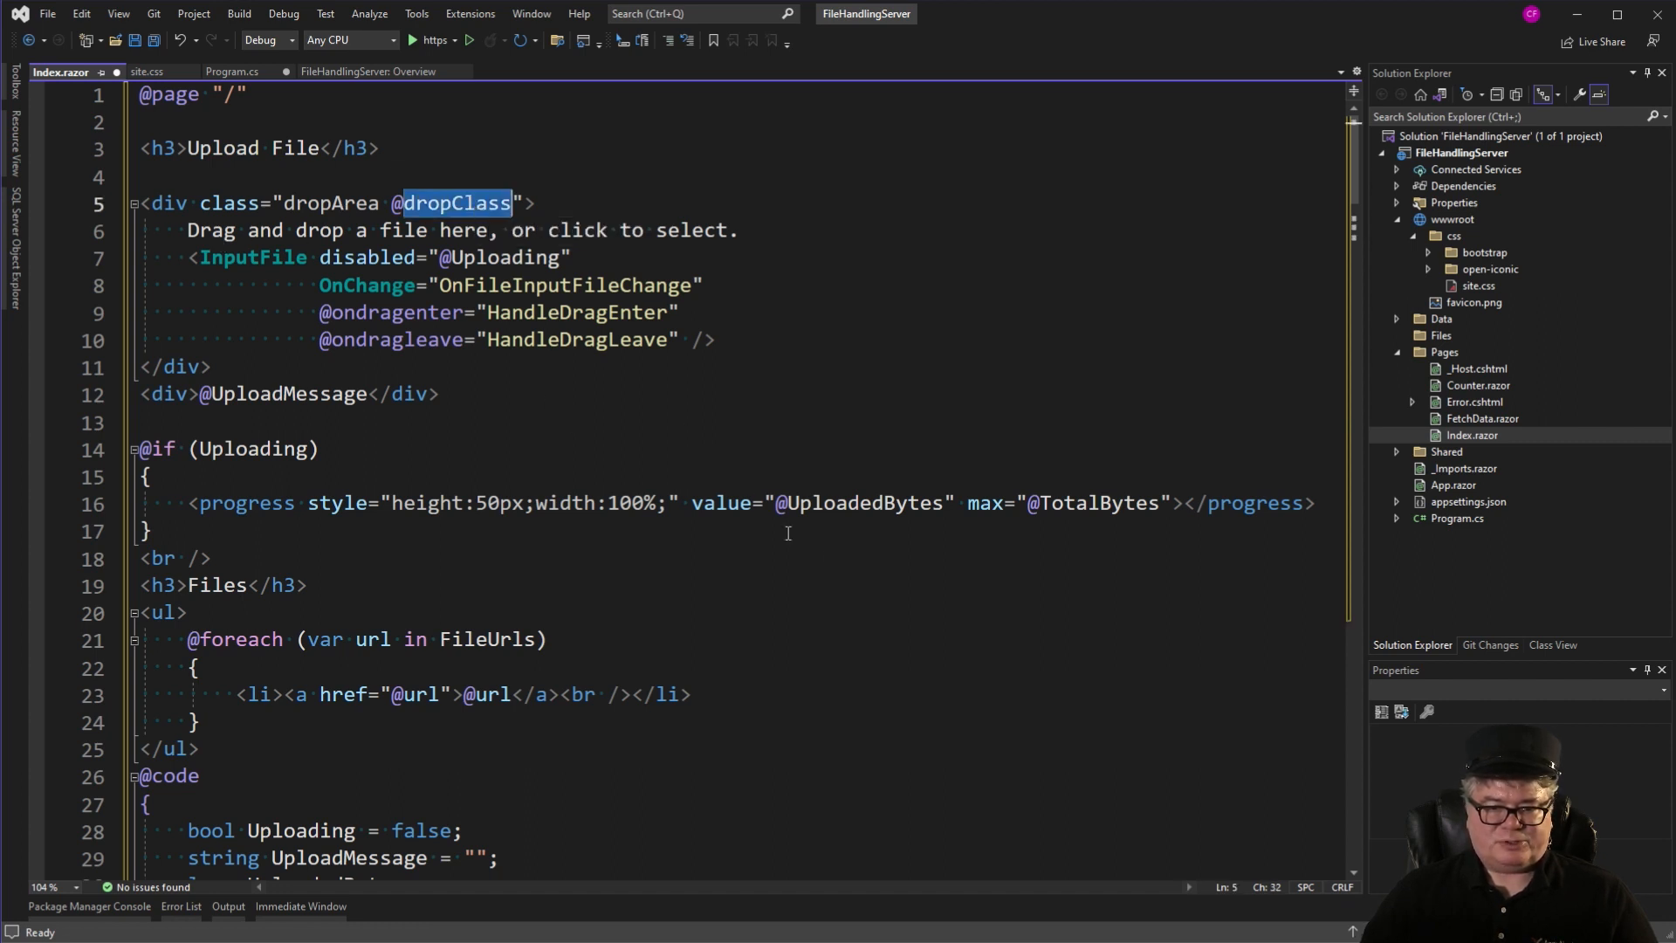
scroll("down", 3)
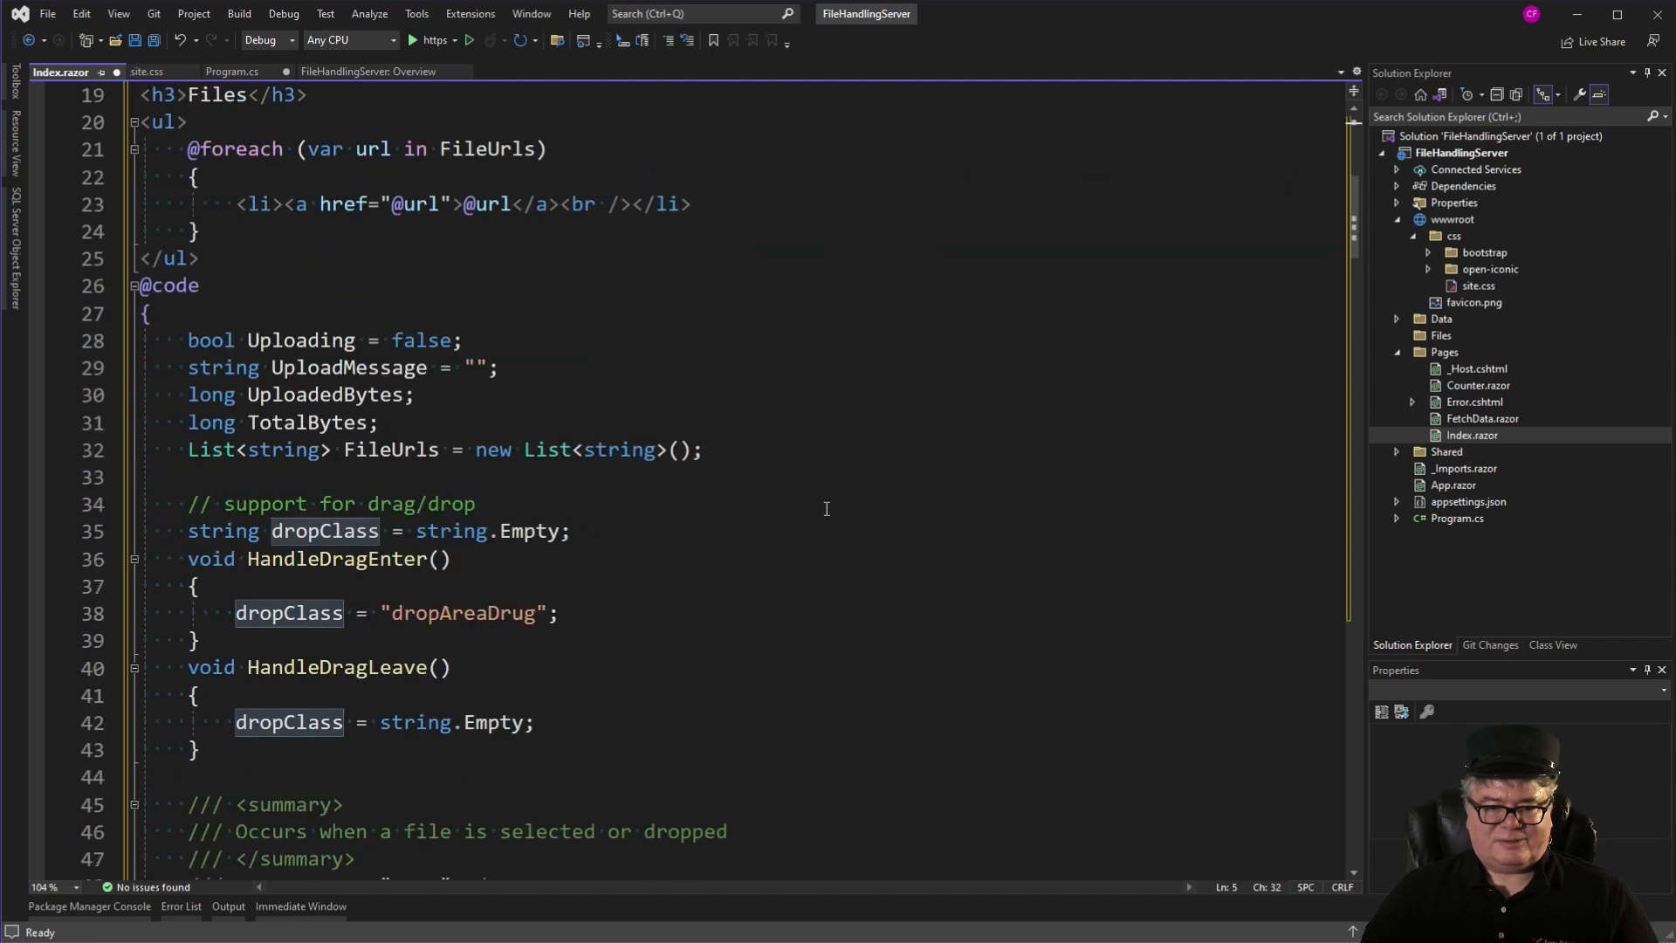
mouse_move(655, 632)
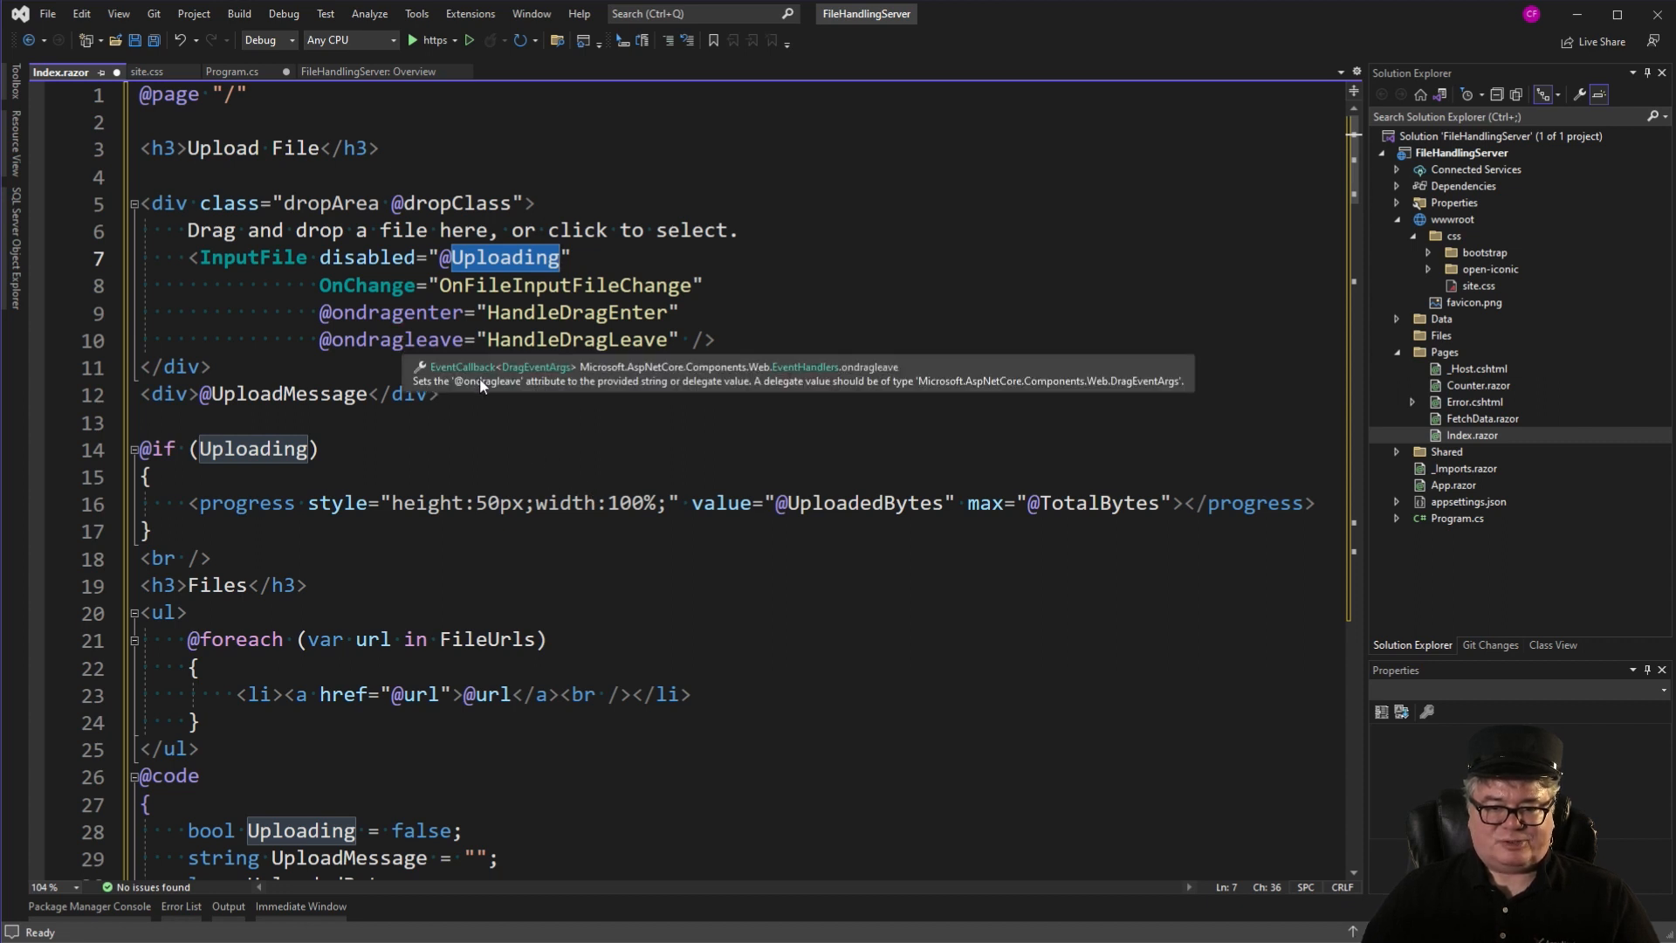
mouse_move(688, 576)
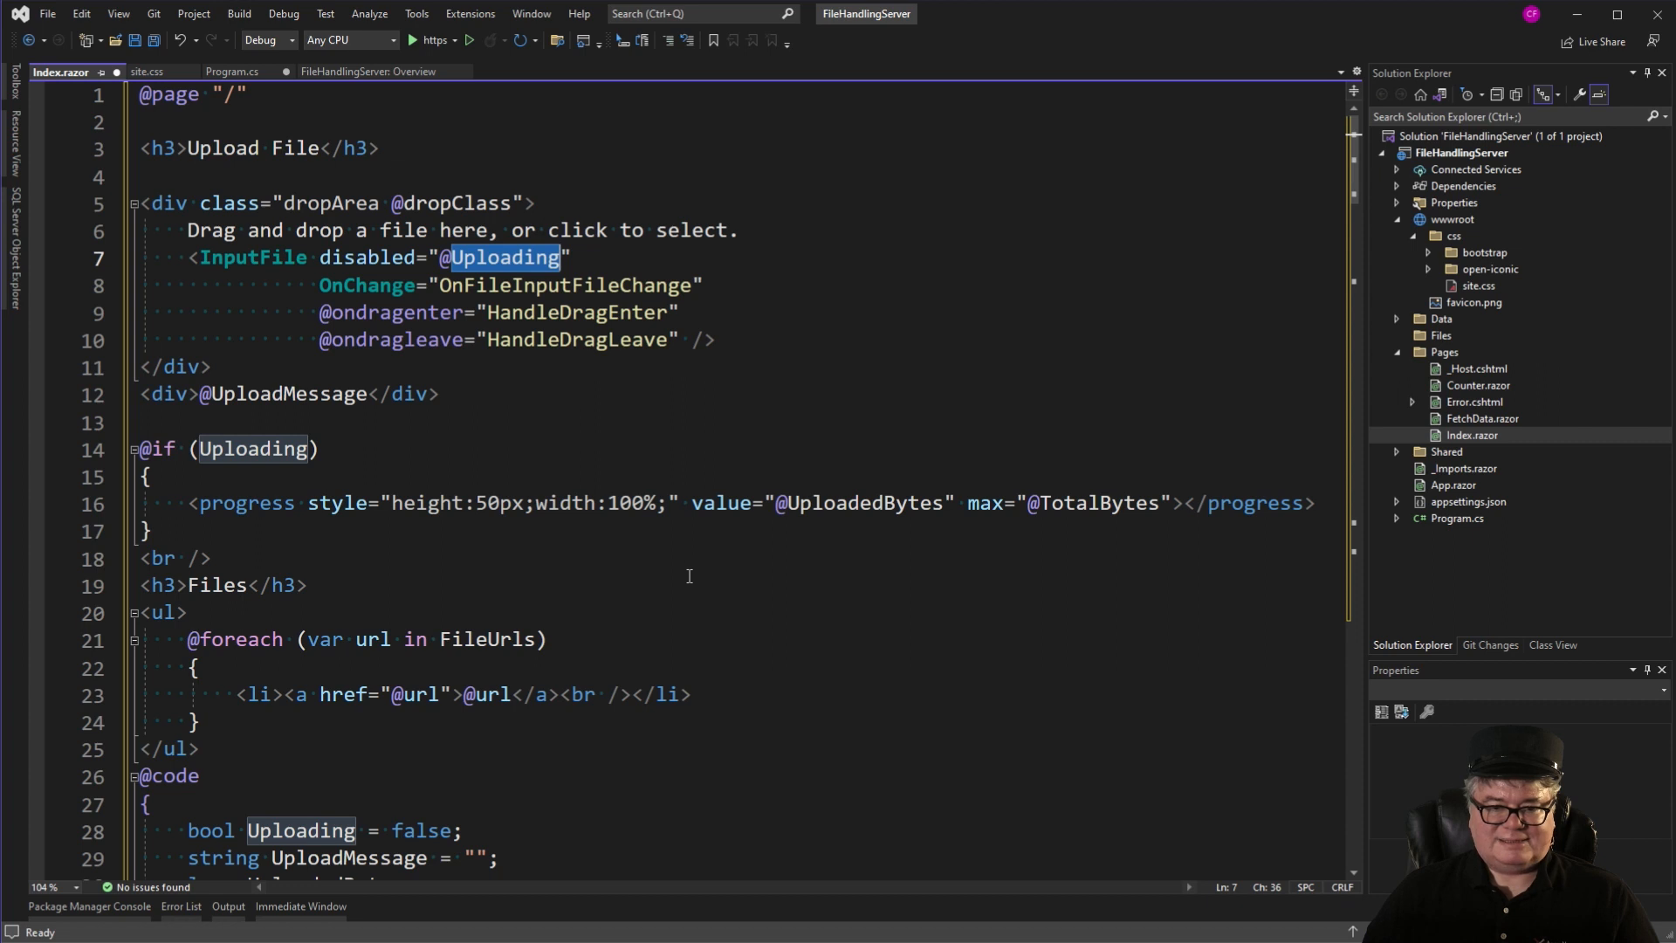
double_click(564, 285)
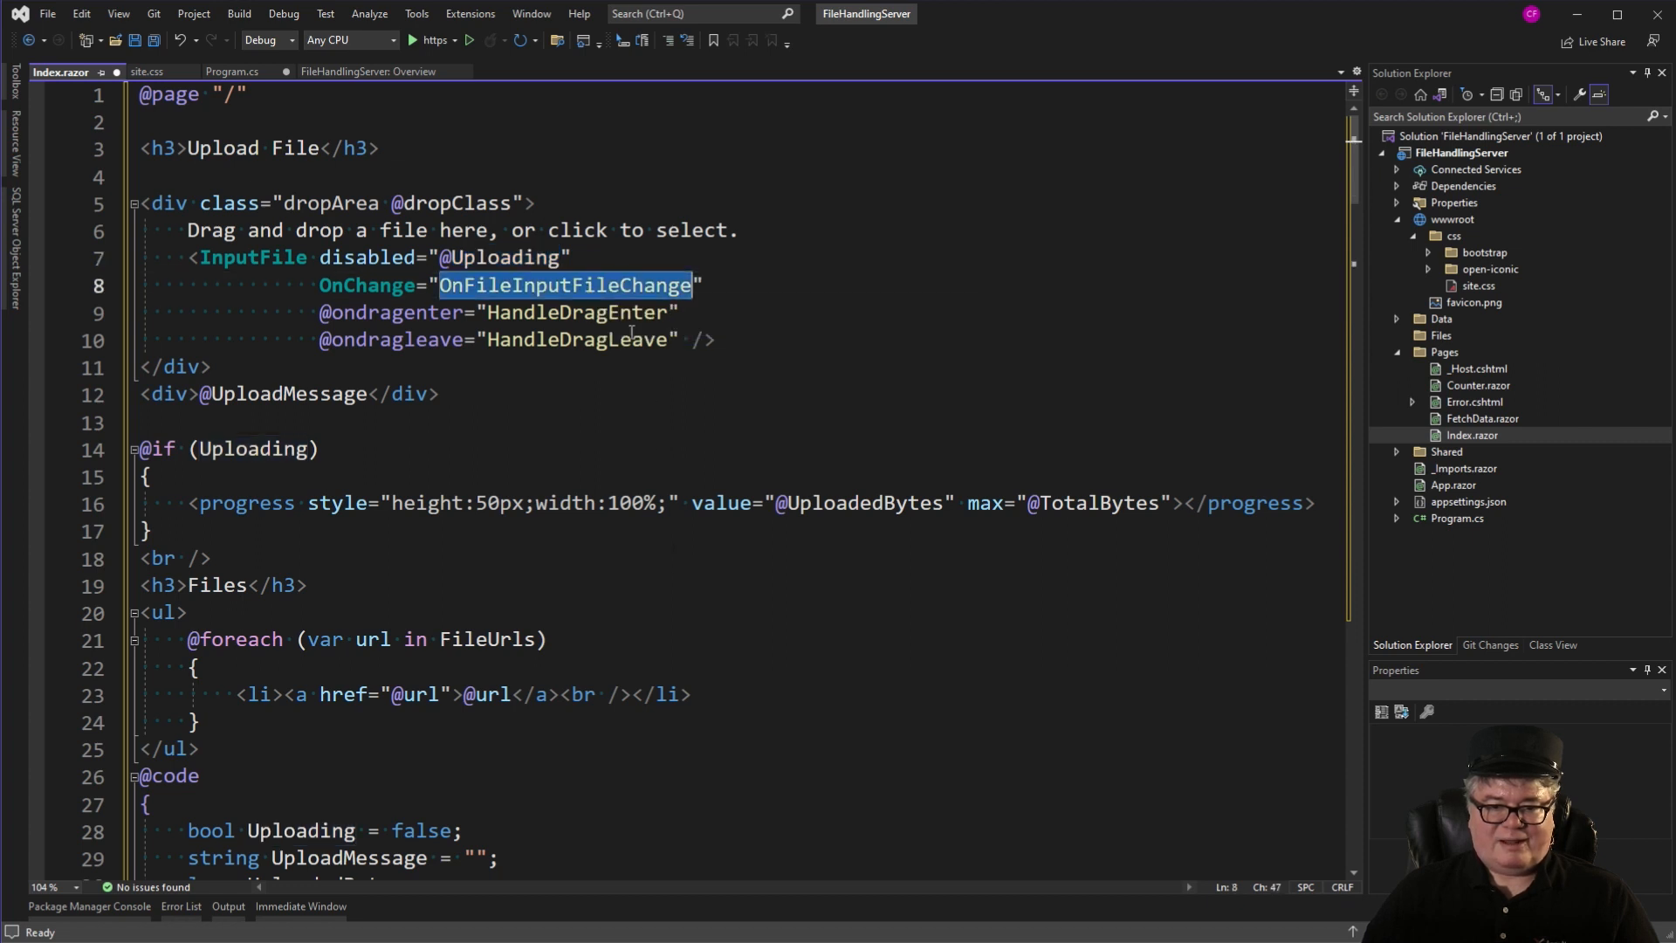
mouse_move(714, 393)
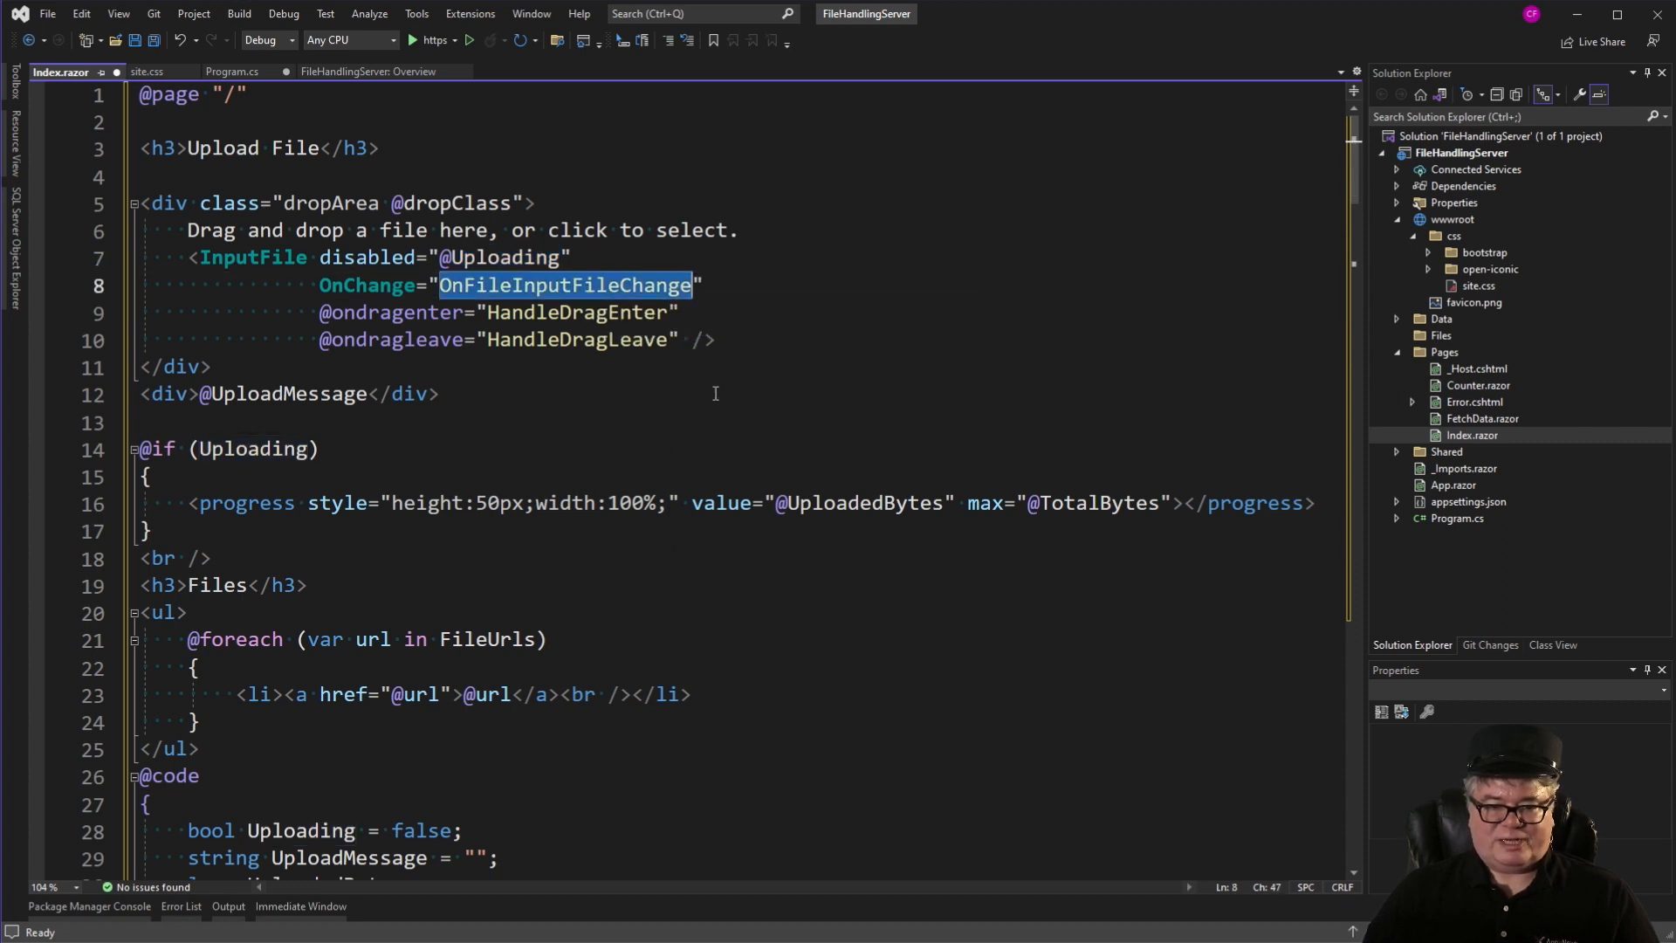
scroll("down", 3)
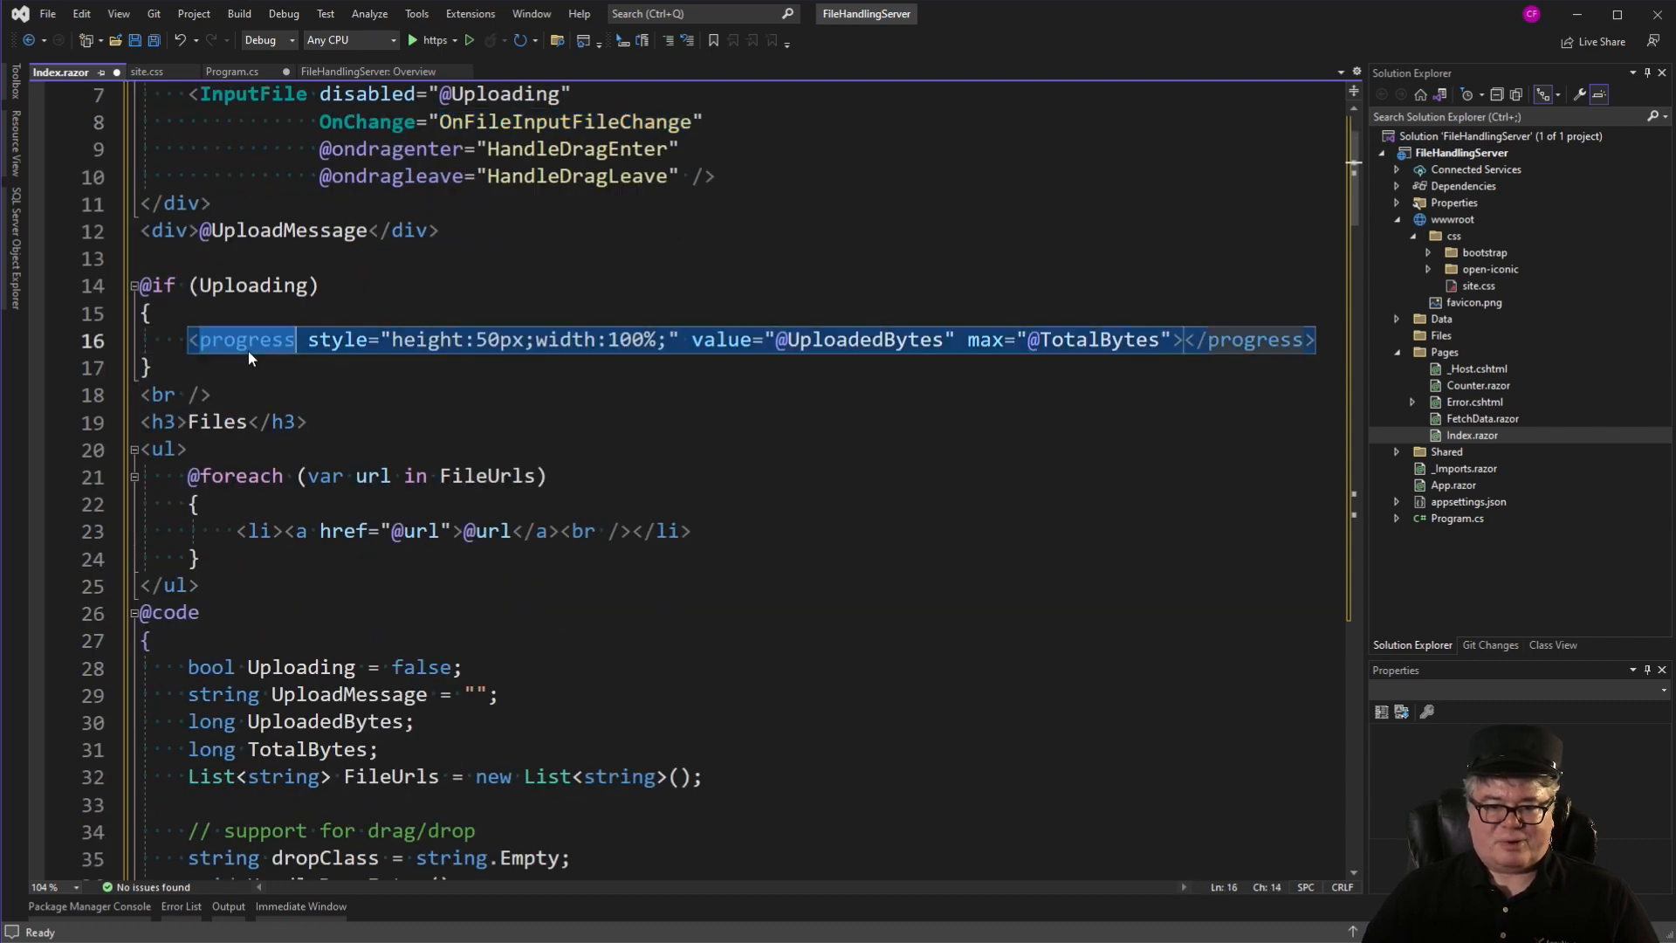
mouse_move(1112, 354)
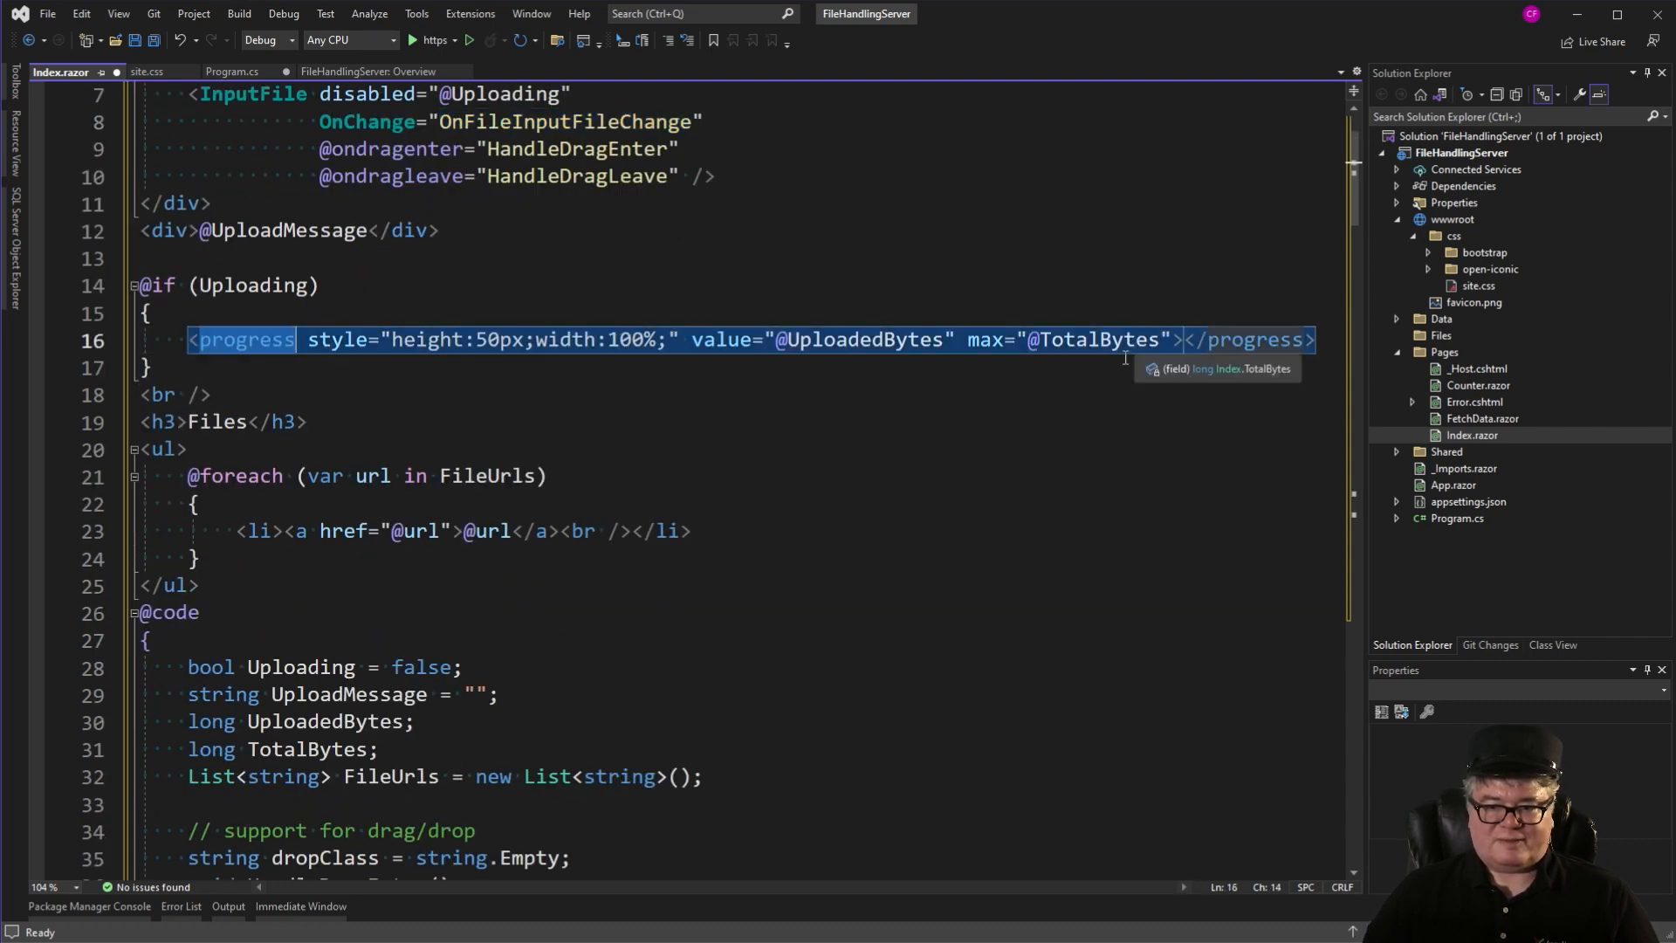
scroll("down", 3)
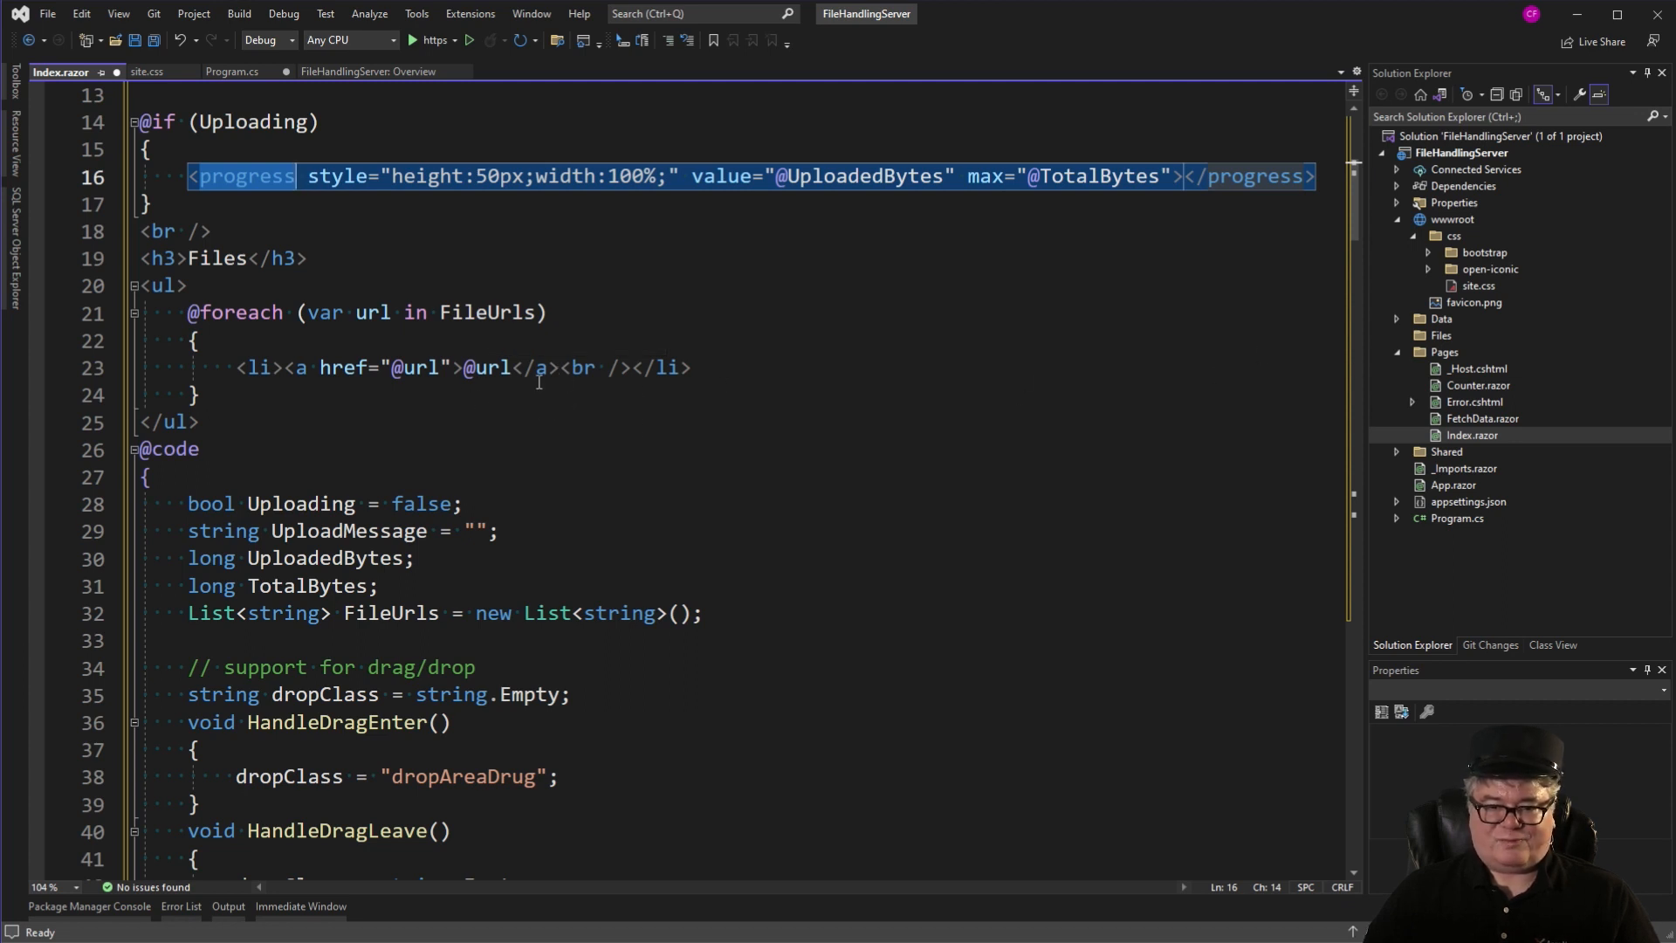
mouse_move(510, 393)
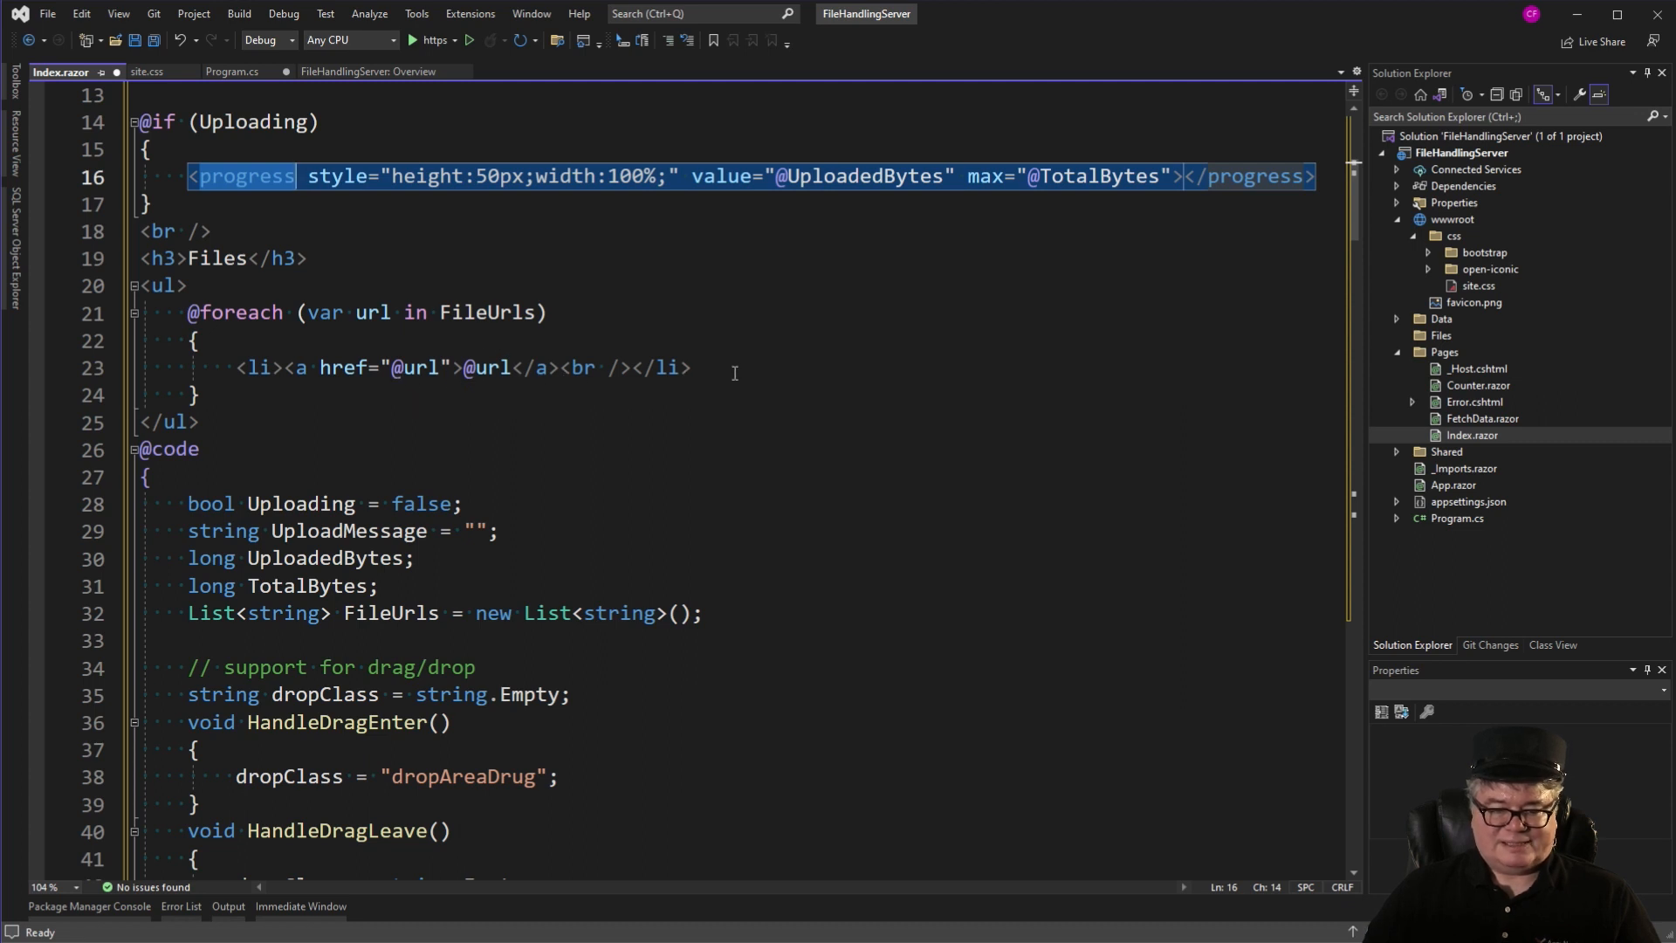
scroll("down", 3)
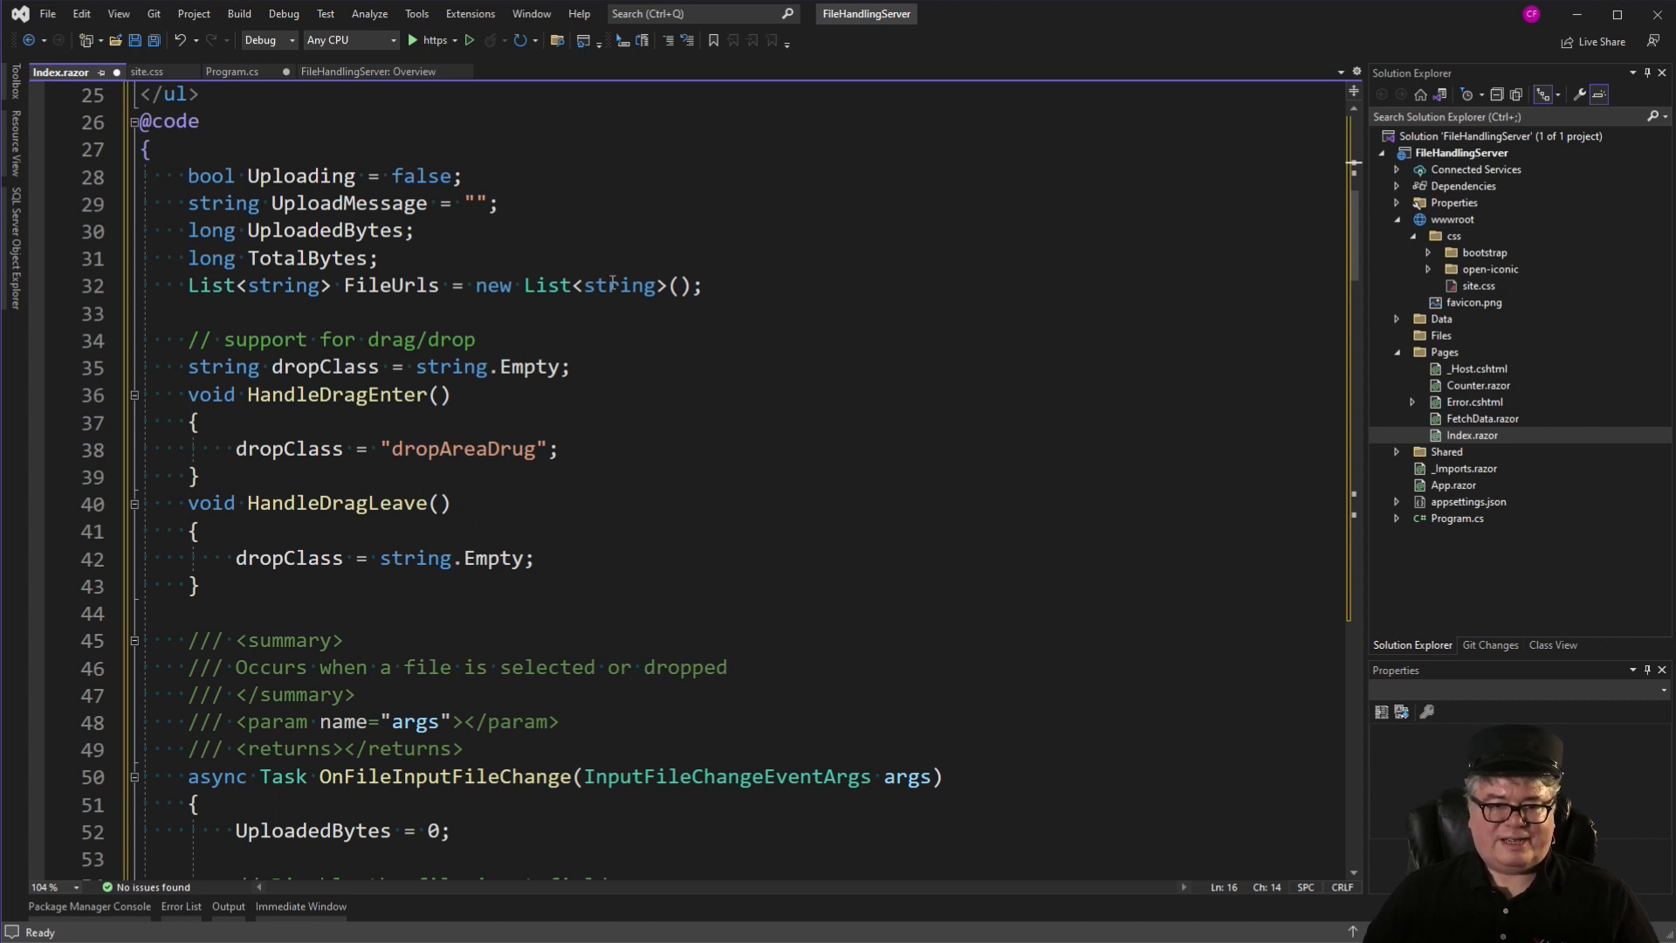
mouse_move(429, 228)
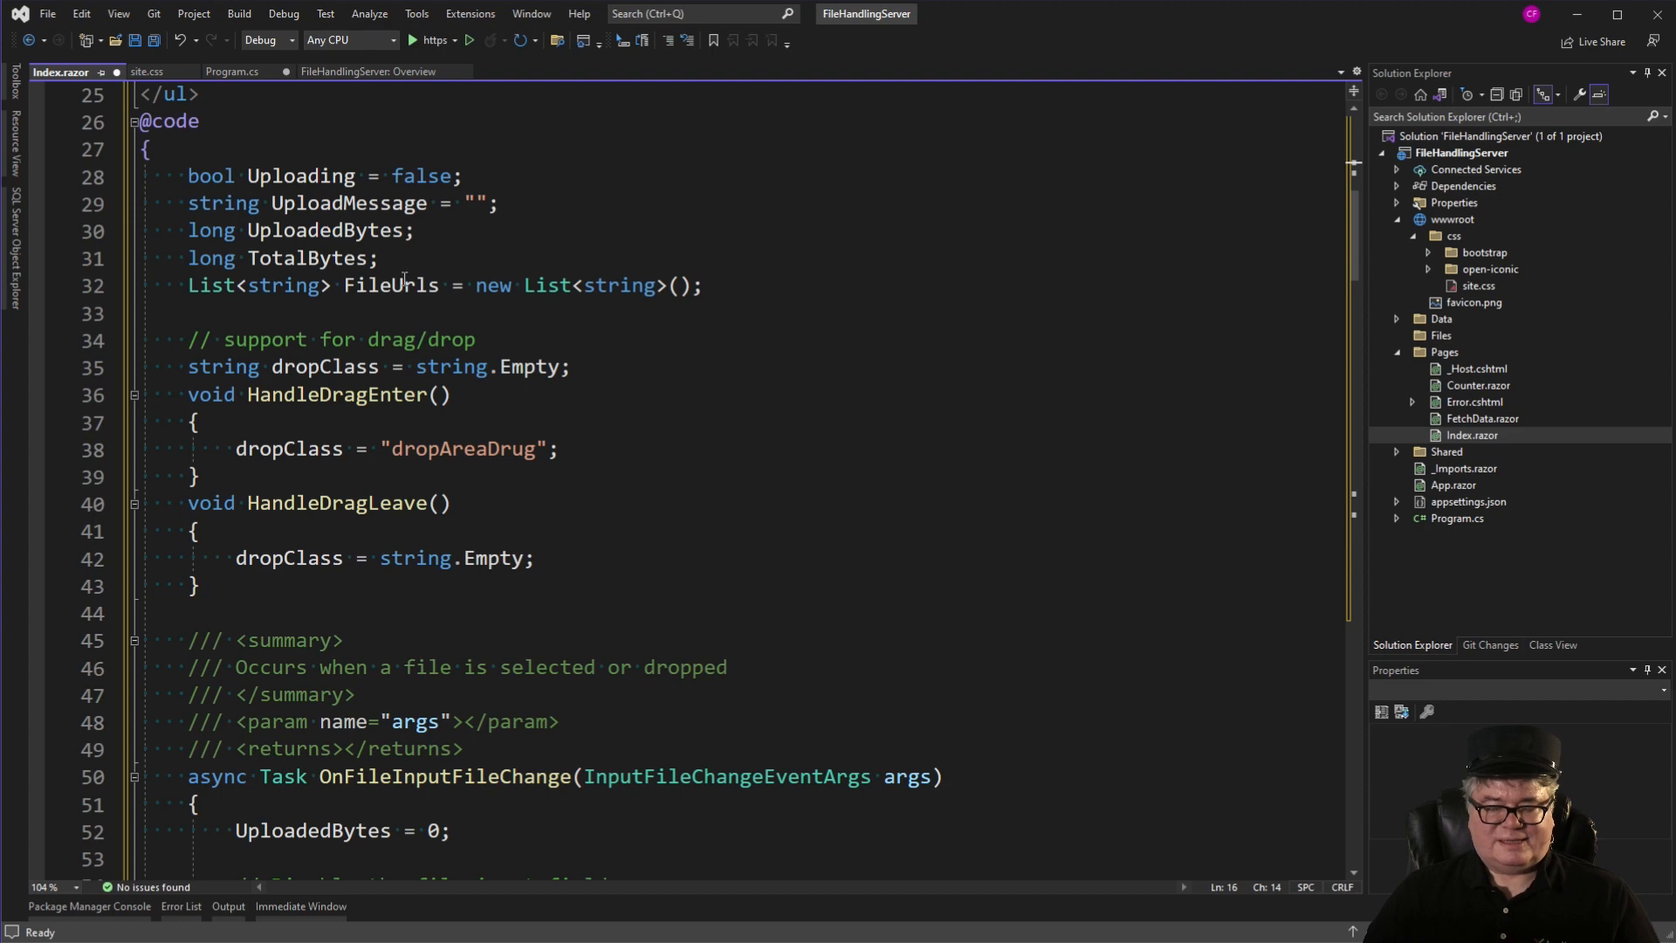
mouse_move(692, 363)
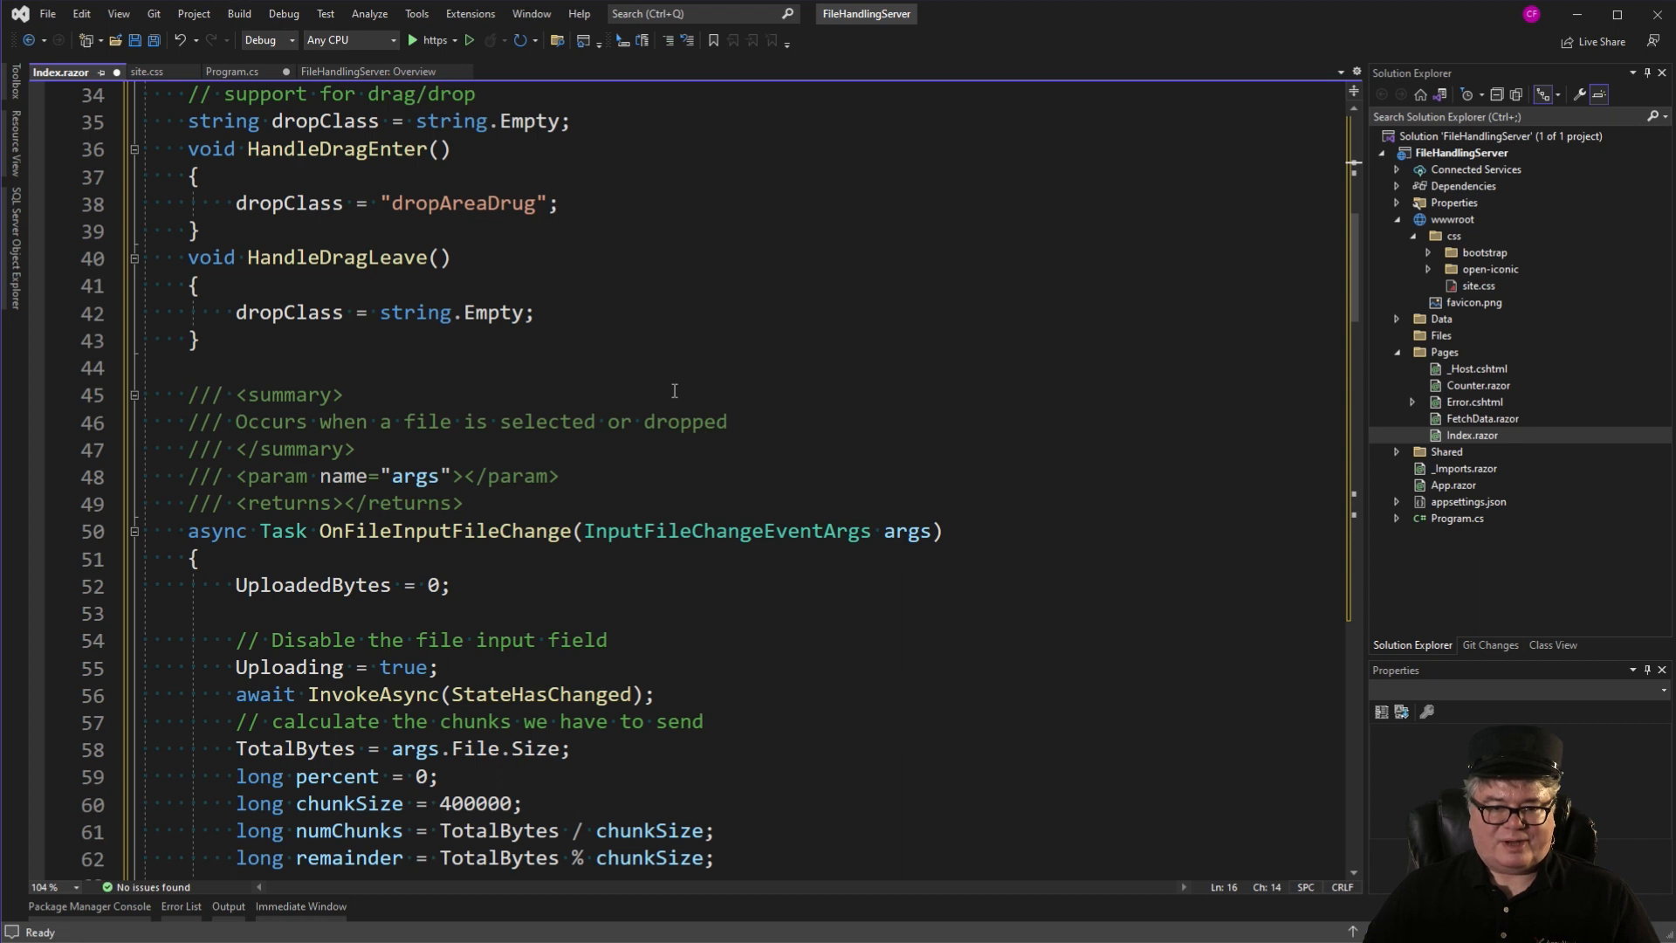
mouse_move(482, 203)
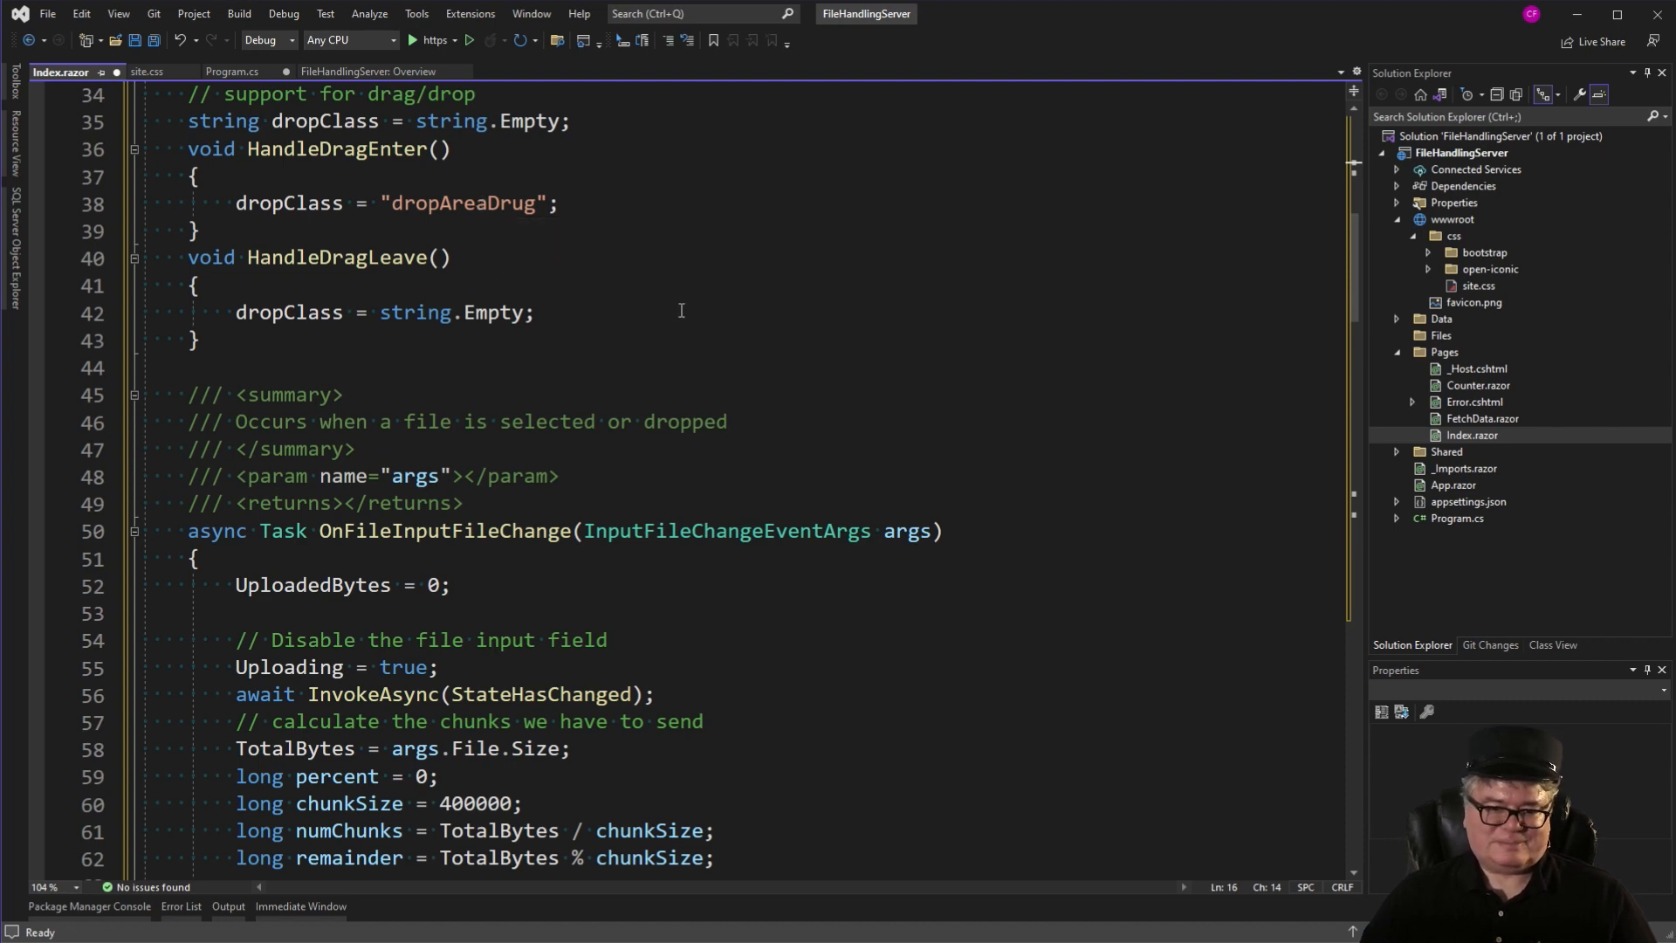
scroll("down", 3)
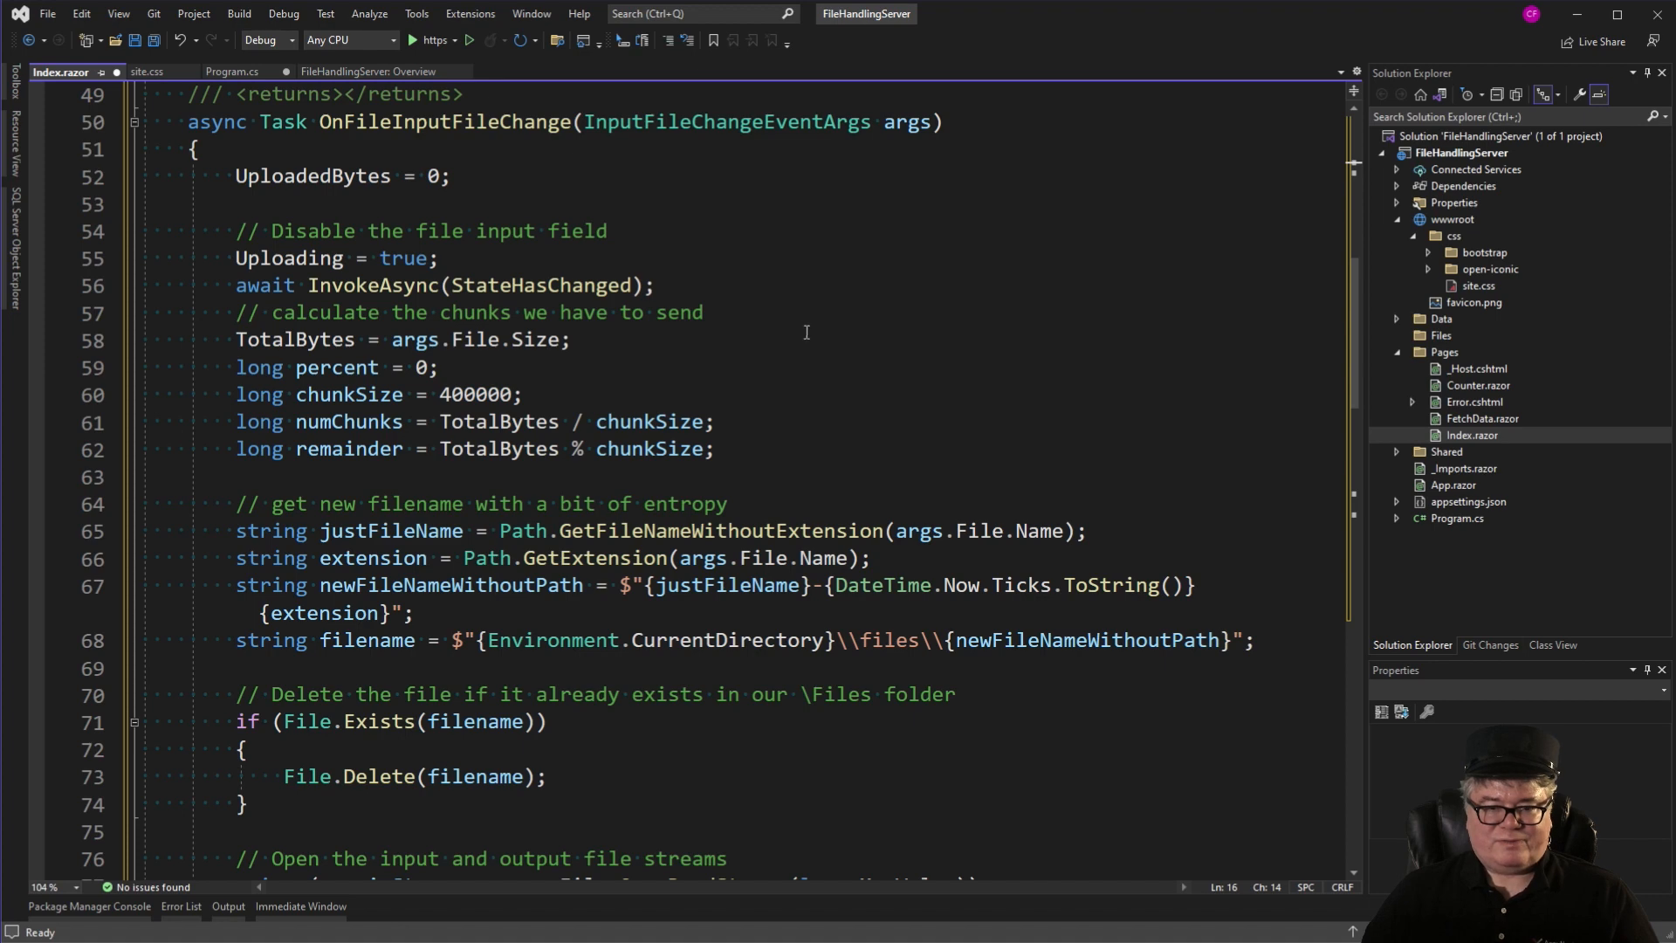
left_click(435, 258)
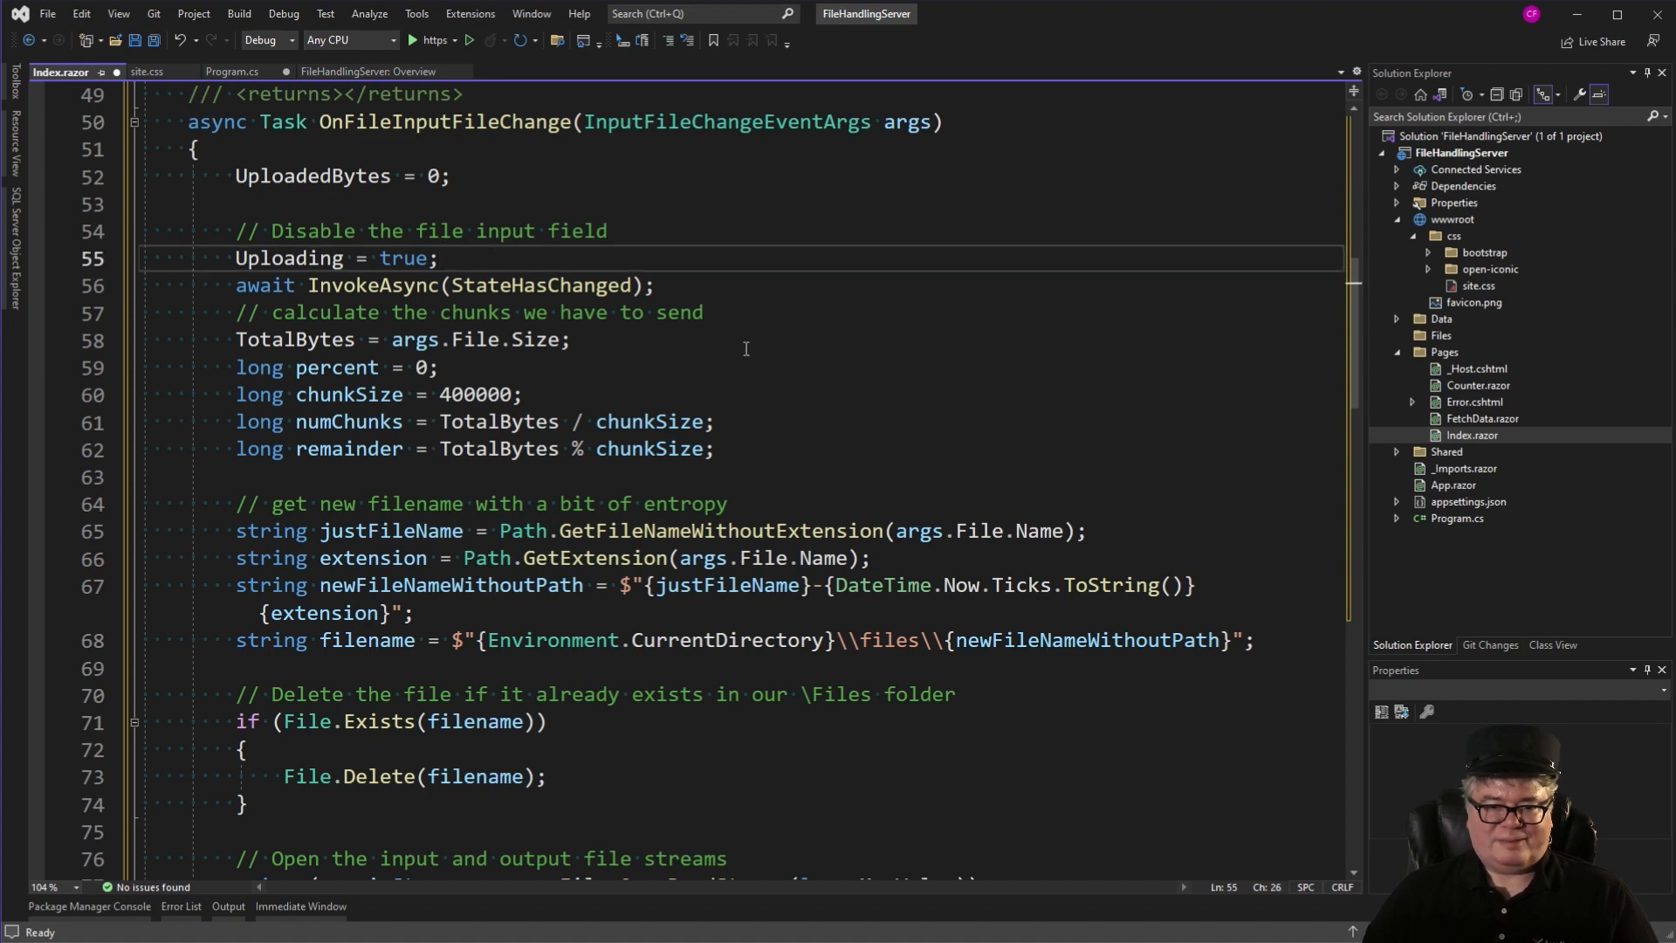
mouse_move(629, 290)
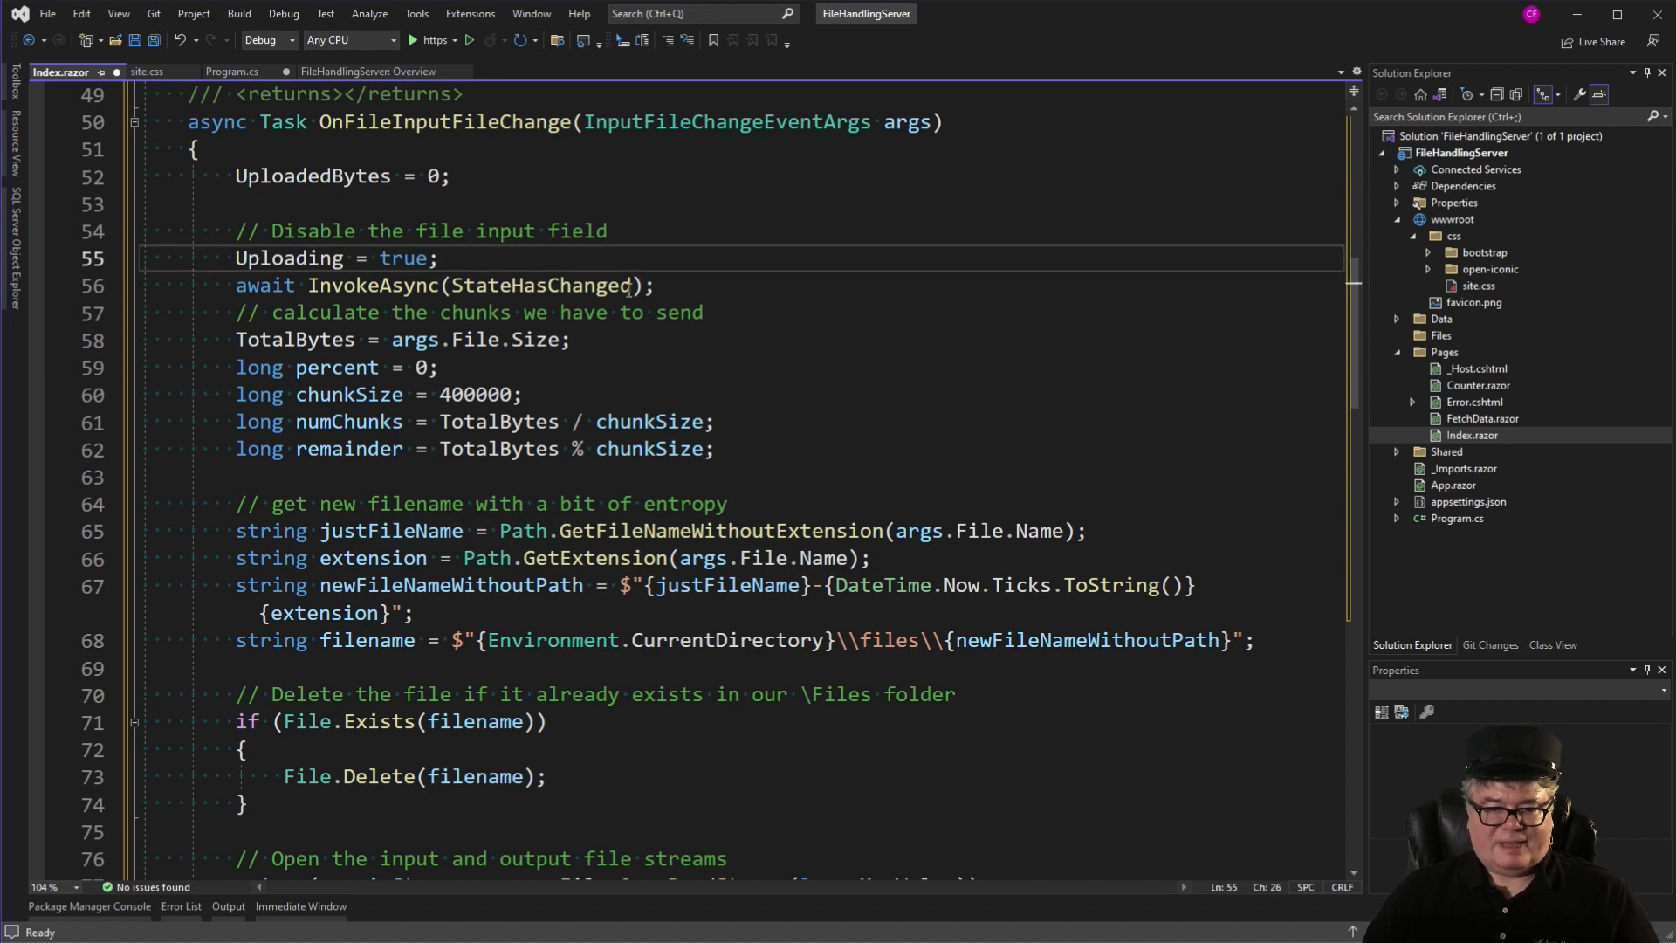
double_click(541, 285)
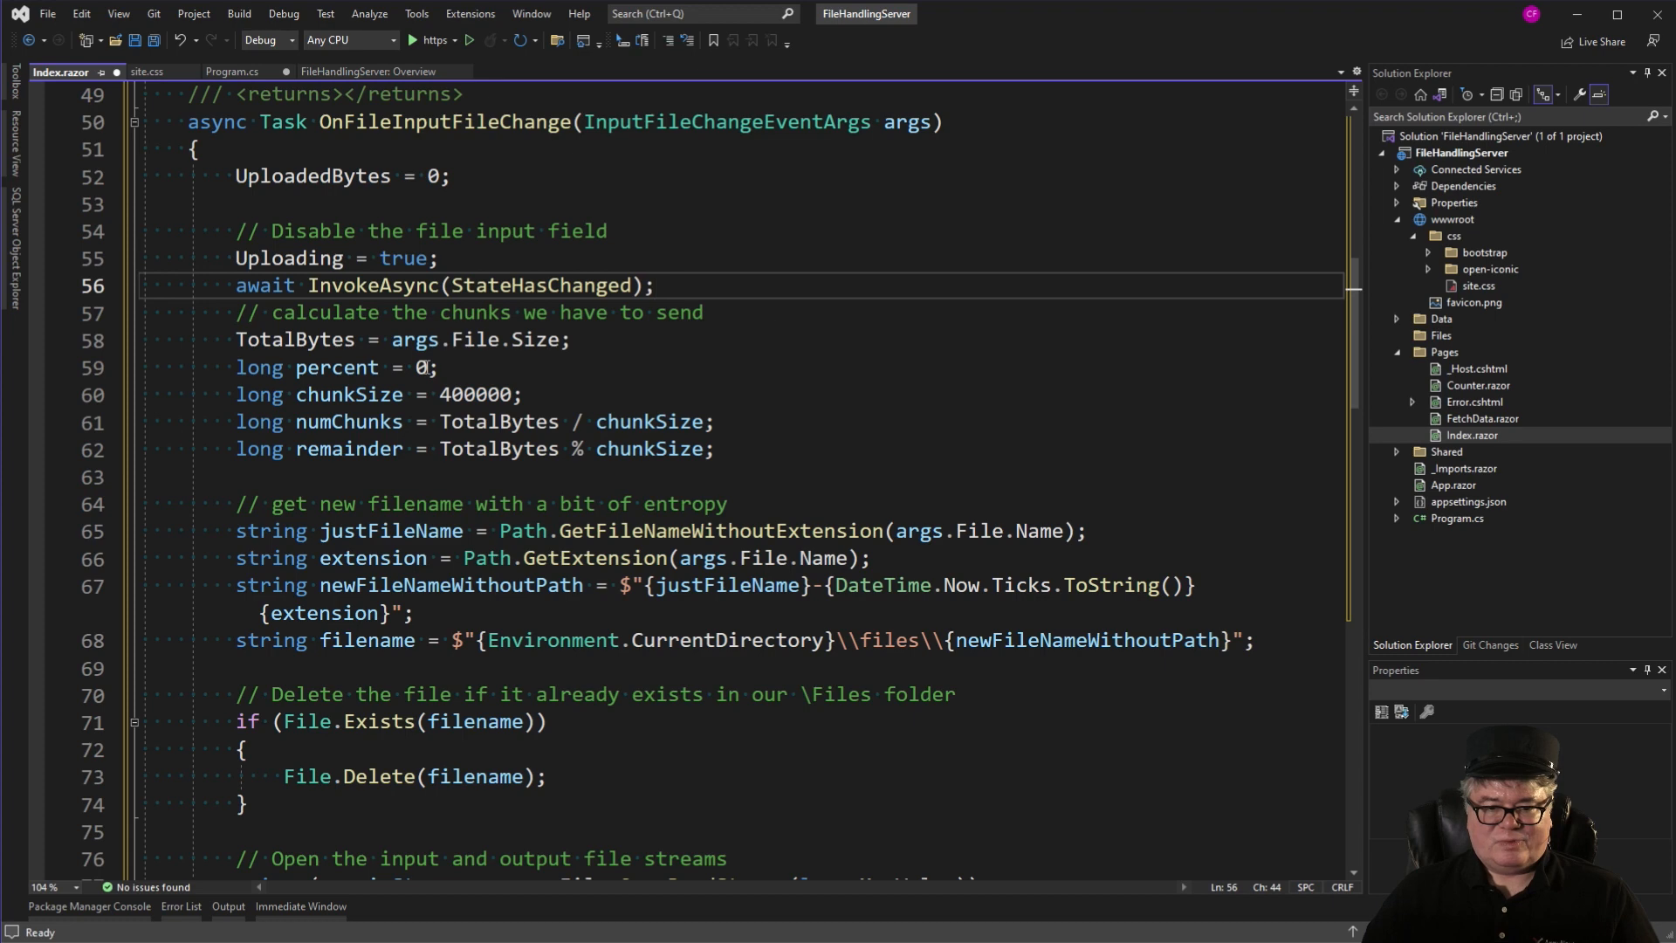
mouse_move(609, 339)
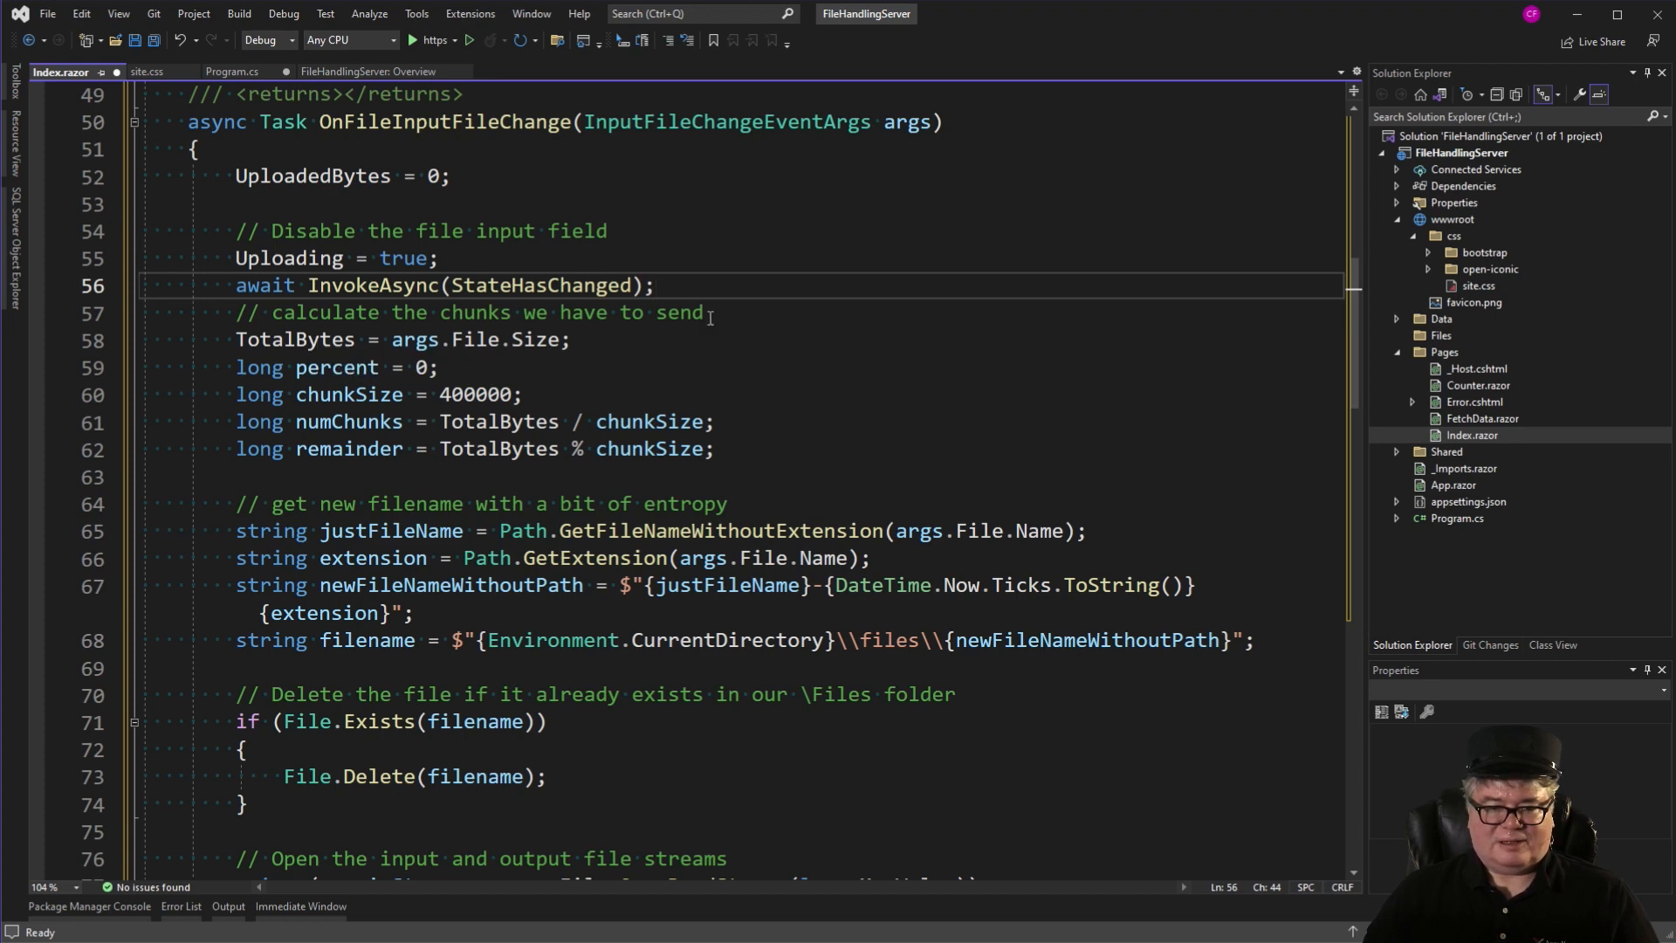
double_click(477, 393)
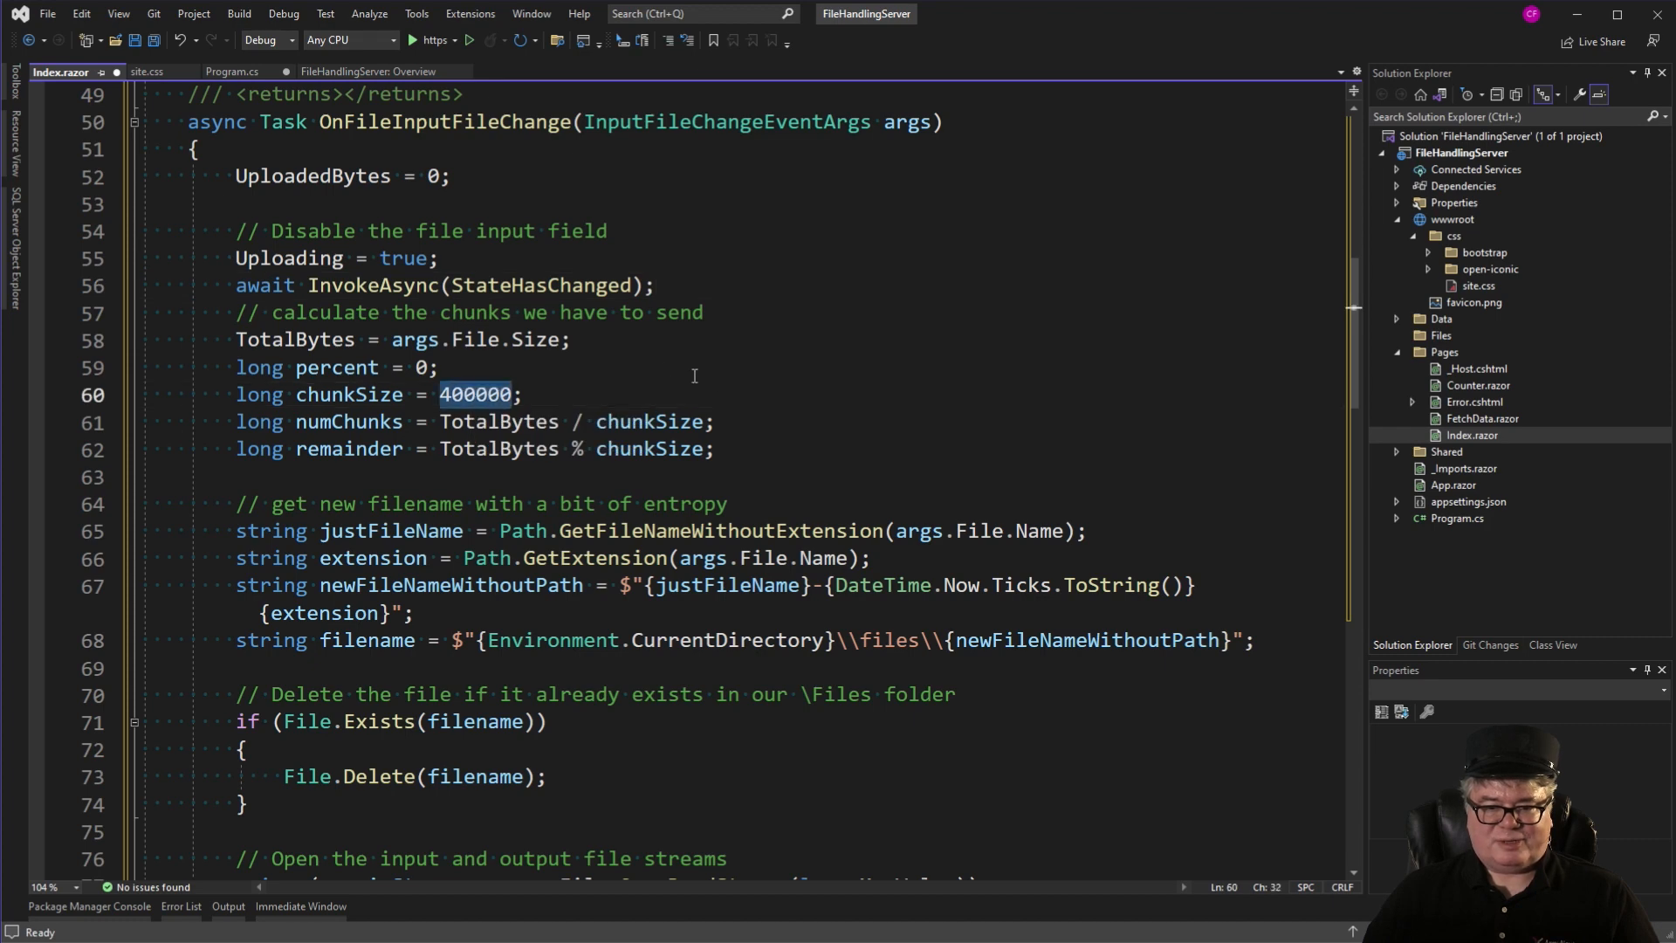
mouse_move(765, 382)
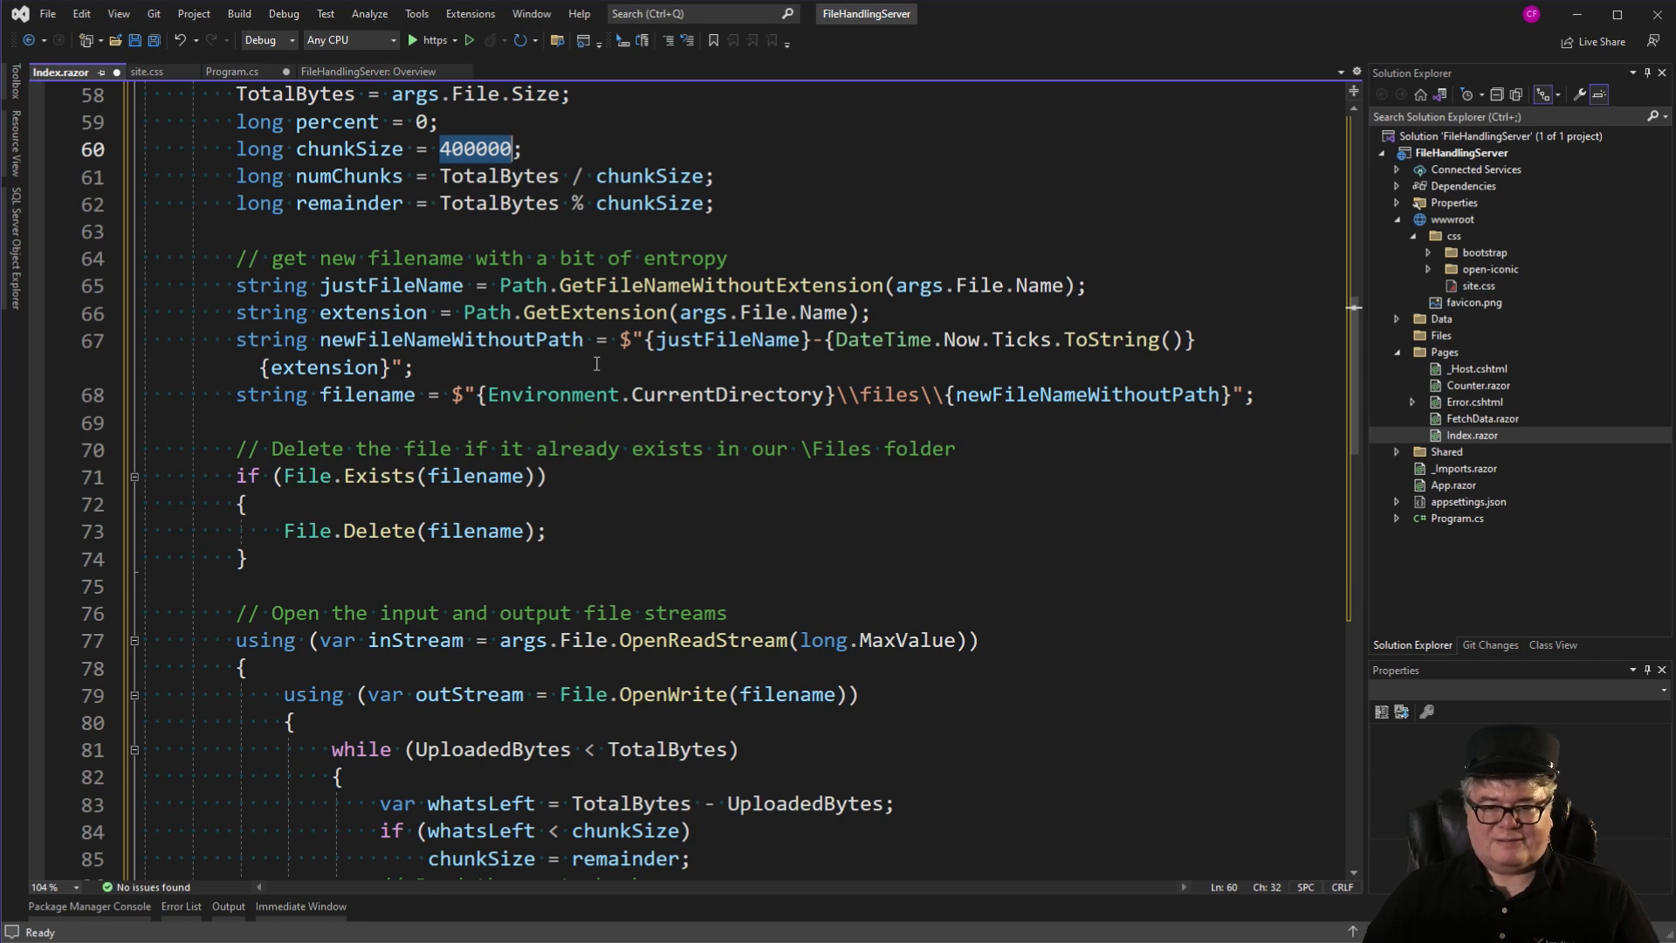
mouse_move(785, 372)
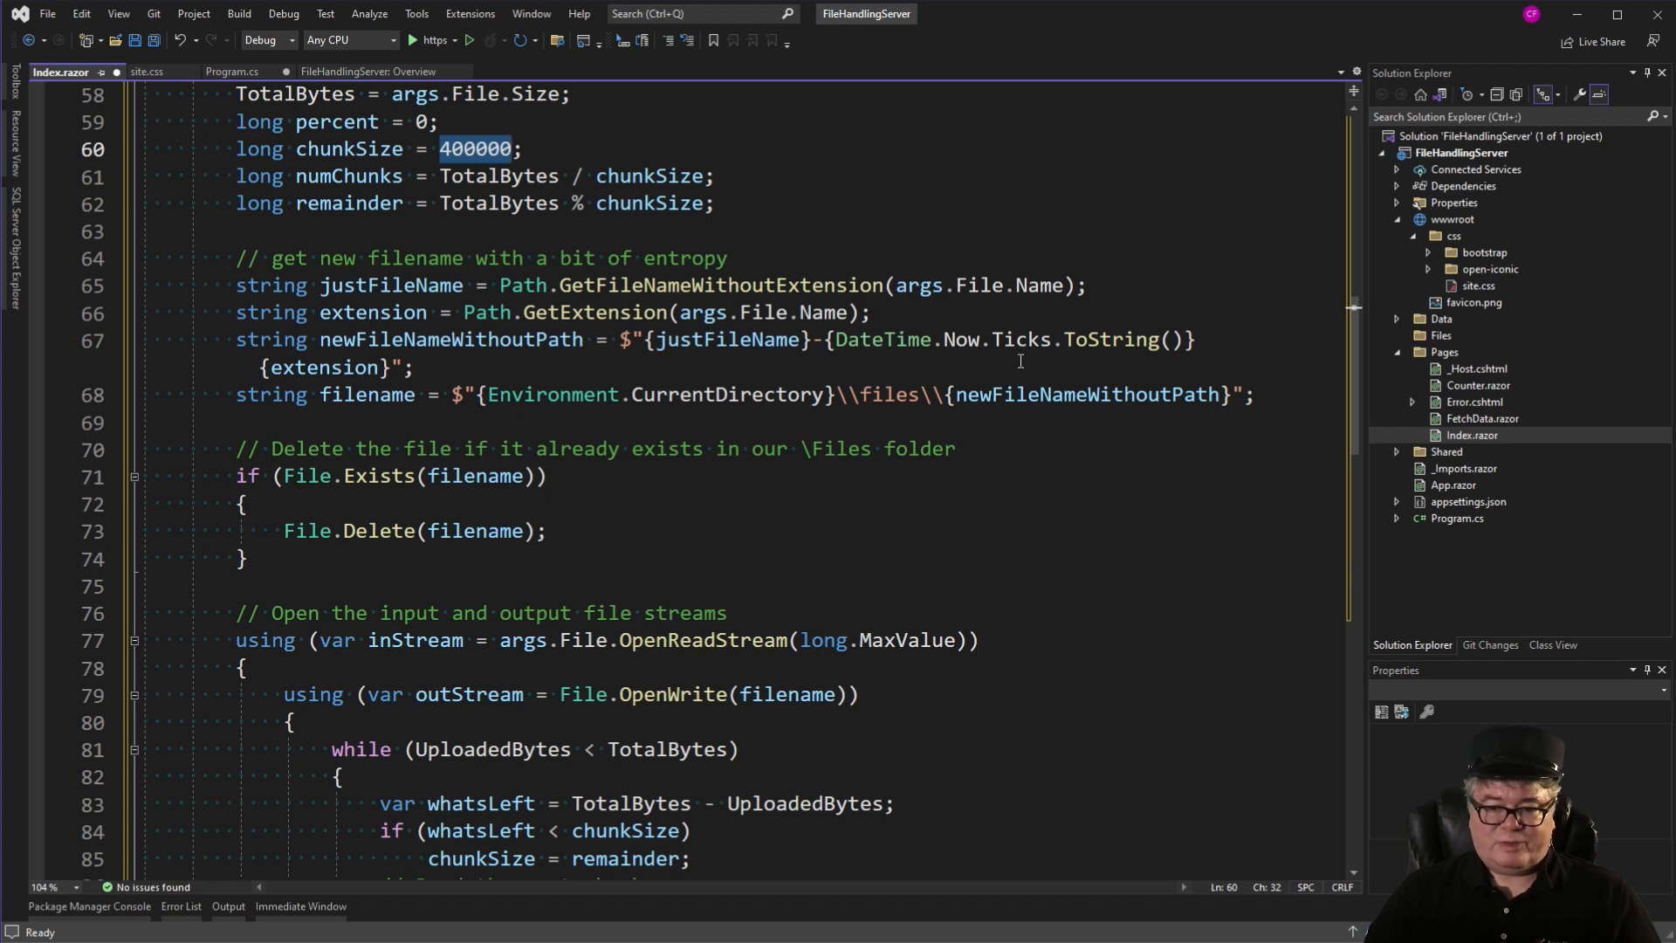
mouse_move(925, 360)
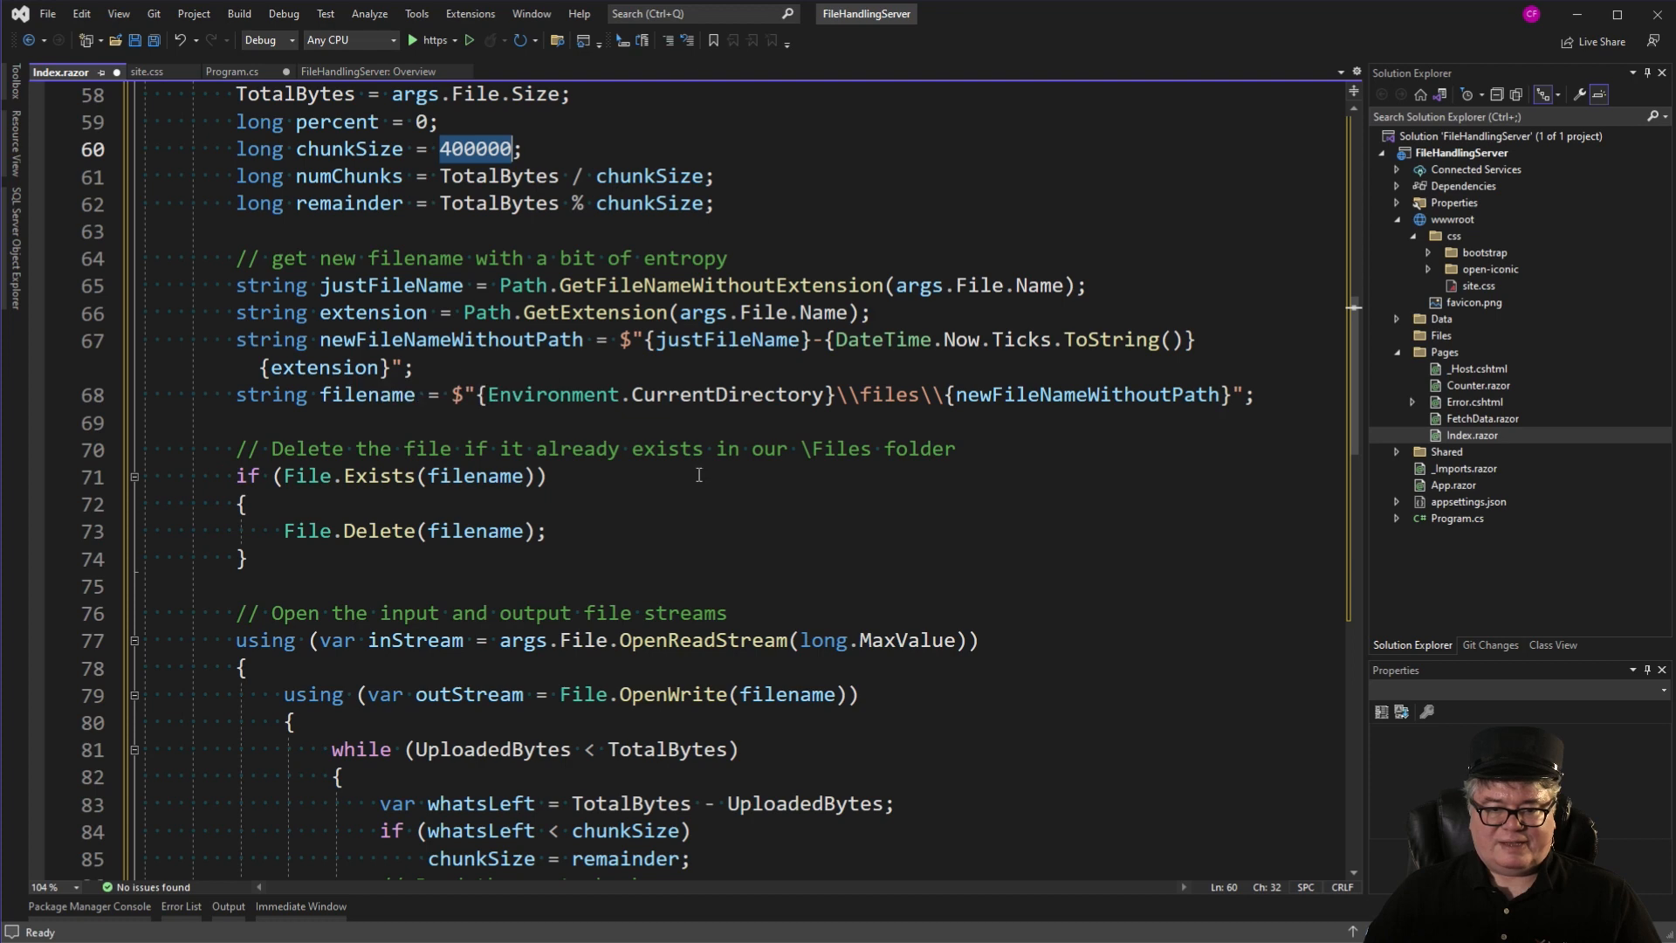
mouse_move(503, 340)
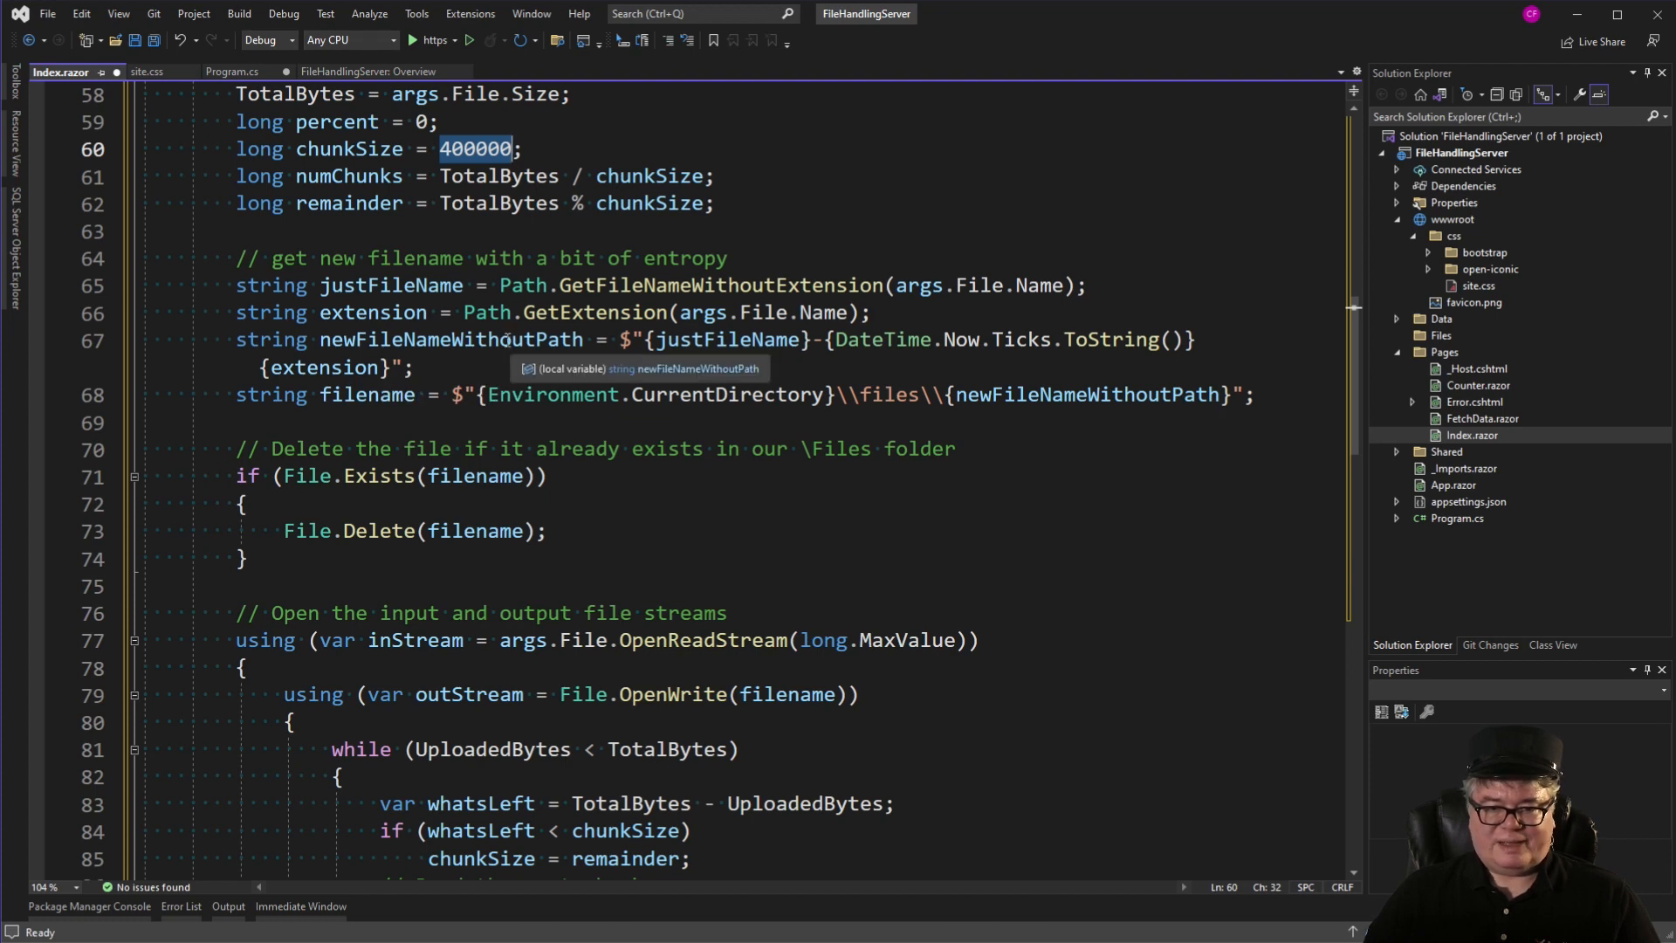
mouse_move(408, 425)
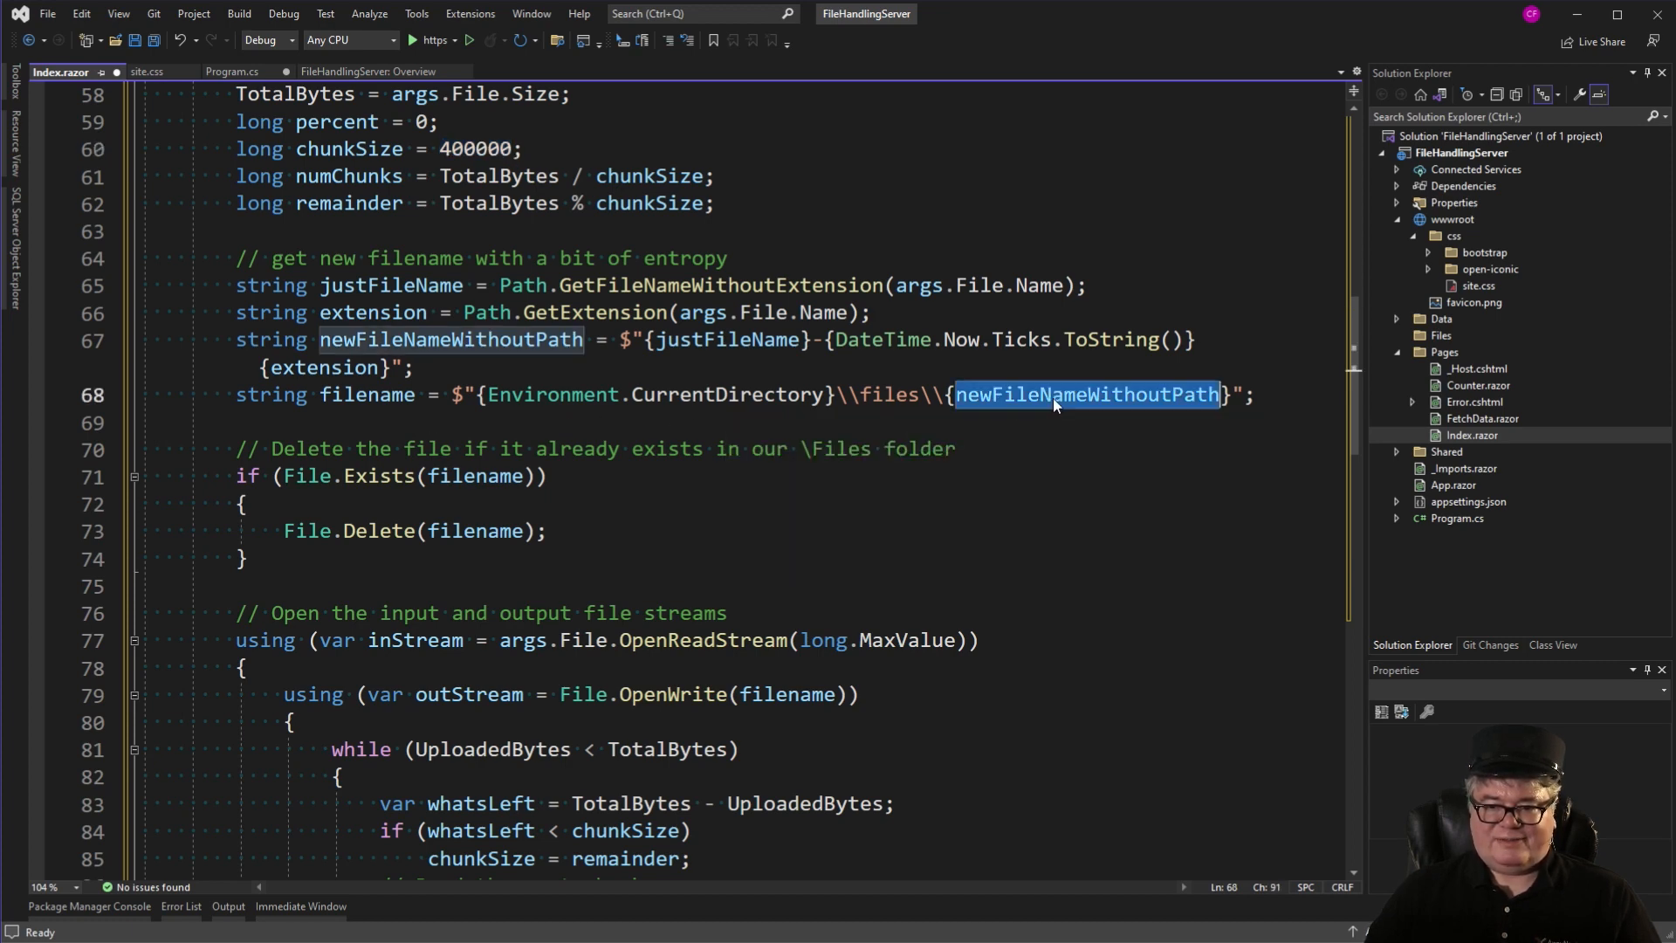
mouse_move(1044, 495)
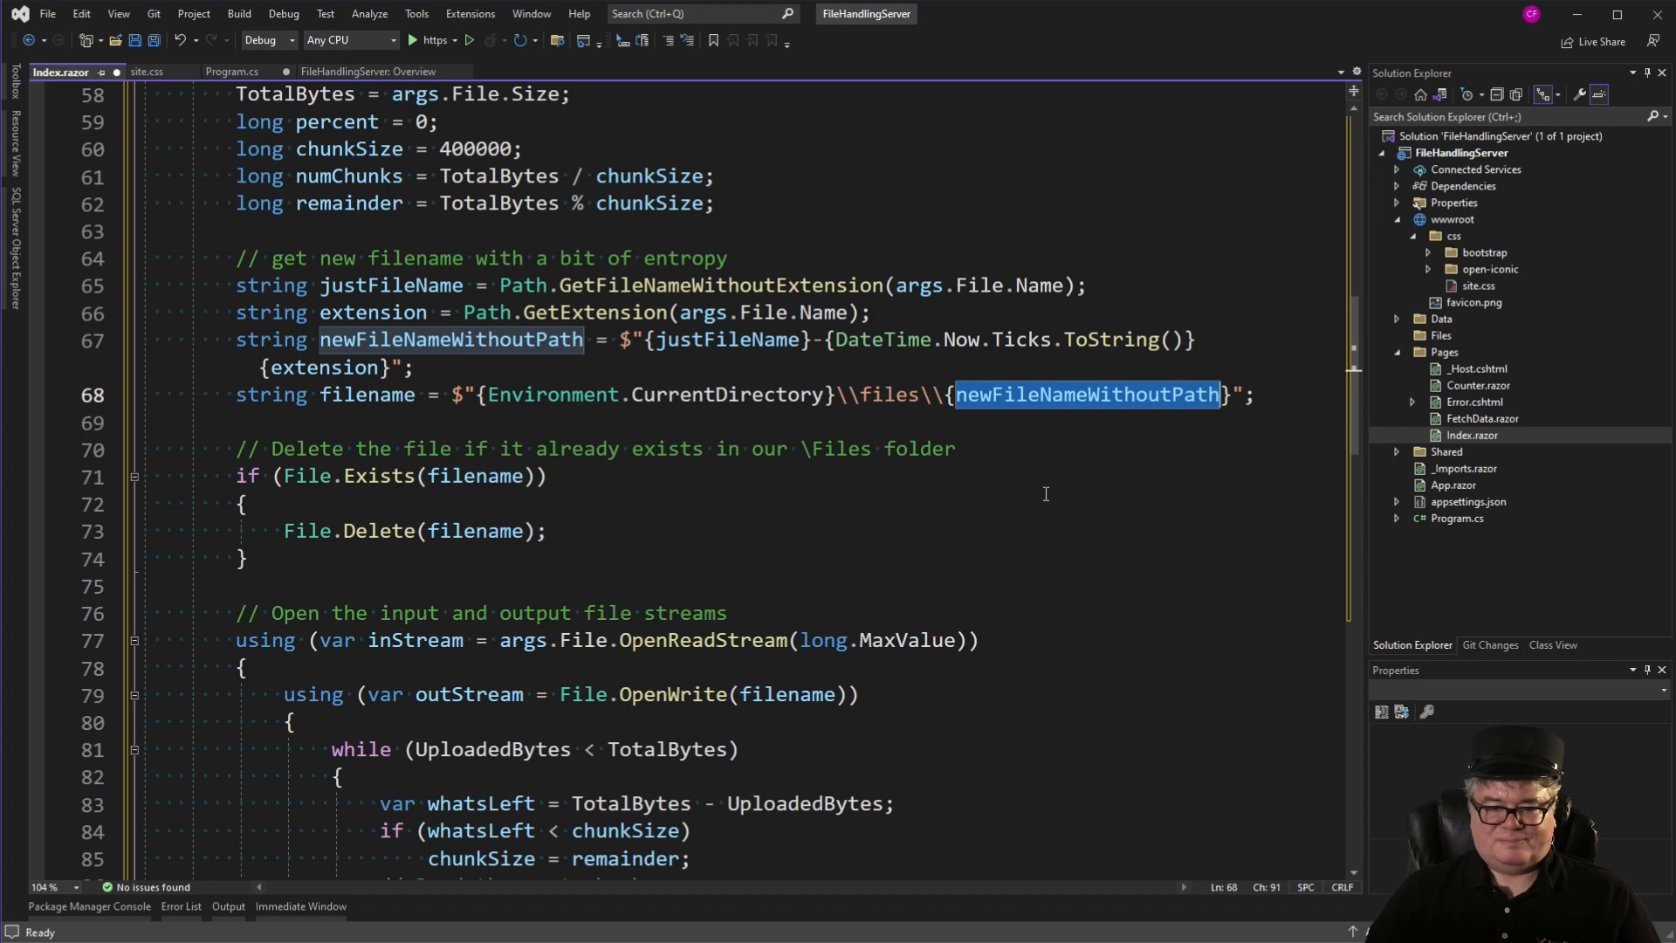
scroll("down", 3)
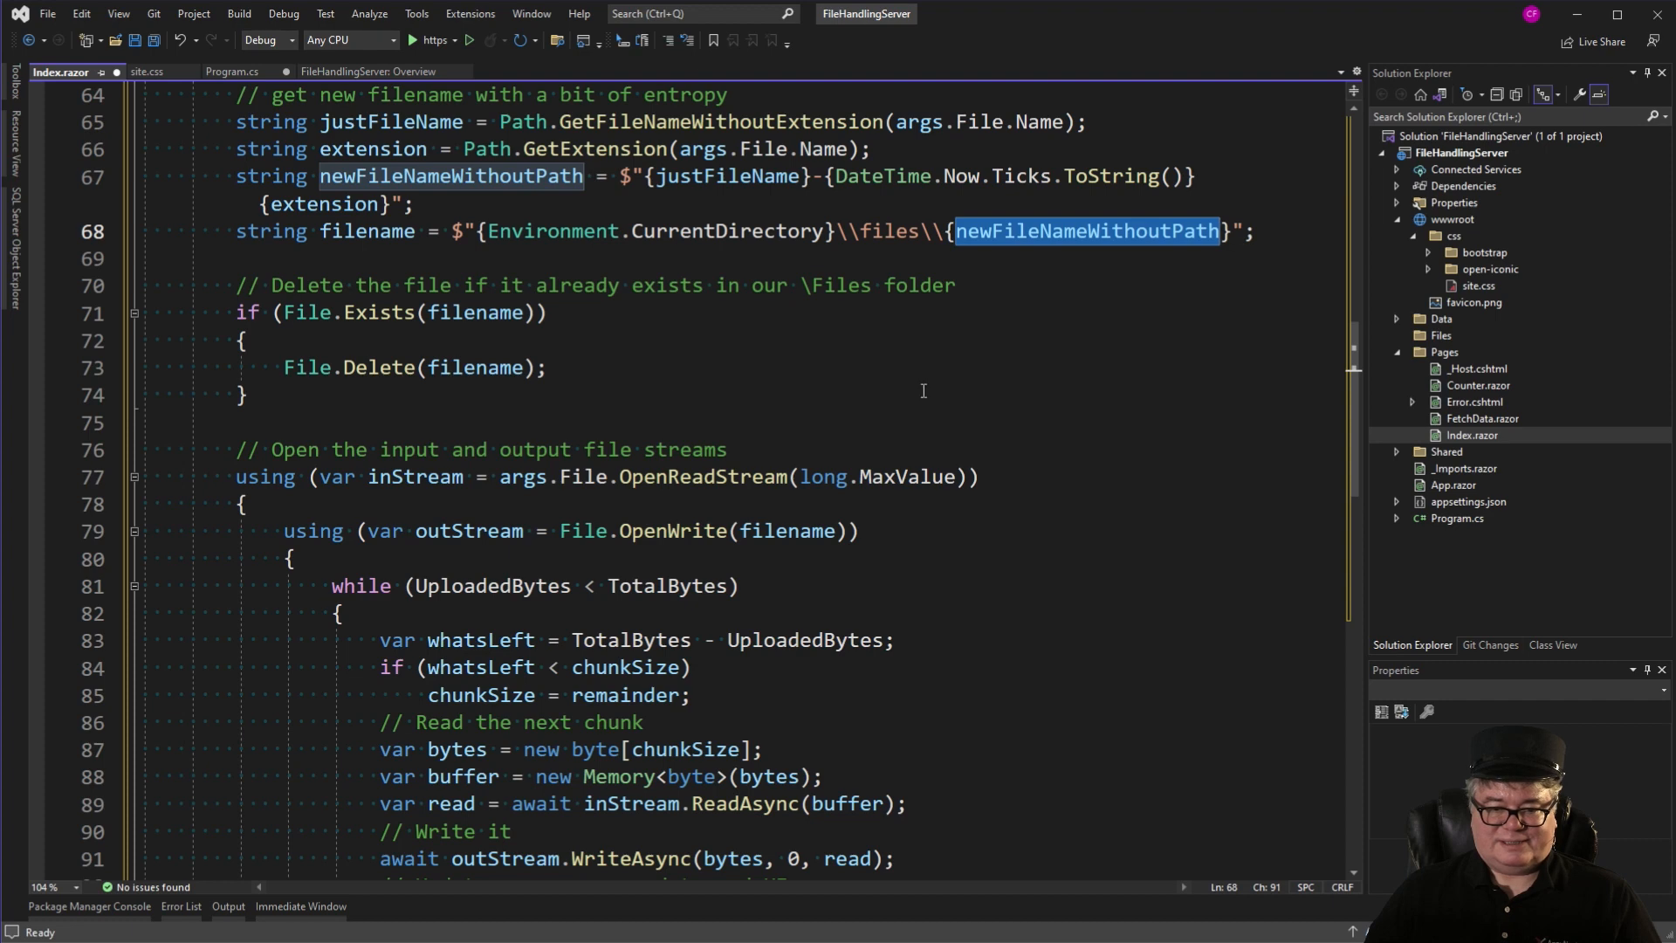
scroll("down", 3)
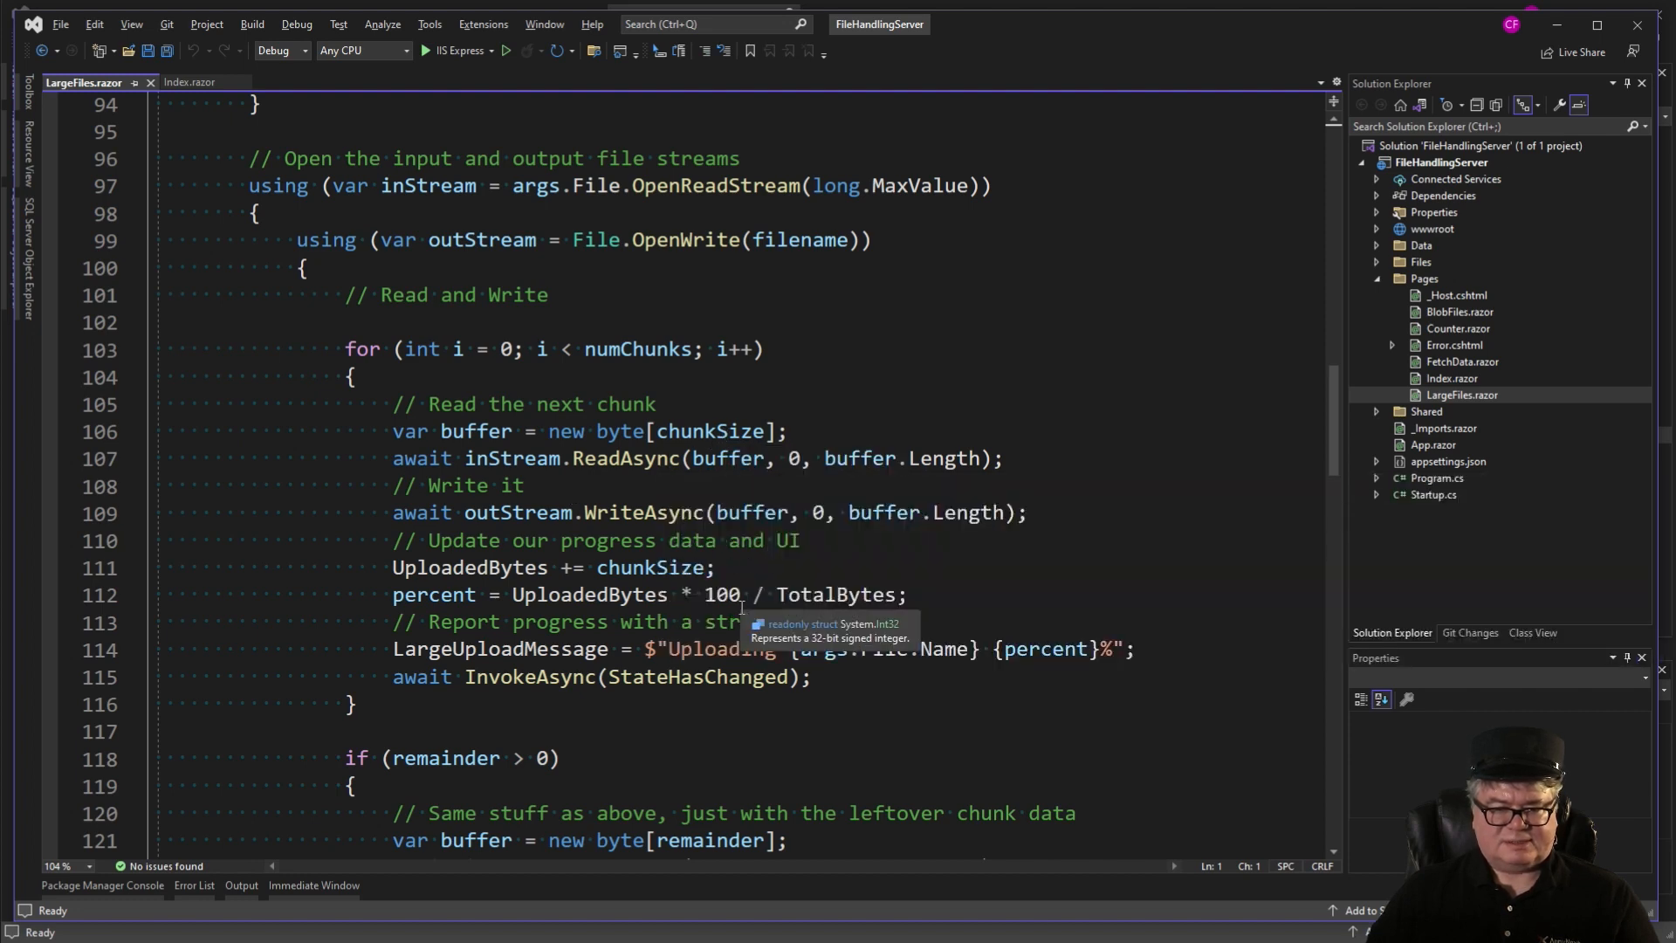
mouse_move(547, 484)
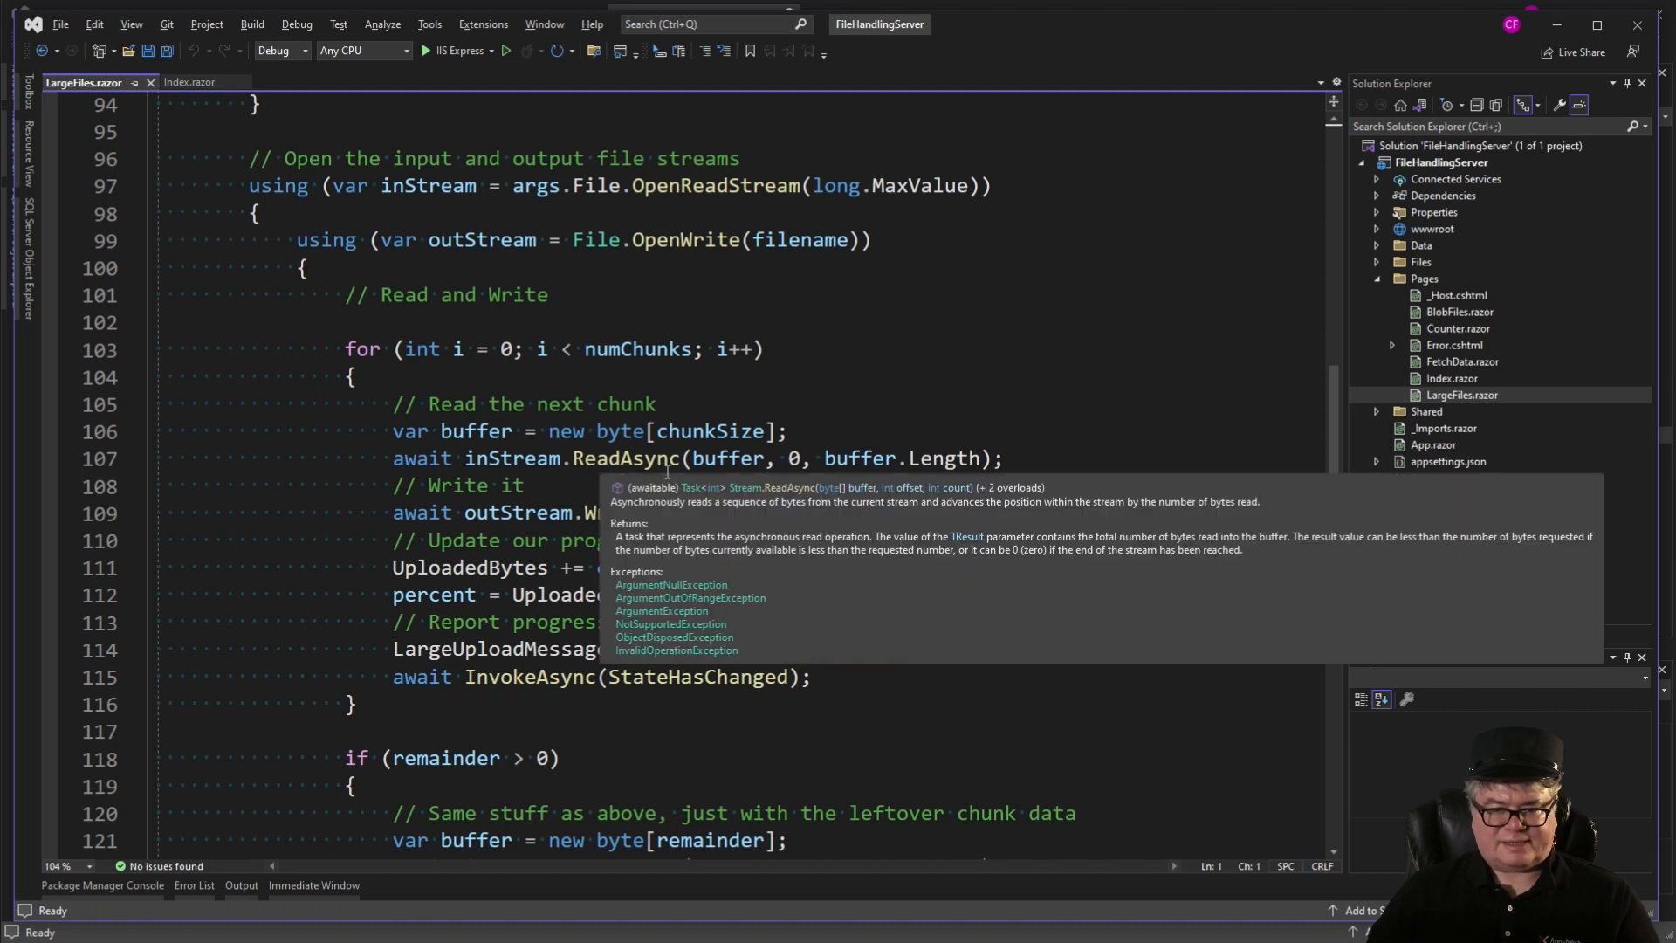
mouse_move(952, 458)
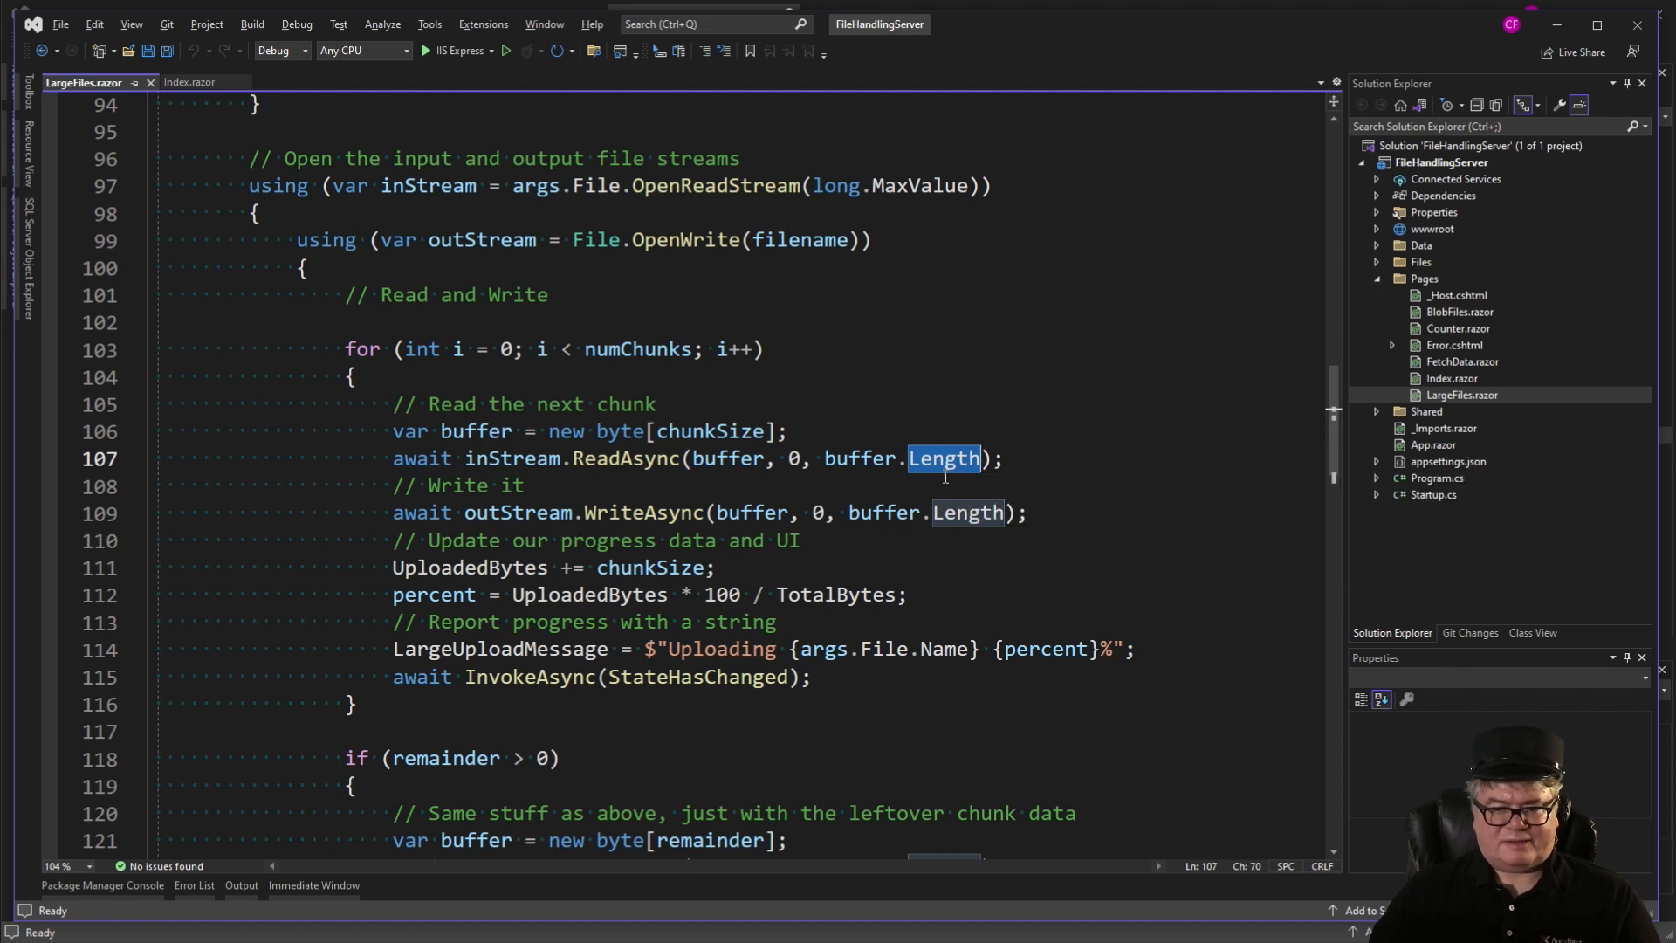
mouse_move(1028, 472)
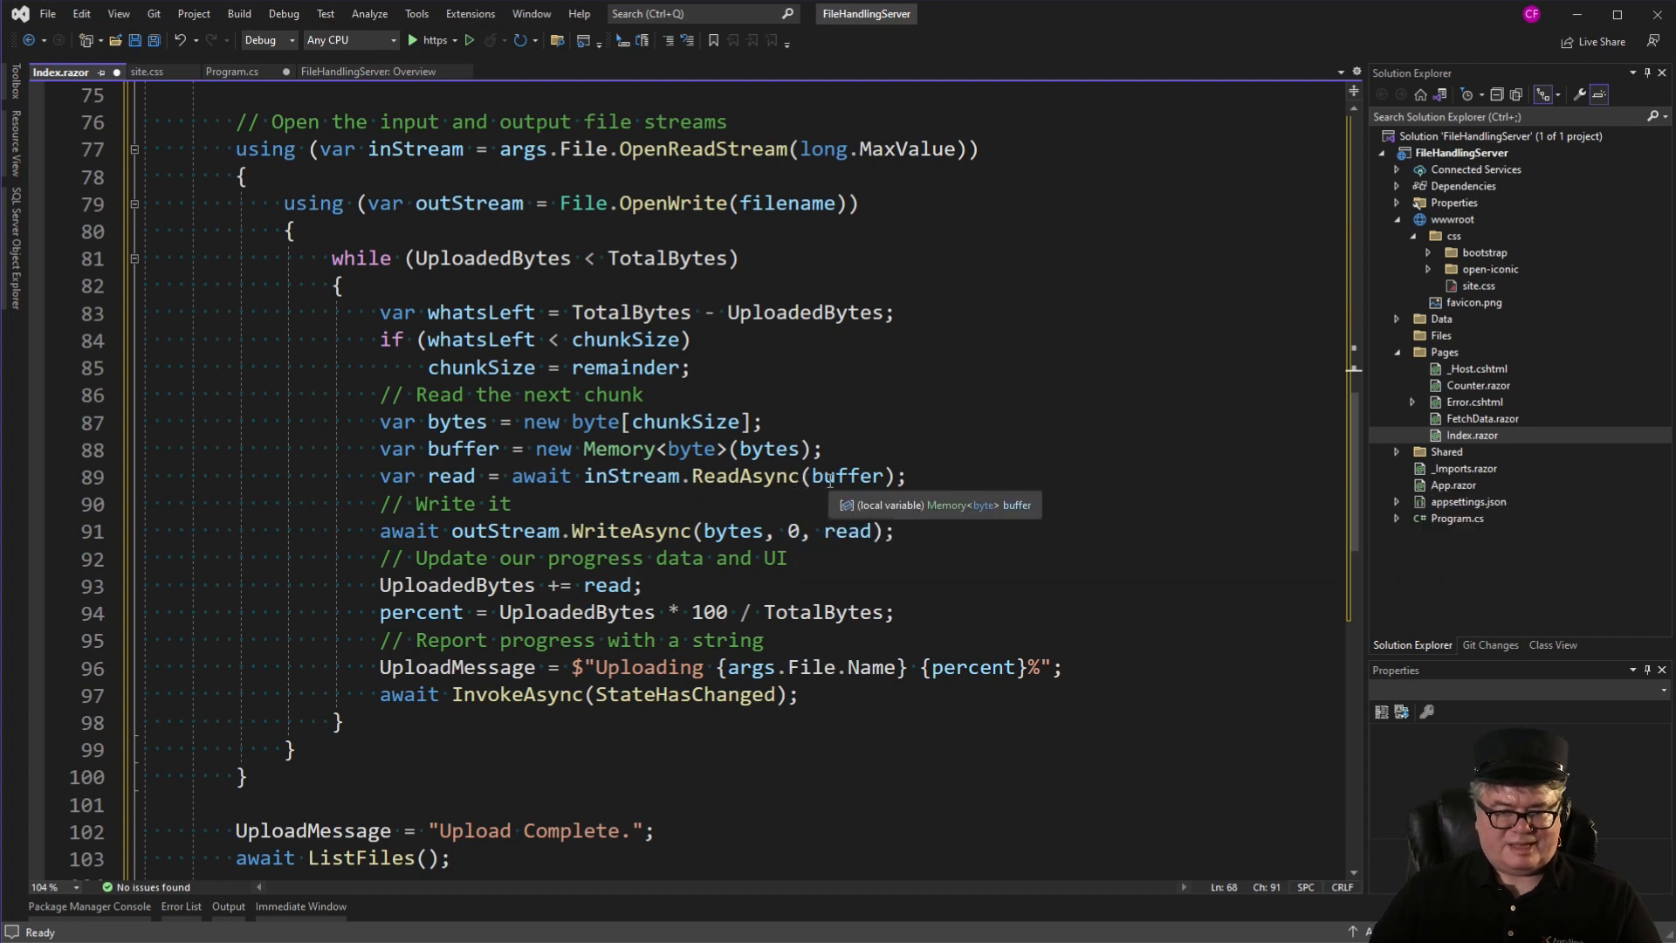
mouse_move(939, 484)
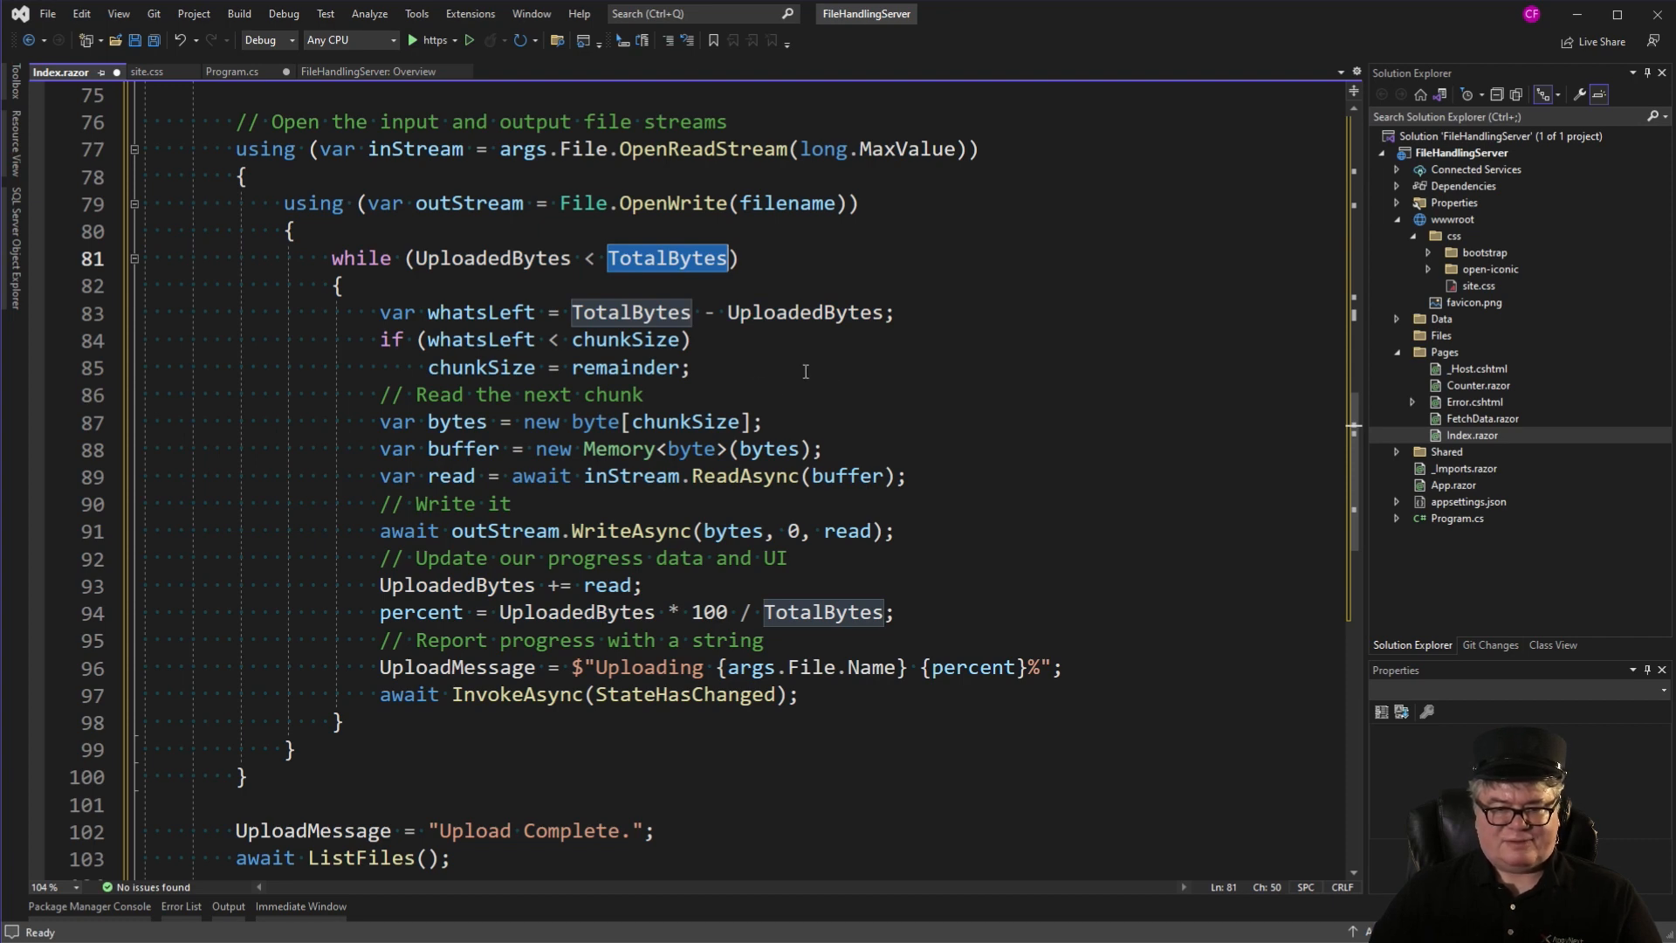
mouse_move(741, 373)
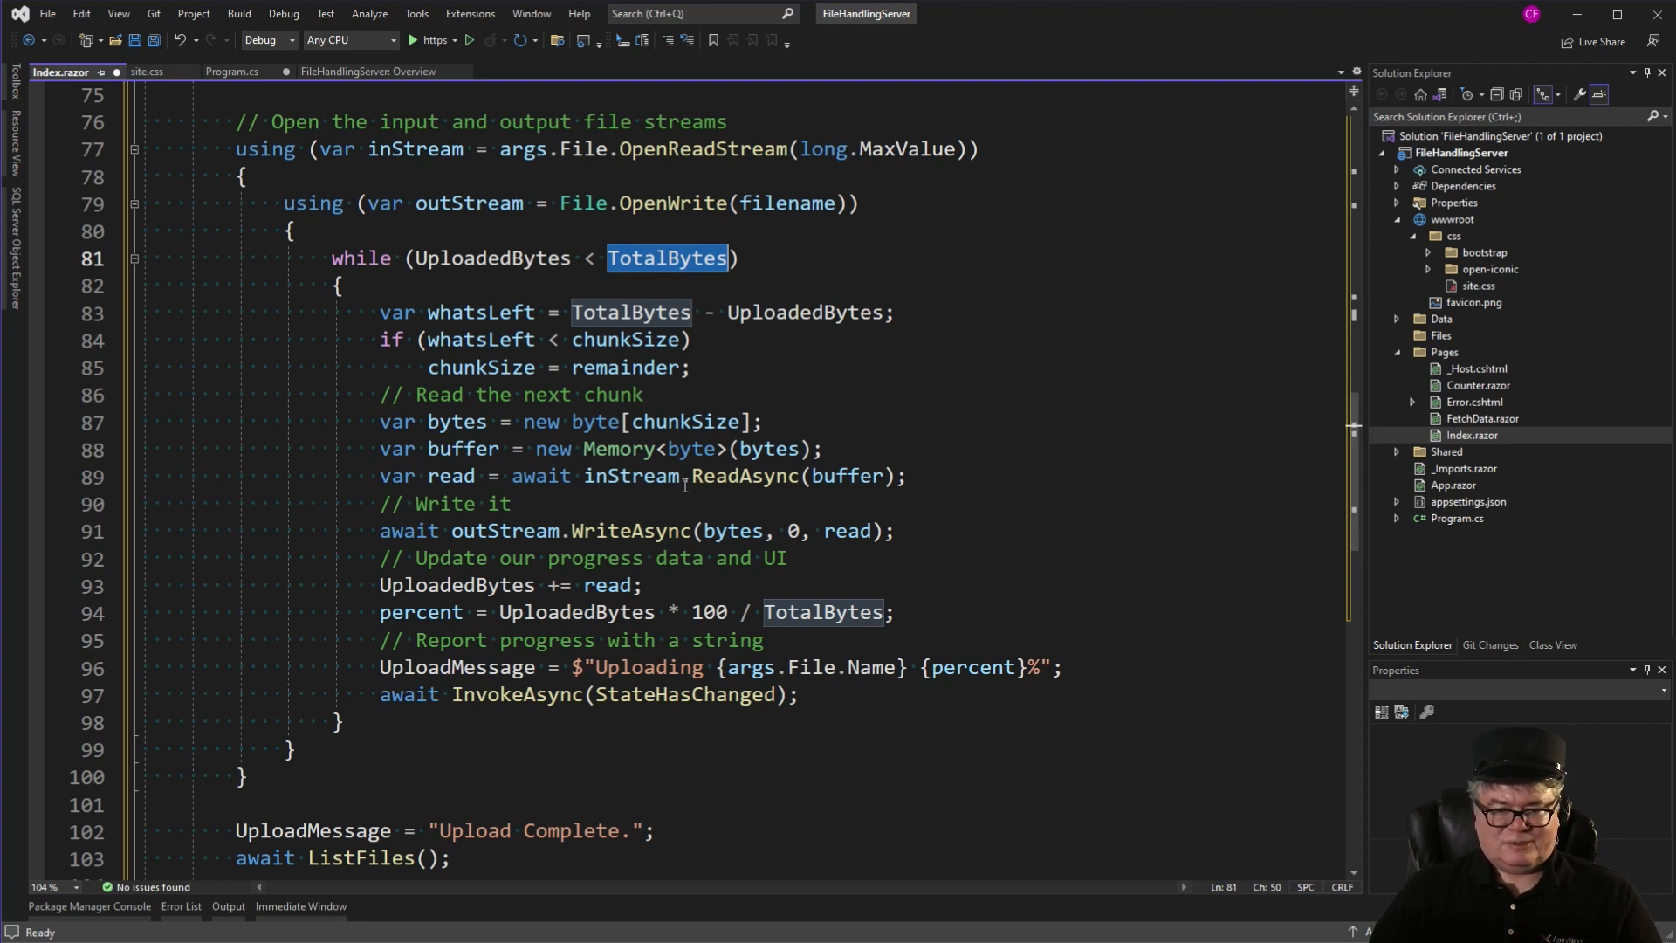
mouse_move(770, 475)
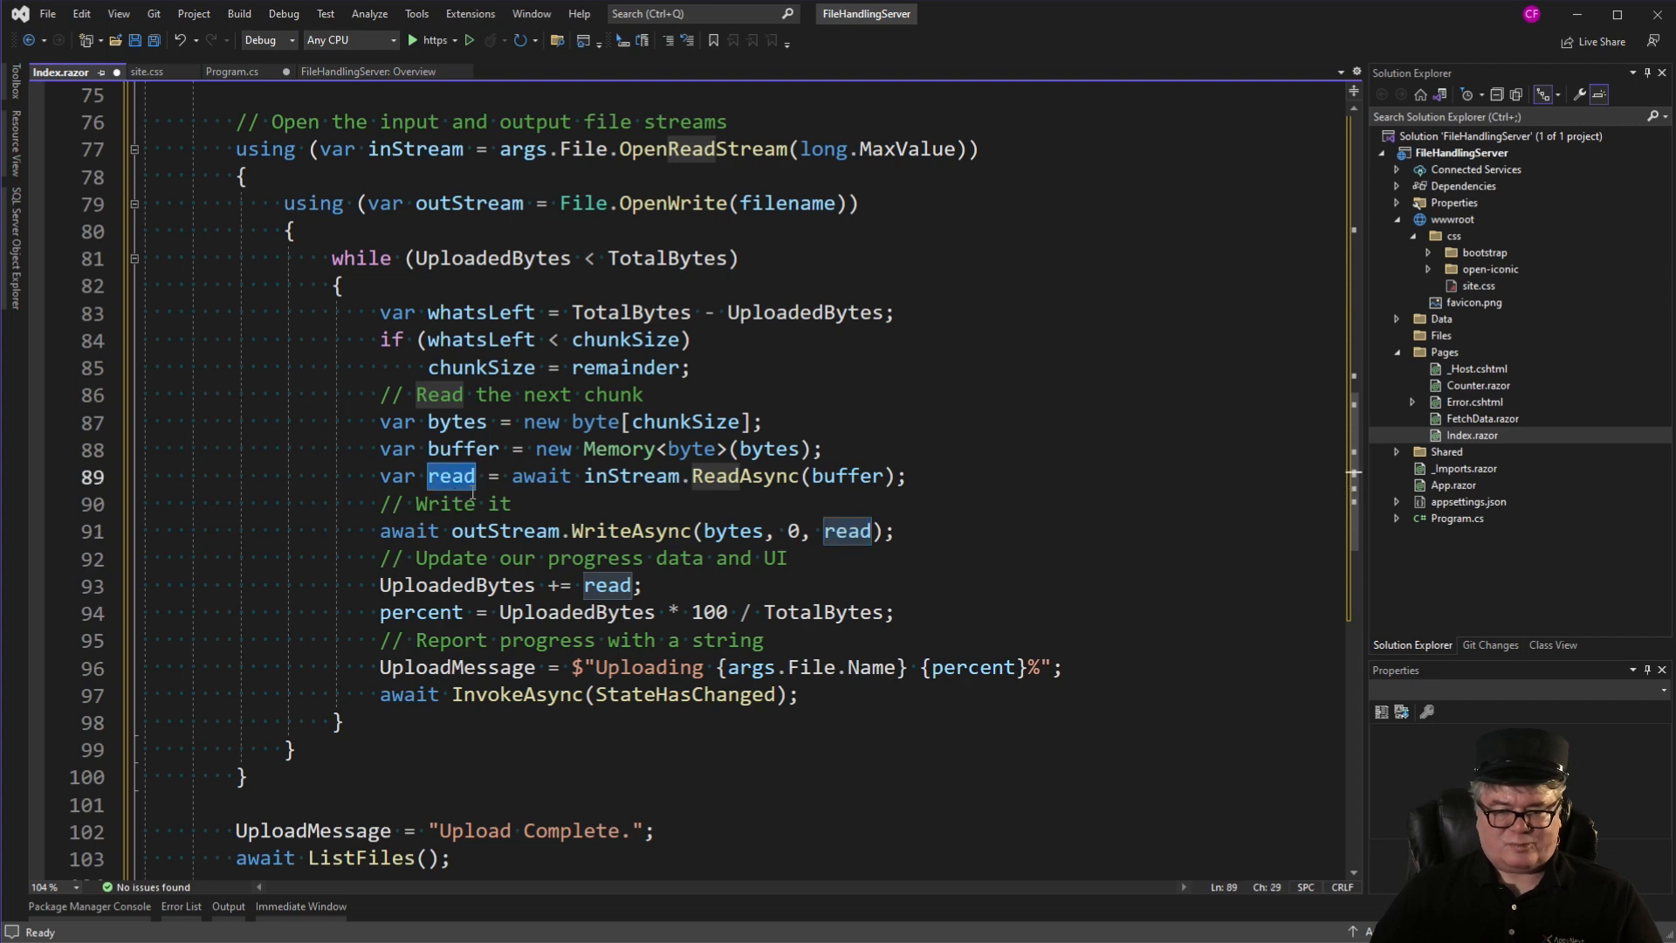
mouse_move(547, 507)
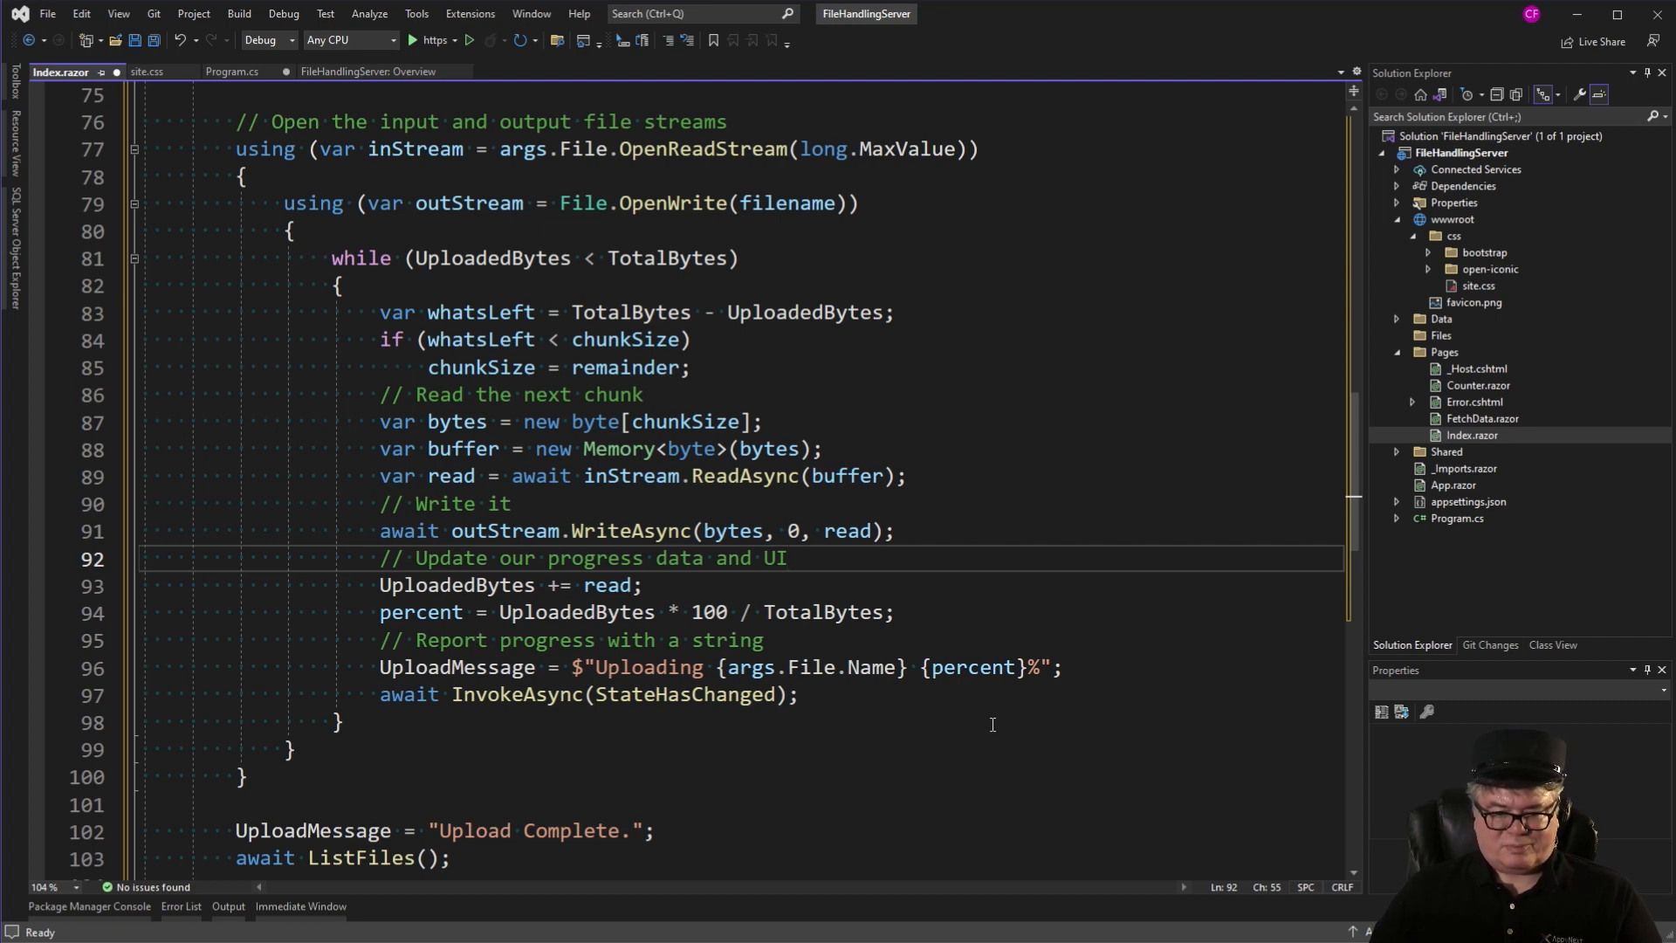
mouse_move(812, 750)
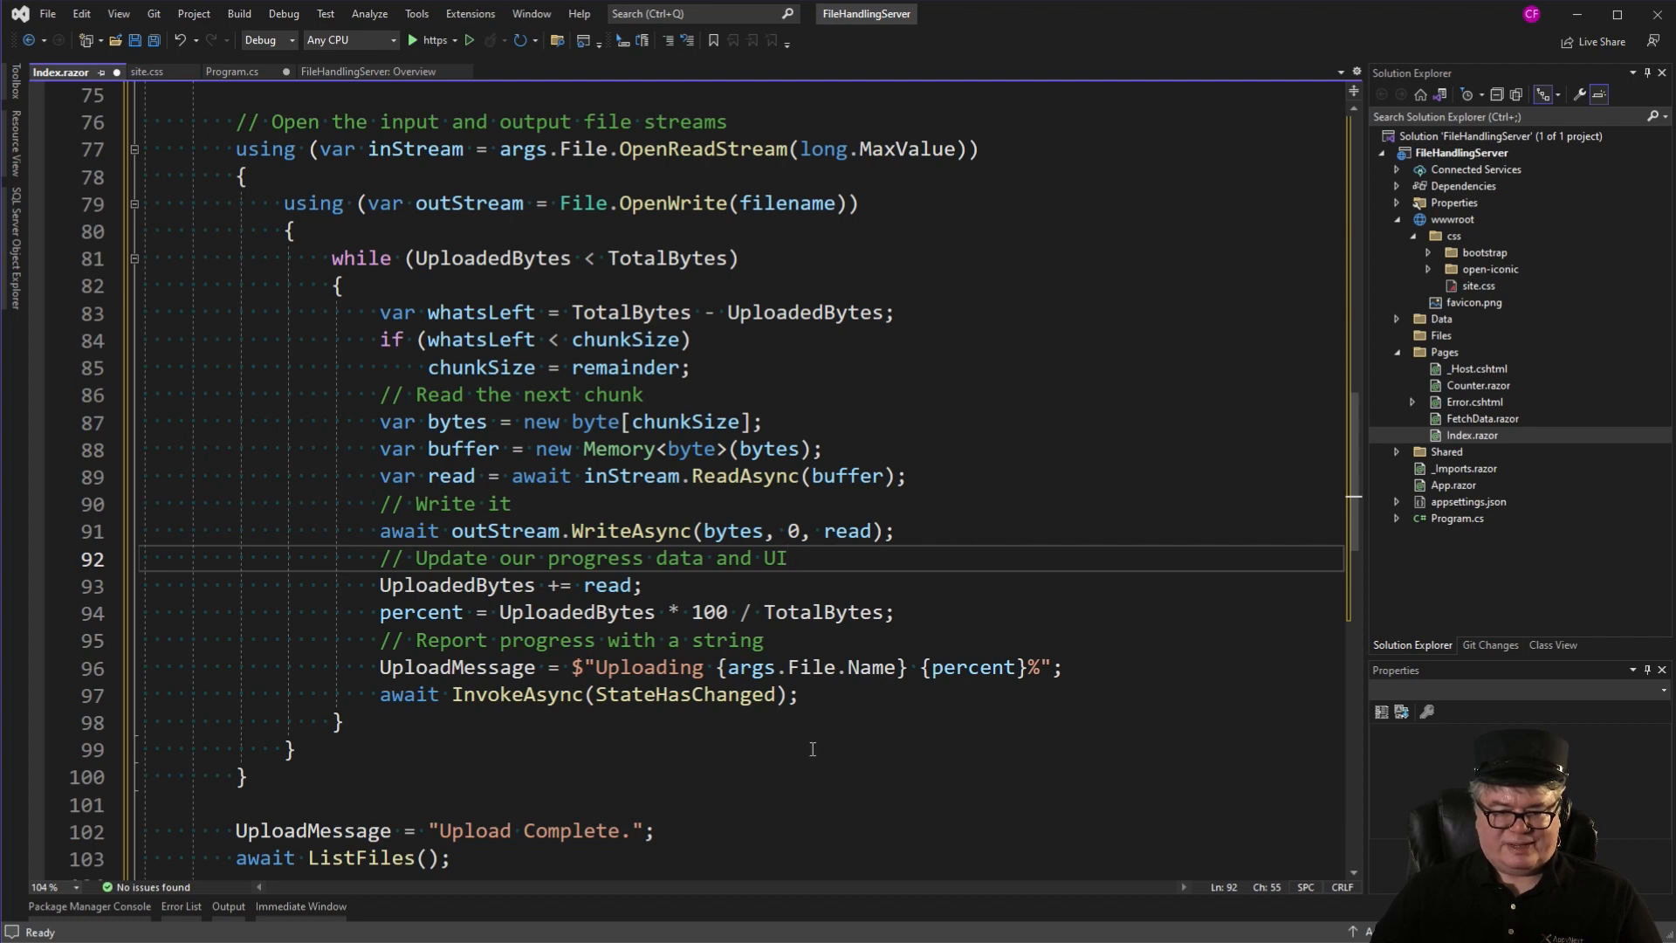
scroll("down", 3)
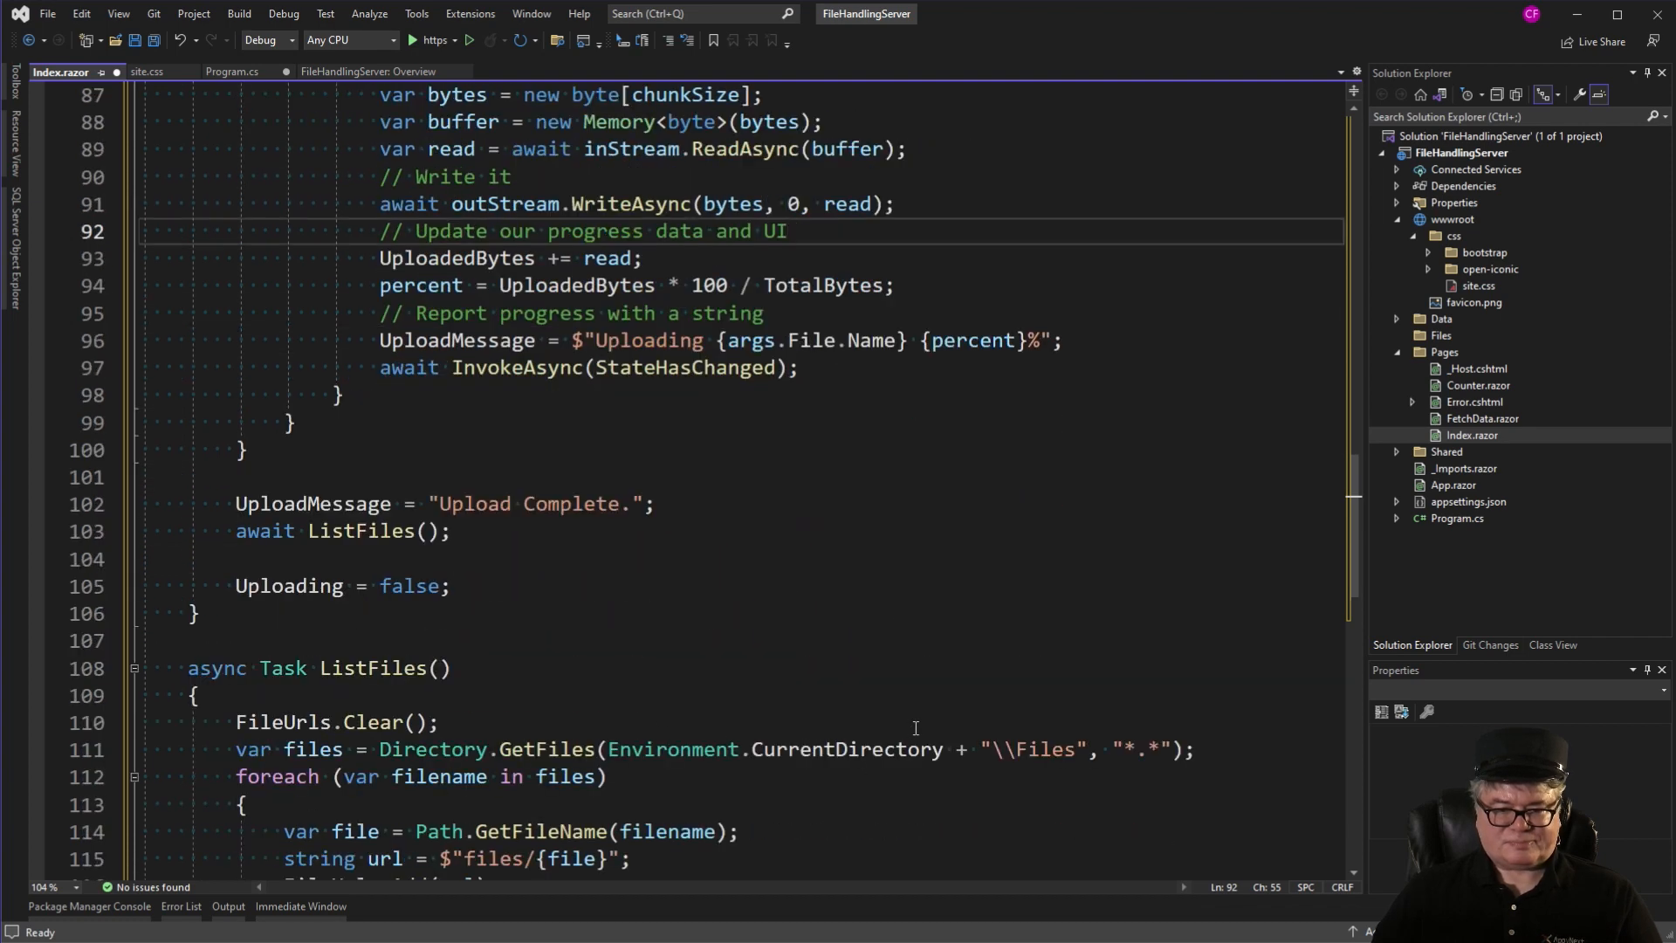
scroll("down", 3)
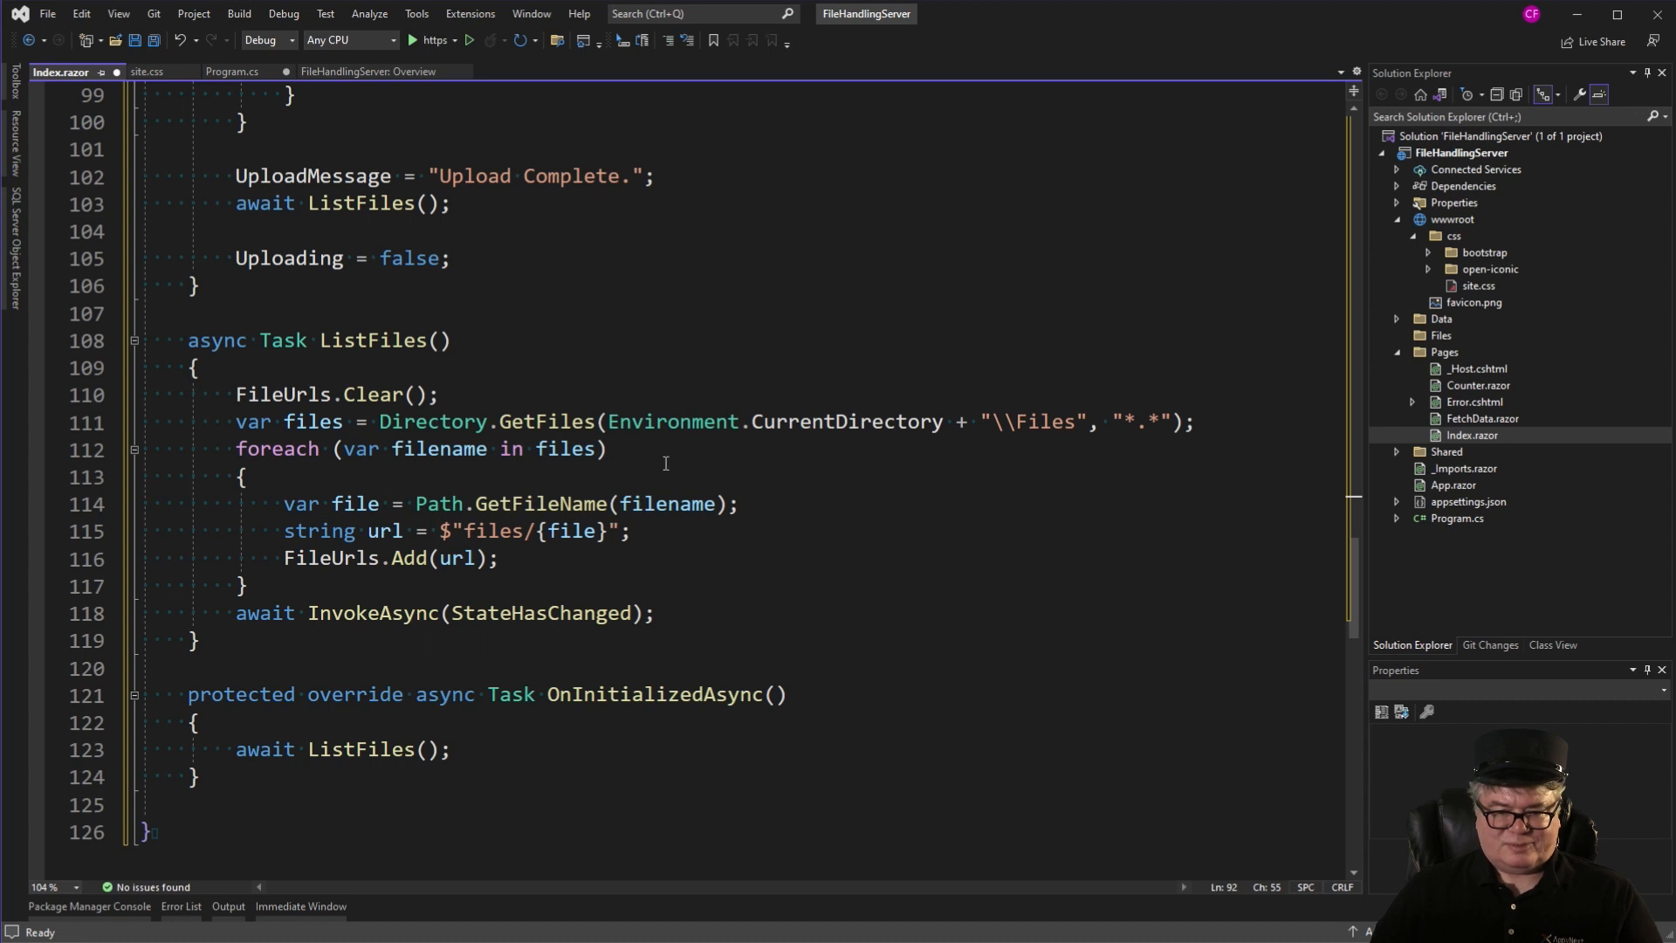
mouse_move(828, 510)
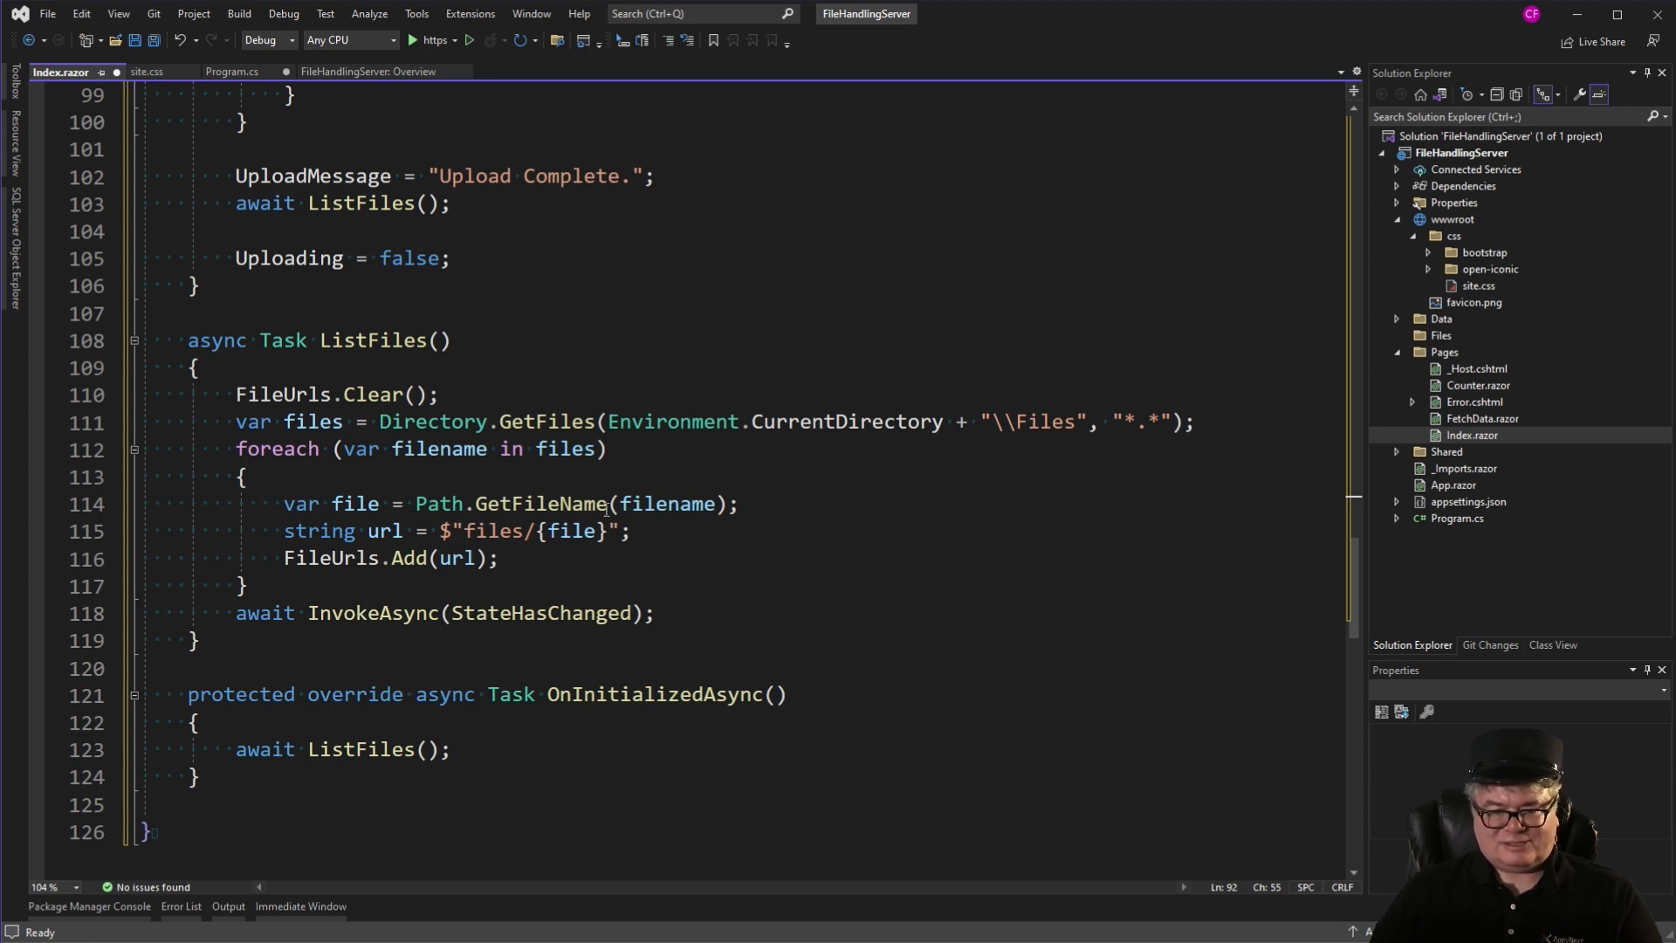
mouse_move(639, 547)
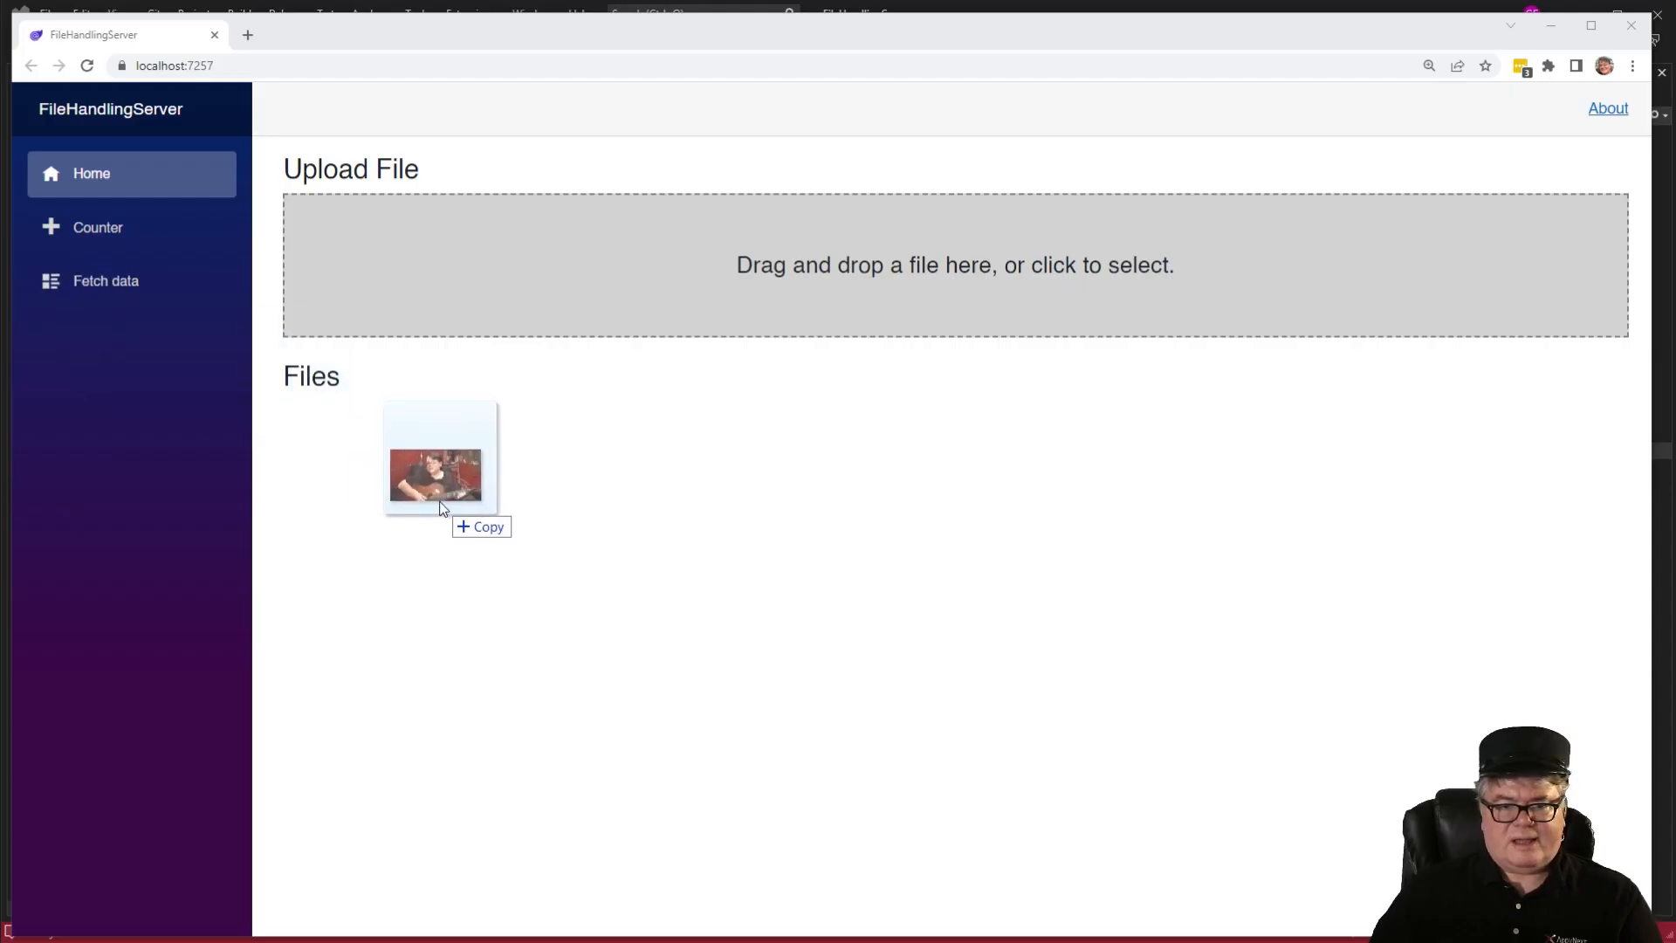
Drop the sidewalks PNG onto the upload area, view it from the Files list and go back.
left_click_drag(435, 475, 679, 503)
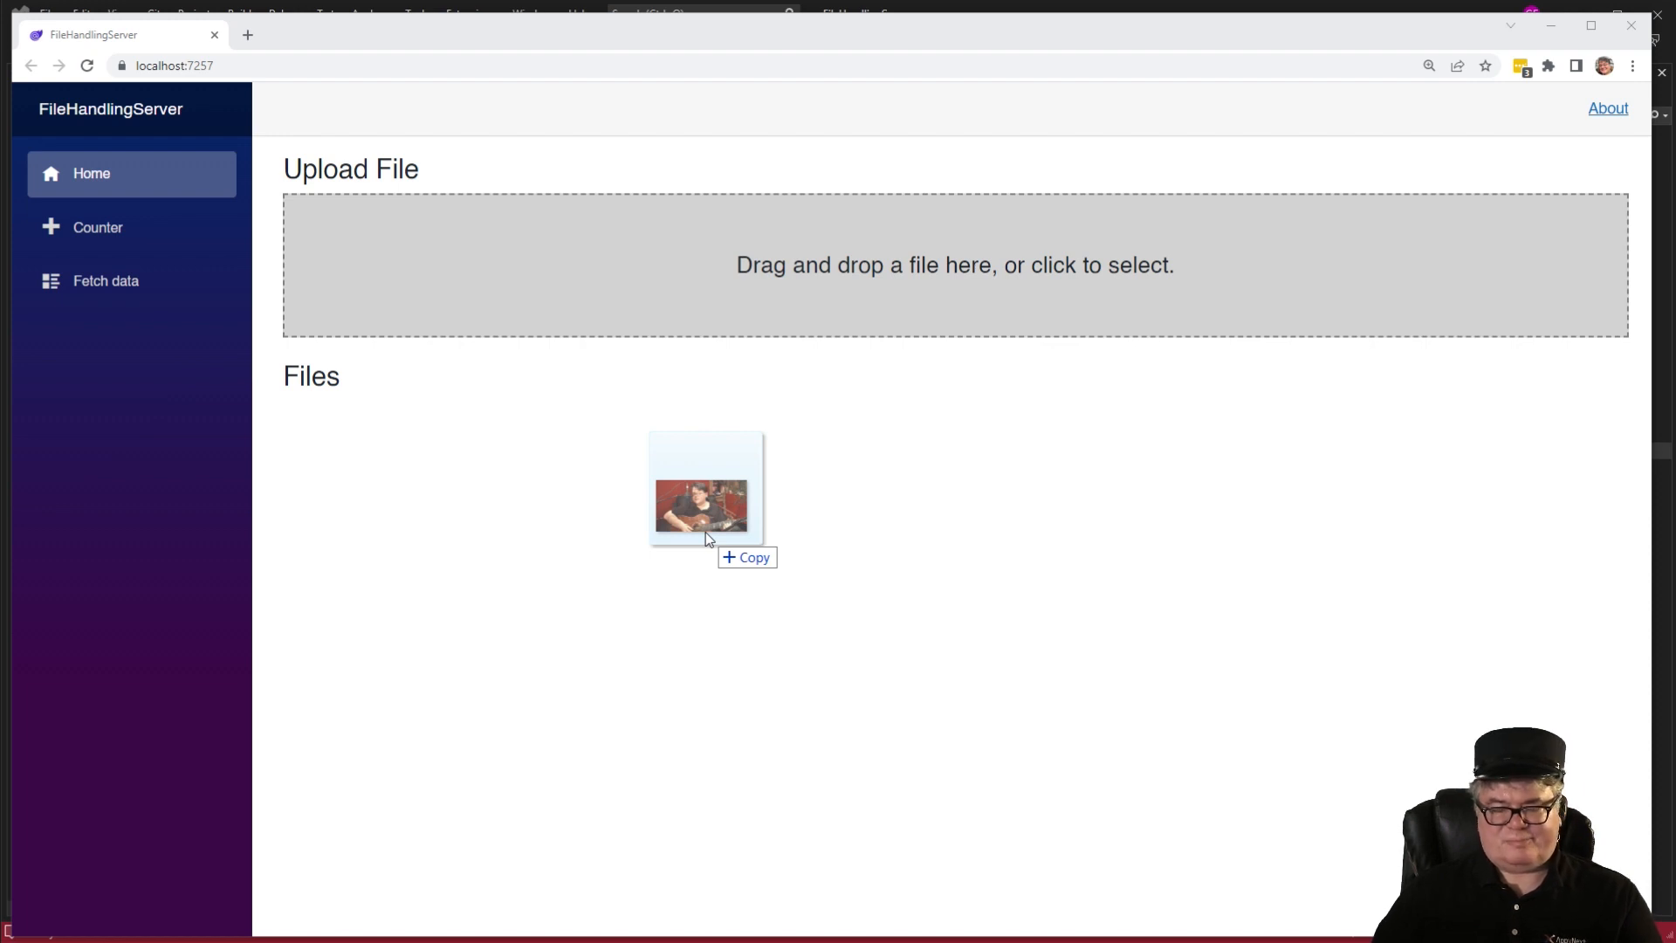
left_click_drag(704, 508, 714, 279)
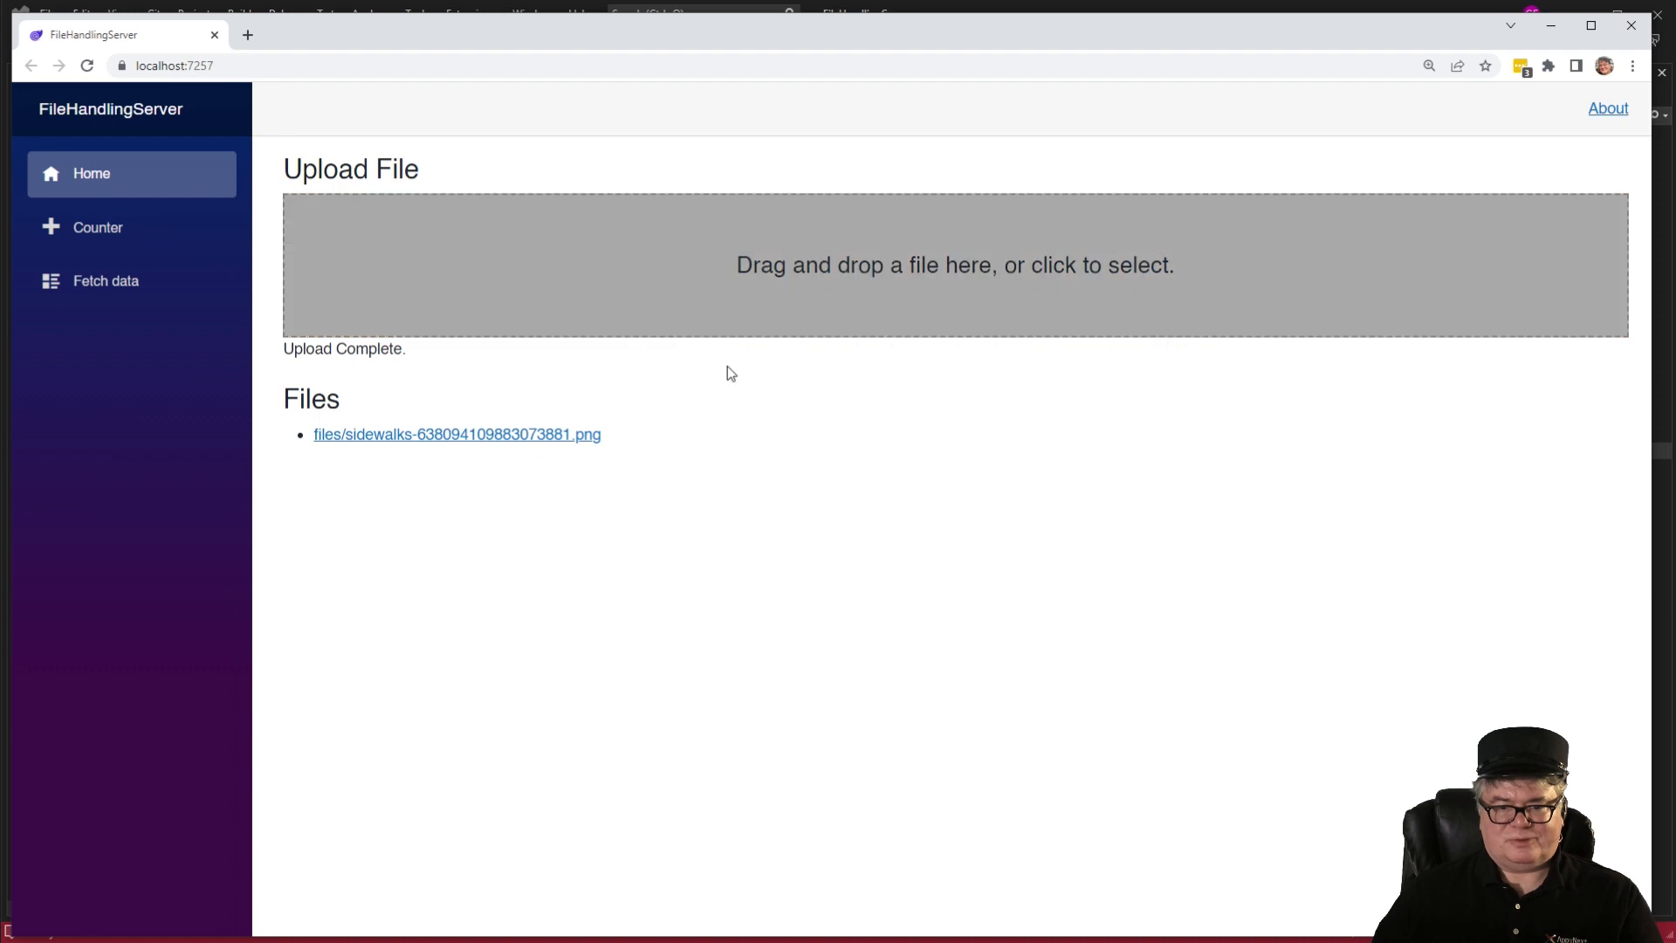
mouse_move(566, 459)
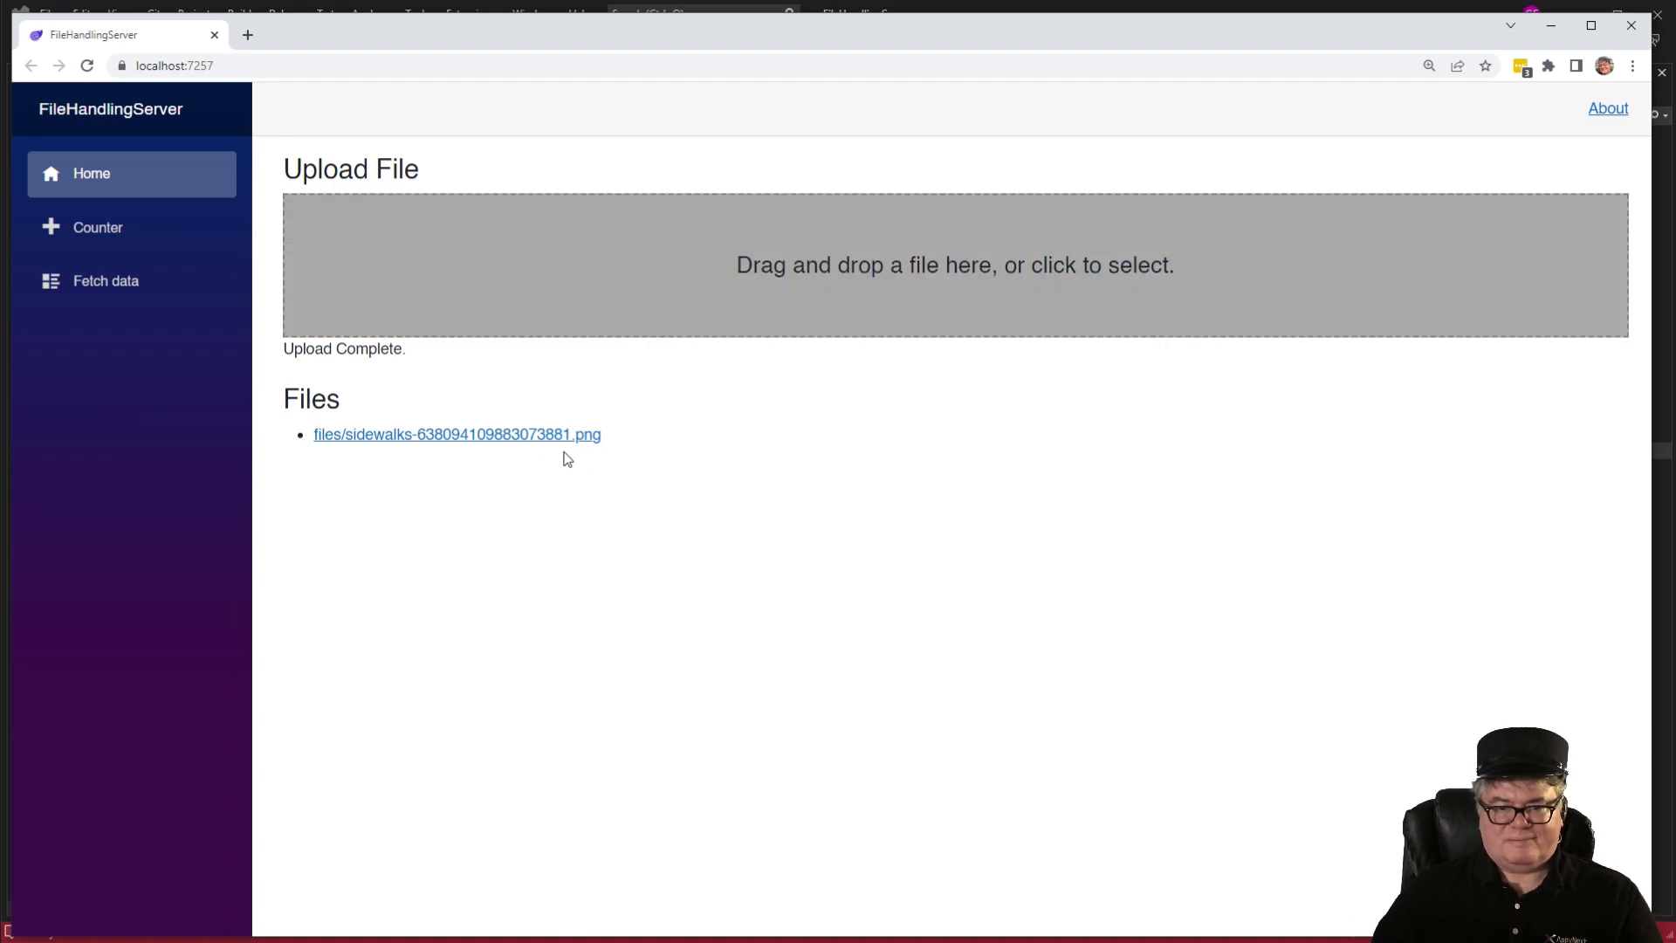
left_click(456, 435)
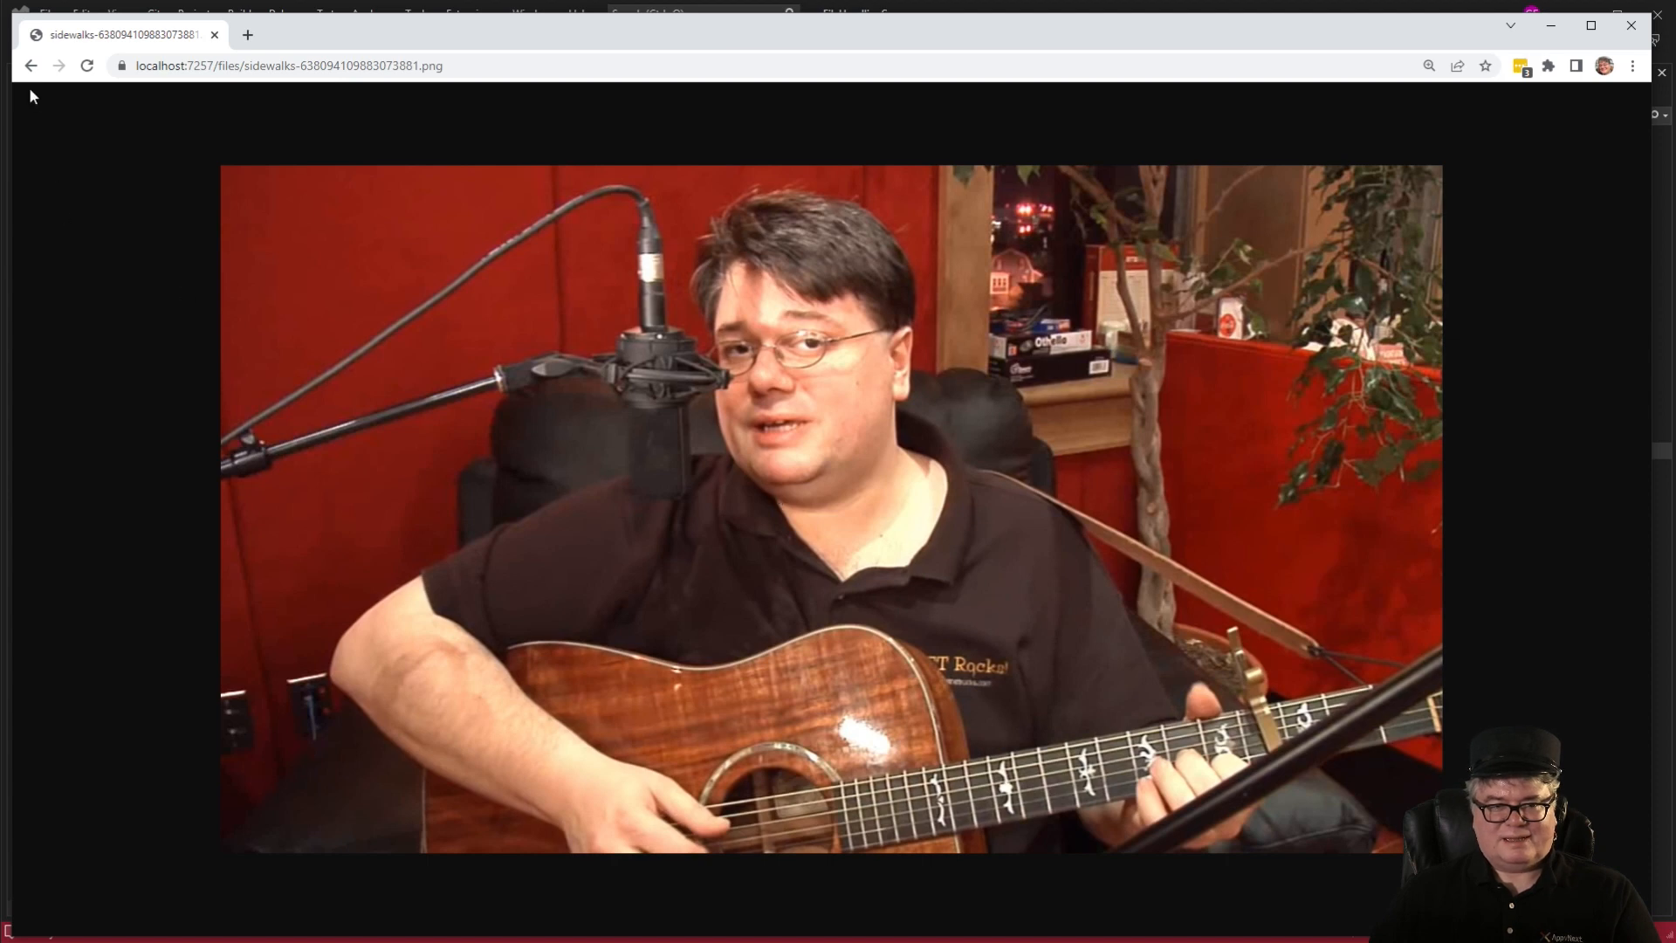
left_click(30, 65)
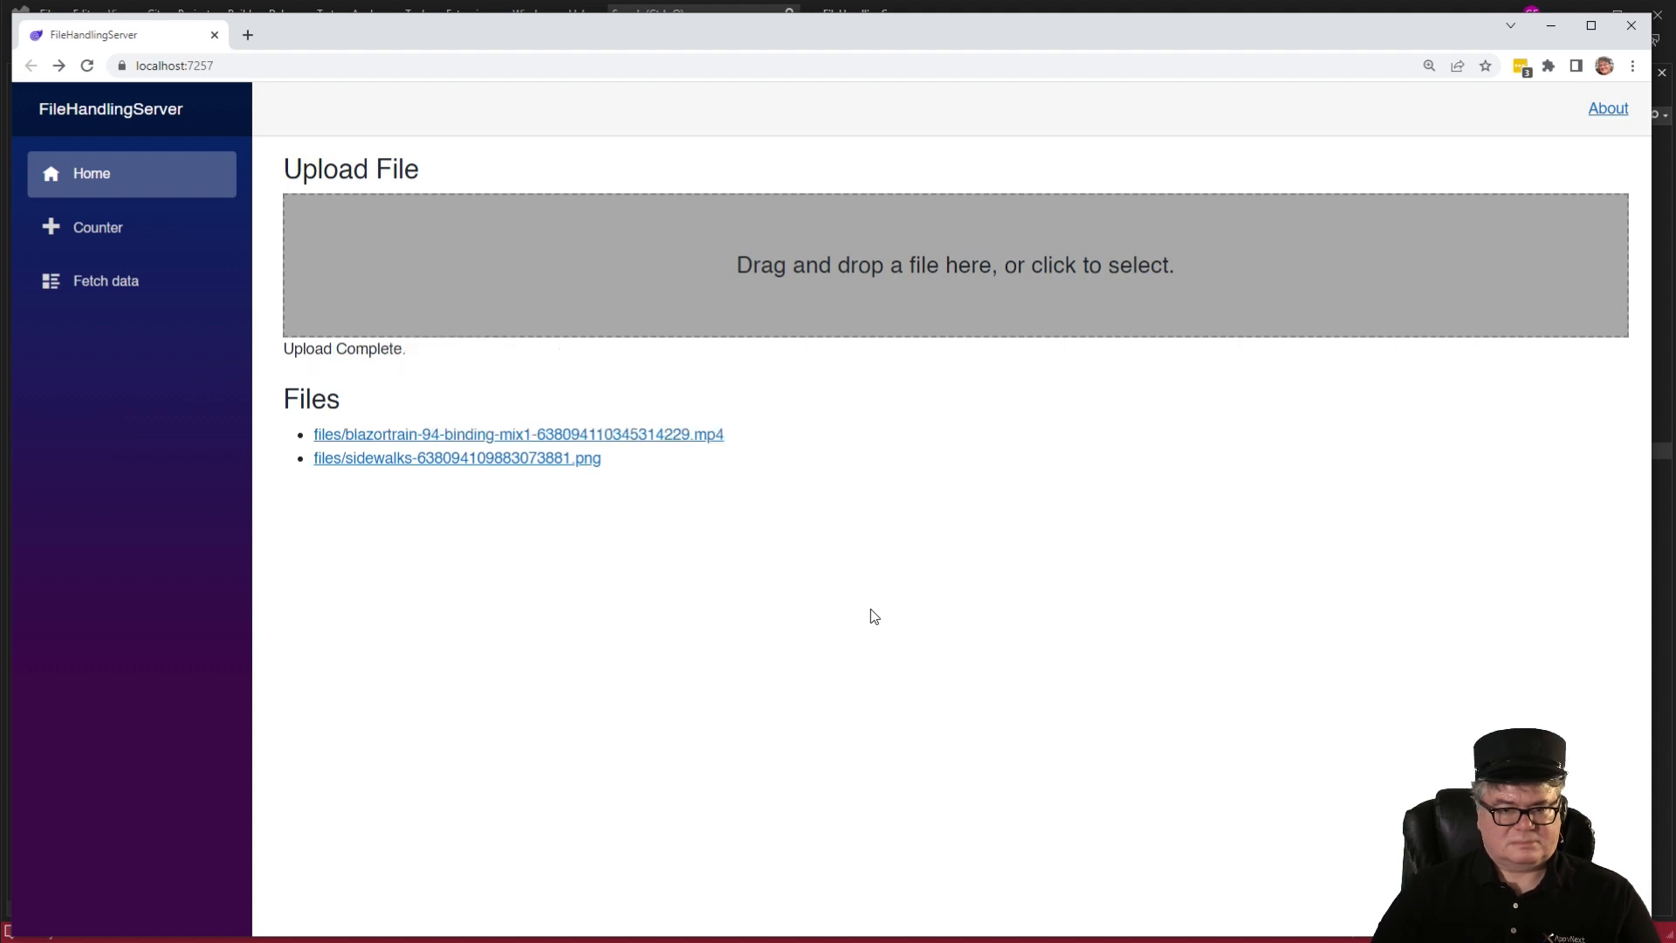
mouse_move(674, 454)
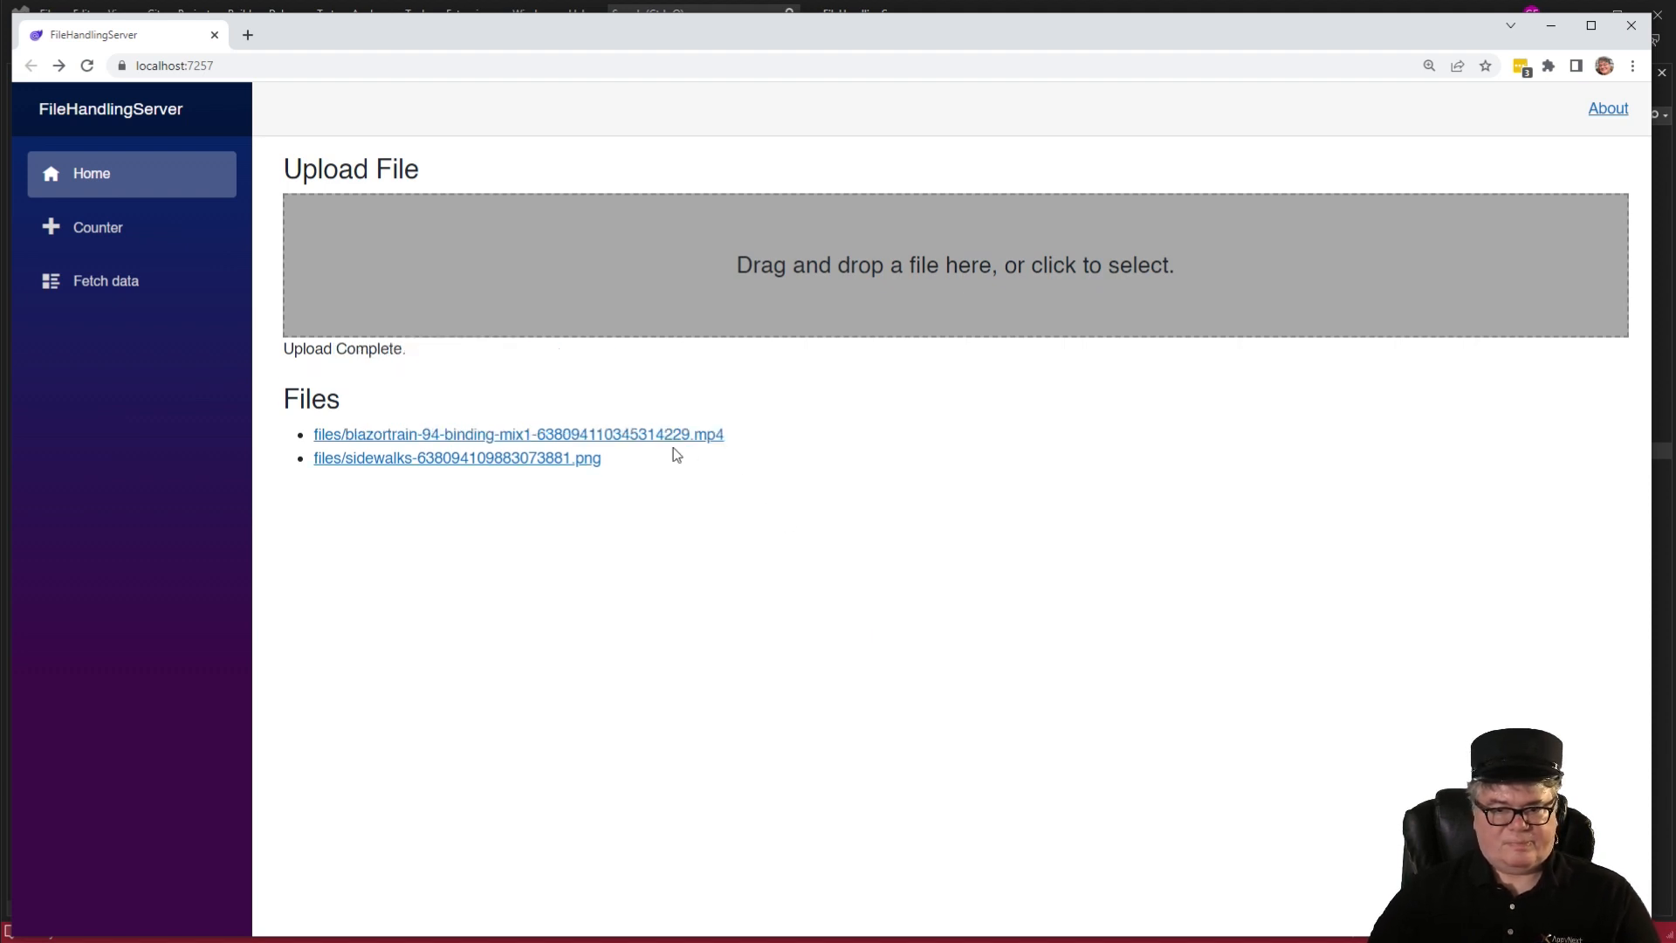
Open the uploaded blazortrain MP4 to check it plays, then return to the upload page.
left_click(517, 435)
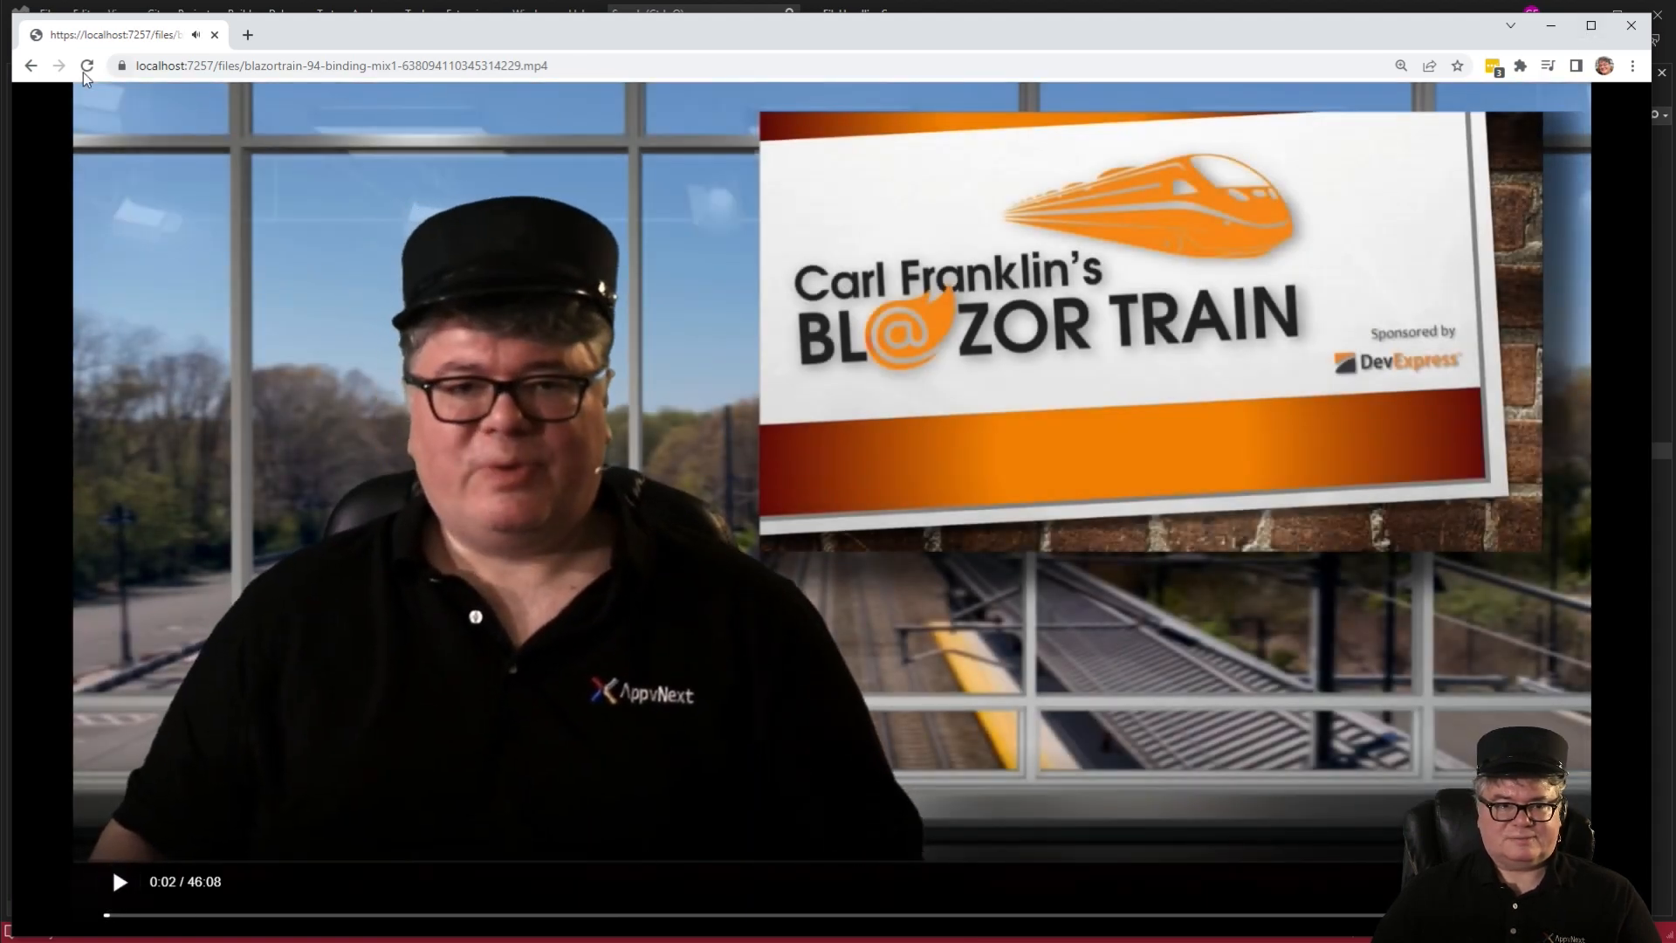
left_click(30, 64)
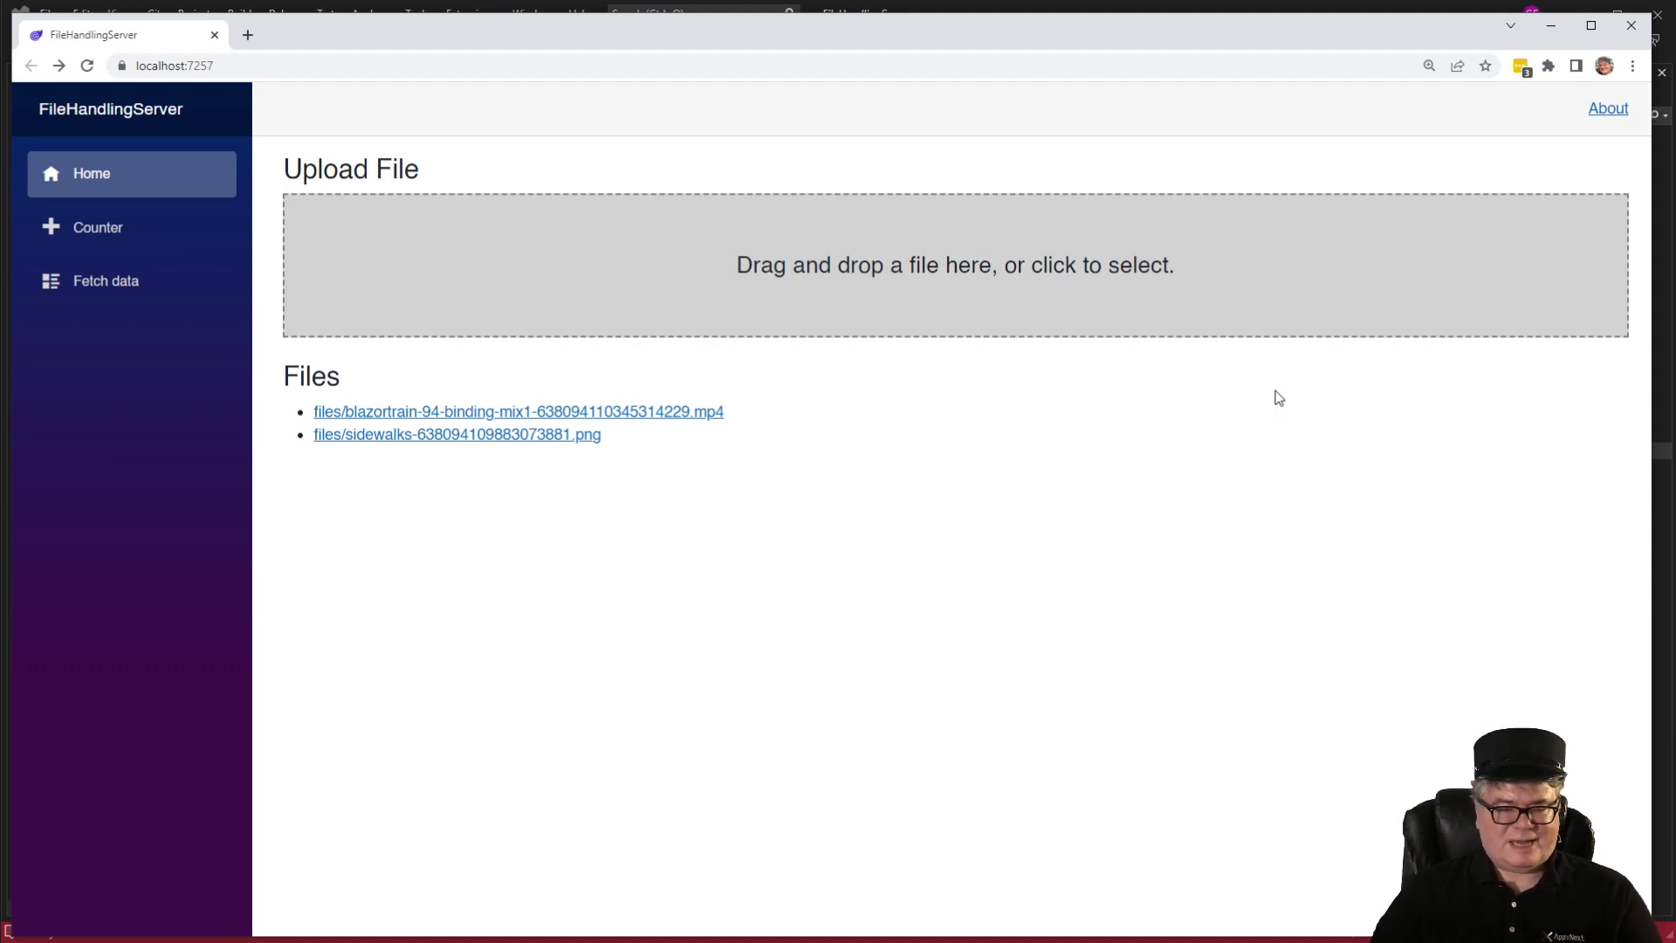
mouse_move(1272, 398)
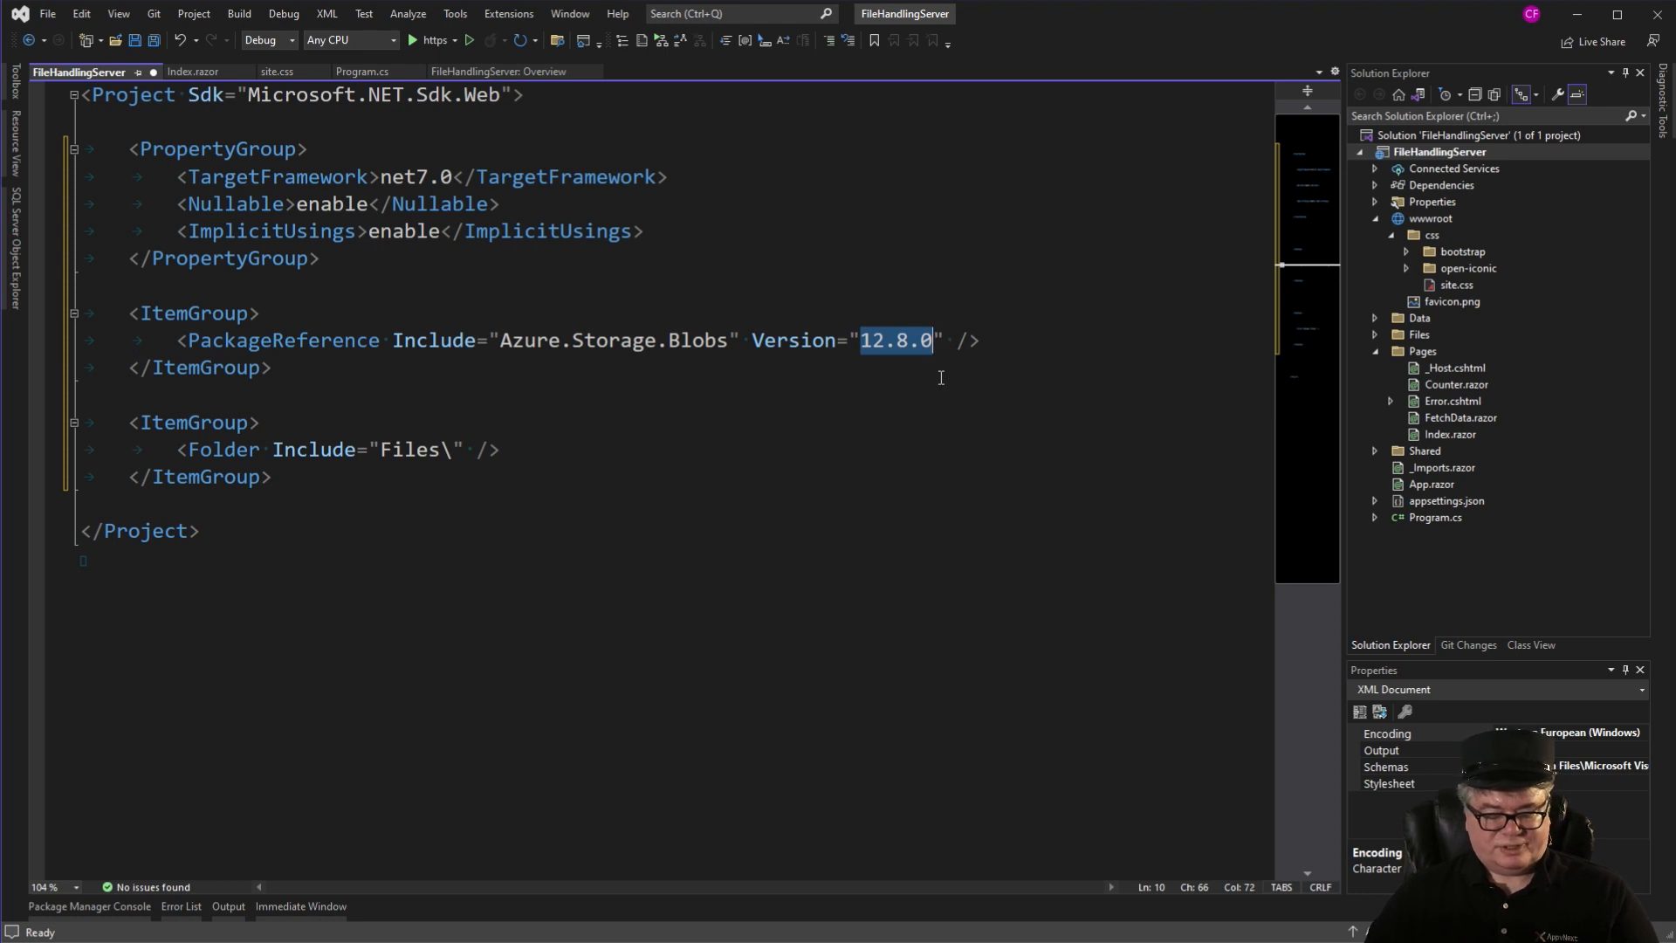
Review the Azure.Storage.Blobs 12.8.0 package reference, then open appsettings.json.
left_click(975, 340)
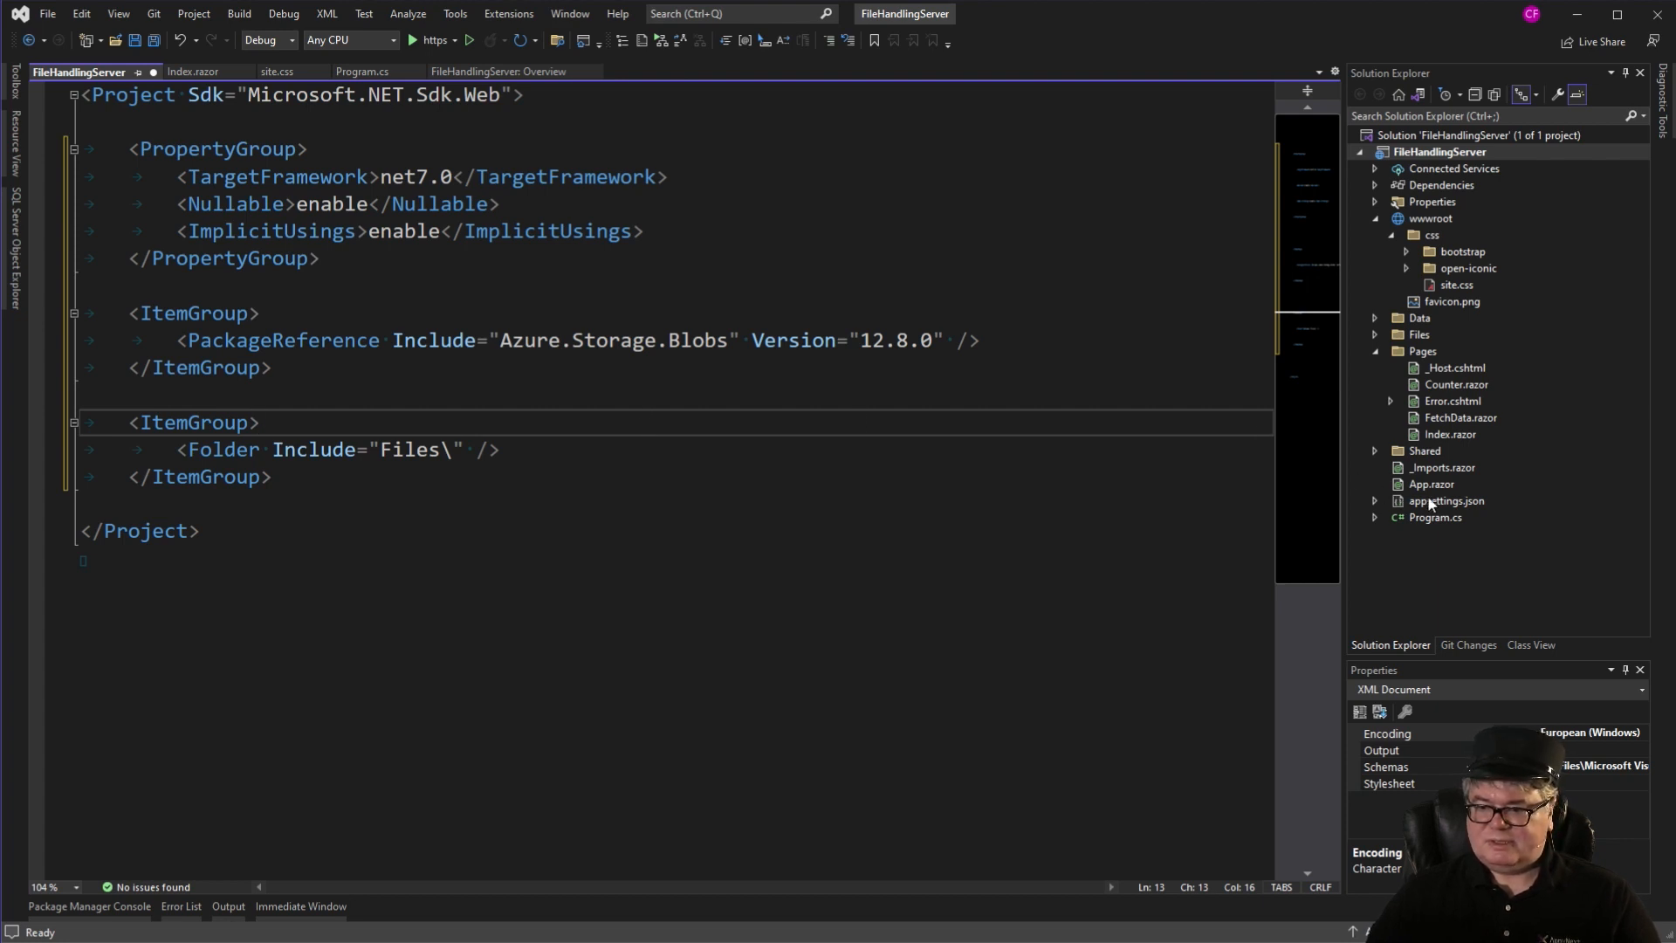
double_click(1446, 501)
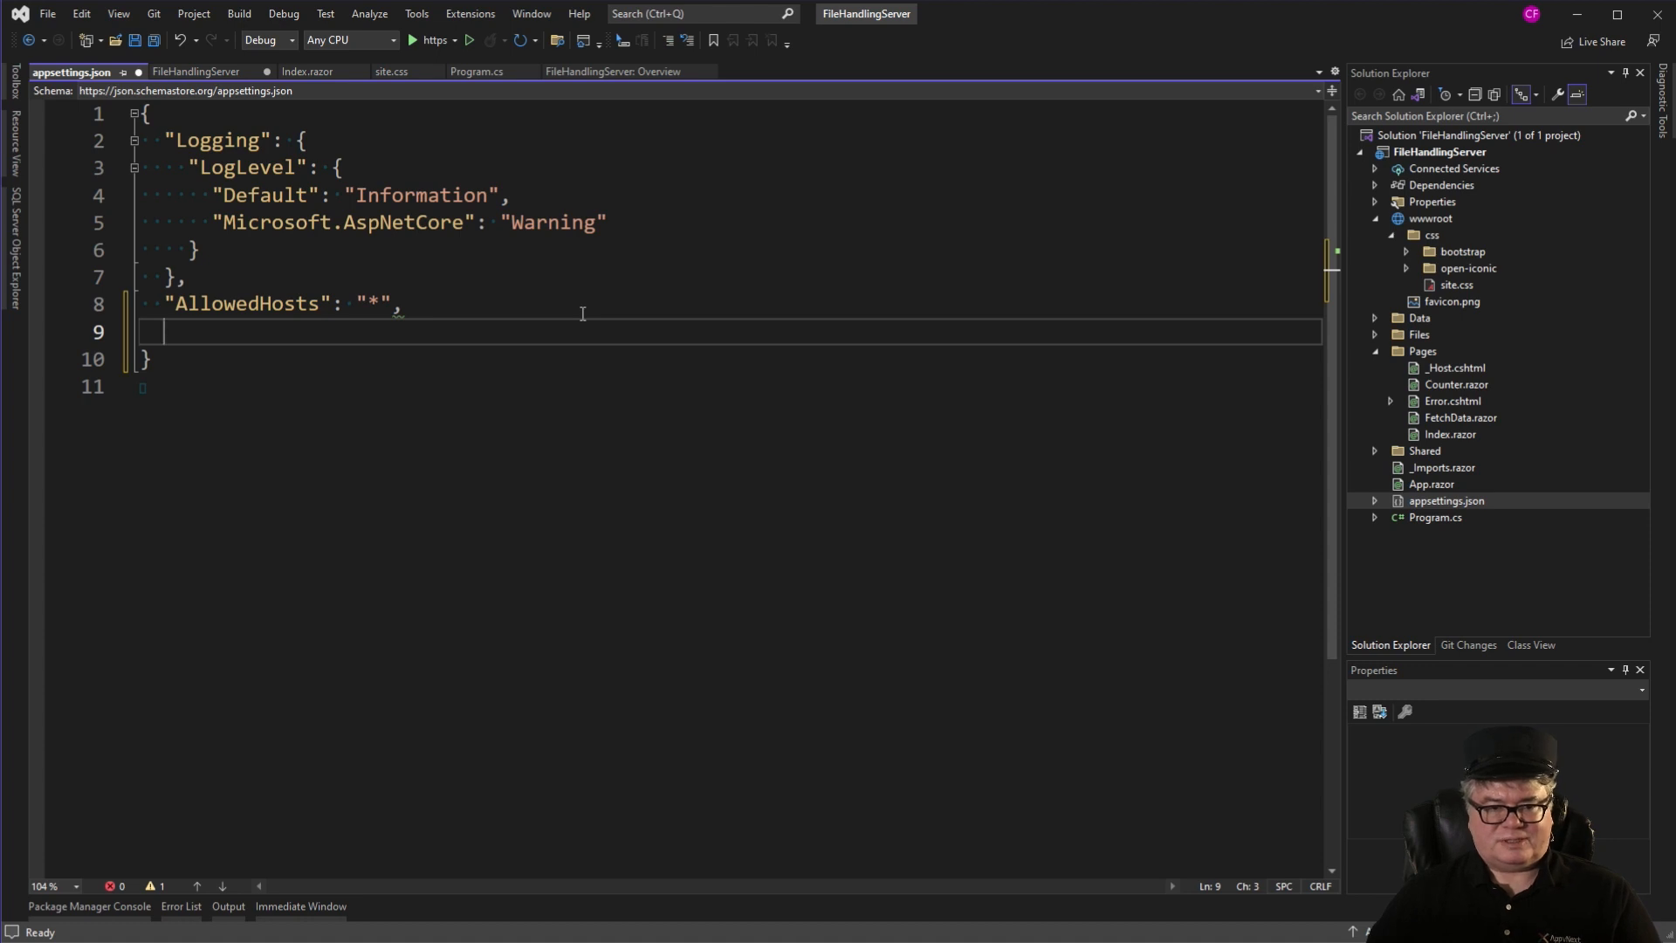
Add a "StorageConnectionString" entry with a placeholder Azure connection string value.
type("\"StorageConnectionString\": \"[Your Azure Storage Connection String]\",")
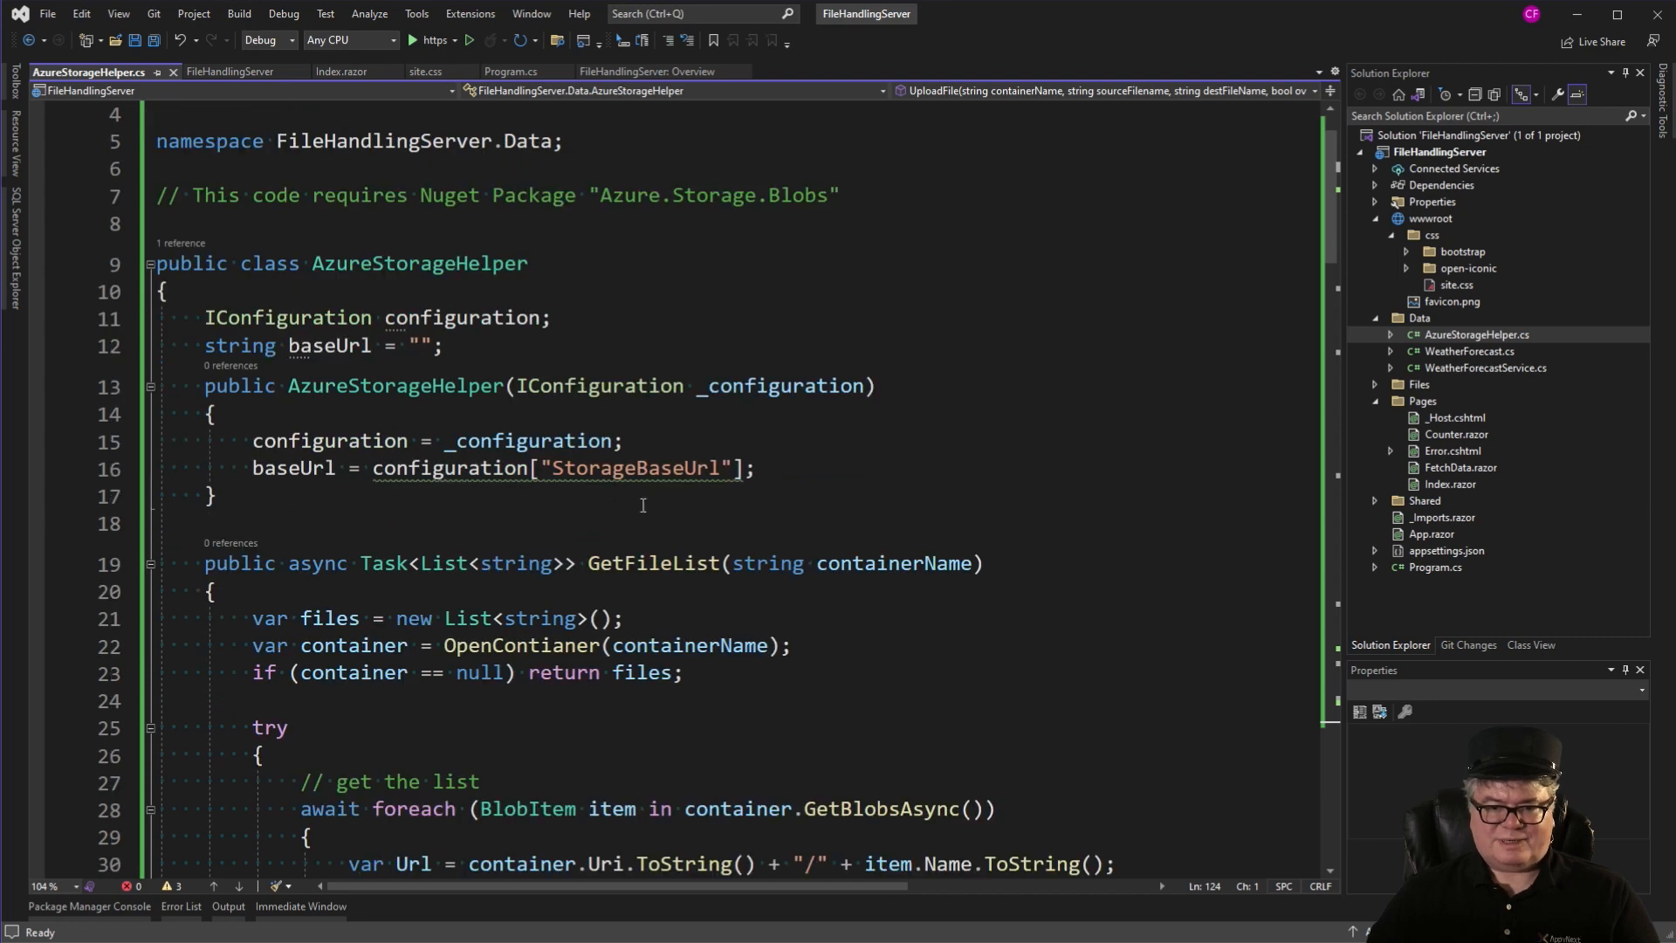
Scroll through AzureStorageHelper's GetFileList and UploadFile methods, noting the 50MB MaximumTransferSize.
scroll("down", 3)
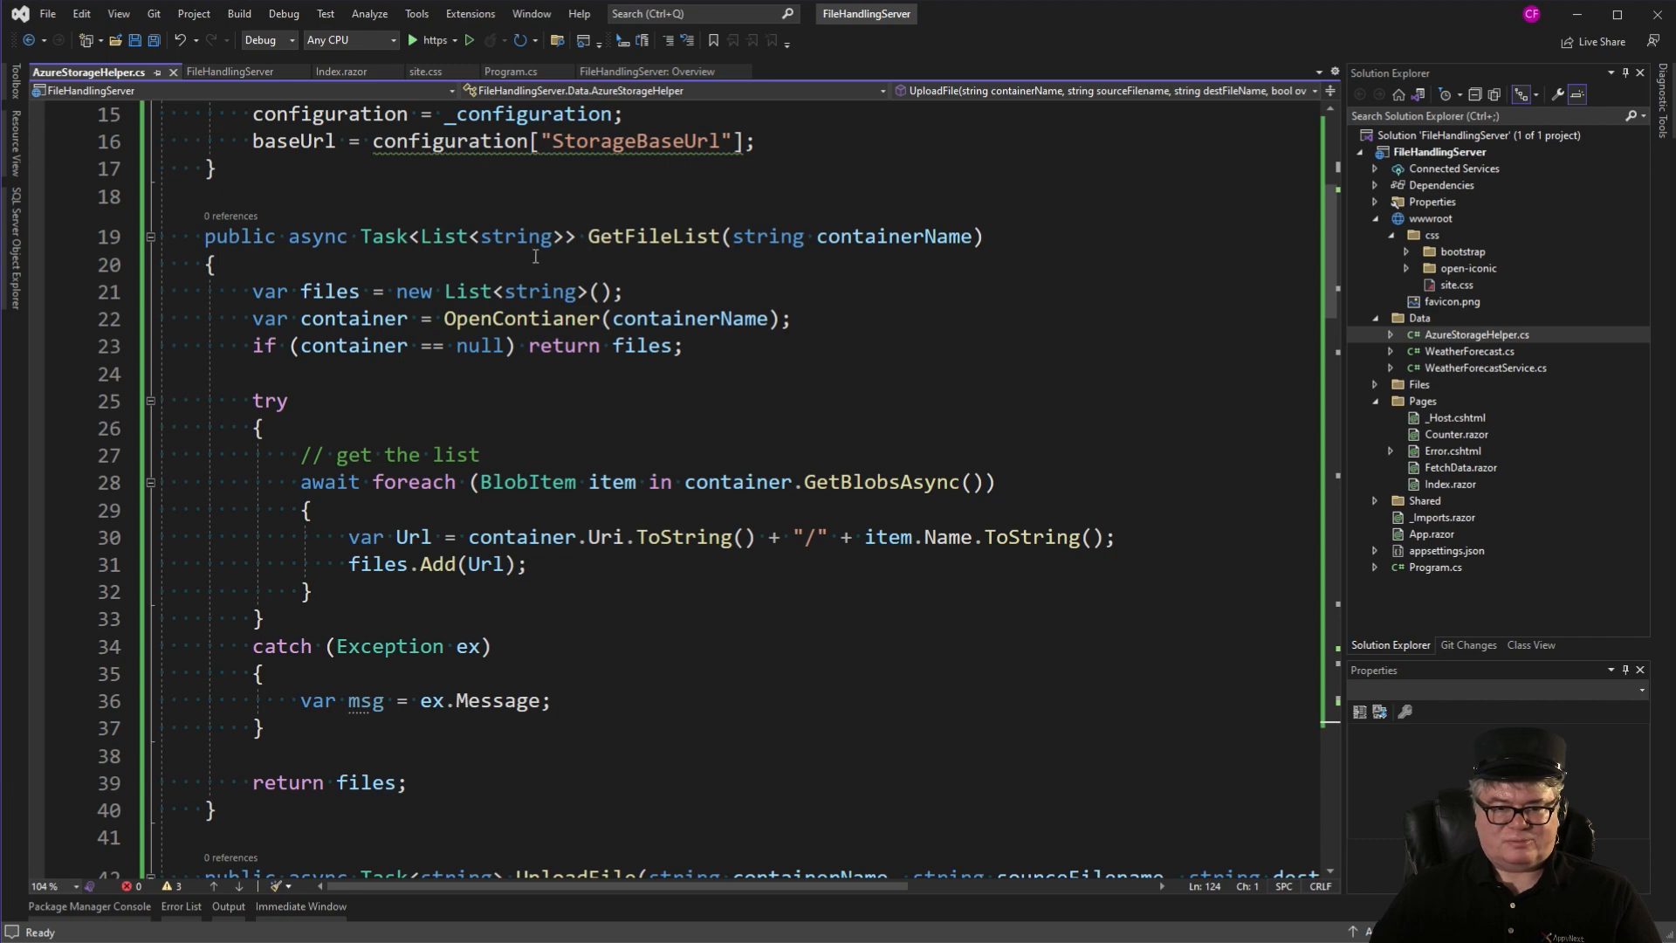
mouse_move(669, 281)
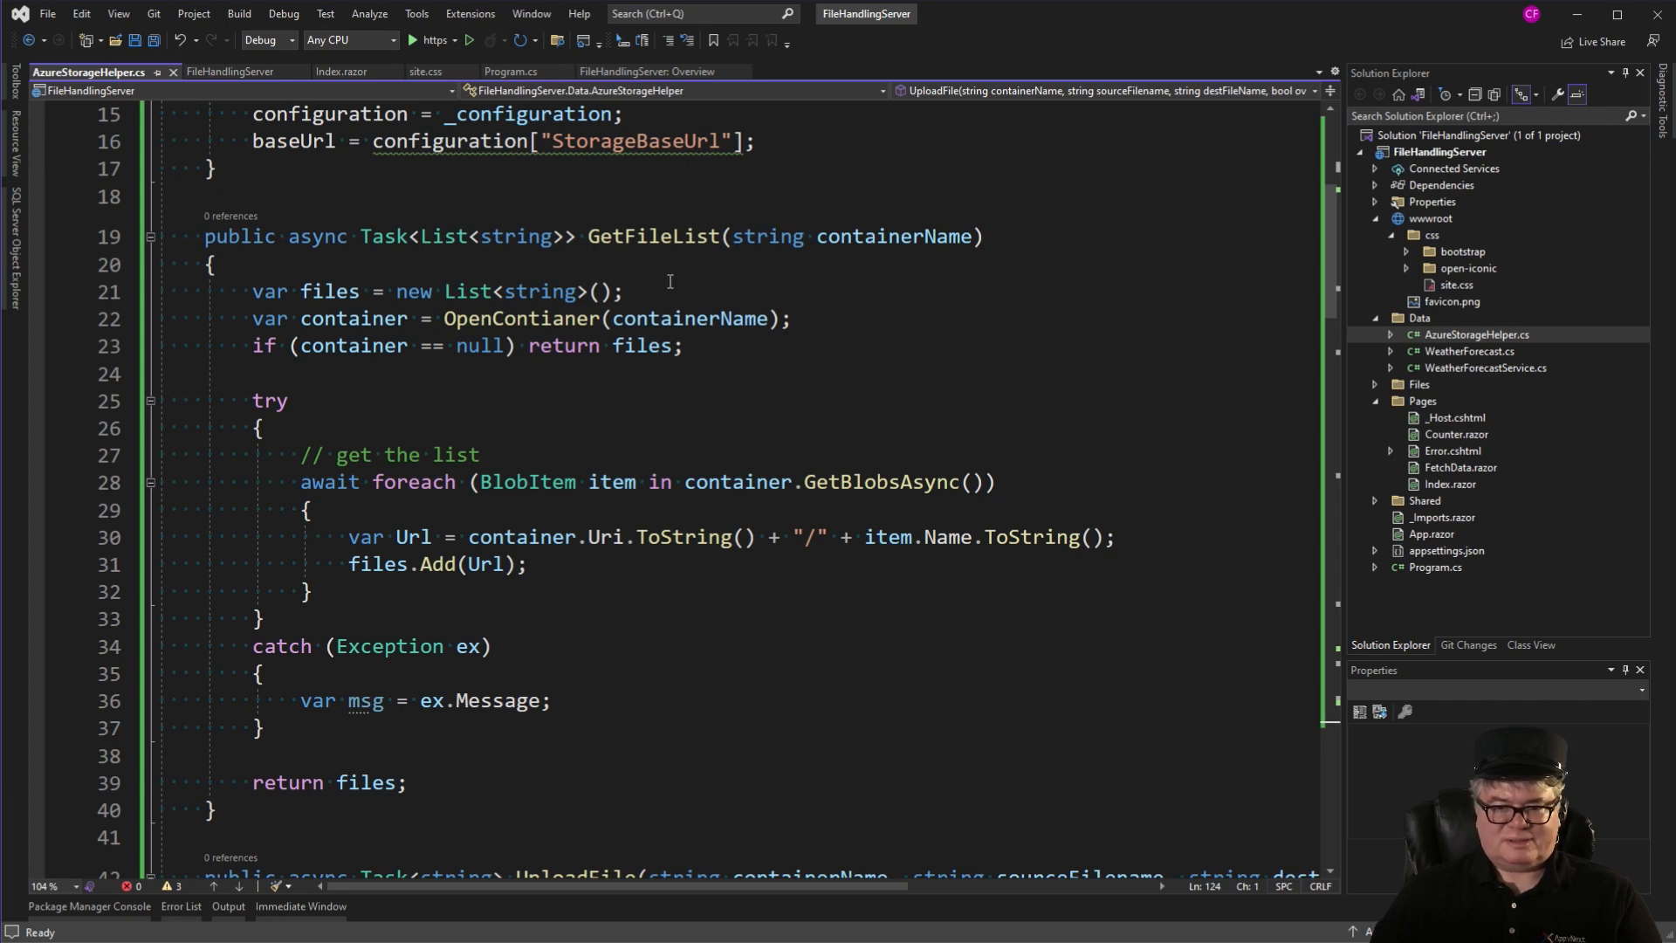
mouse_move(920, 236)
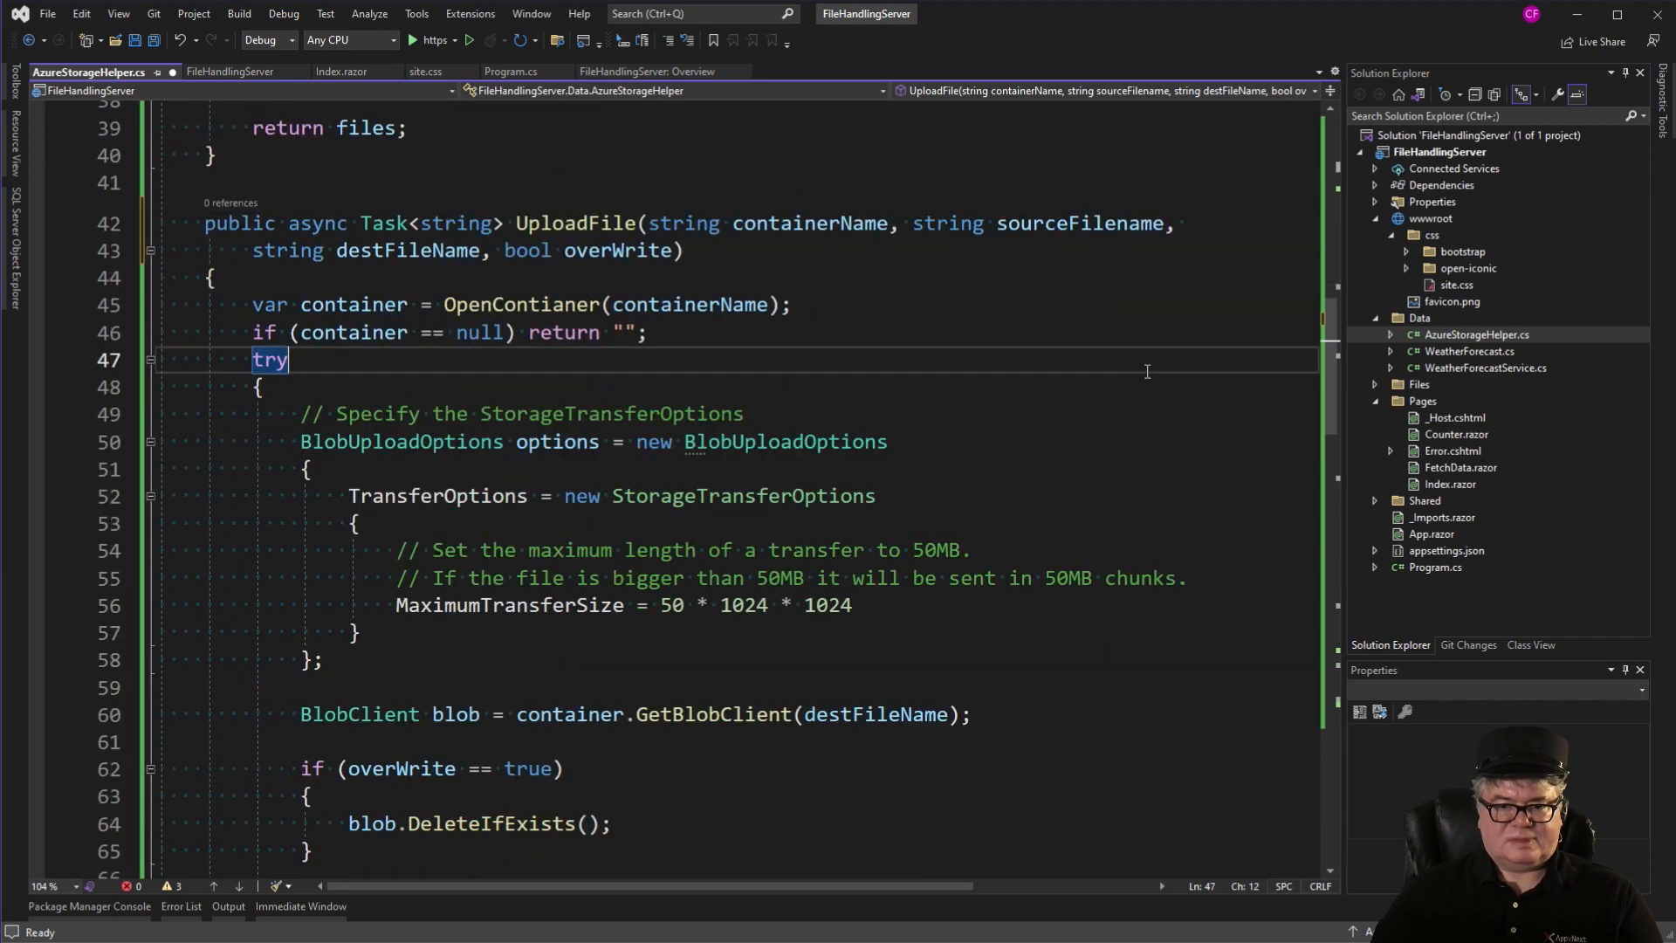
mouse_move(1093, 344)
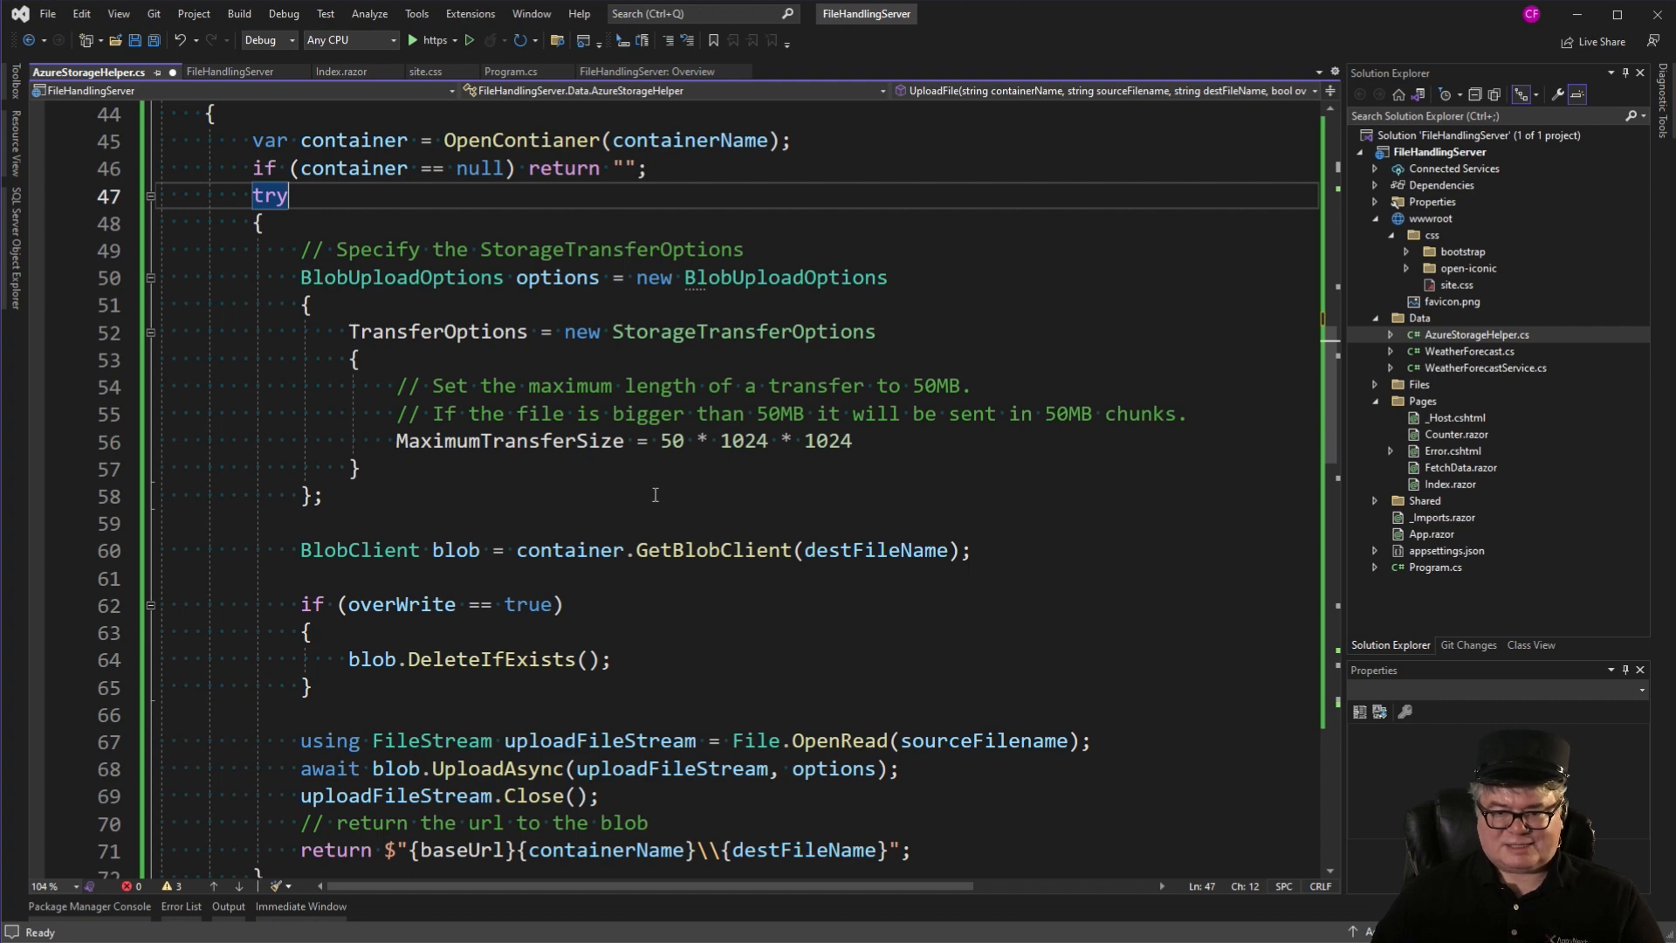
mouse_move(641, 492)
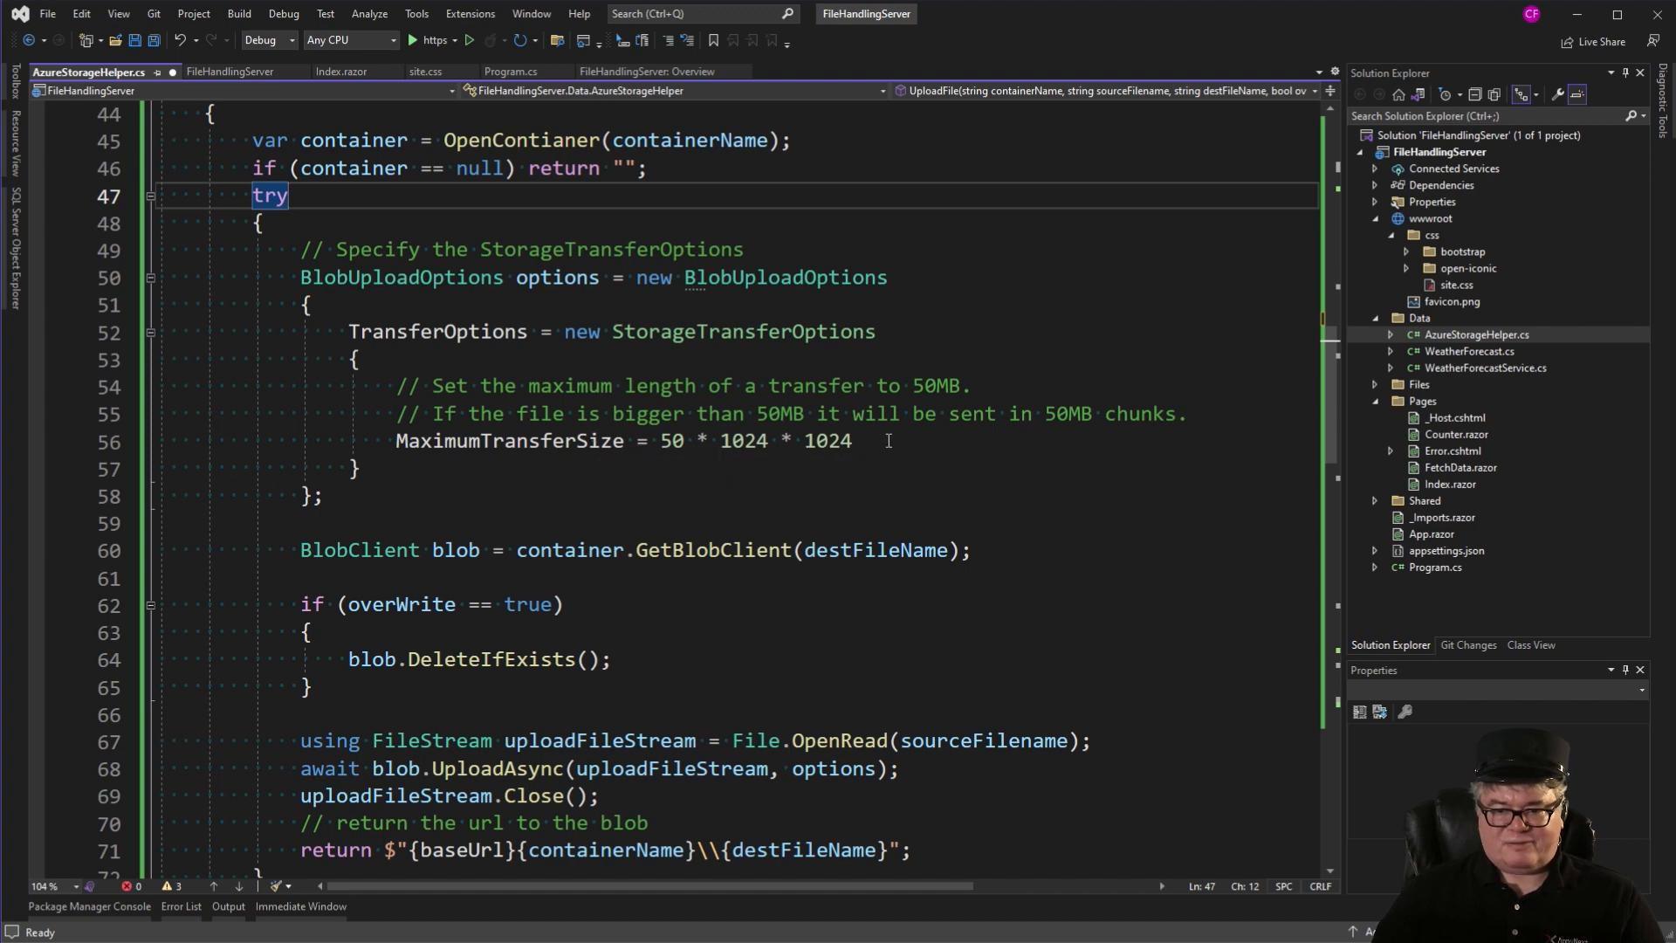
left_click(854, 440)
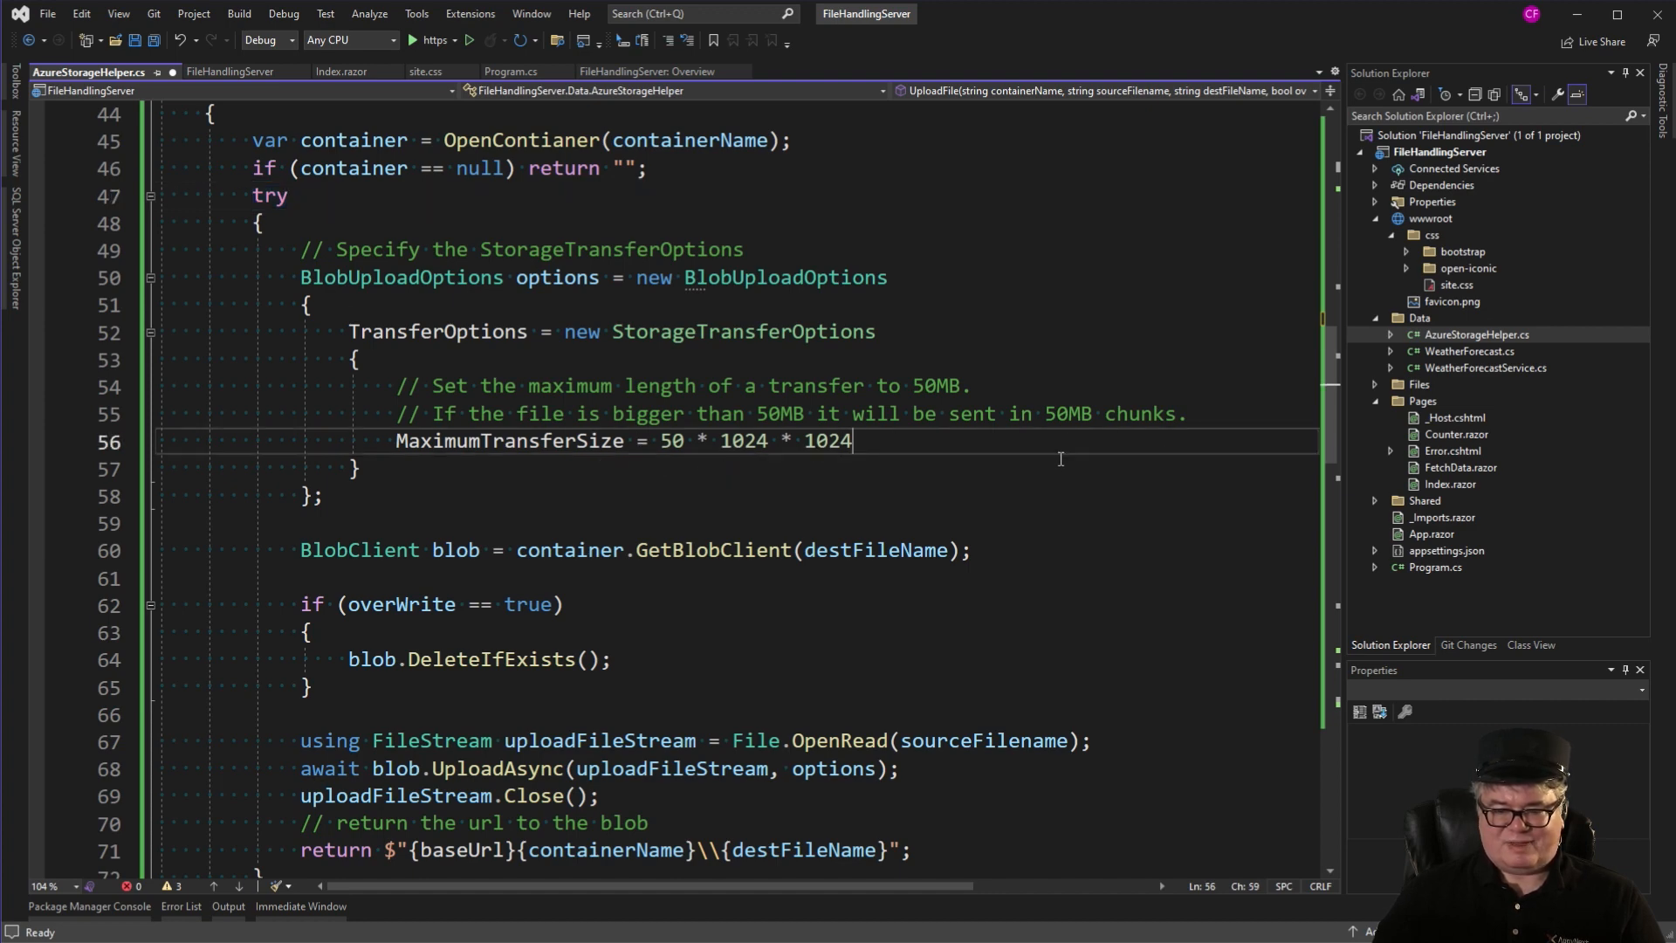
scroll("down", 3)
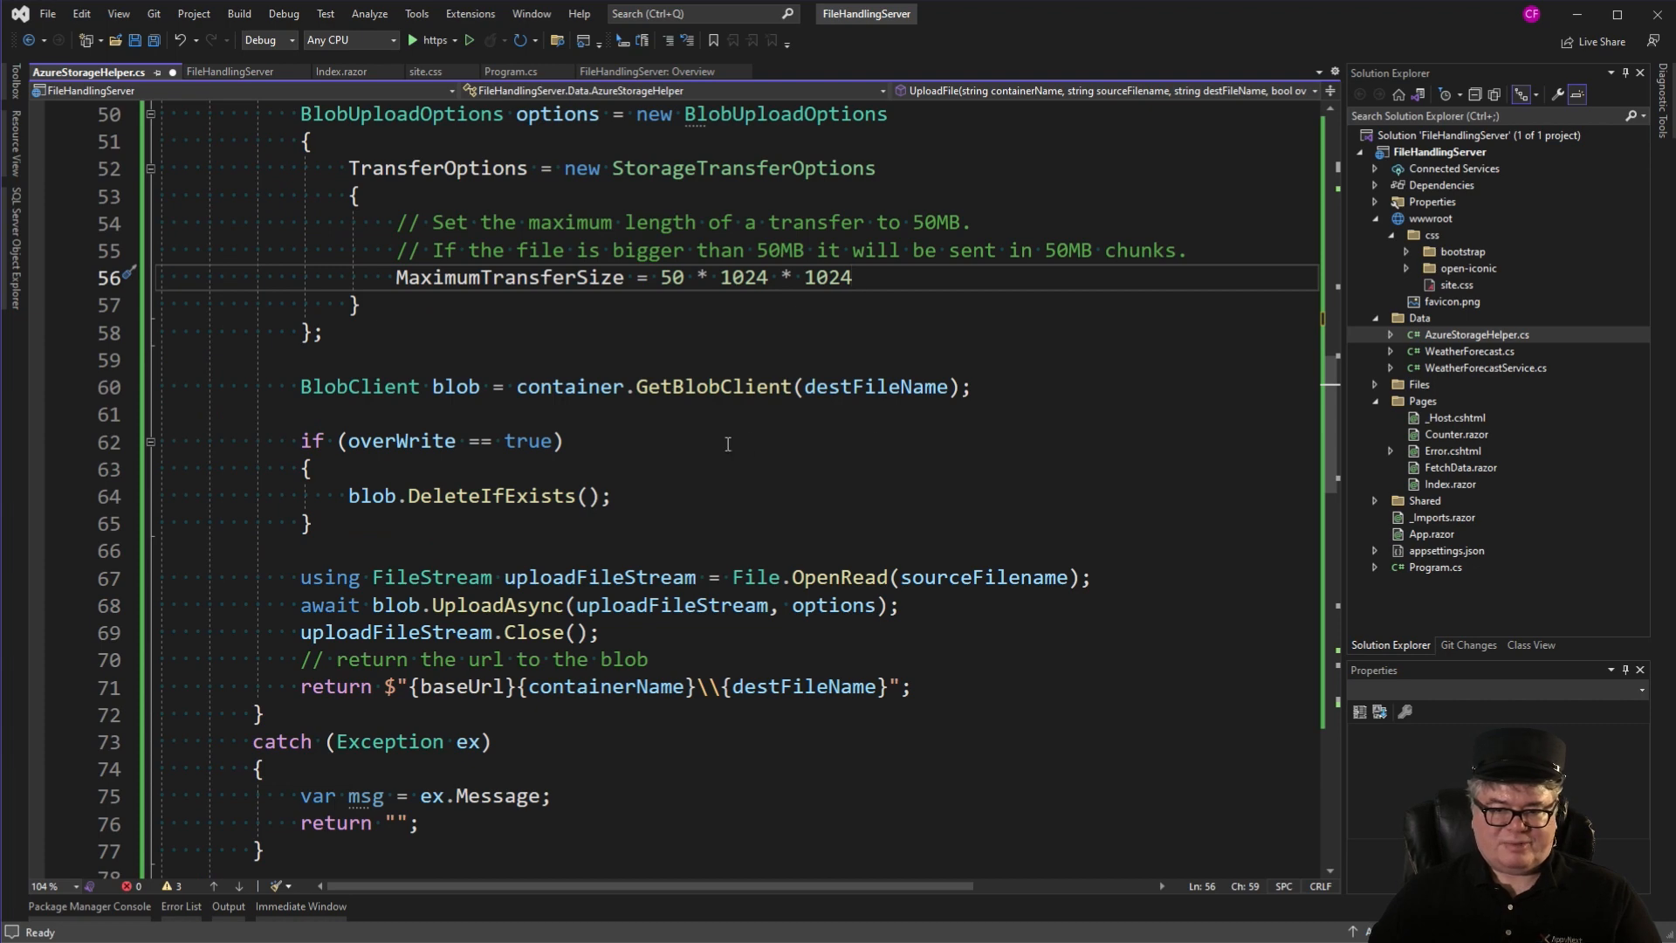
scroll("down", 3)
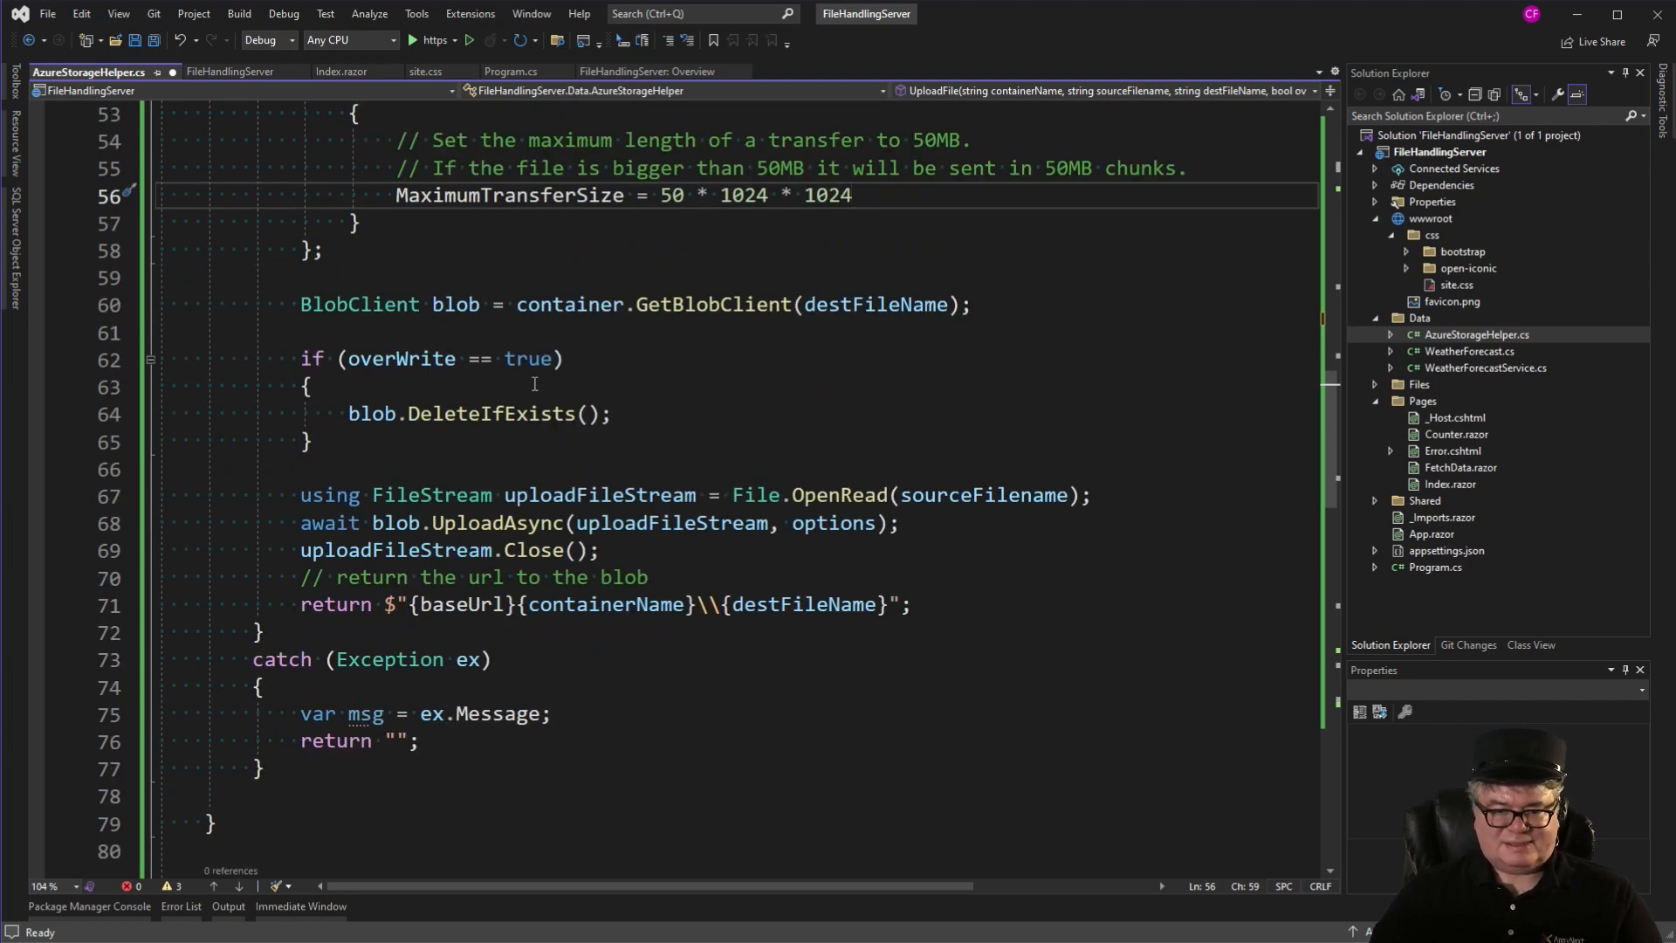
mouse_move(850, 391)
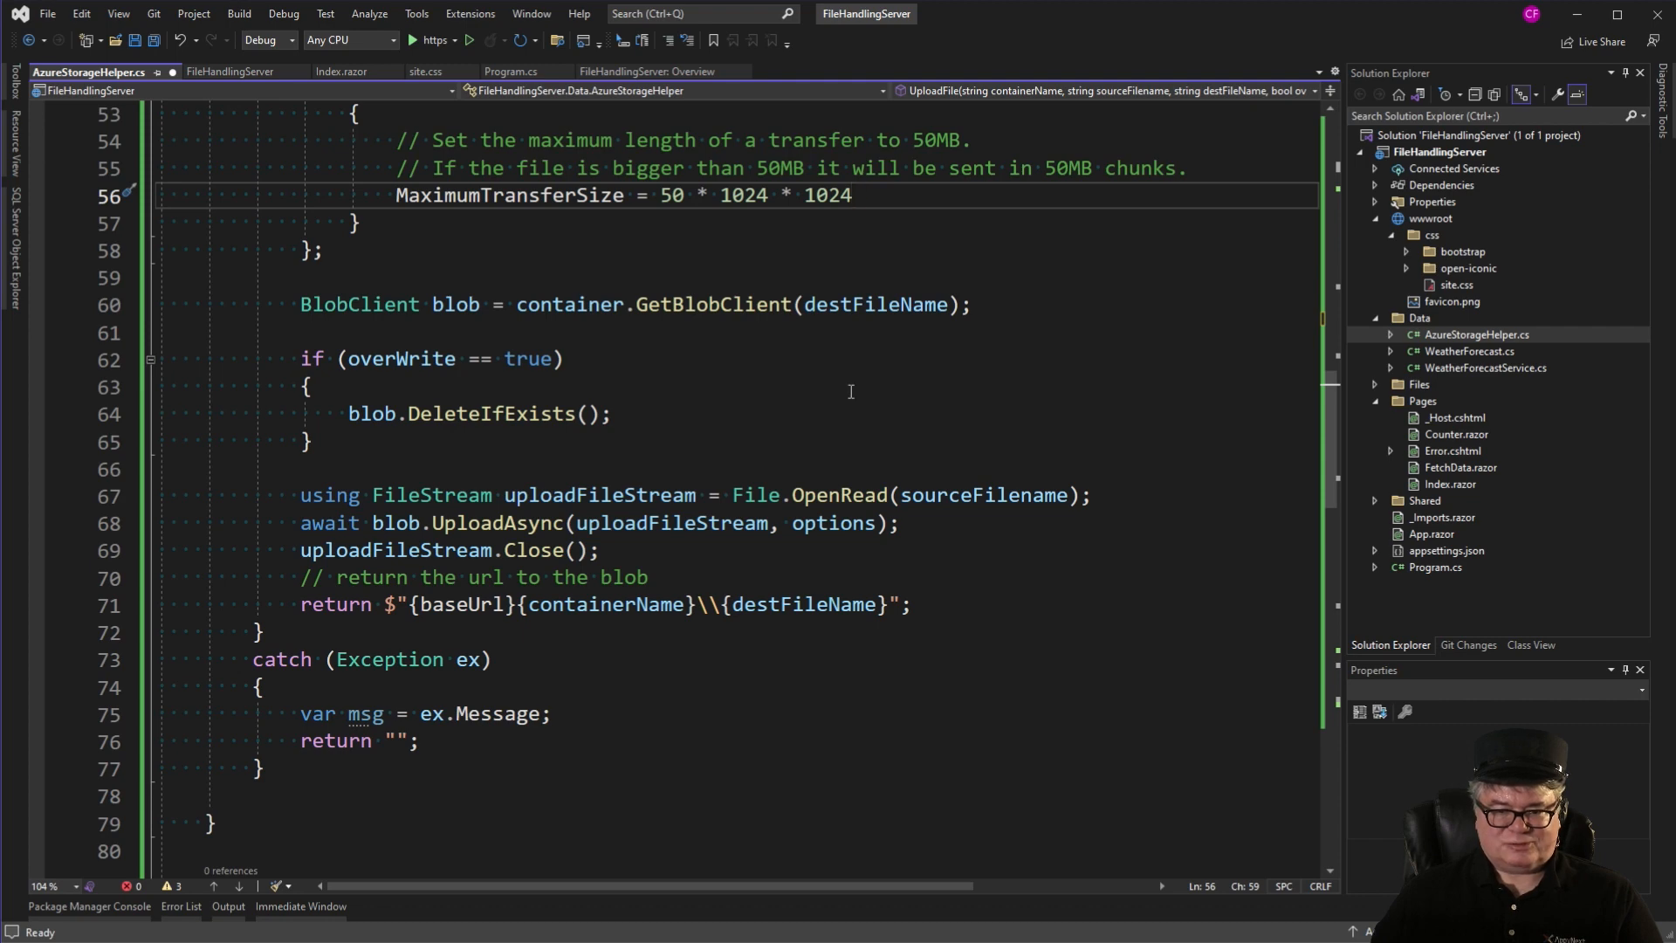
scroll("down", 3)
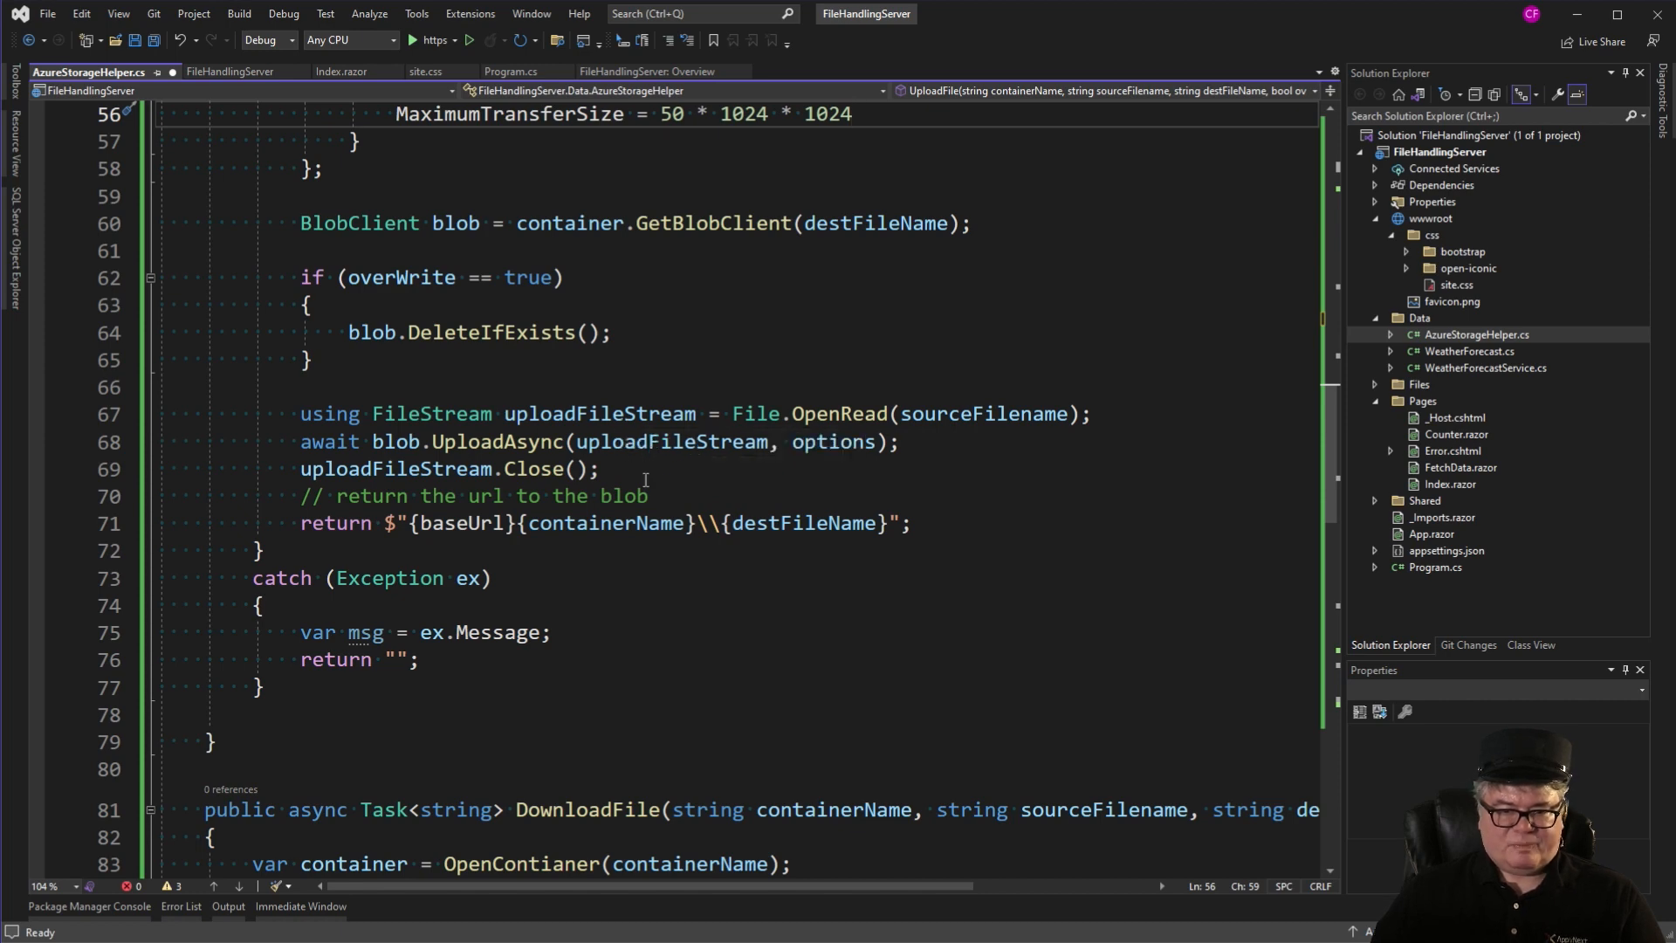
mouse_move(508, 441)
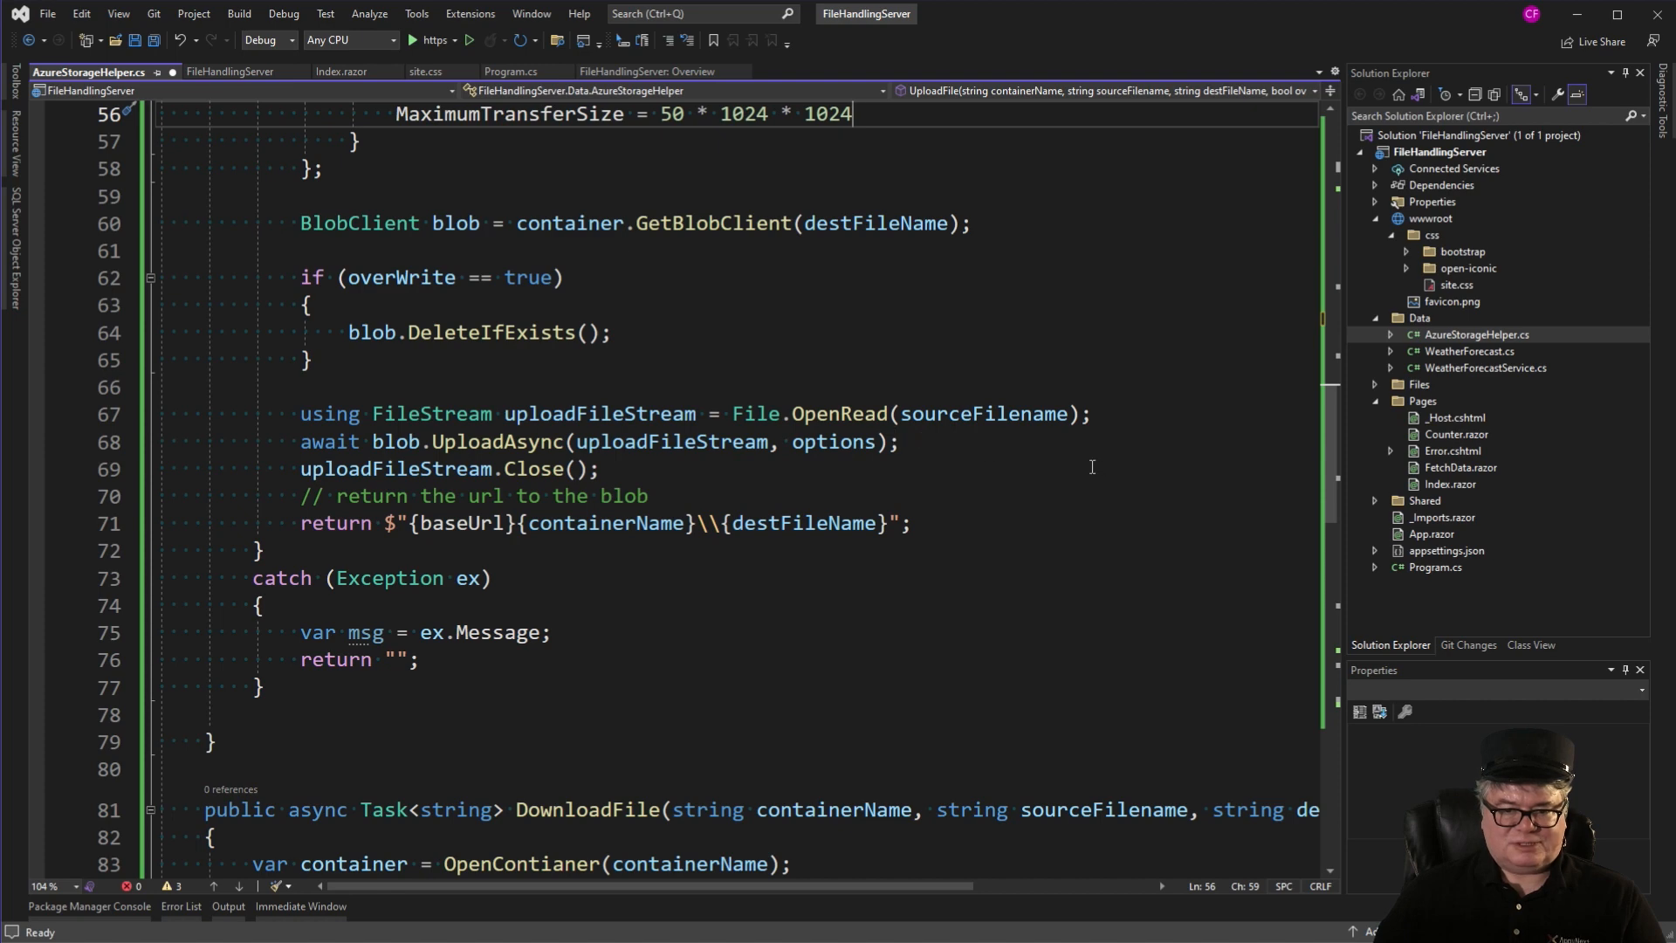
scroll("down", 3)
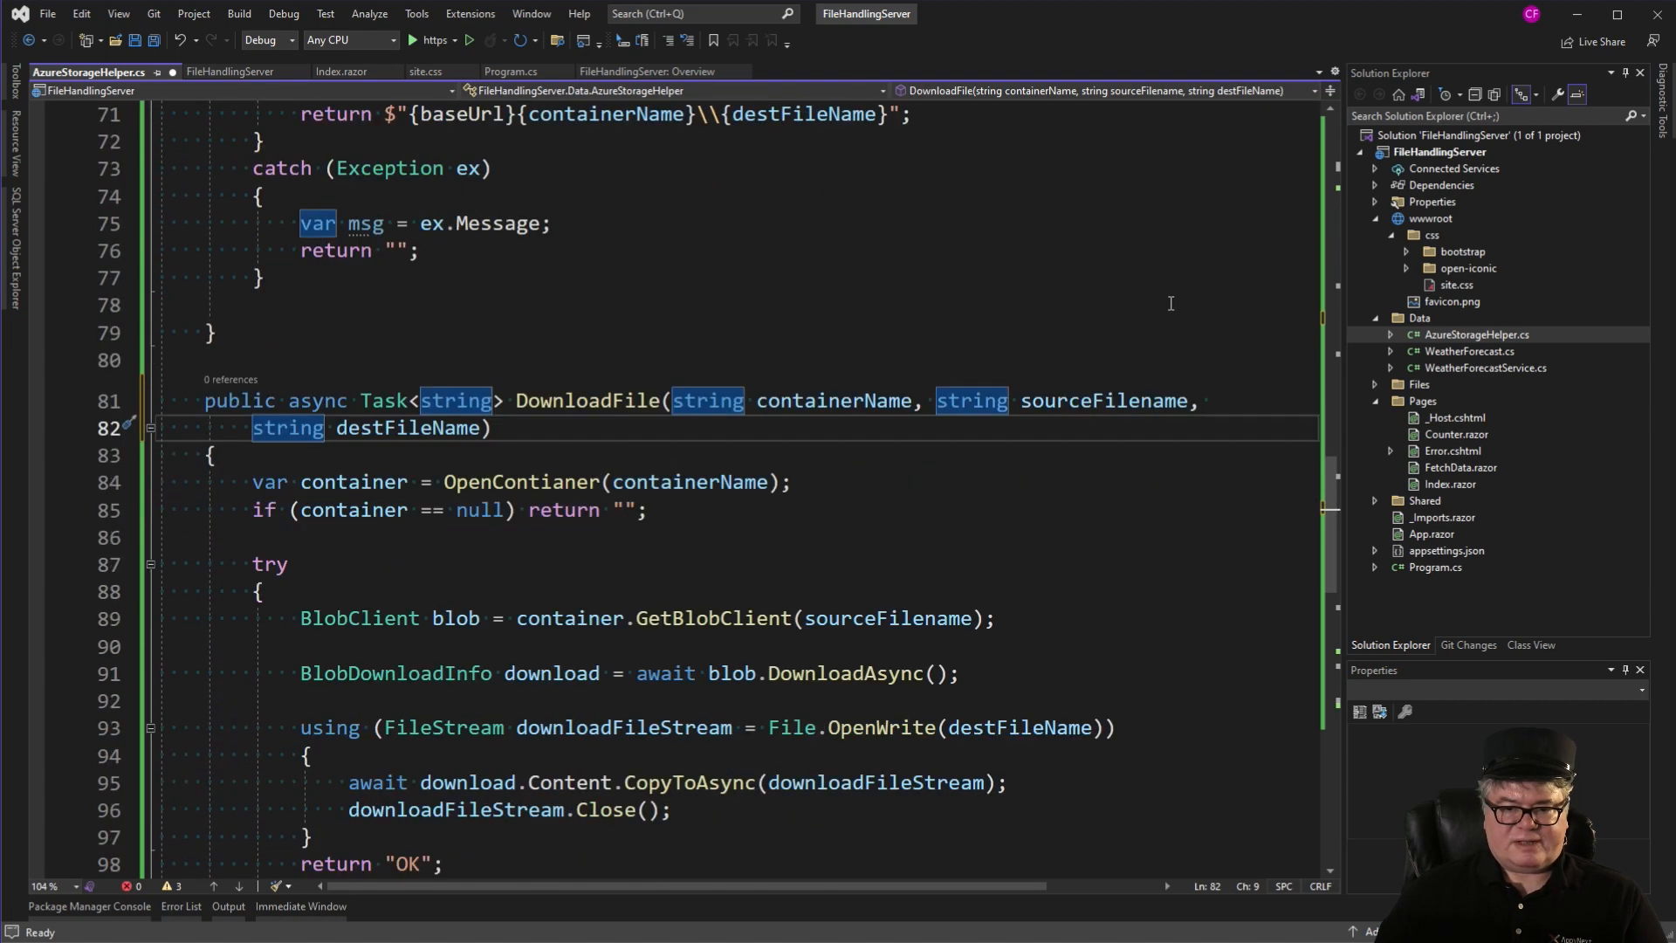
scroll("down", 3)
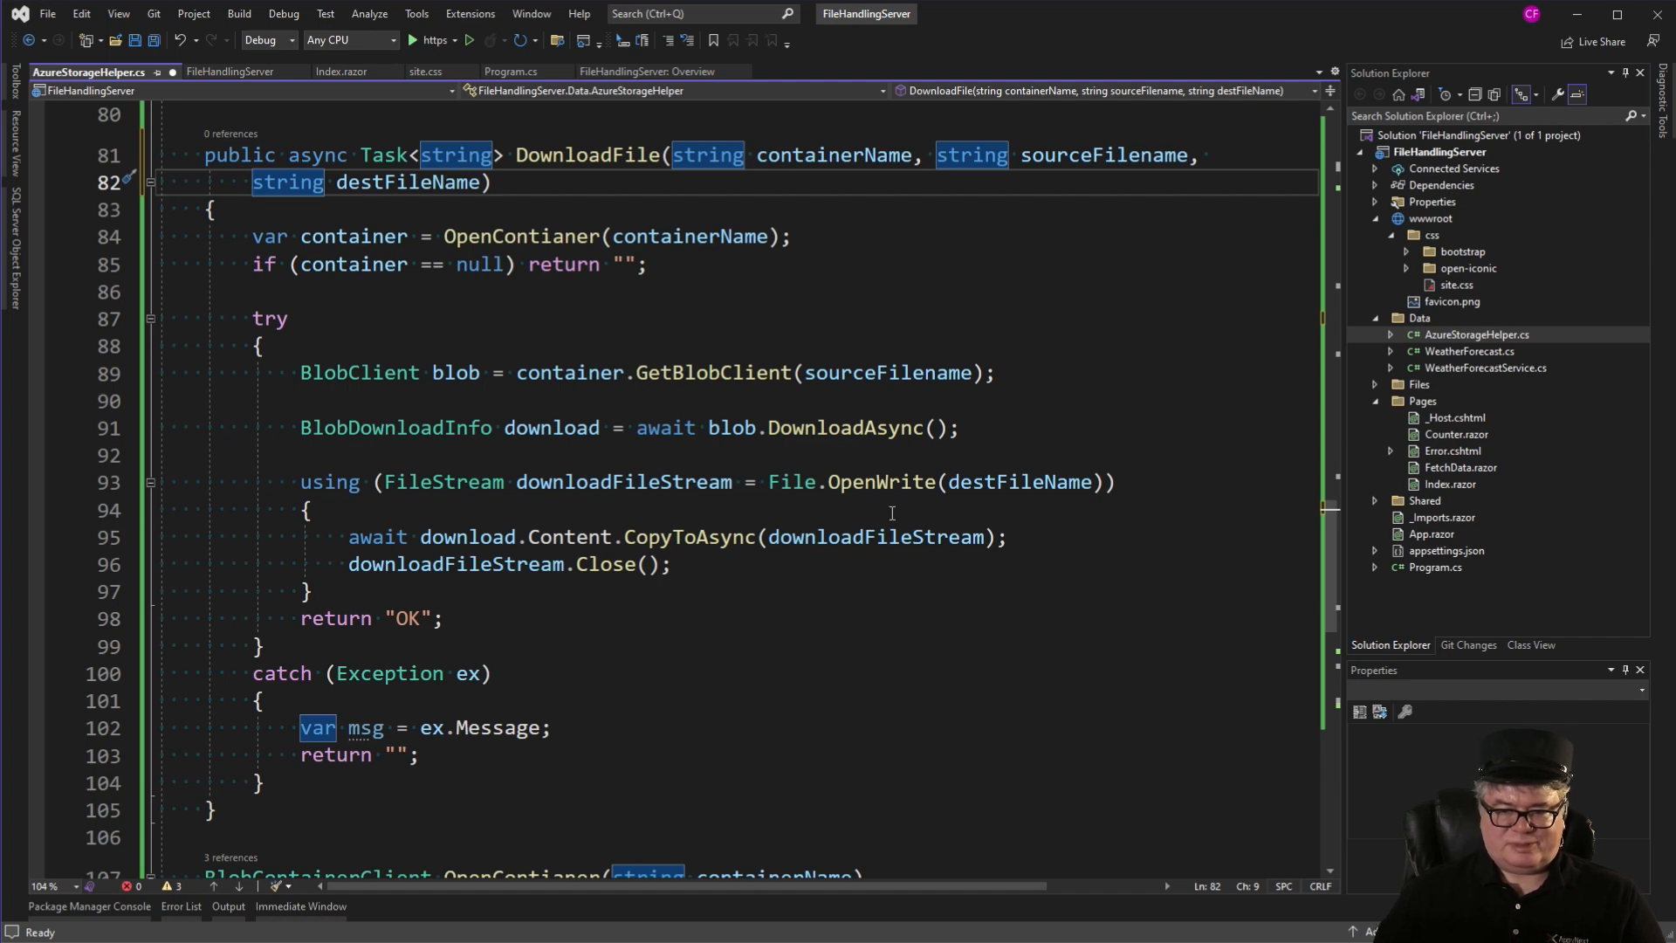
mouse_move(764, 616)
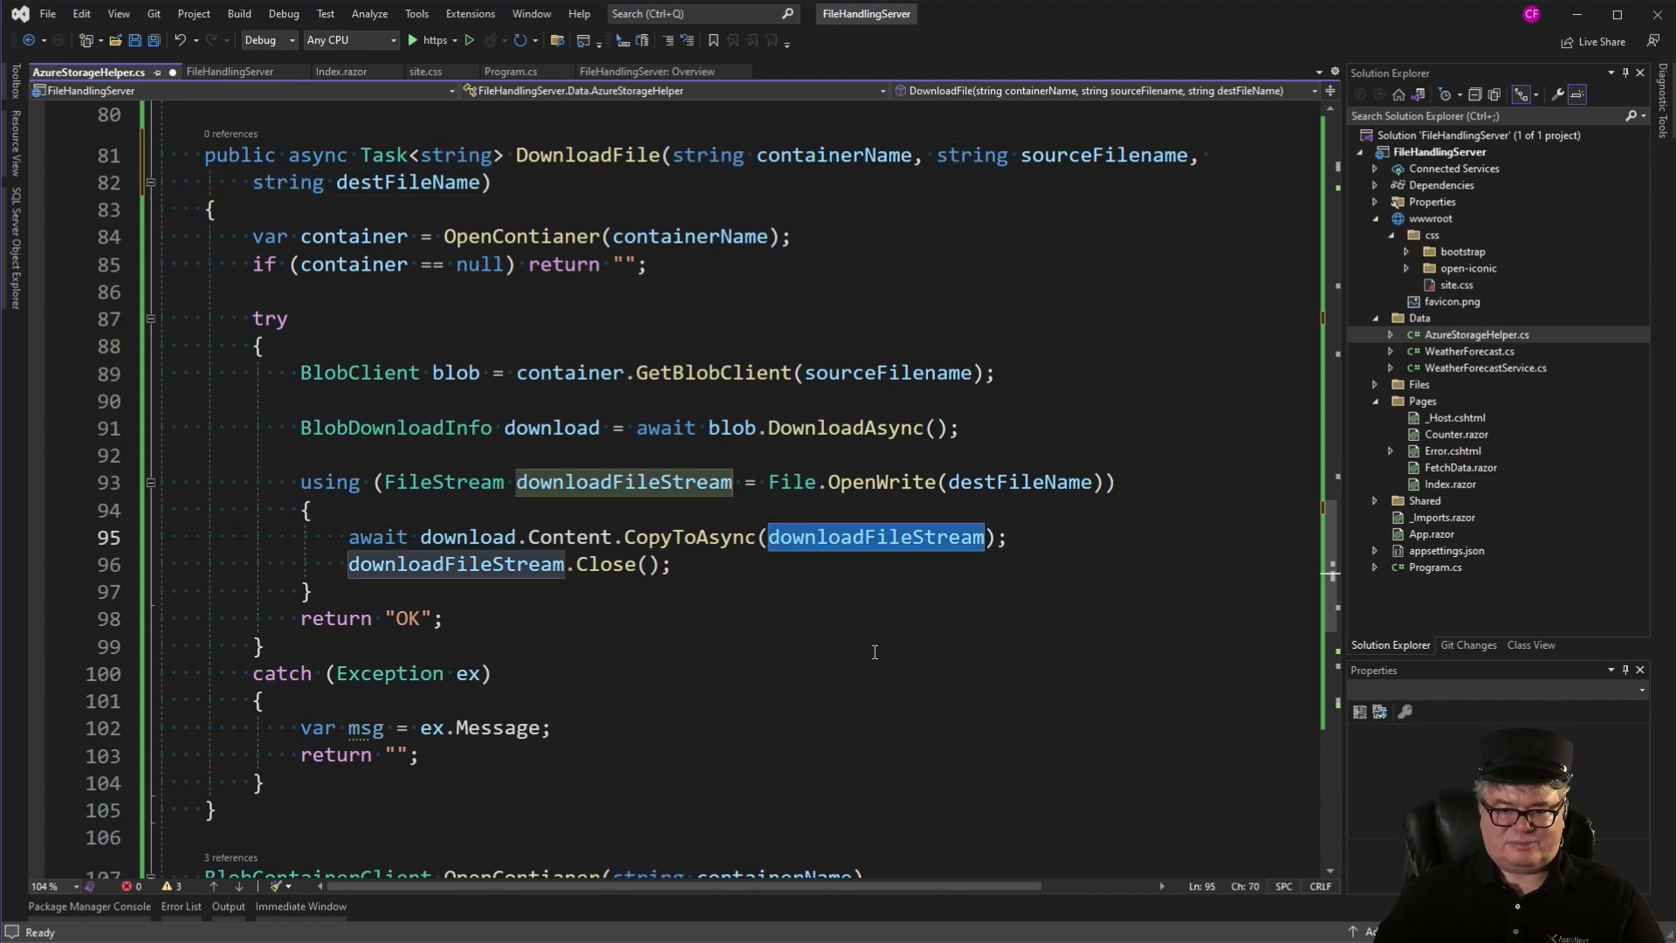
scroll("down", 3)
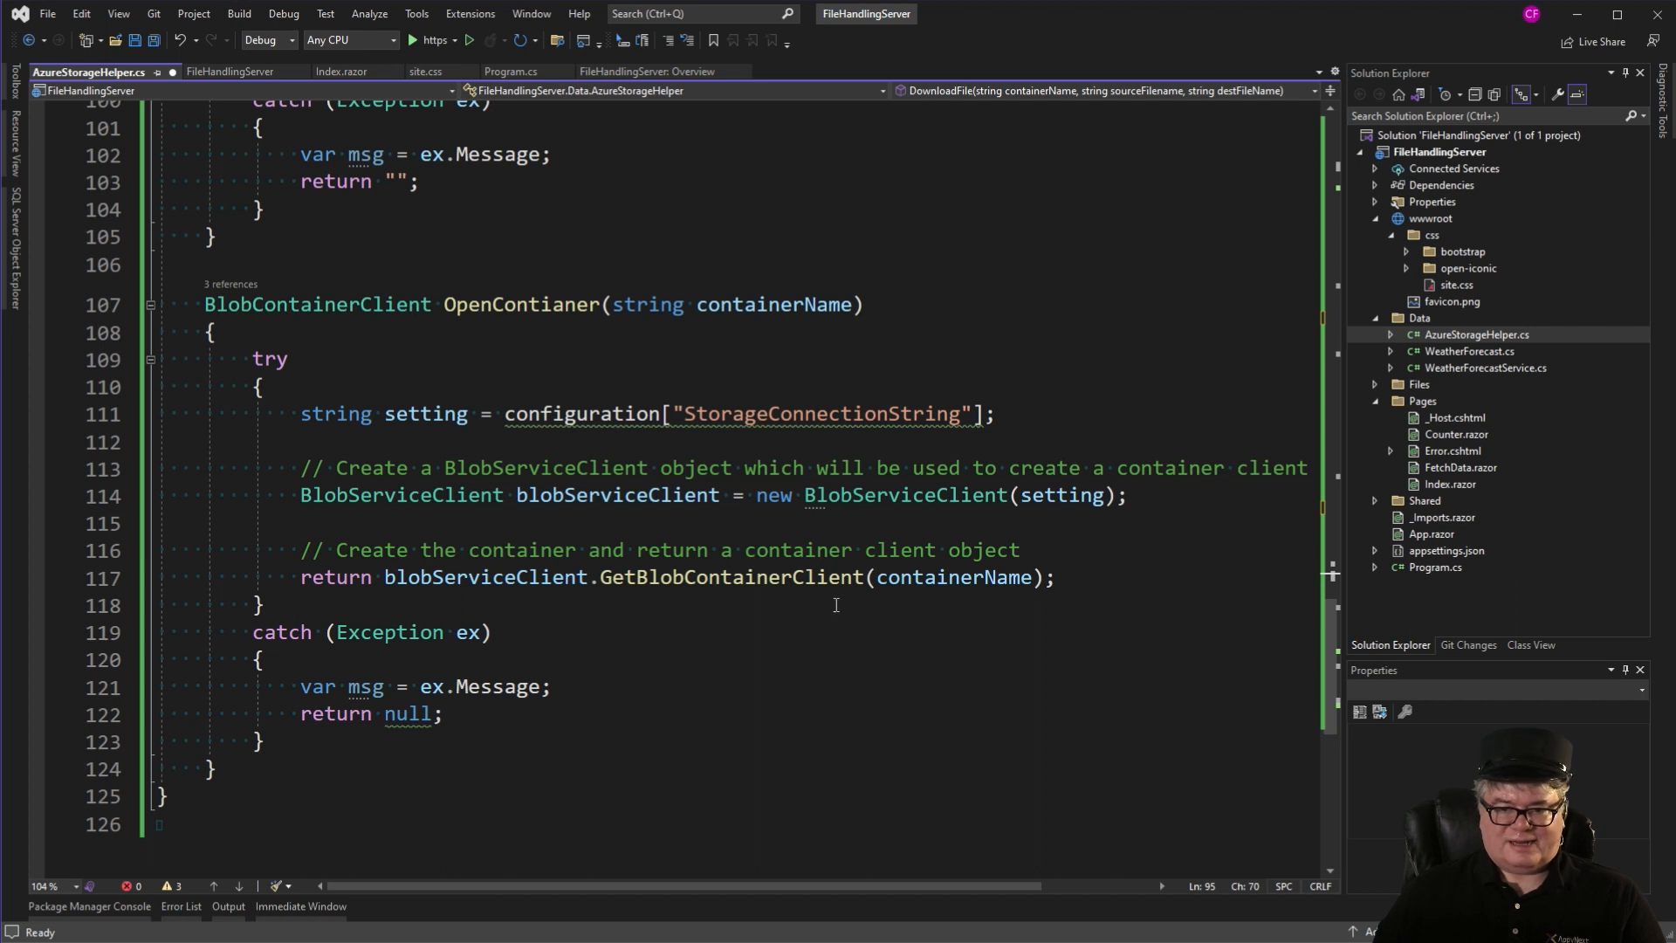
mouse_move(873, 622)
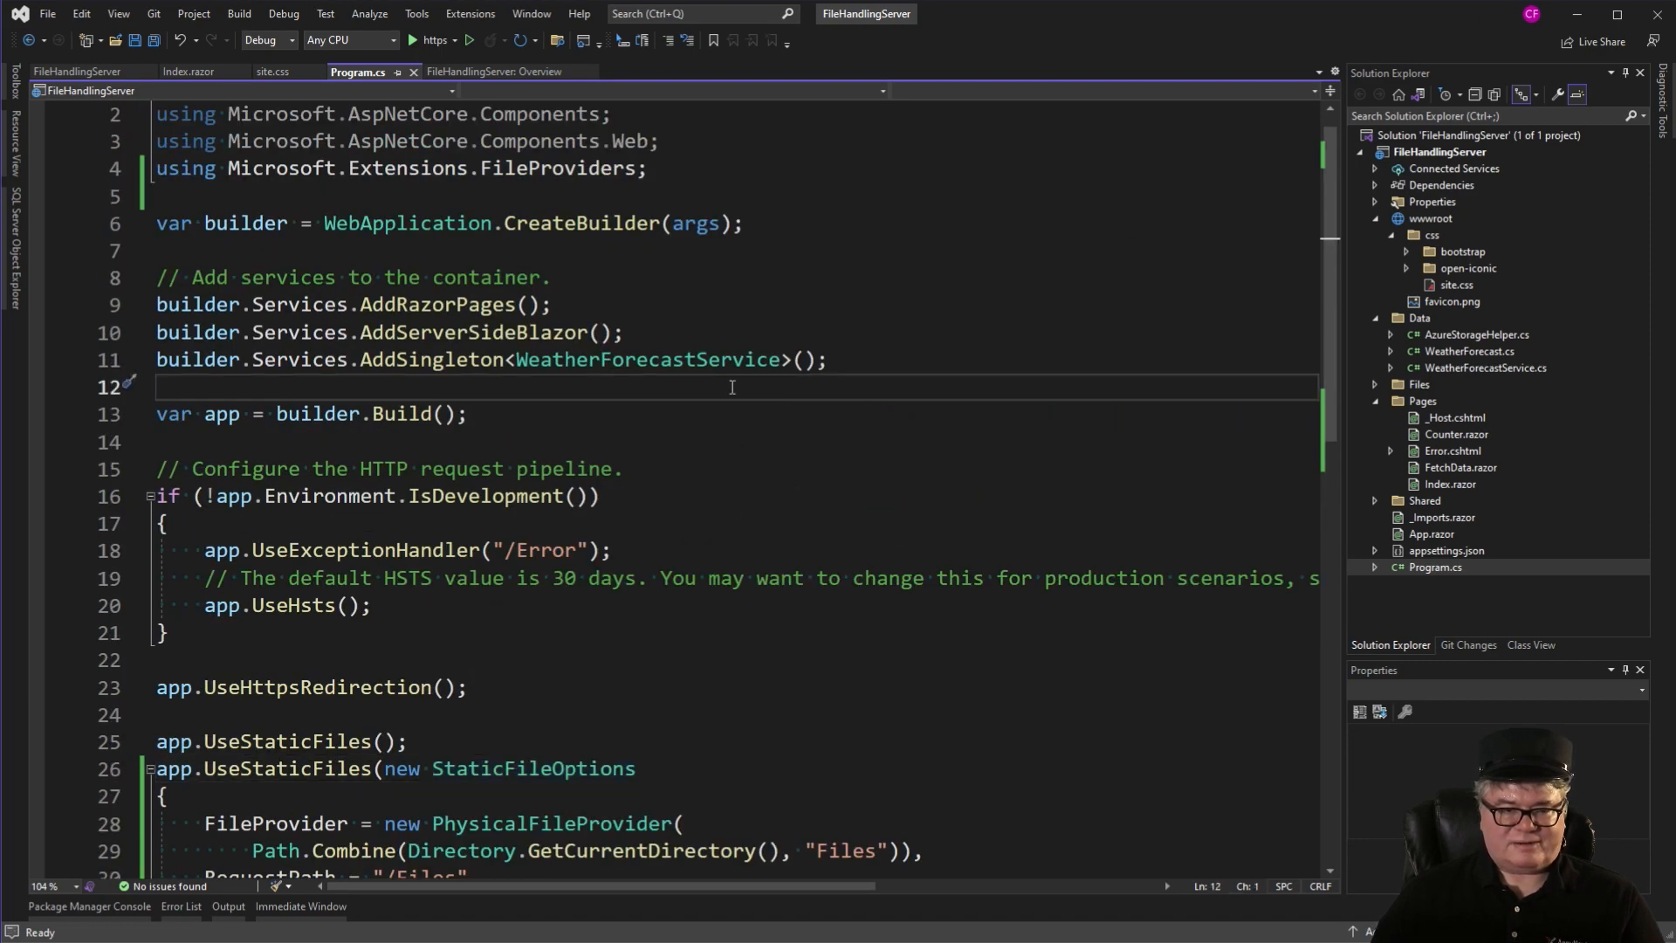
Add builder.Services.AddScoped<AzureStorageHelper>(); and save Program.cs.
type("builder.Services.AddScoped<AzureStorageHelper>();")
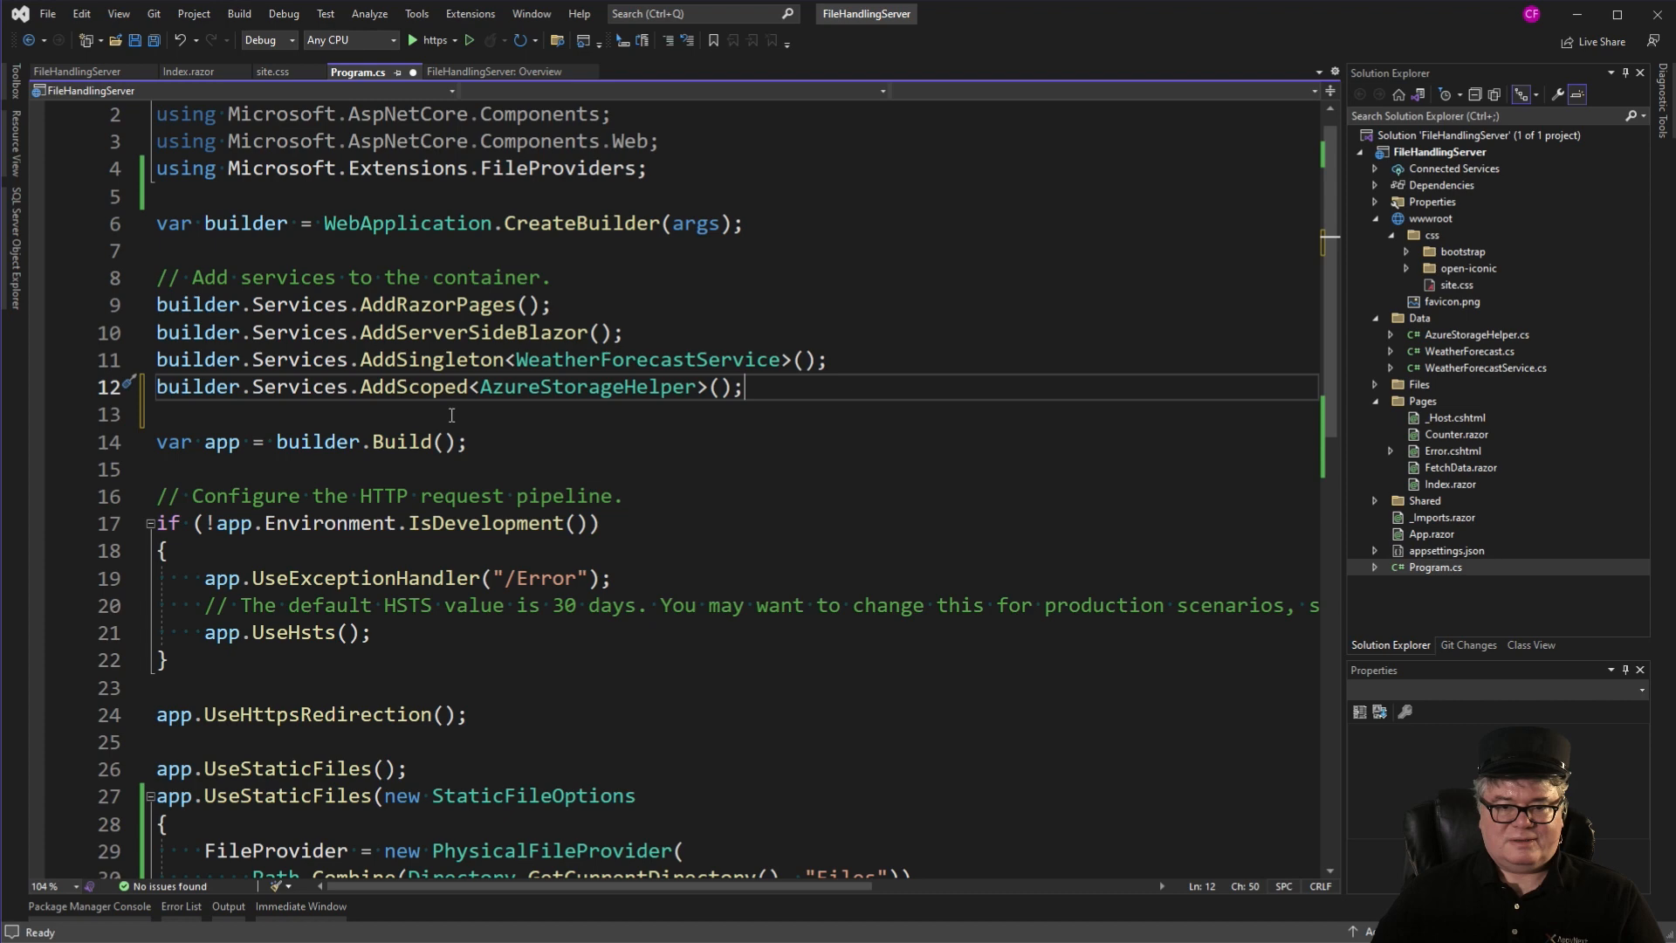
key("ctrl+s")
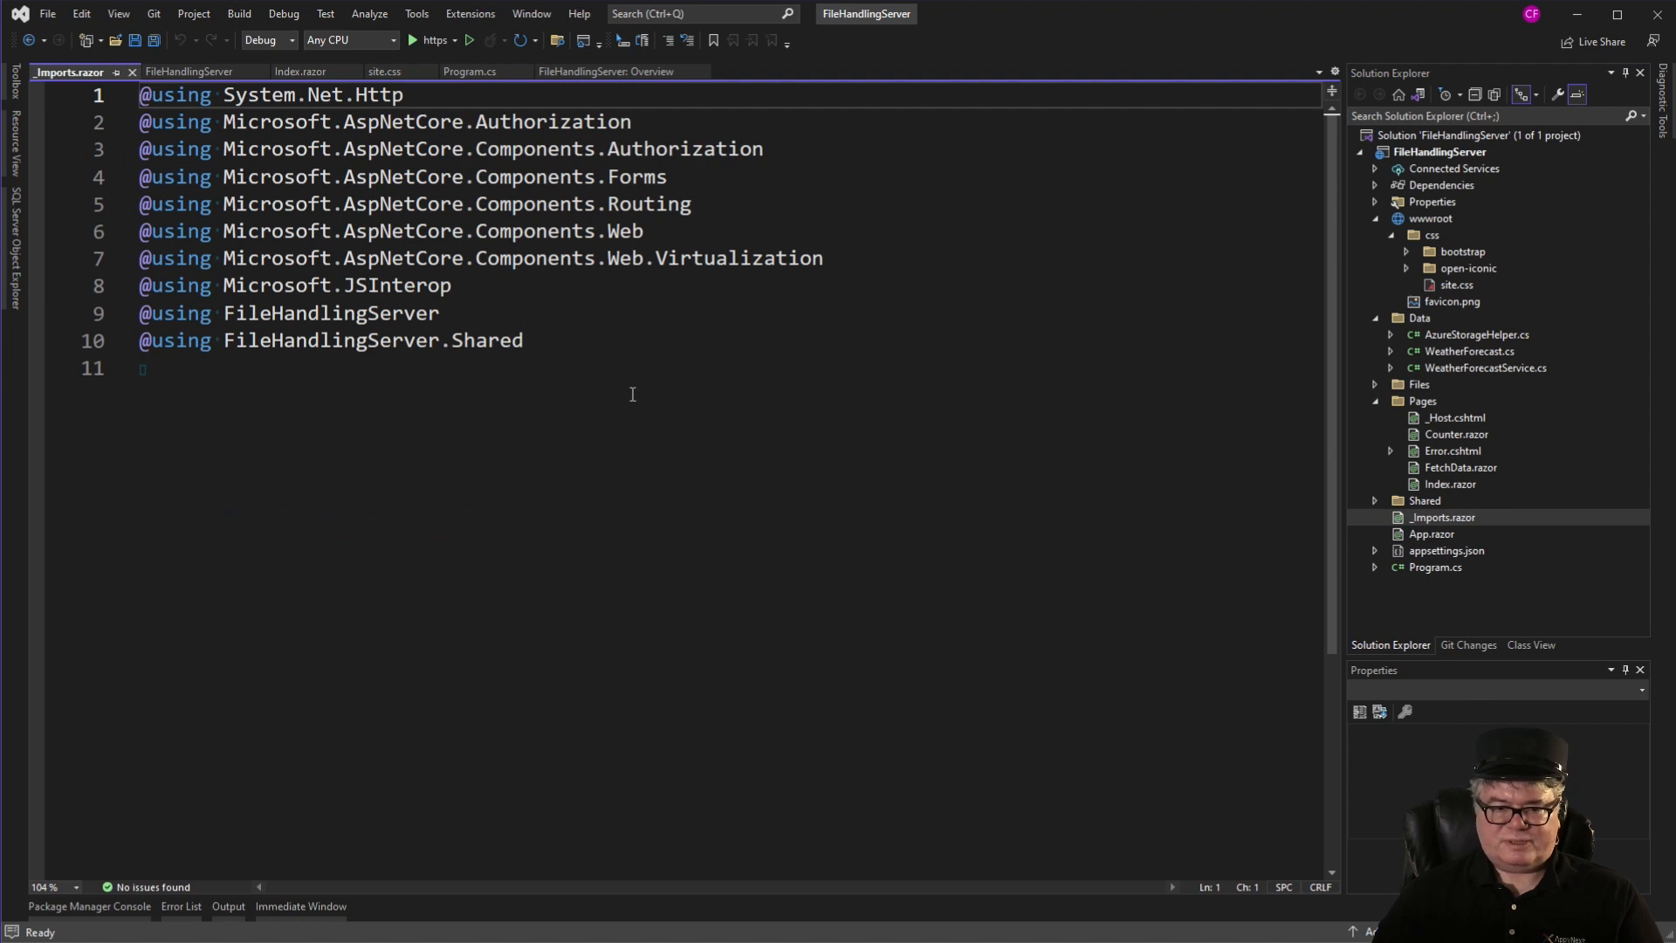
type("@using FileHandlingServer.Data")
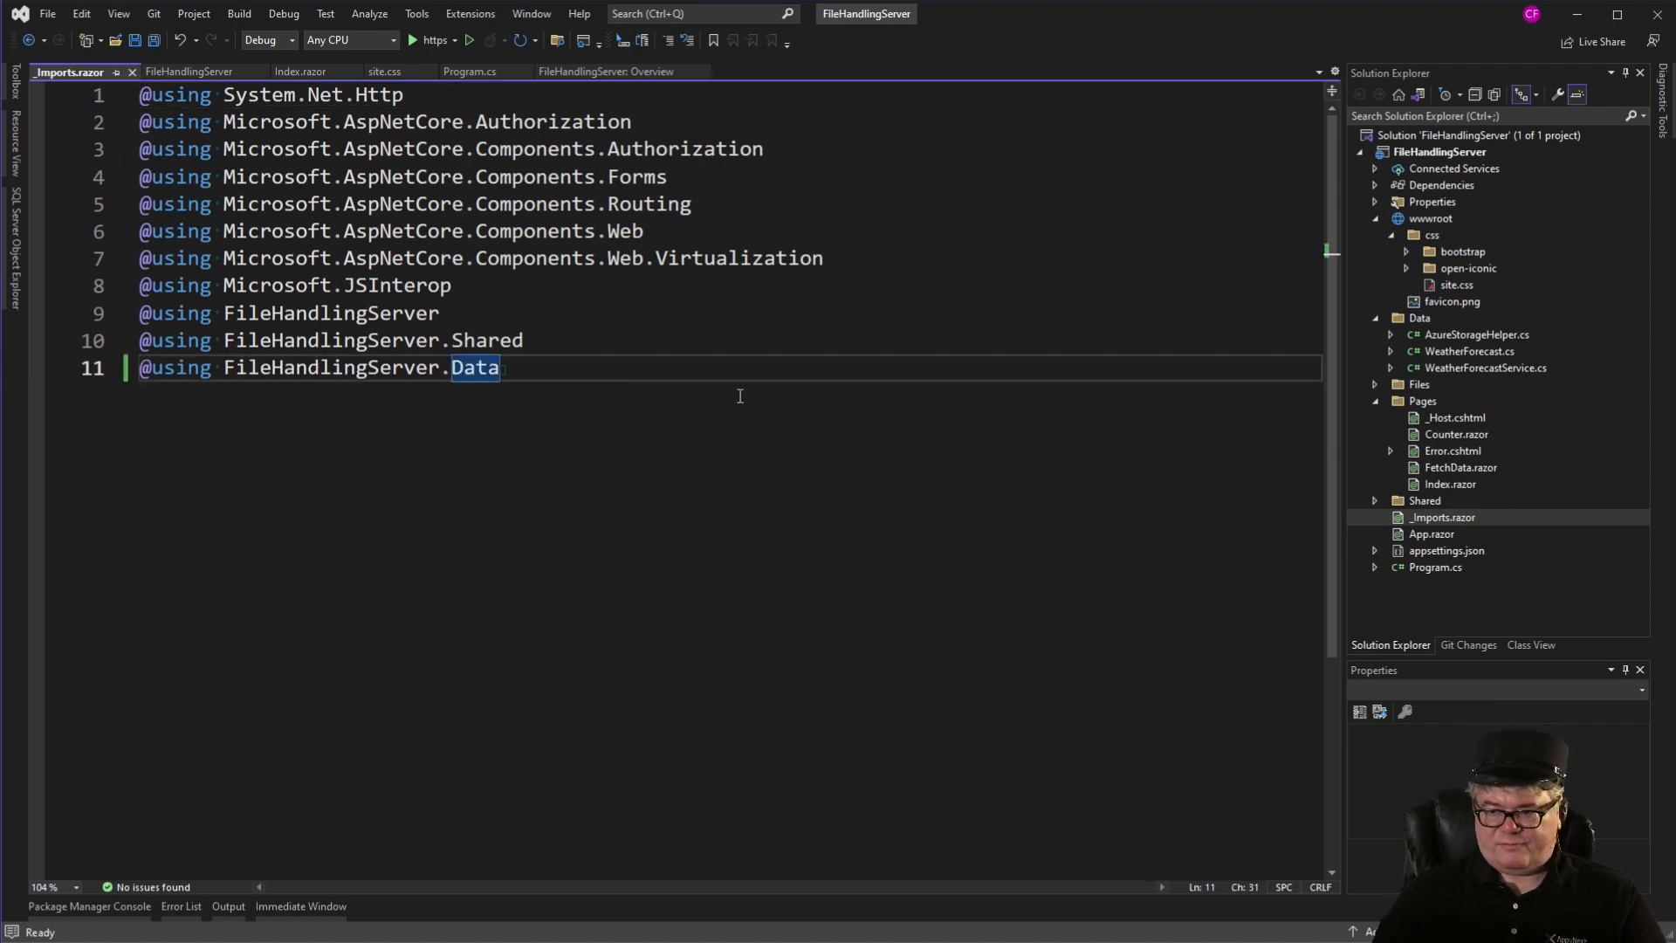
right_click(1423, 400)
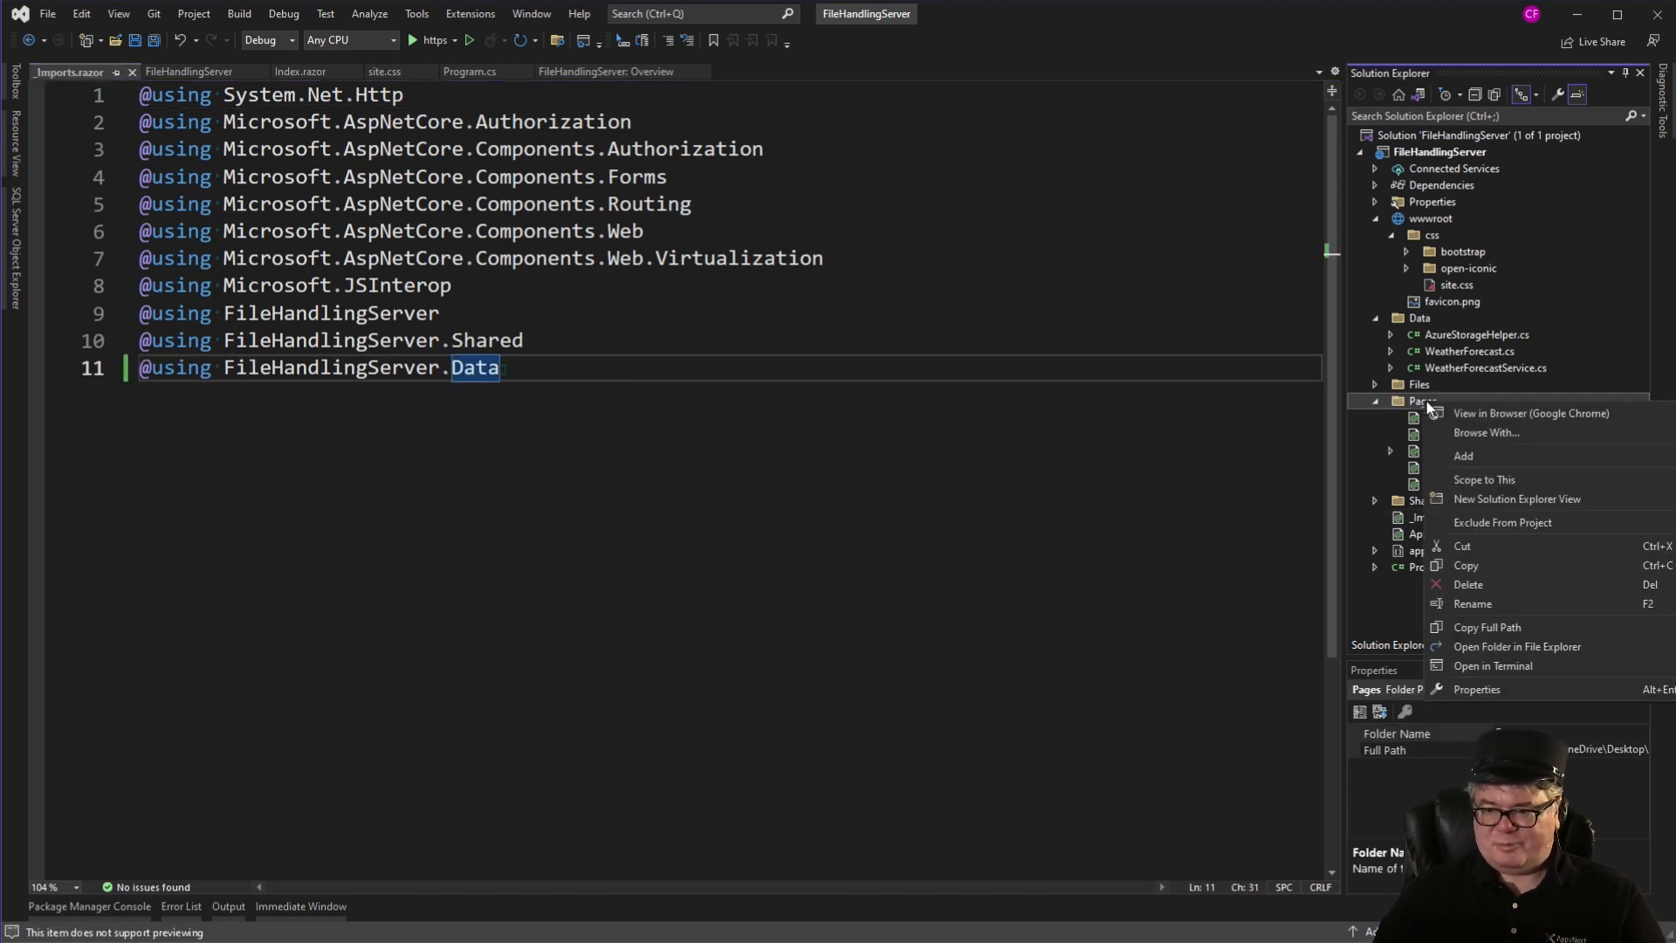
mouse_move(1464, 456)
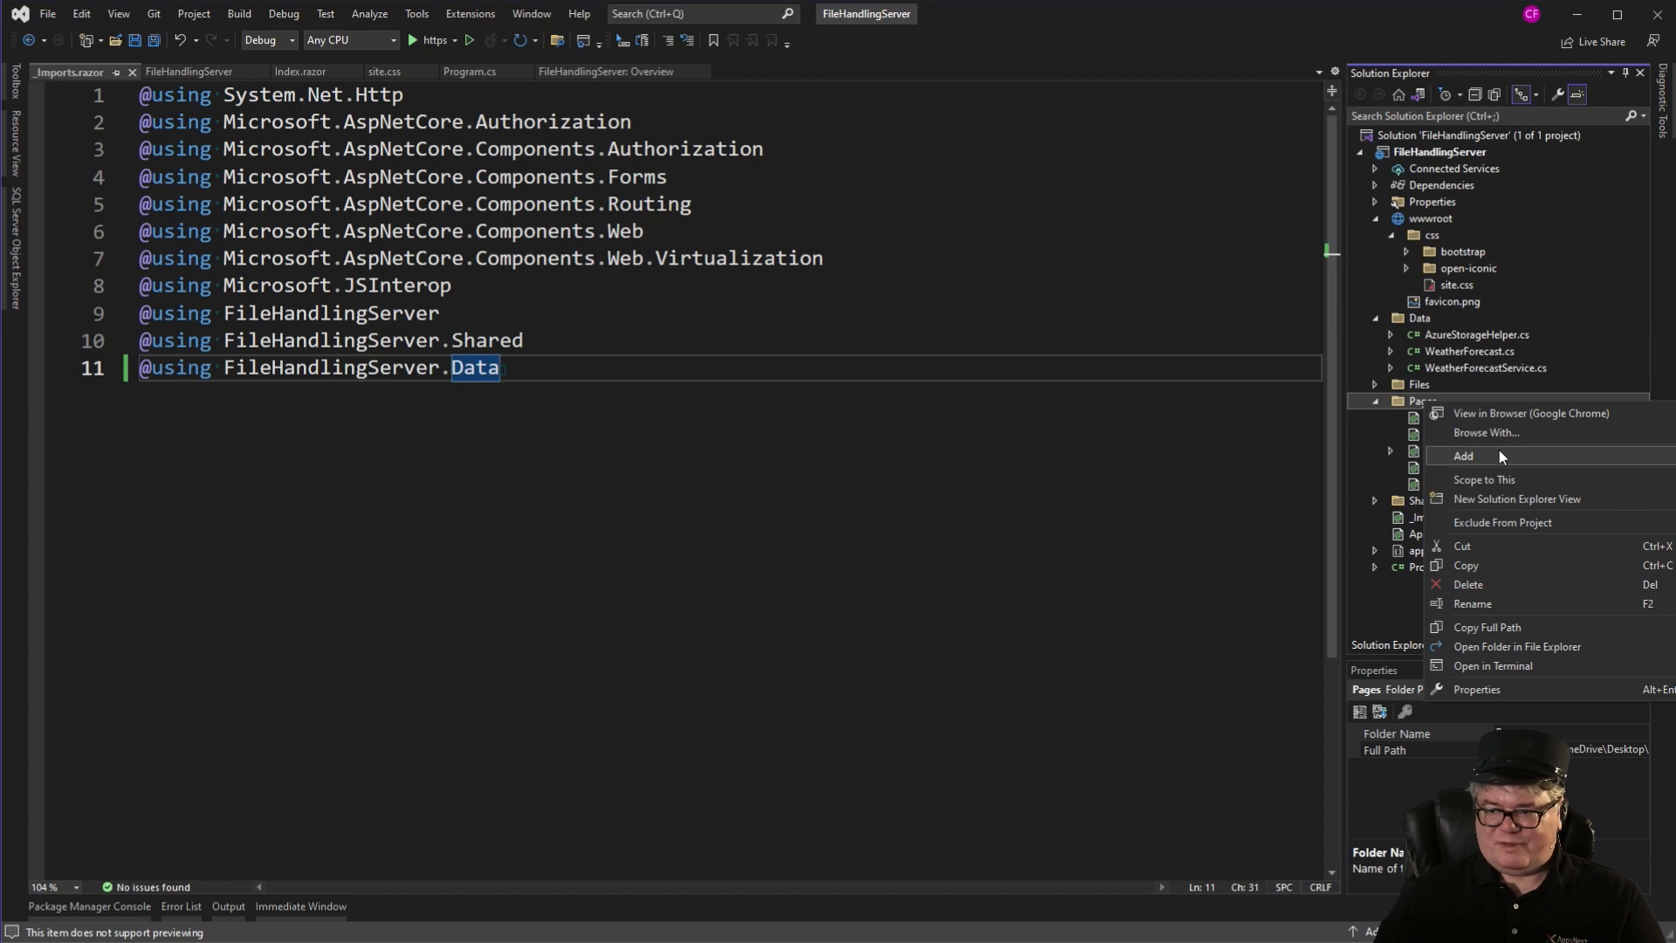
double_click(1456, 434)
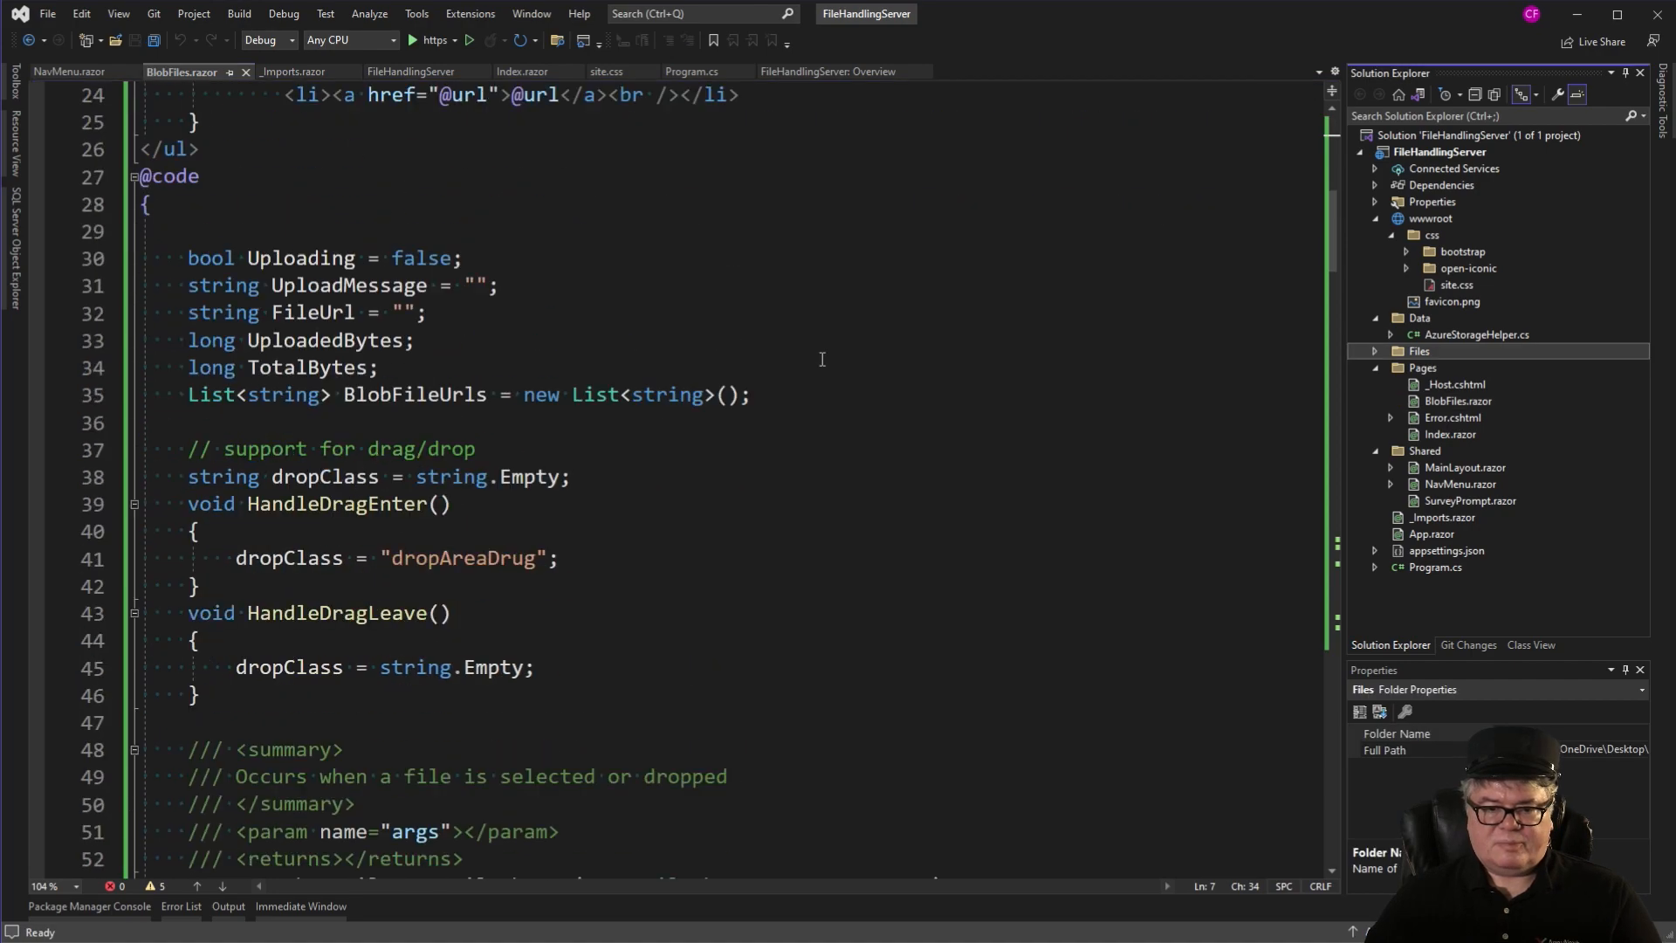
scroll("down", 3)
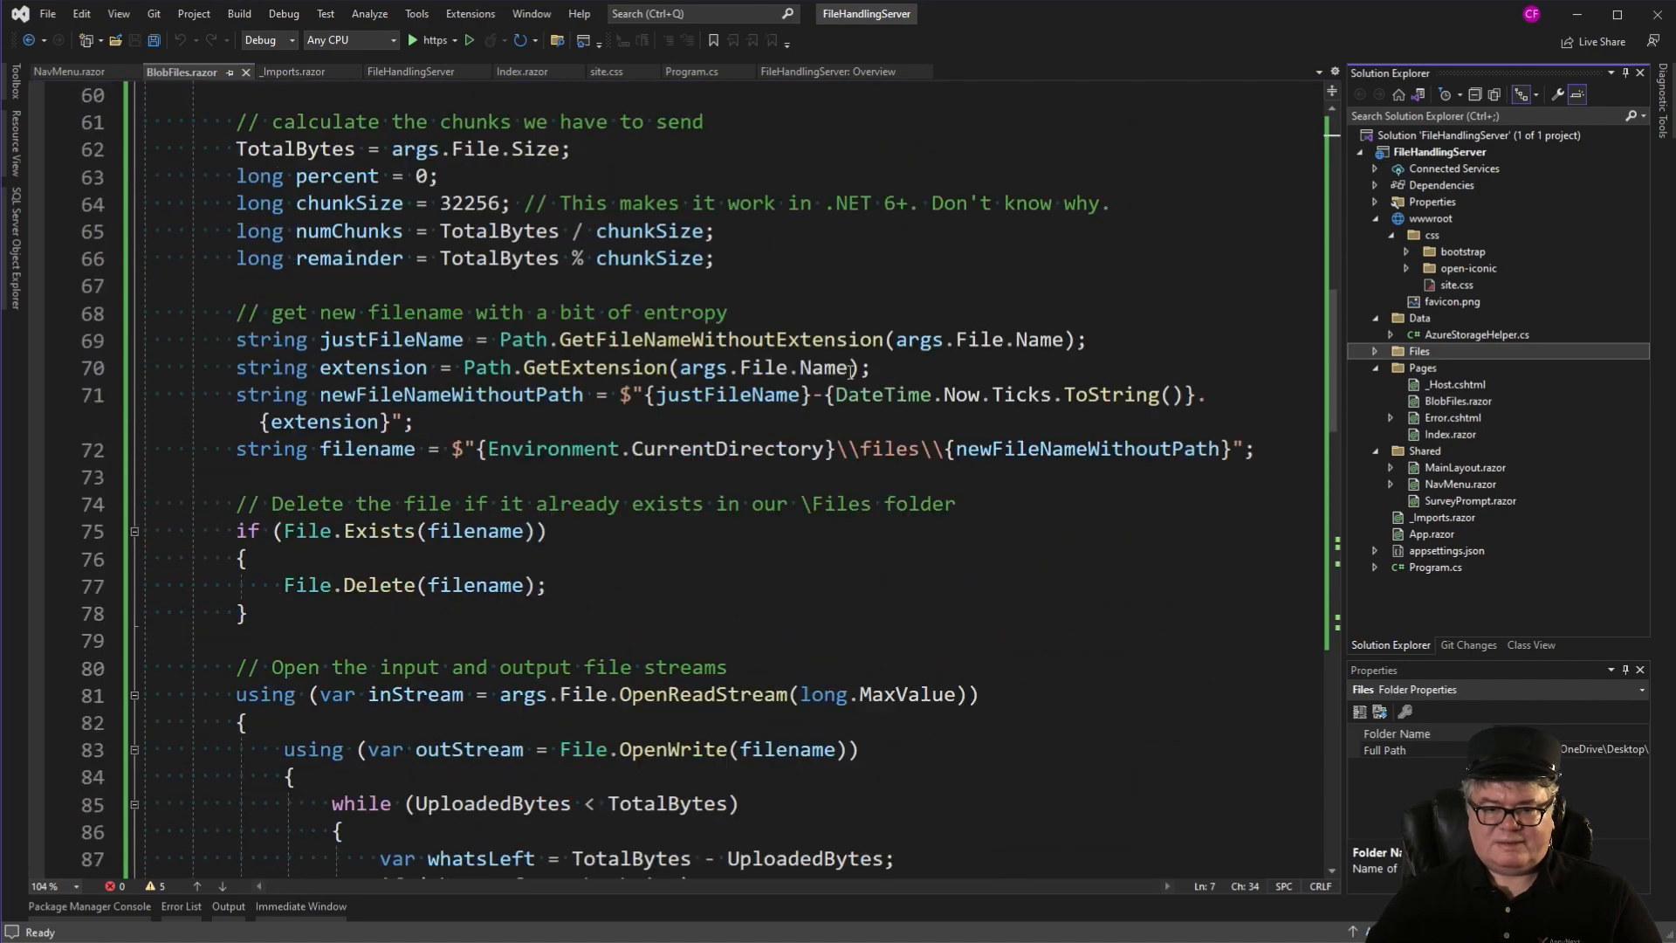
scroll("down", 3)
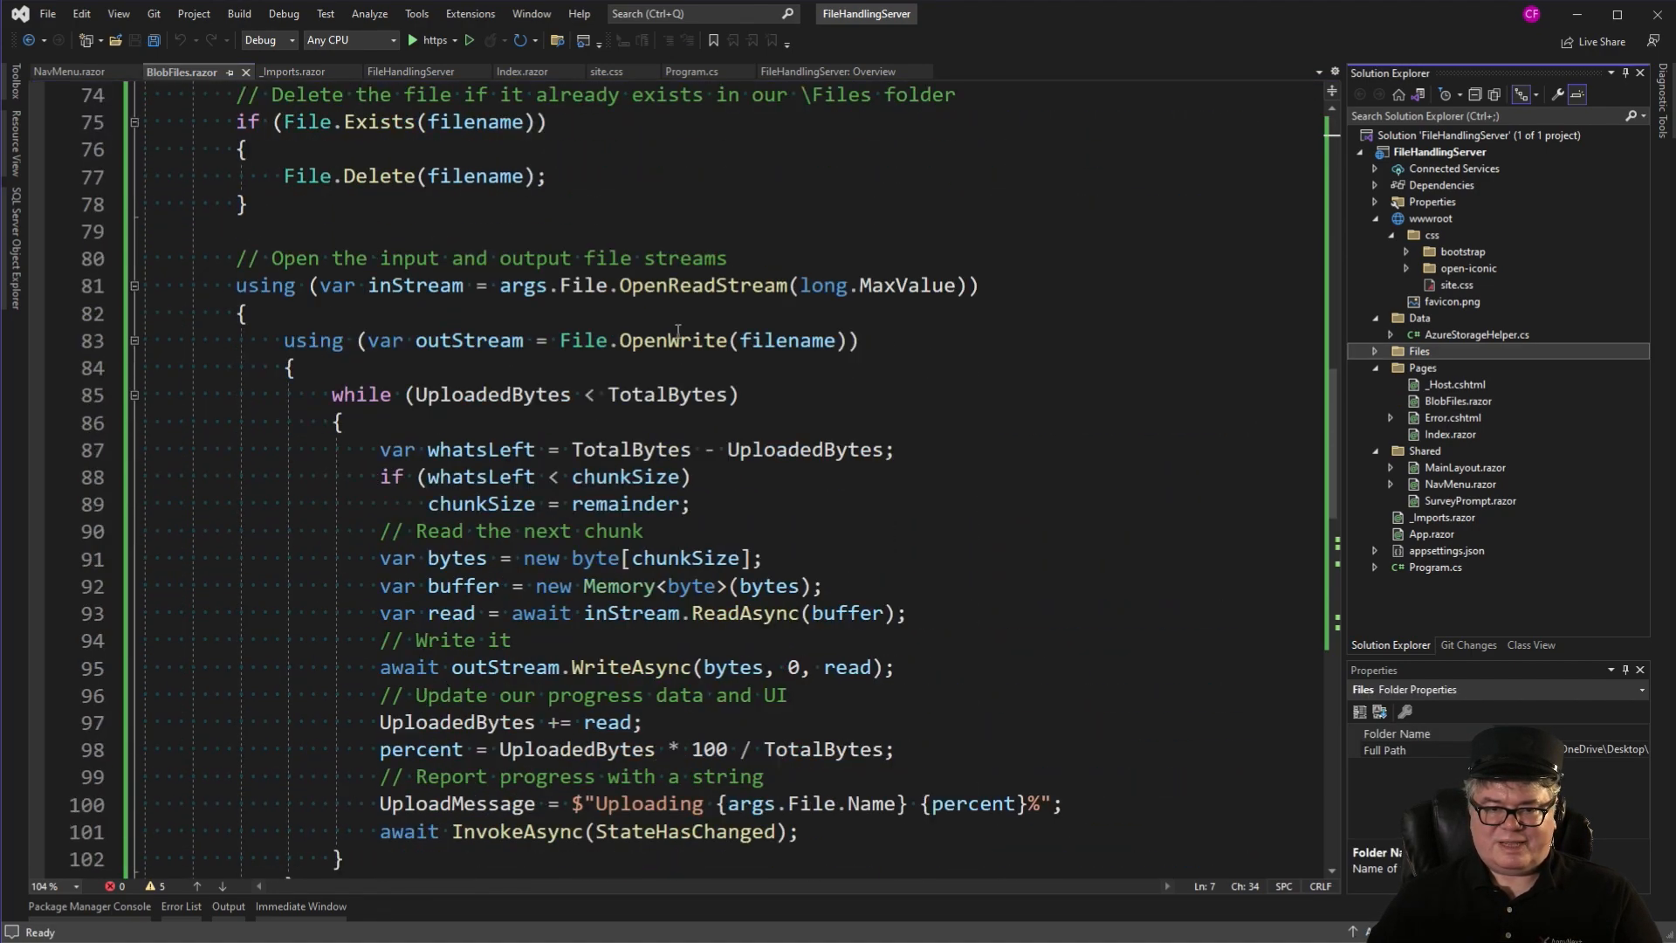
scroll("down", 3)
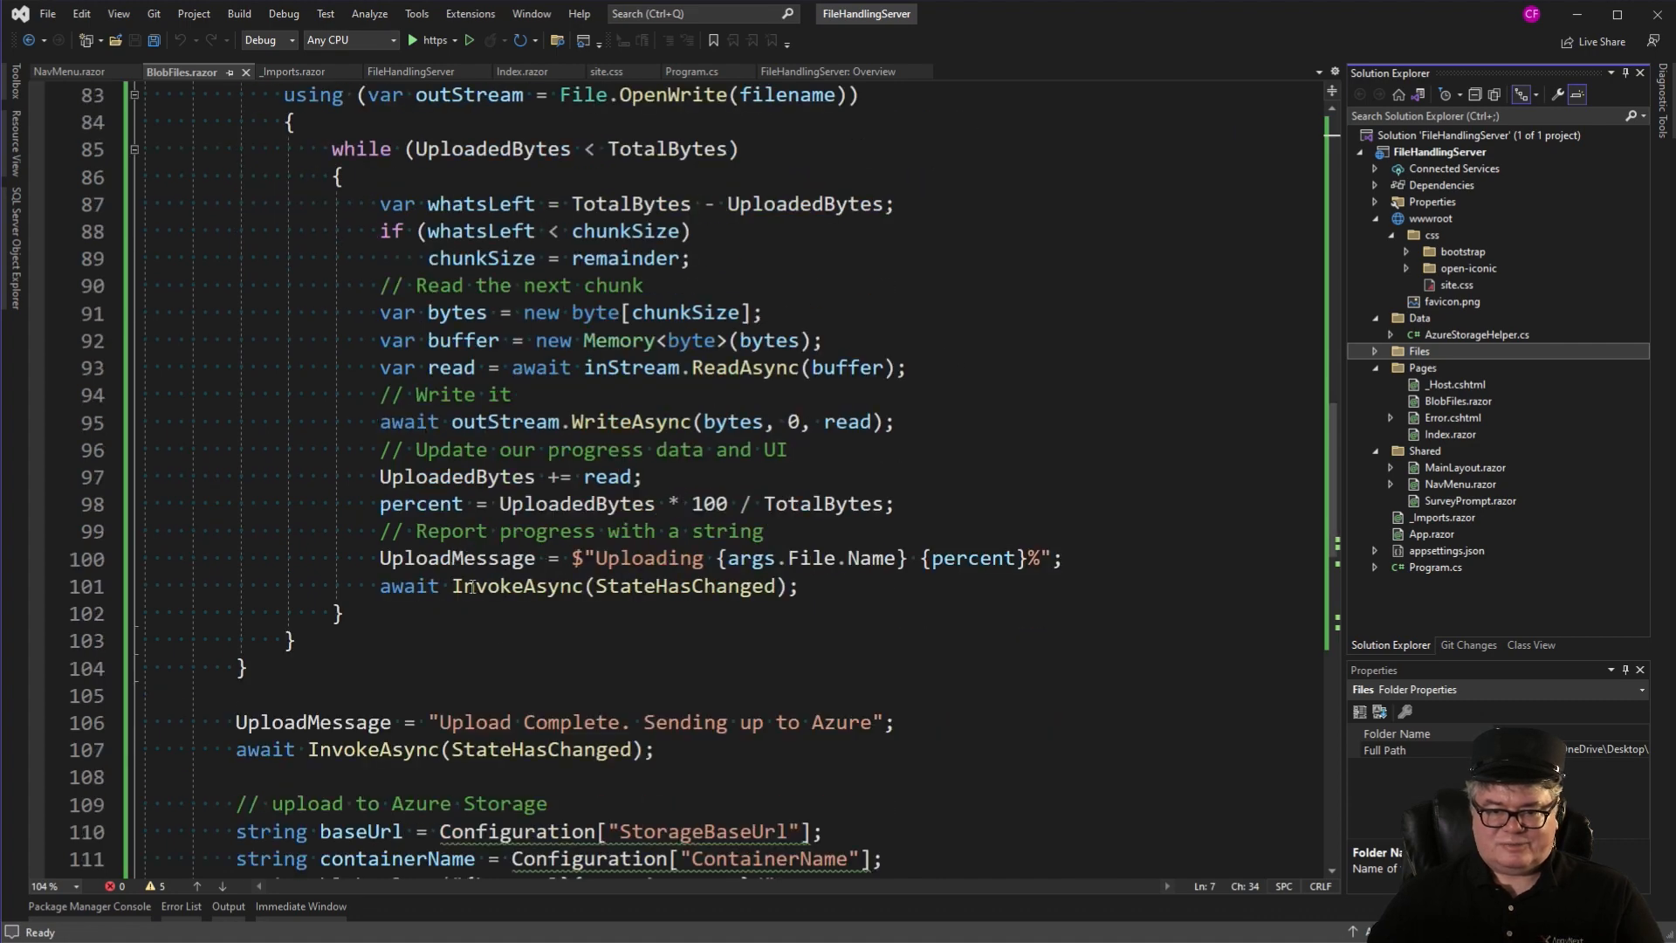
scroll("down", 3)
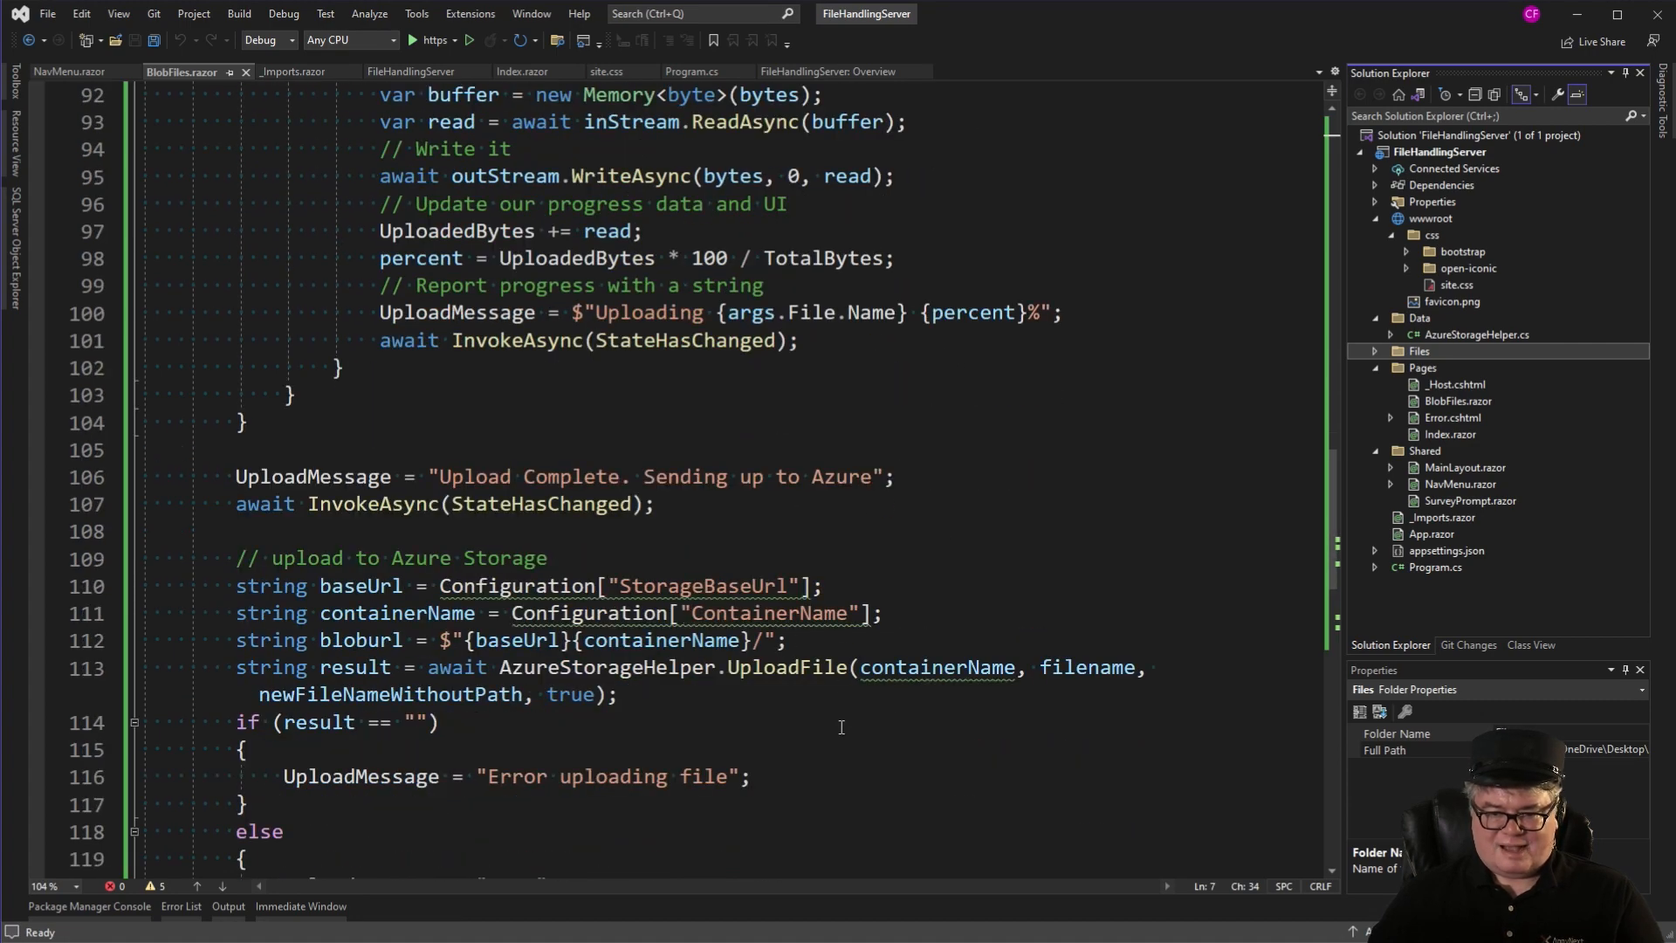
scroll("down", 3)
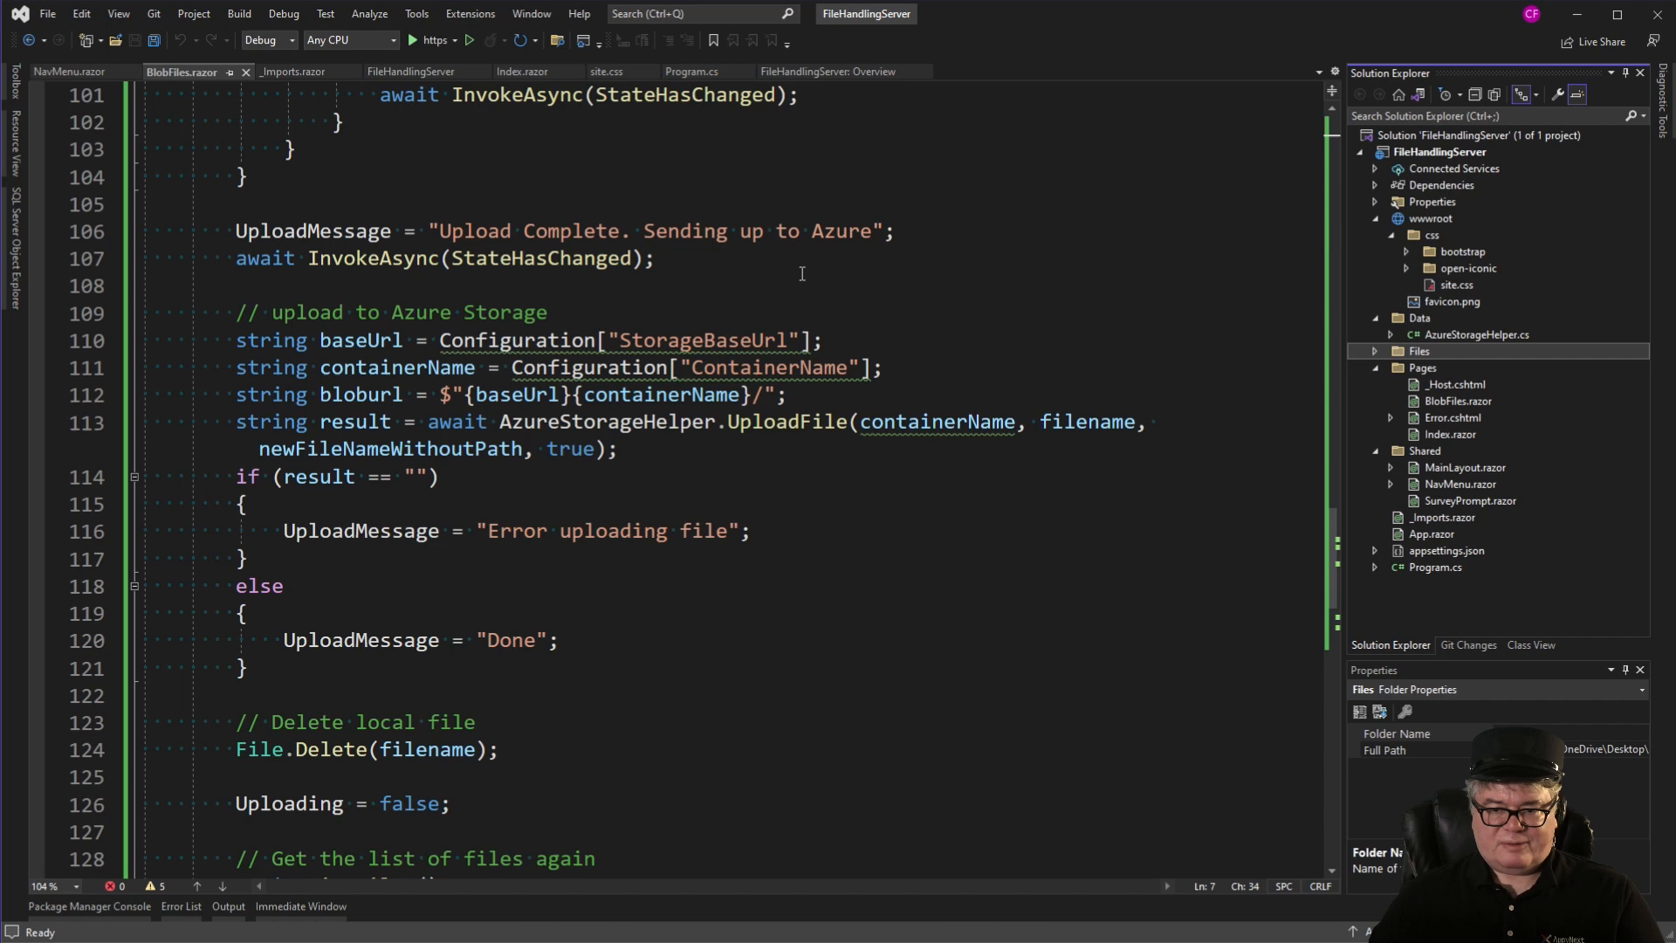
mouse_move(368, 407)
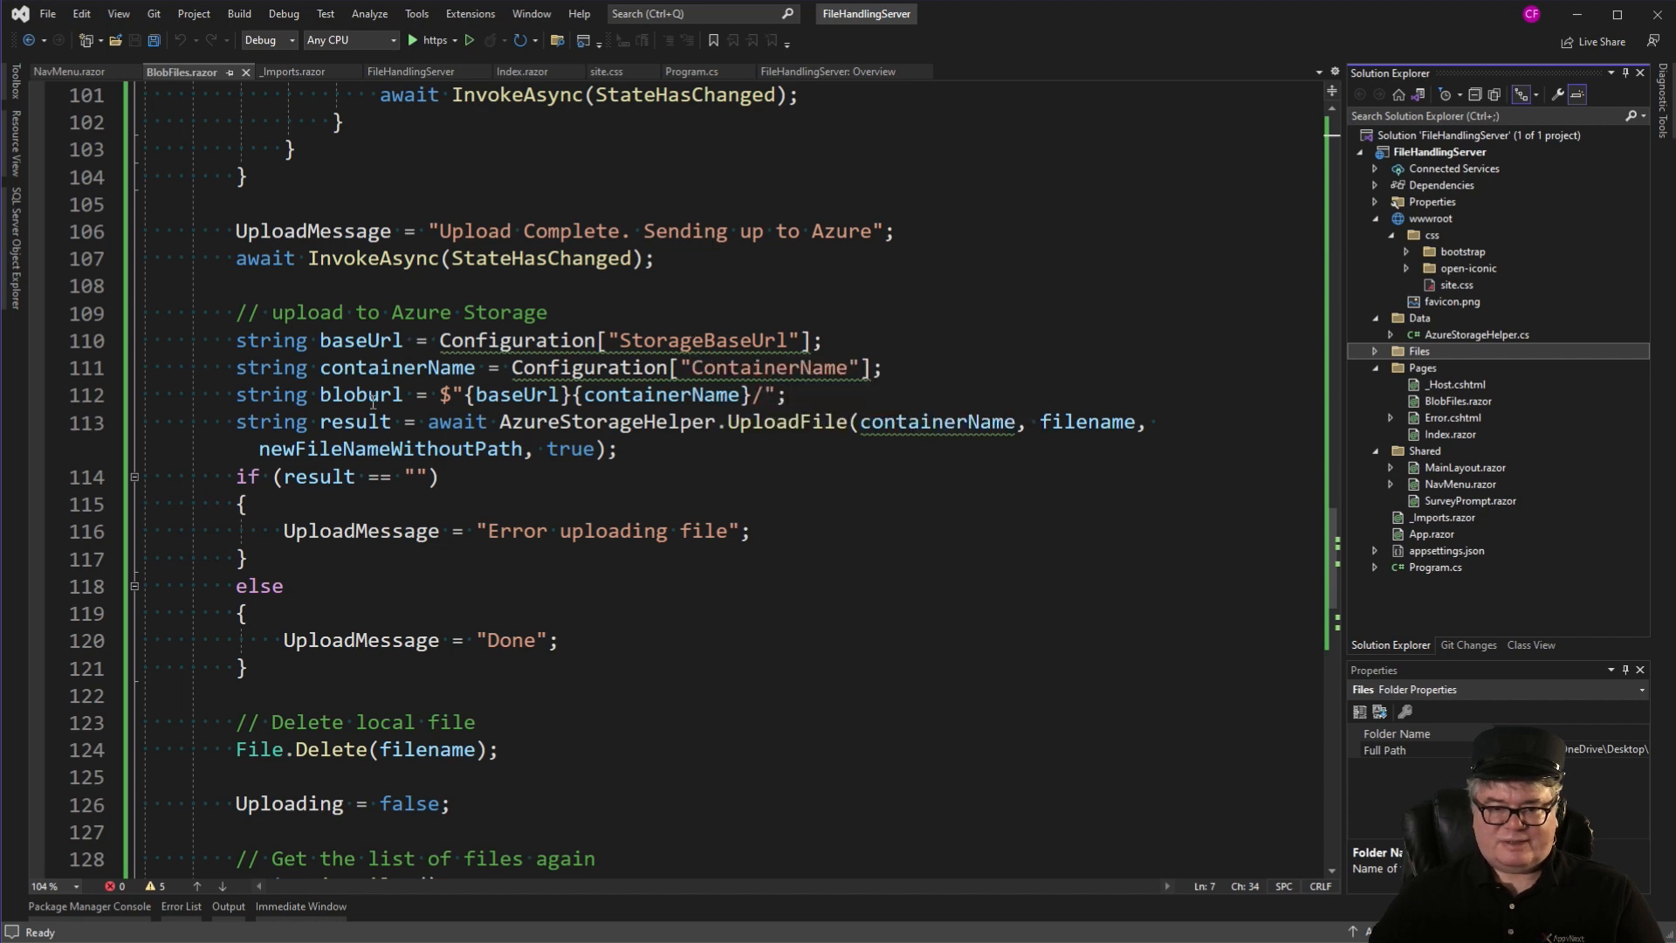
mouse_move(824, 514)
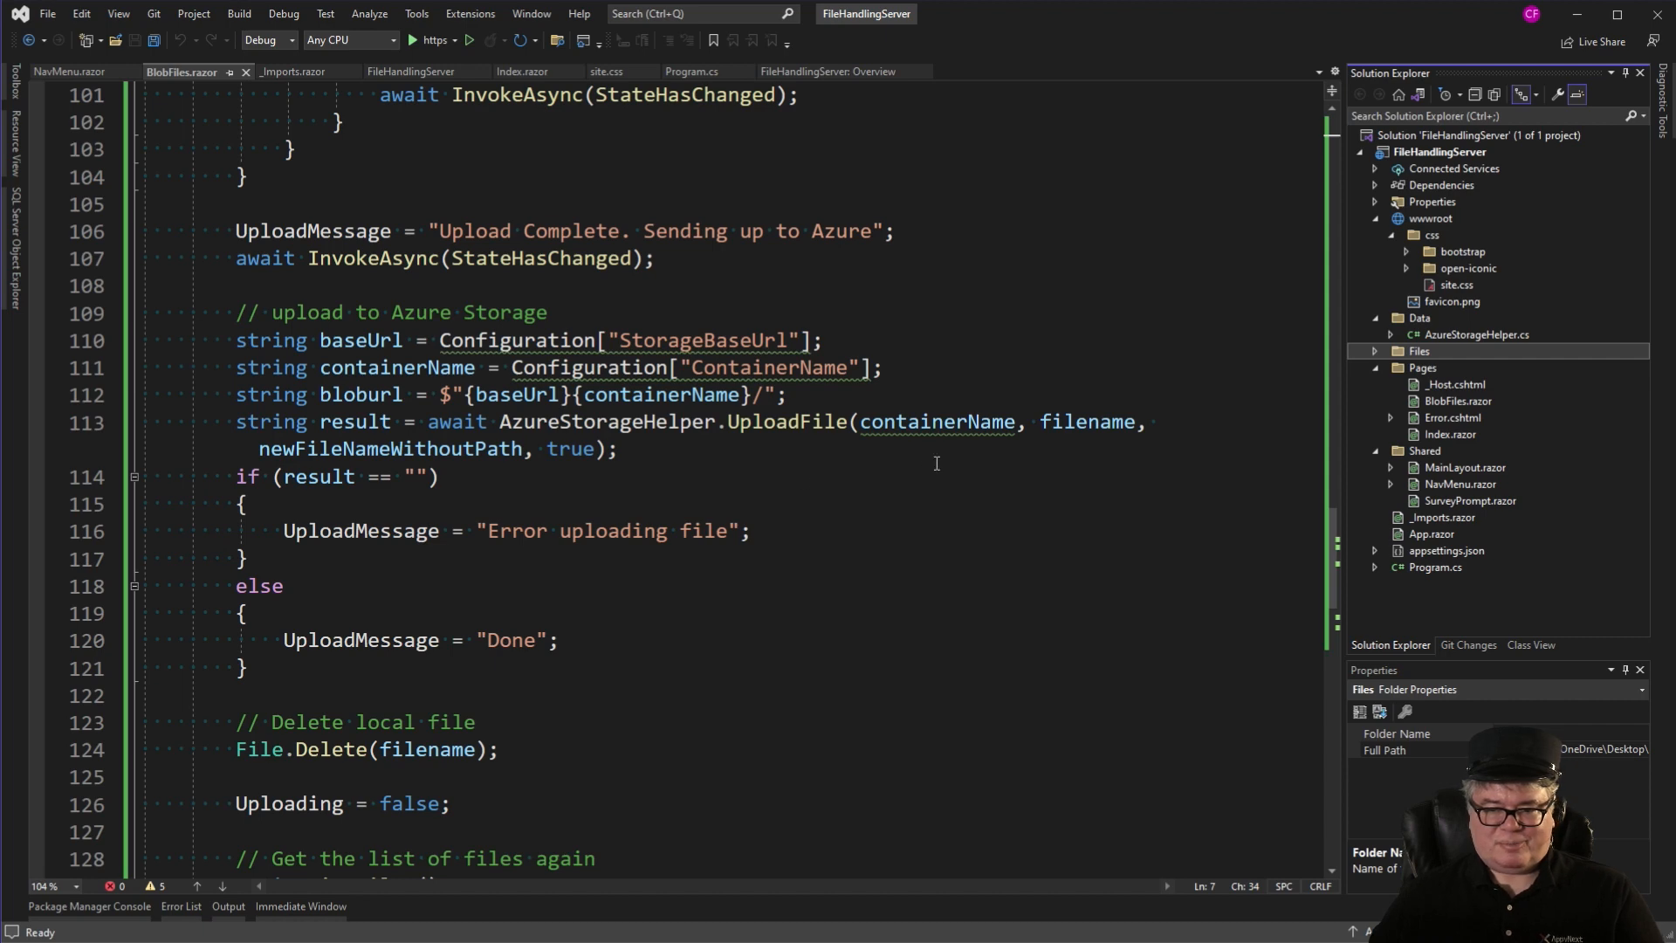
mouse_move(503, 580)
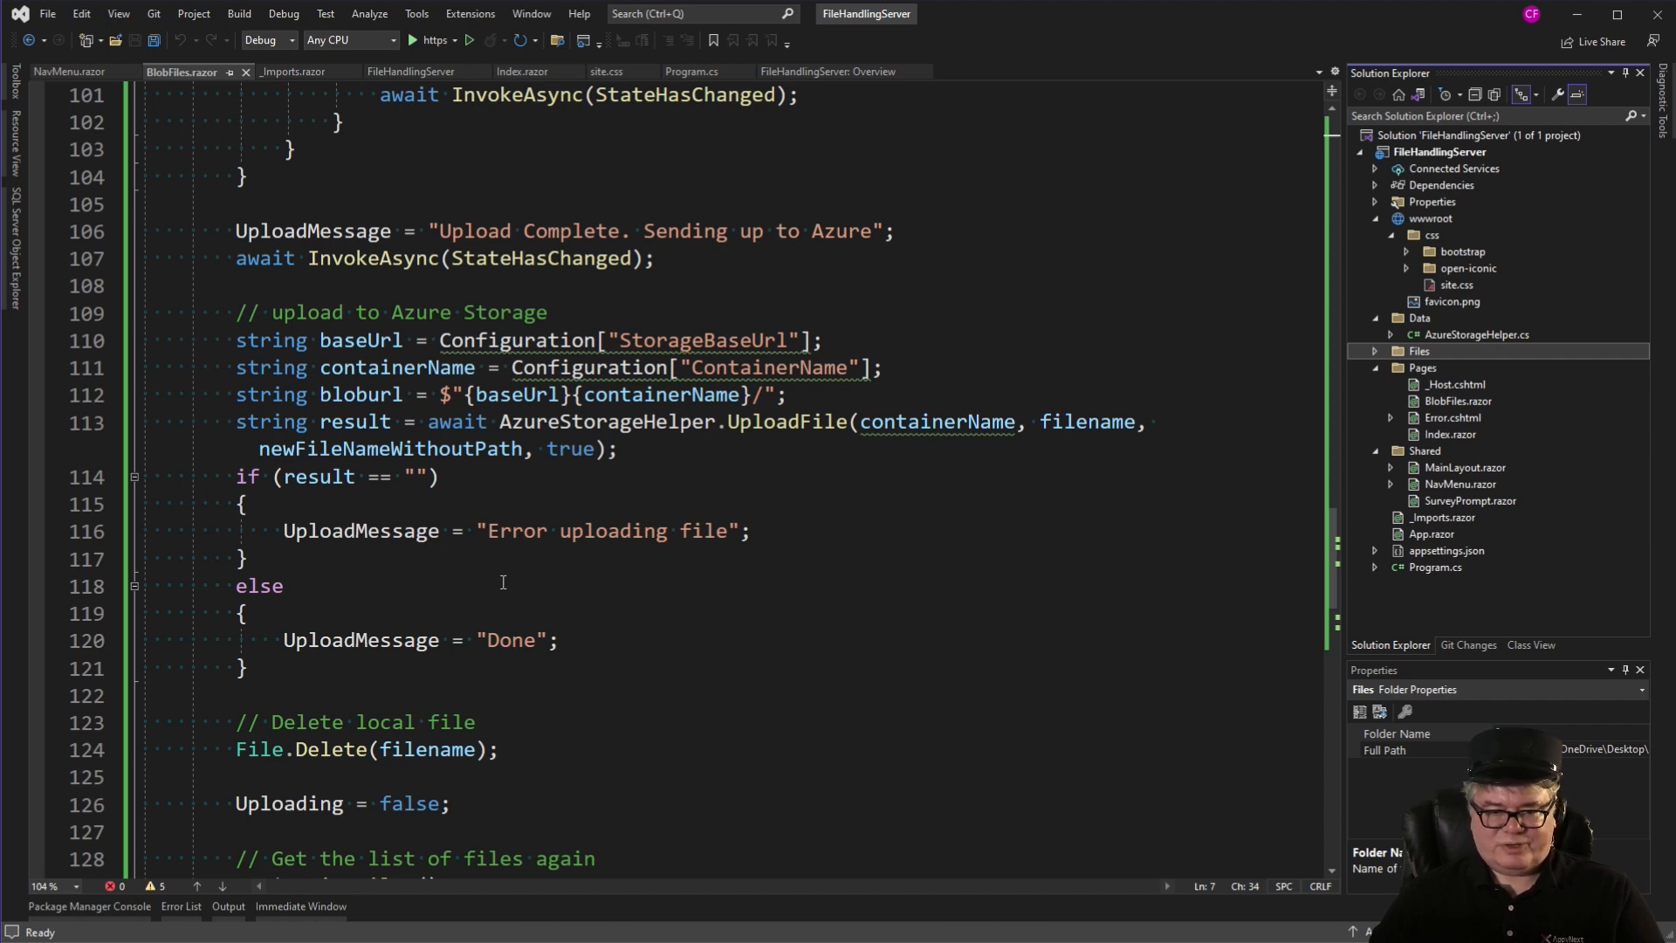
scroll("down", 3)
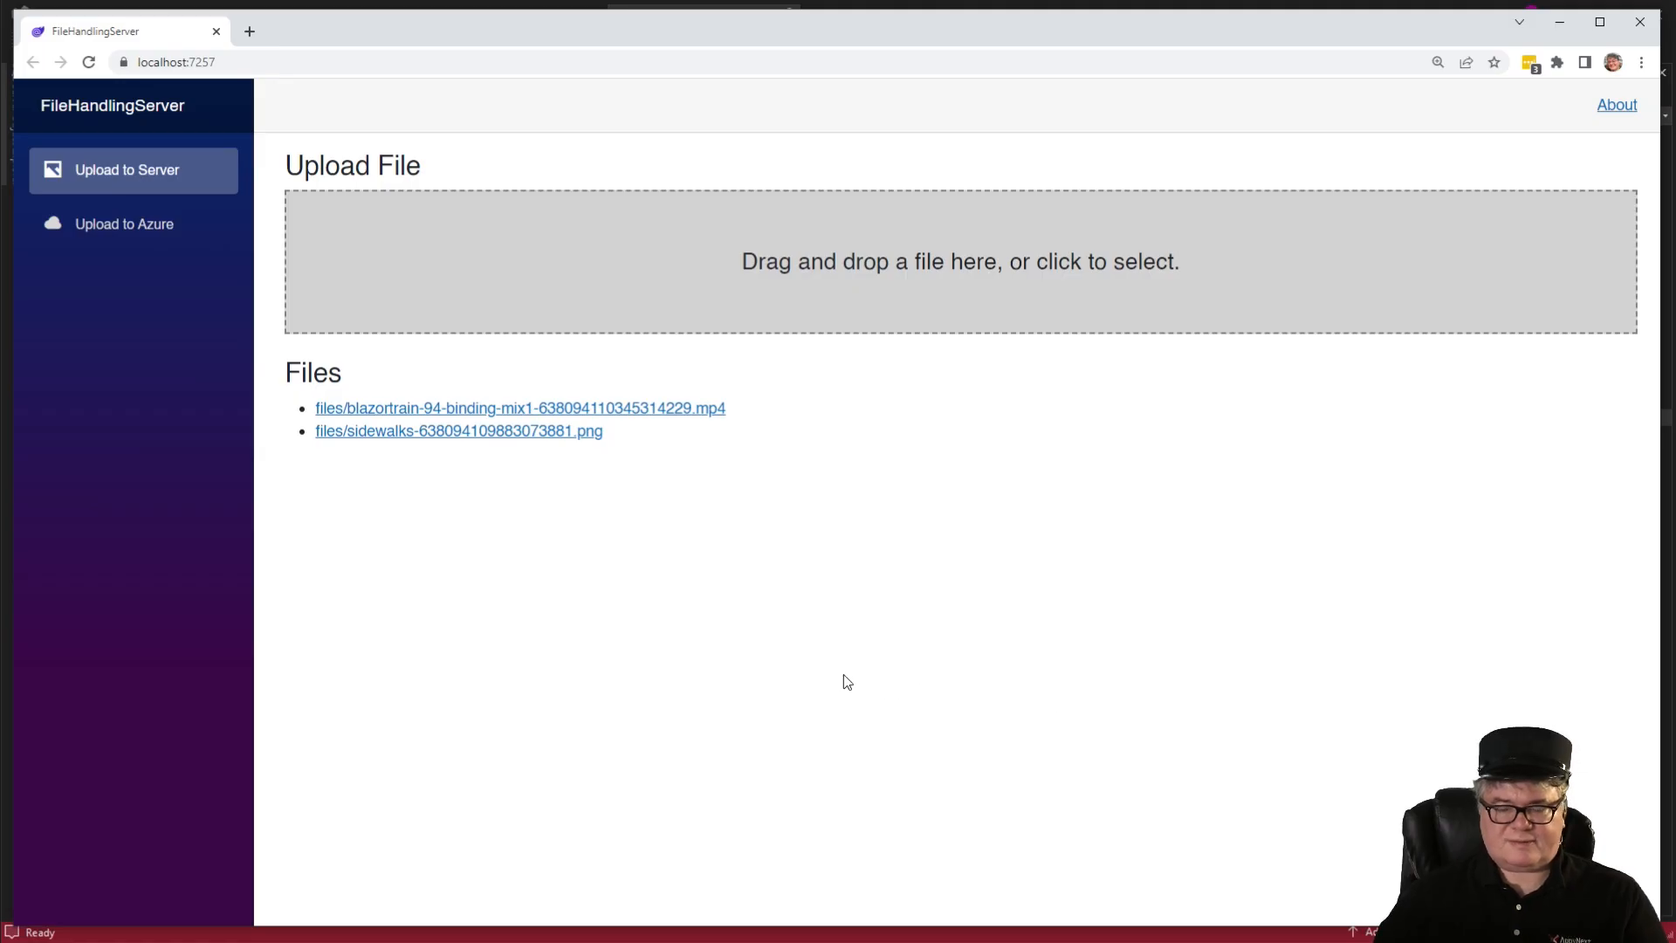
mouse_move(122, 223)
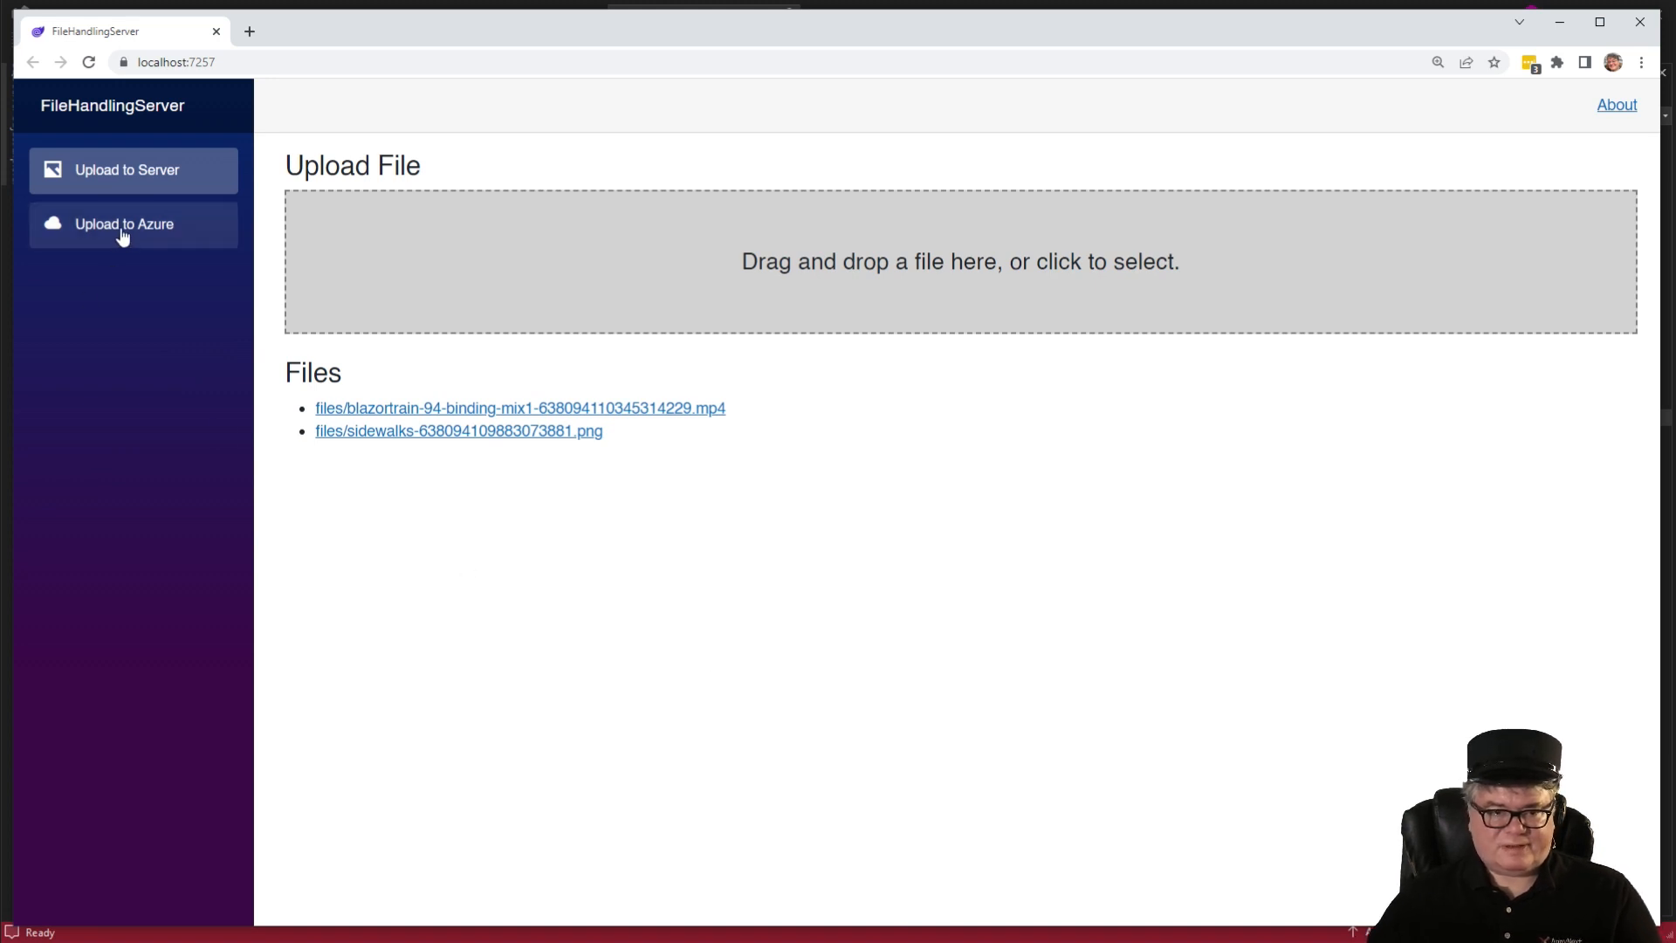
On the Upload to Azure page, download and view the sidewalks image from blob storage.
left_click(122, 223)
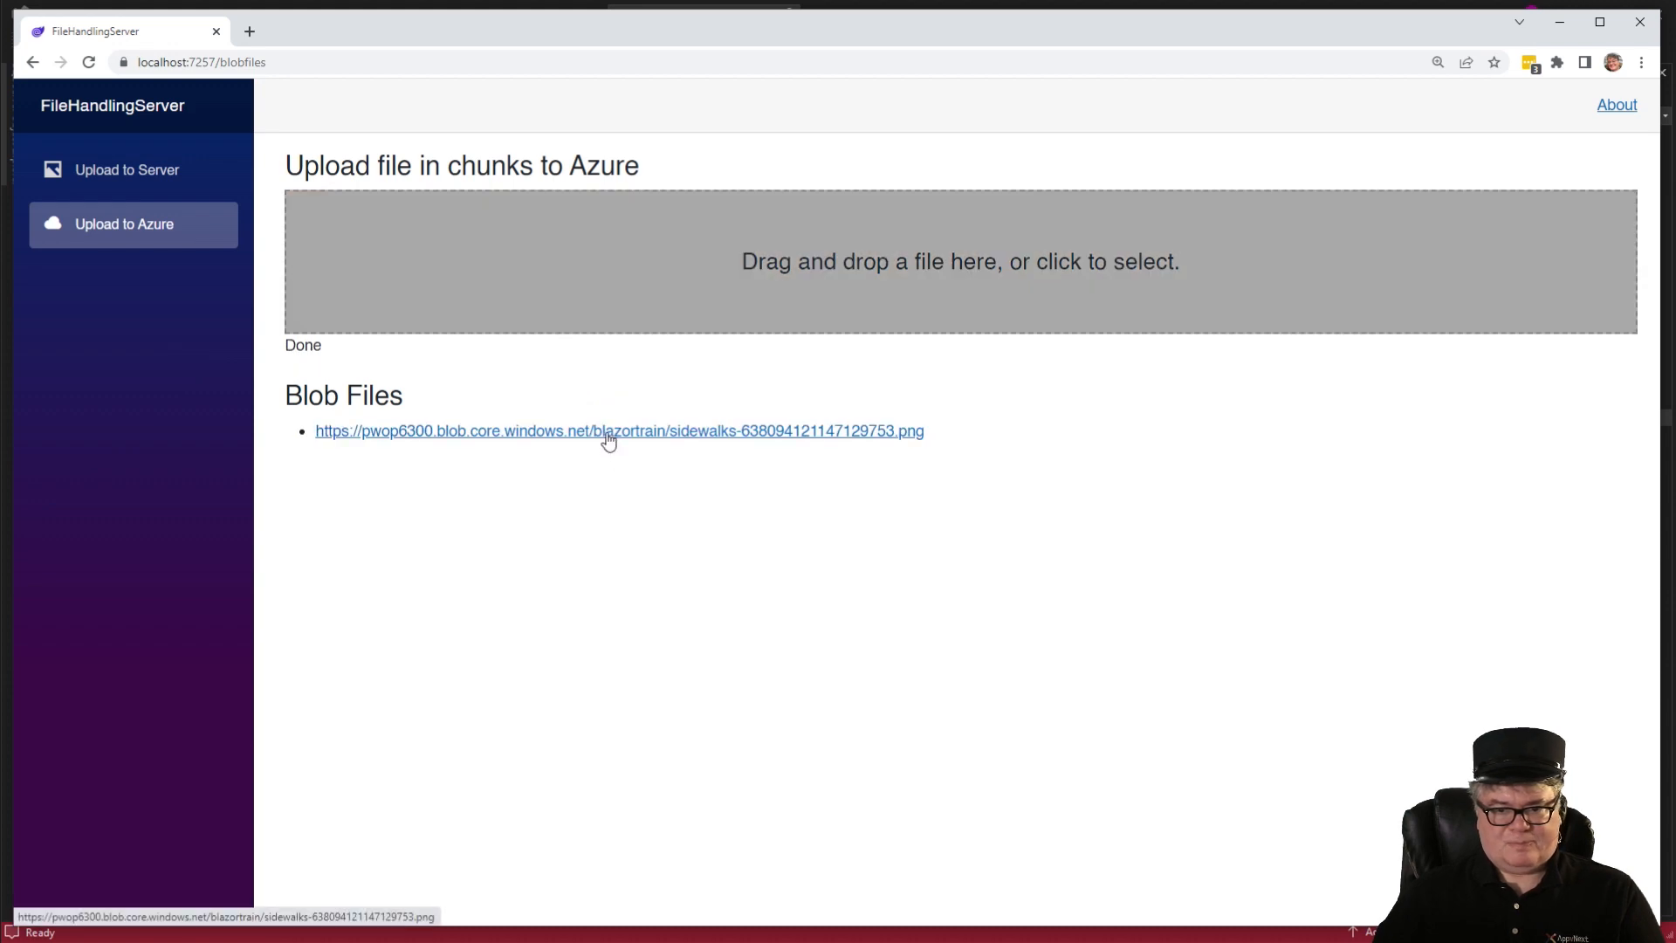
left_click(618, 431)
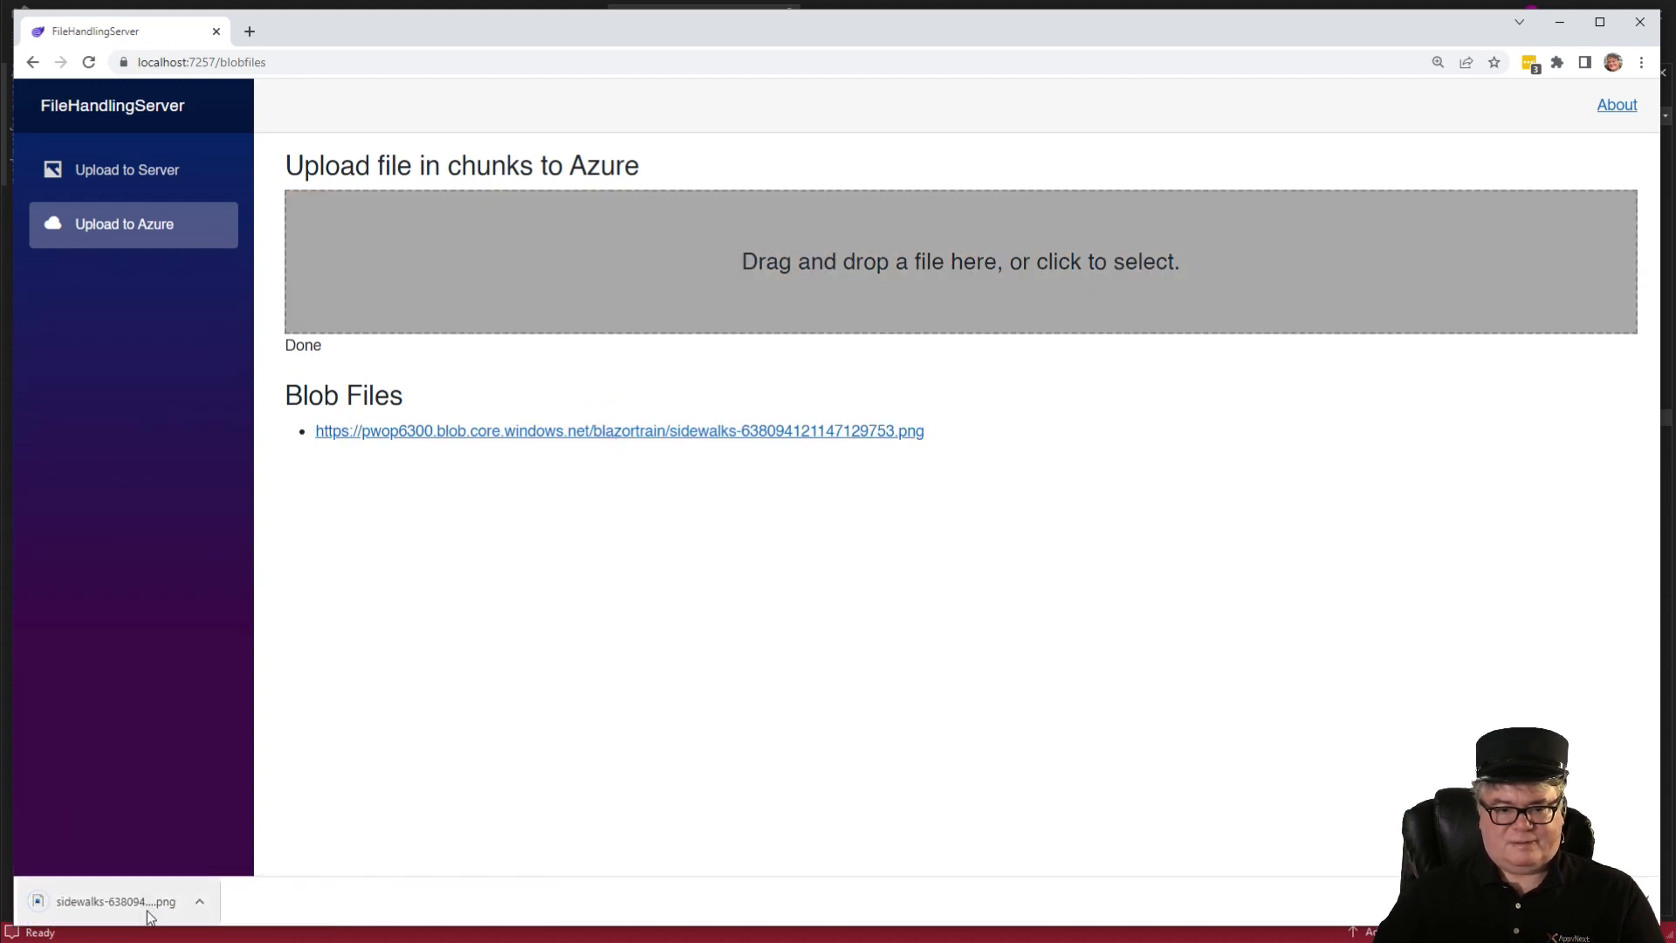
left_click(115, 901)
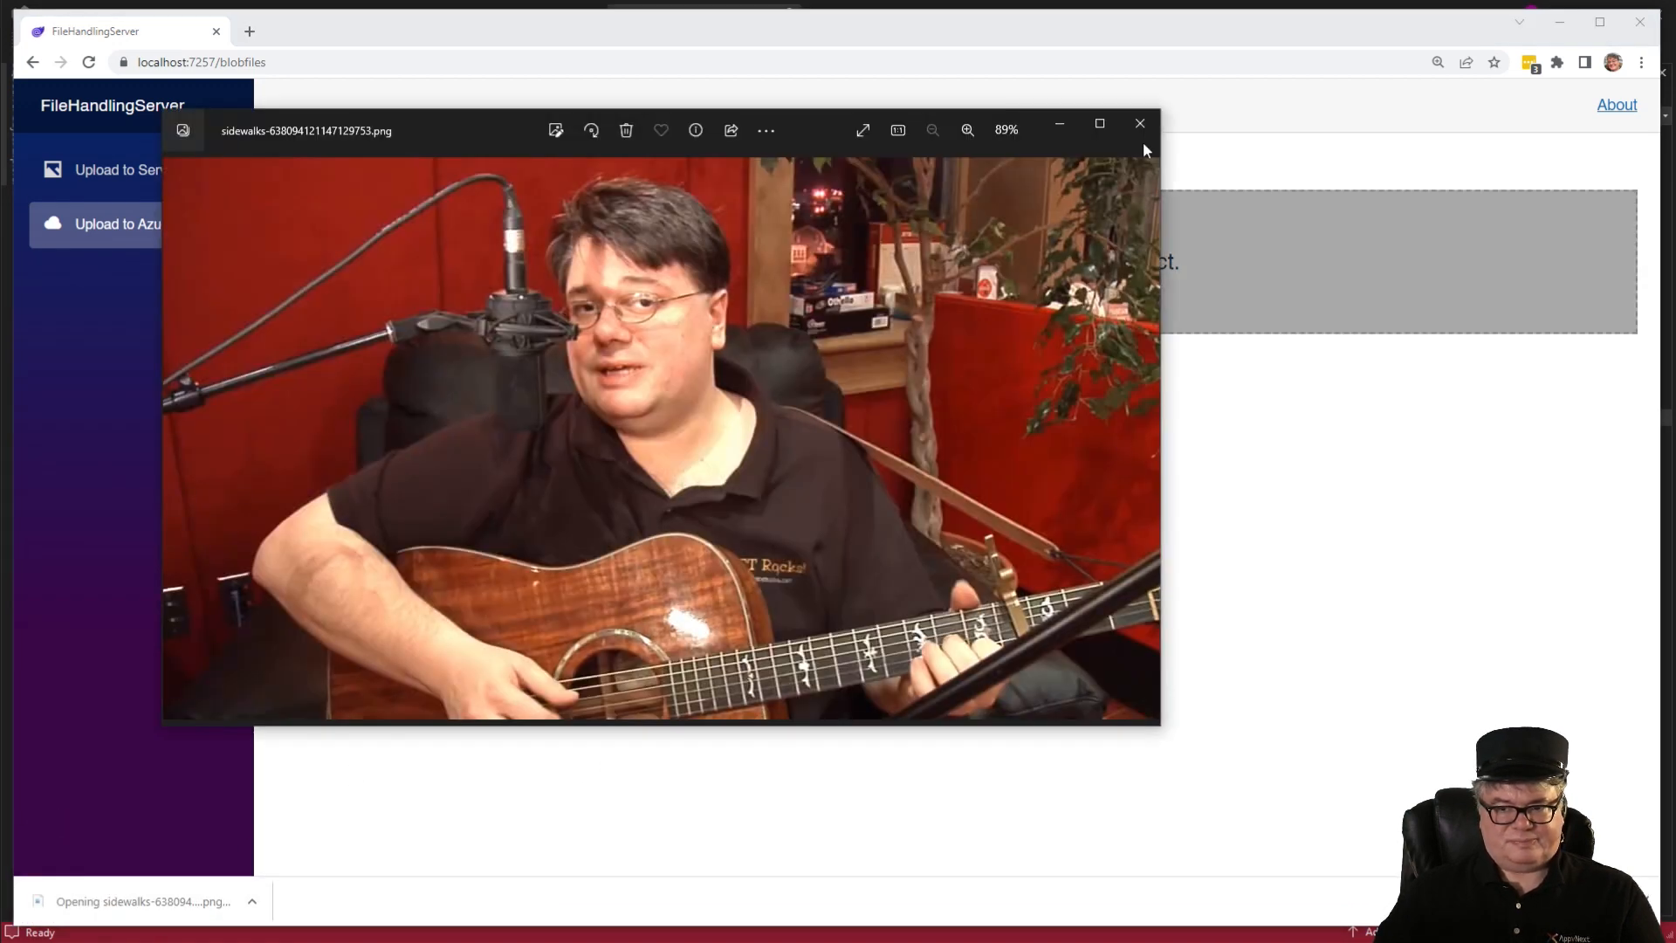
left_click(1140, 124)
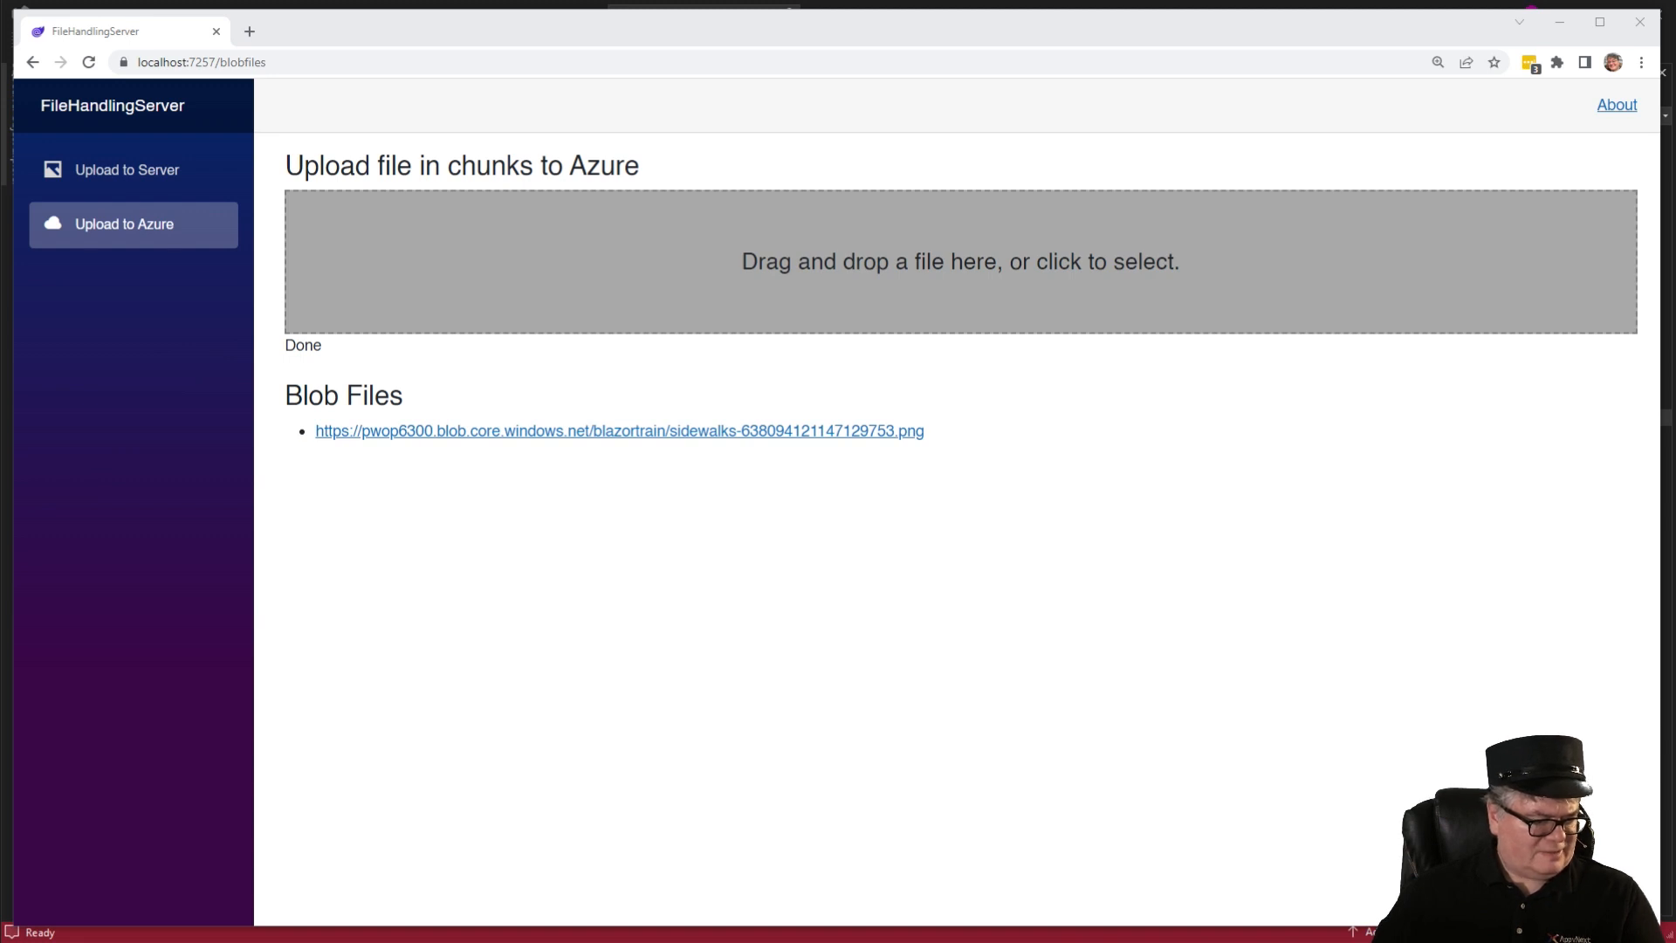
Upload a WAV recording via the drop zone so Blob Files lists it beside the sidewalks PNG.
left_click(958, 260)
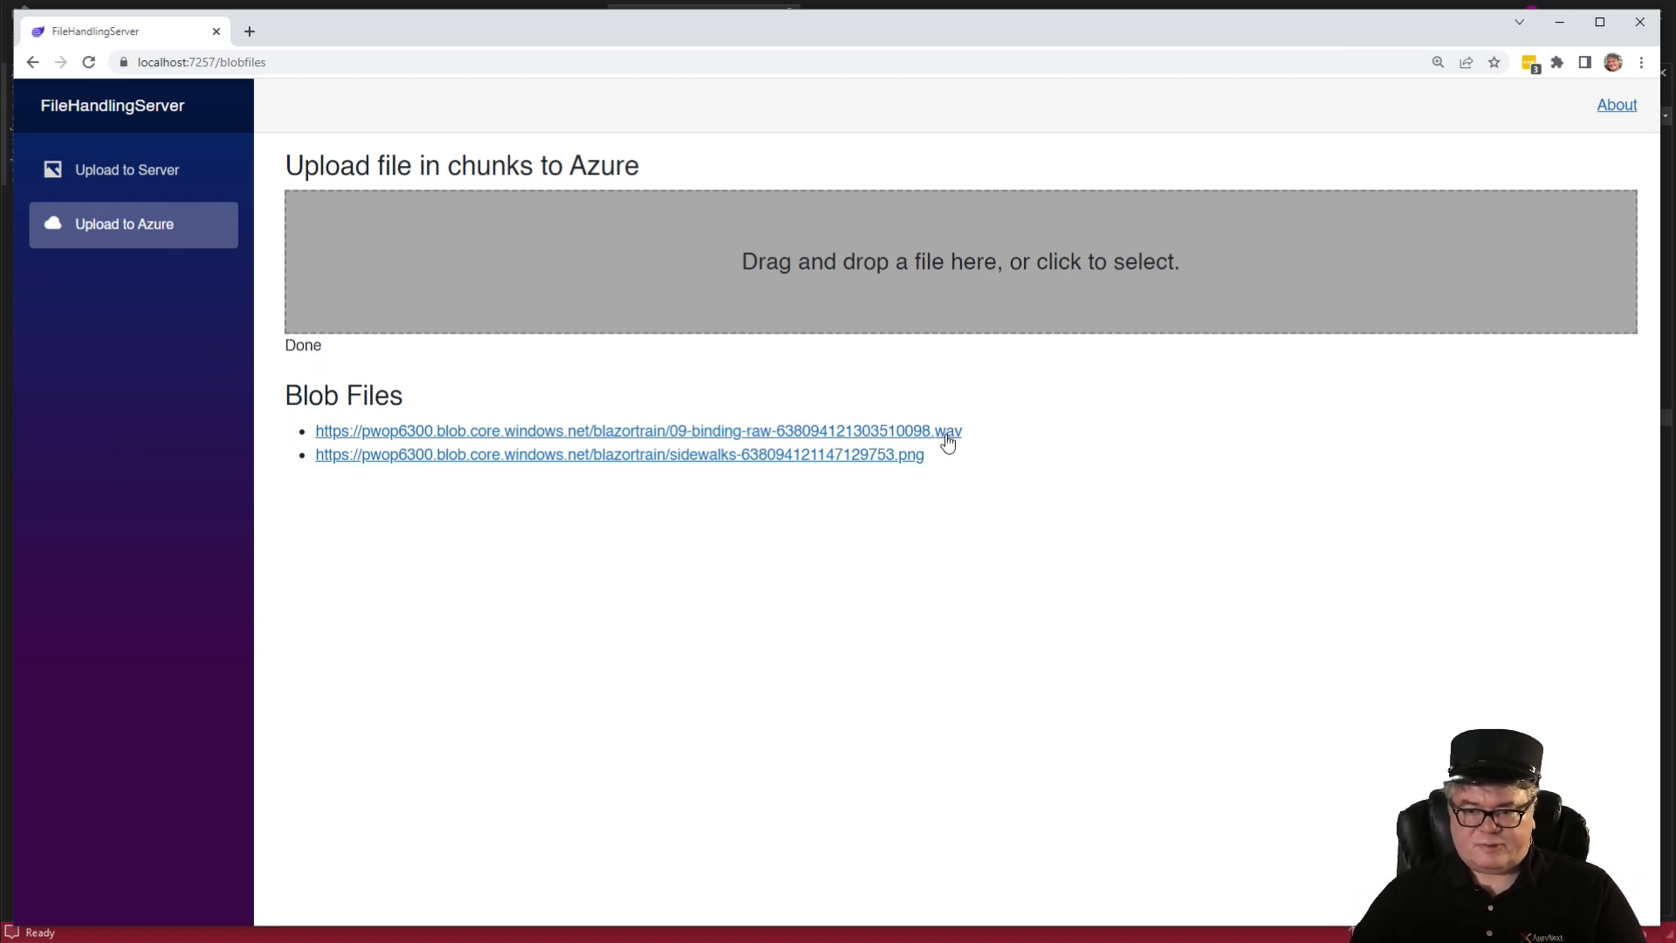
mouse_move(887, 555)
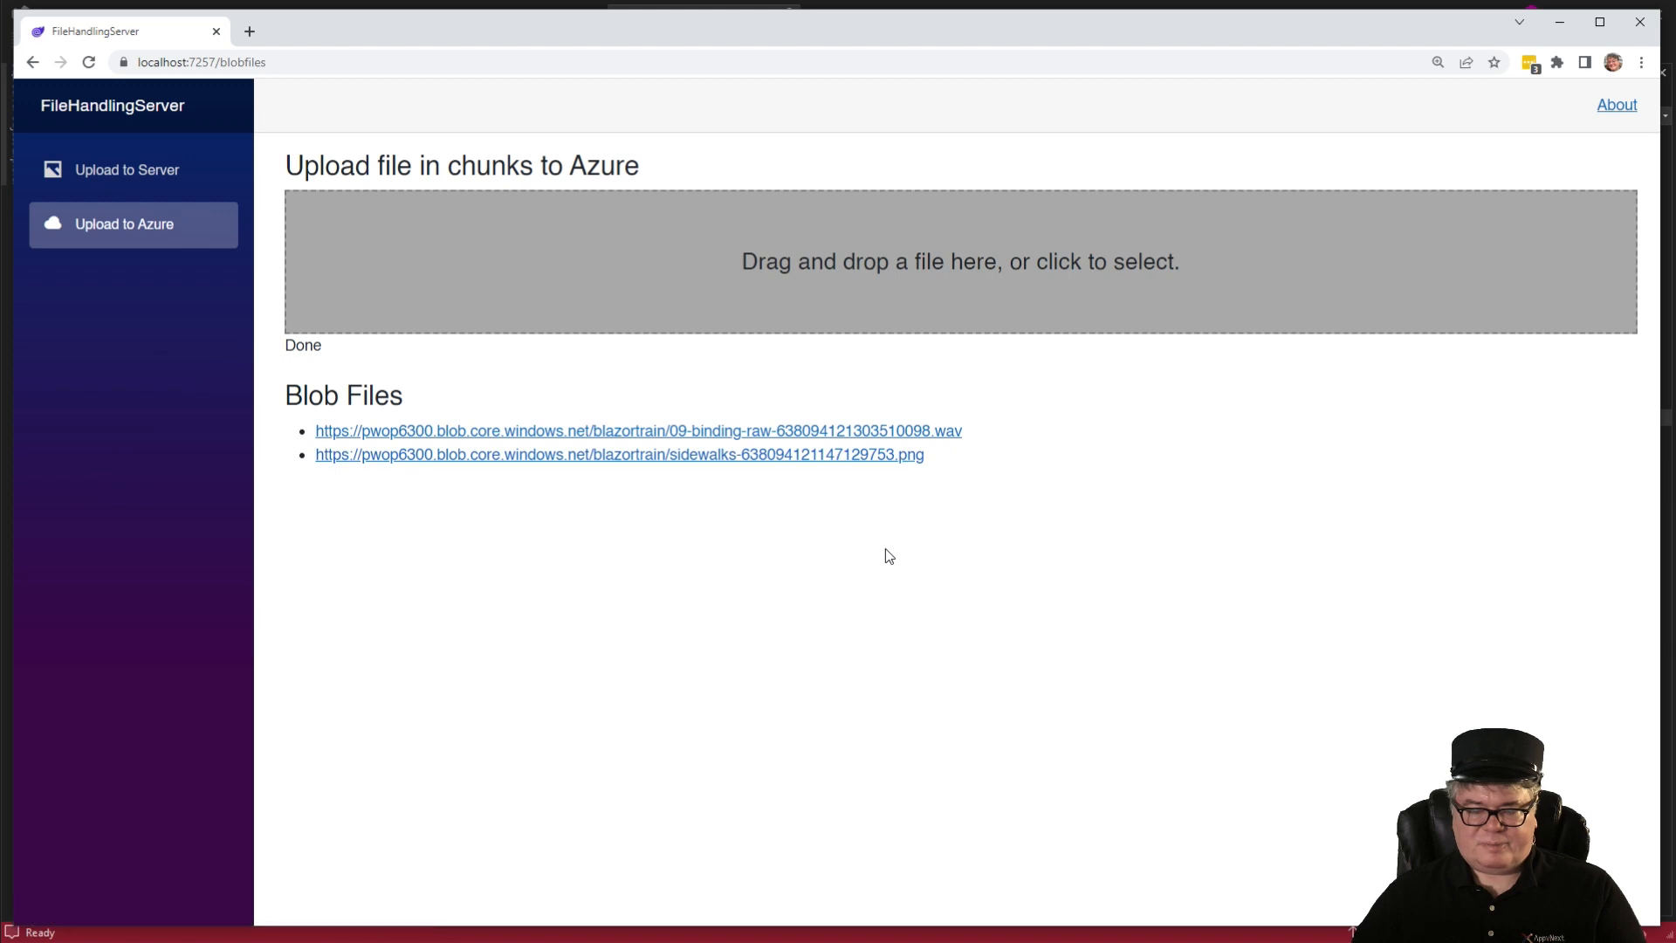
mouse_move(1016, 553)
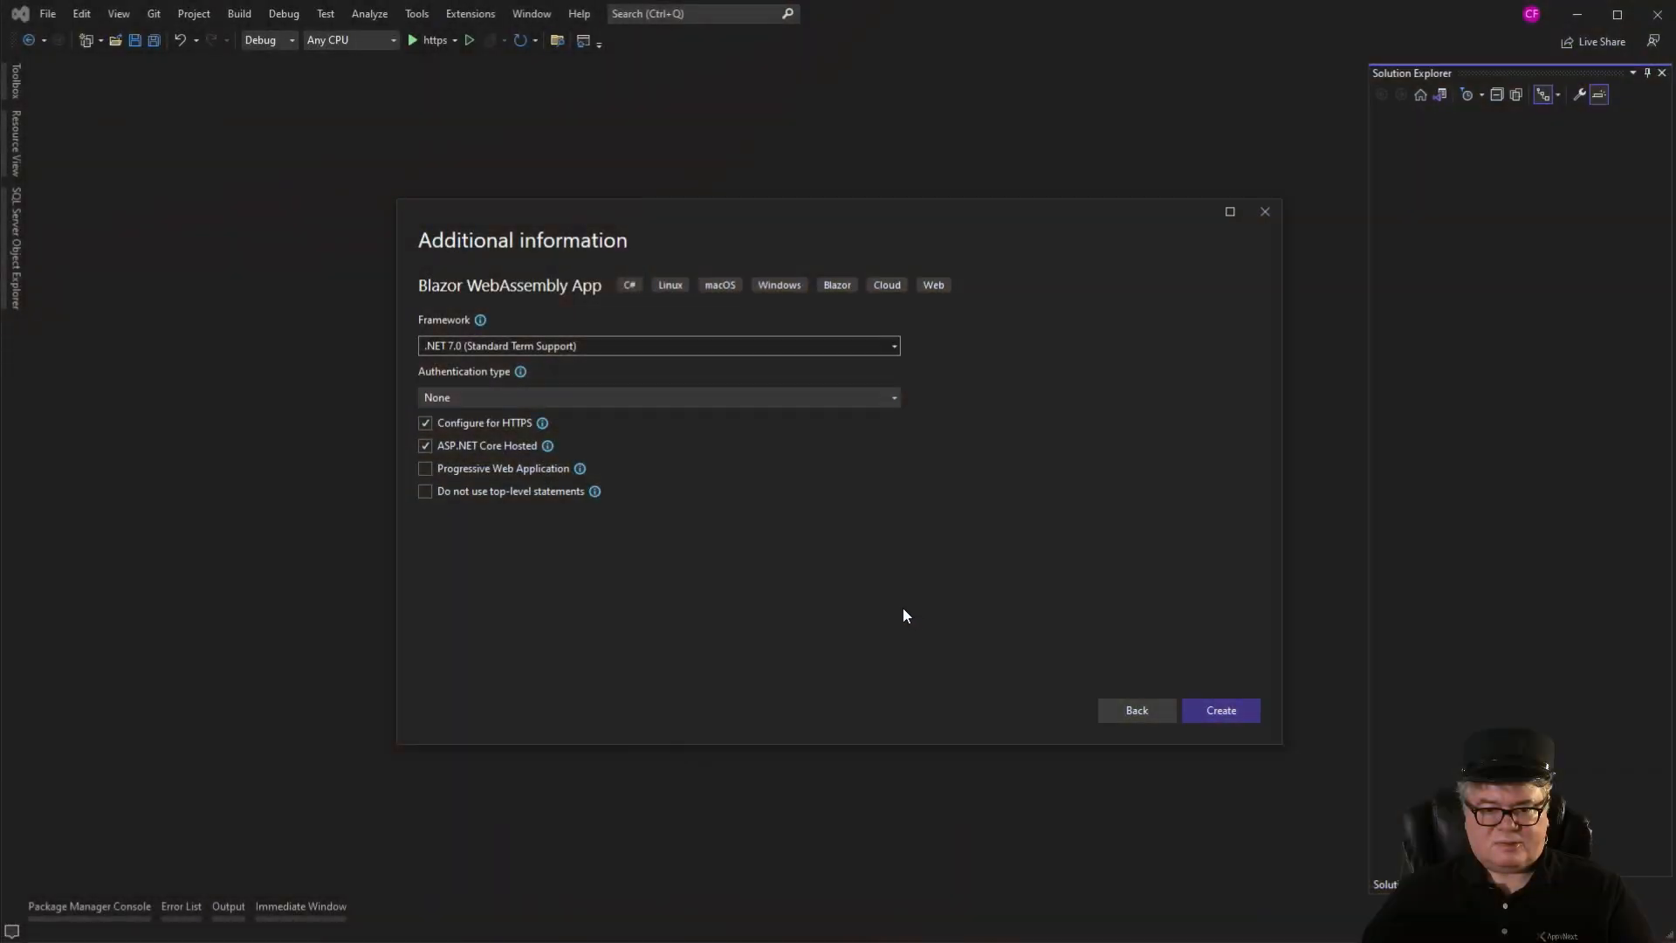
mouse_move(719, 503)
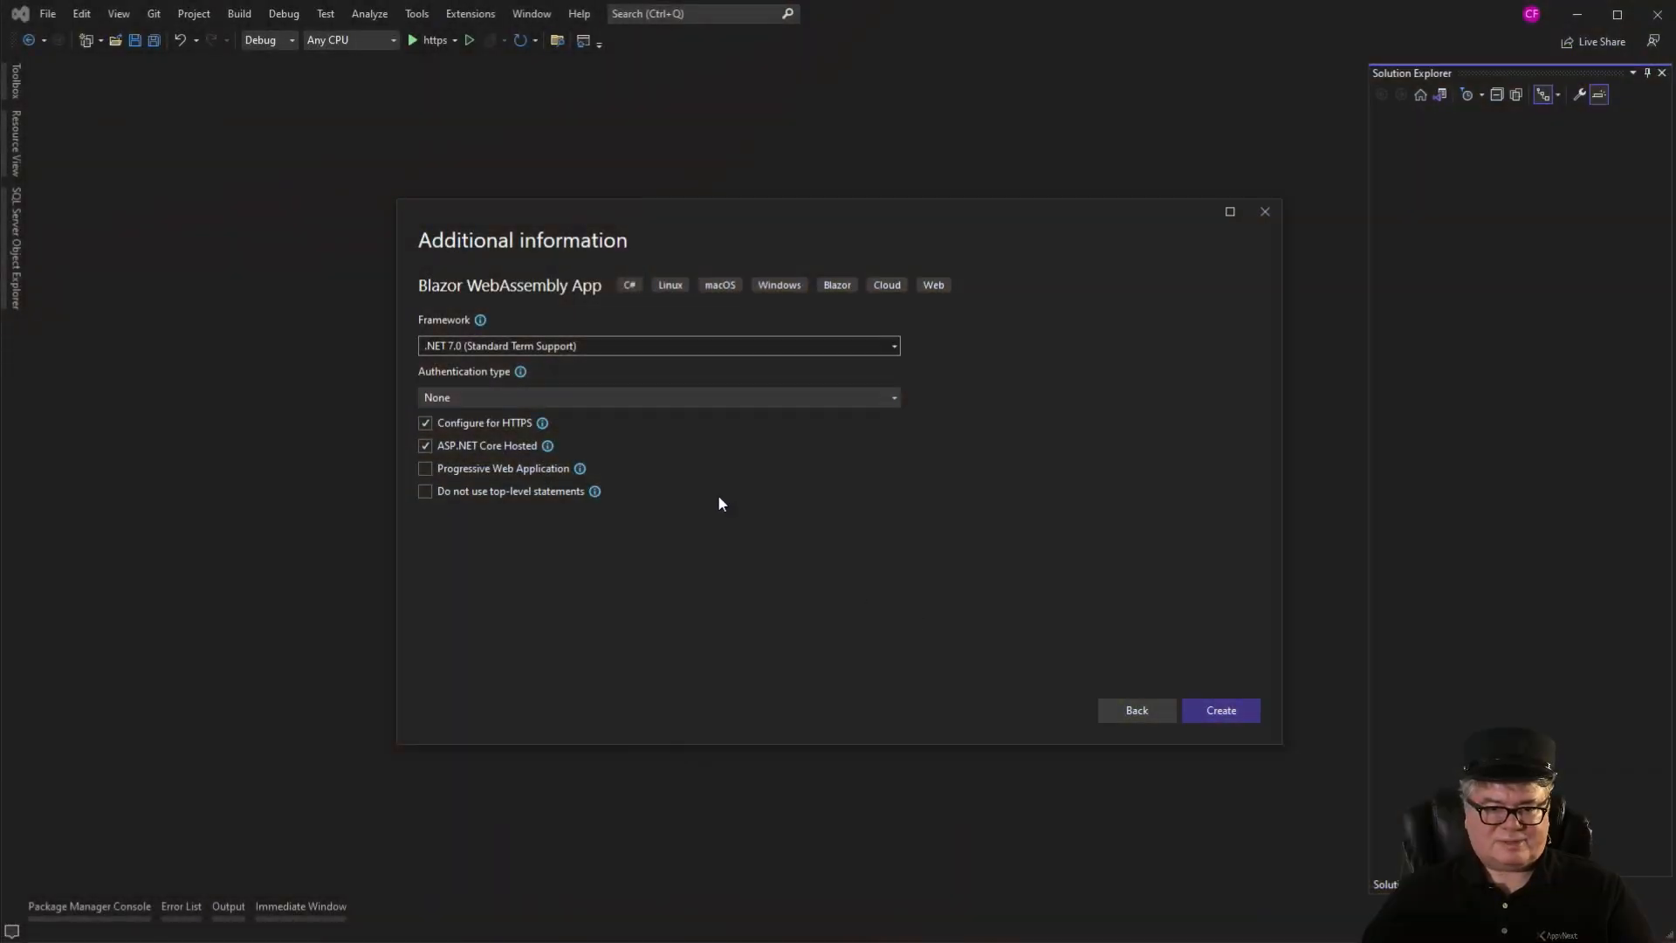
mouse_move(744, 482)
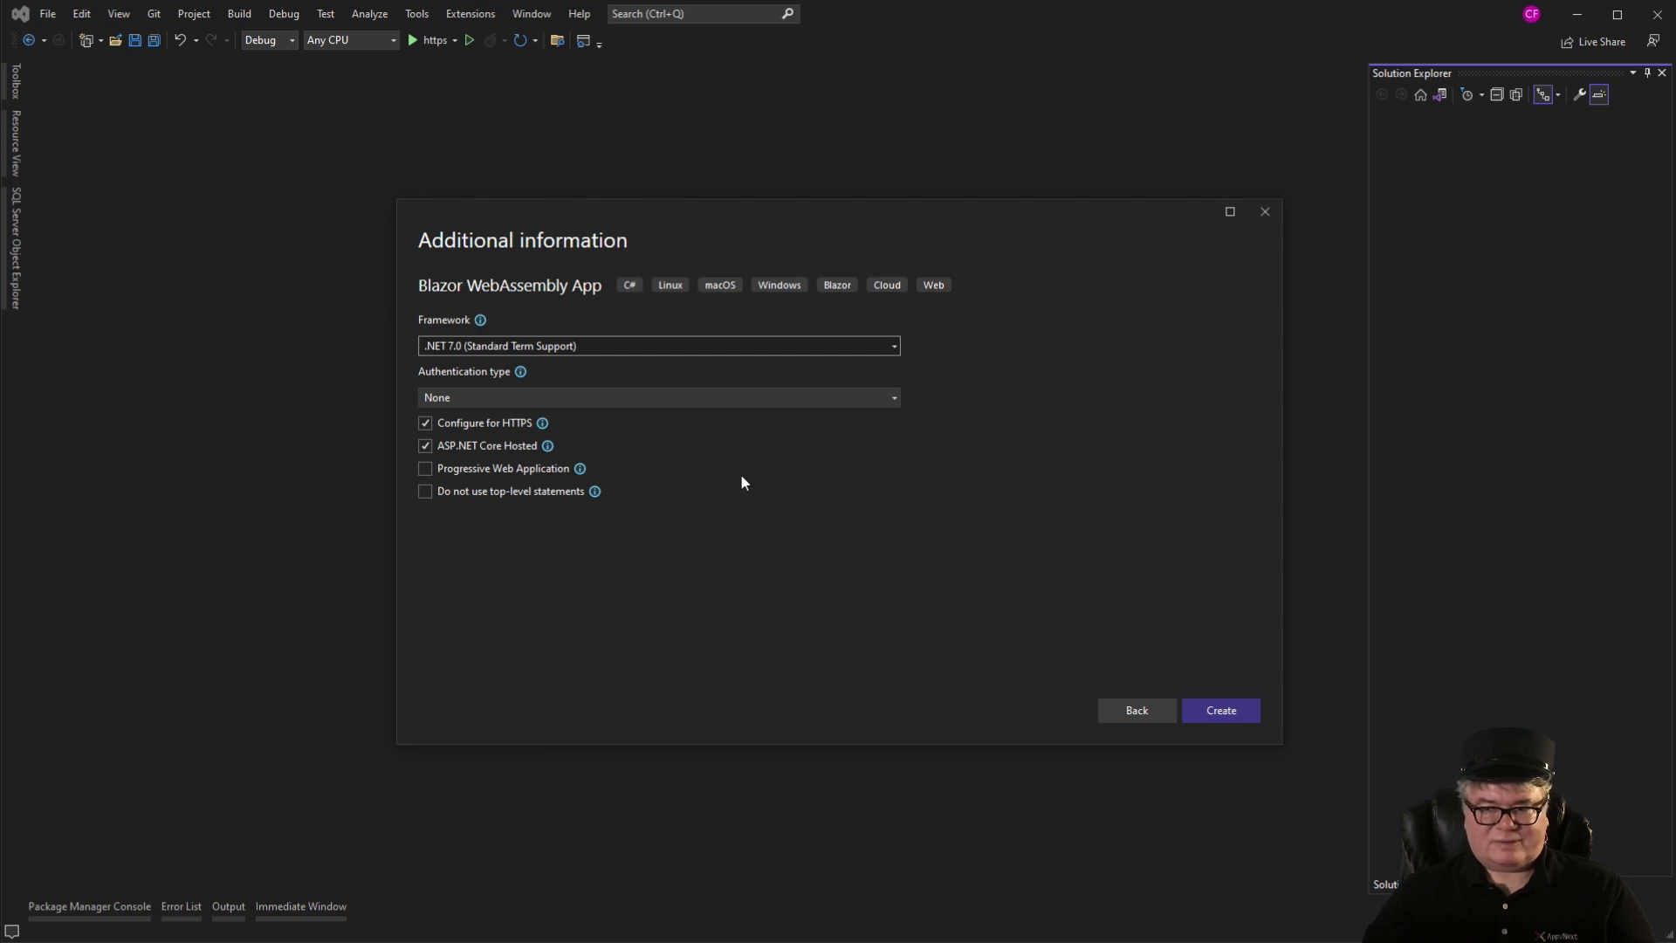
mouse_move(599, 508)
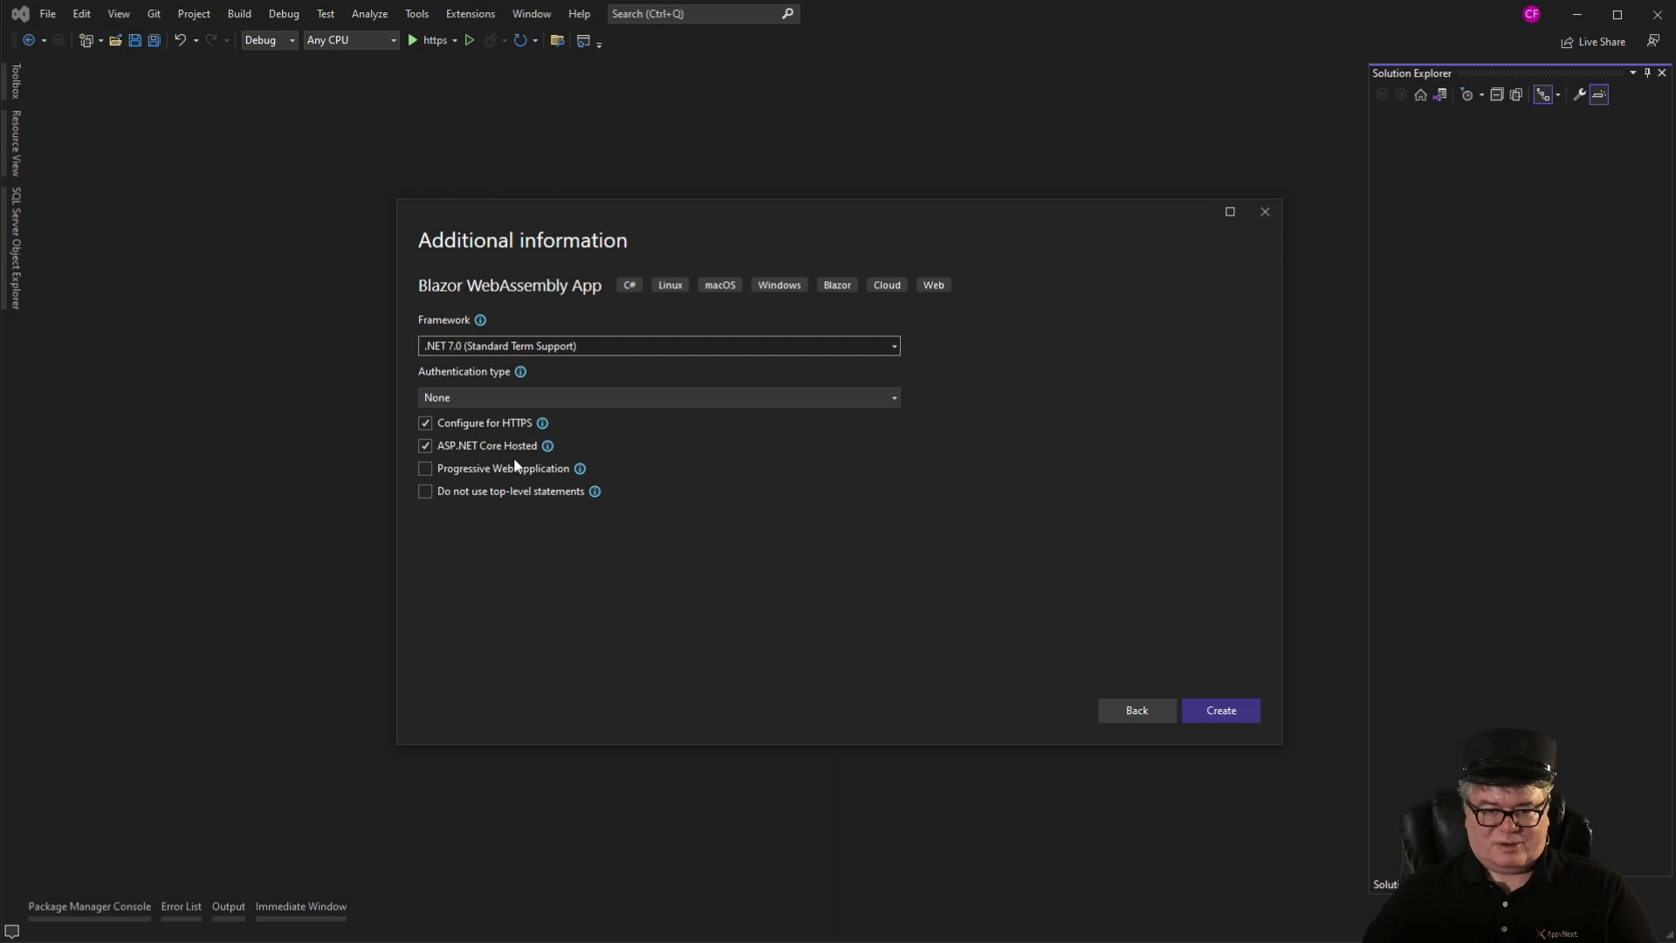
Create the FileHandlingWasm hosted Blazor WebAssembly solution on .NET 7.0 with ASP.NET Core Hosted.
left_click(1219, 710)
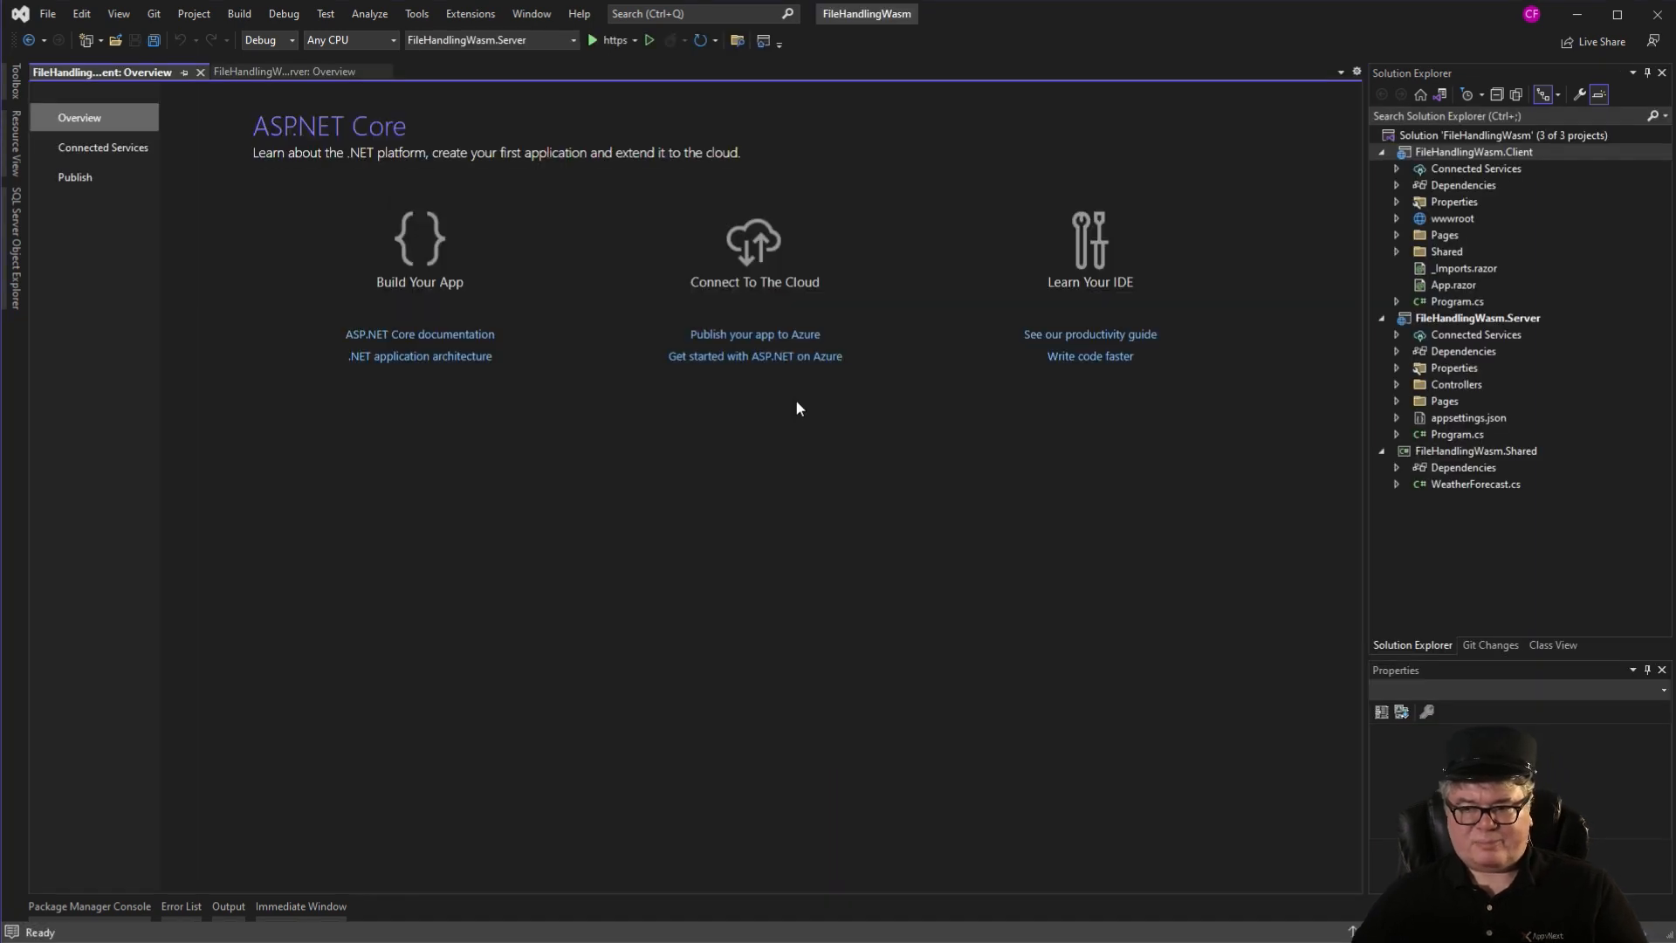
mouse_move(795, 412)
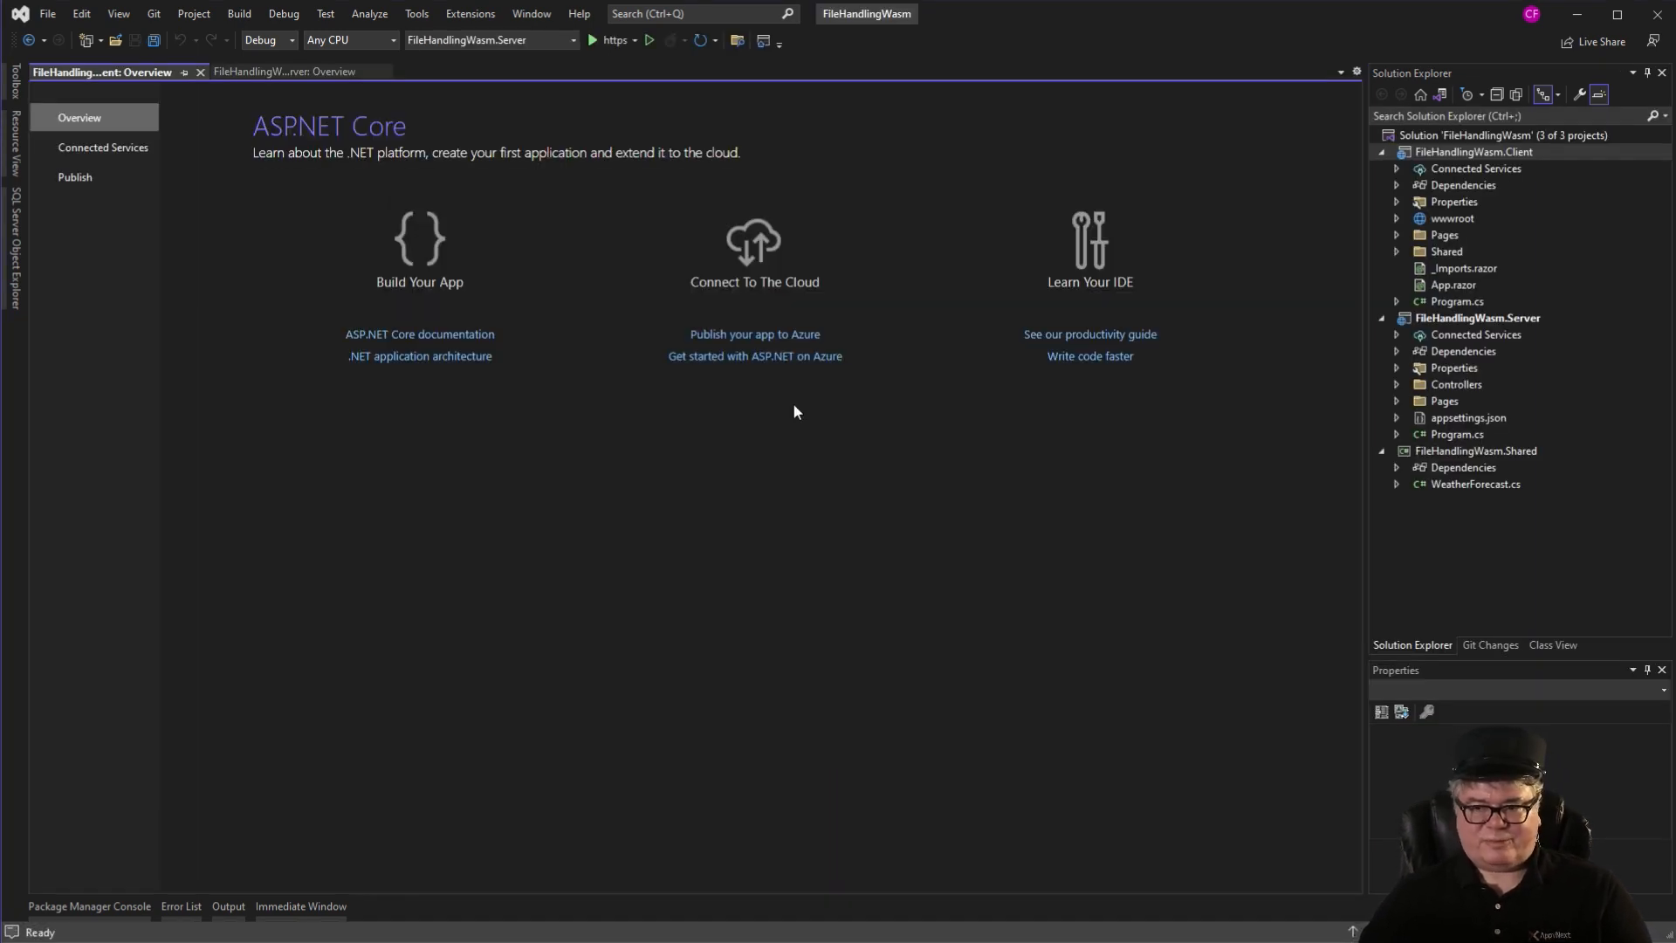
mouse_move(618, 440)
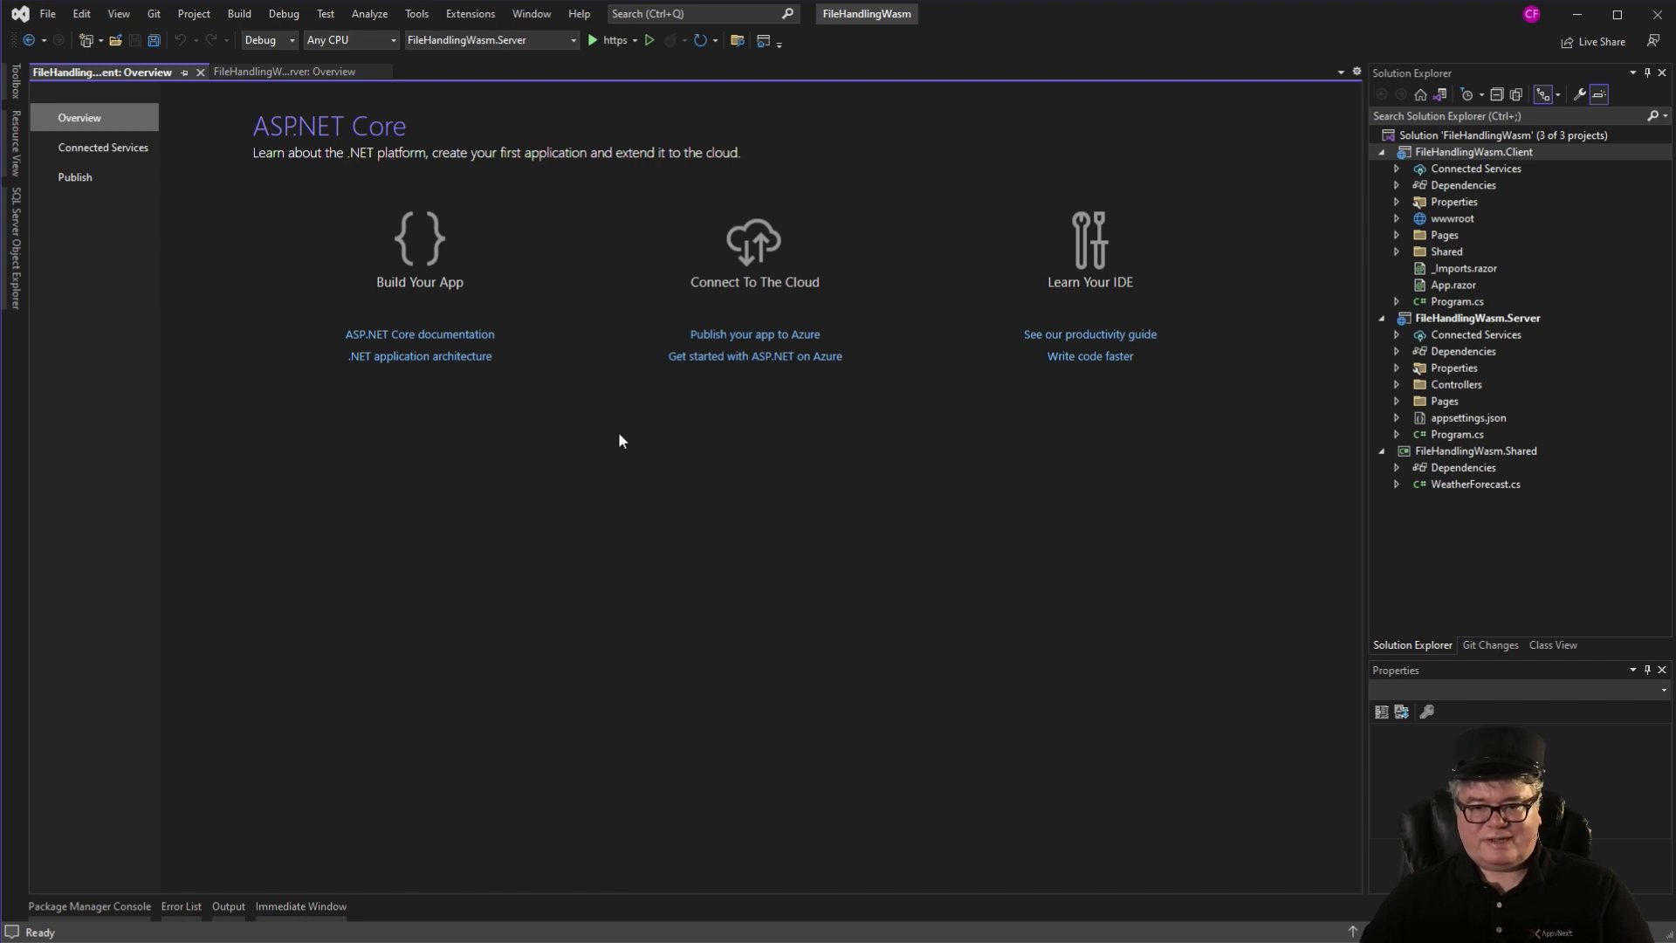
mouse_move(594, 378)
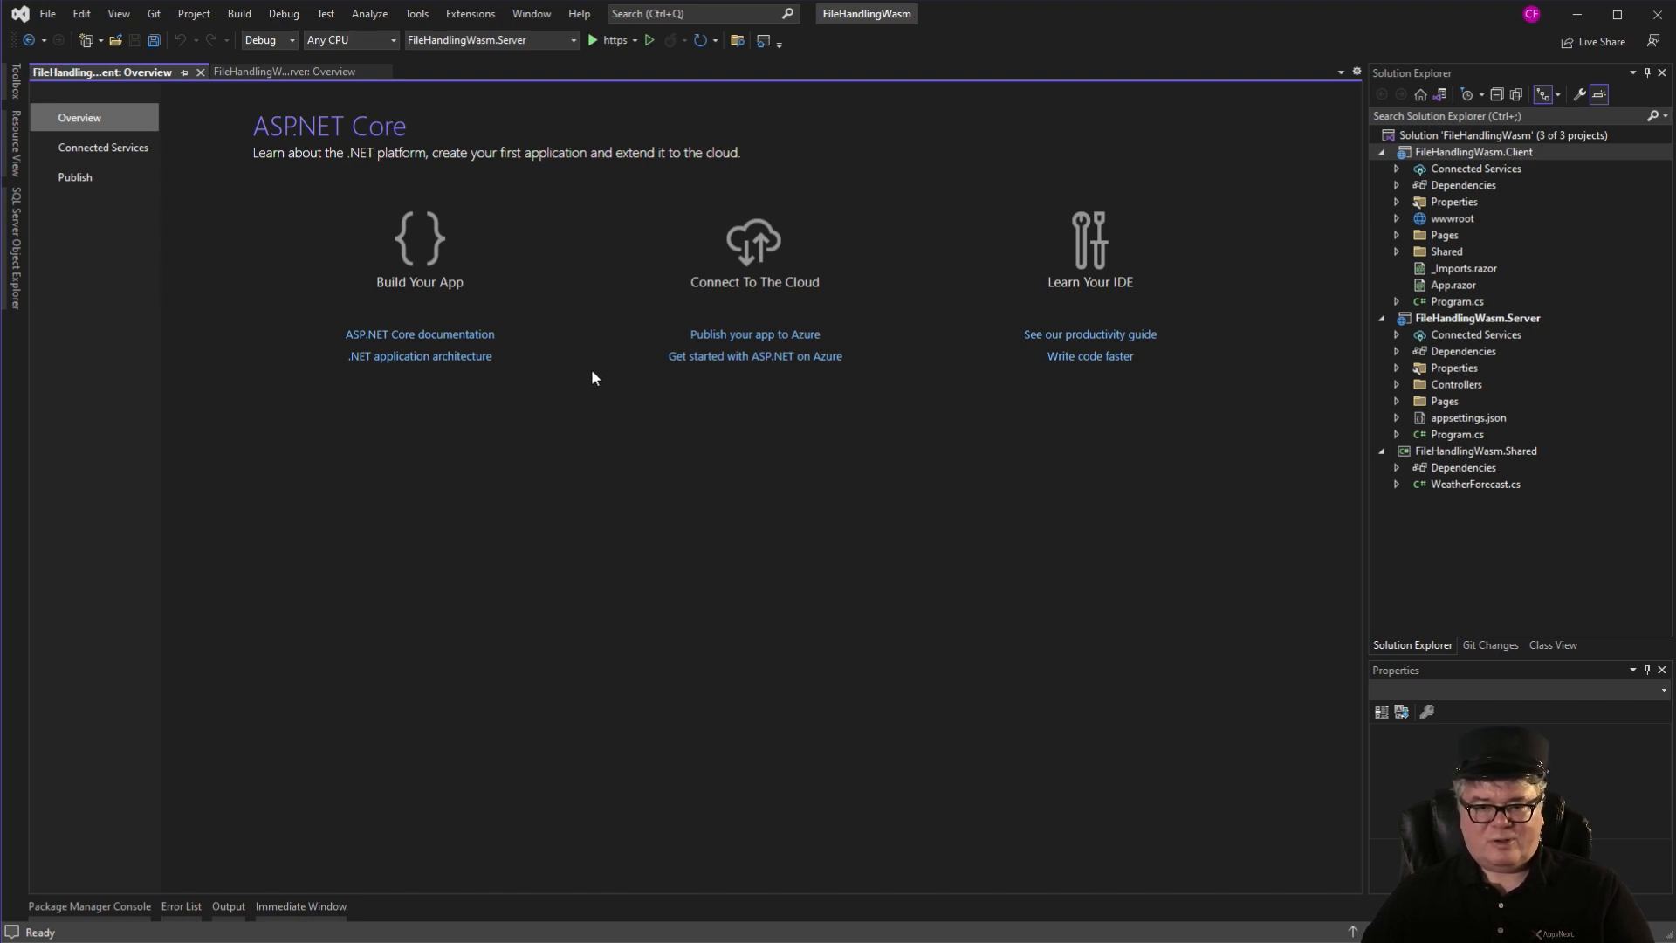
mouse_move(897, 473)
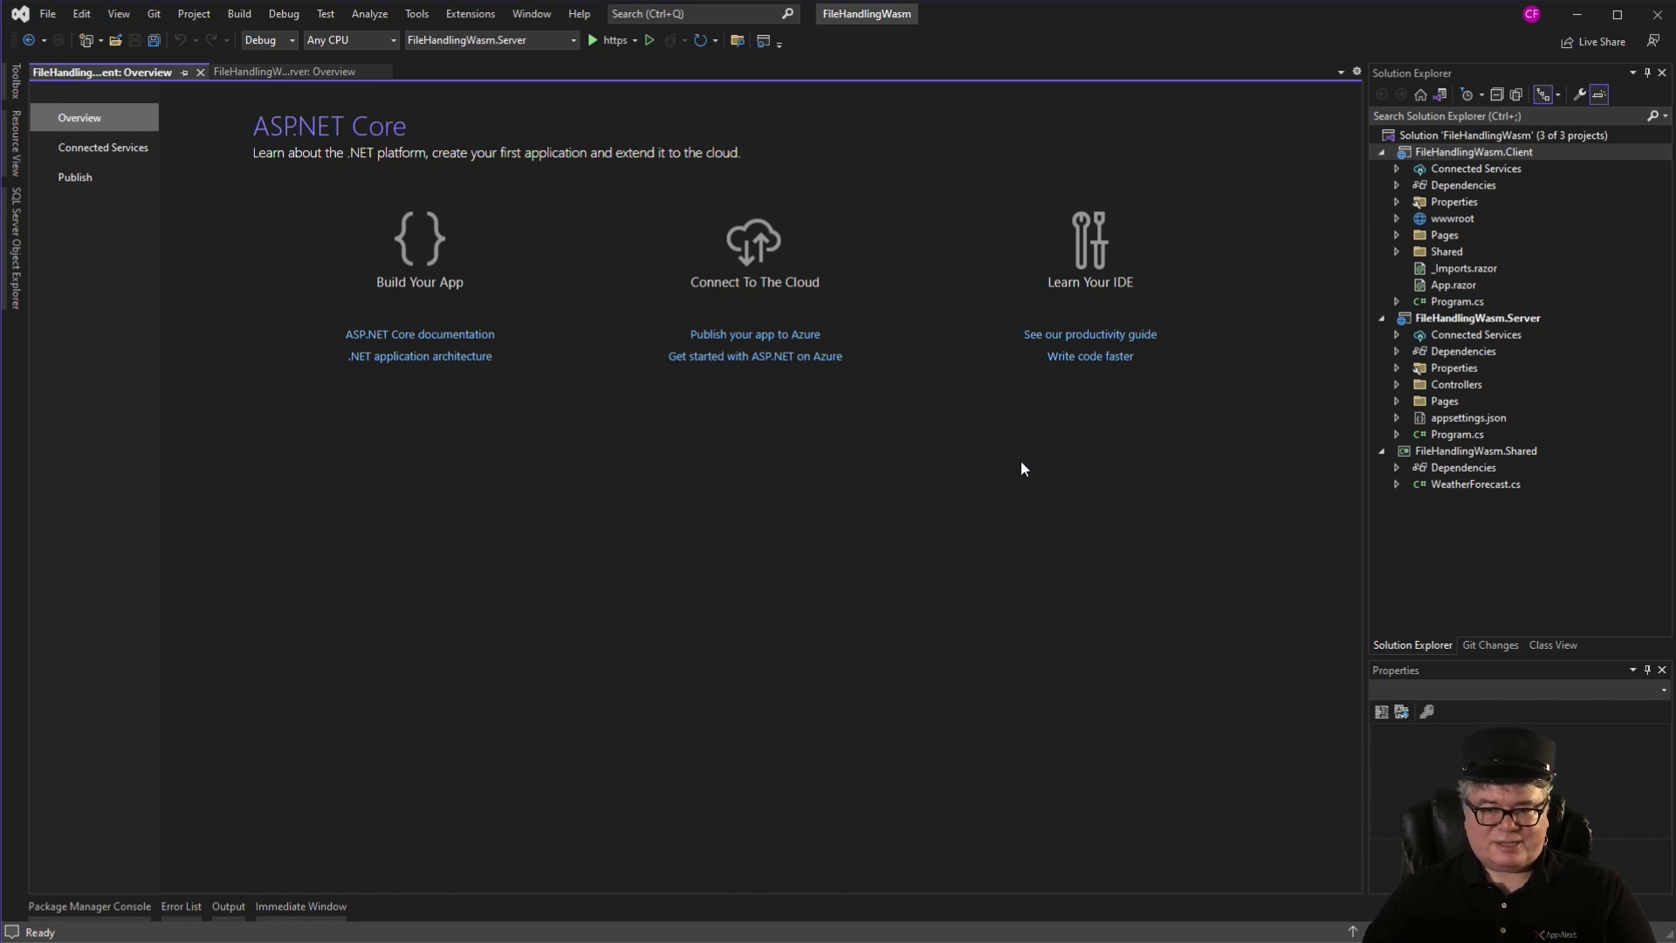
mouse_move(779, 433)
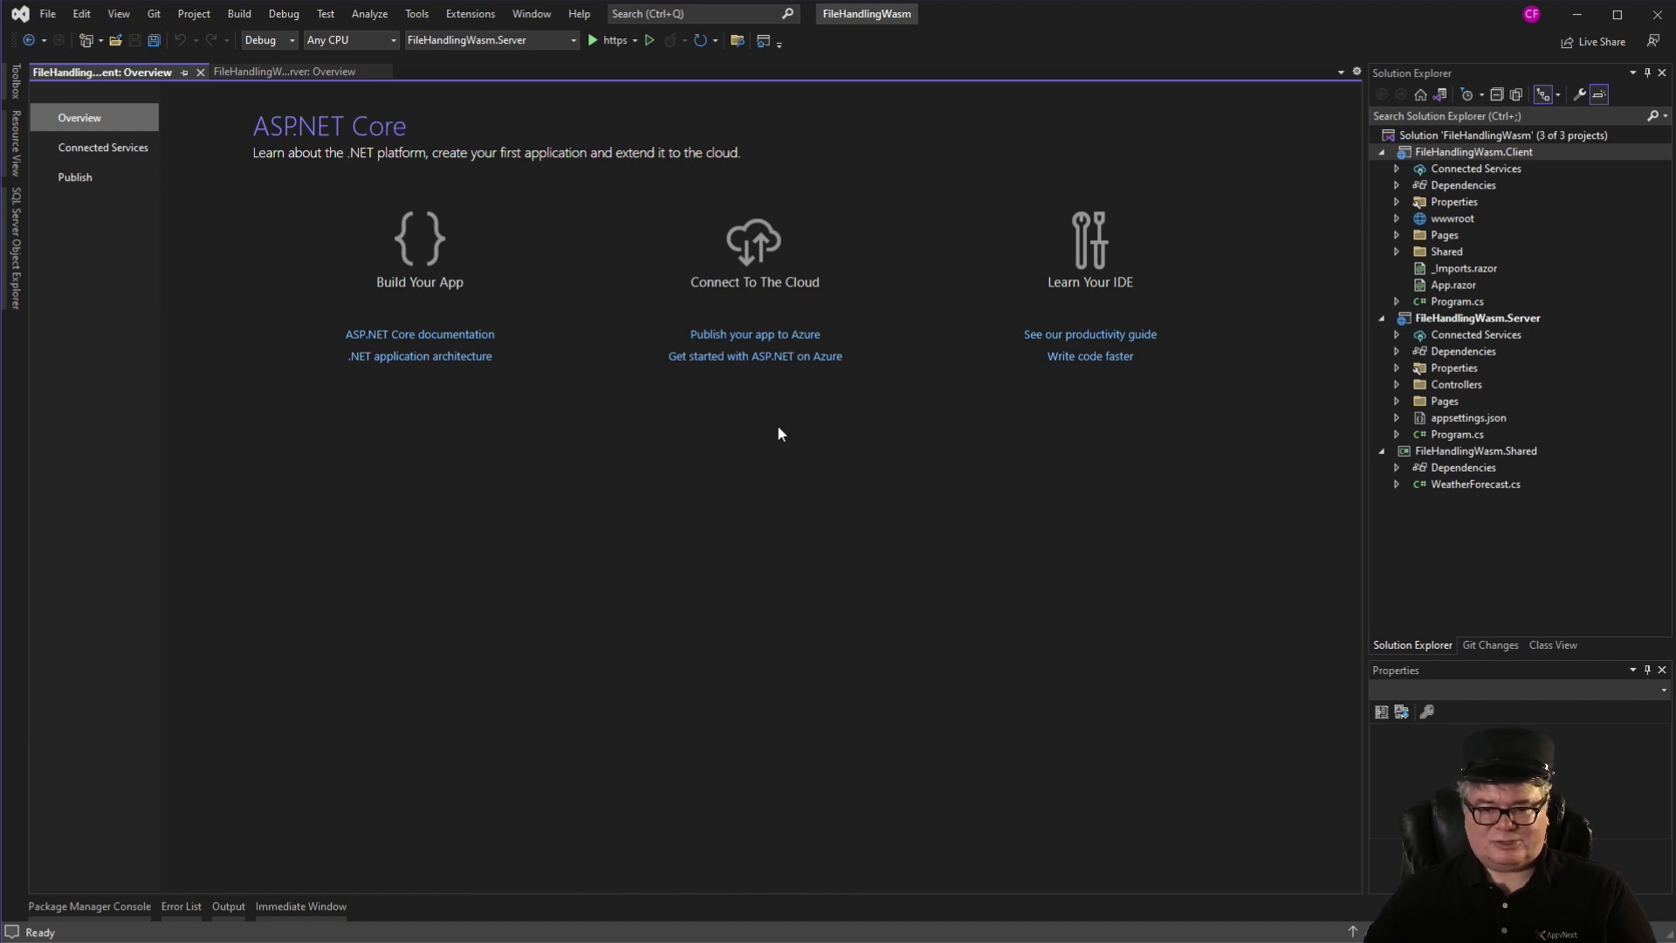
Add a Files folder, the Azure.Storage.Blobs reference and AzureStorageHelper.cs to the Server project.
left_click(1479, 318)
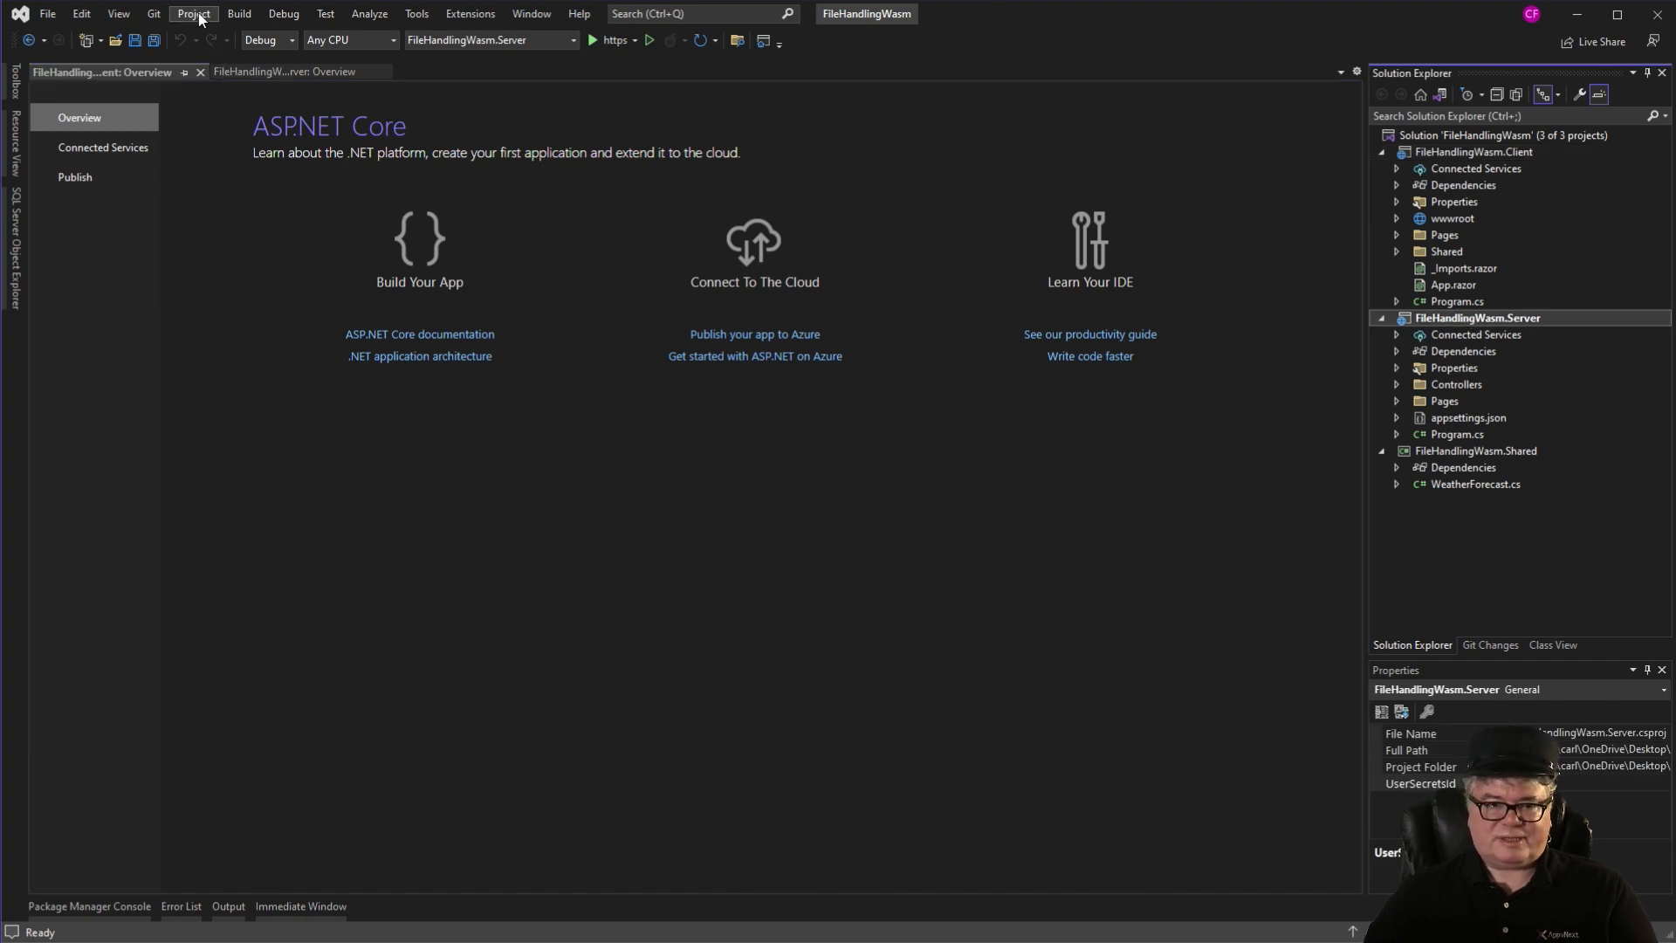
left_click(1440, 400)
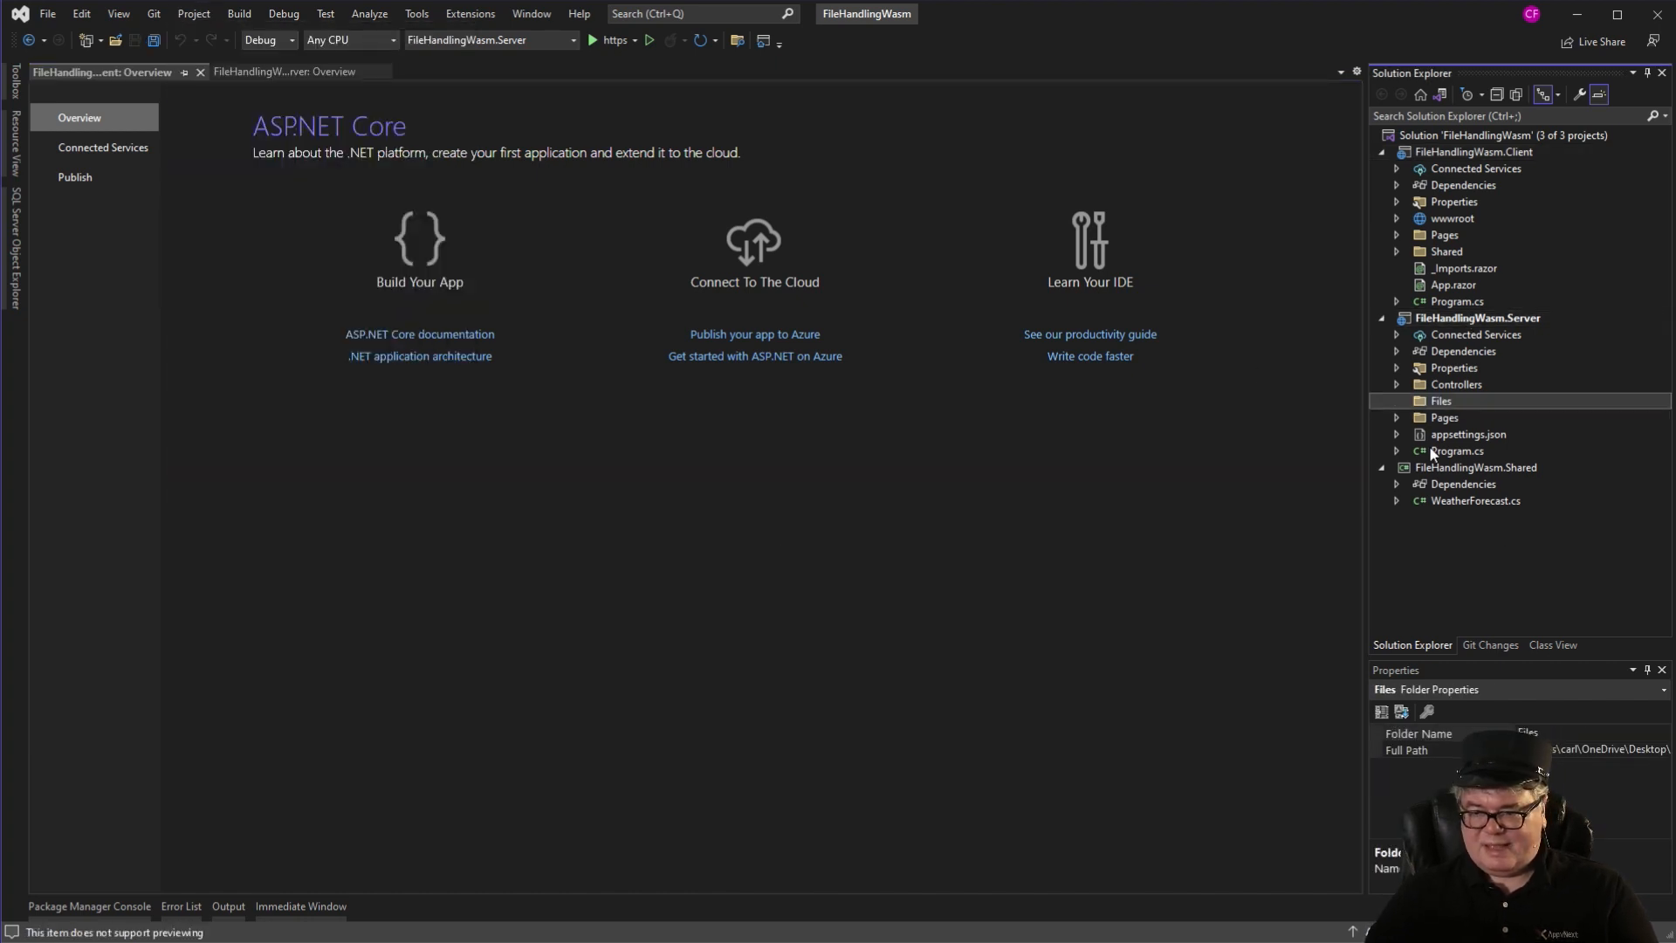
double_click(1457, 450)
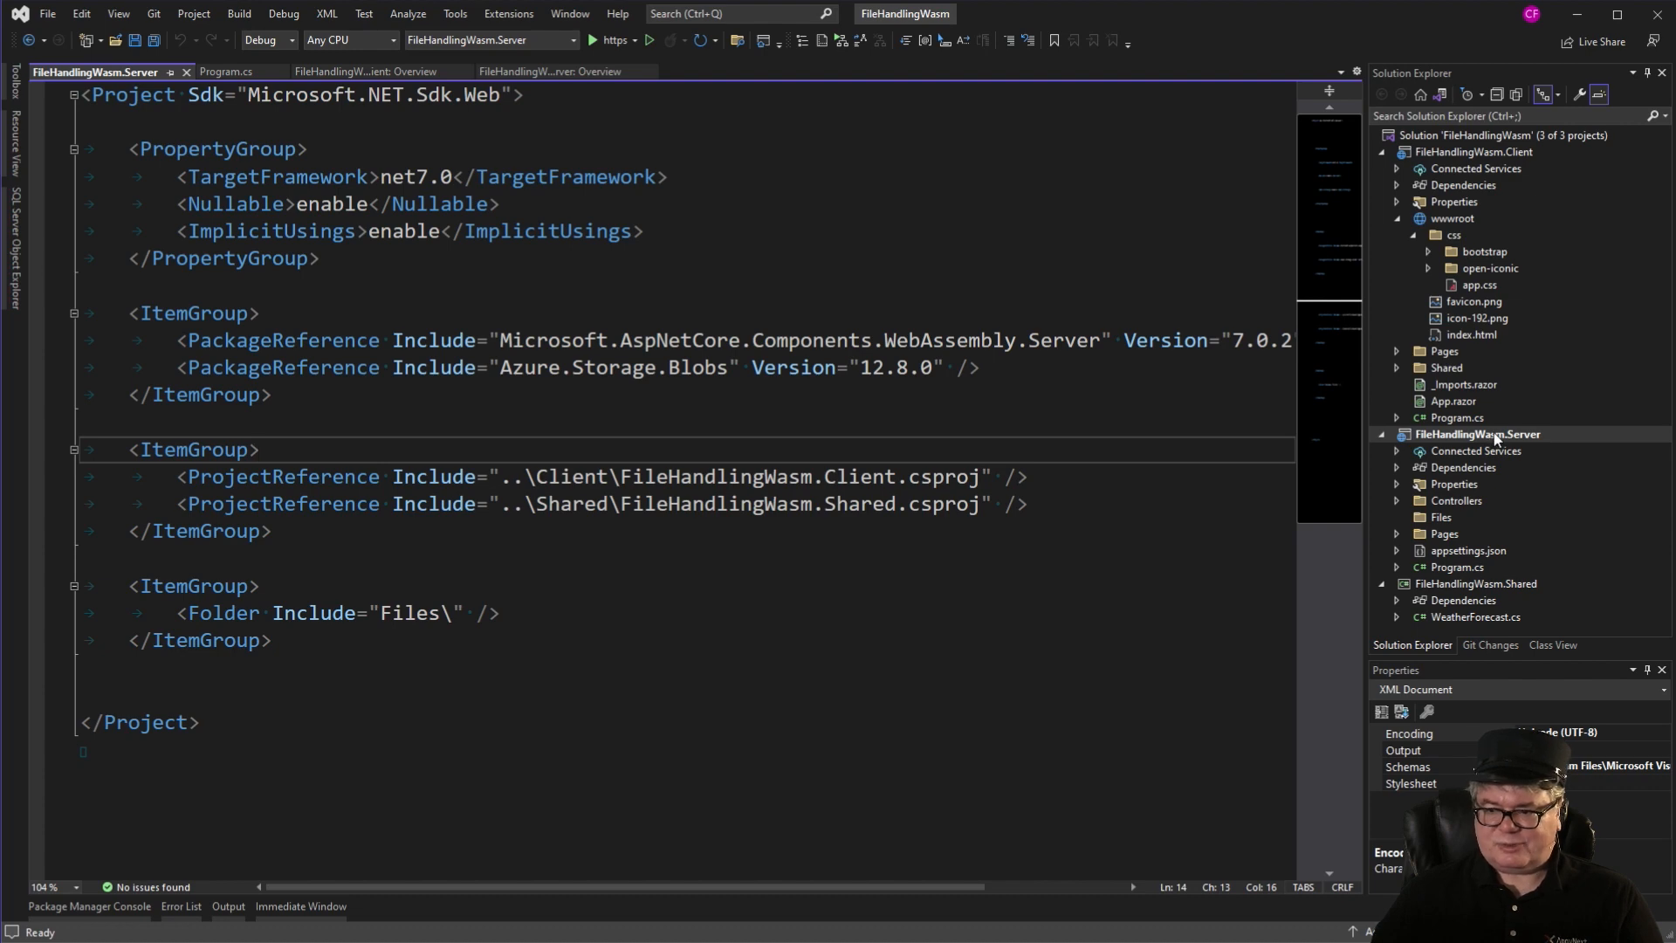
right_click(1477, 435)
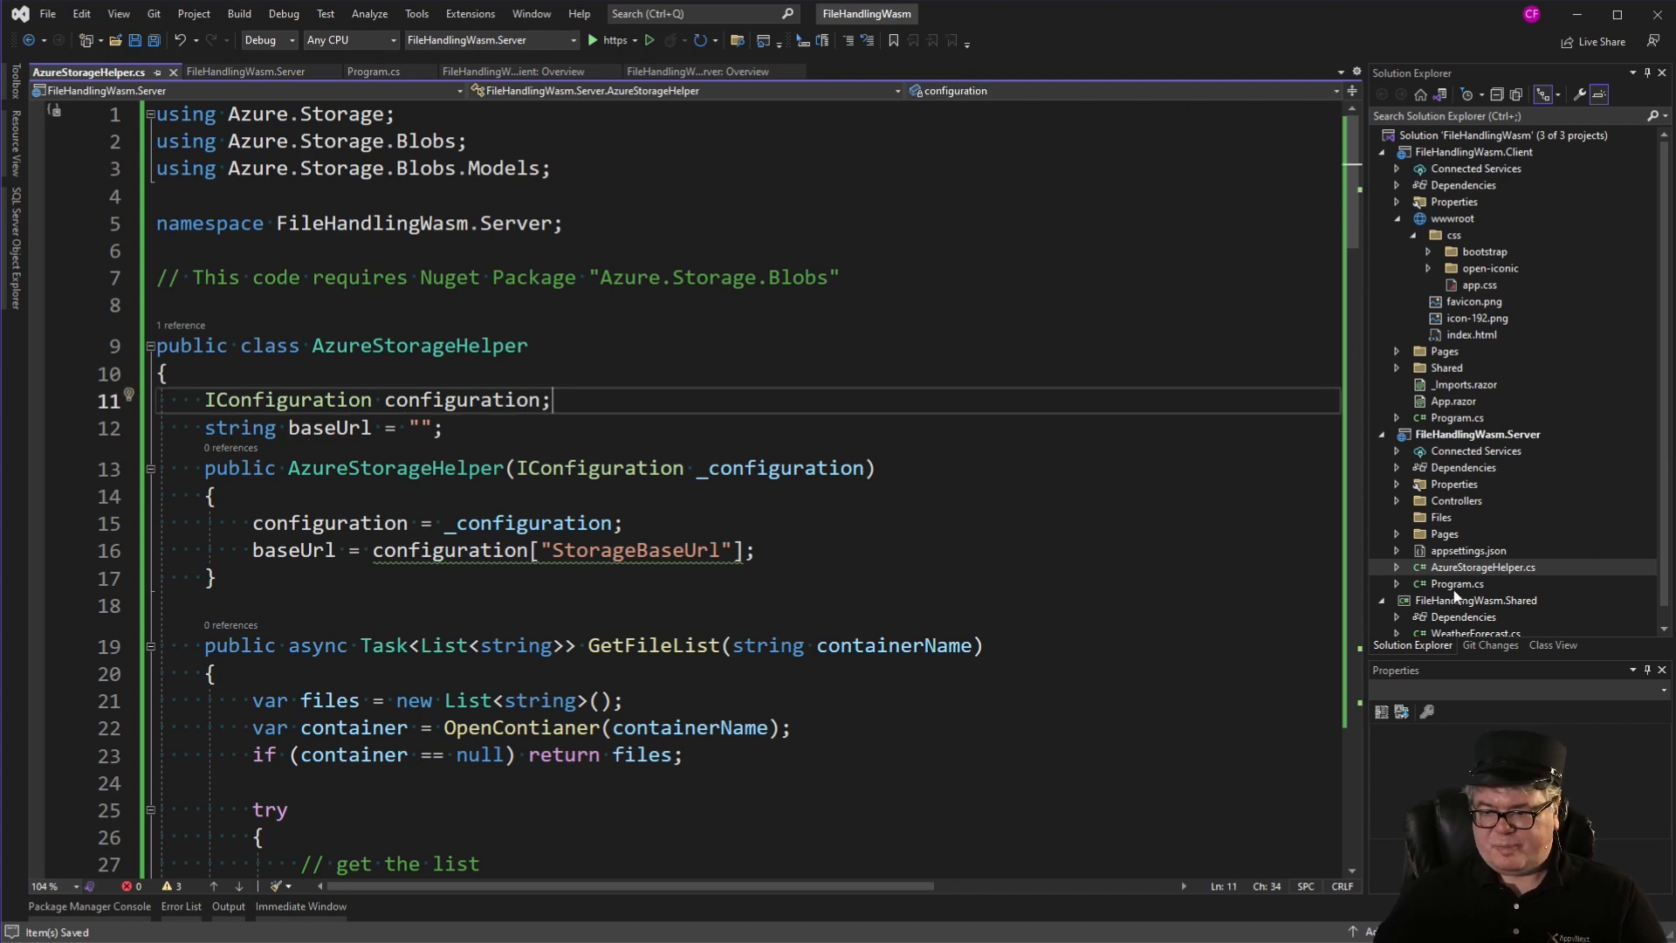
Register AzureStorageHelper as a scoped service in the Server's Program.cs.
left_click(373, 71)
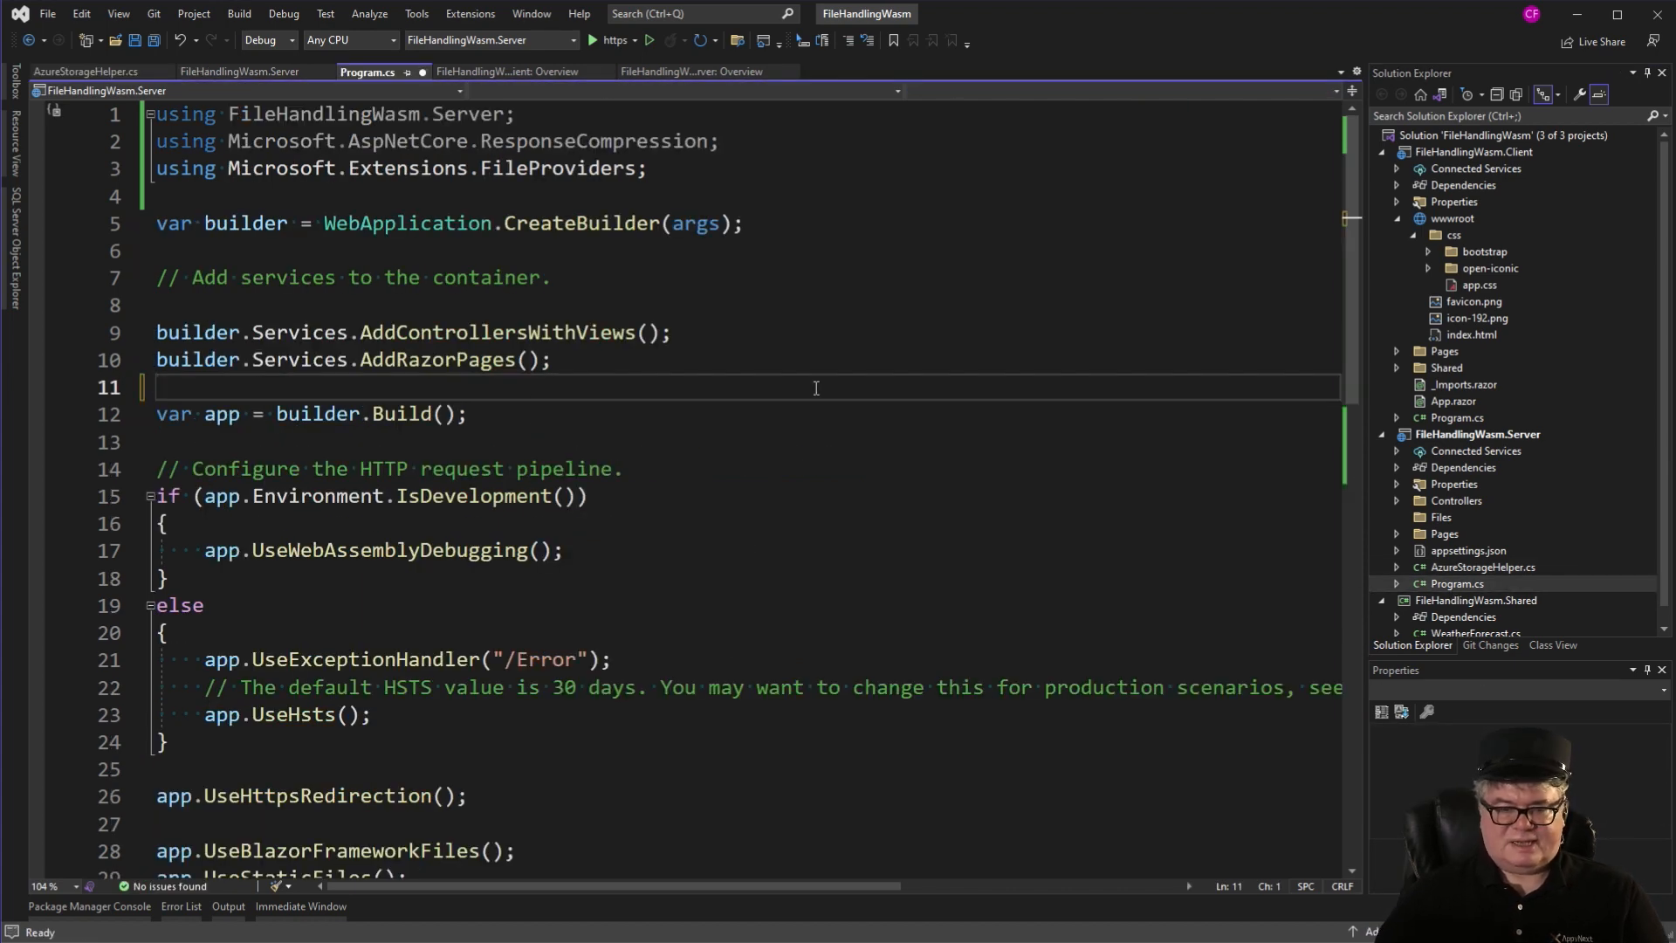
type("builder.Services.AddScoped<AzureStorageHelper>();")
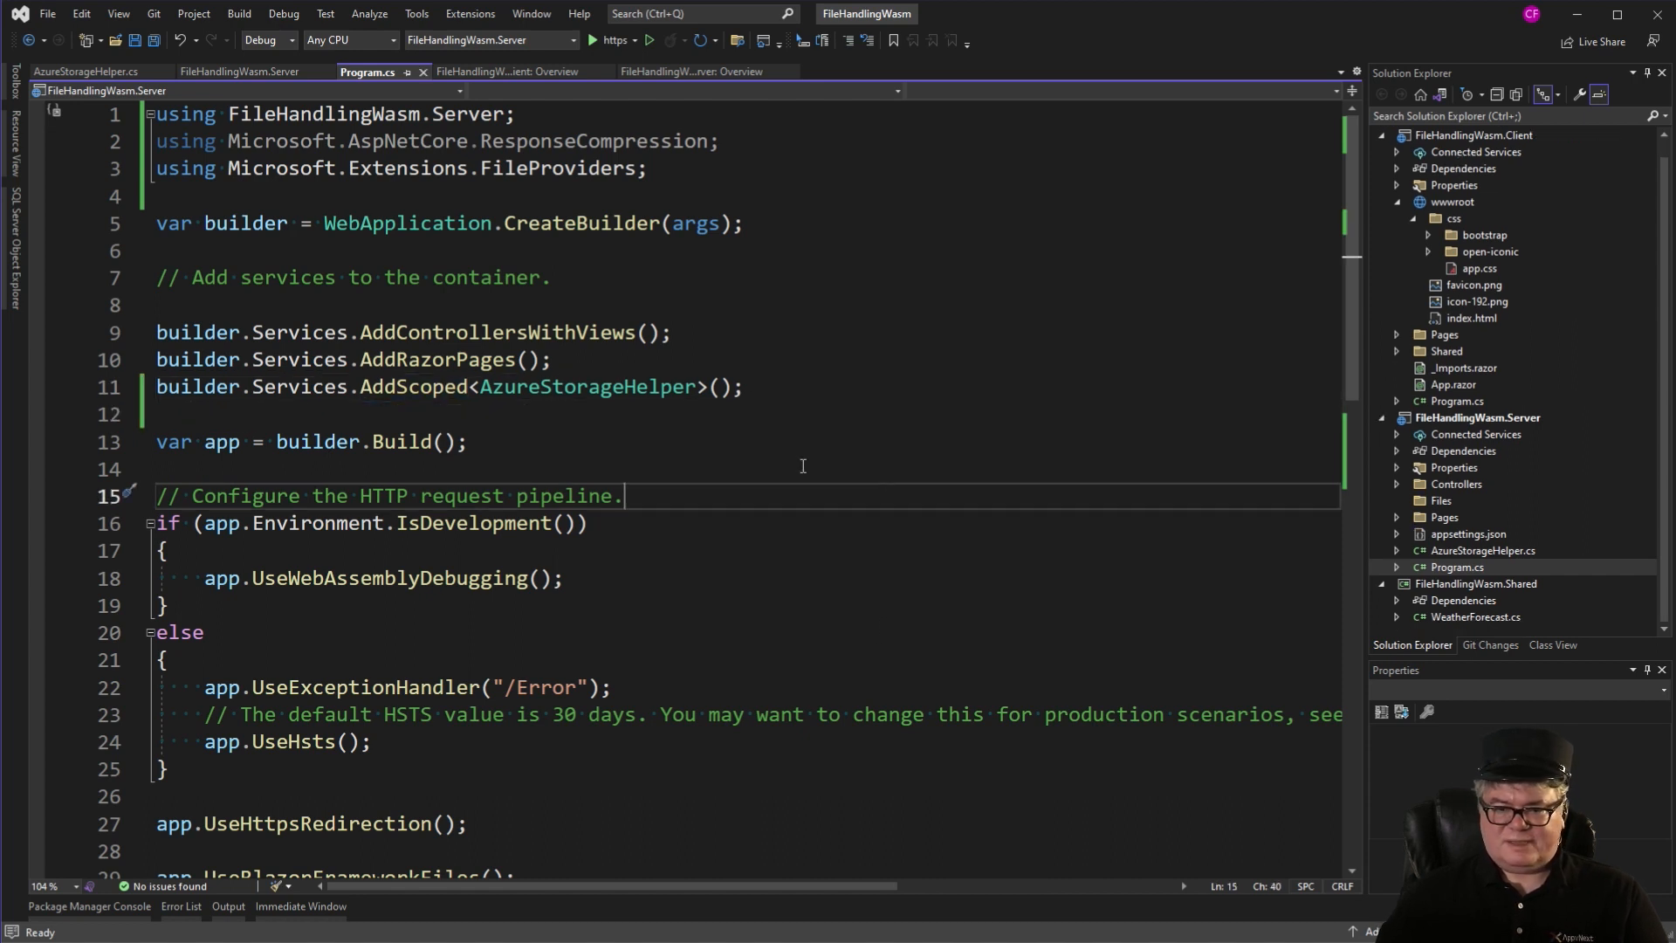
mouse_move(714, 426)
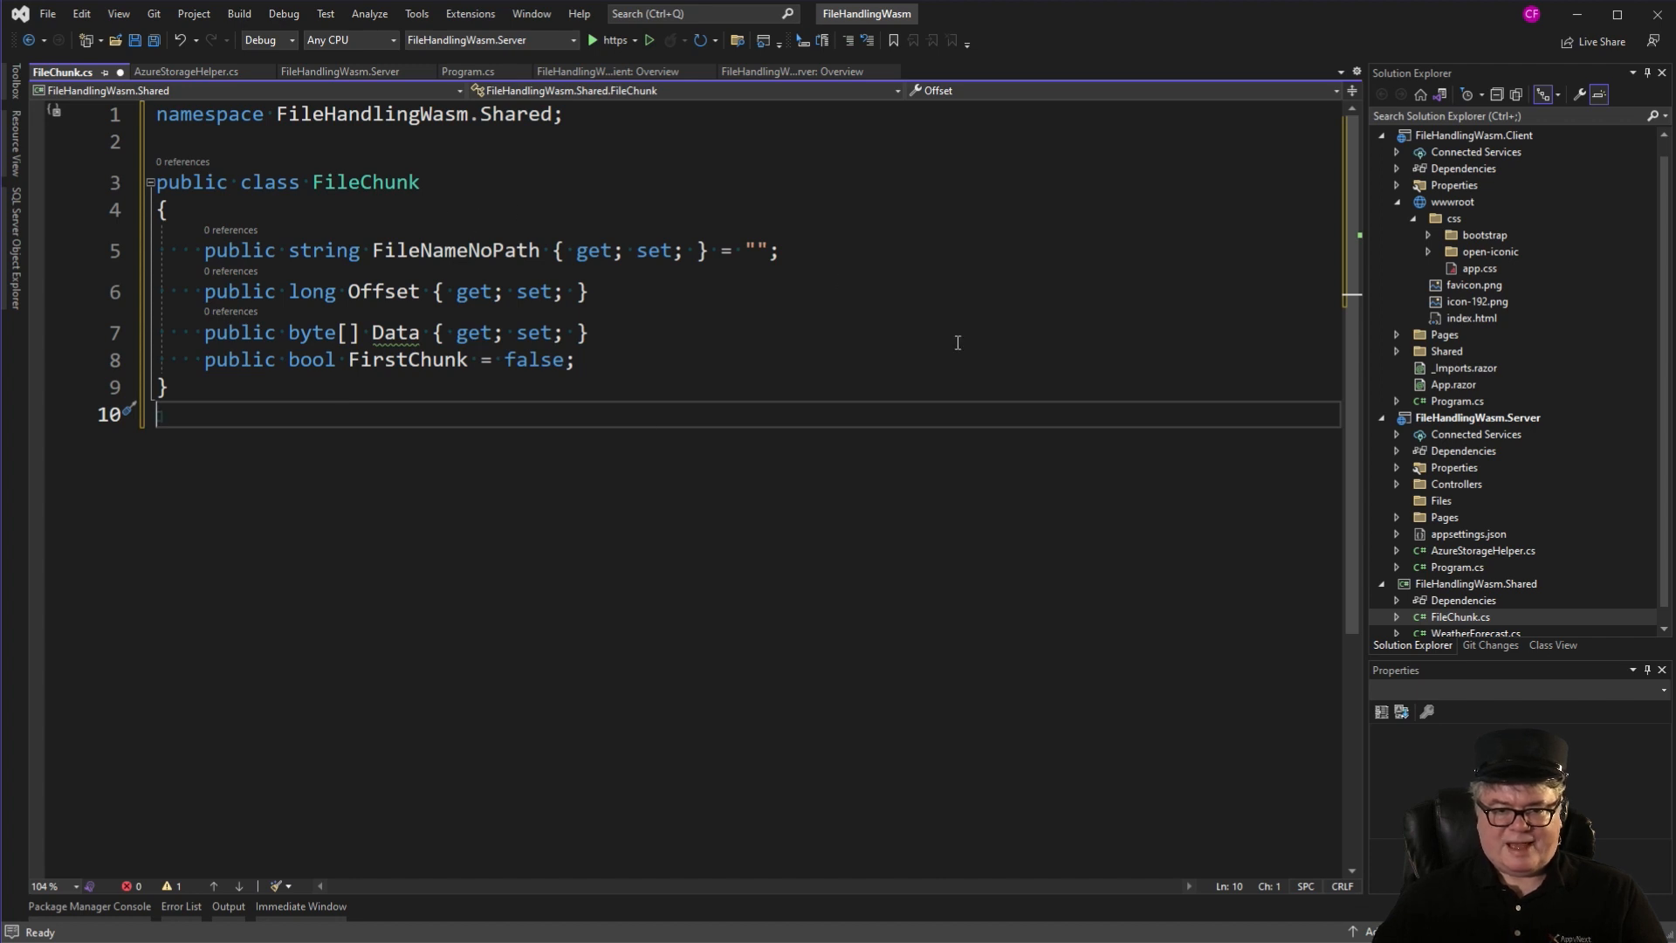
mouse_move(625, 383)
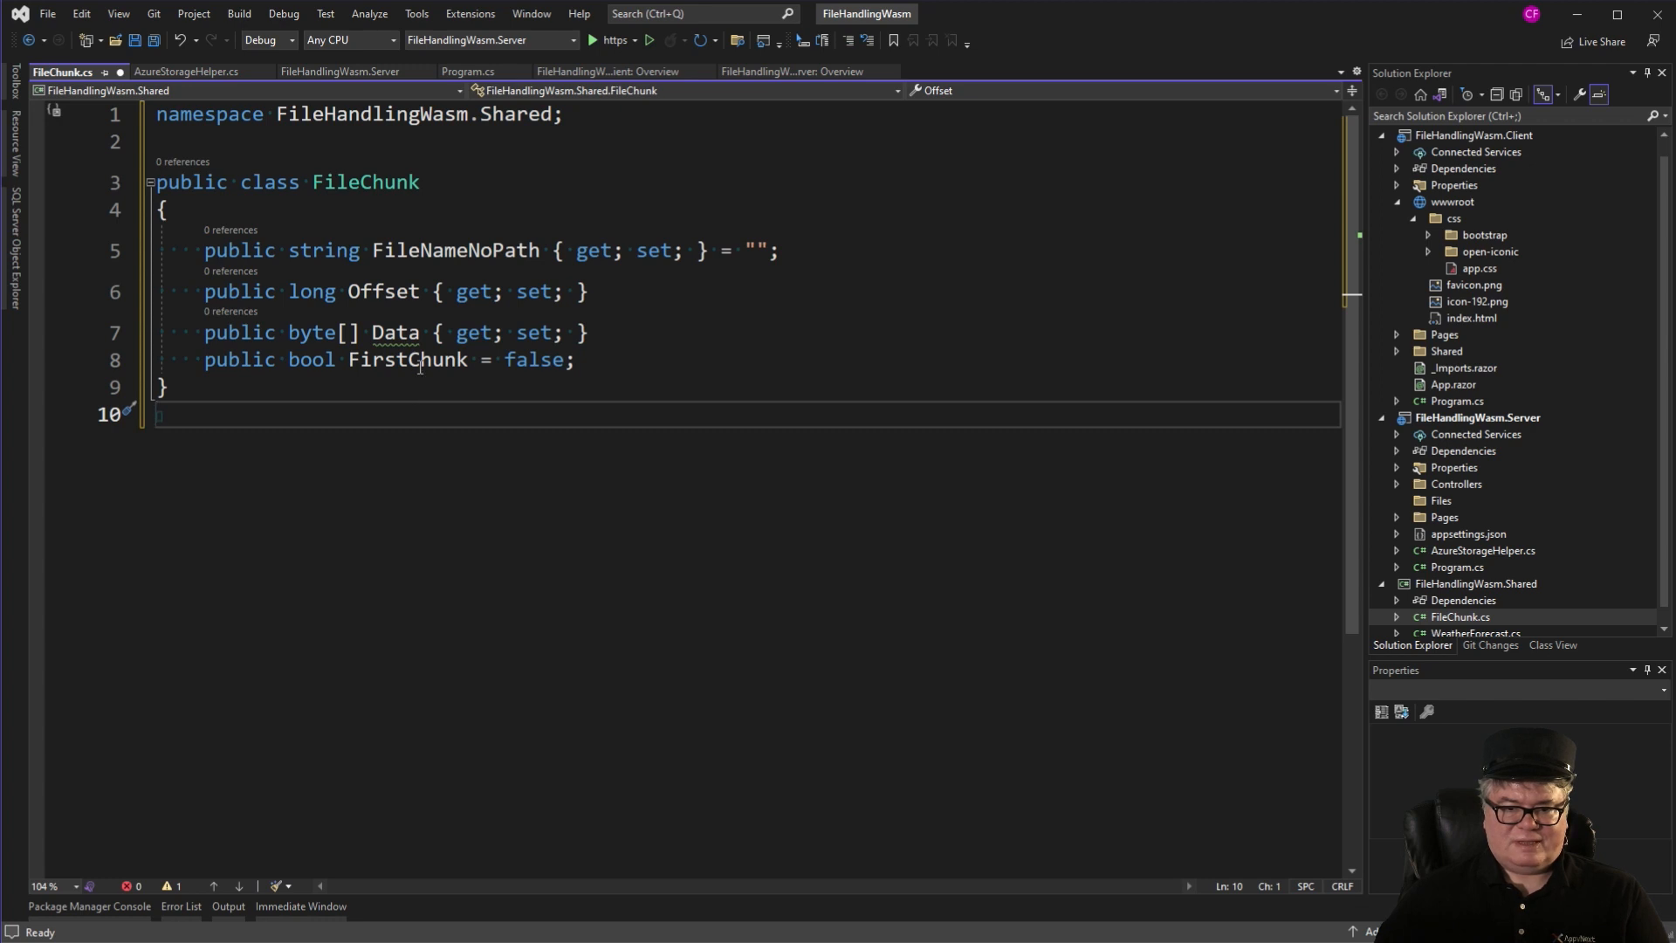
Add 'public bool FirstChunk = false;' to the shared FileChunk class and save it.
double_click(407, 360)
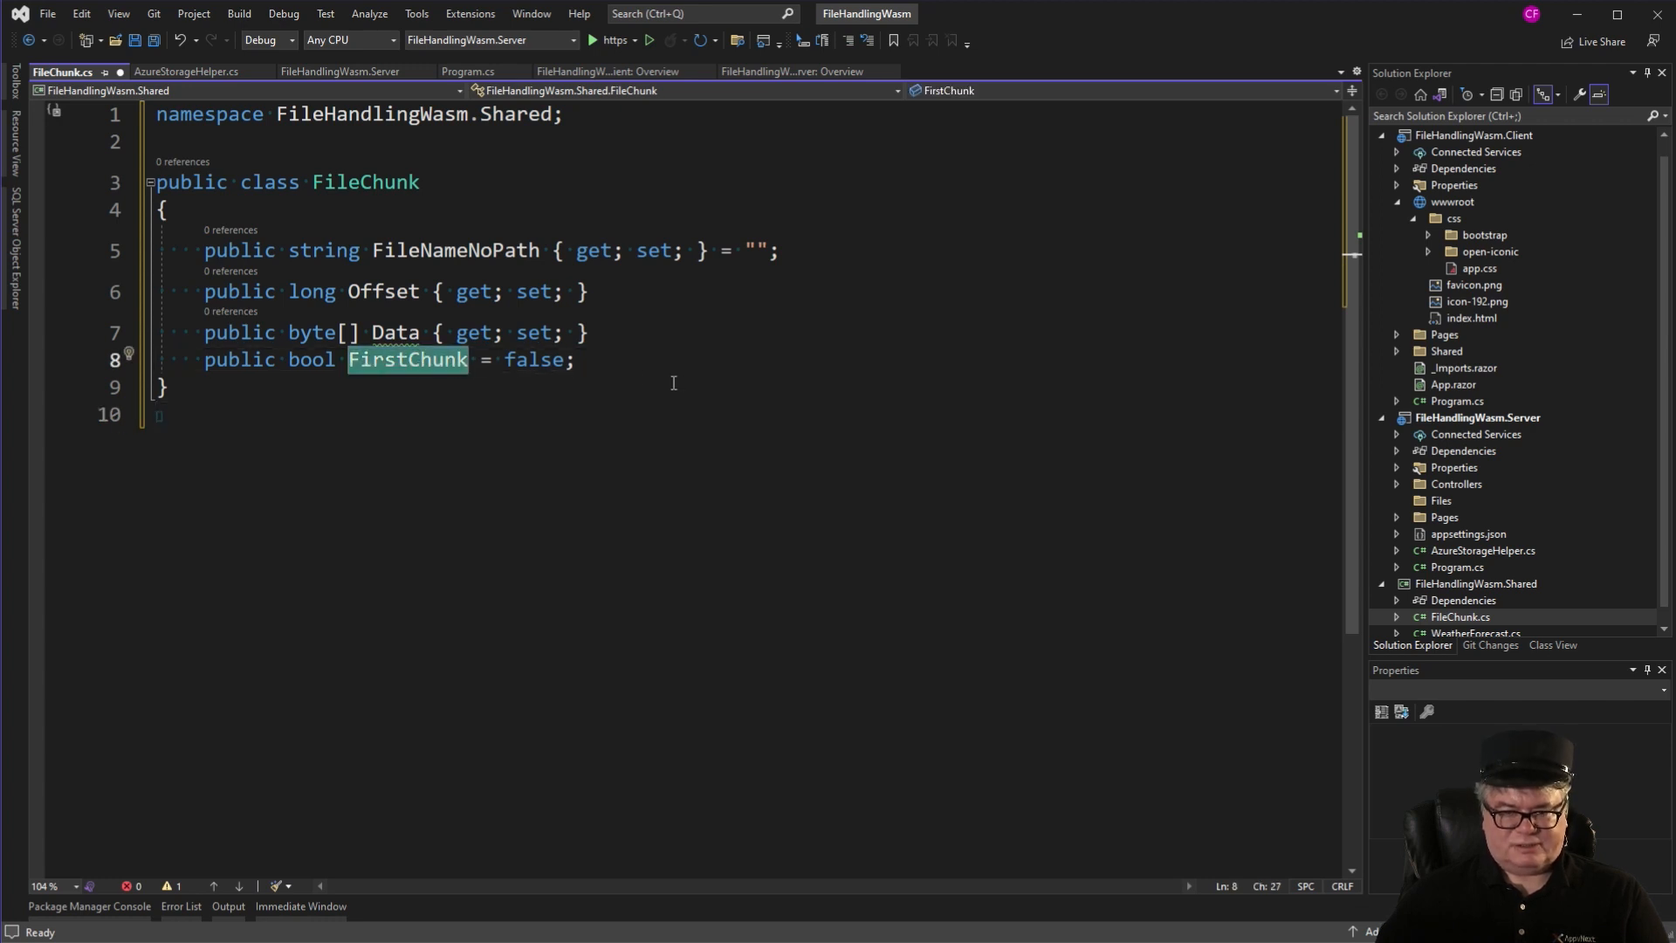
key("ctrl+s")
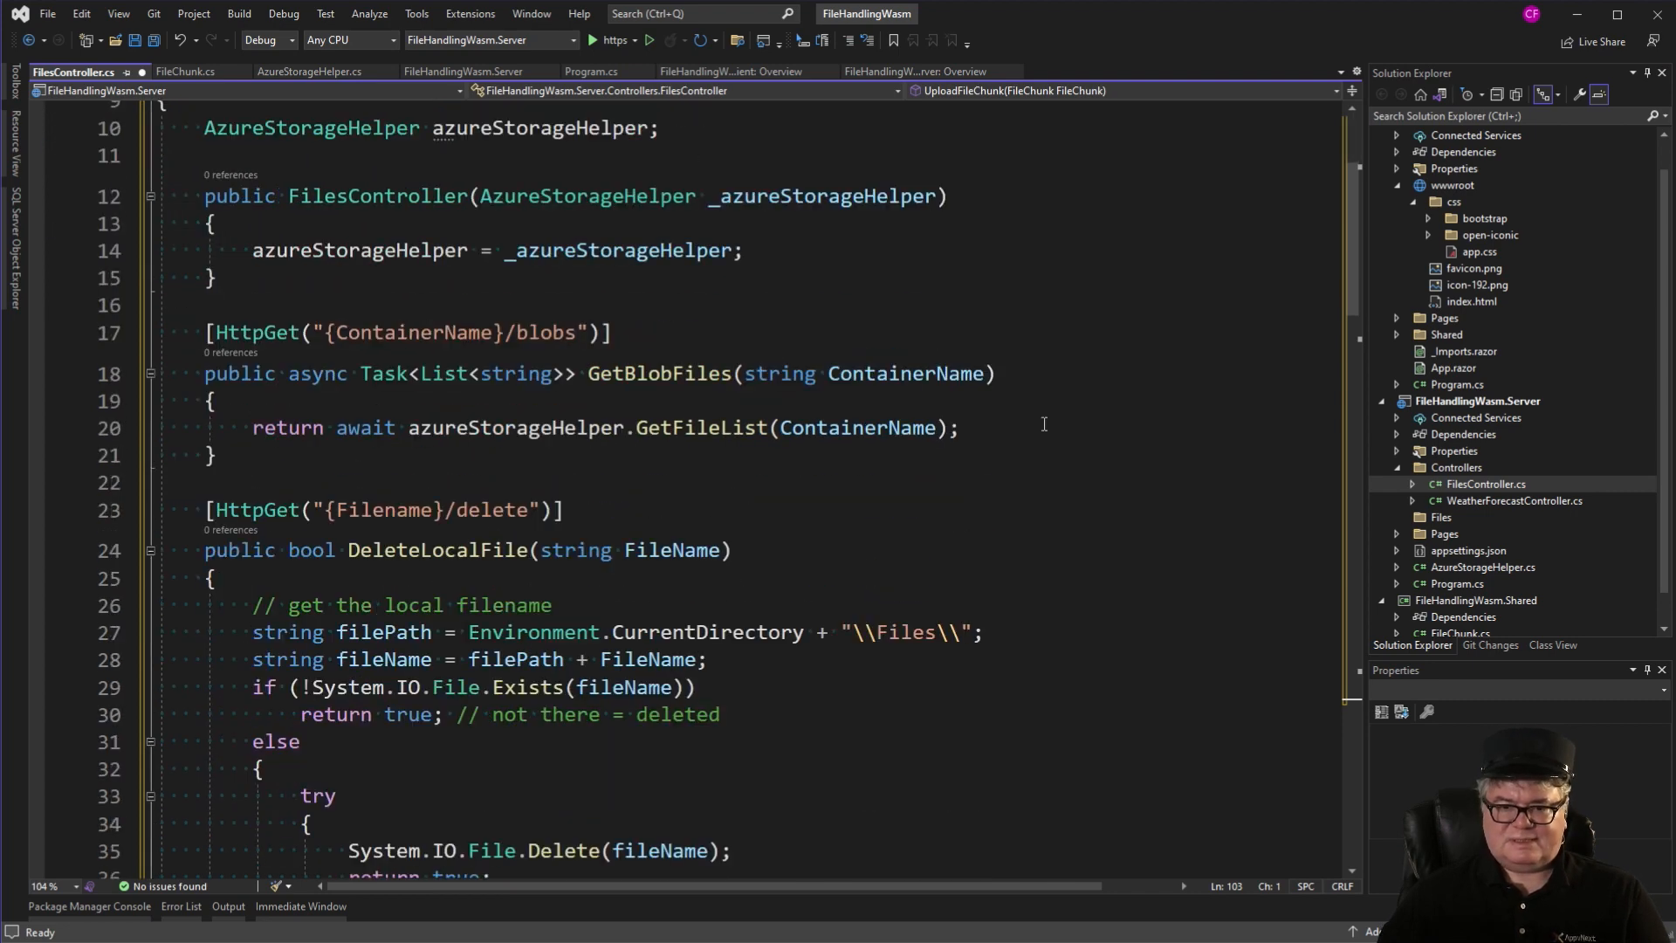
In FilesController's UploadFileChunk, delete the existing file when FirstChunk is true and the file exists.
left_click(688, 373)
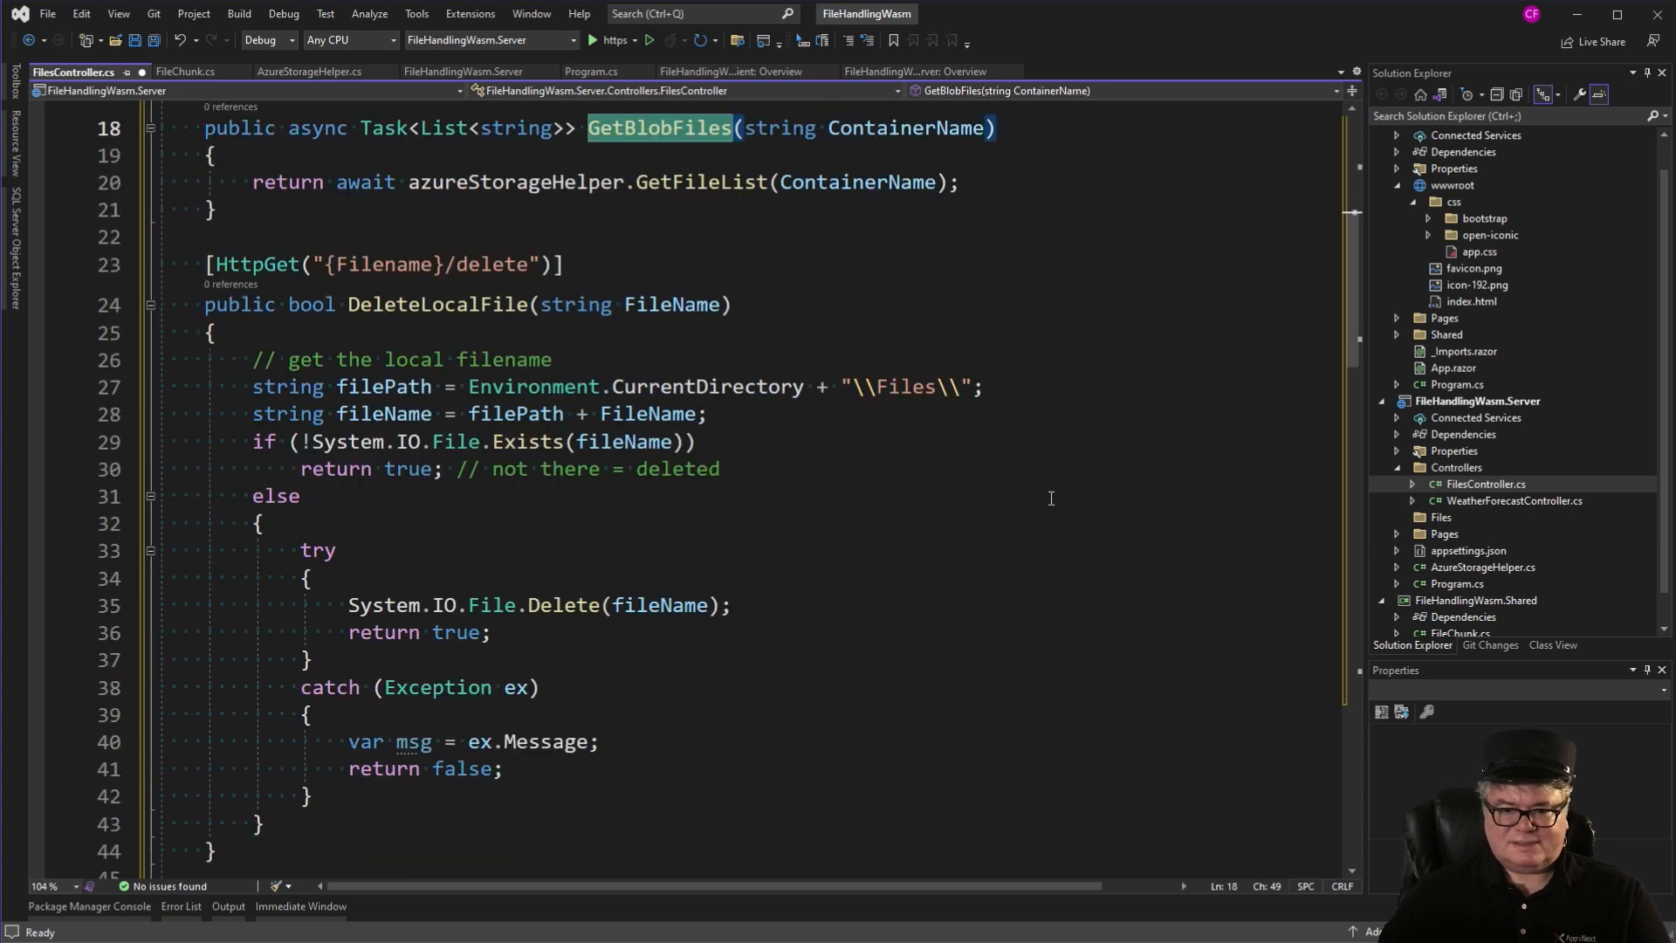
mouse_move(1022, 478)
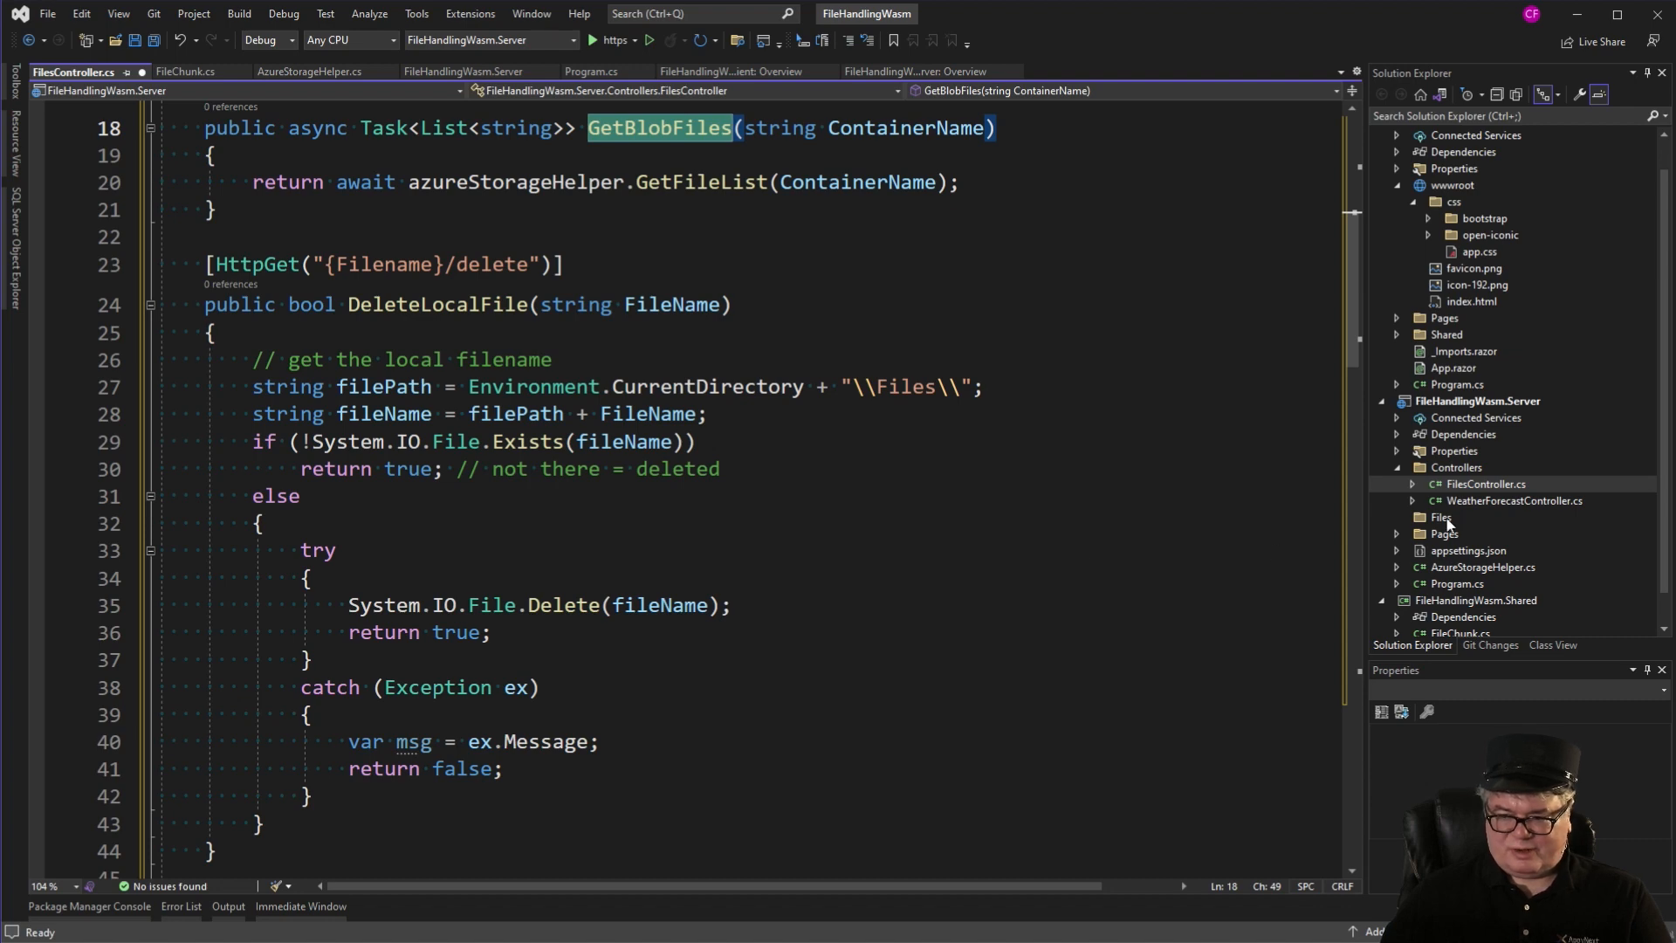
scroll("down", 3)
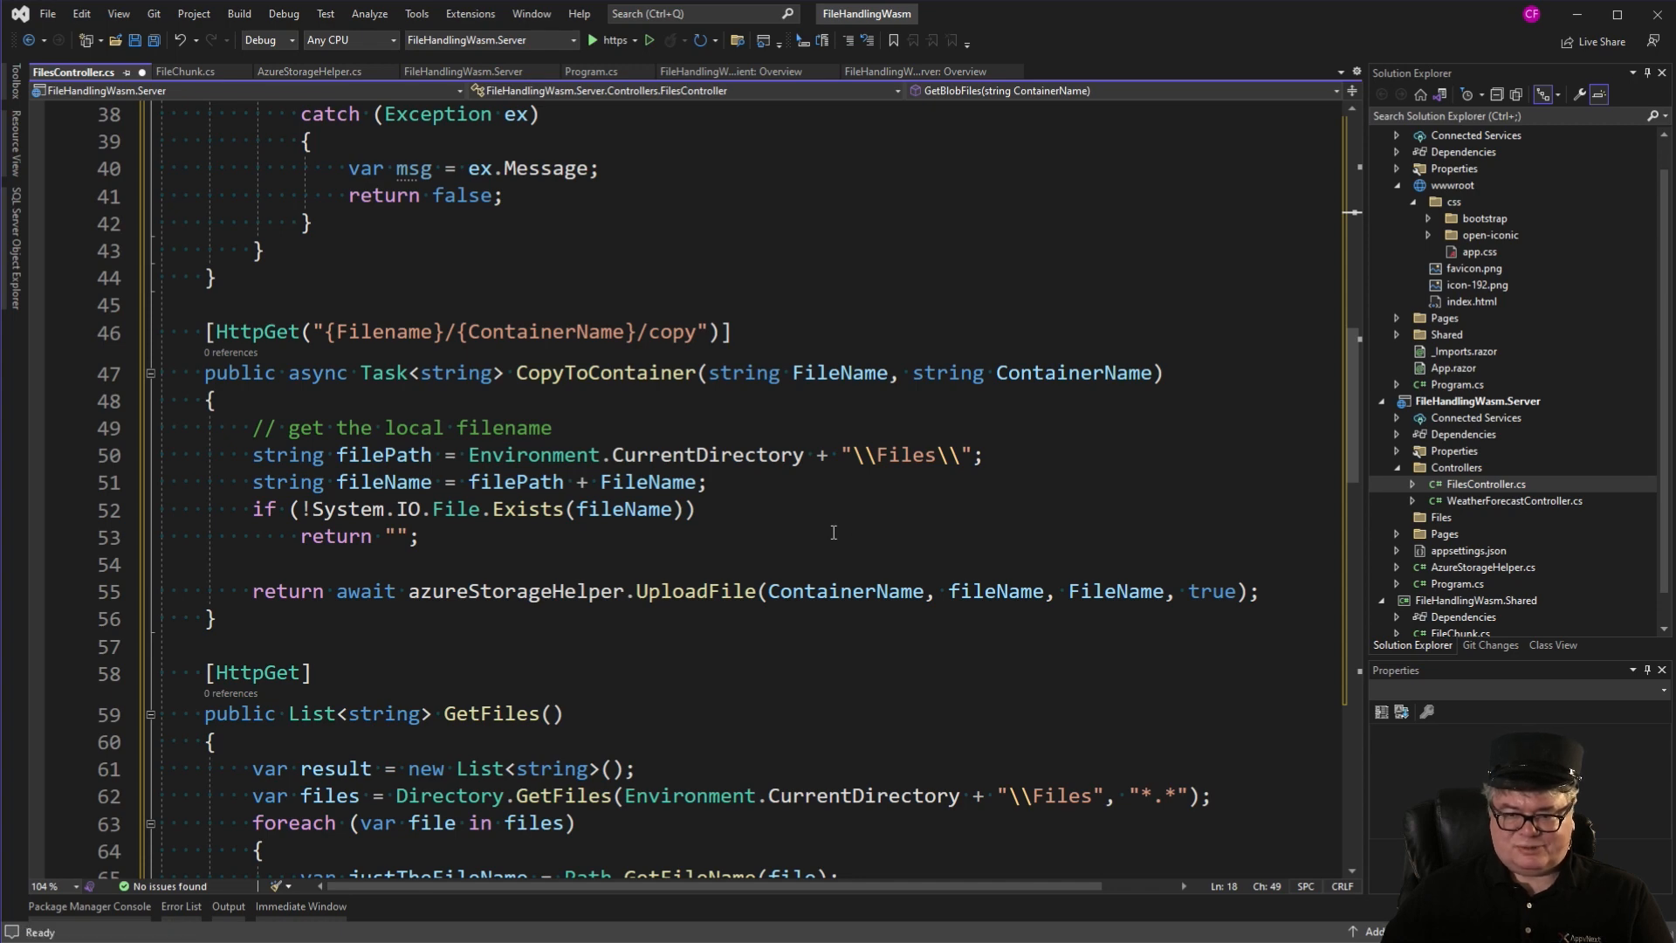
scroll("down", 3)
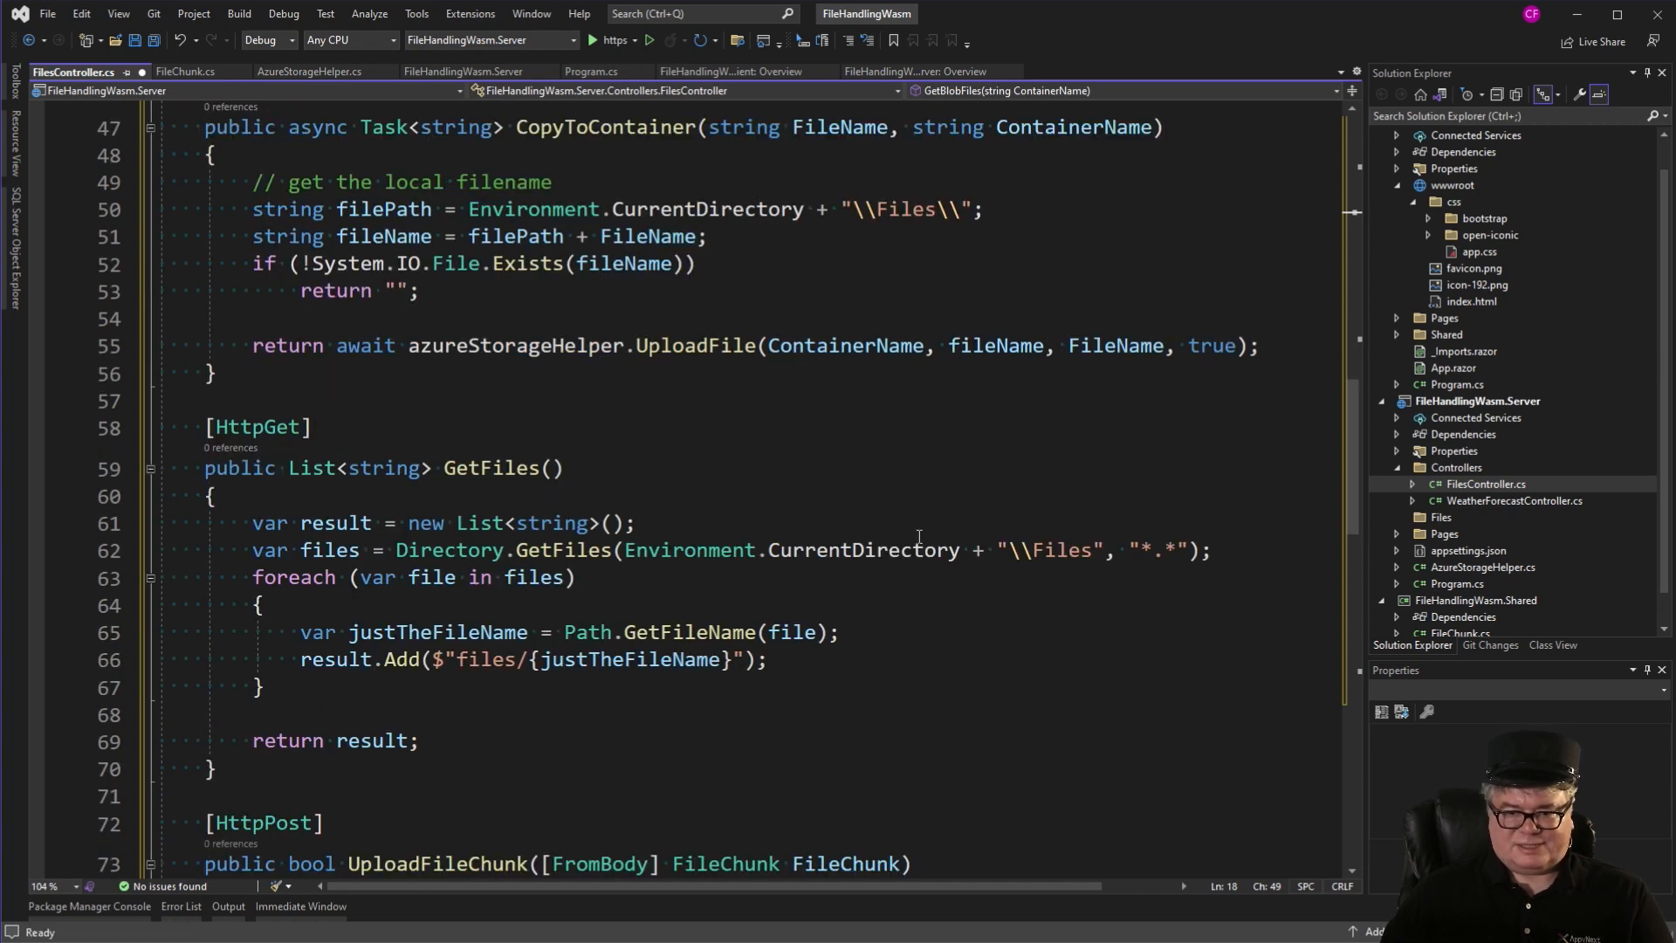
scroll("down", 3)
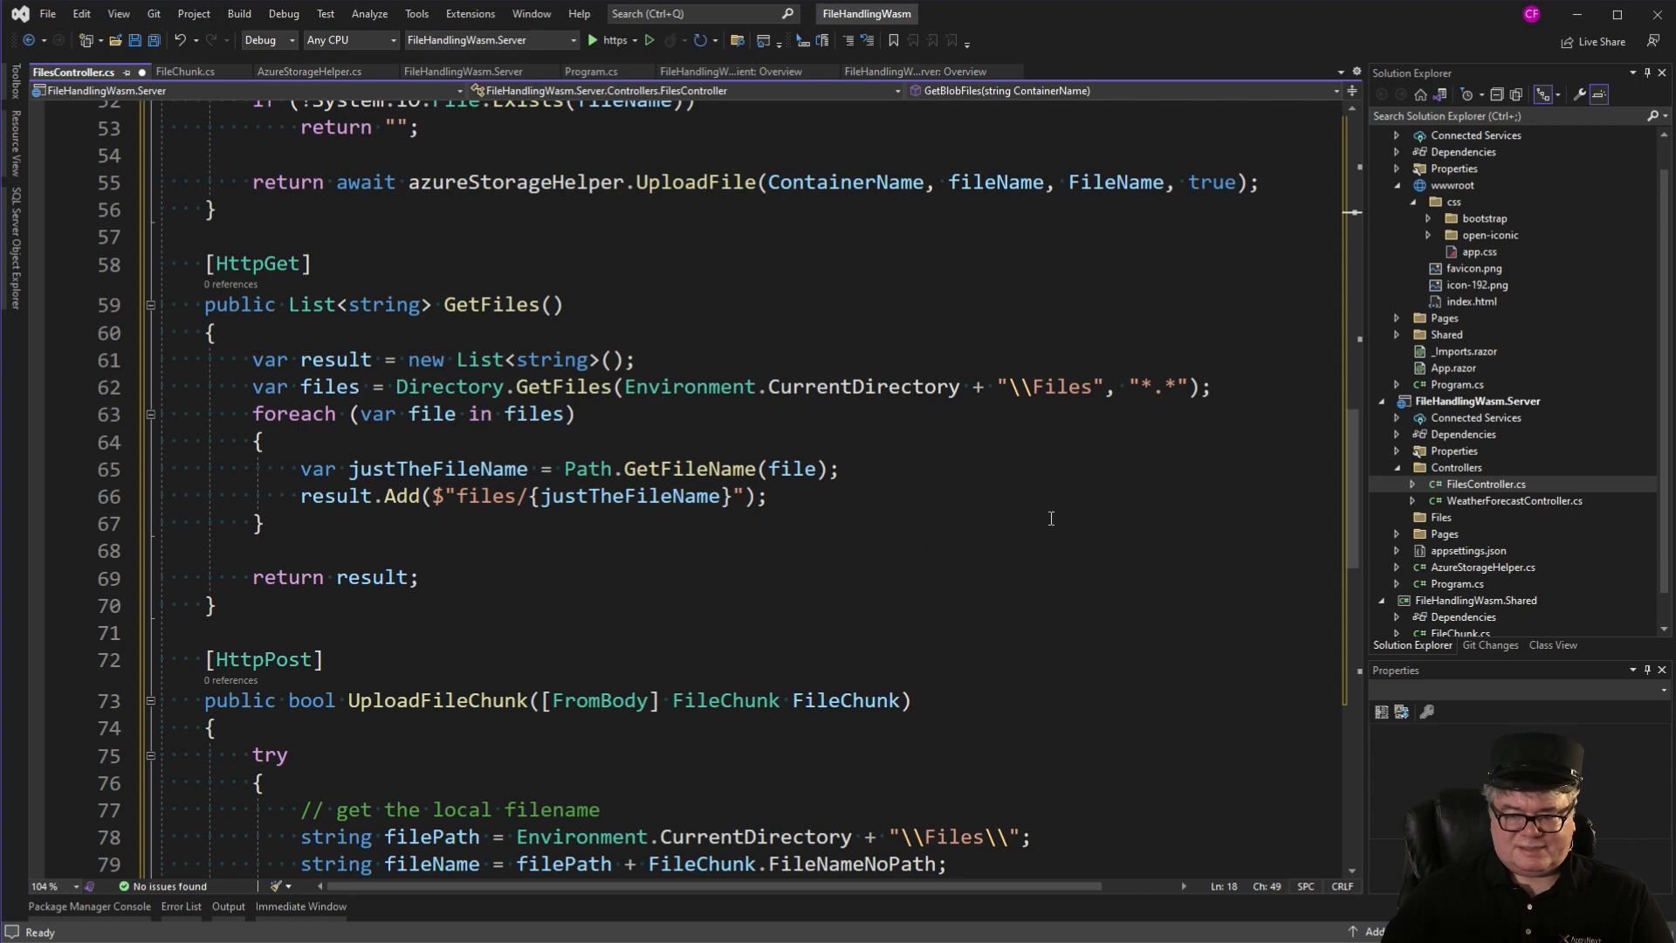
mouse_move(1089, 520)
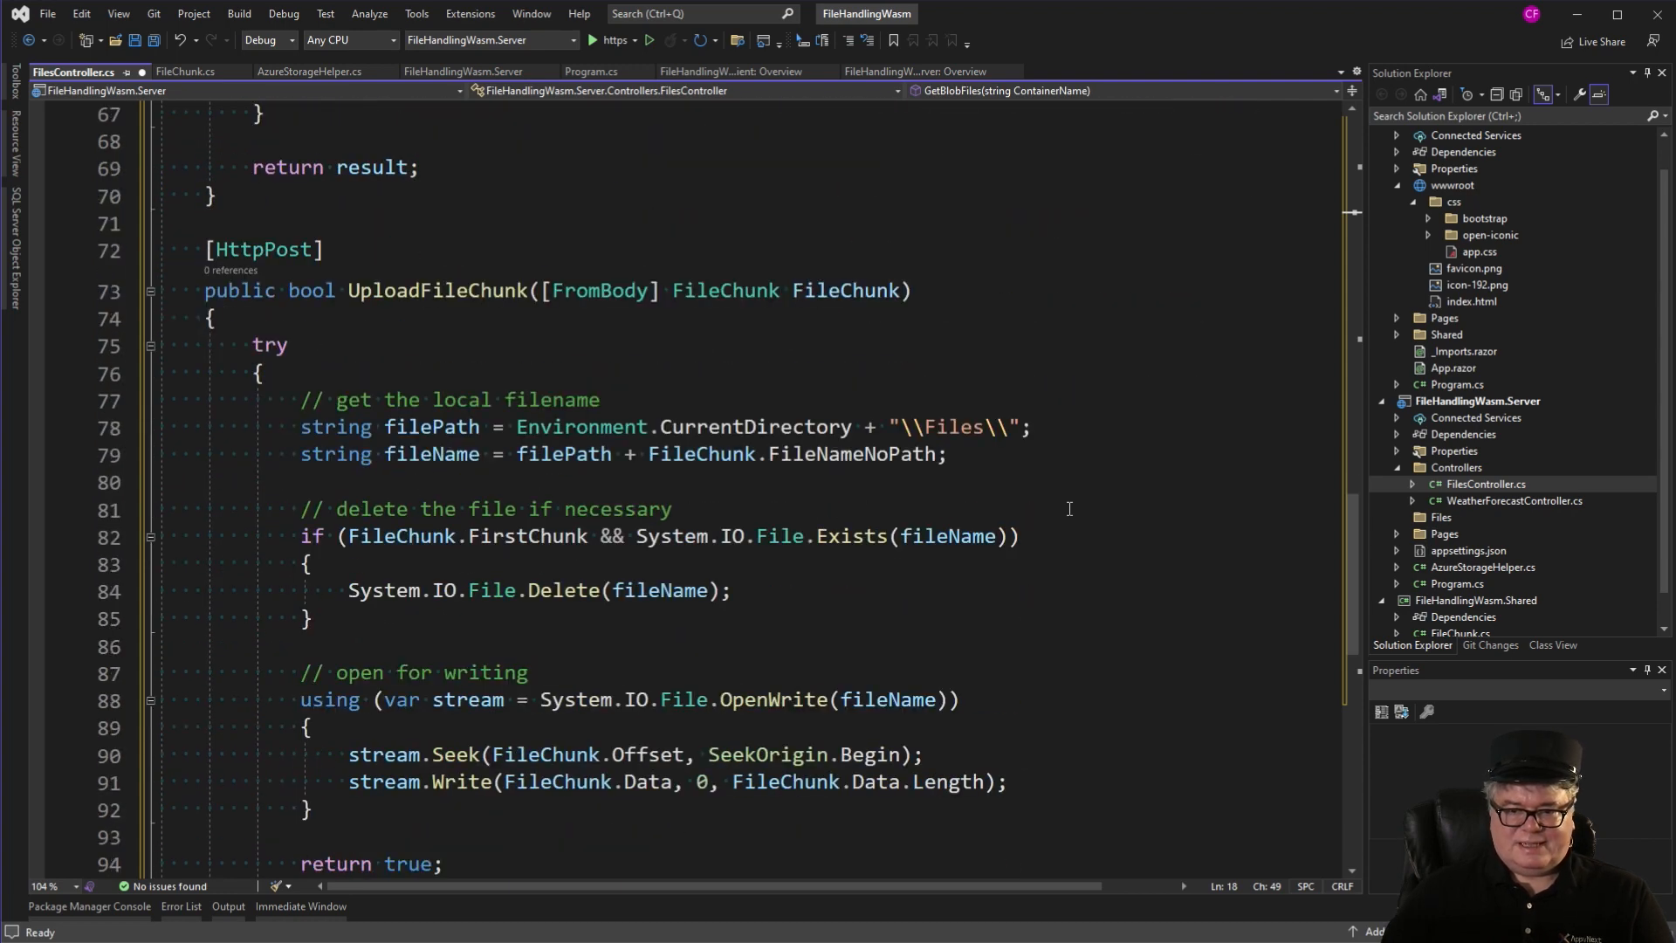
scroll("down", 3)
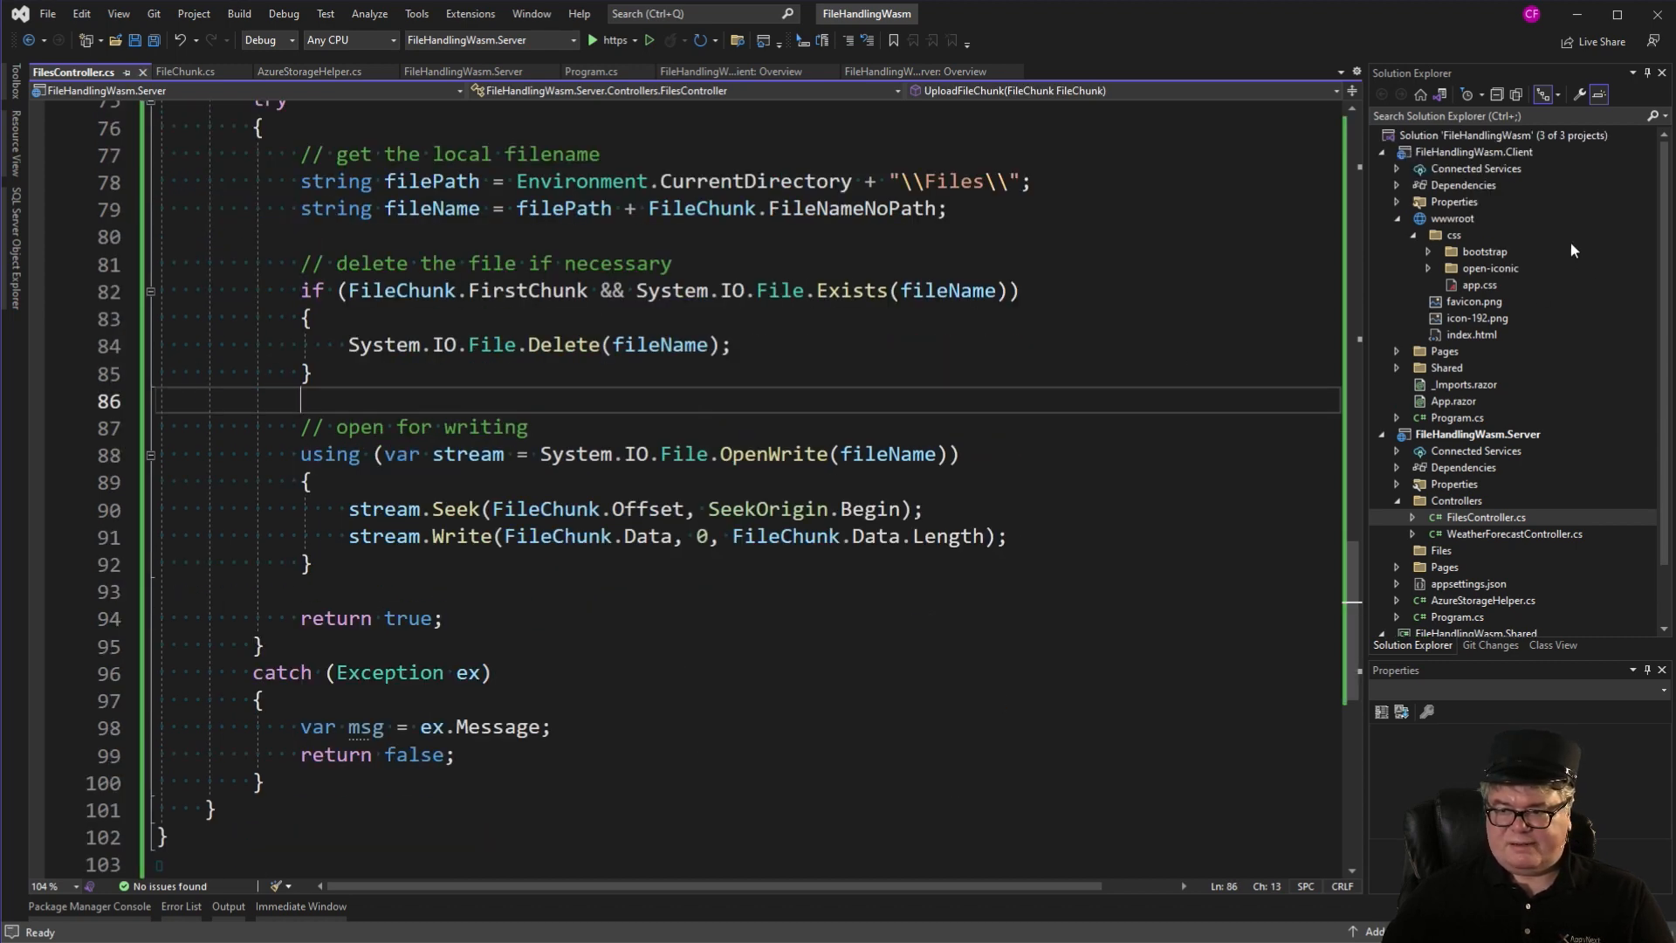
left_click(91, 71)
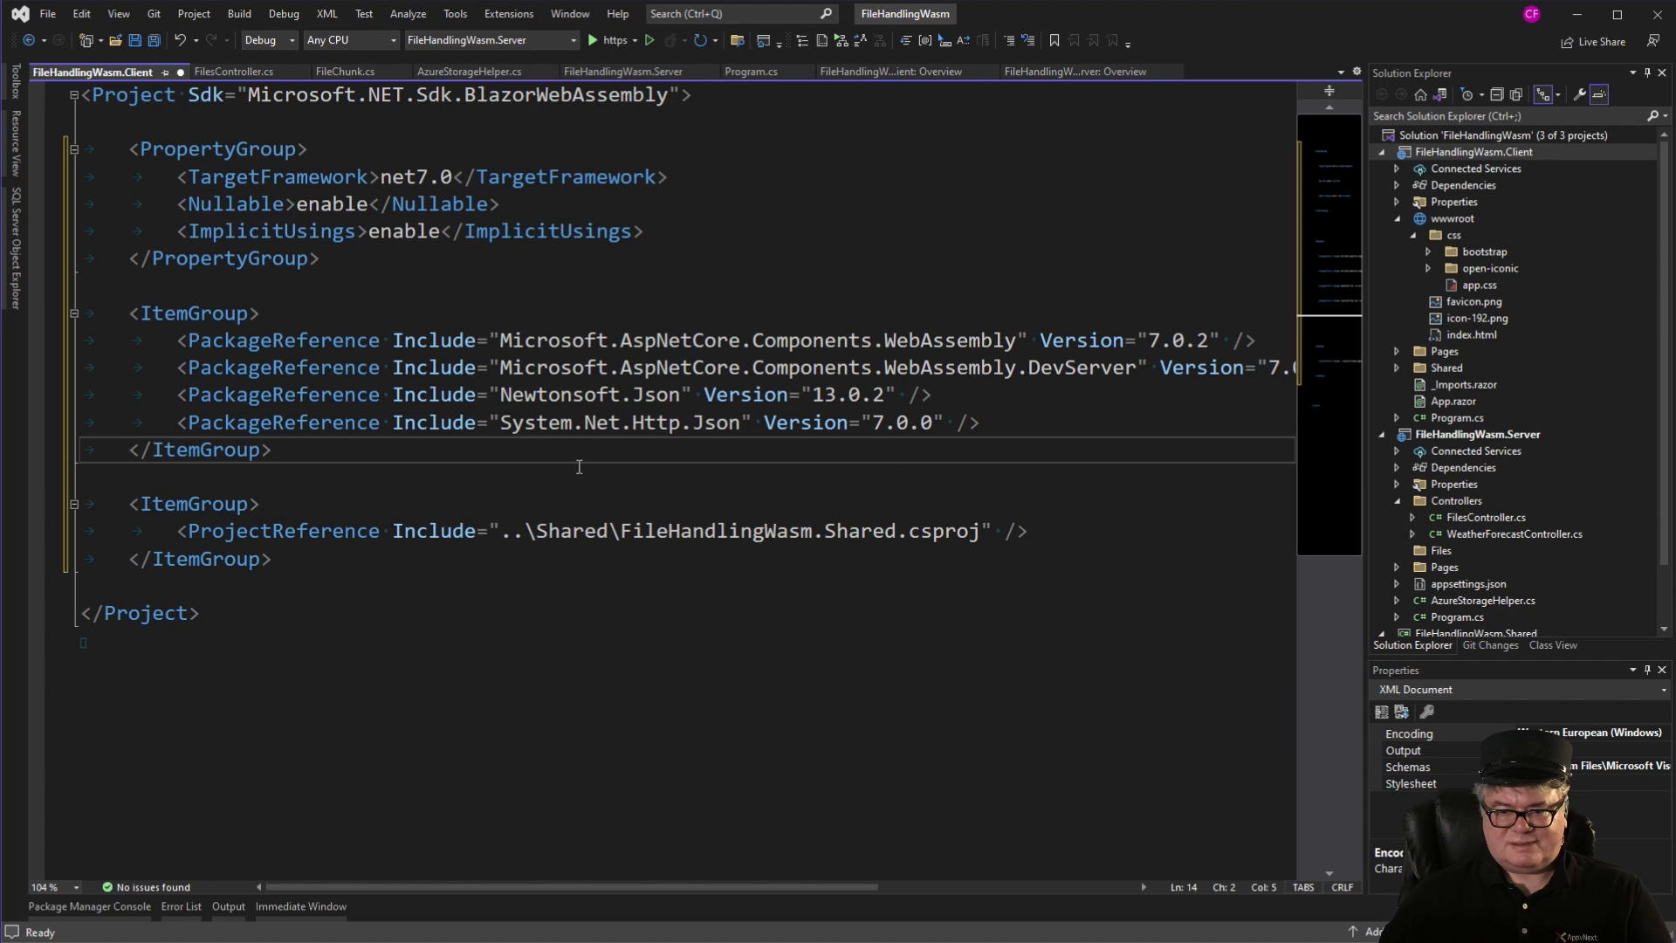
Save the Client .csproj with the Newtonsoft.Json reference and start adding a new item to the Client project.
key("ctrl+s")
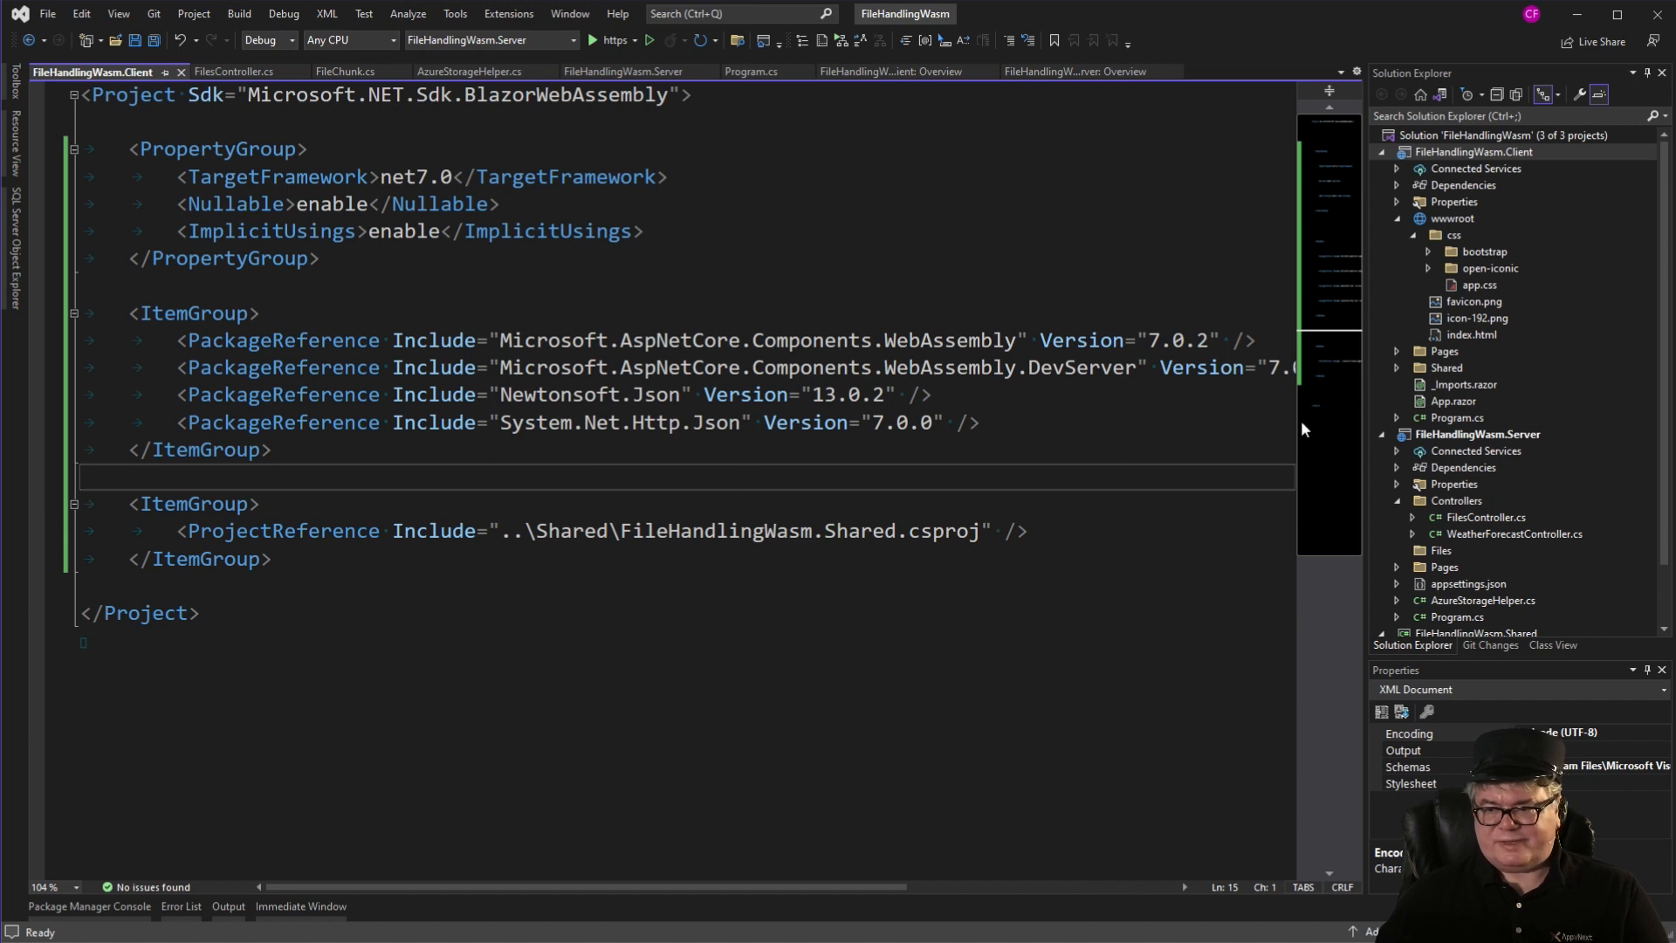
mouse_move(1451, 348)
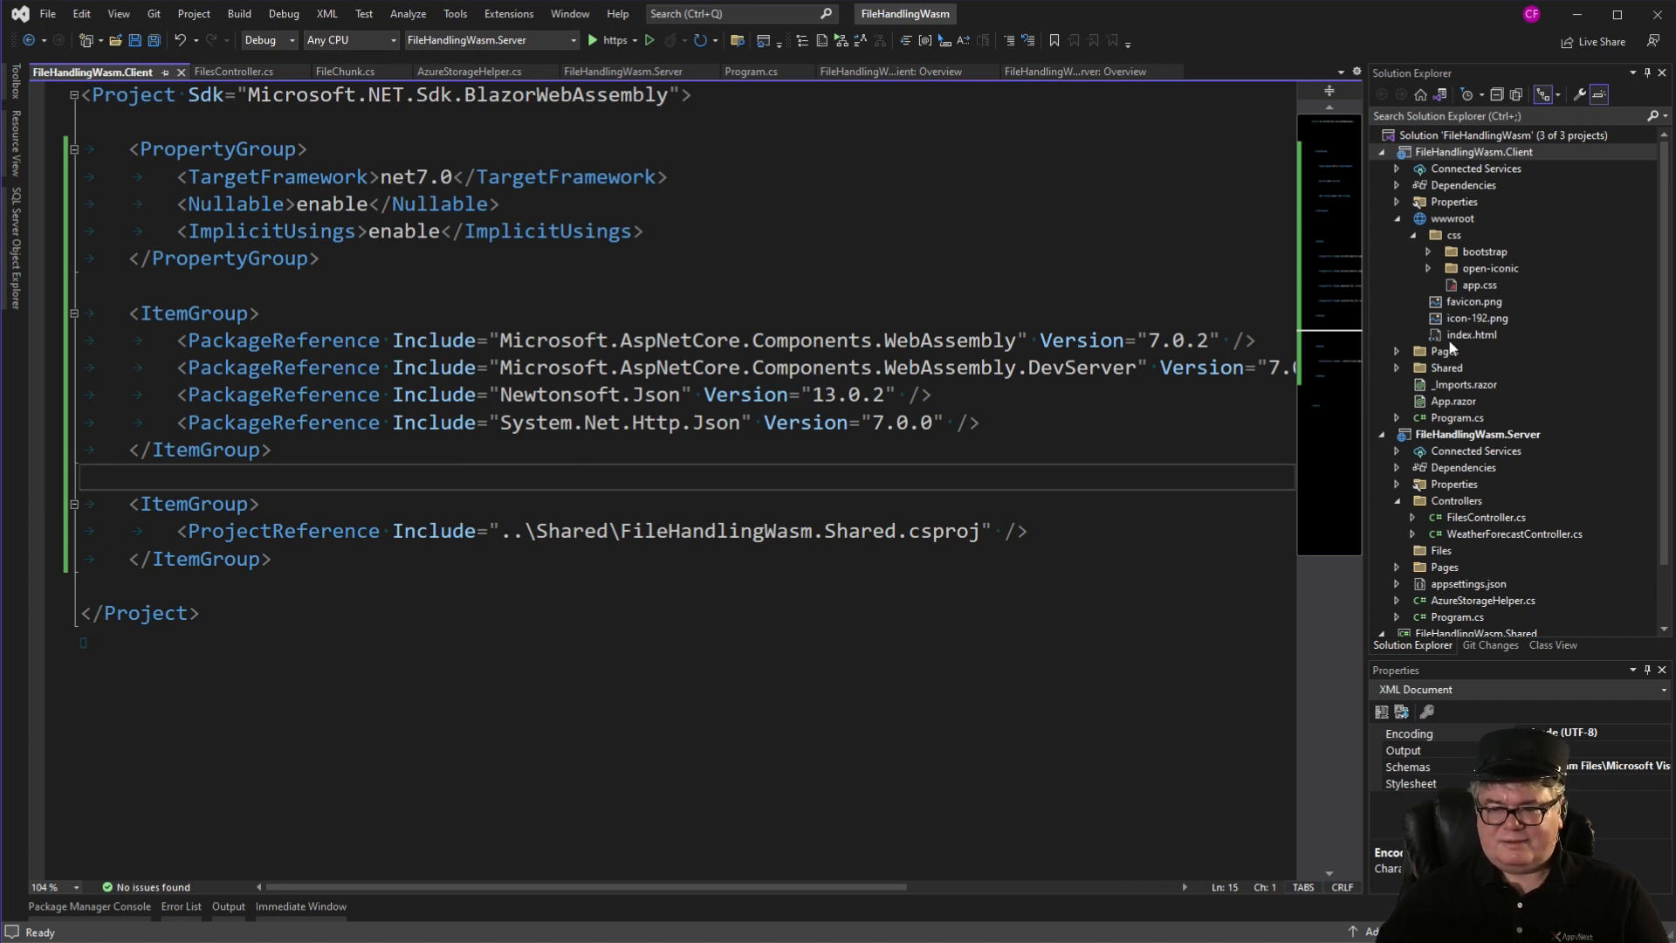
mouse_move(1517, 337)
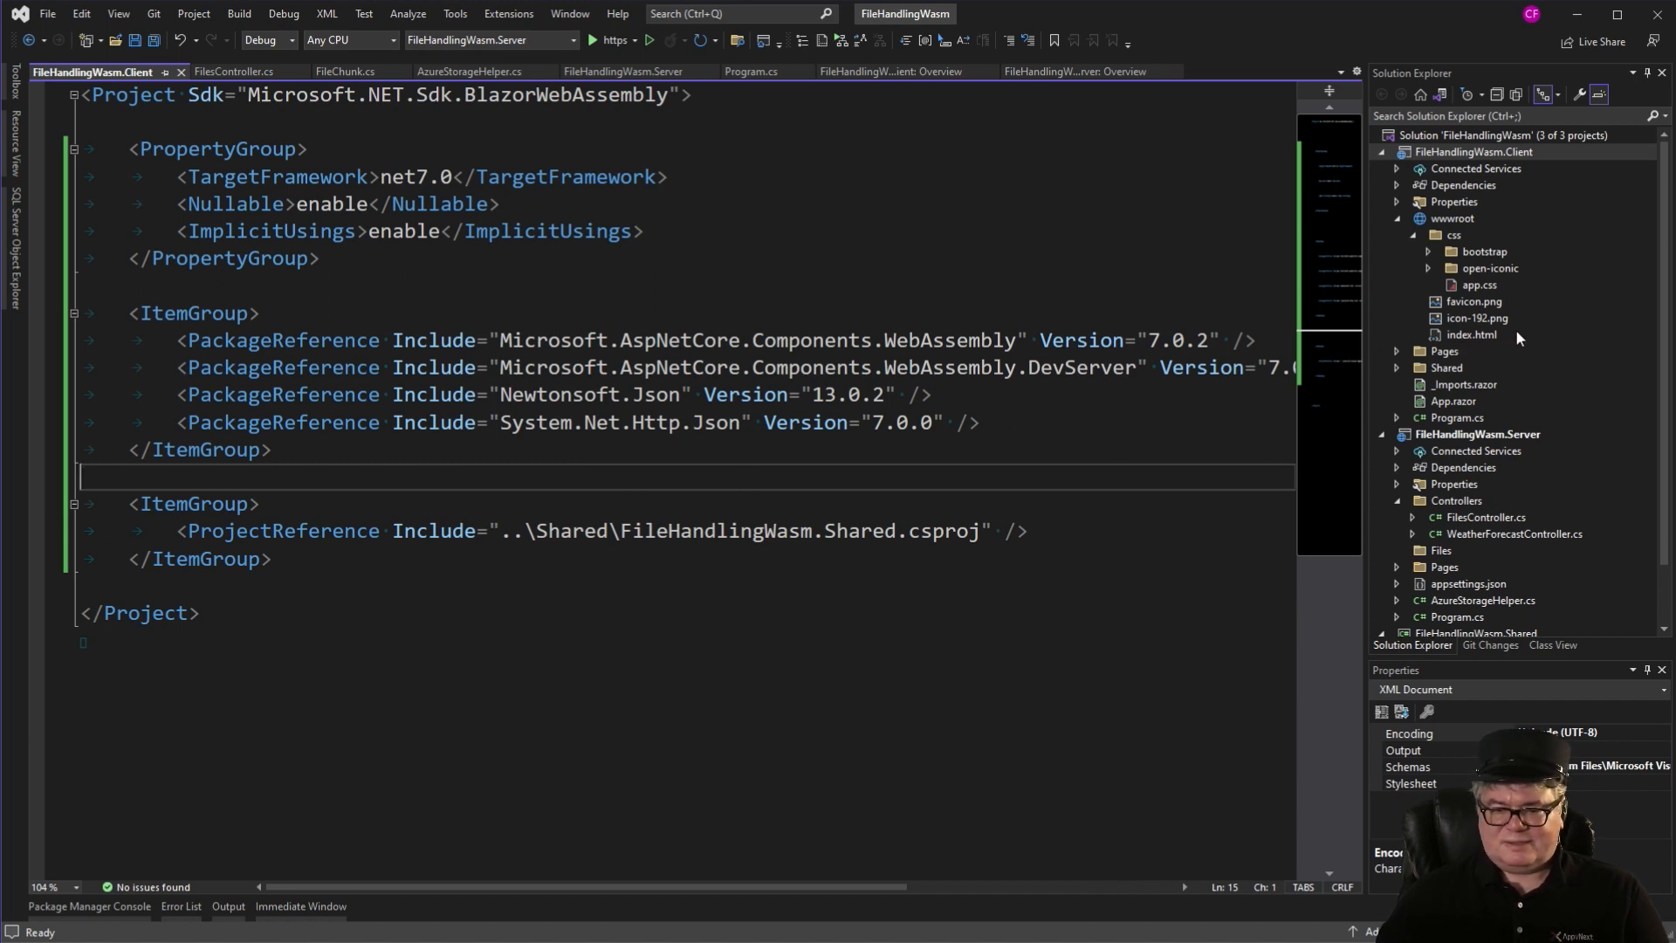
left_click(1474, 152)
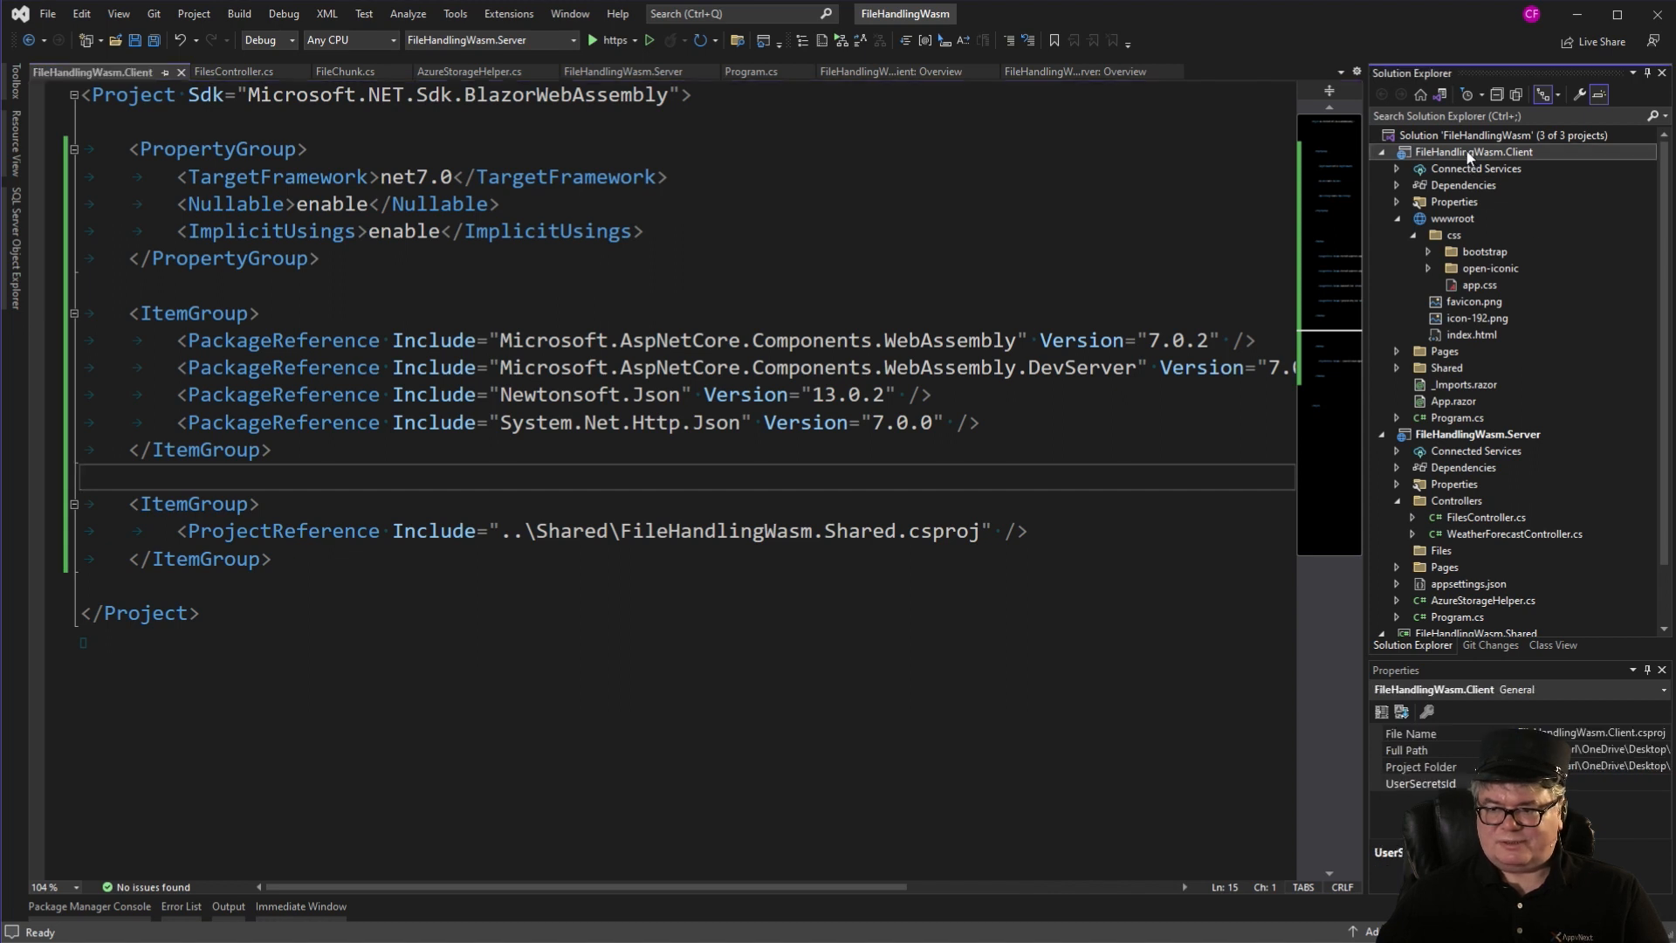
right_click(1474, 152)
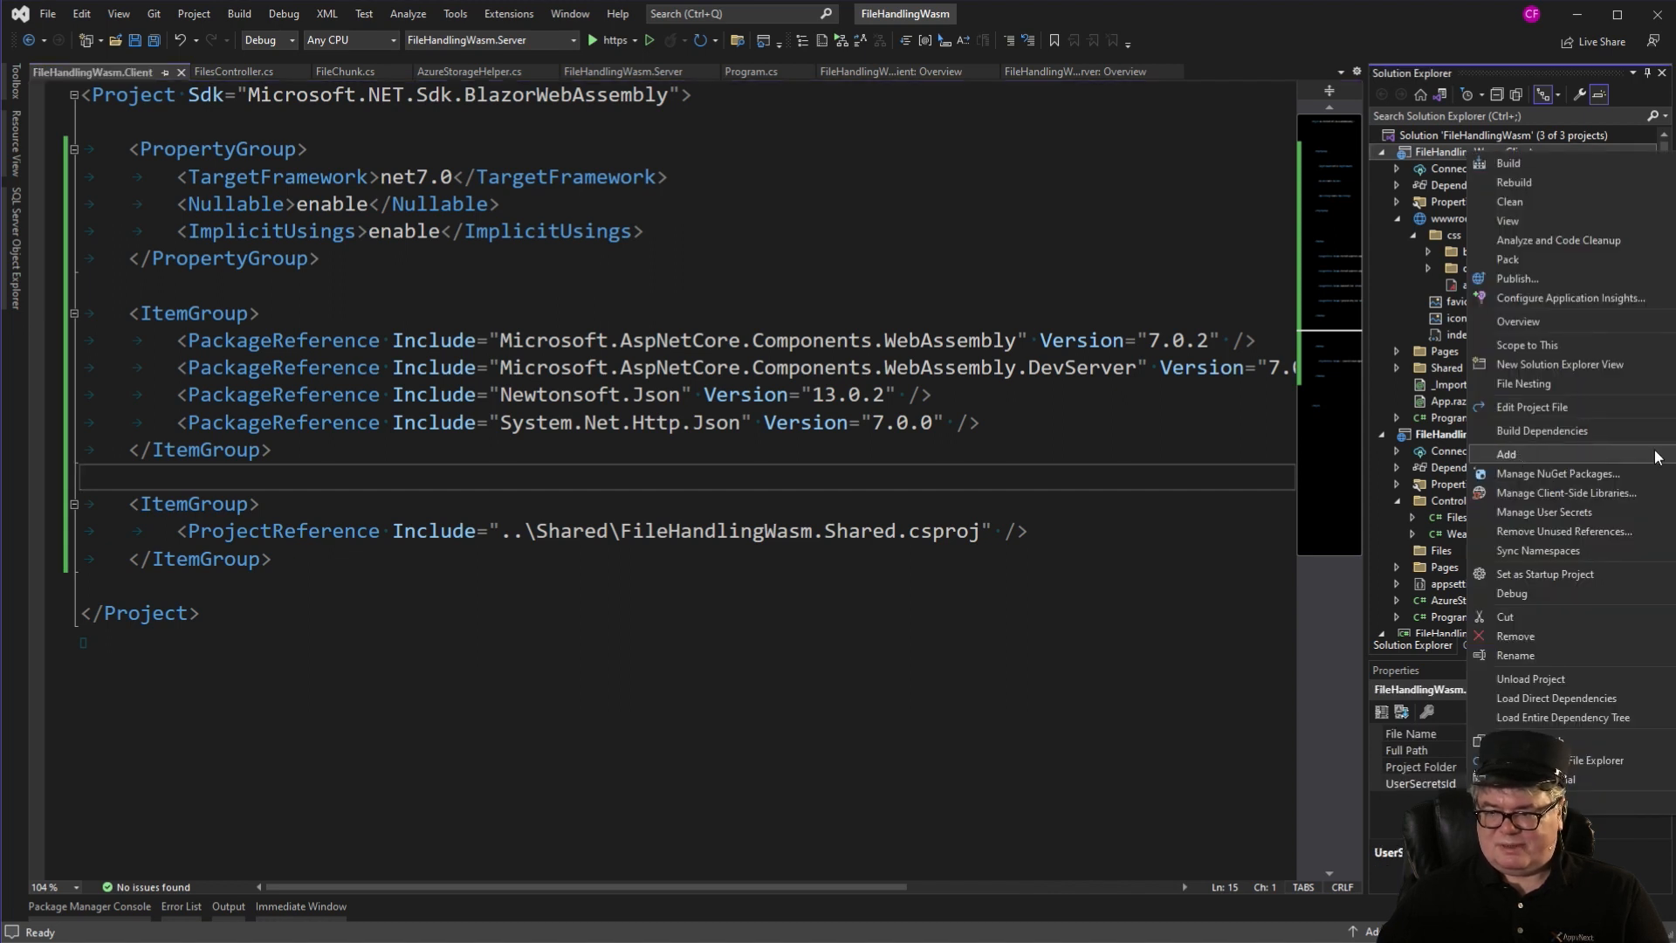
left_click(1507, 454)
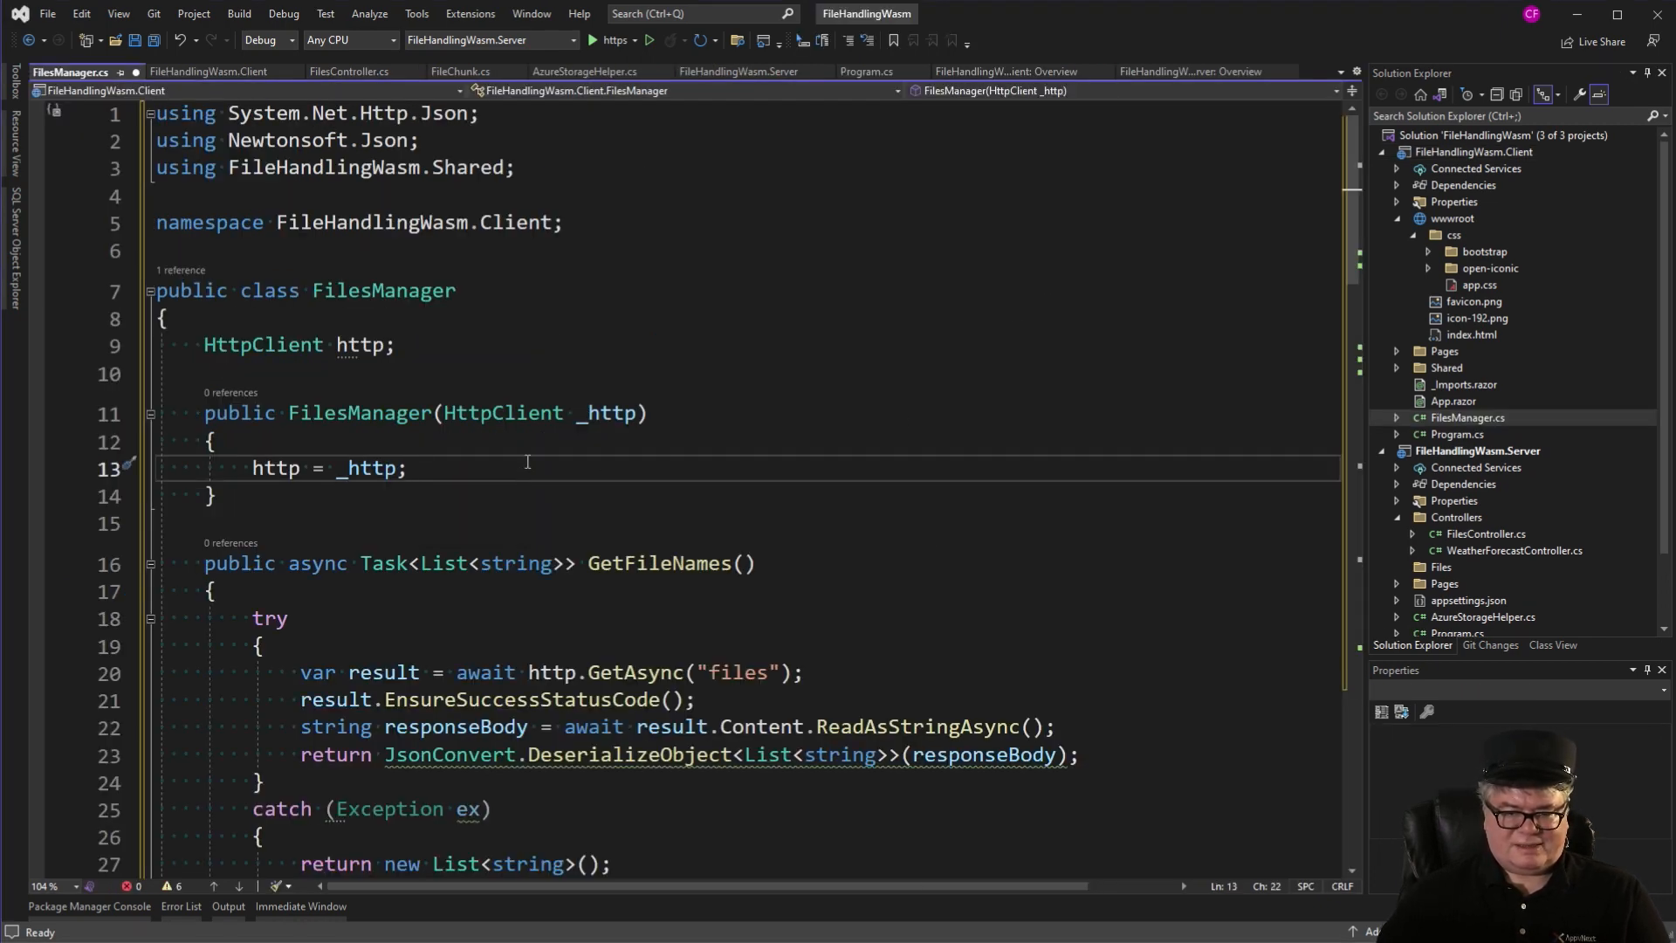
Review FilesManager's GetBlobUrls, DeleteFileOnServer, CopyFileToContainer and UploadFileChunk methods.
scroll("down", 3)
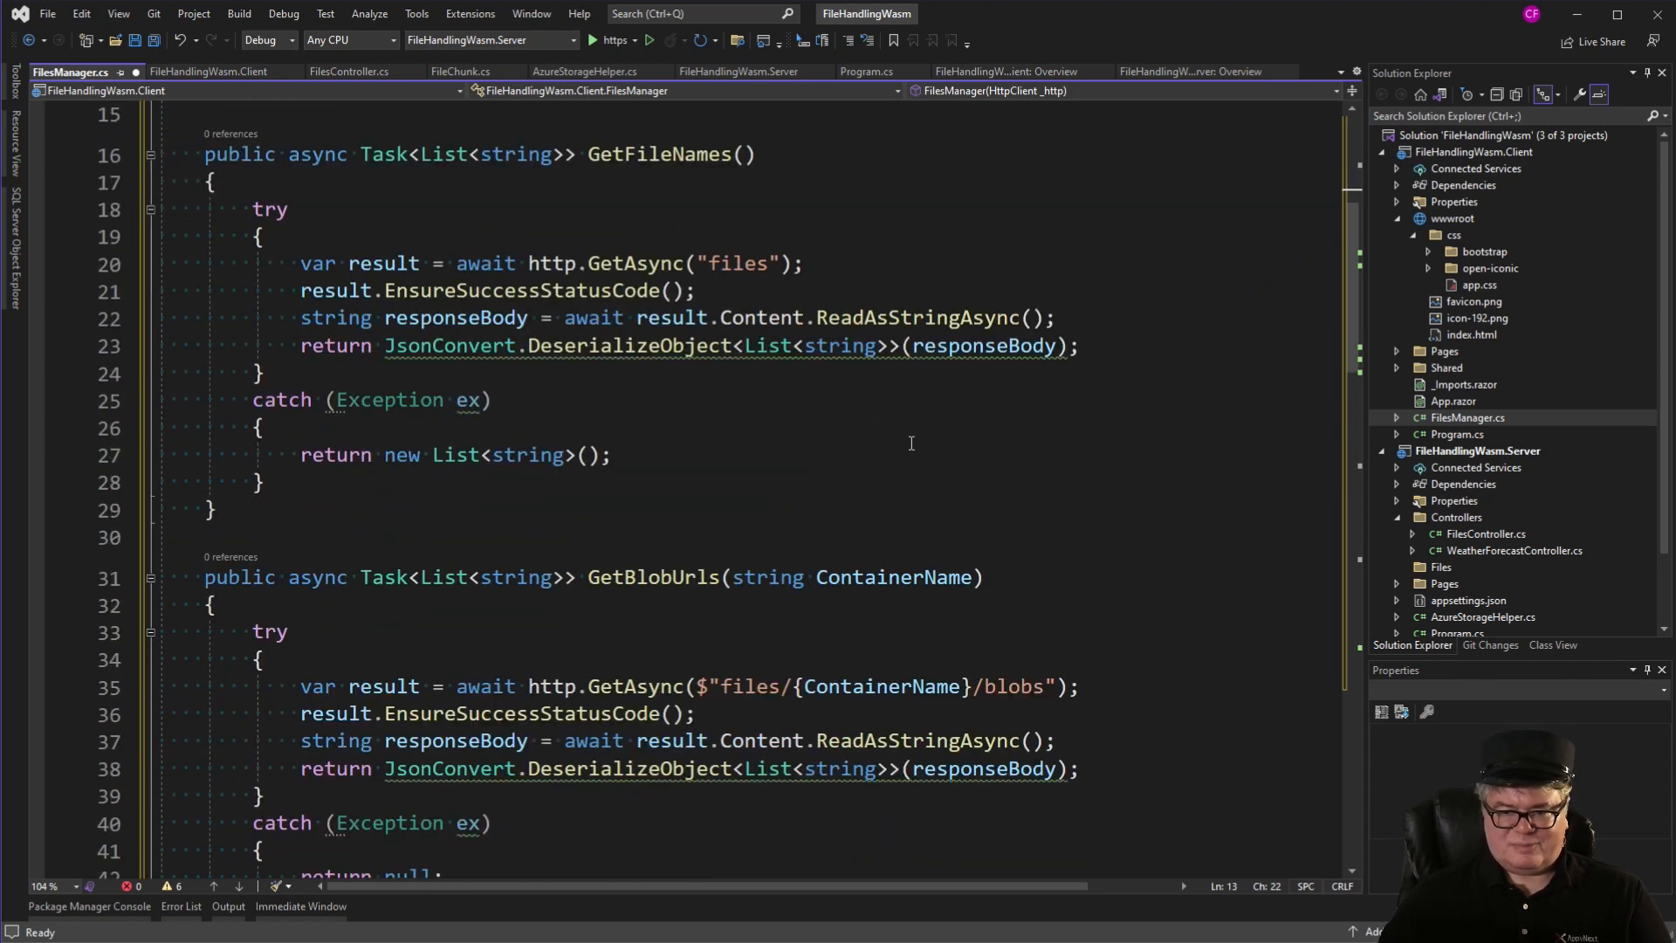
scroll("down", 3)
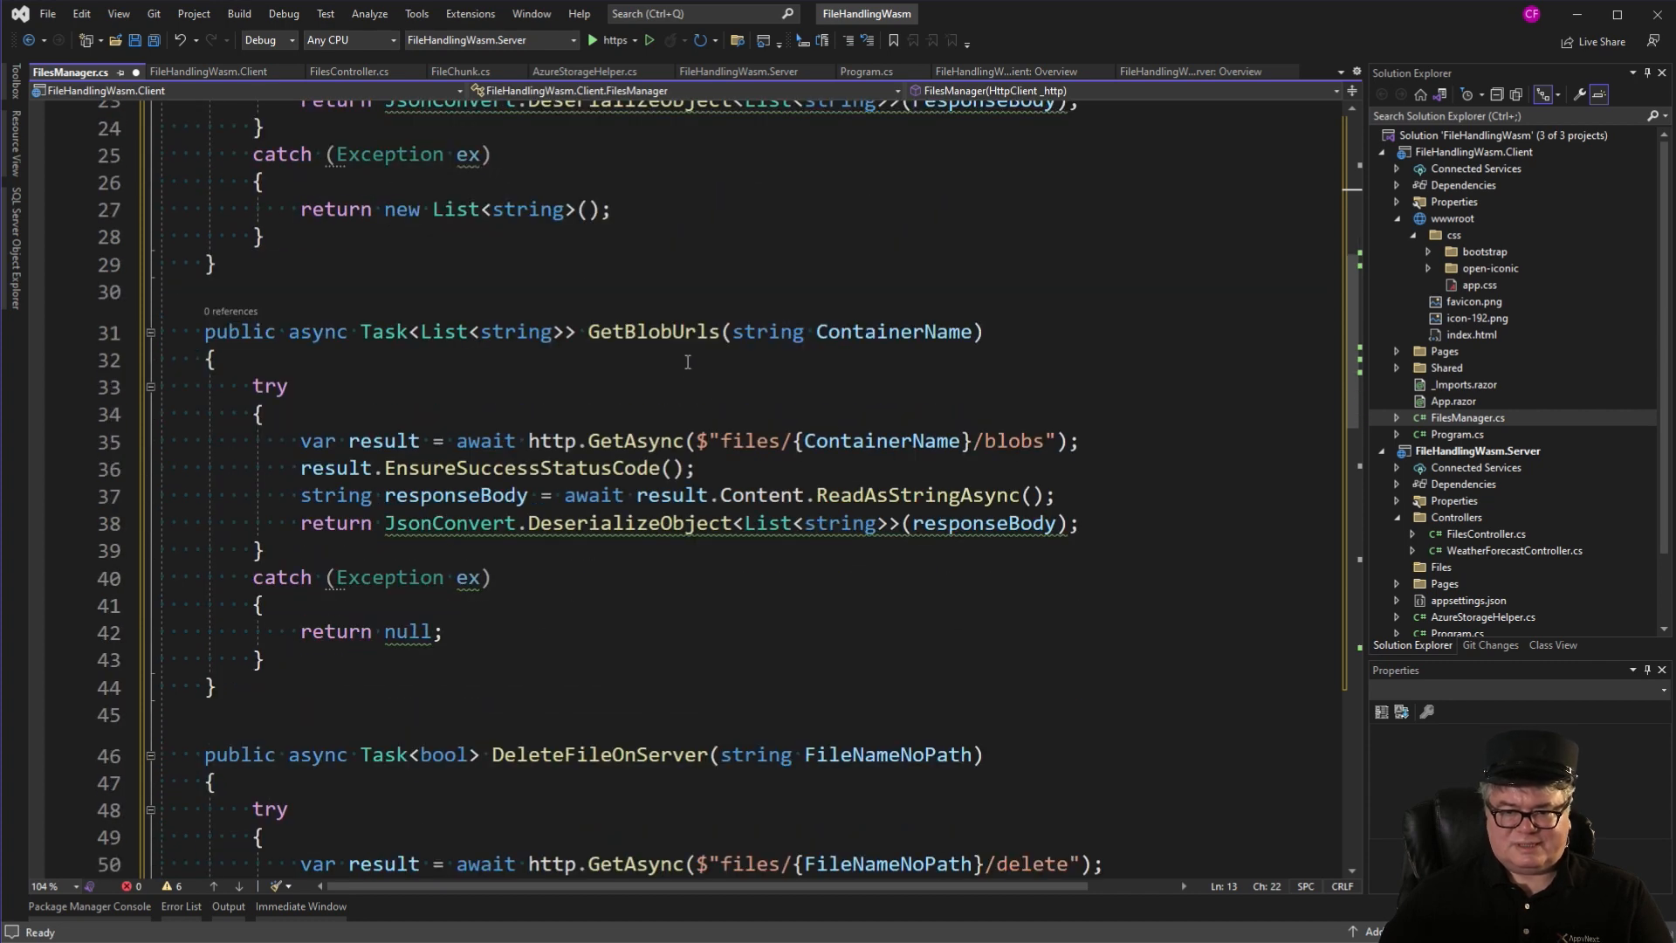
scroll("down", 3)
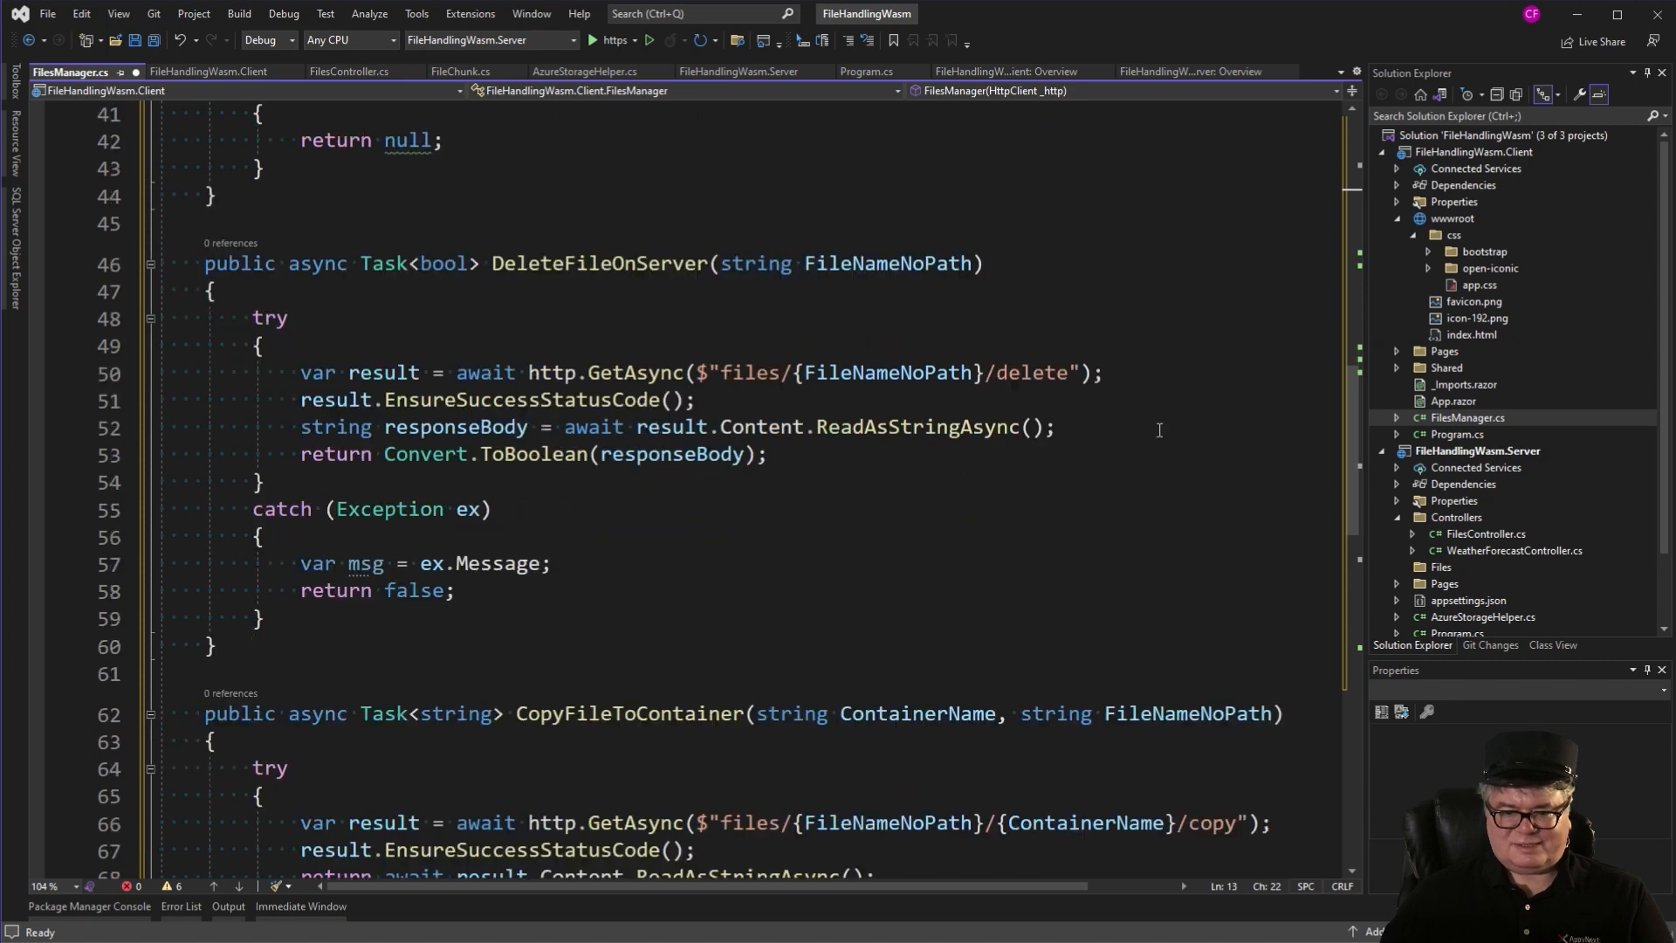
scroll("down", 3)
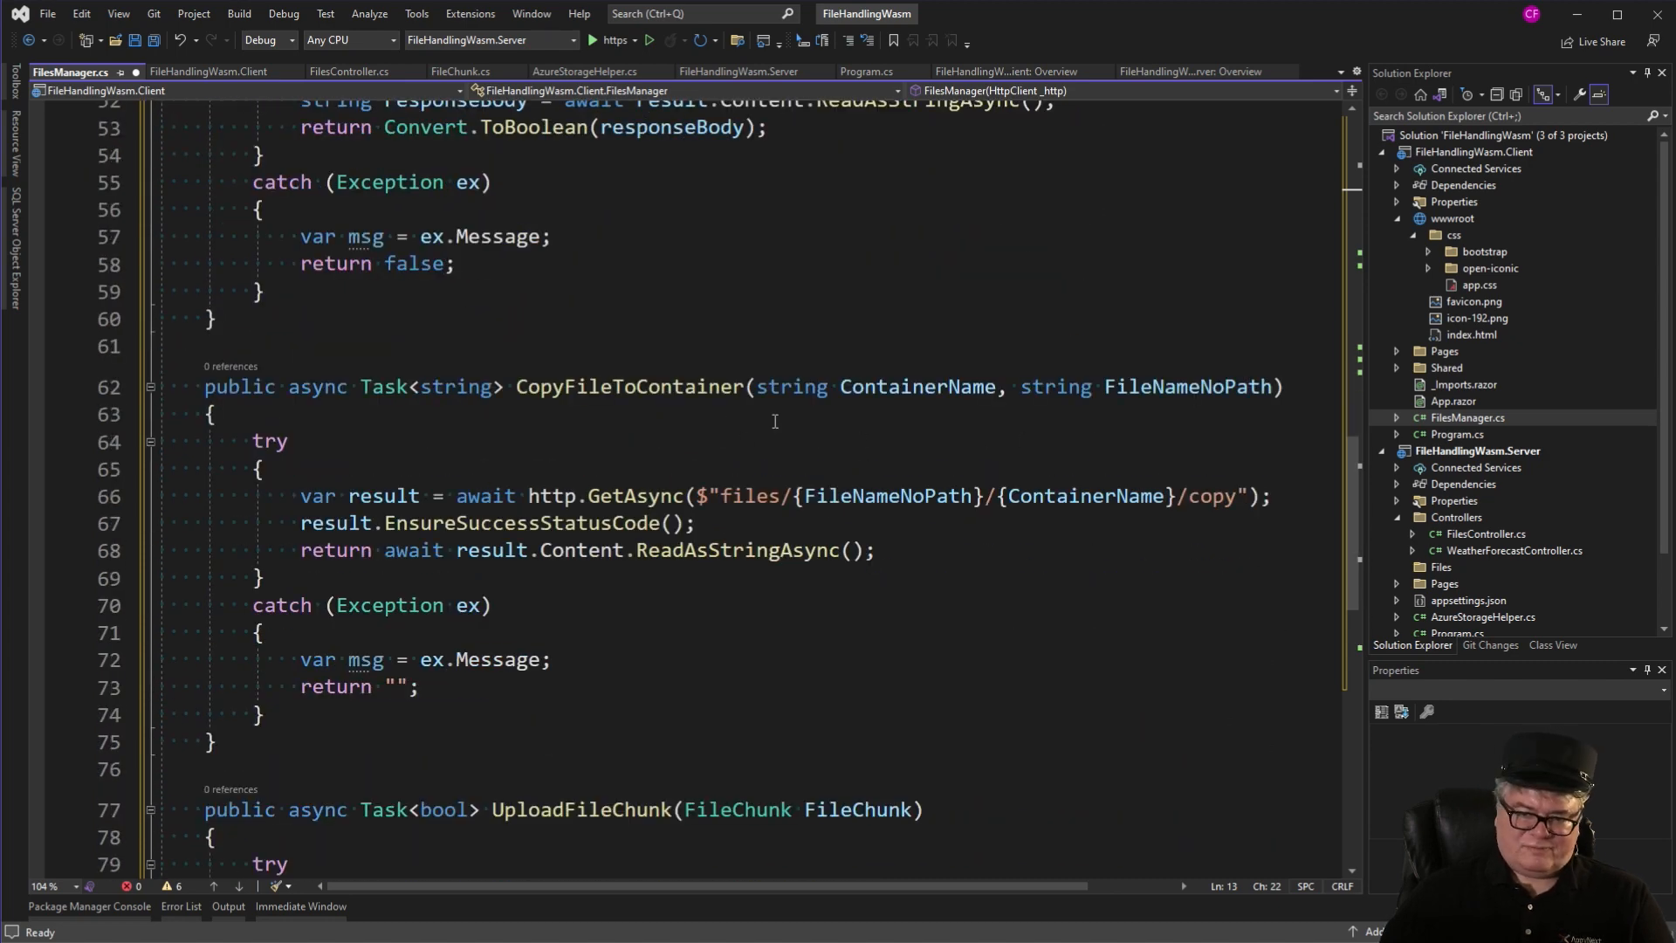
mouse_move(1183, 426)
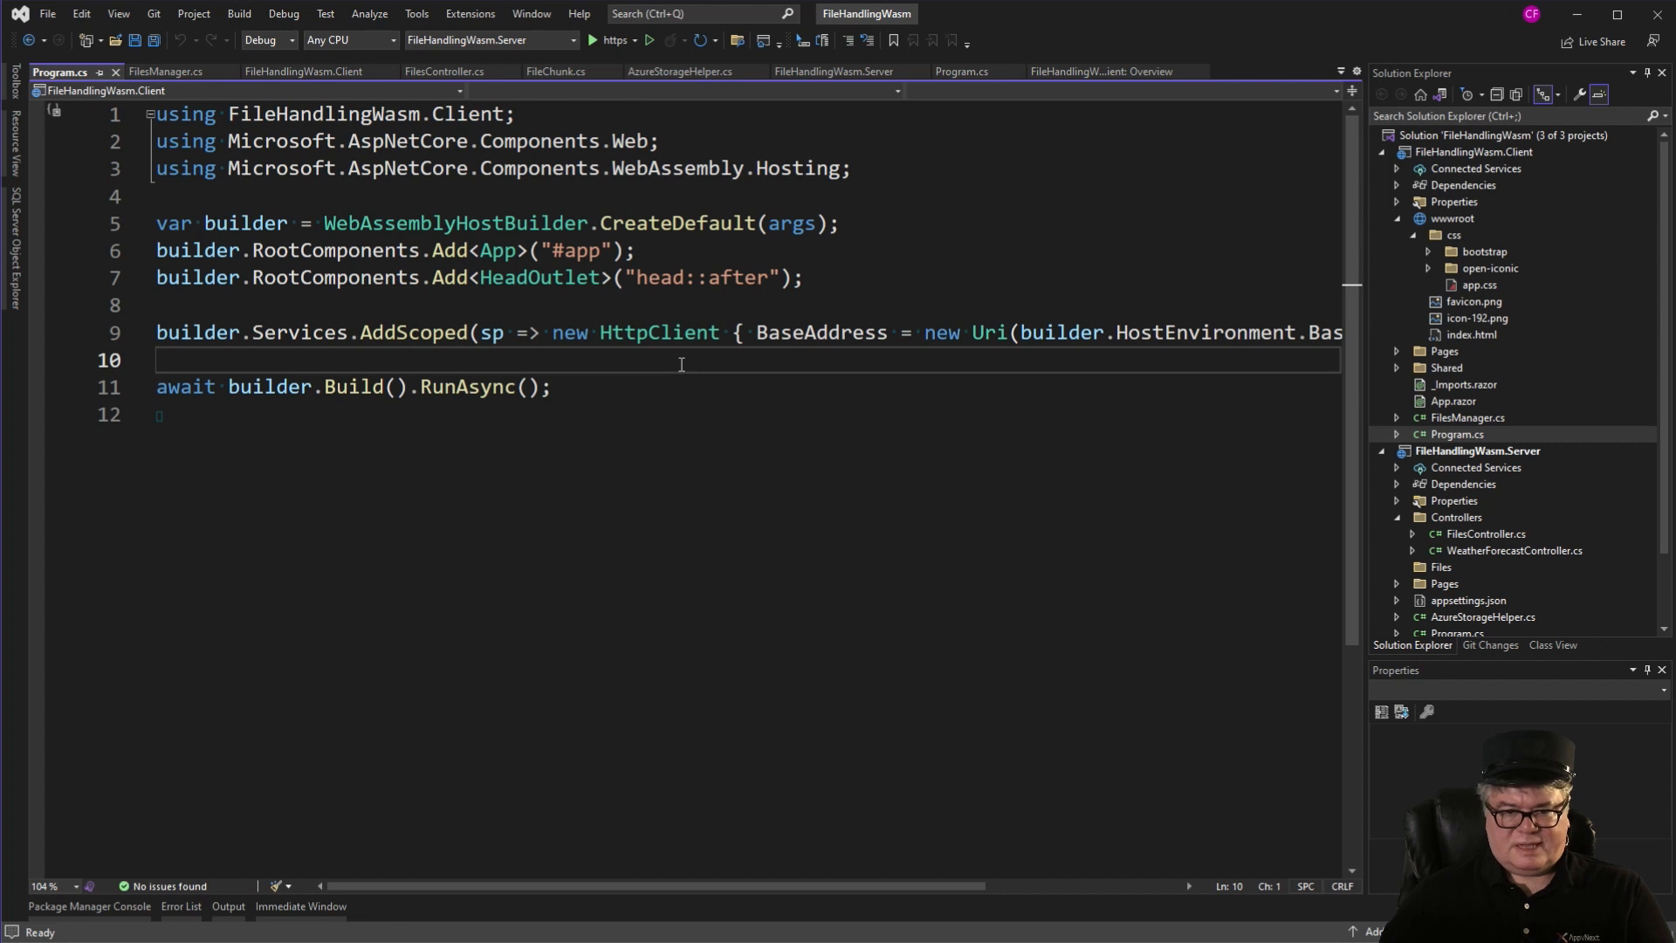
Add builder.Services.AddScoped<FilesManager>(); before builder.Build() in the Client's Program.cs.
type("builder.Services.AddScoped<FilesManager>();")
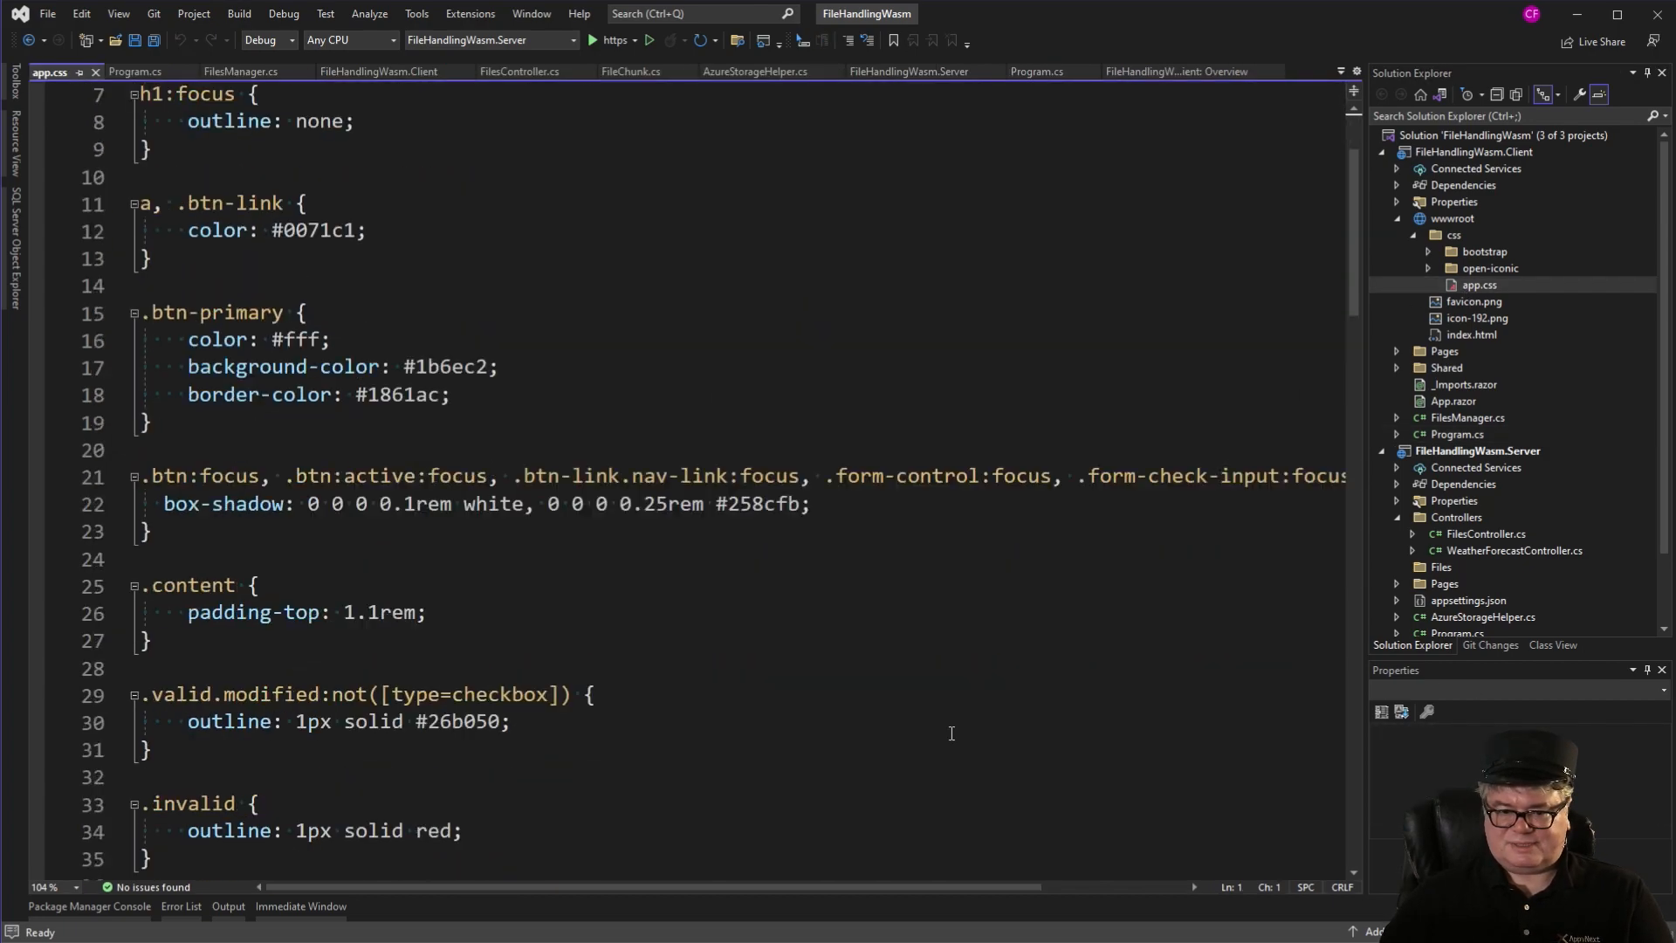
Append the .dropArea, hover and file-input rules to the Client's app.css and save.
scroll("down", 3)
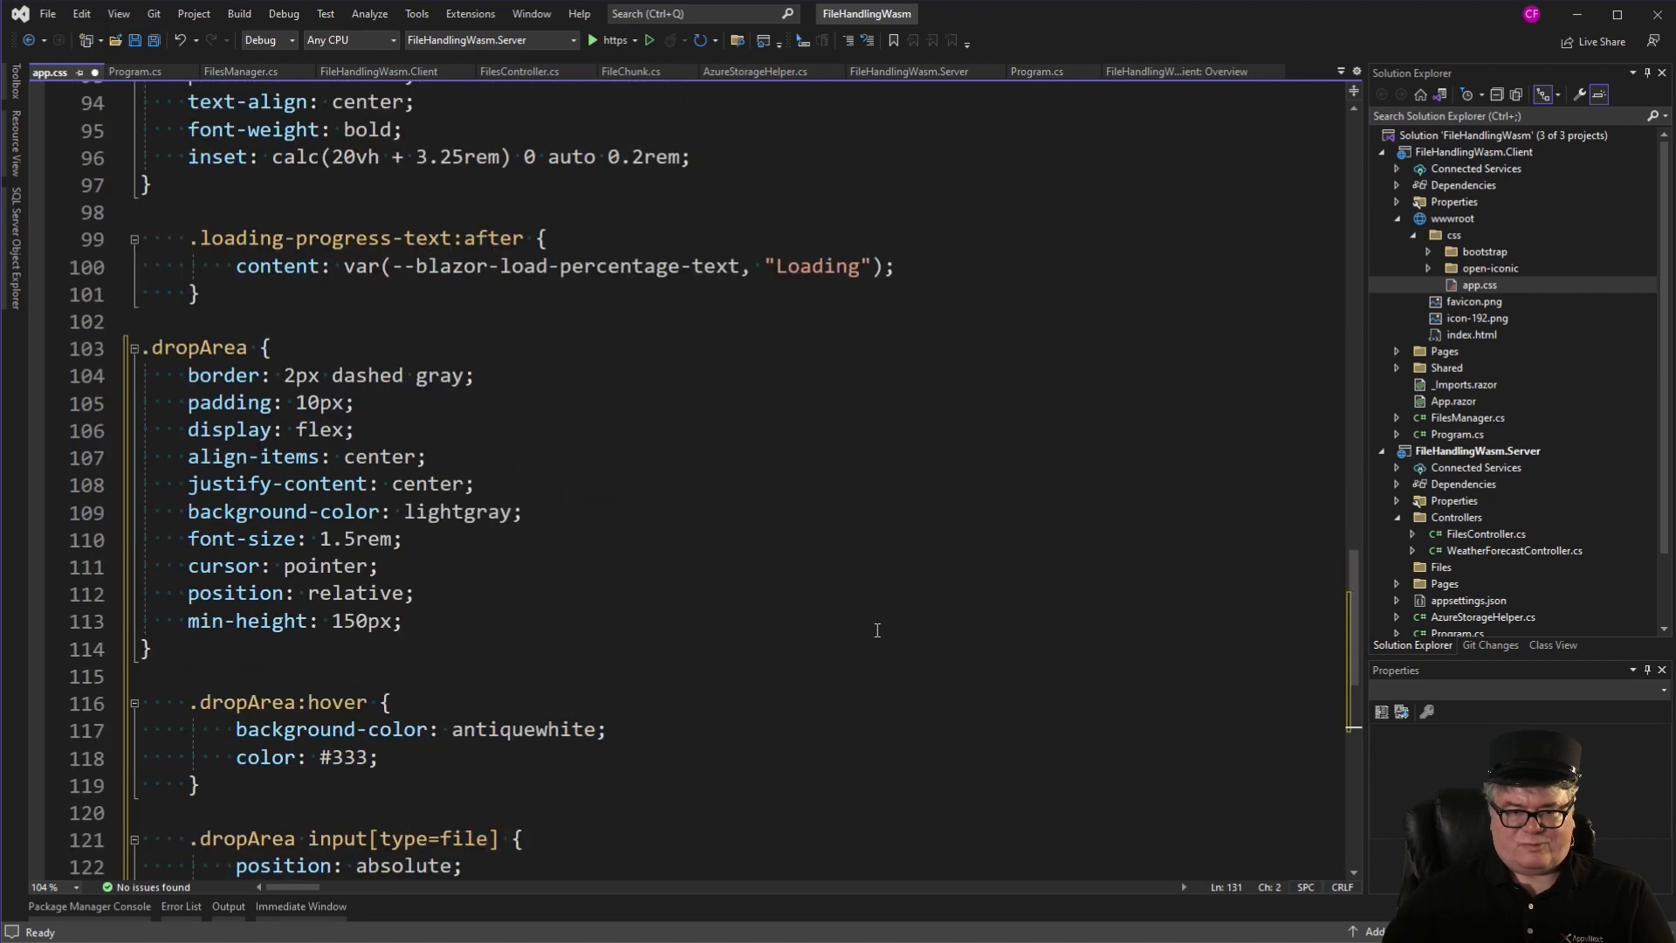
key("ctrl+s")
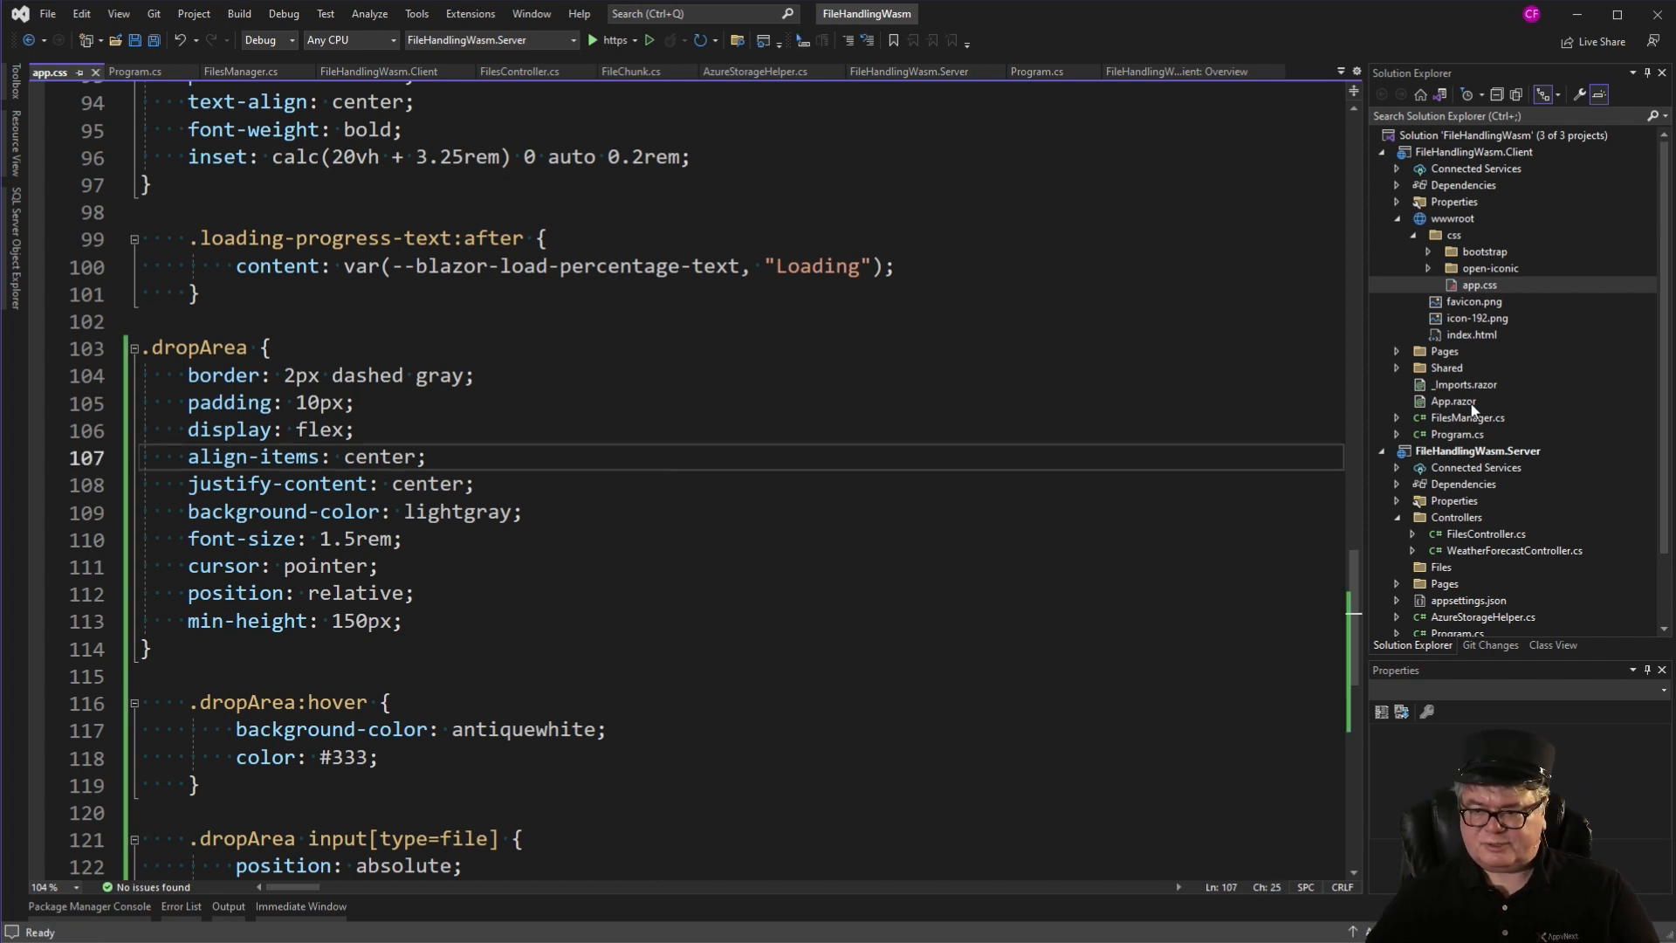
left_click(1465, 384)
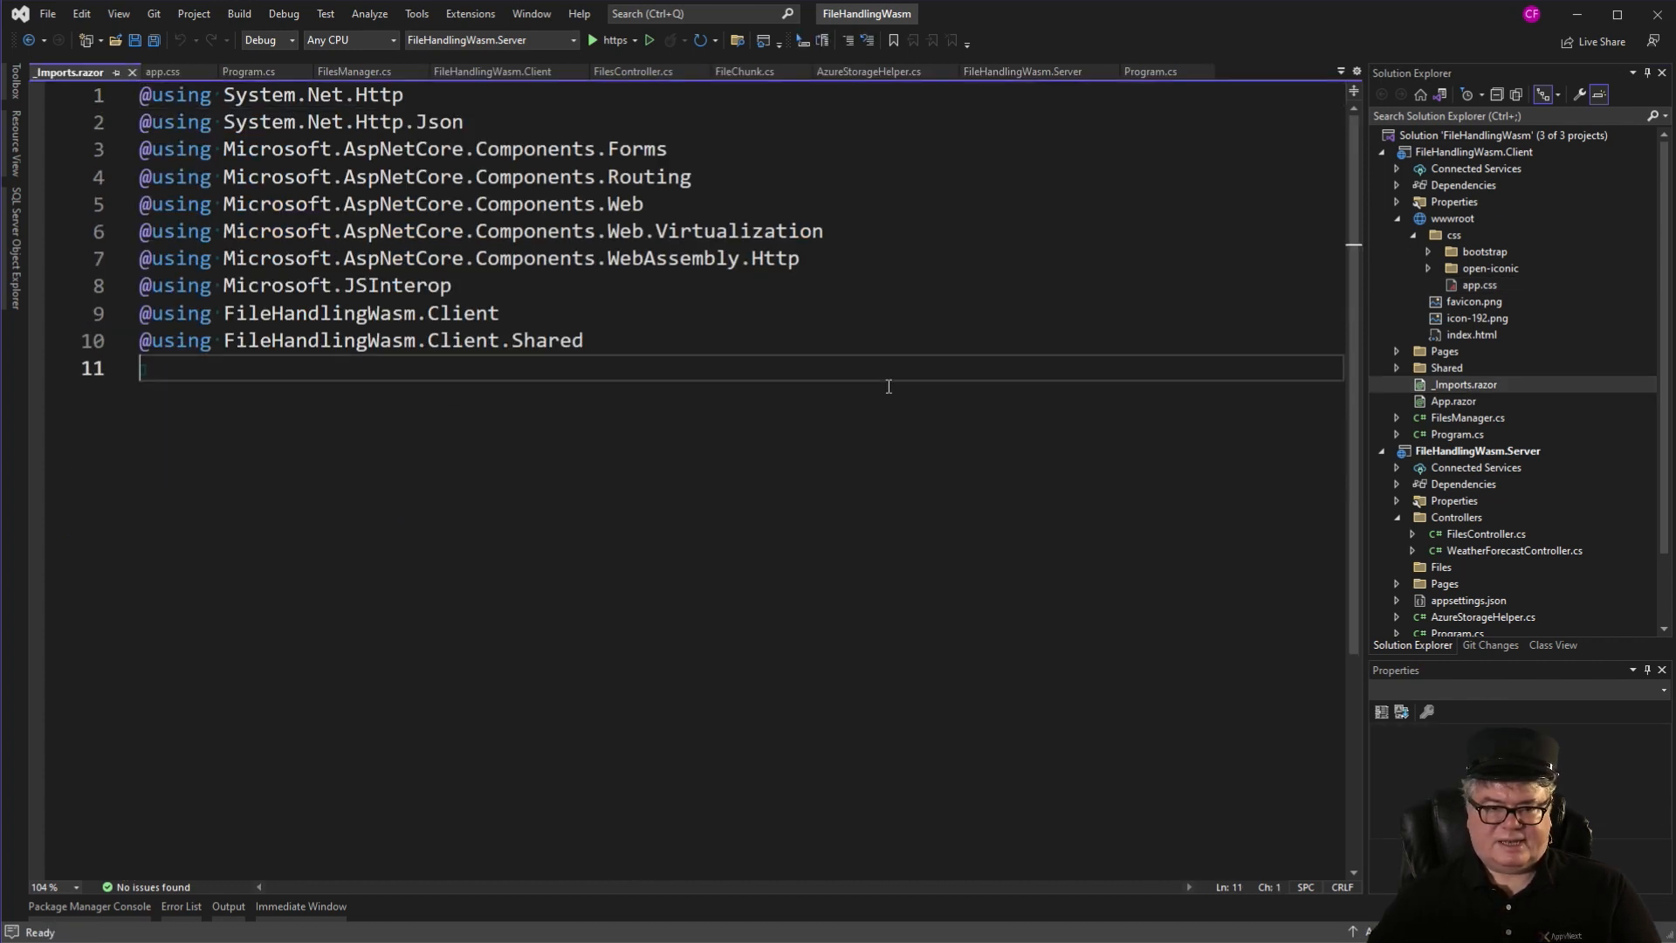
type("@using FileHandlingWasm.Shared")
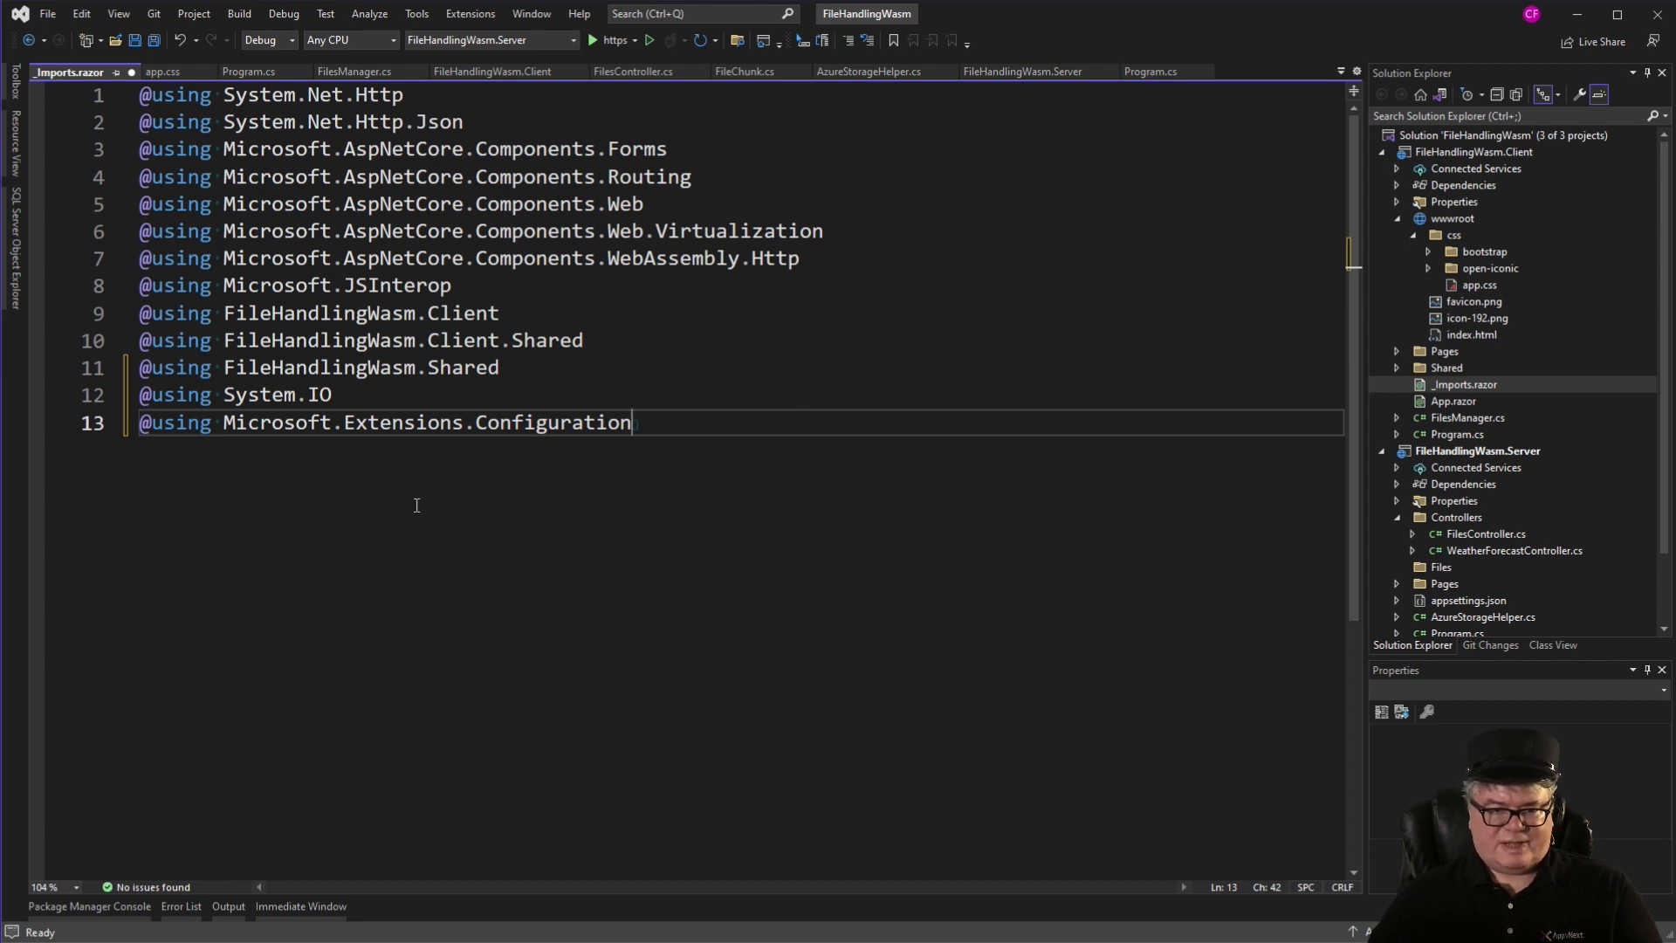
mouse_move(506, 491)
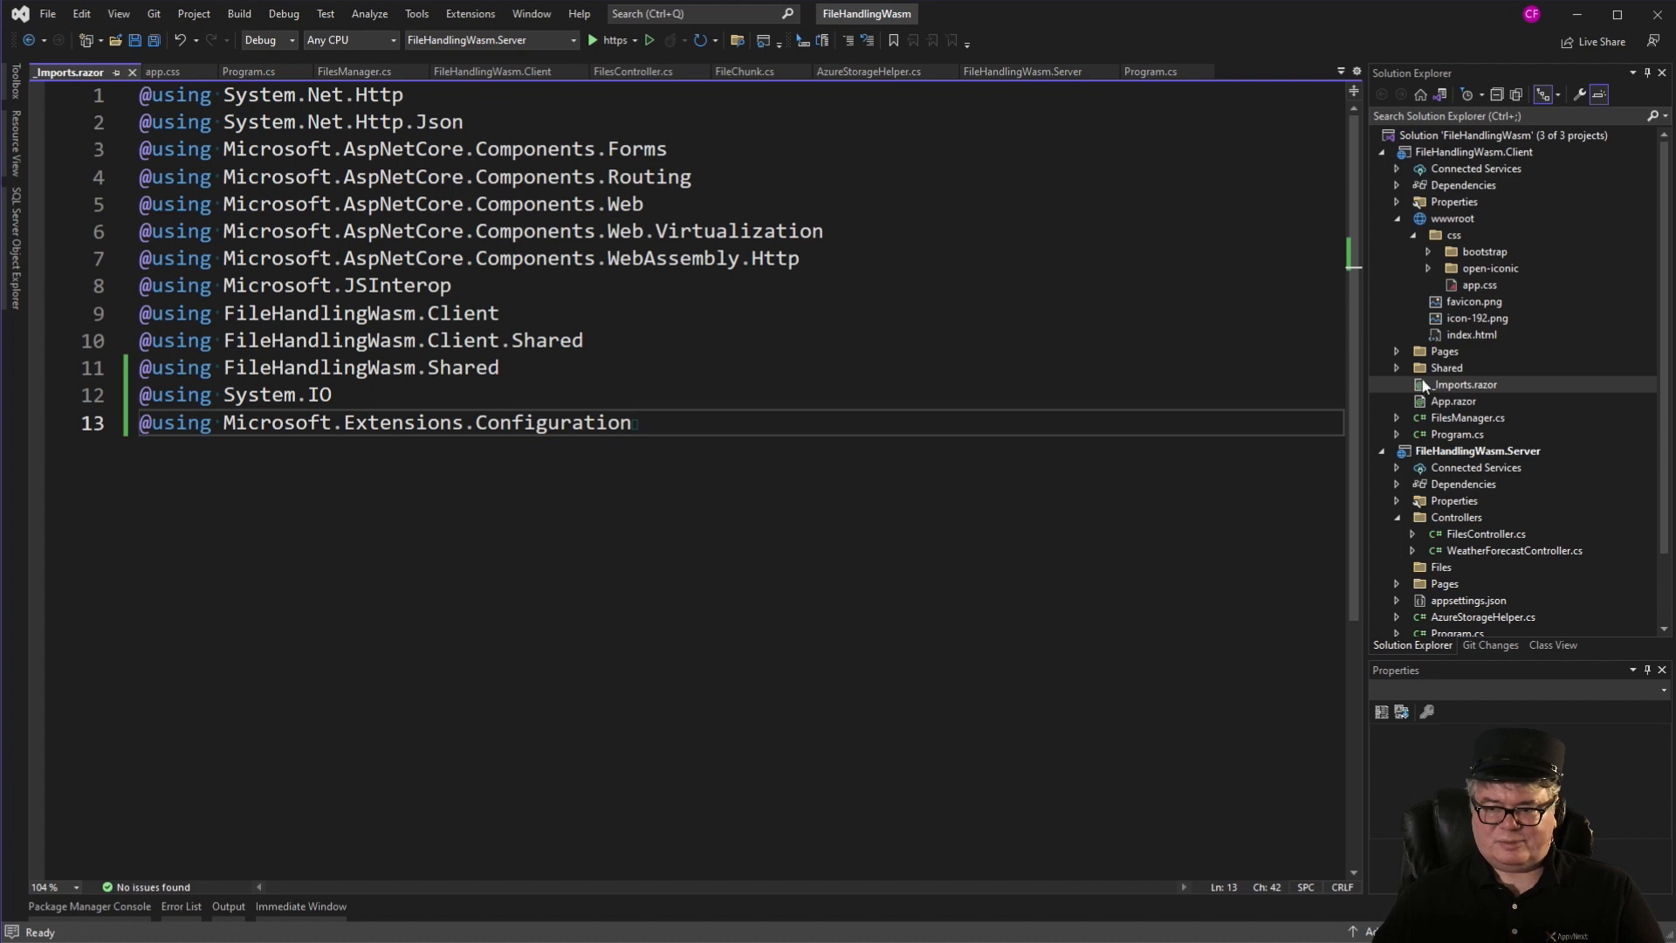
double_click(1472, 400)
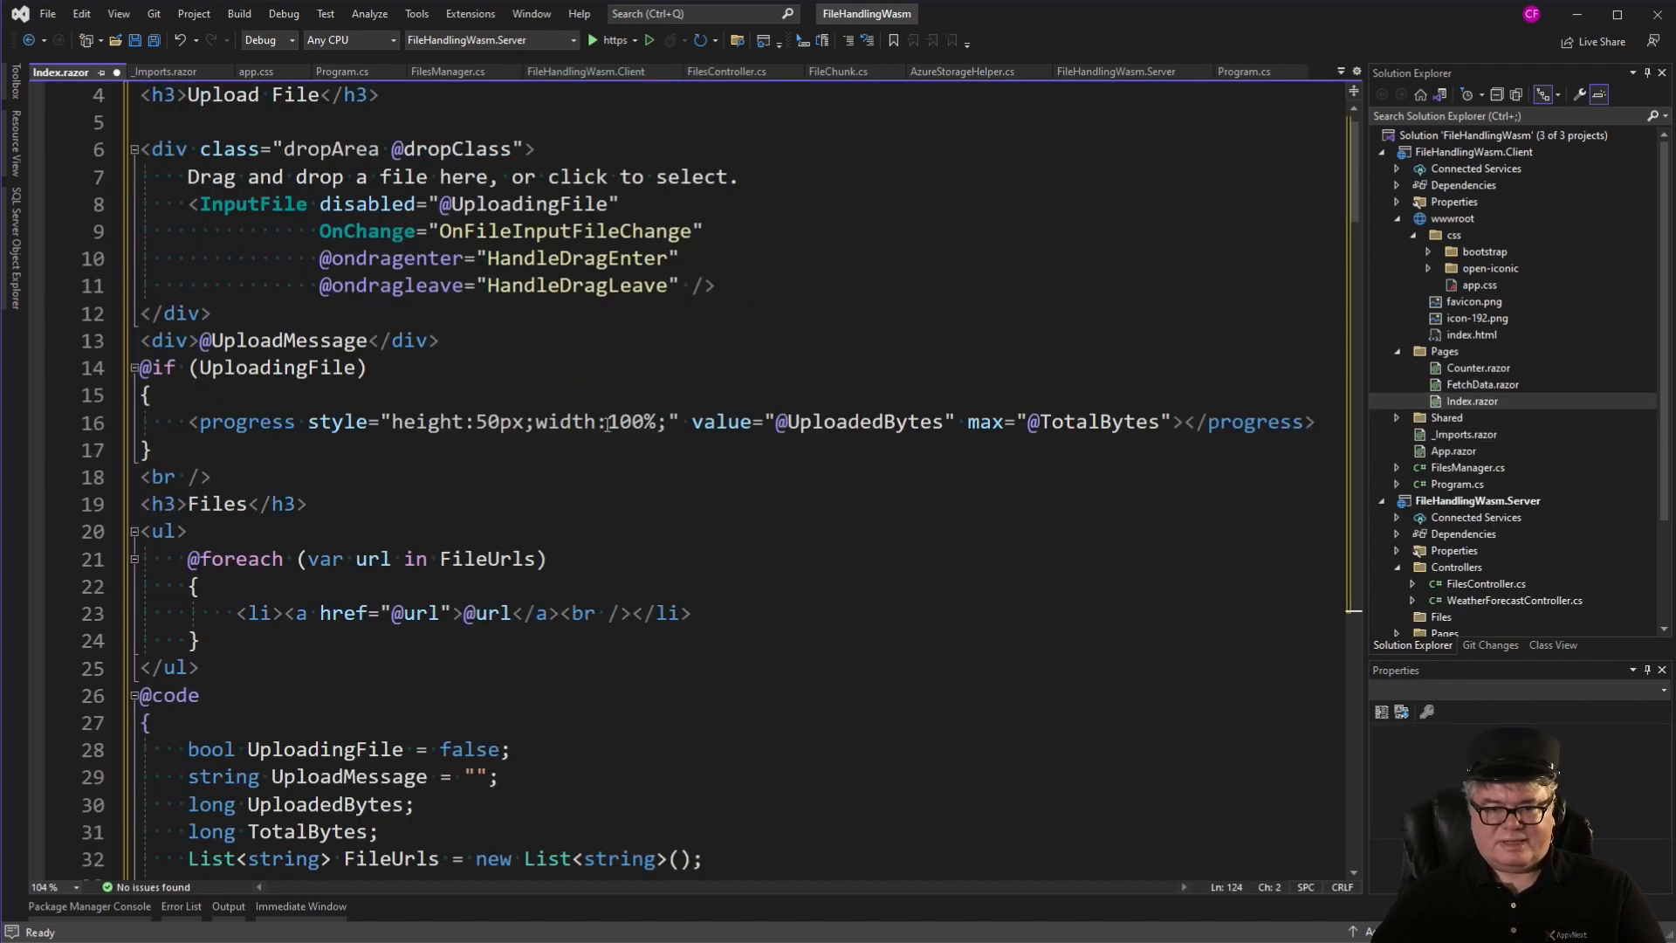
scroll("down", 3)
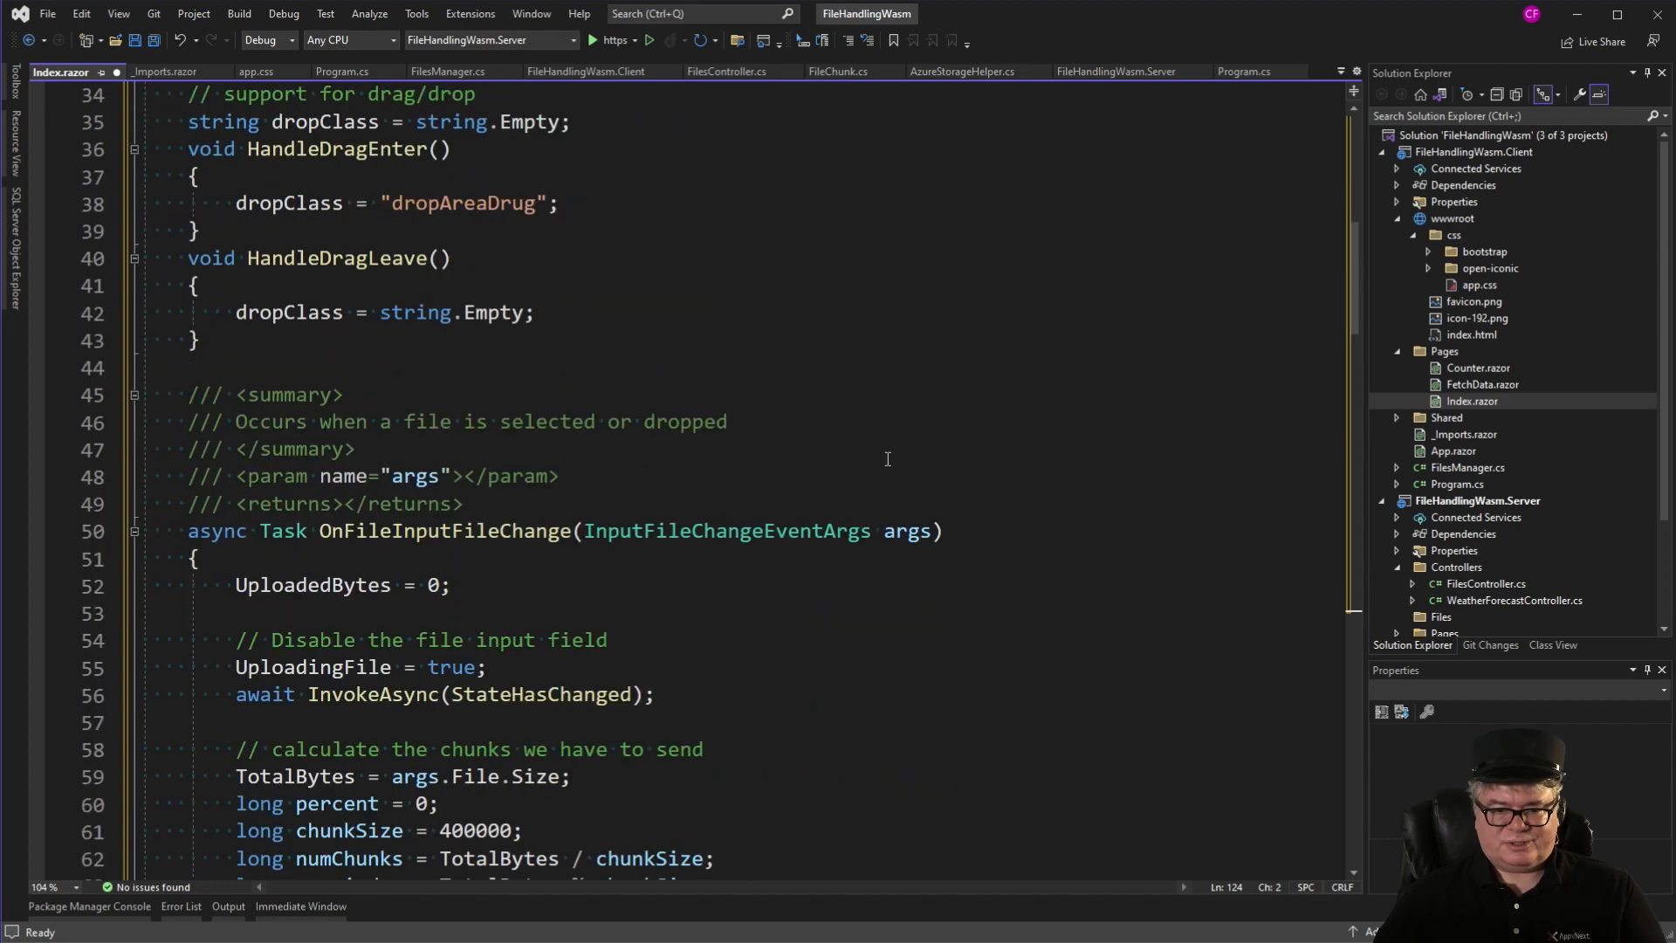
scroll("down", 3)
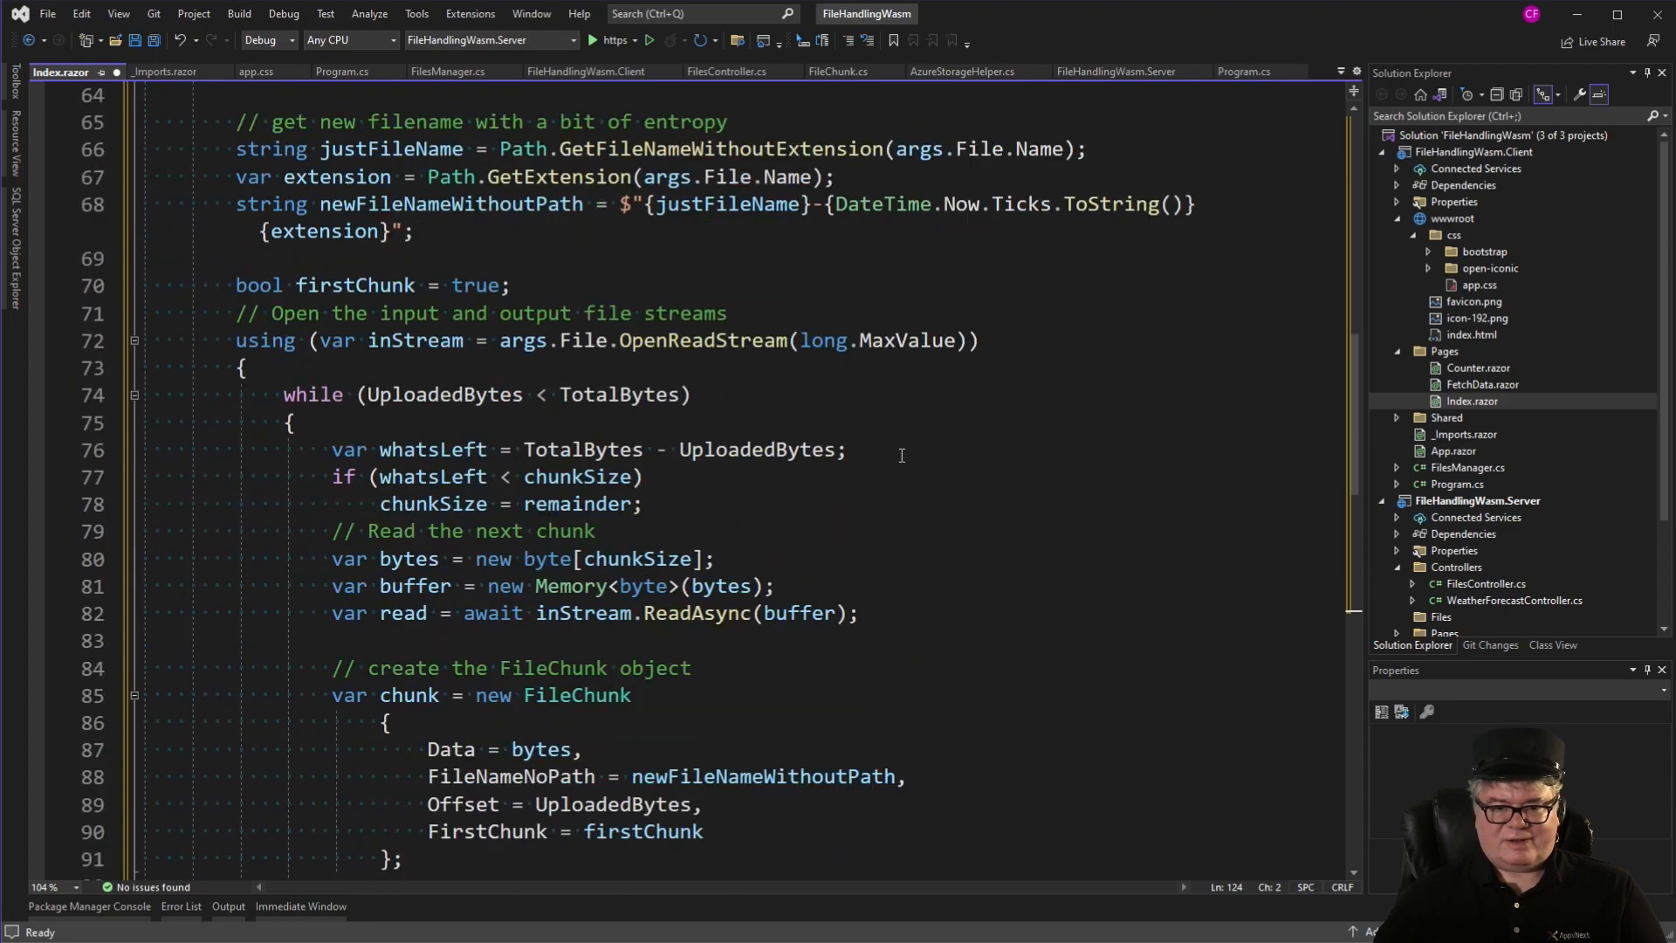
scroll("down", 3)
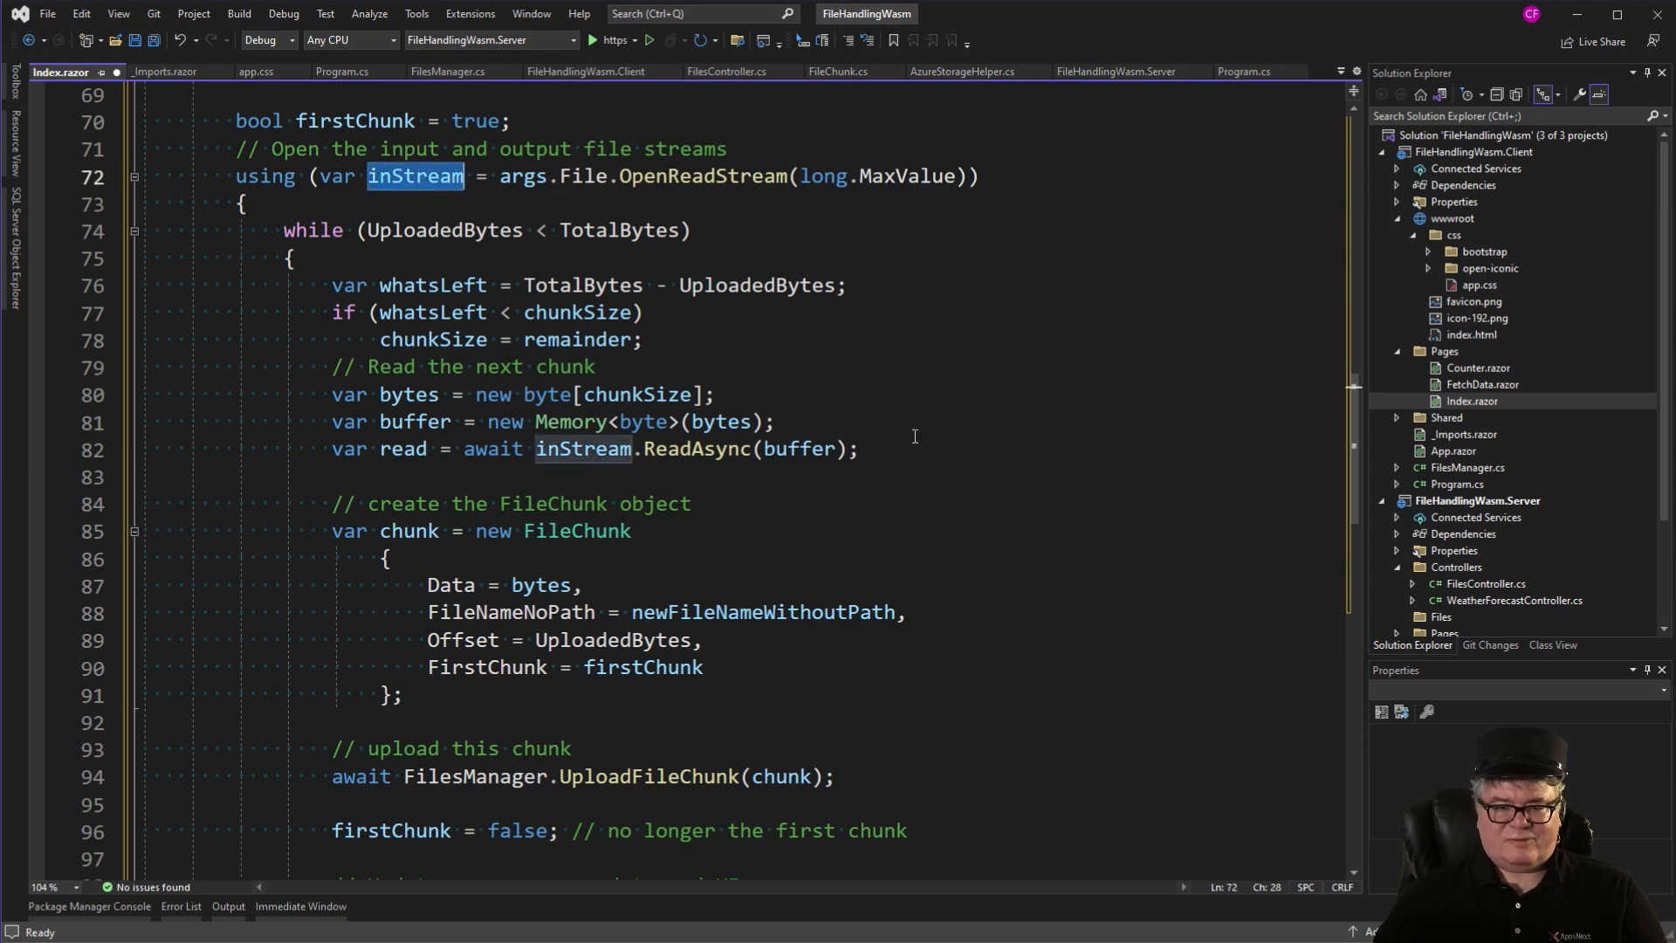
mouse_move(931, 433)
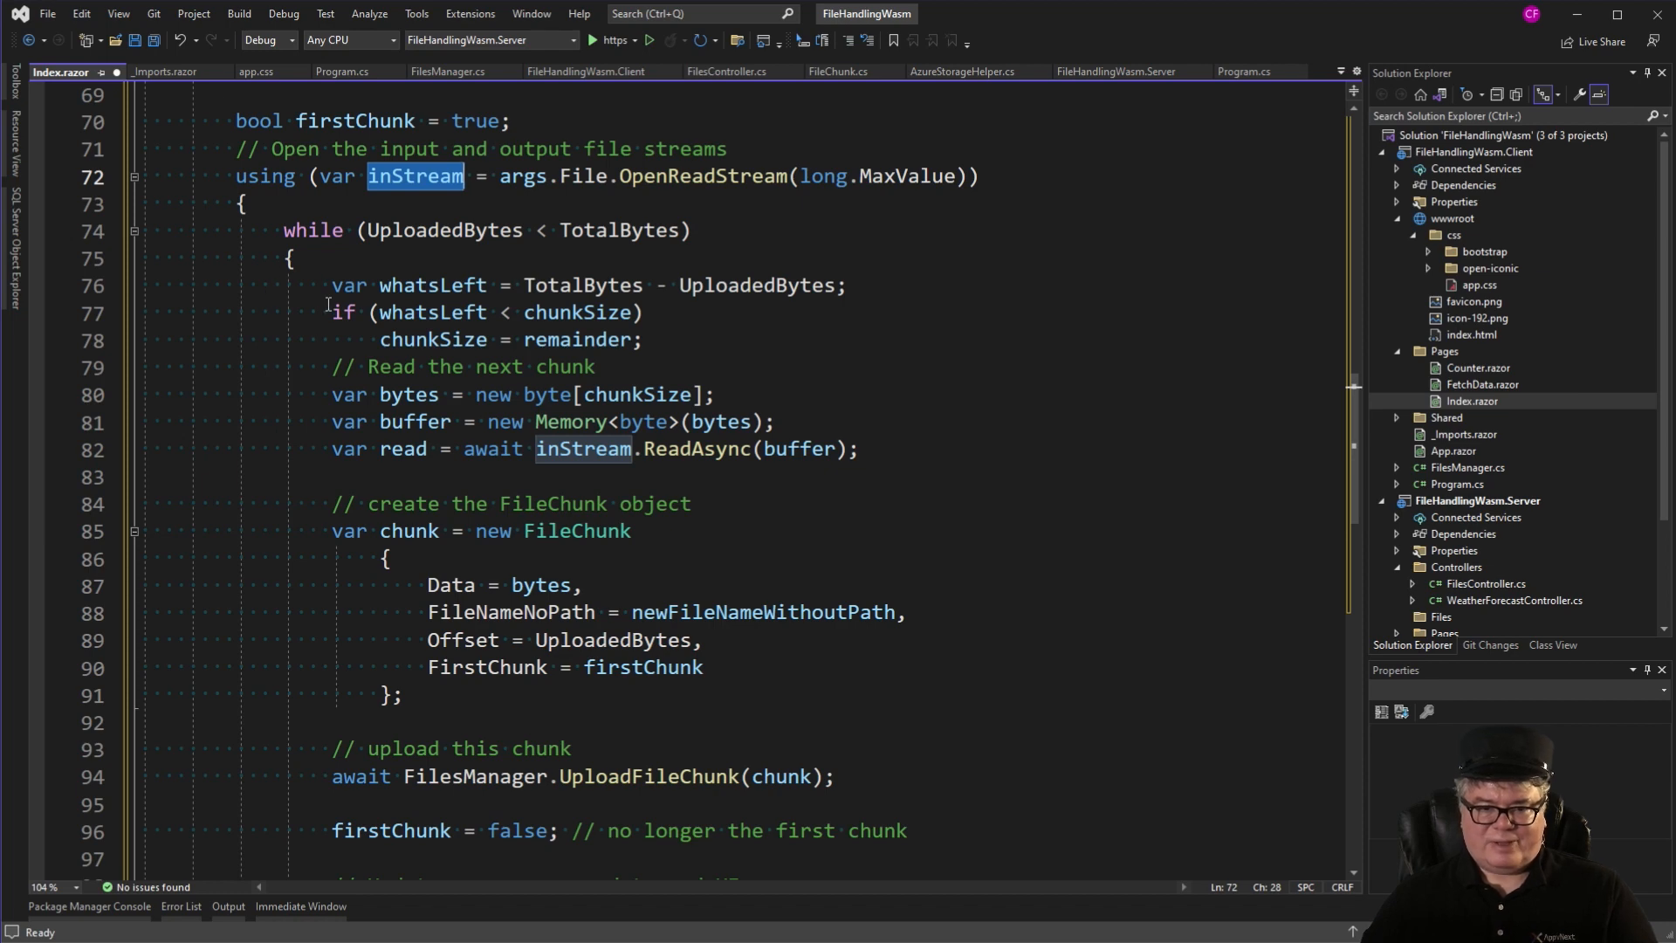
mouse_move(796, 566)
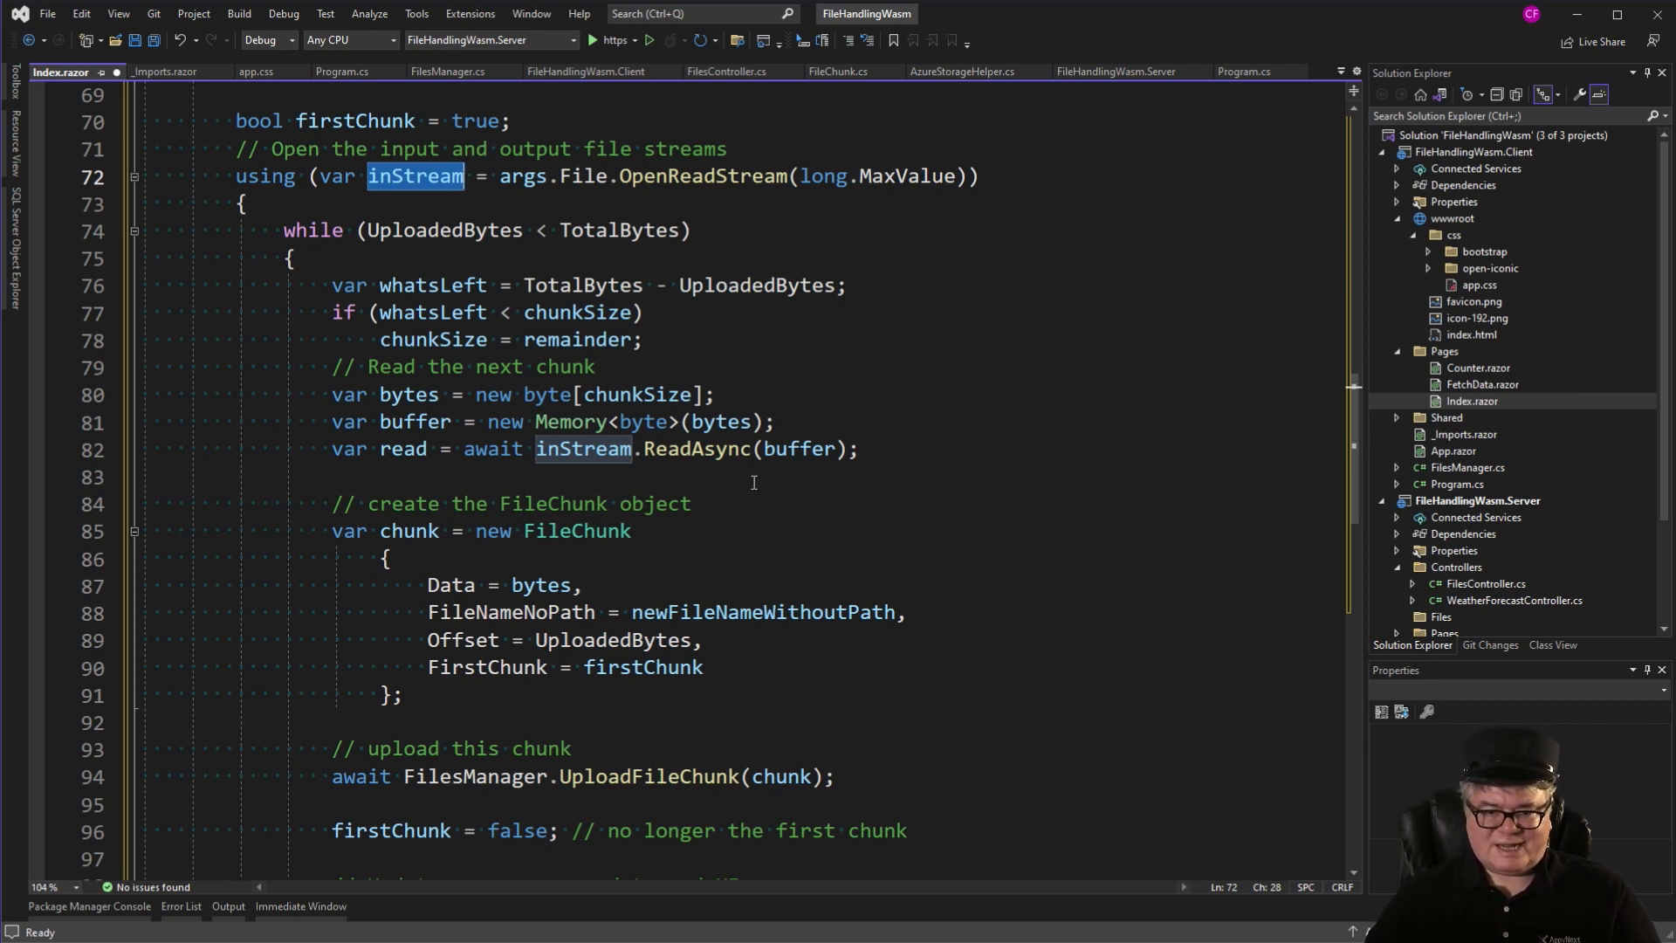
scroll("down", 3)
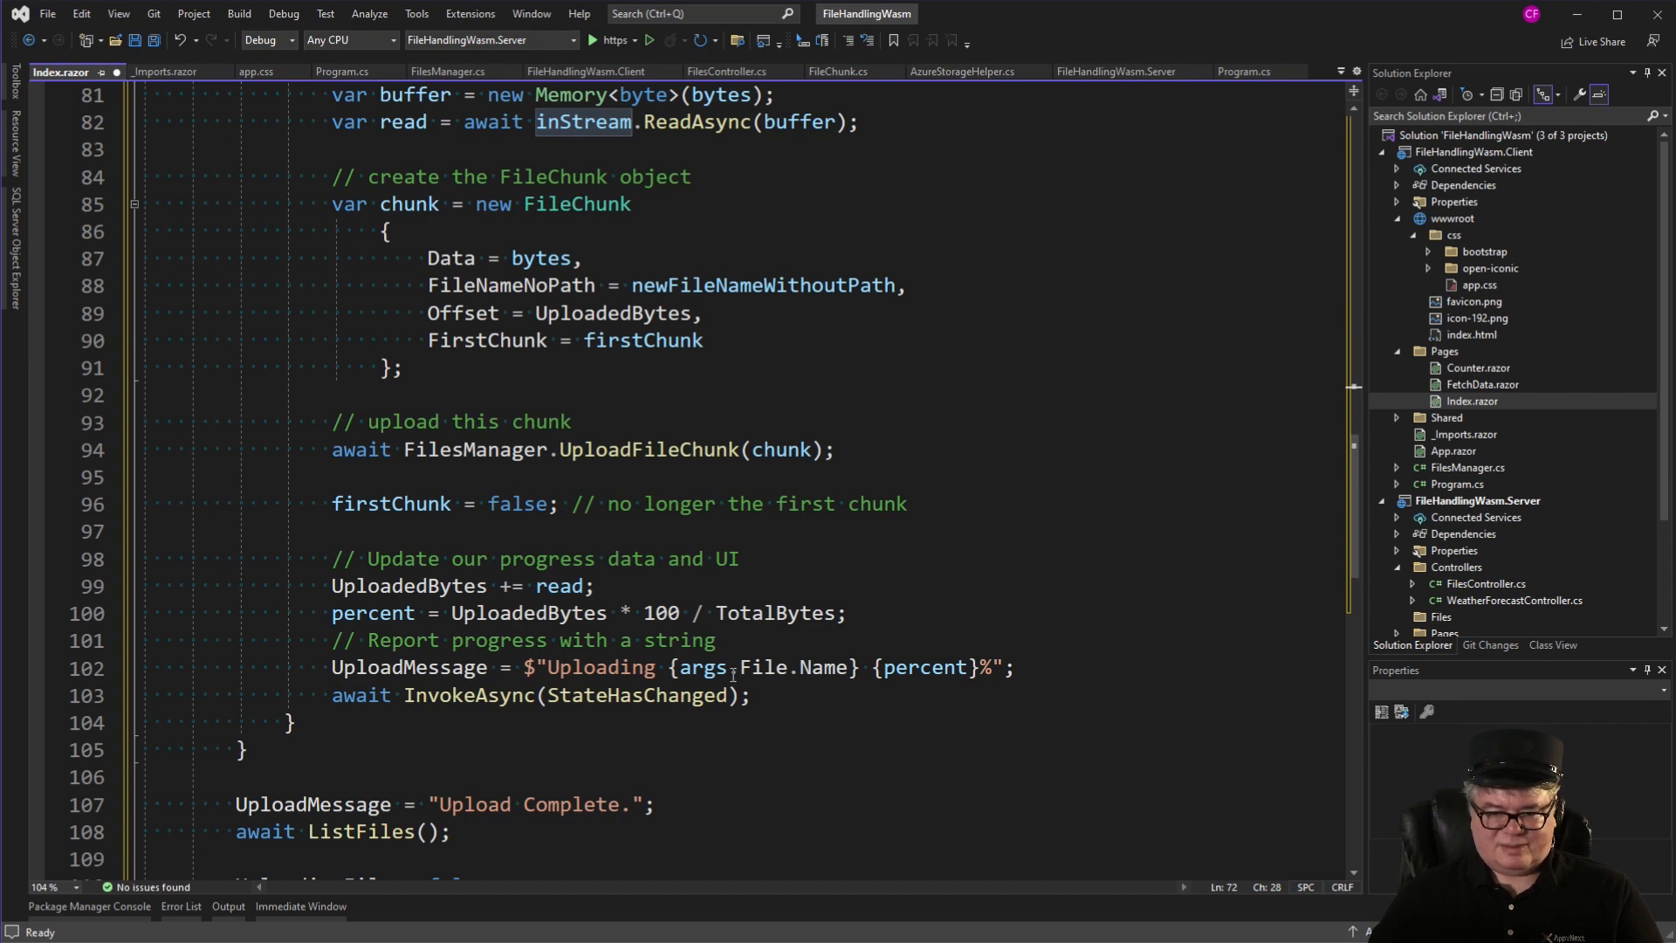
scroll("down", 3)
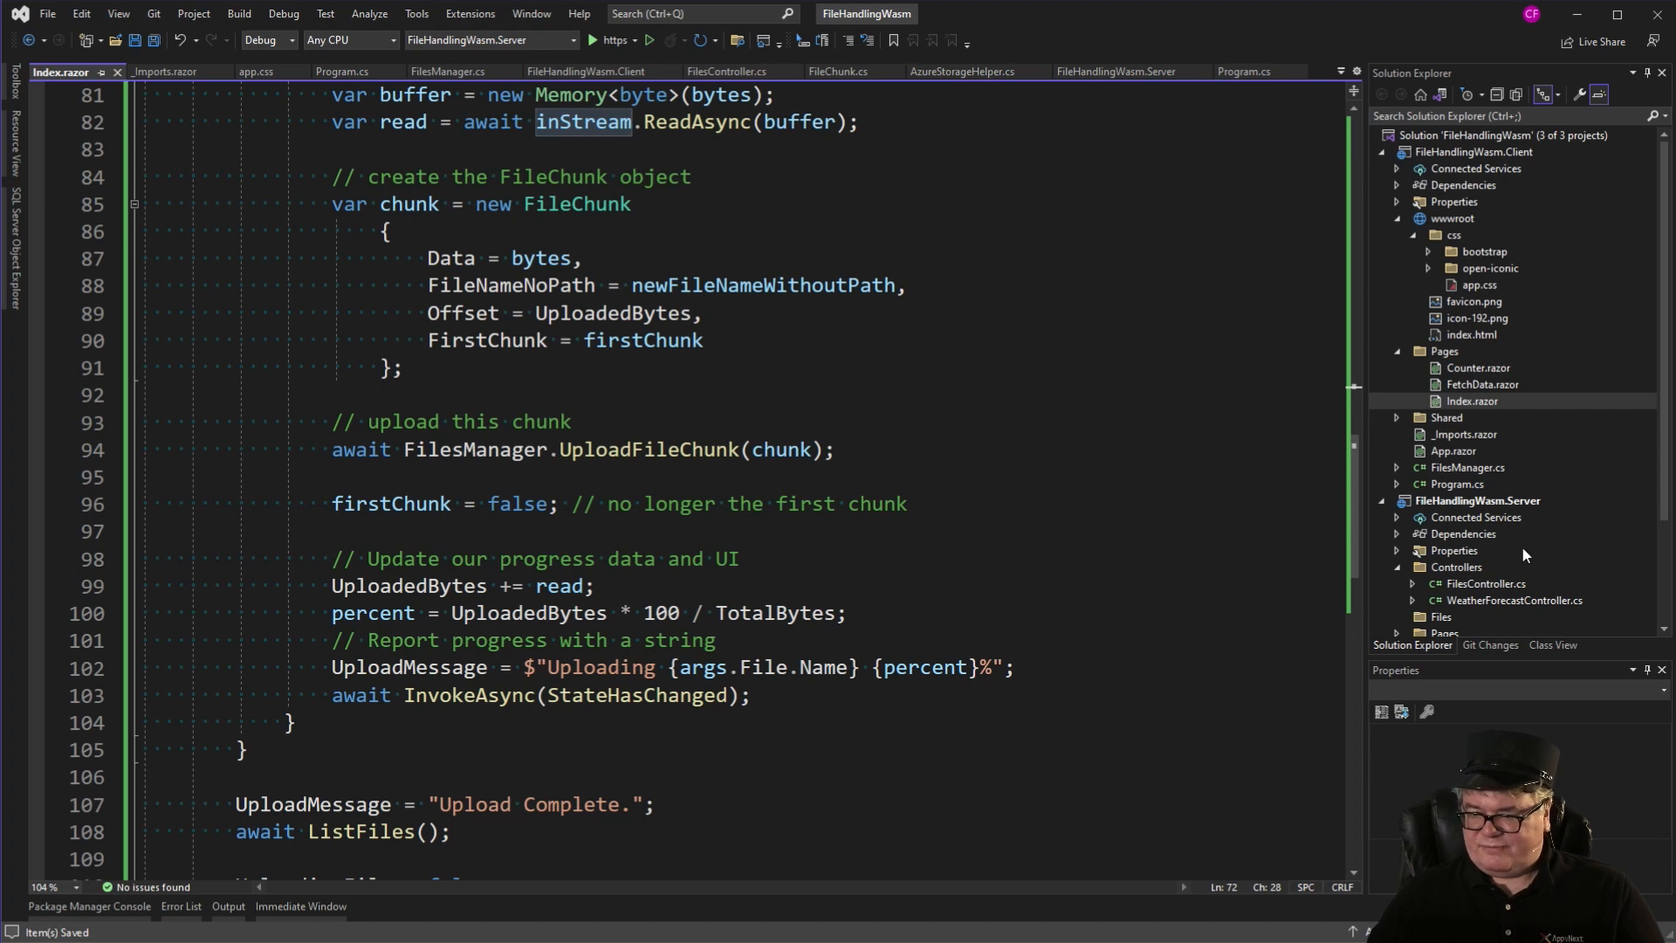
left_click(725, 71)
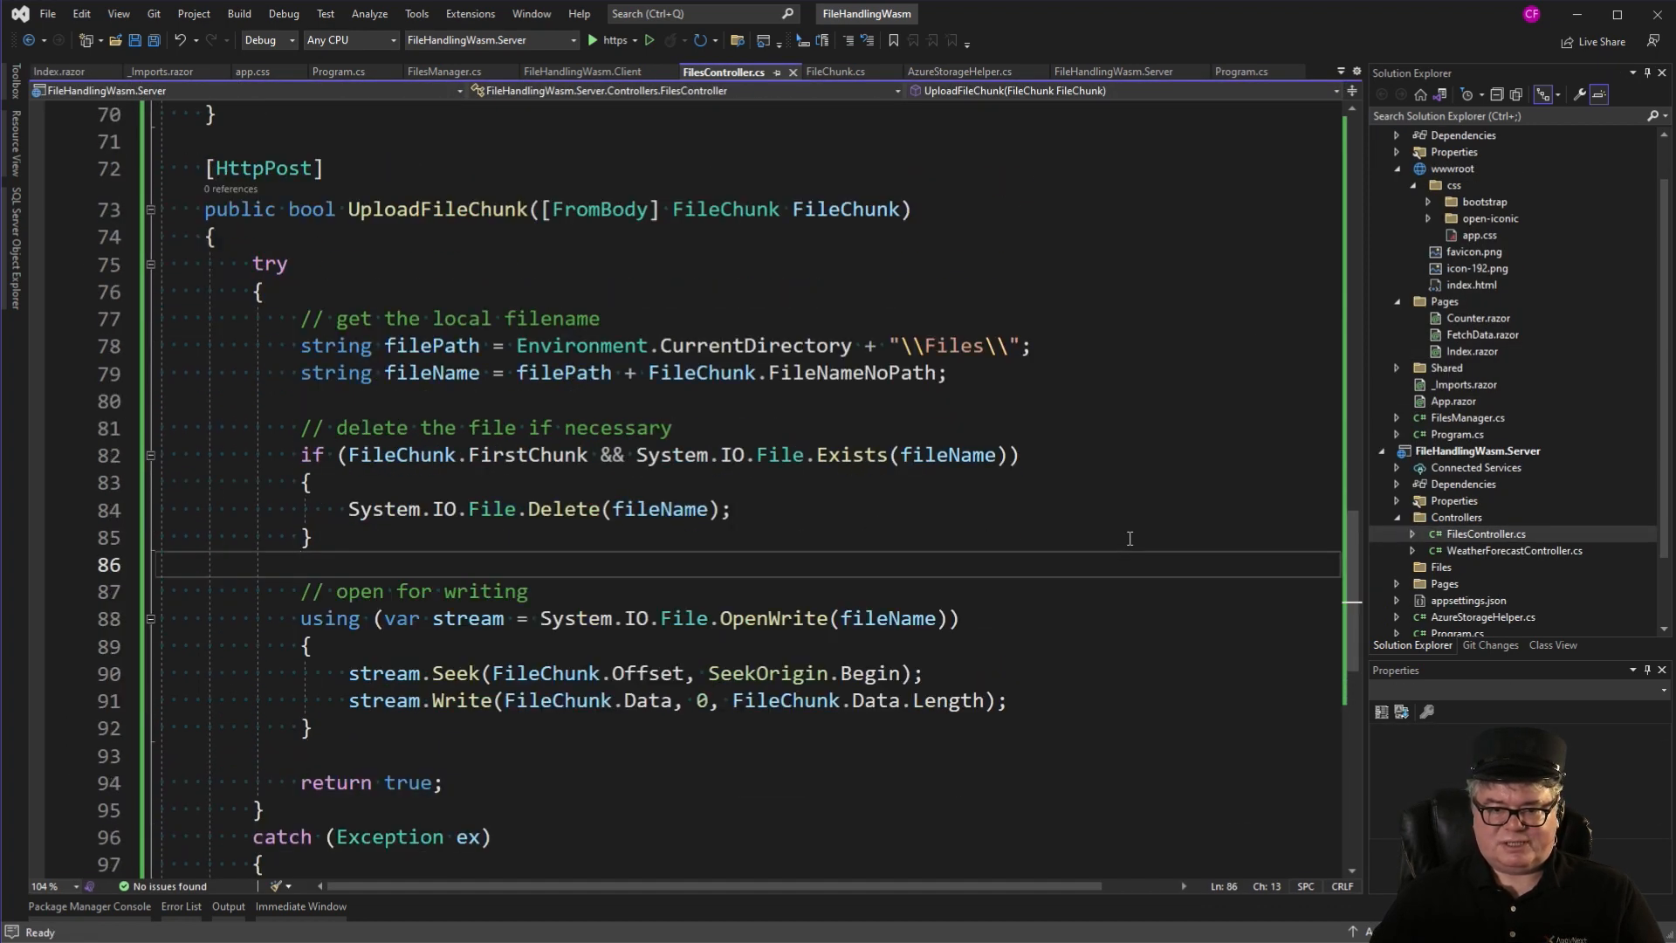
mouse_move(994, 527)
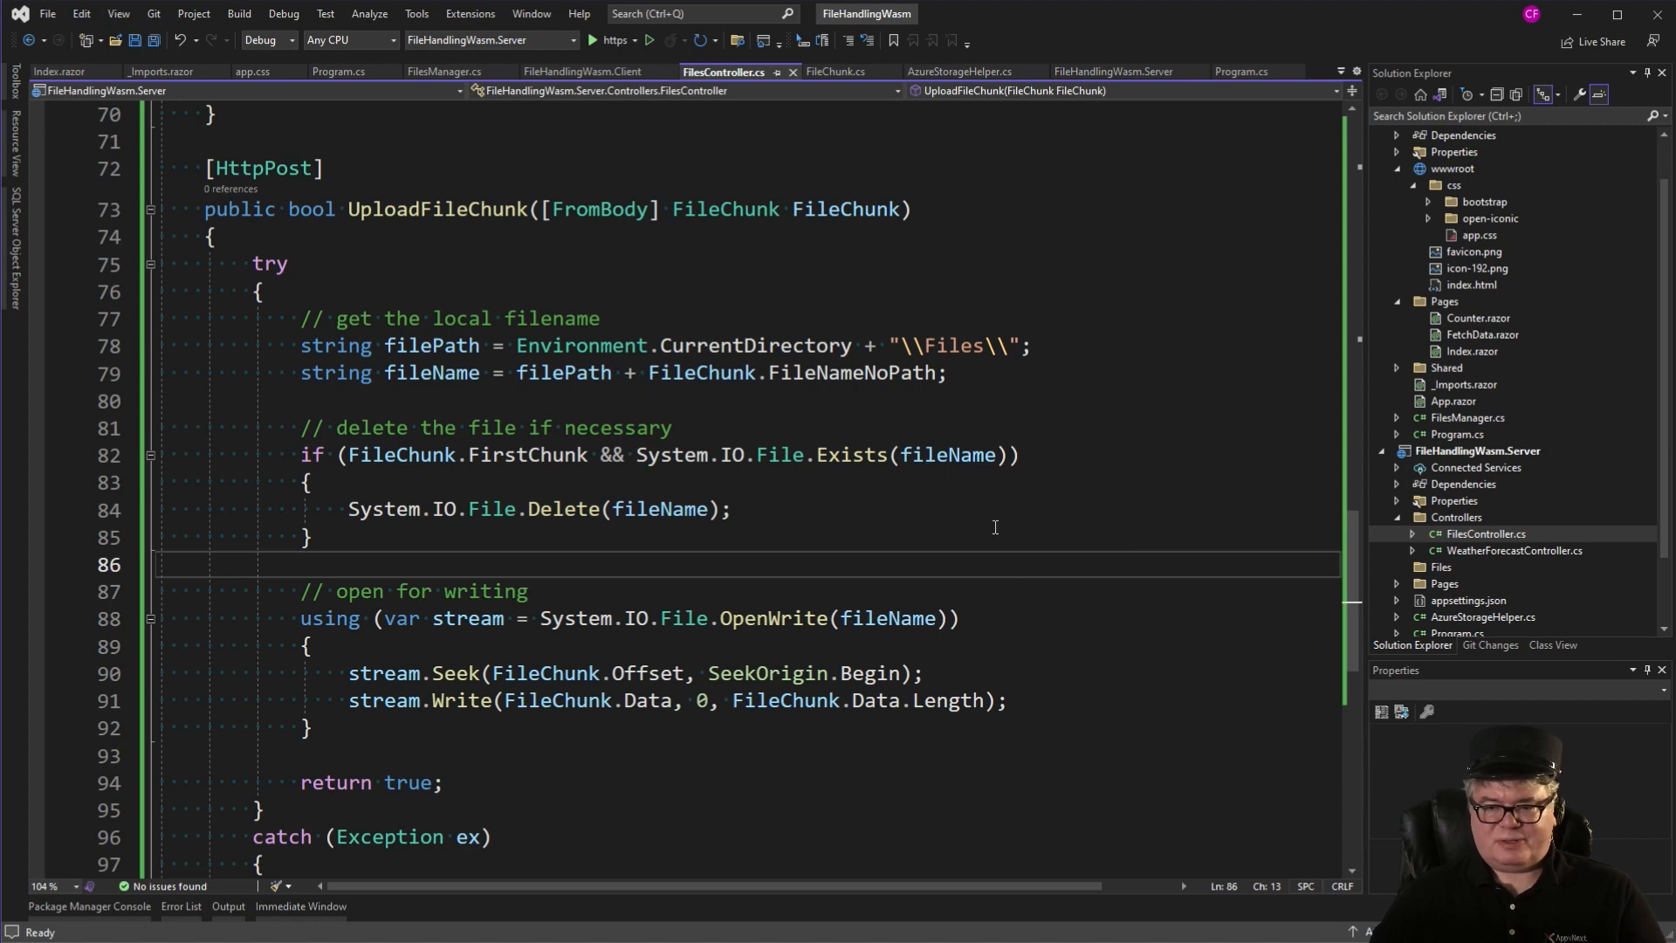
mouse_move(1179, 583)
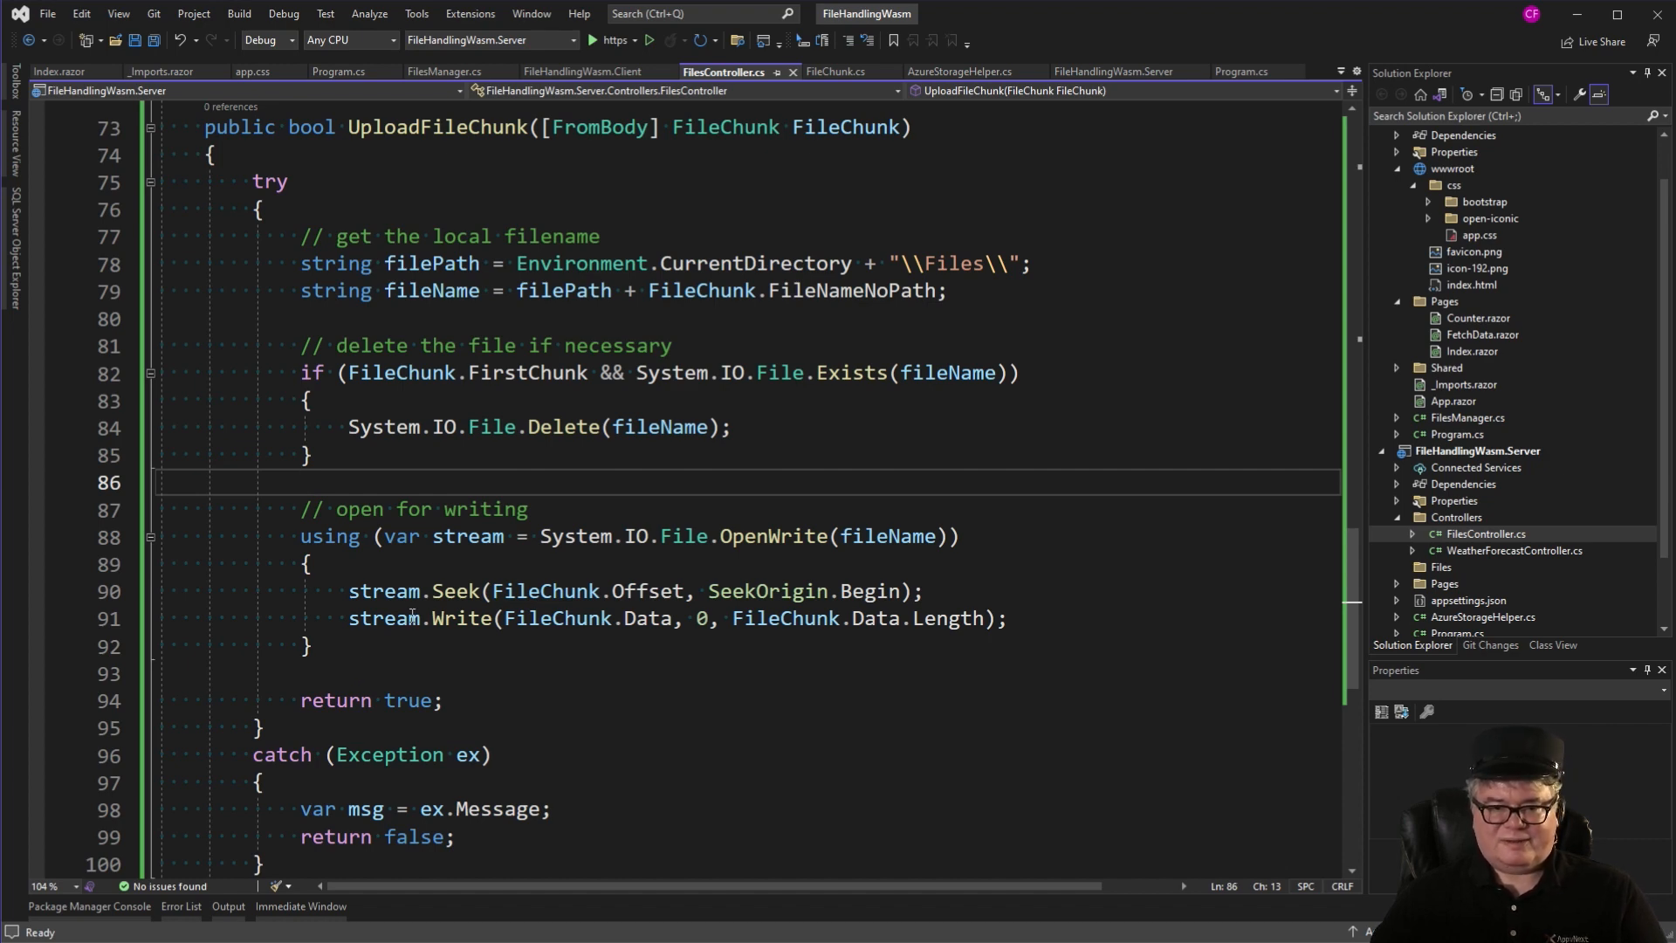
mouse_move(649, 664)
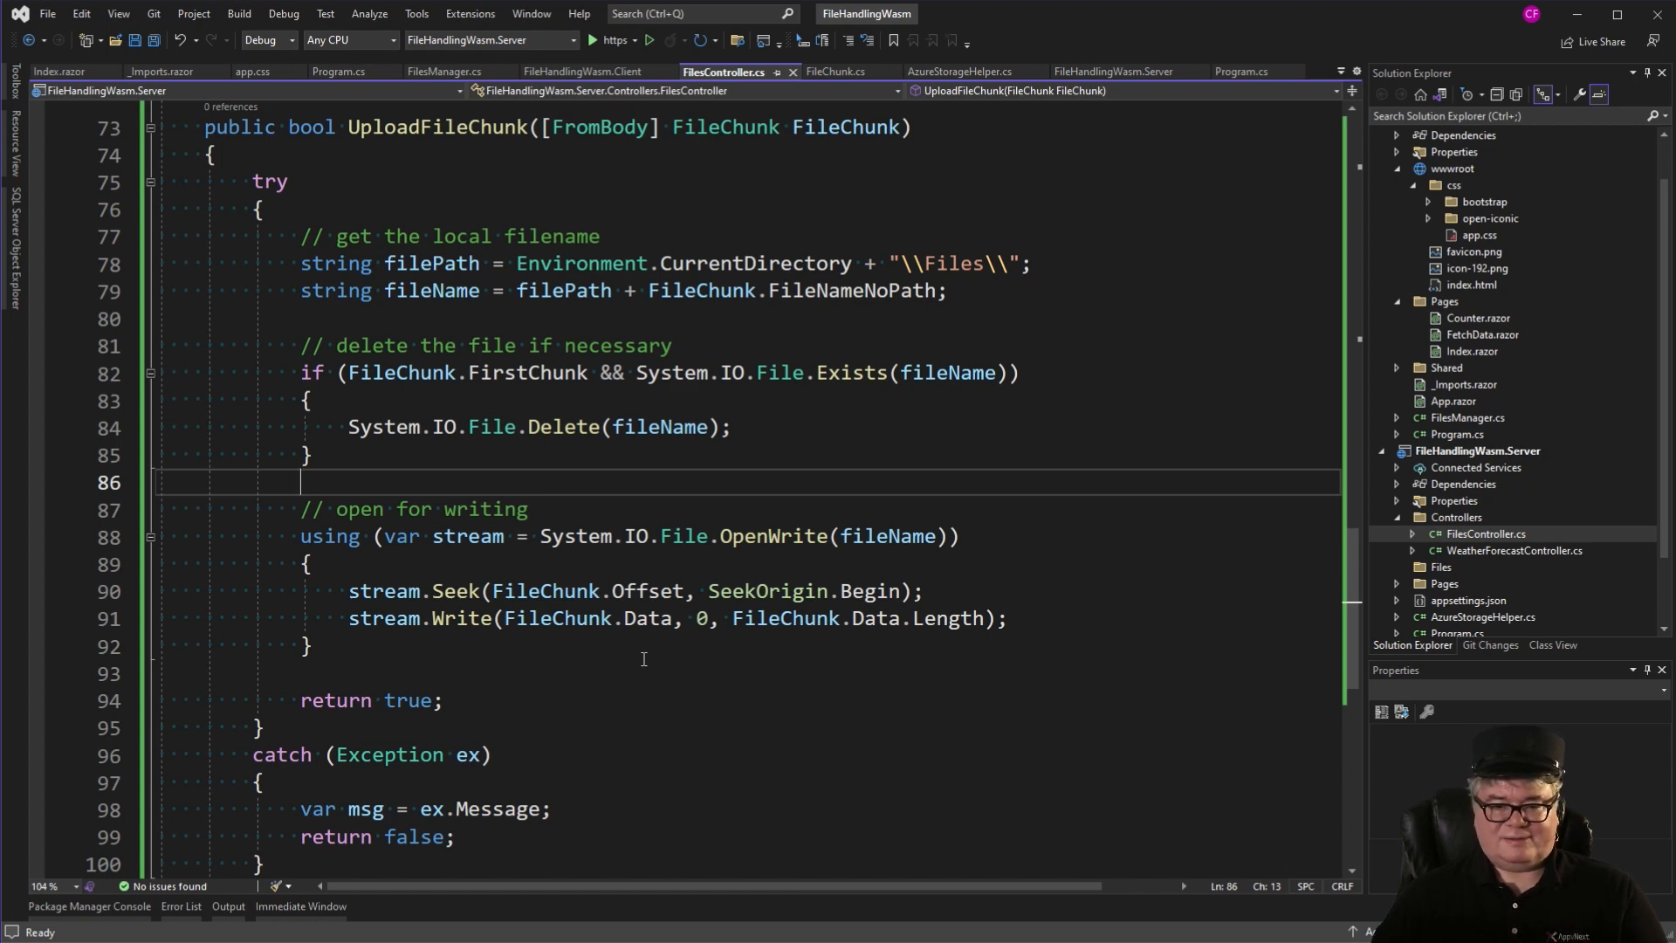
mouse_move(744, 689)
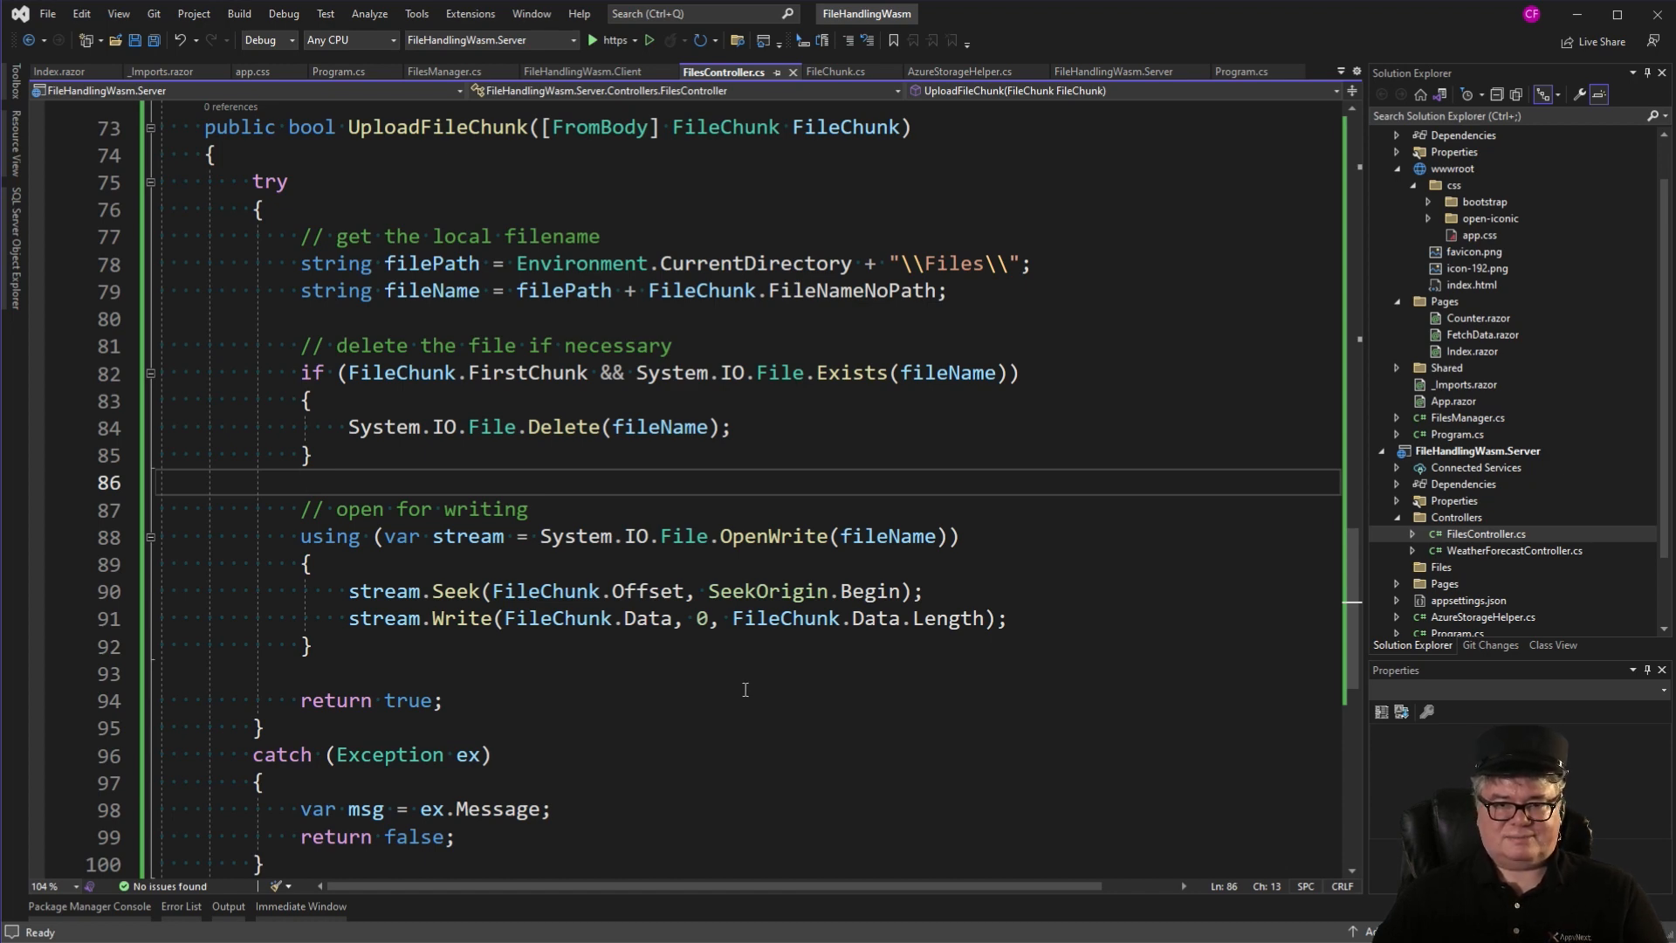
left_click(63, 71)
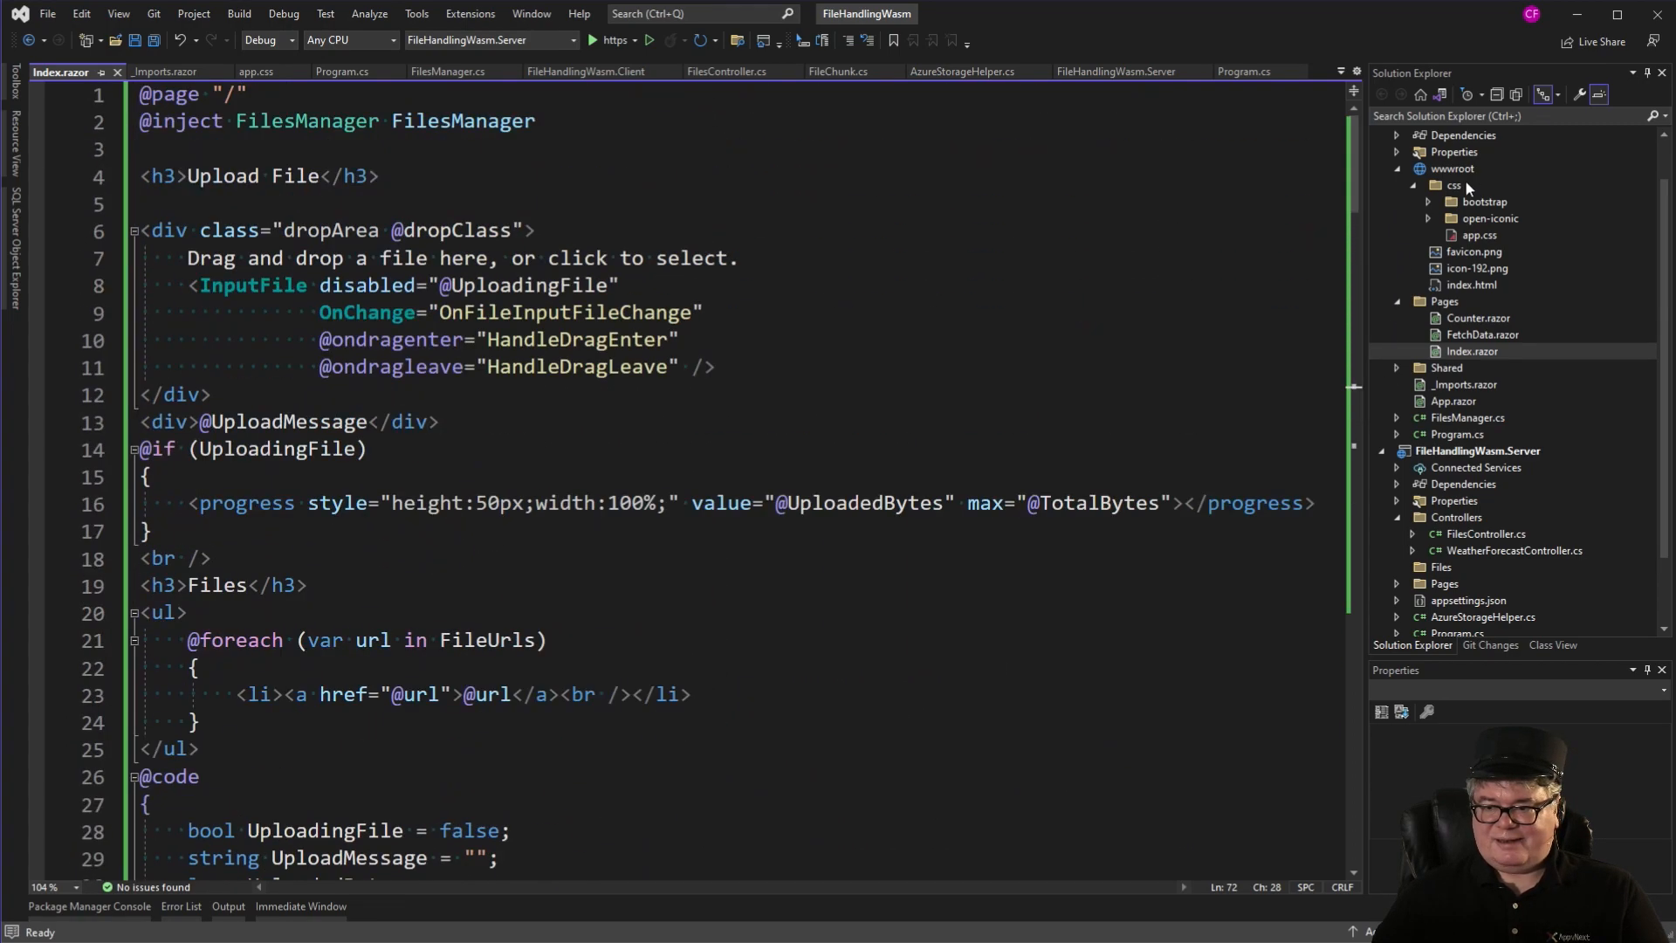
Add BlobFiles.razor to the client Pages folder and review its upload code.
right_click(1444, 300)
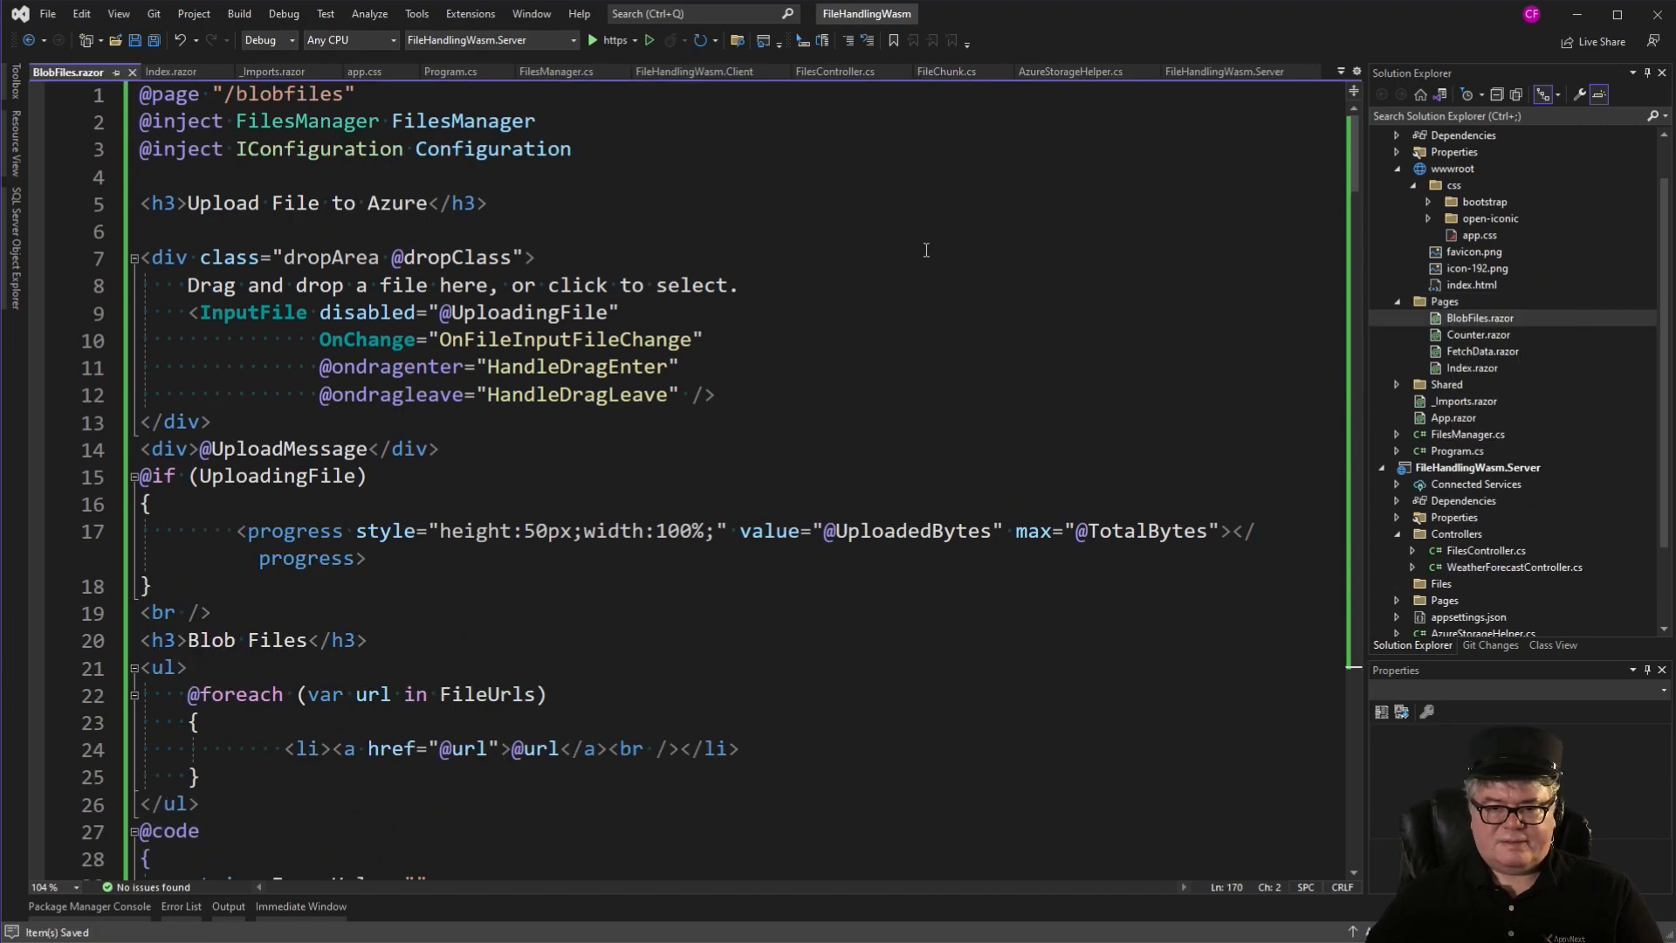
scroll("down", 3)
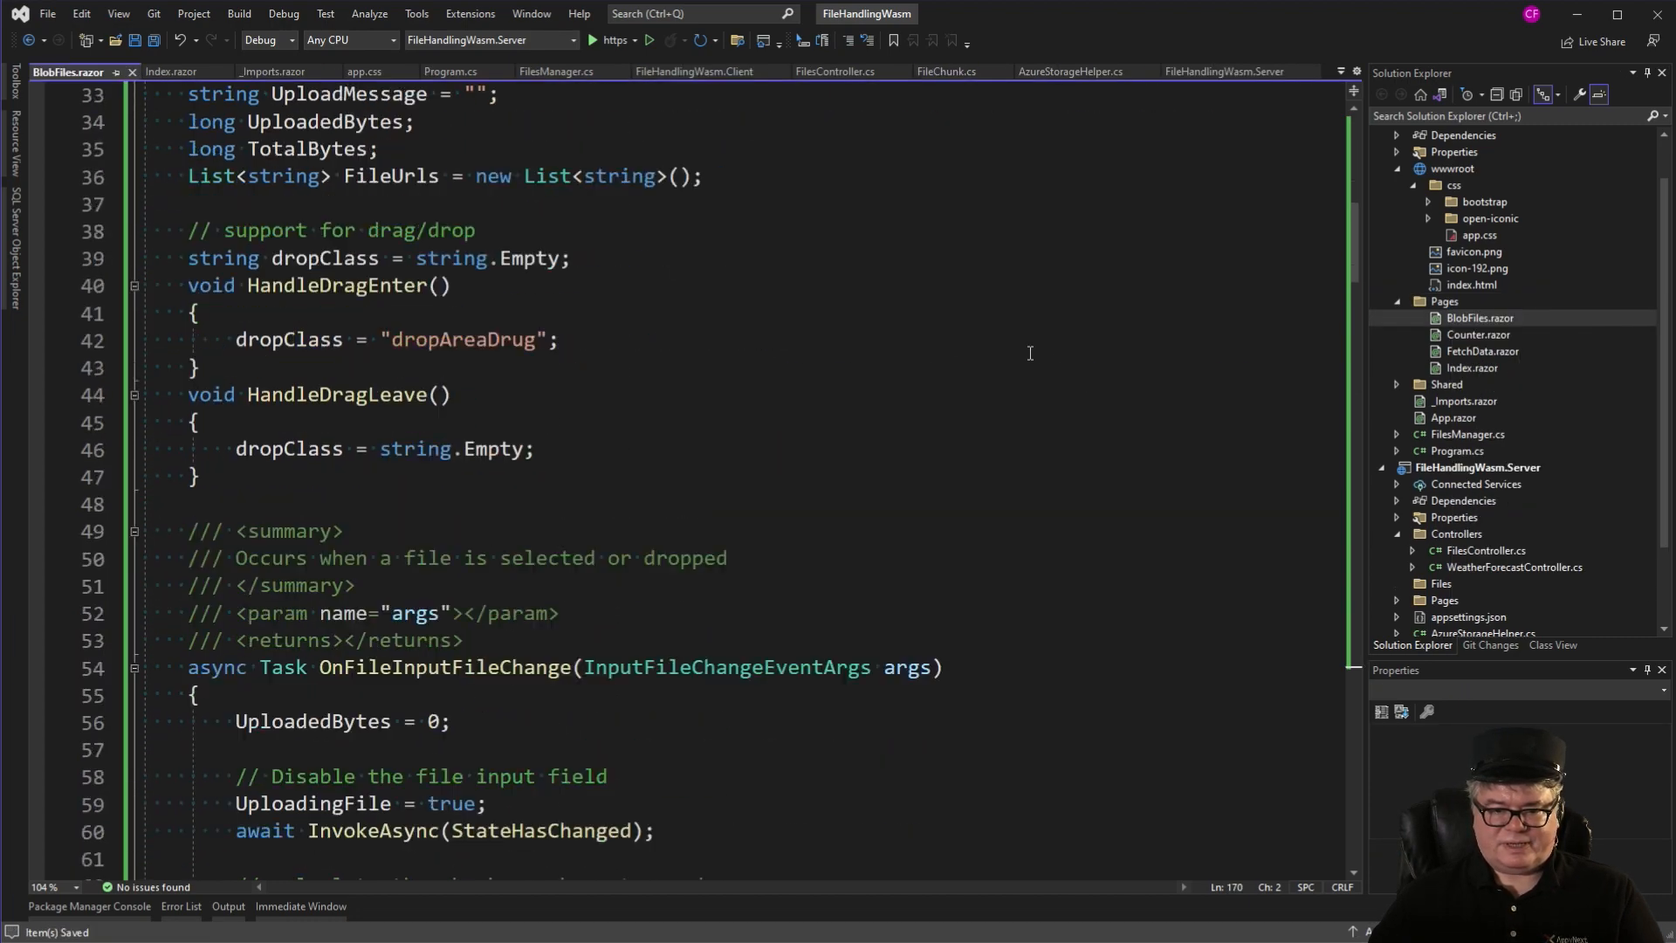
scroll("down", 3)
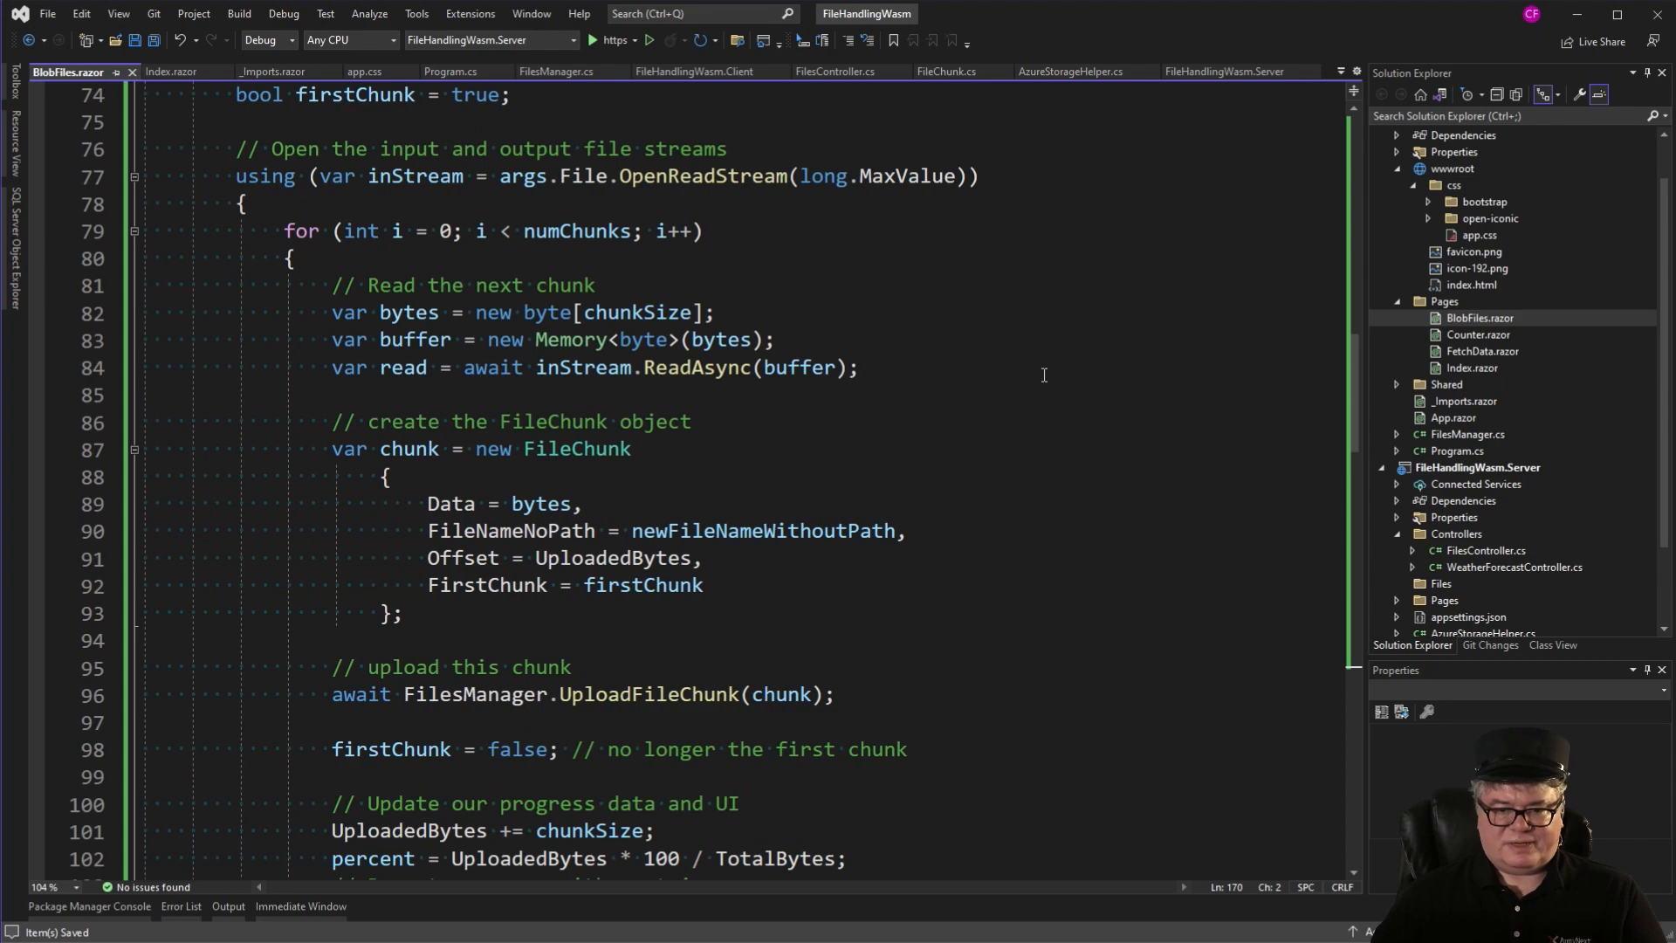
scroll("down", 3)
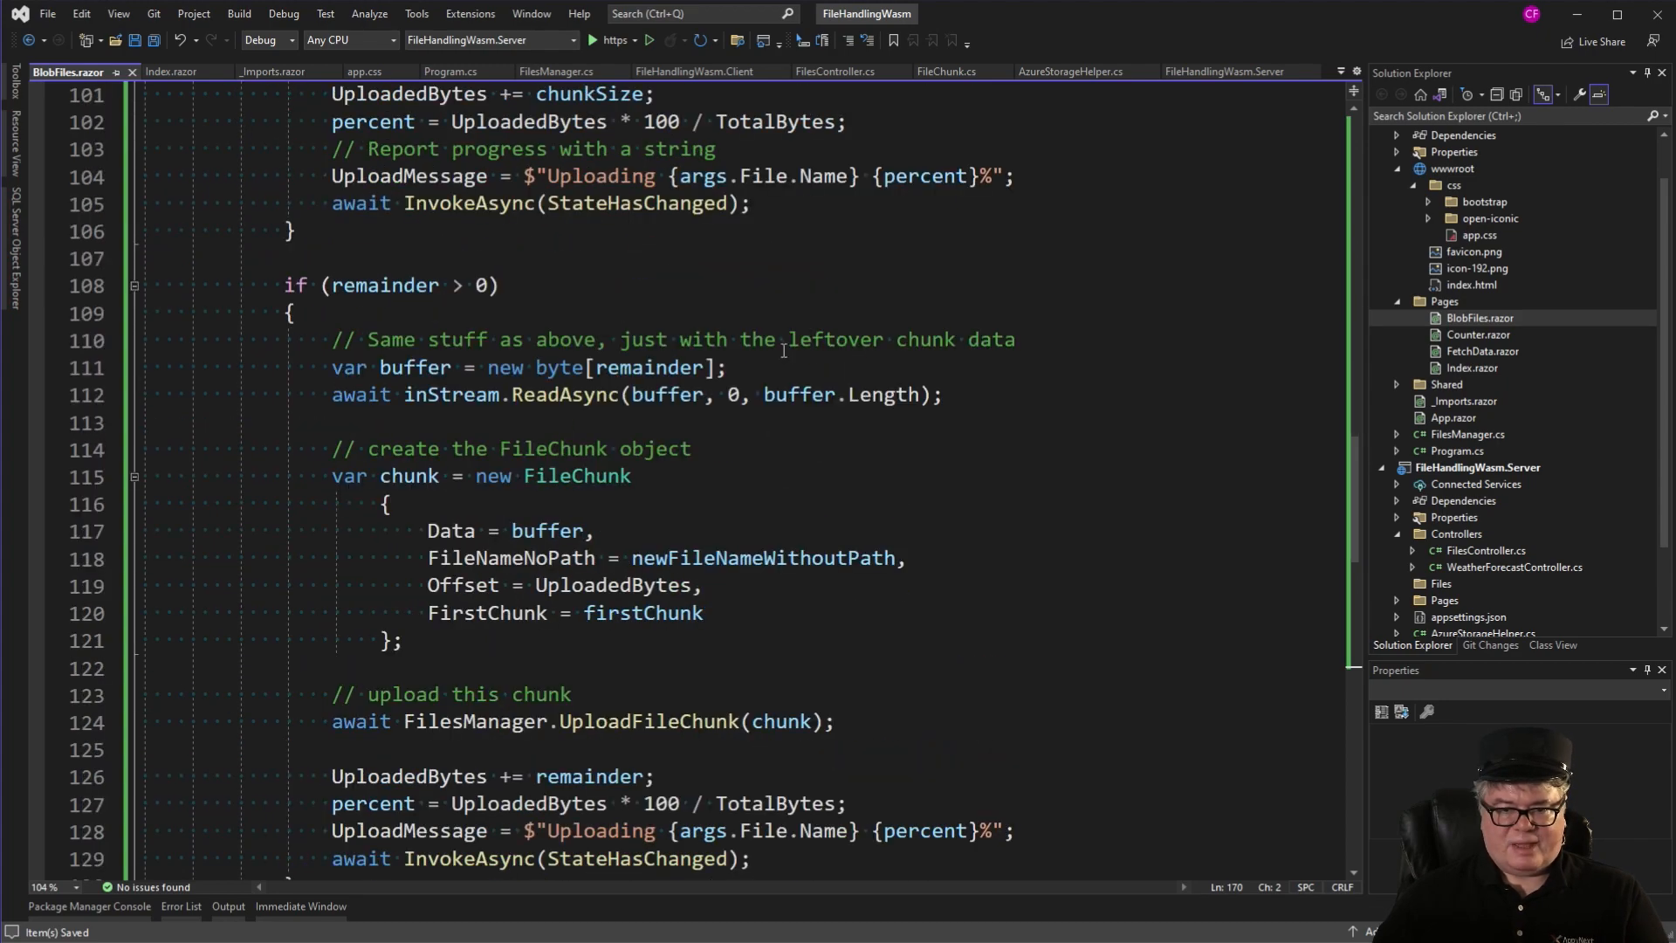
scroll("down", 3)
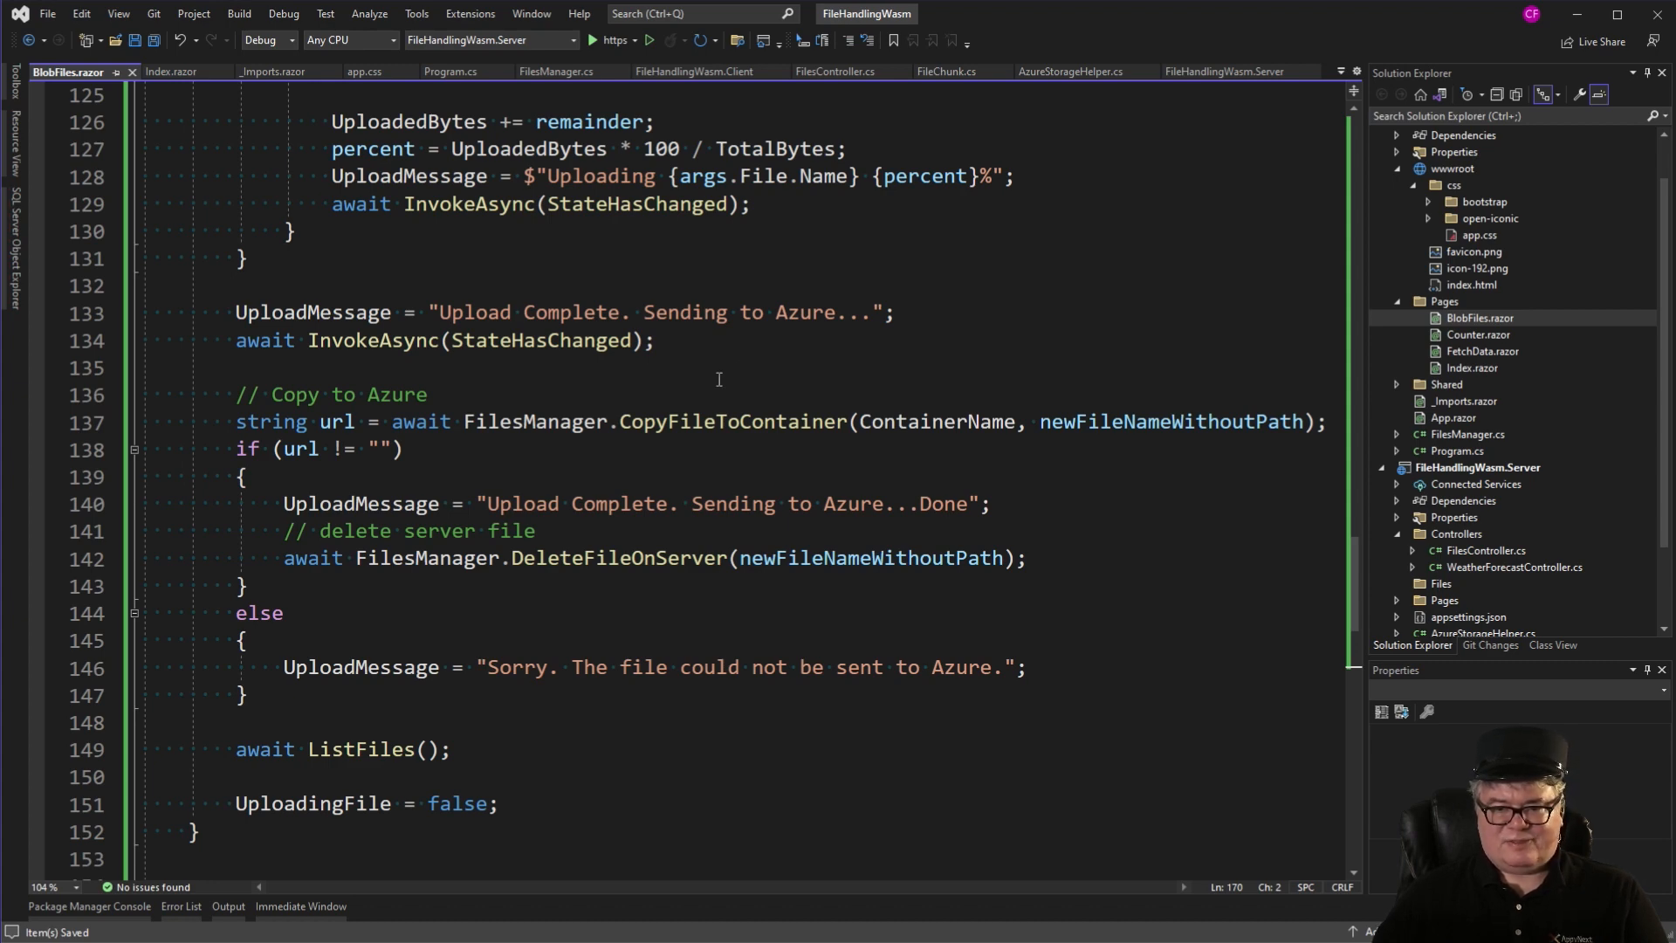
Inspect the CopyFileToContainer call and its ContainerName argument, then select Counter.razor.
double_click(732, 421)
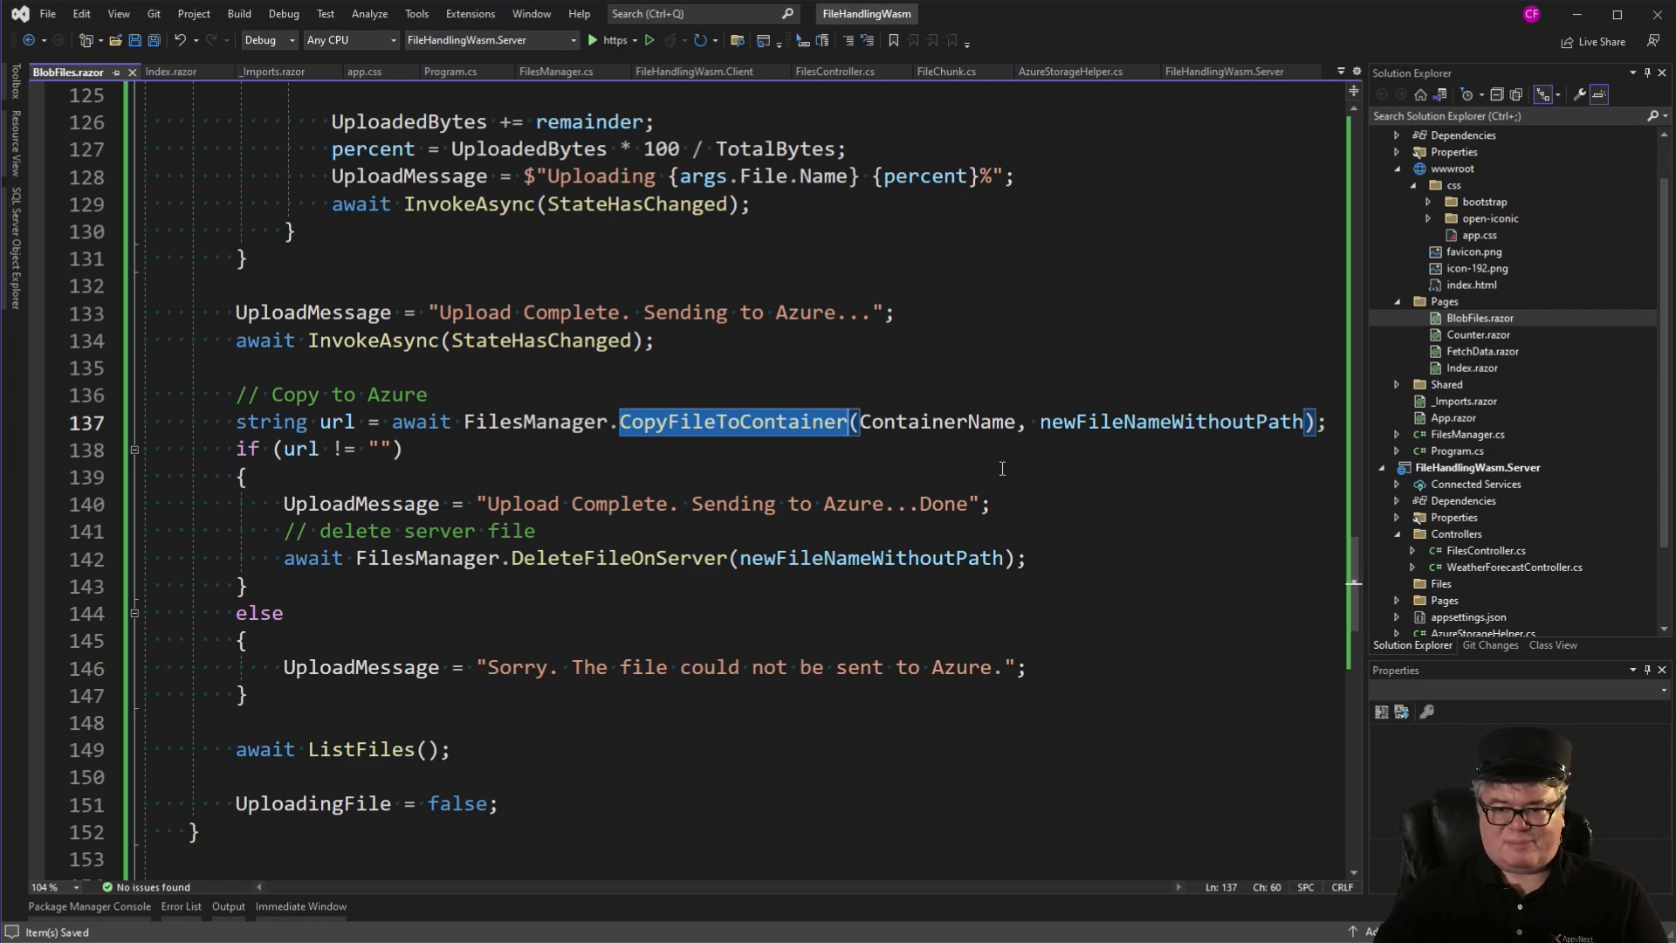
double_click(936, 421)
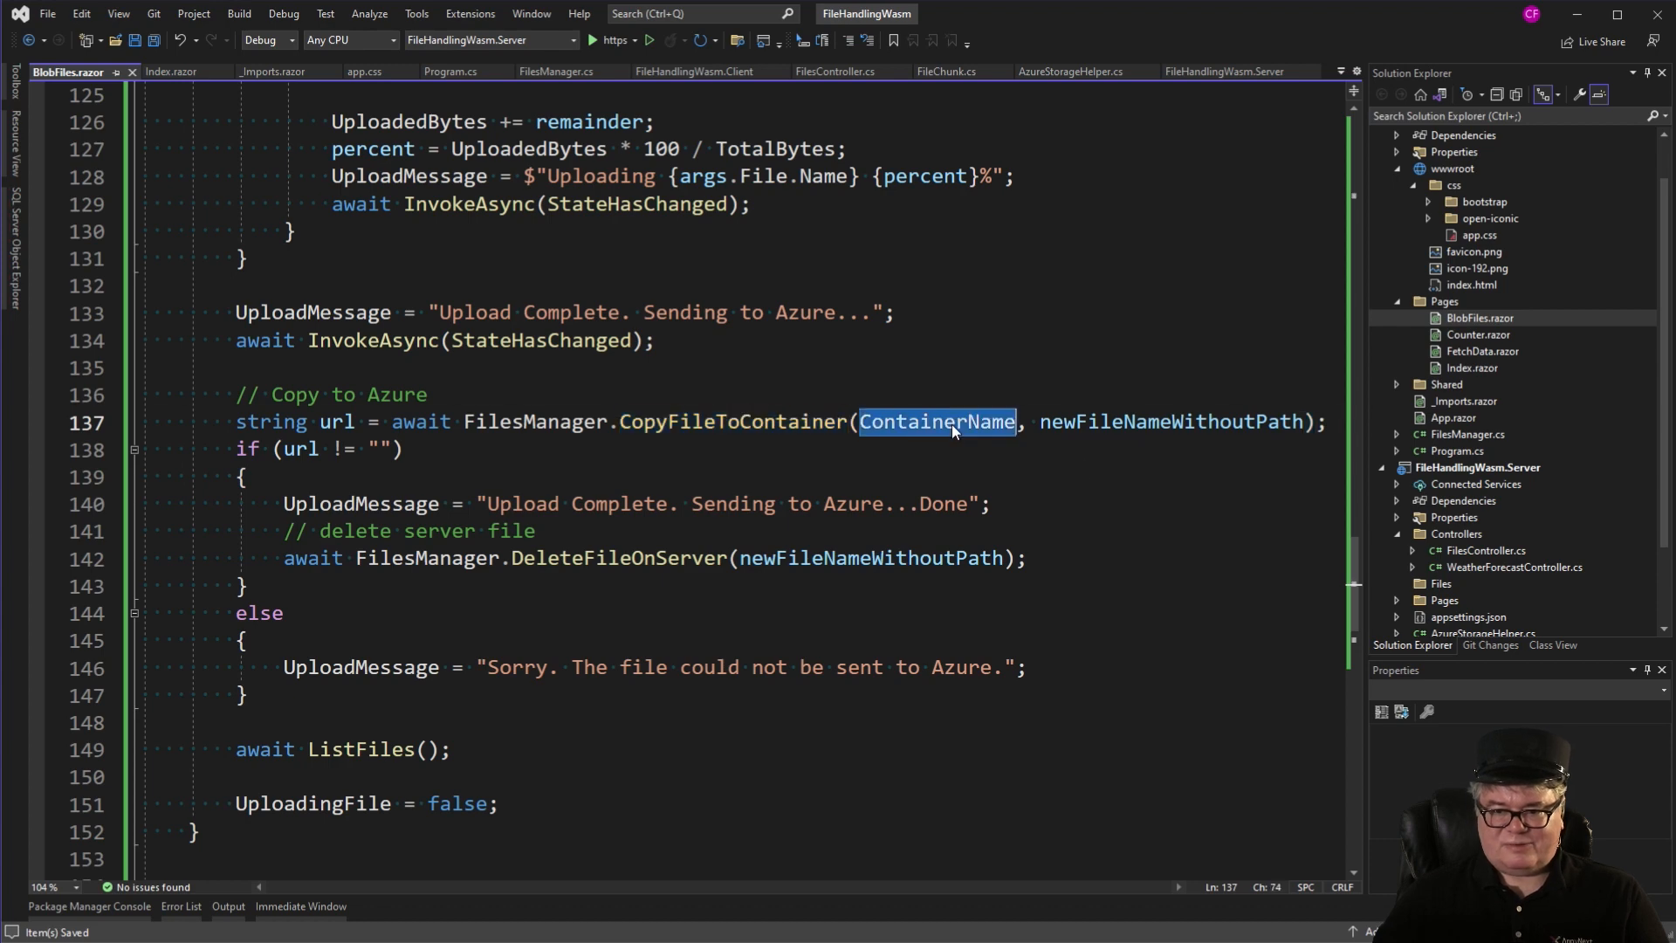
mouse_move(1056, 484)
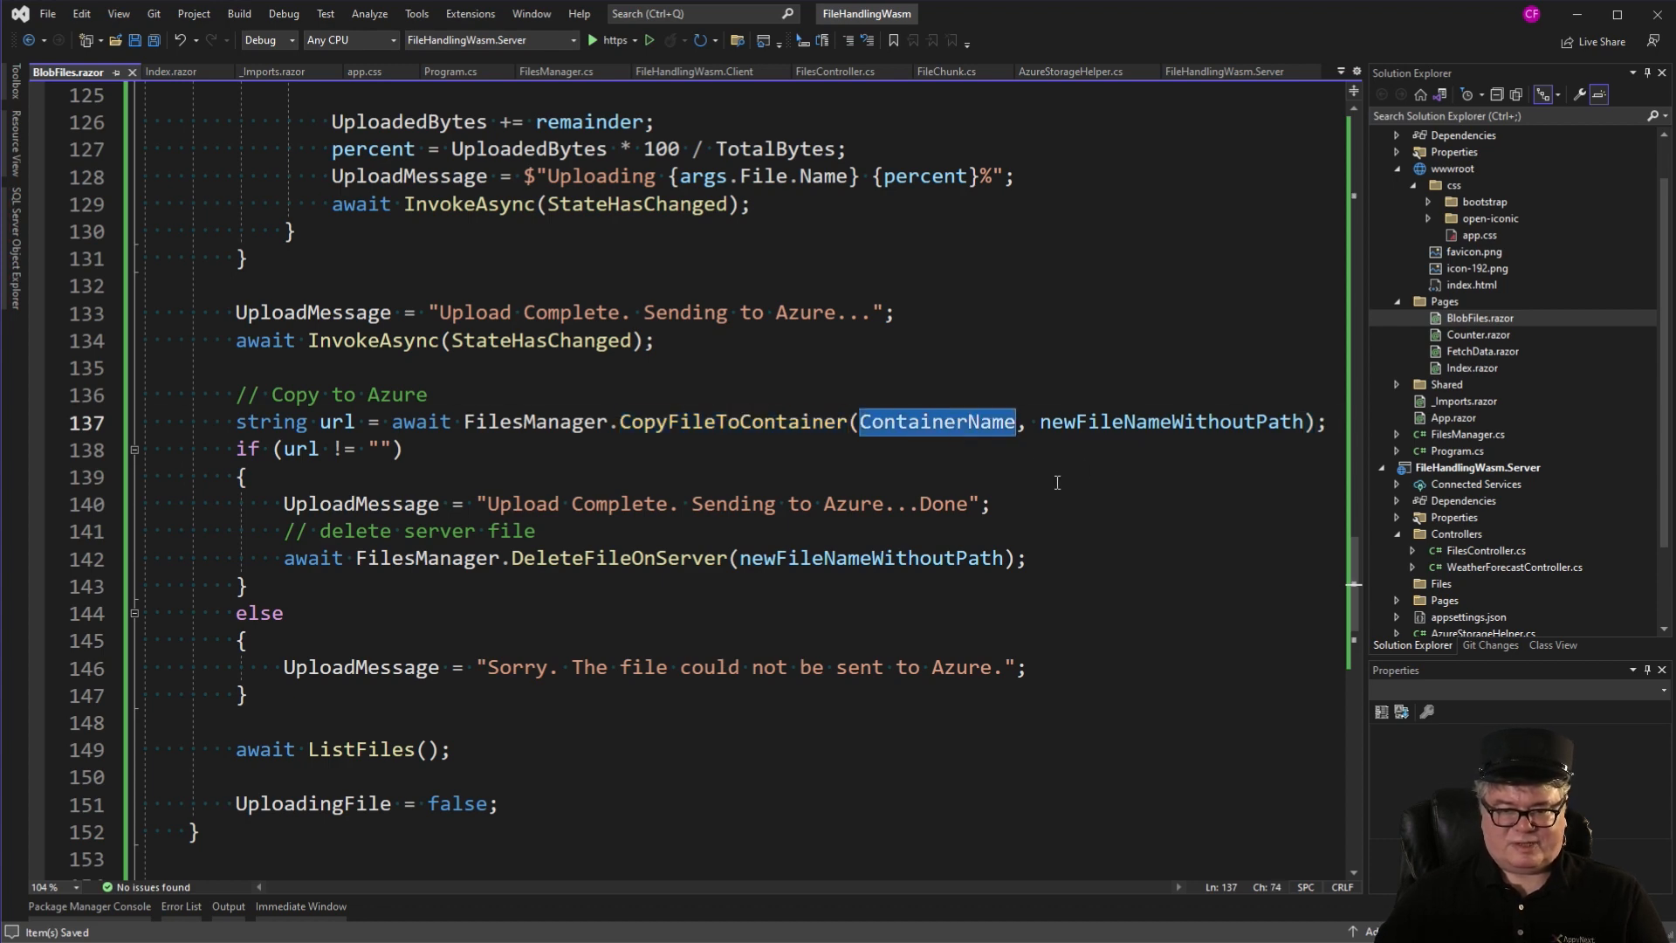
left_click(1479, 335)
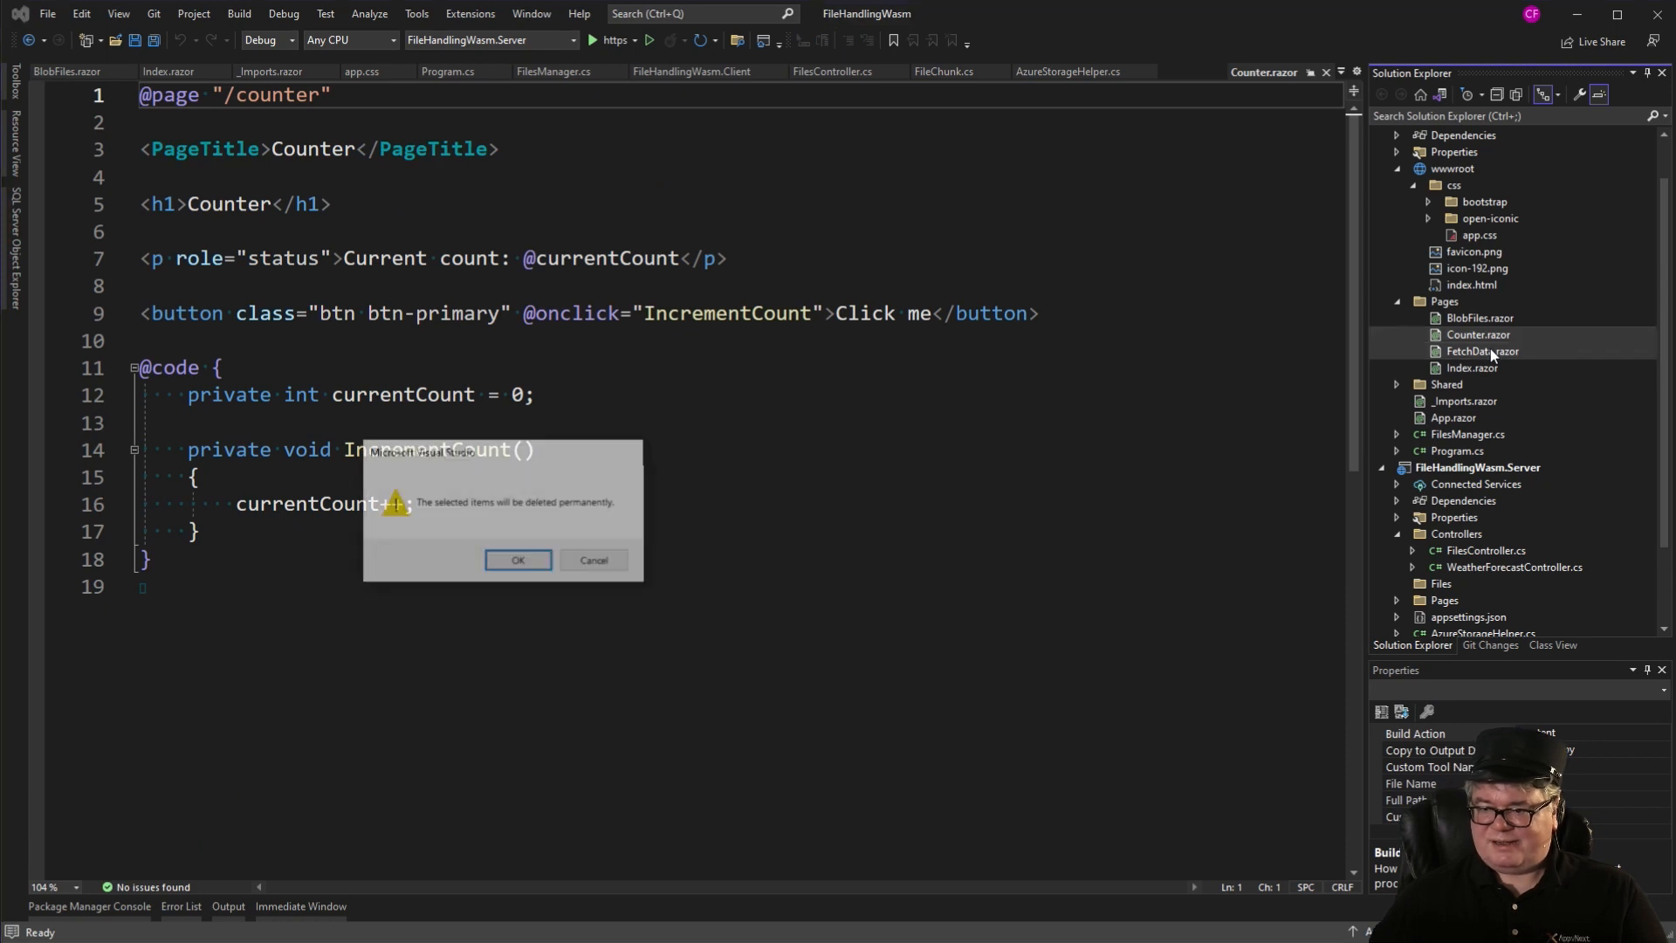
Delete Counter.razor and FetchData.razor, then review NavMenu.razor's Upload to Server and Azure links.
left_click(517, 560)
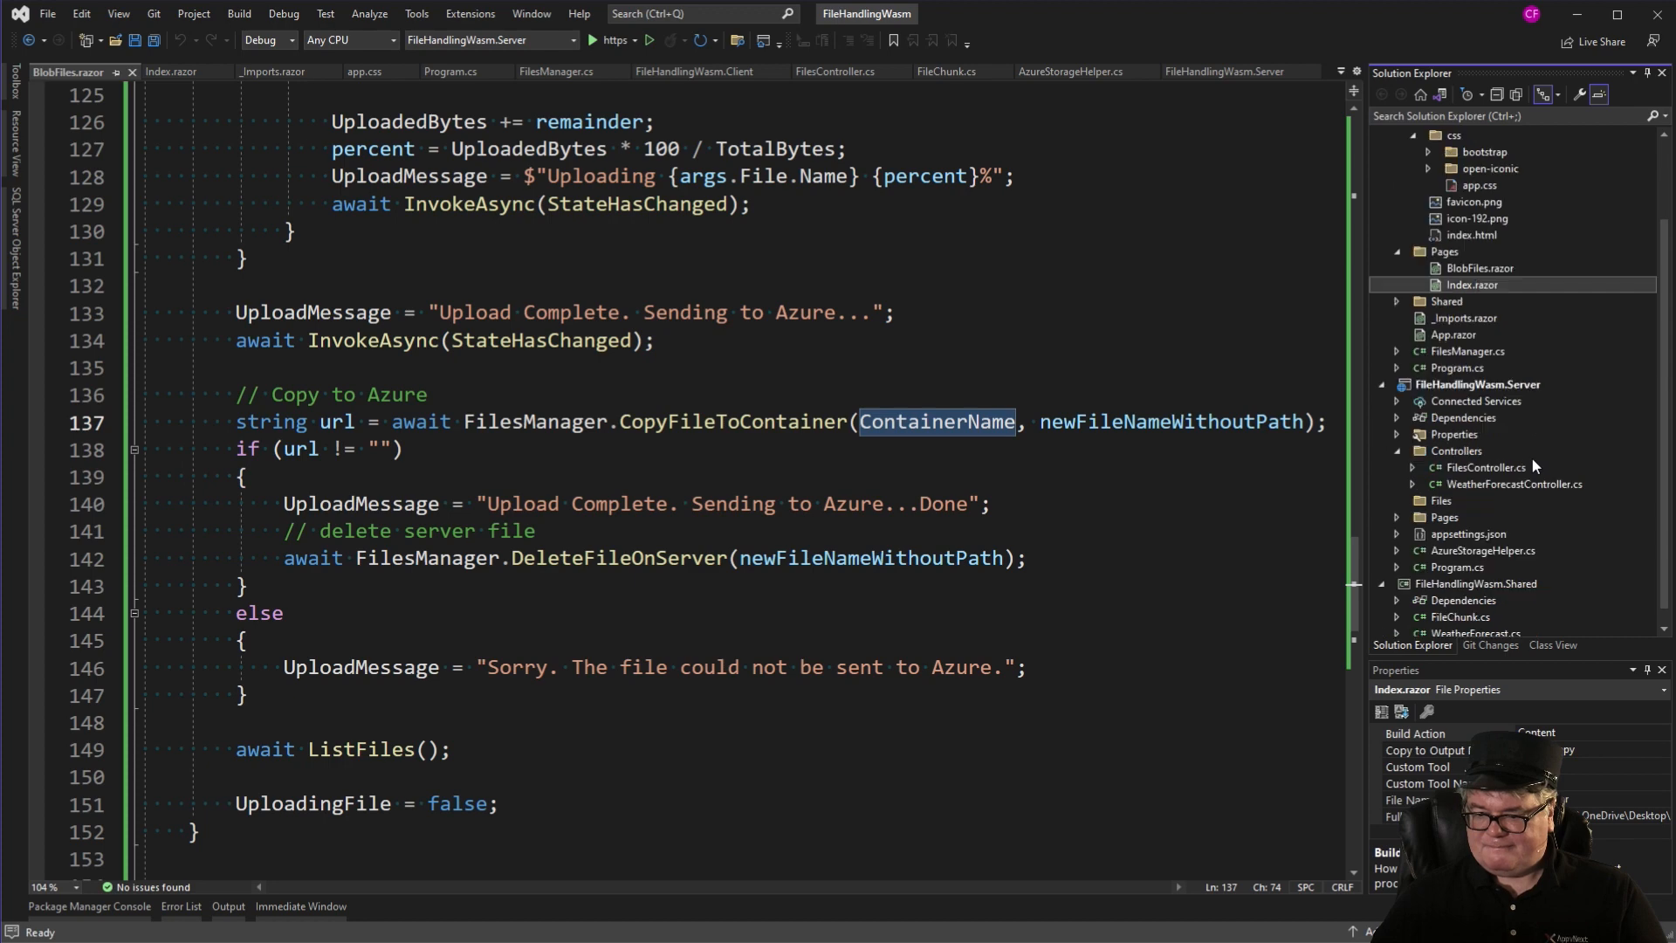
double_click(1477, 616)
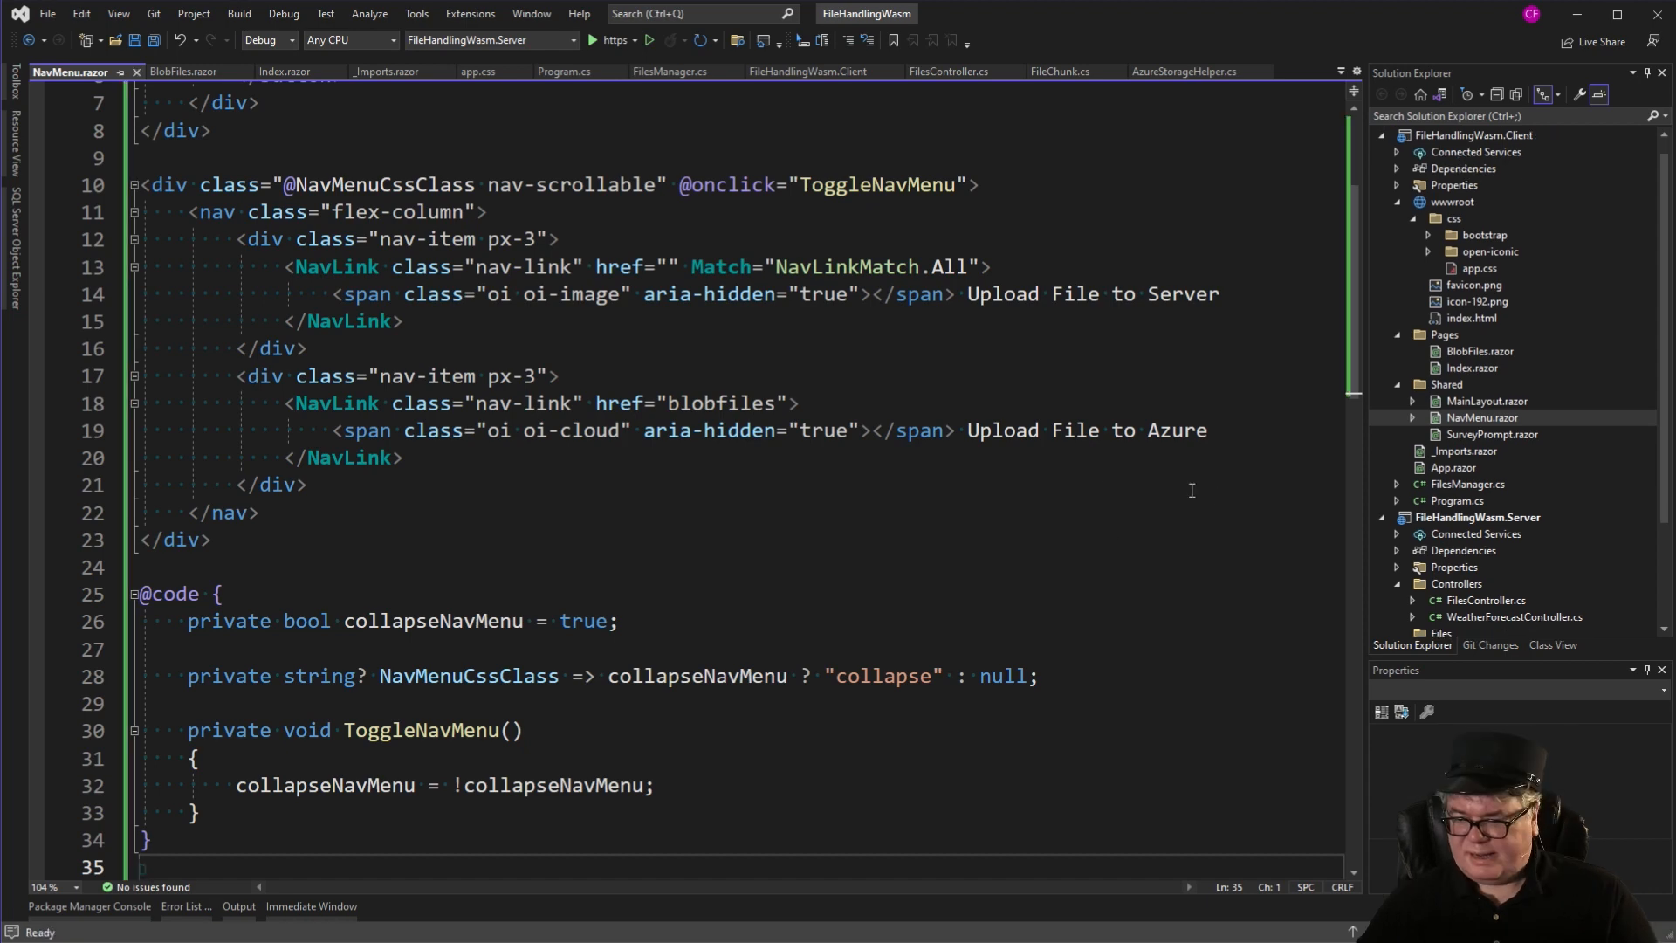
left_click(1518, 565)
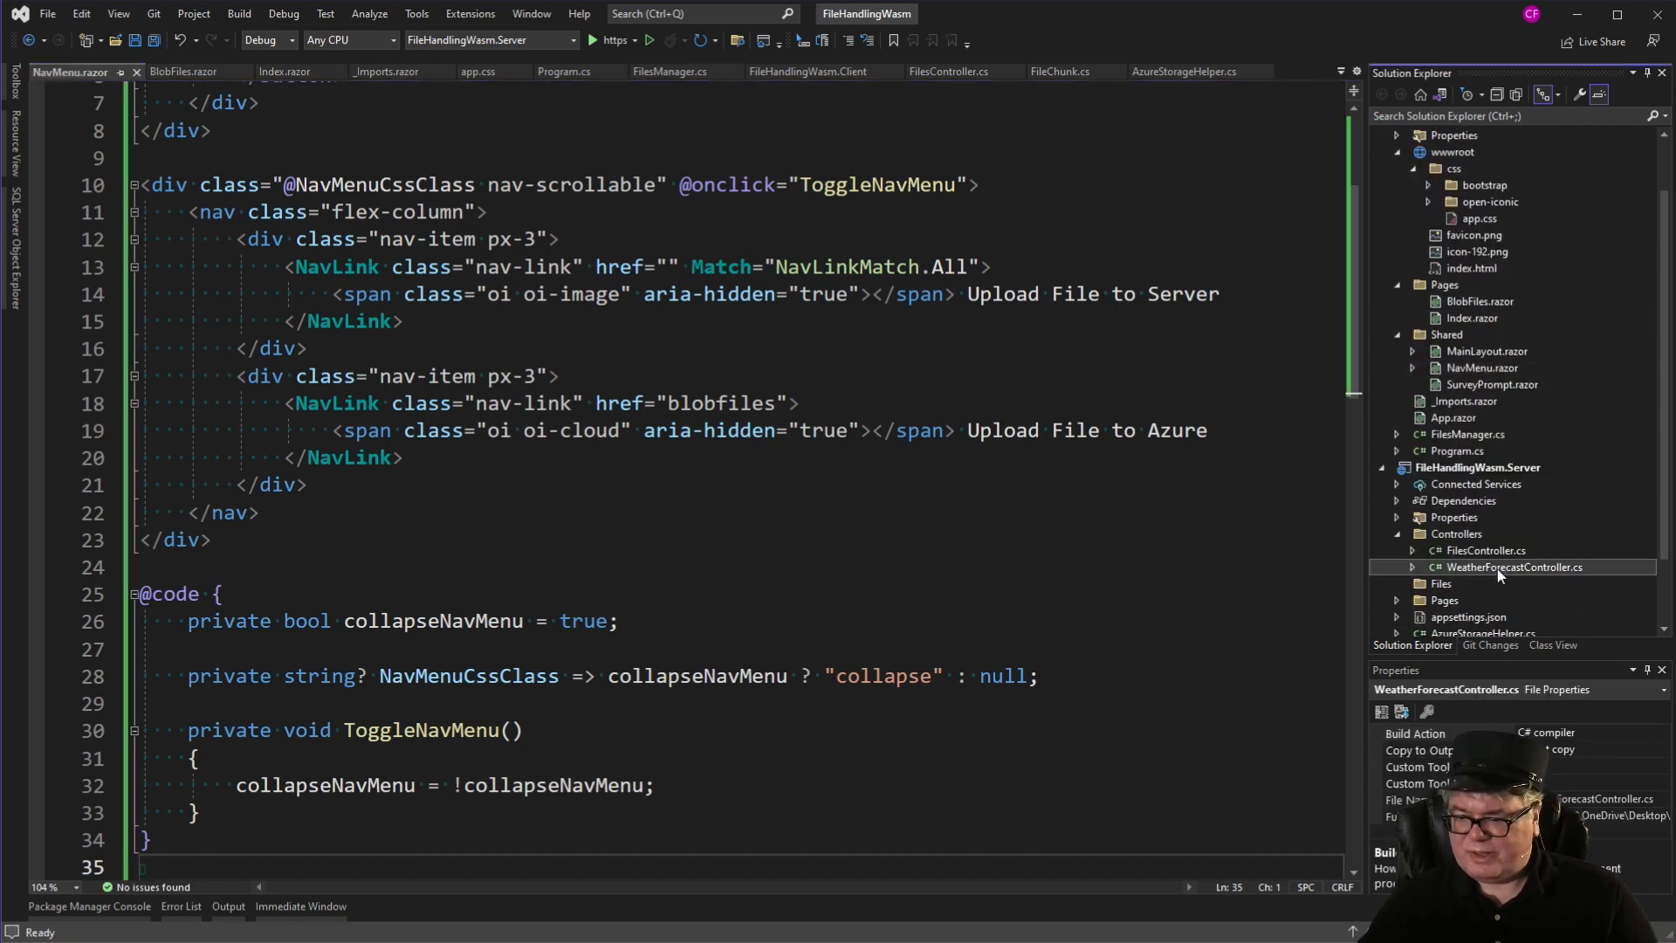
left_click(1481, 367)
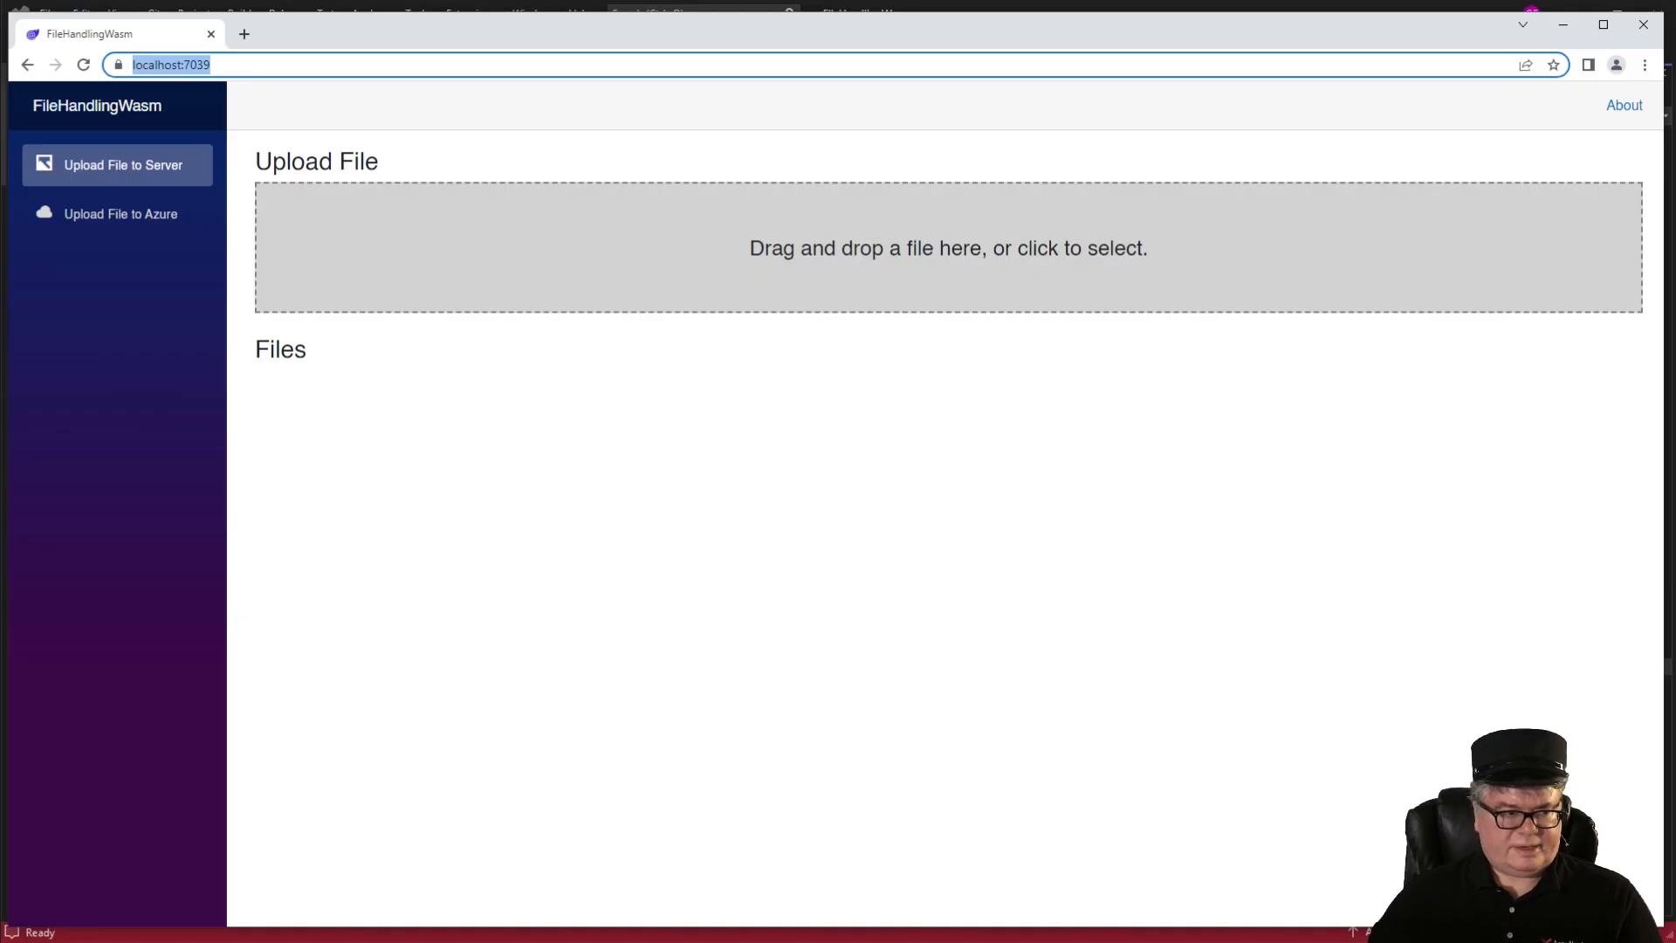
Upload a sidewalks PNG and an MP4 video to the server so both appear under Files.
left_click(946, 247)
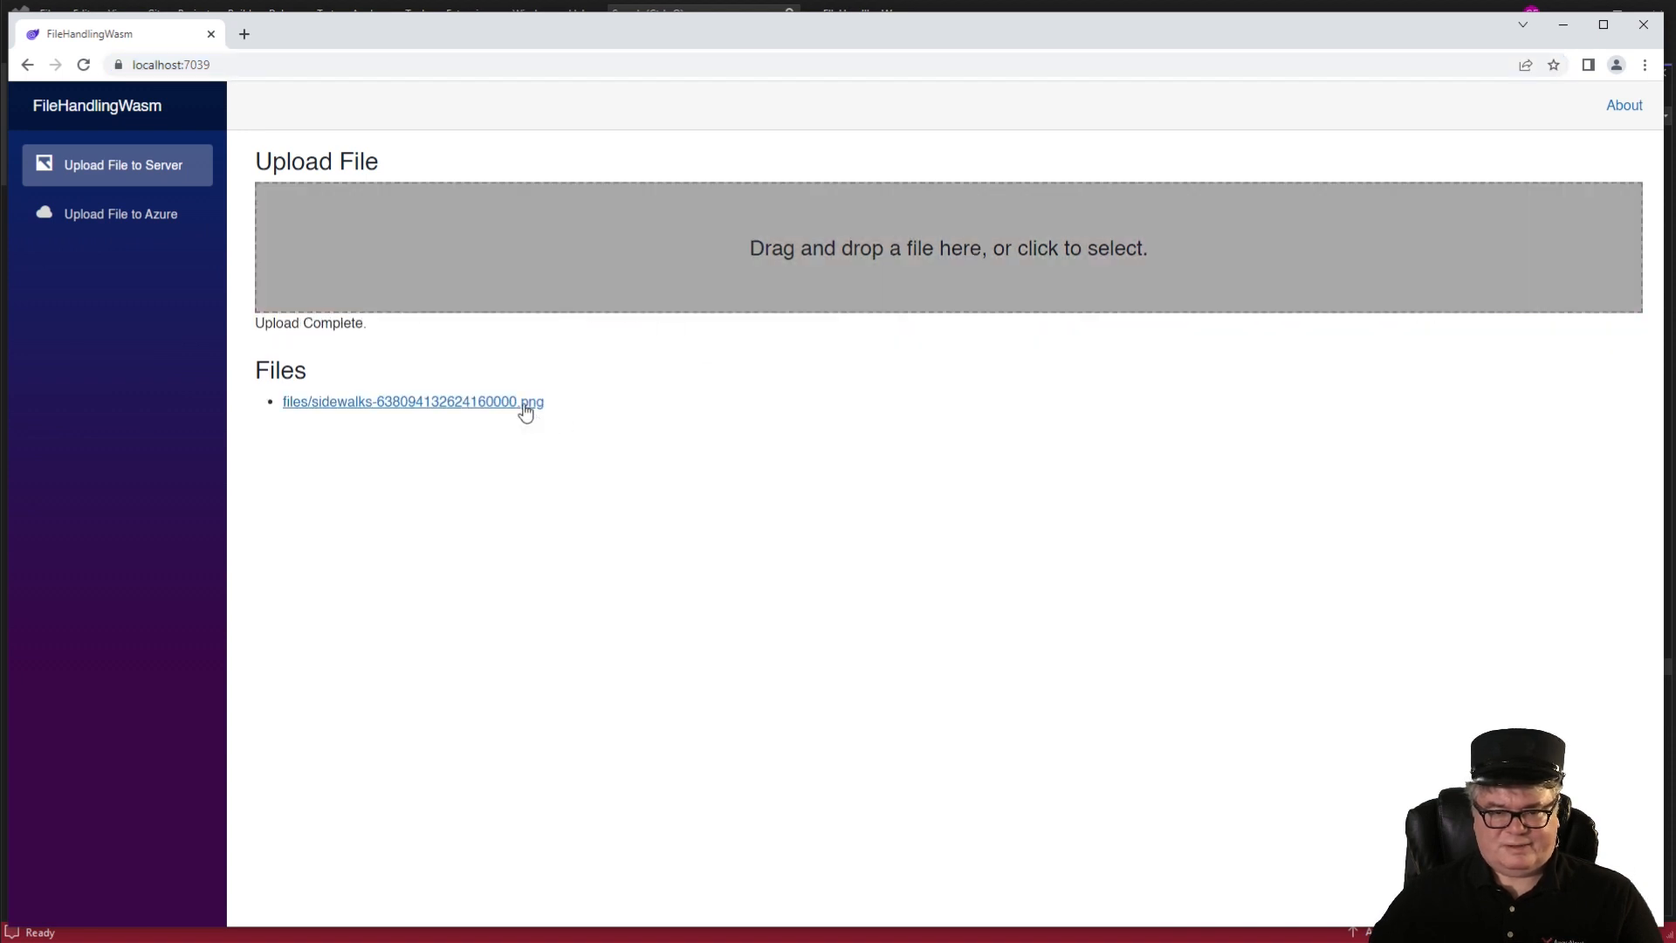
left_click(412, 402)
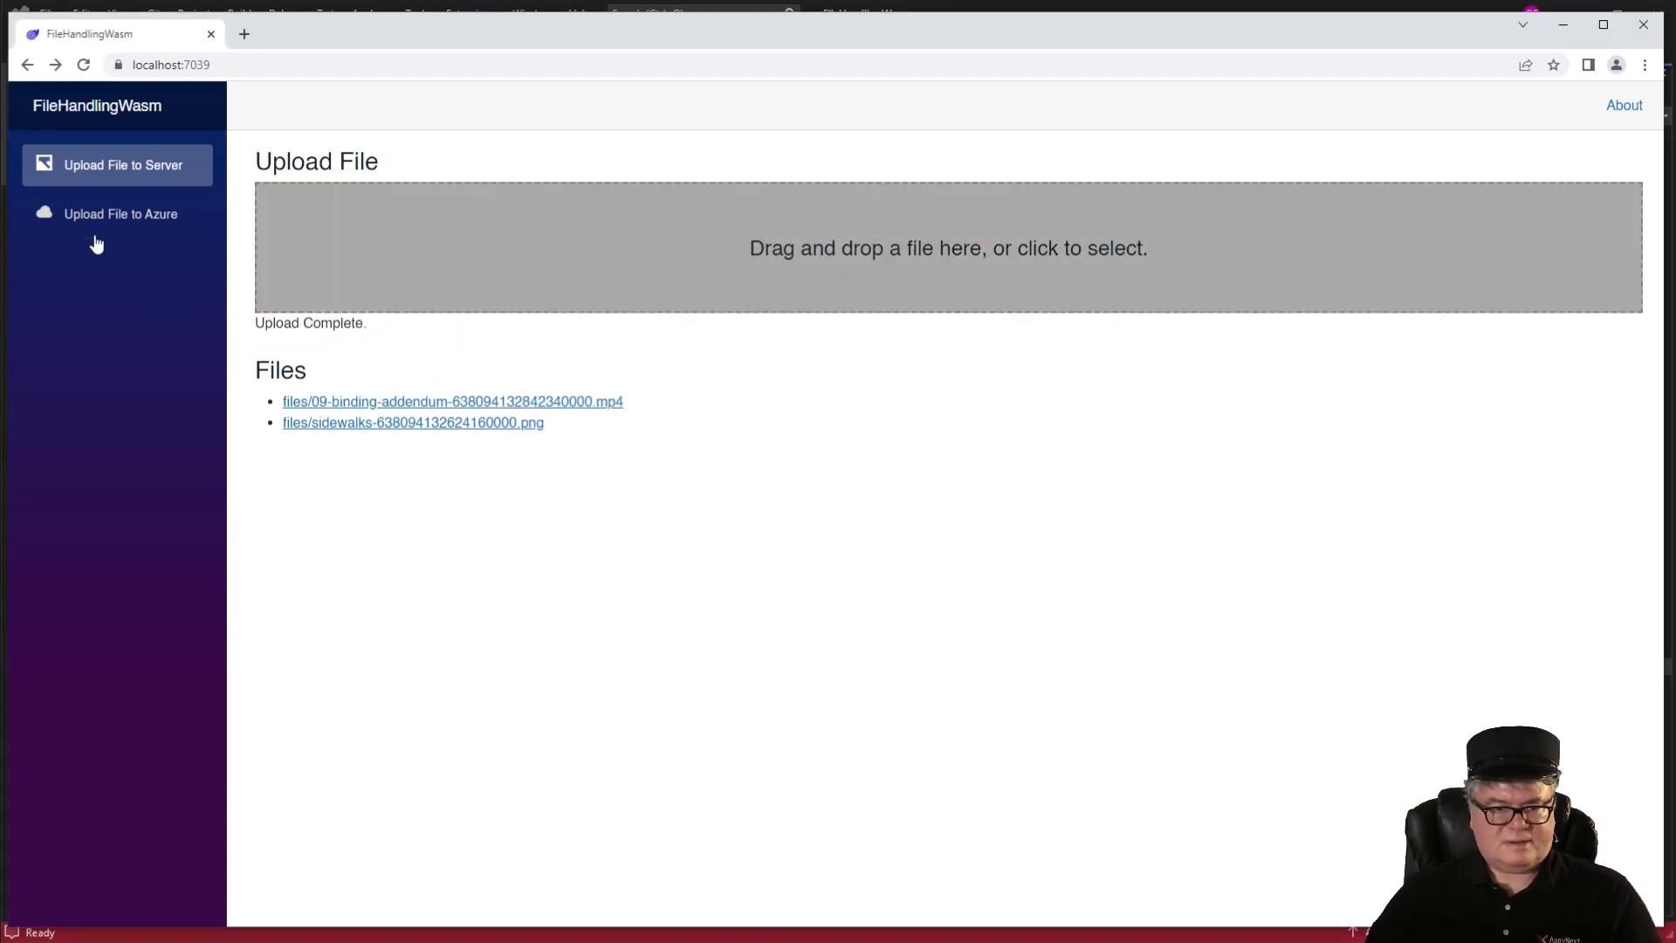
Upload the sidewalks PNG to Azure, view its blob download, then drop a video onto the upload area.
left_click(120, 213)
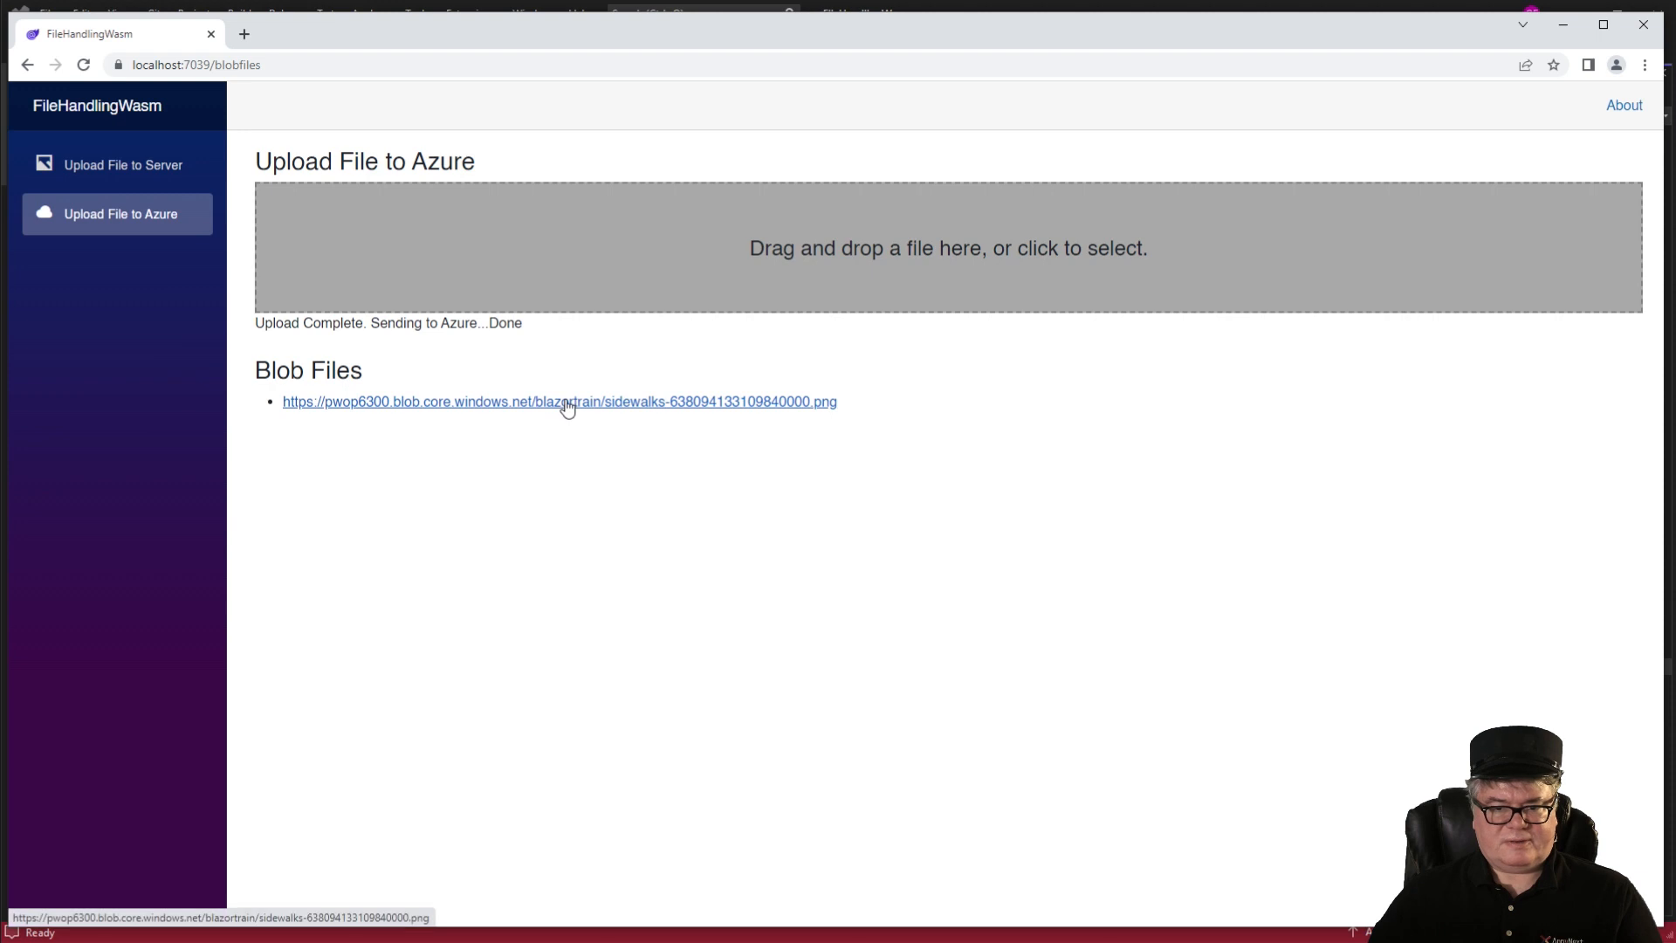
left_click(558, 401)
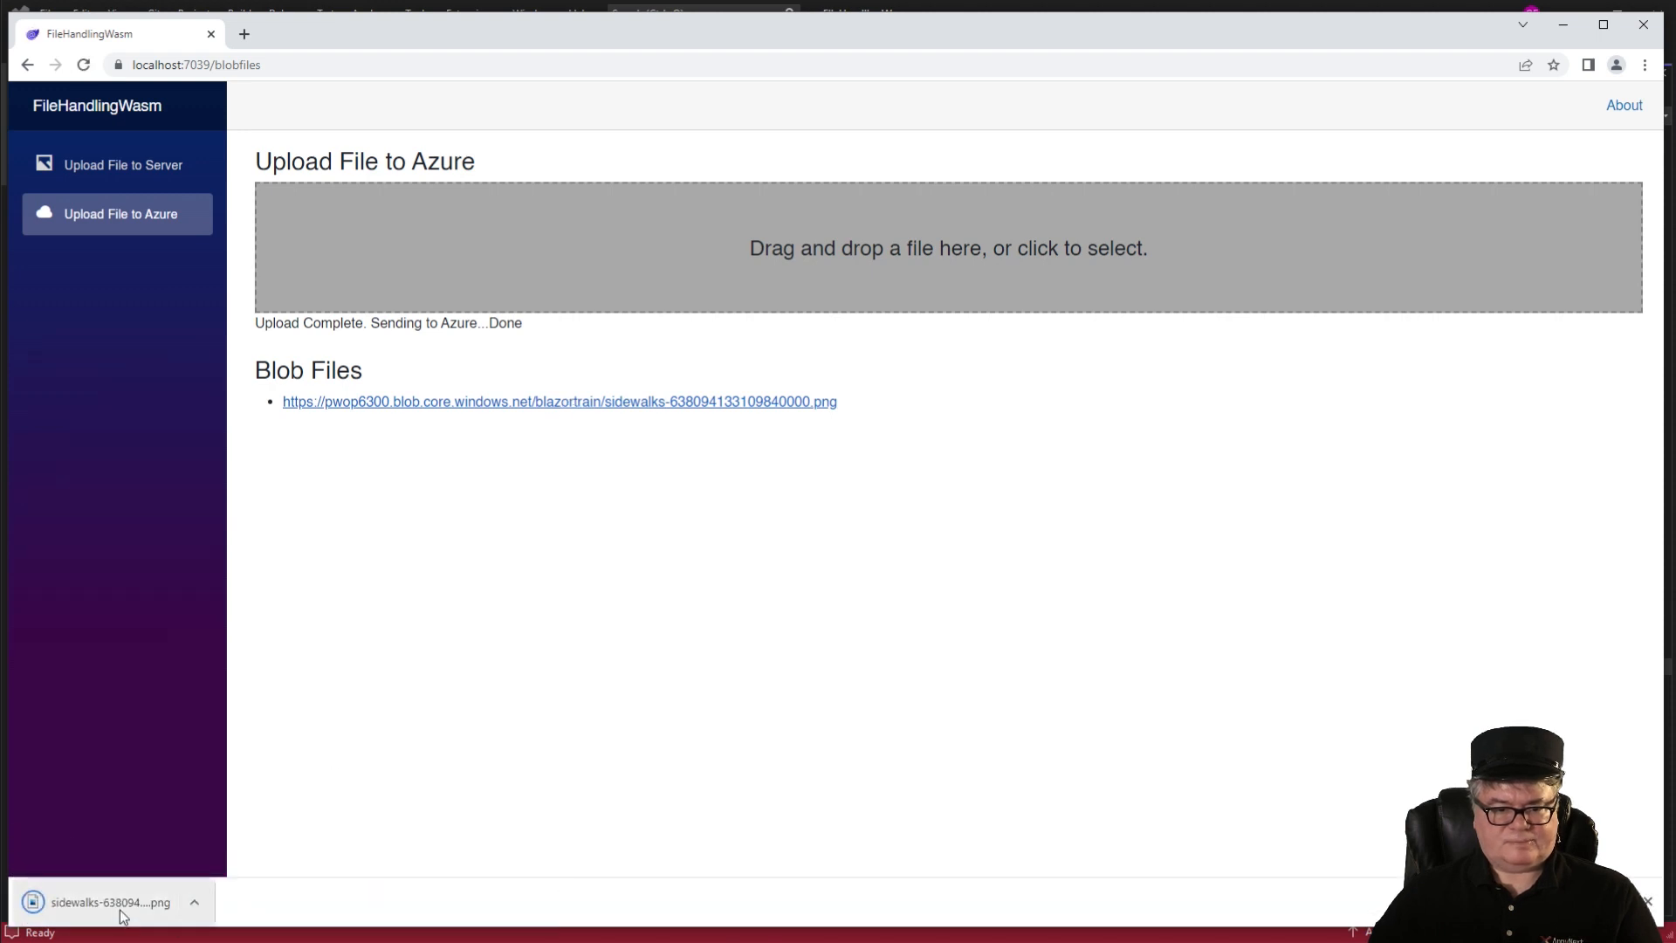
left_click(110, 903)
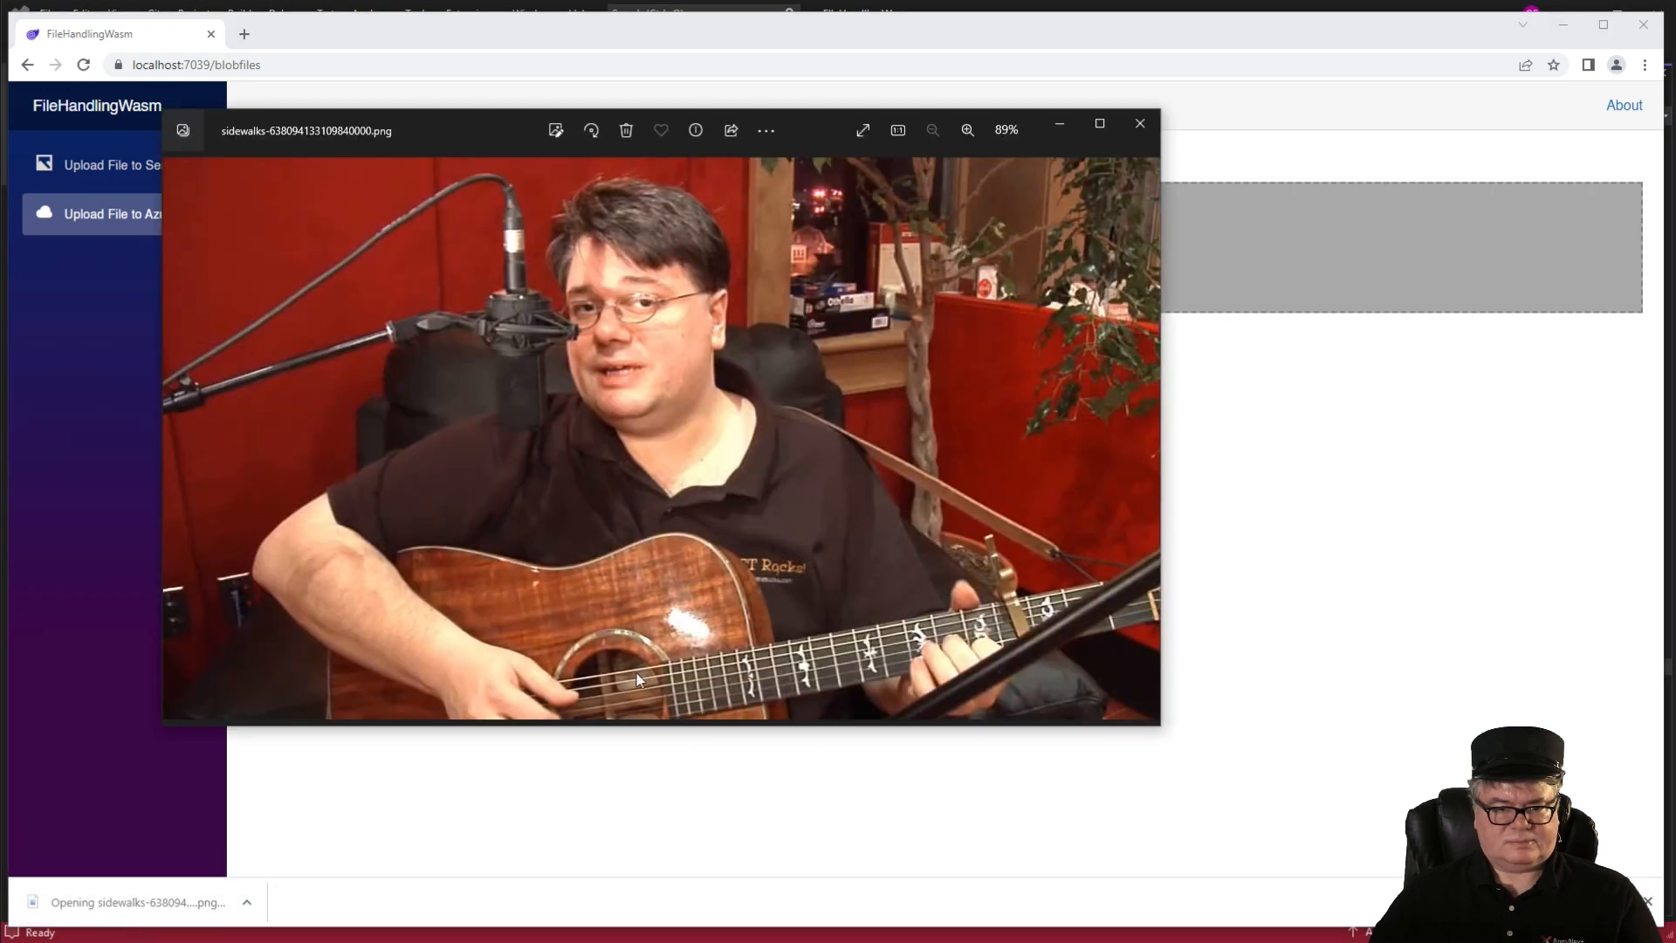
left_click(1140, 122)
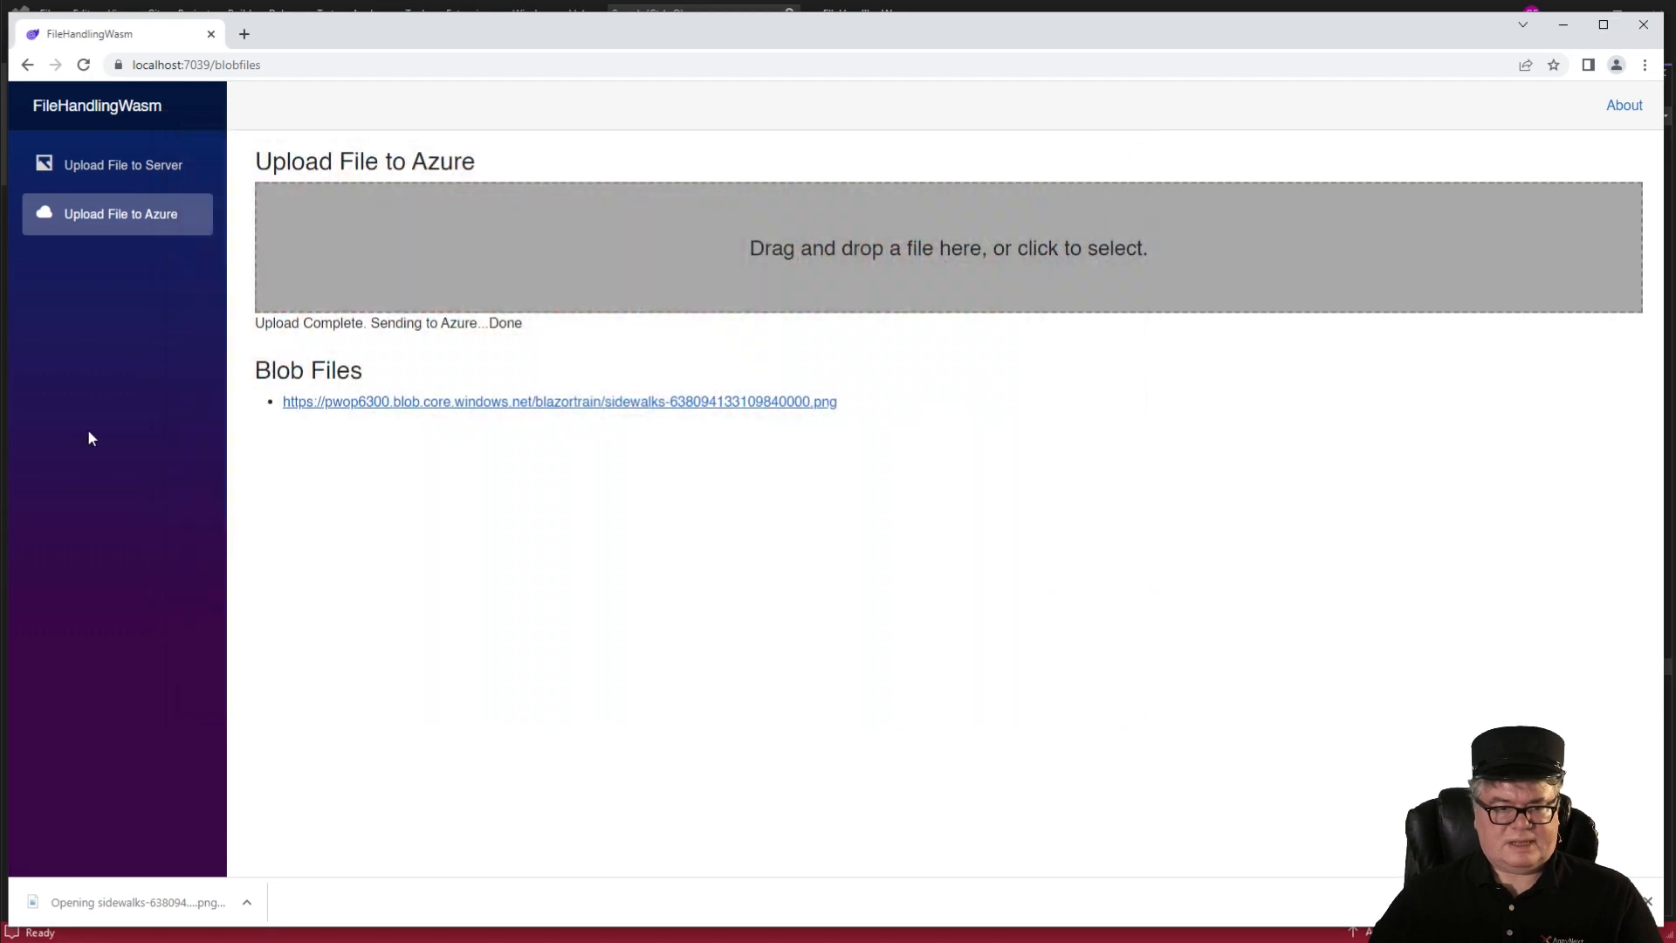
left_click_drag(106, 901, 641, 332)
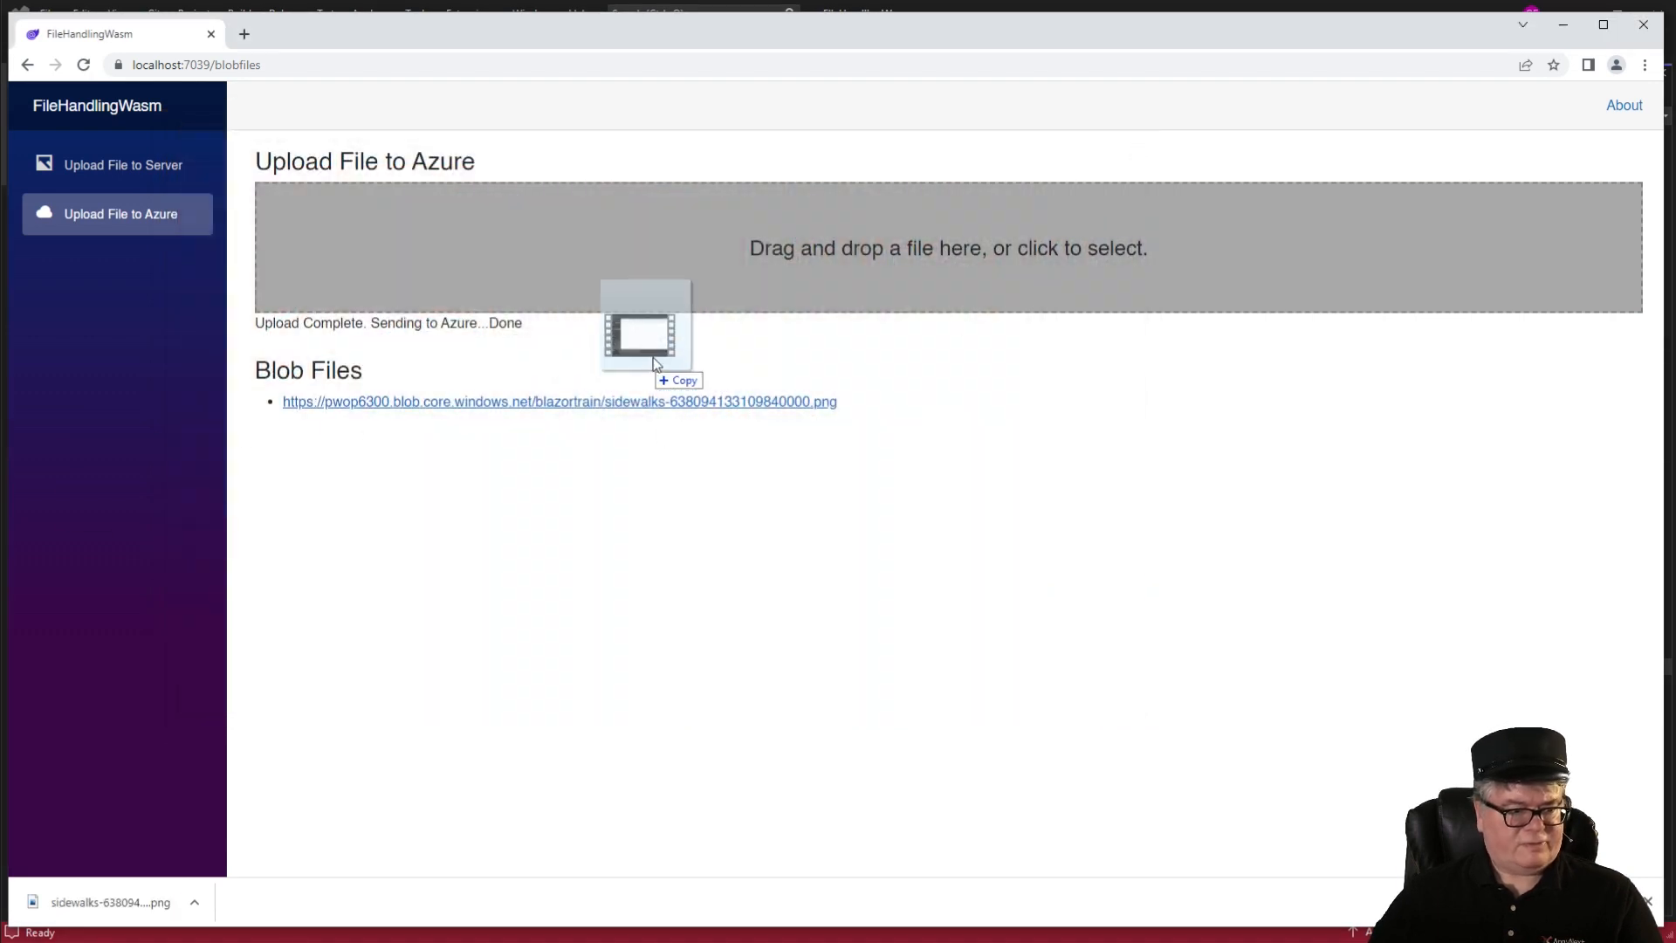